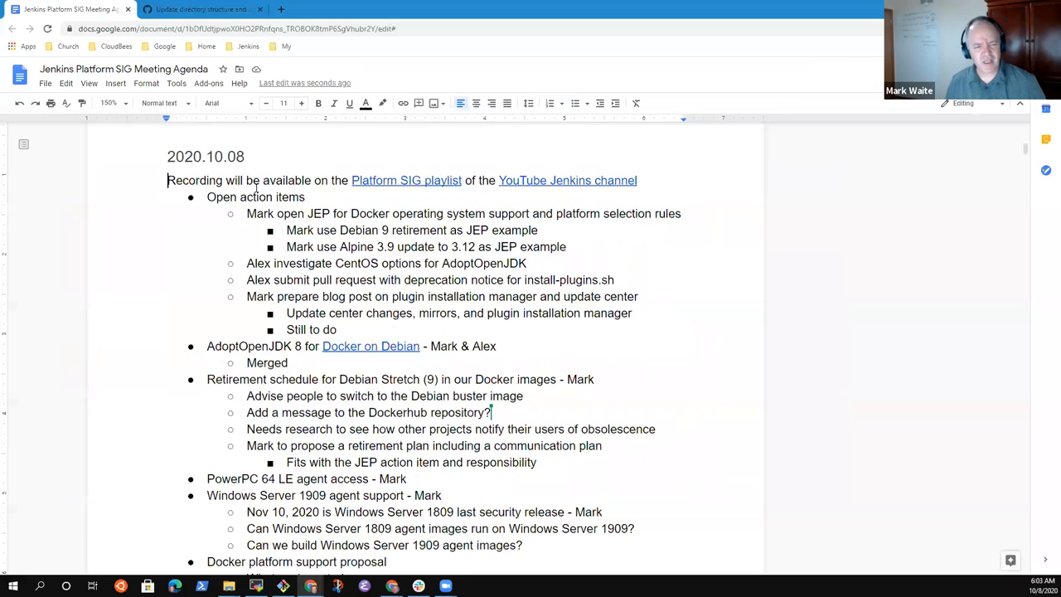
# Step: Review the open action items, Debian Stretch retirement line and Oracle cloud agenda item
pyautogui.doubleClick(256, 196)
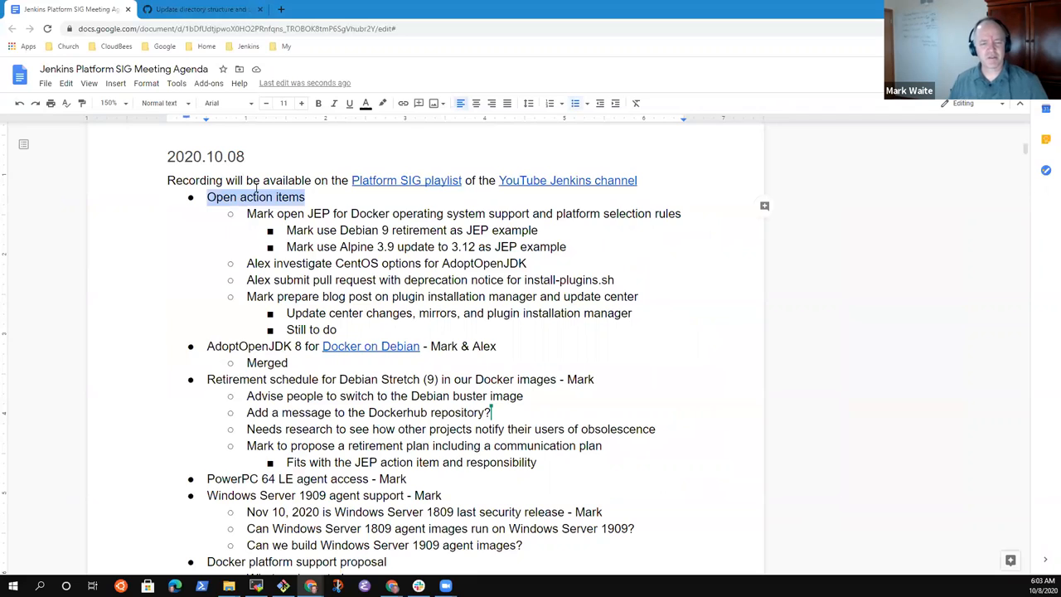
pyautogui.click(307, 347)
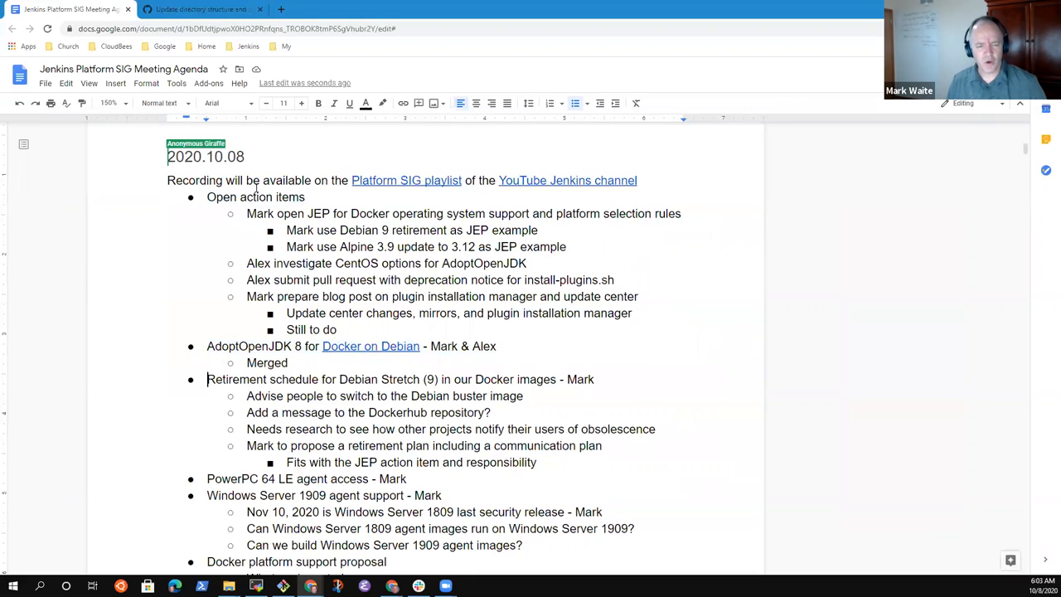
pyautogui.tripleClick(398, 378)
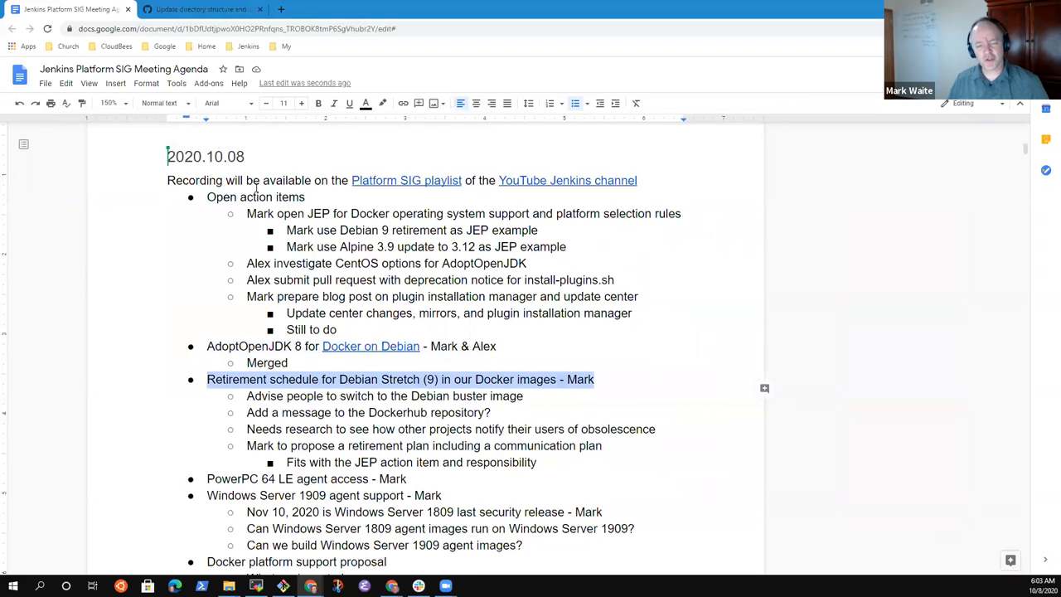
pyautogui.click(523, 394)
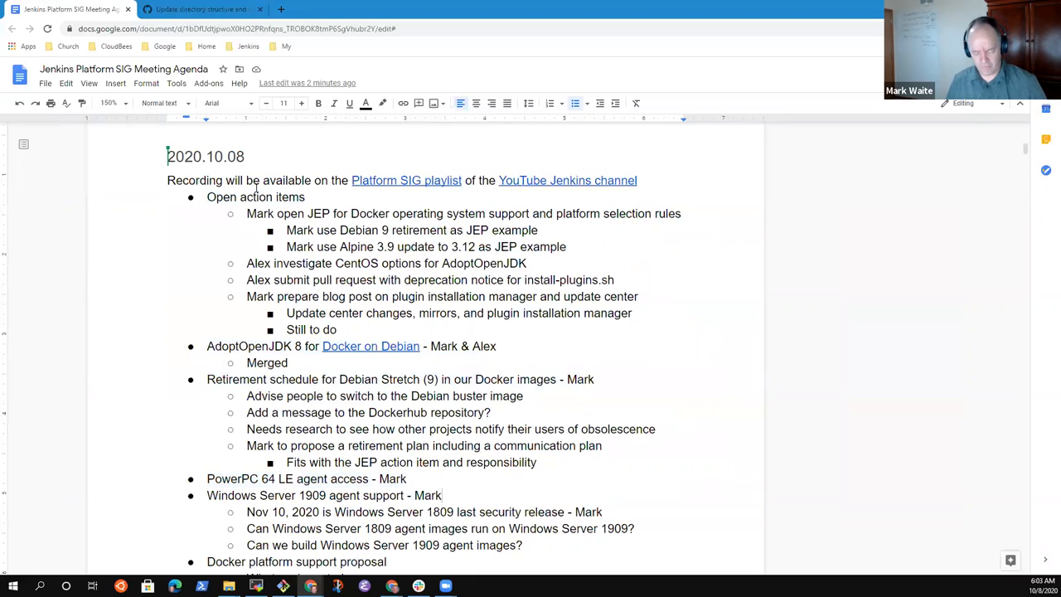
pyautogui.tripleClick(324, 494)
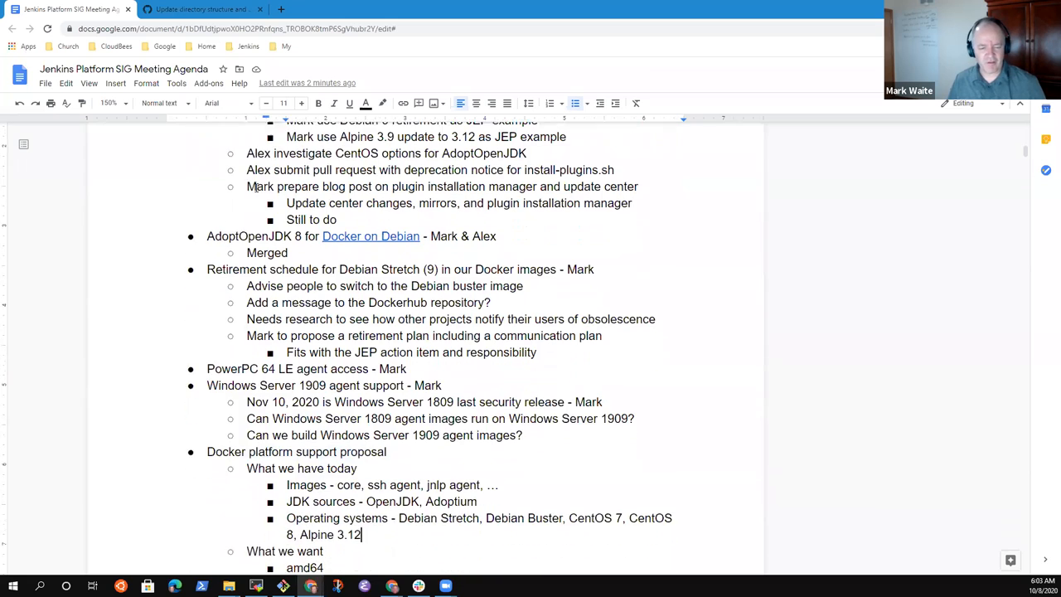
pyautogui.scroll(-3)
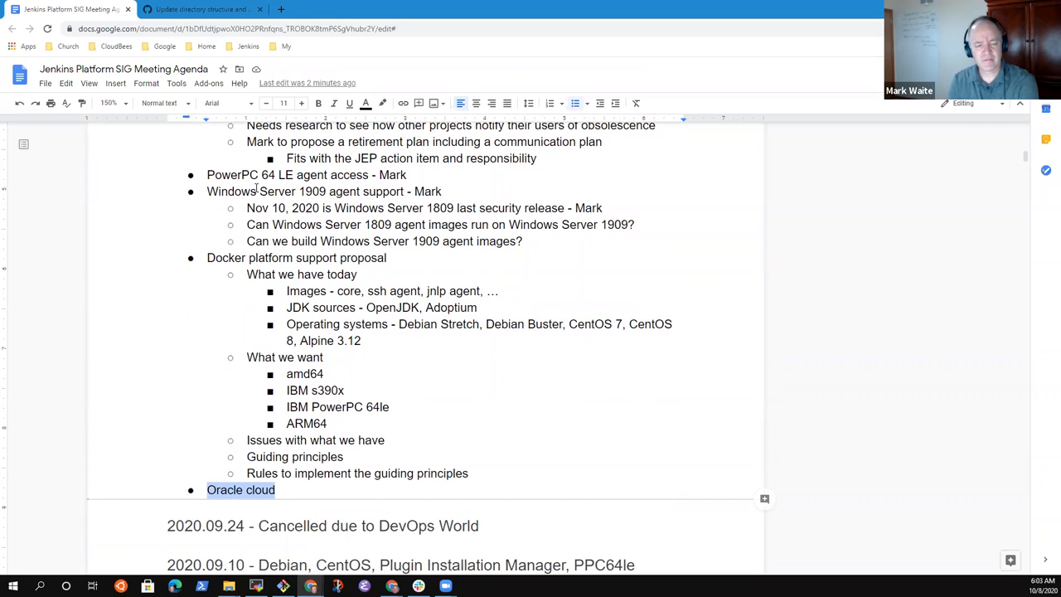
pyautogui.click(247, 474)
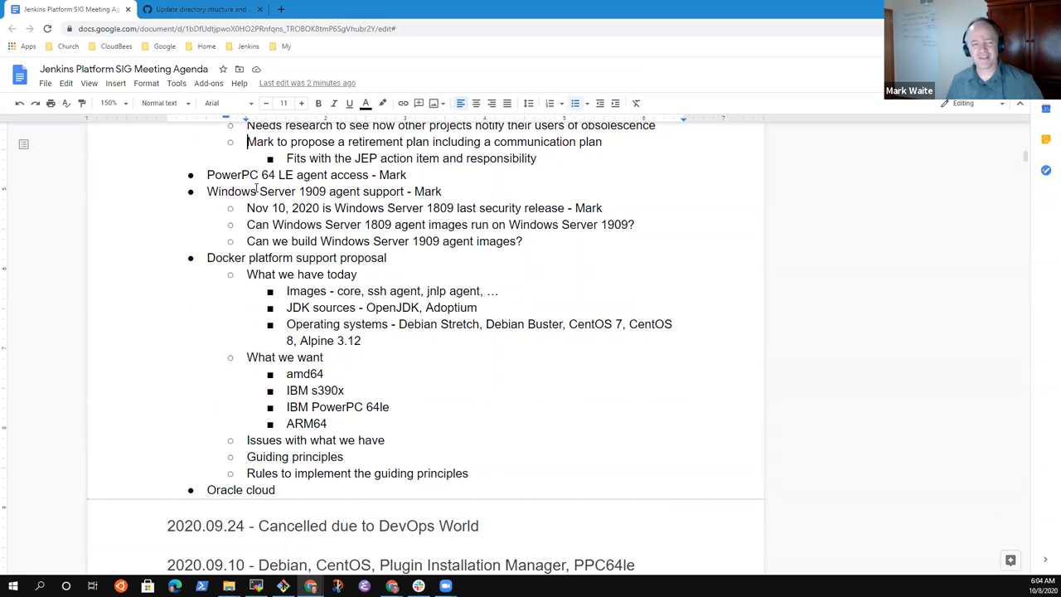
pyautogui.scroll(3)
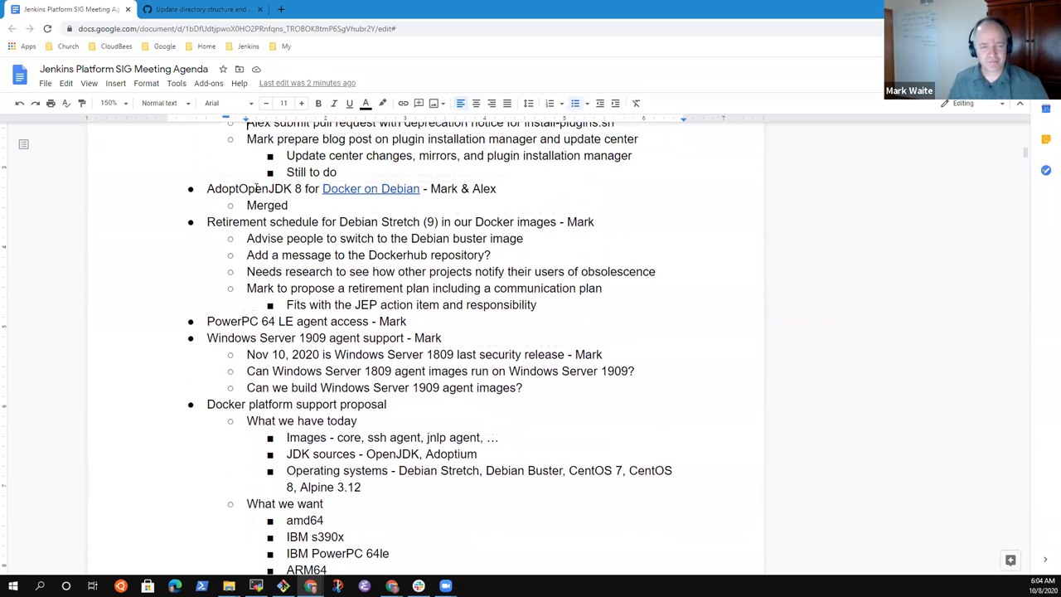
pyautogui.scroll(3)
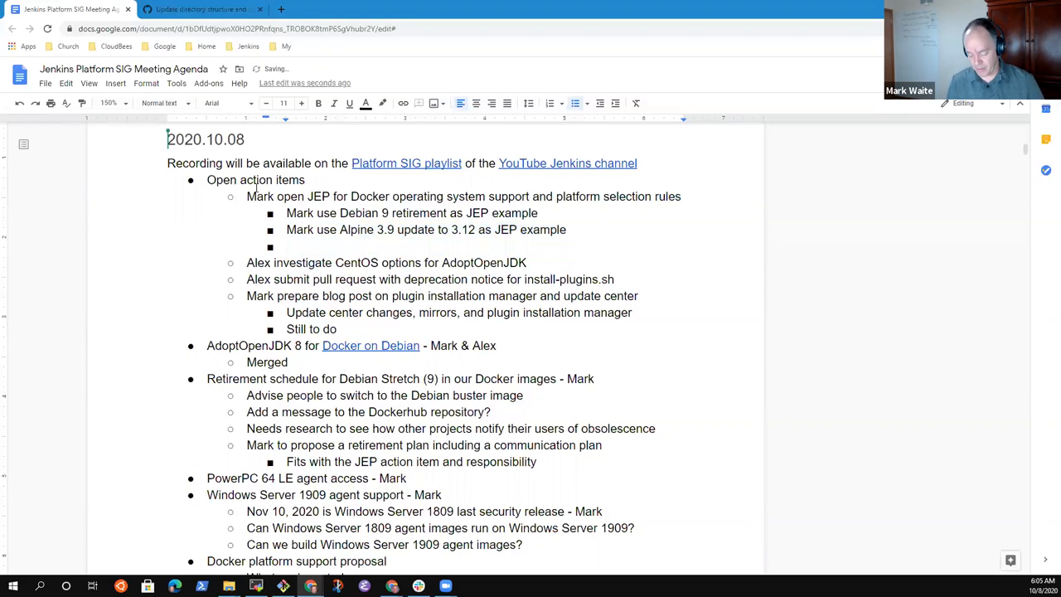
# Step: Note under the Docker JEP item that Mark uses s390x and ARM64 as example additions
pyautogui.write('Mark use')
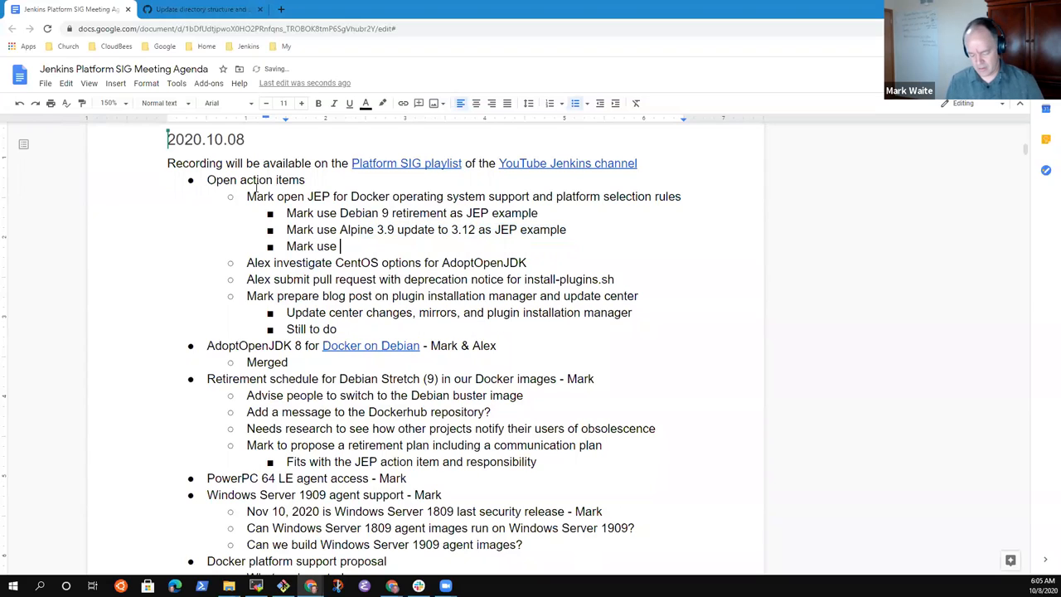
pyautogui.write('s390')
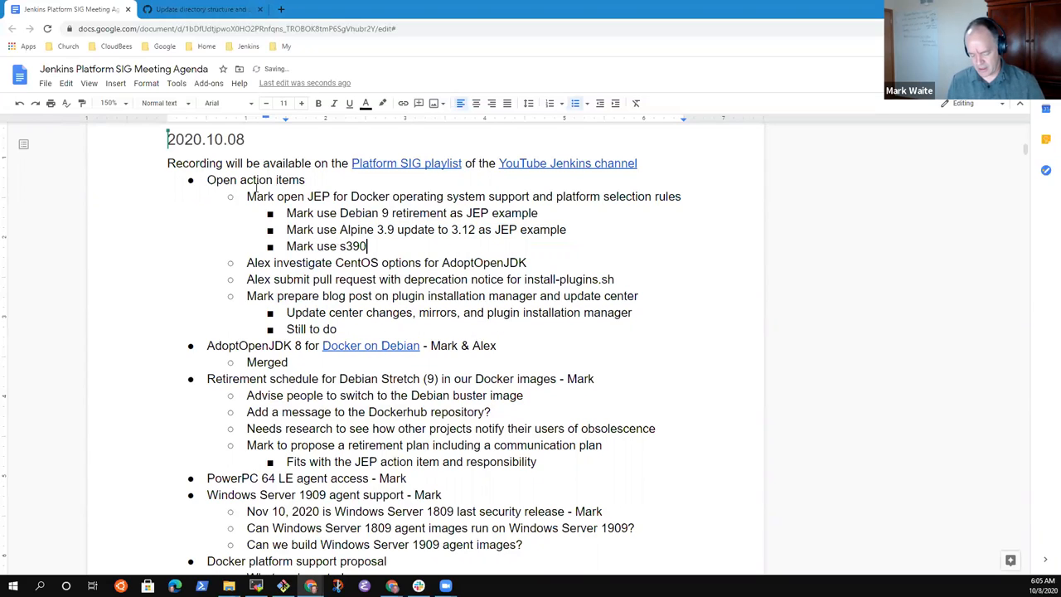
pyautogui.write('x and ARM')
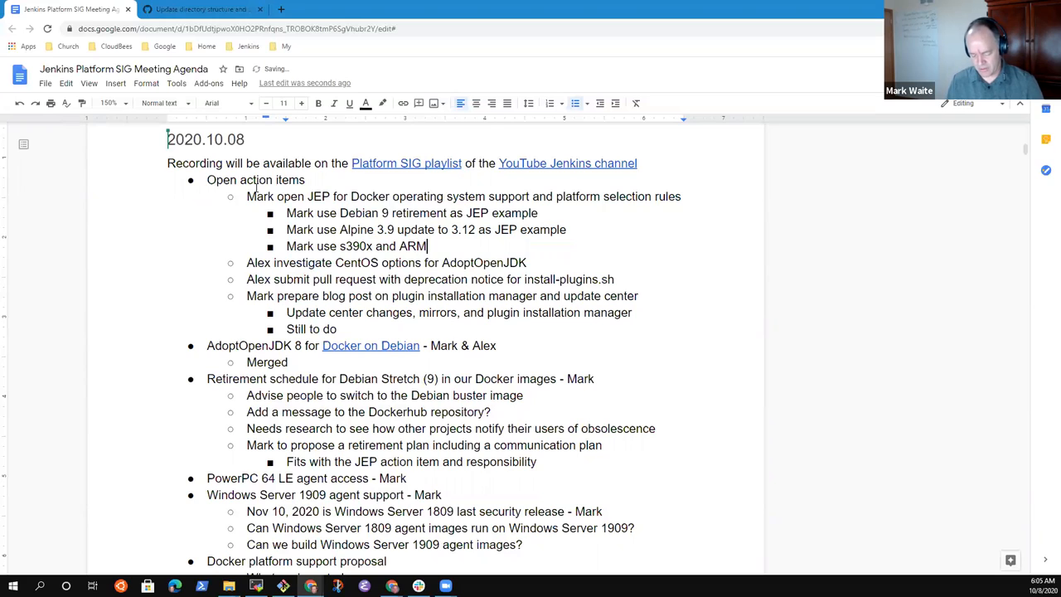
pyautogui.write('64 as a')
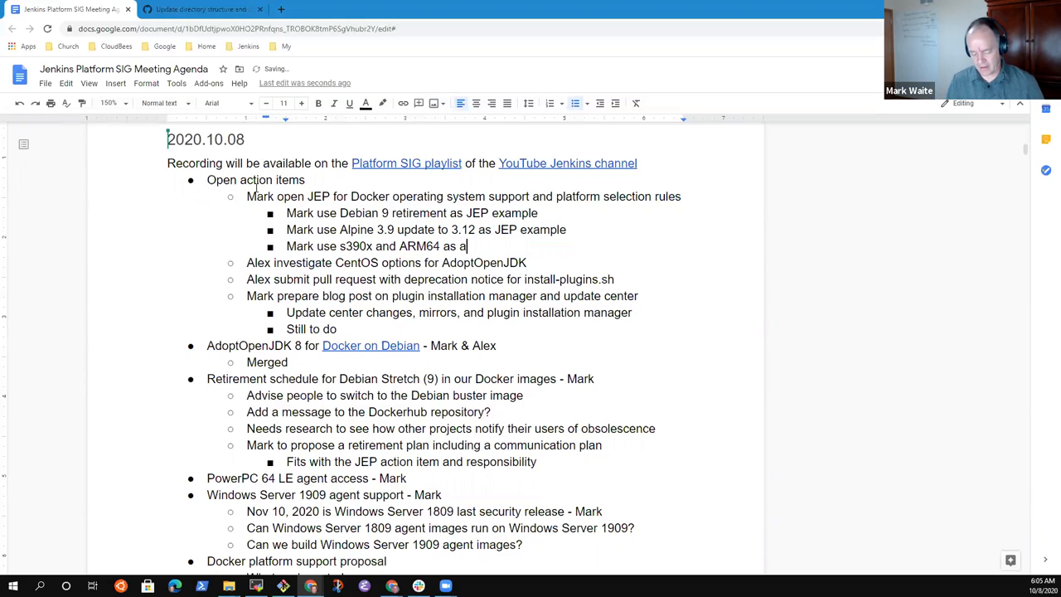
pyautogui.write('example')
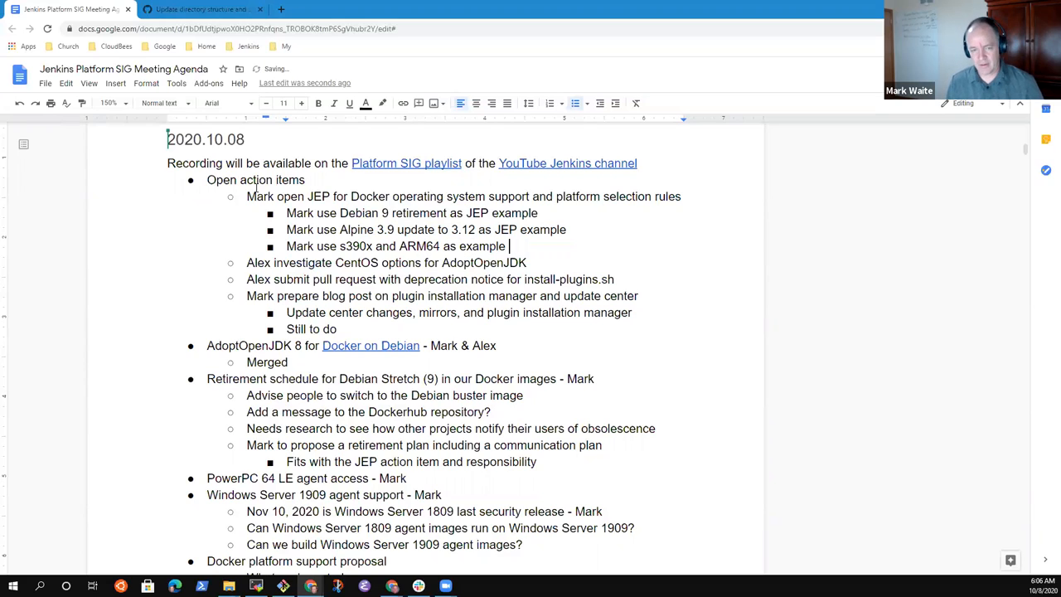
pyautogui.write('additional')
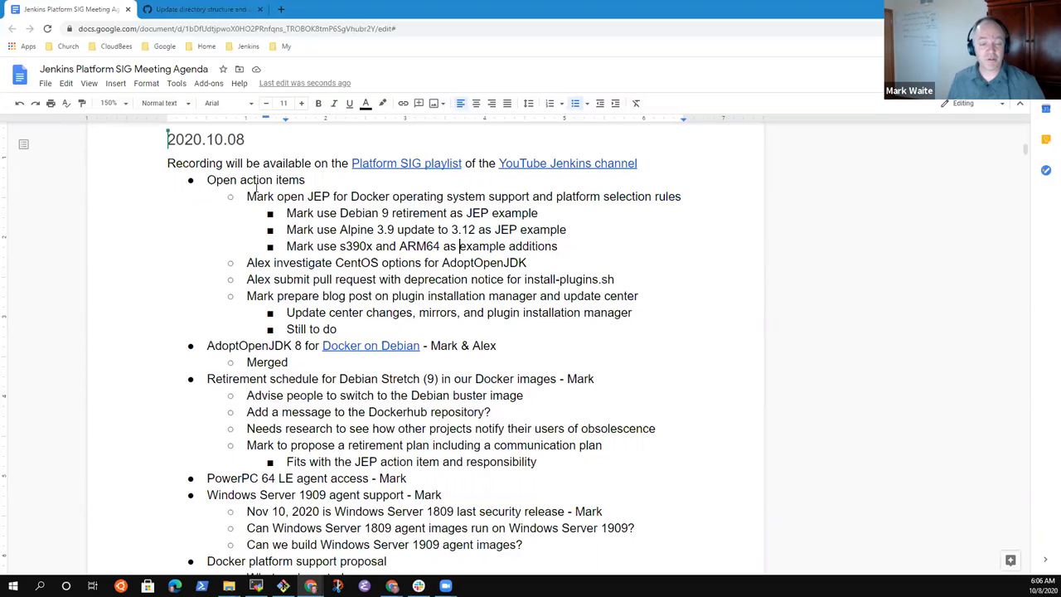
# Step: Add a sub-bullet under the CentOS/AdoptOpenJDK item: 'Now available in the images'
pyautogui.doubleClick(418, 245)
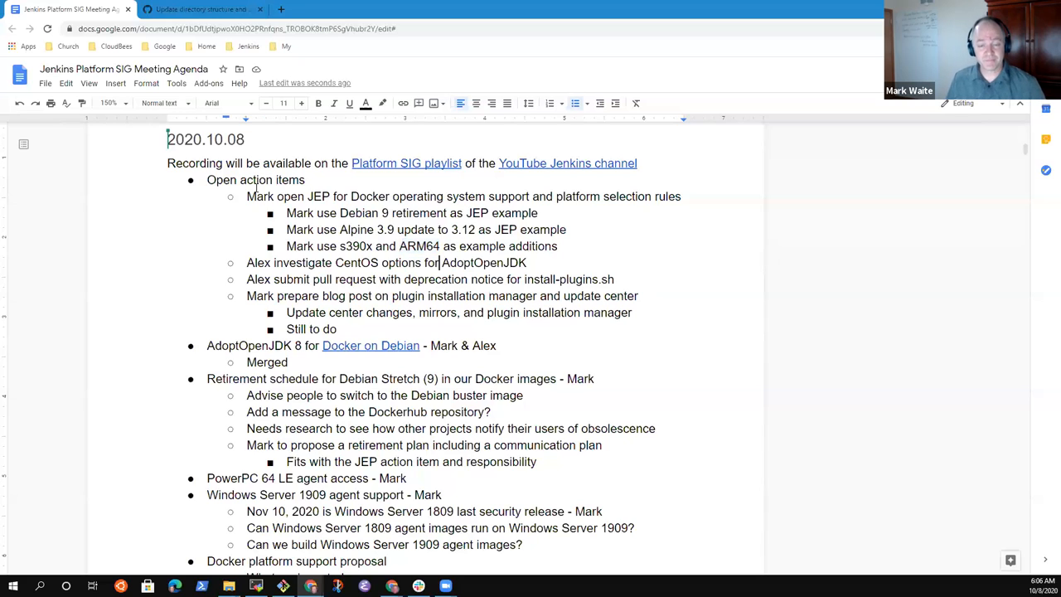
pyautogui.tripleClick(384, 262)
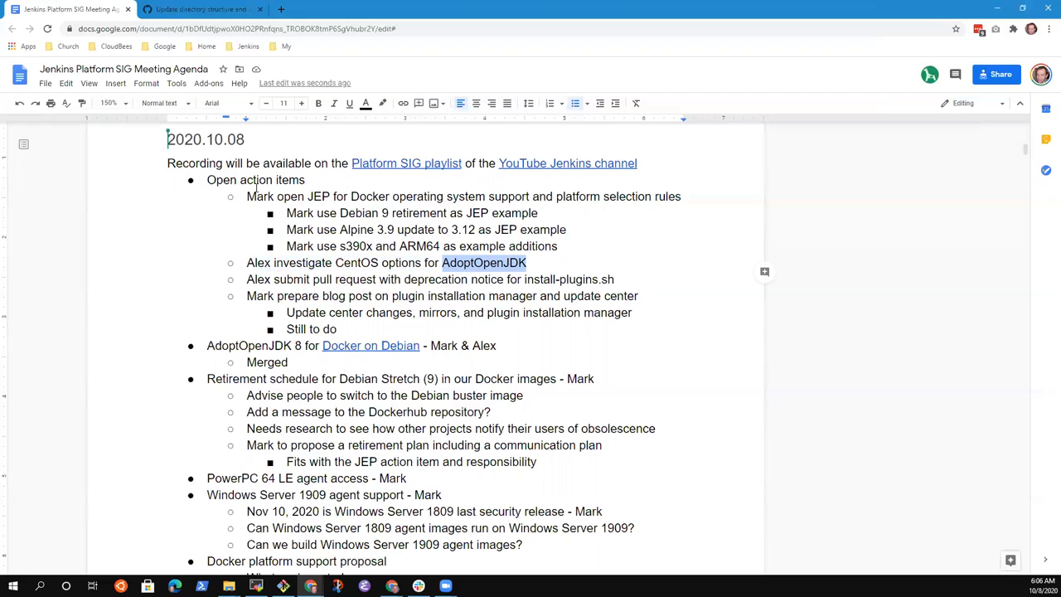
pyautogui.press('enter')
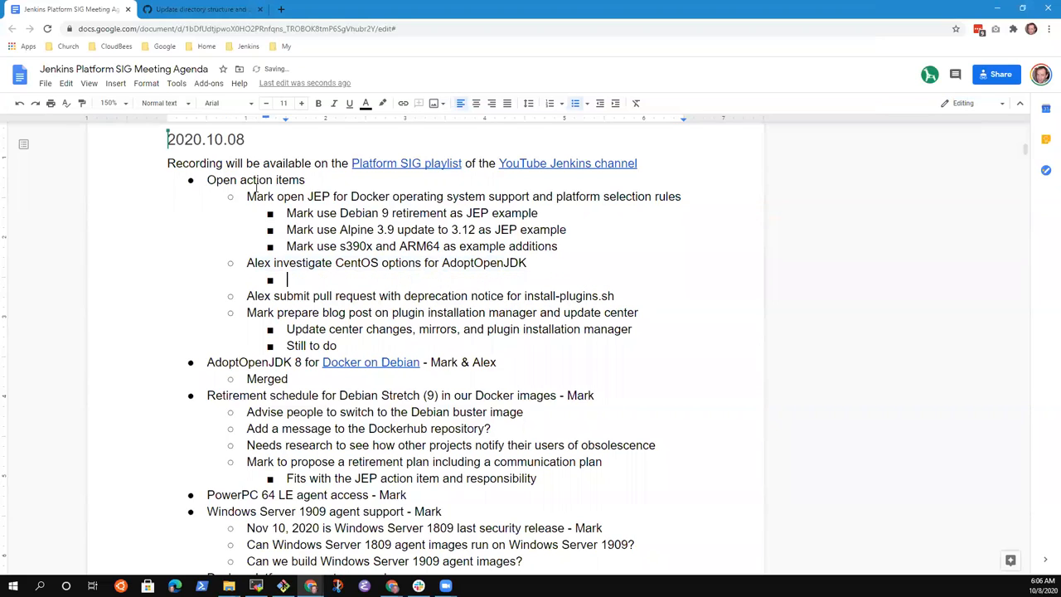
pyautogui.write('Now ava')
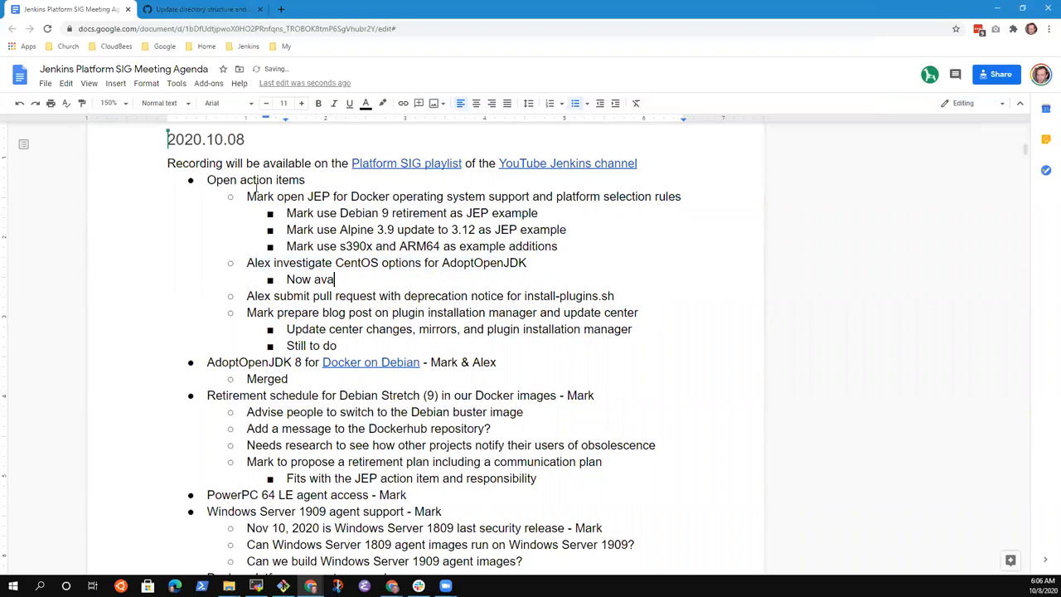
pyautogui.write('ilable in the unofficial')
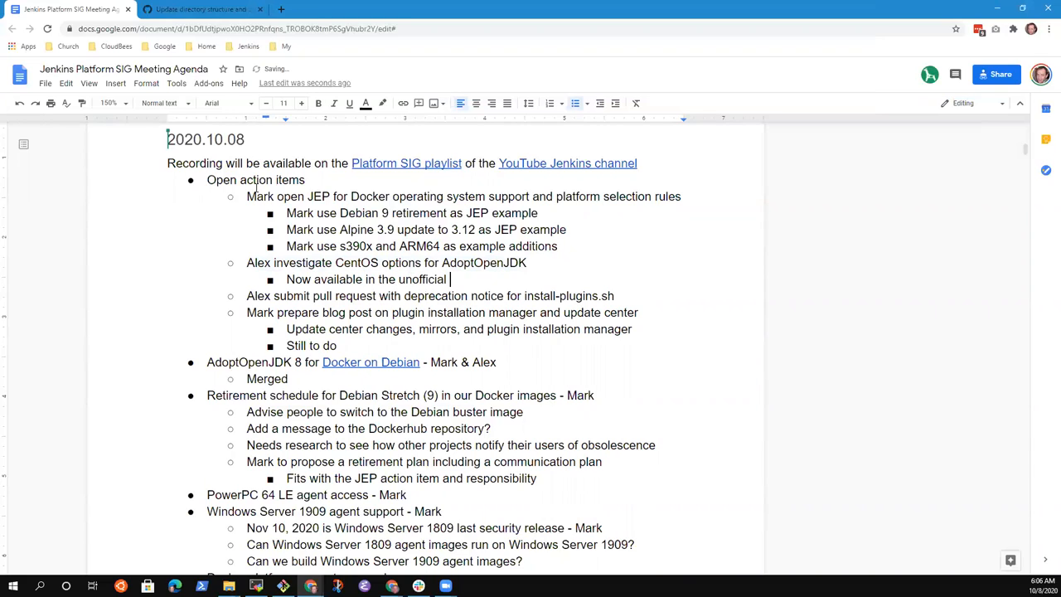
pyautogui.write('images')
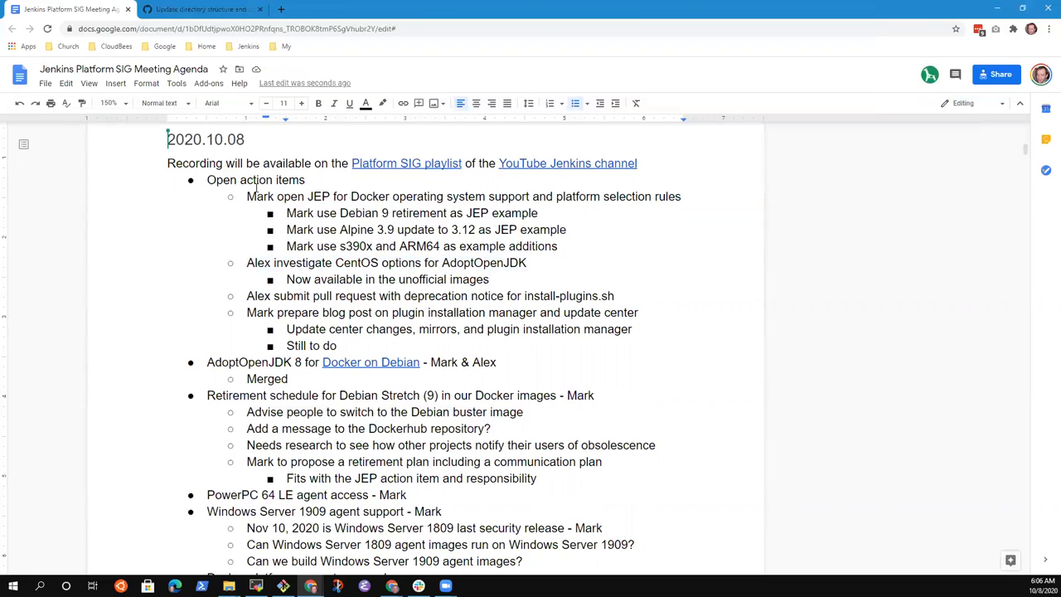
# Step: Add the sub-bullet 'Pushing towards providing the unofficial images as official images'
pyautogui.press('enter')
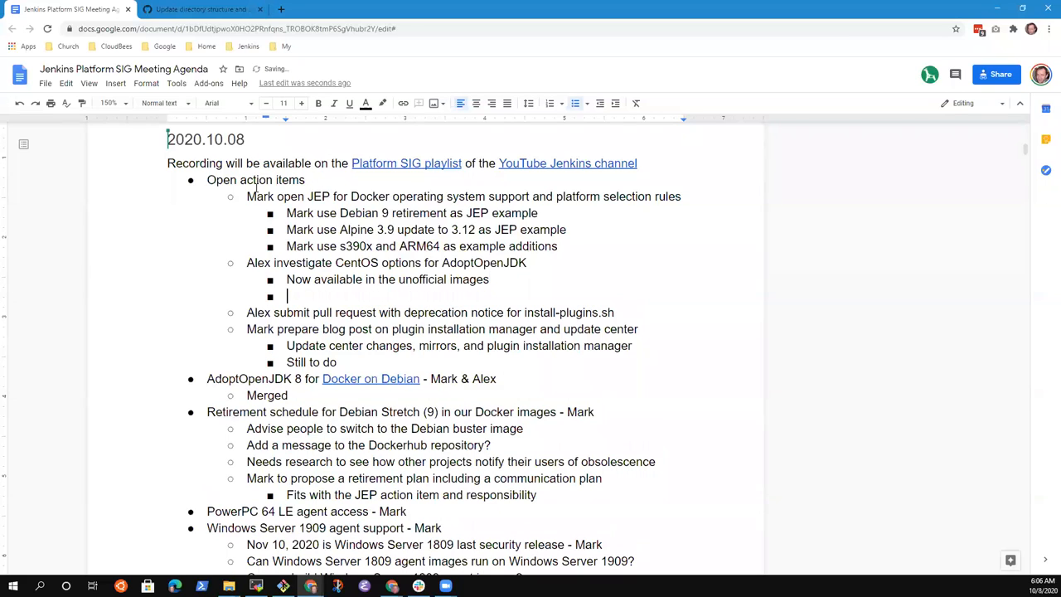
pyautogui.write('Pushing')
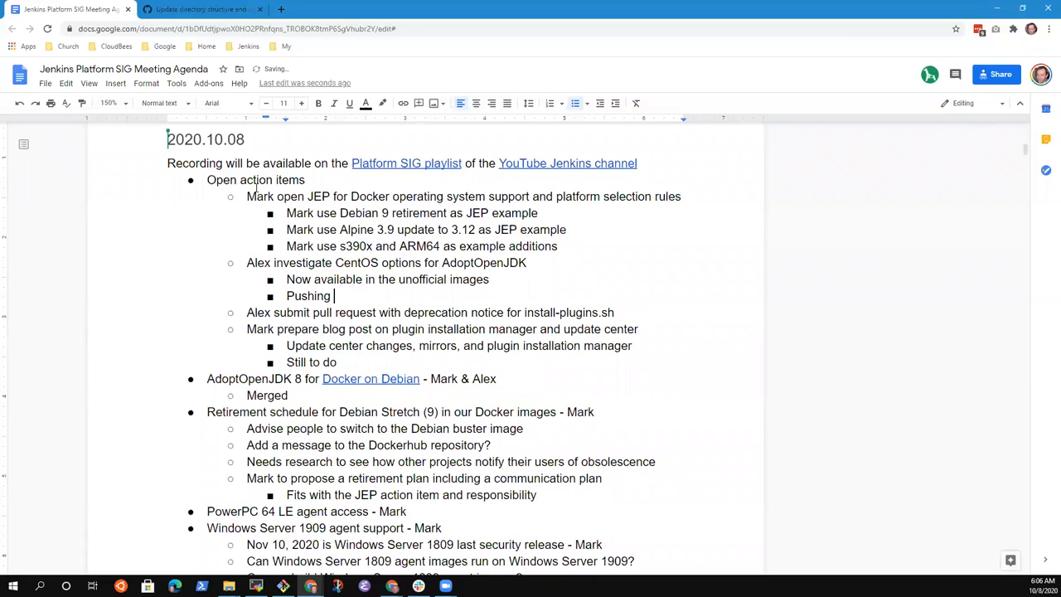
pyautogui.write('towards mak')
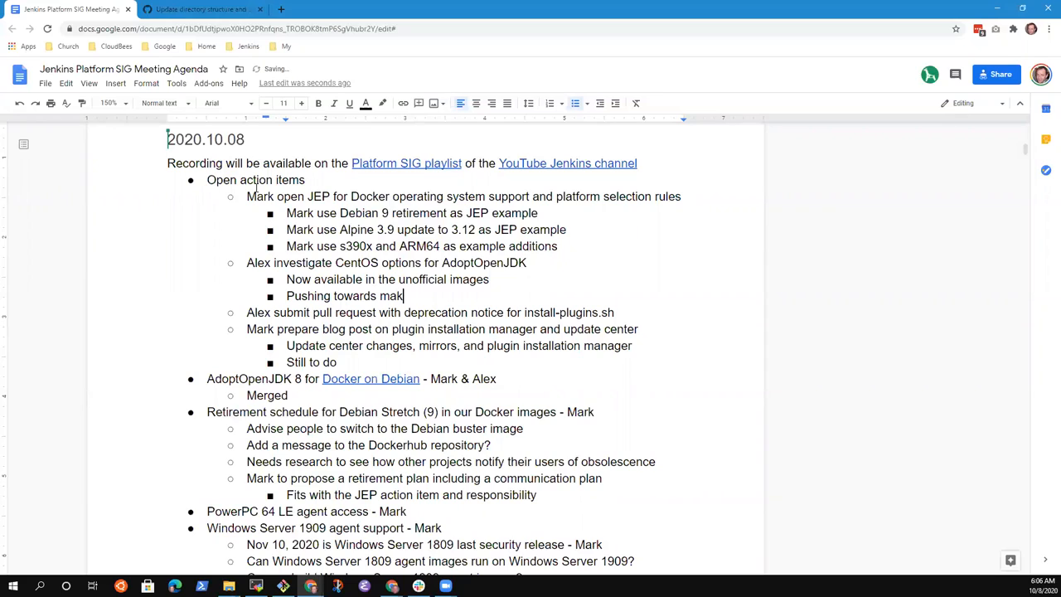
pyautogui.write('ing the unof')
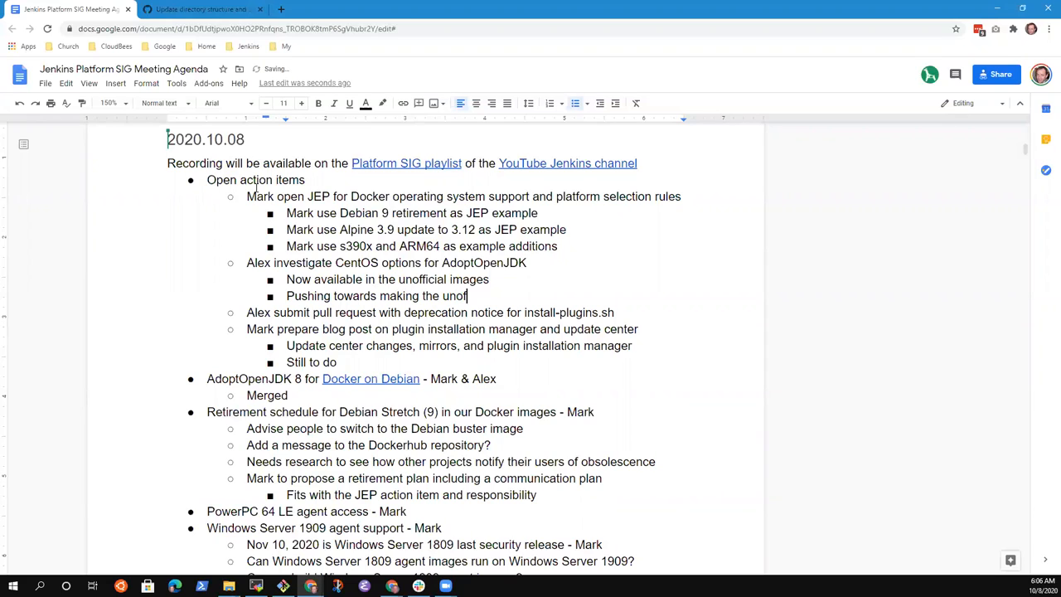
pyautogui.write('ficial imag')
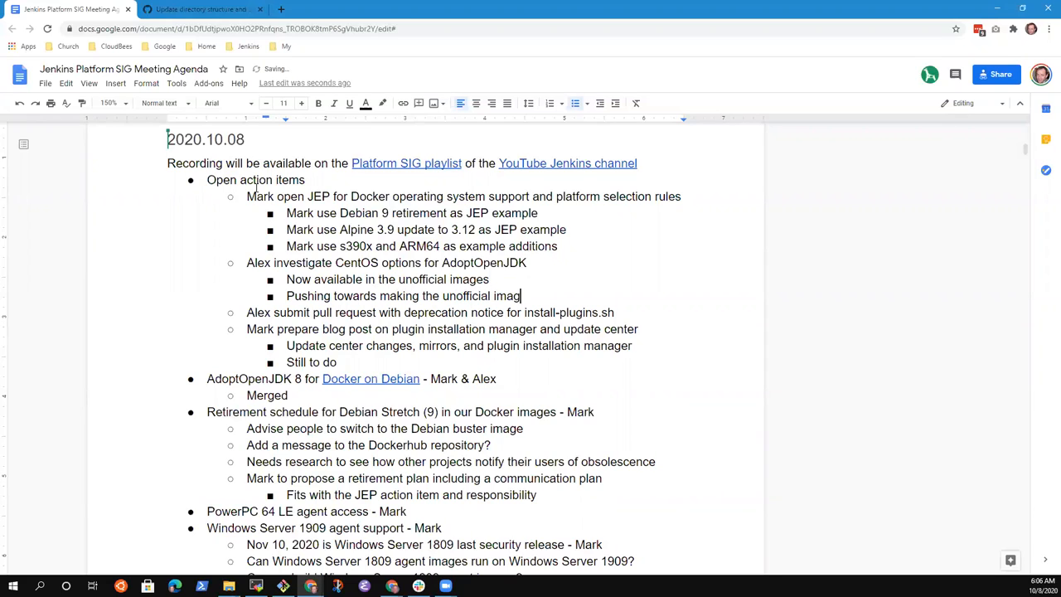
pyautogui.write('es')
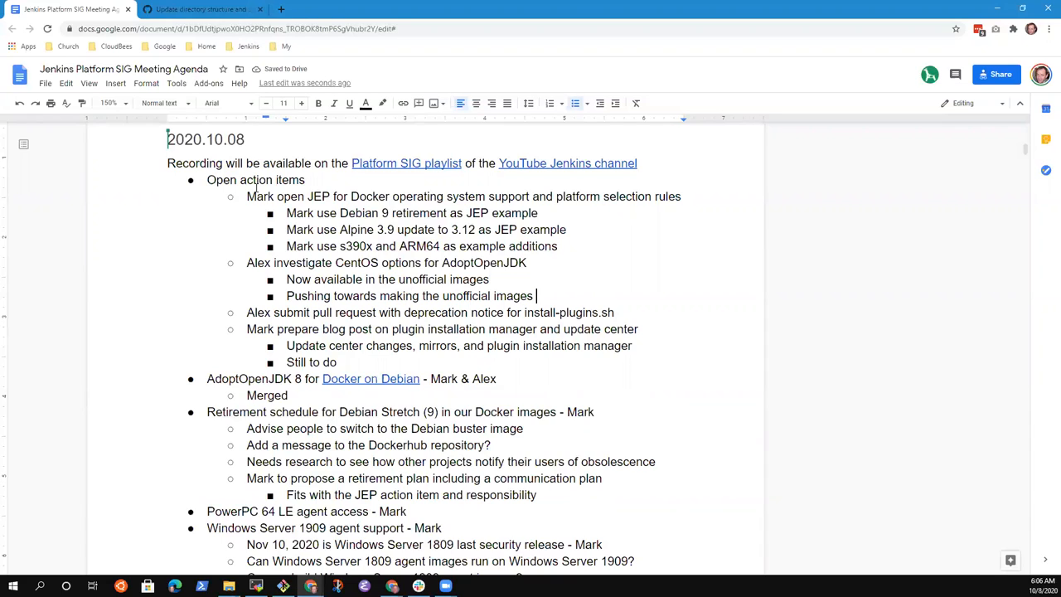
pyautogui.doubleClick(397, 295)
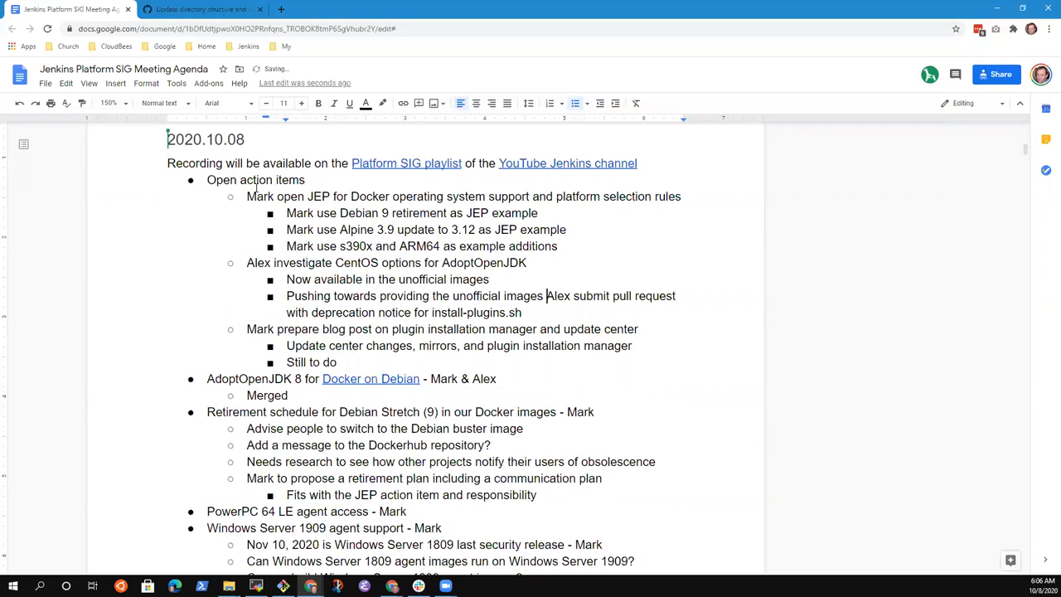
pyautogui.write('as')
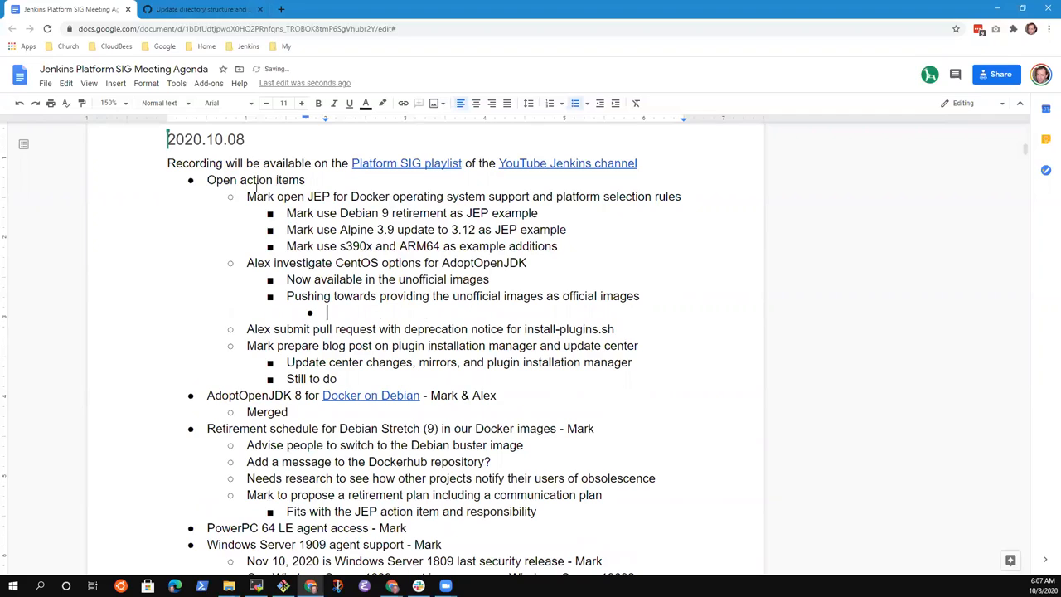
# Step: Note that unofficial images are now in a deeper testing pipeline
pyautogui.write('Unoffi')
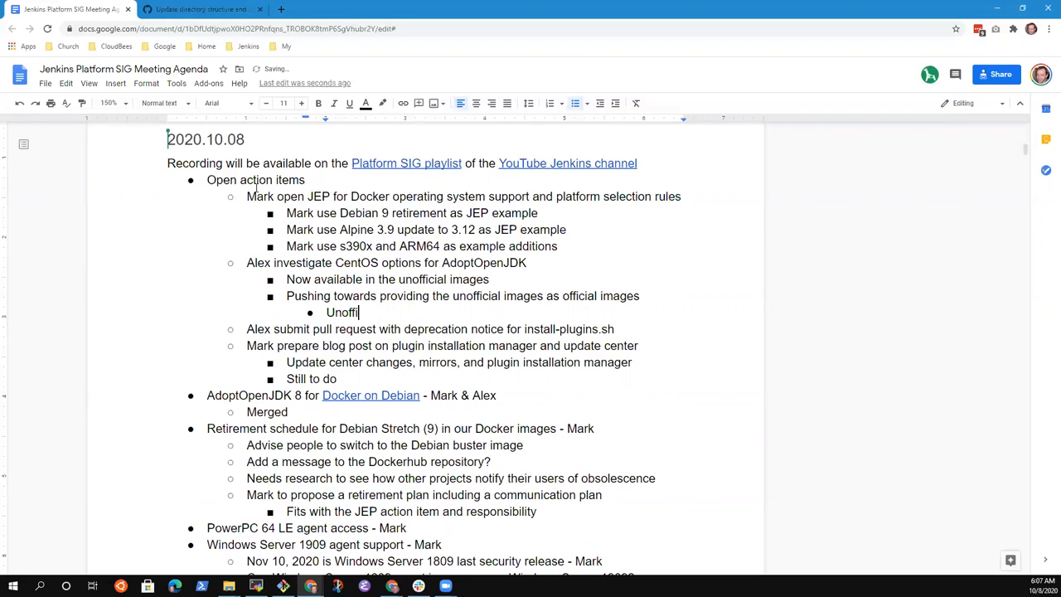
pyautogui.write('cial images')
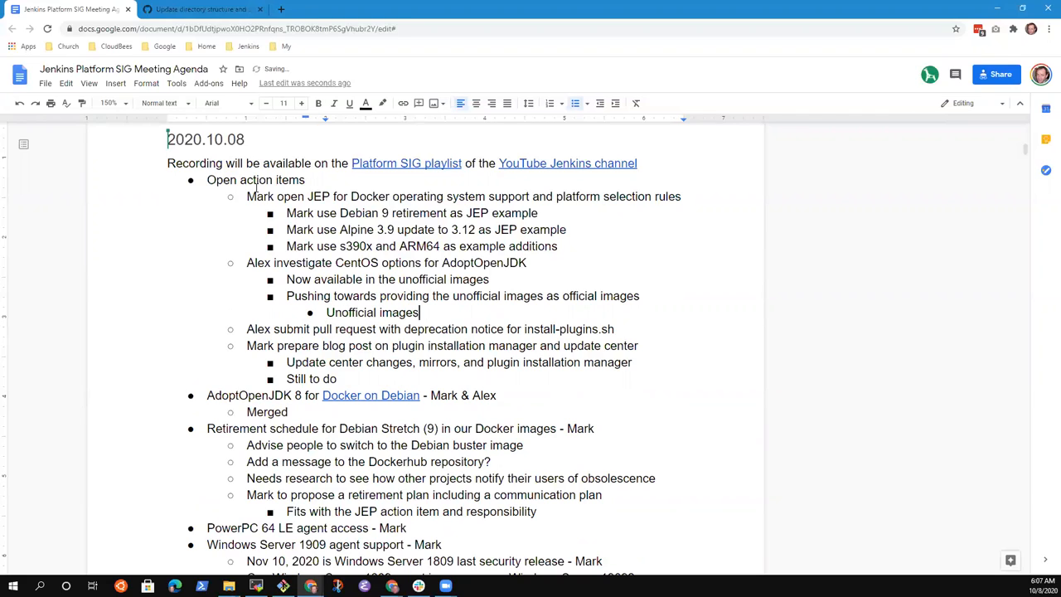
pyautogui.write('are now i')
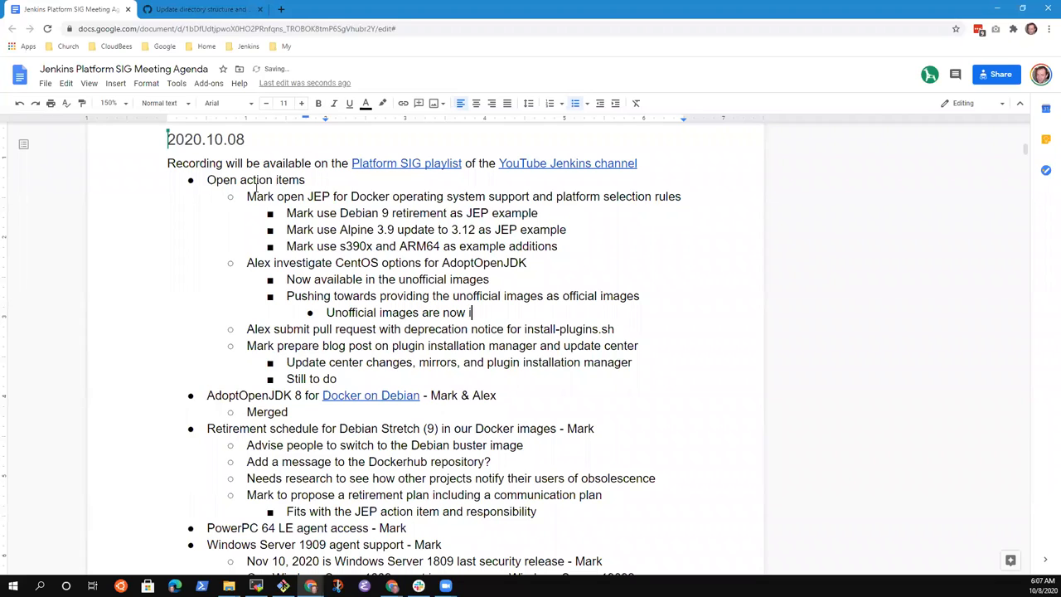
pyautogui.write('n a deeper')
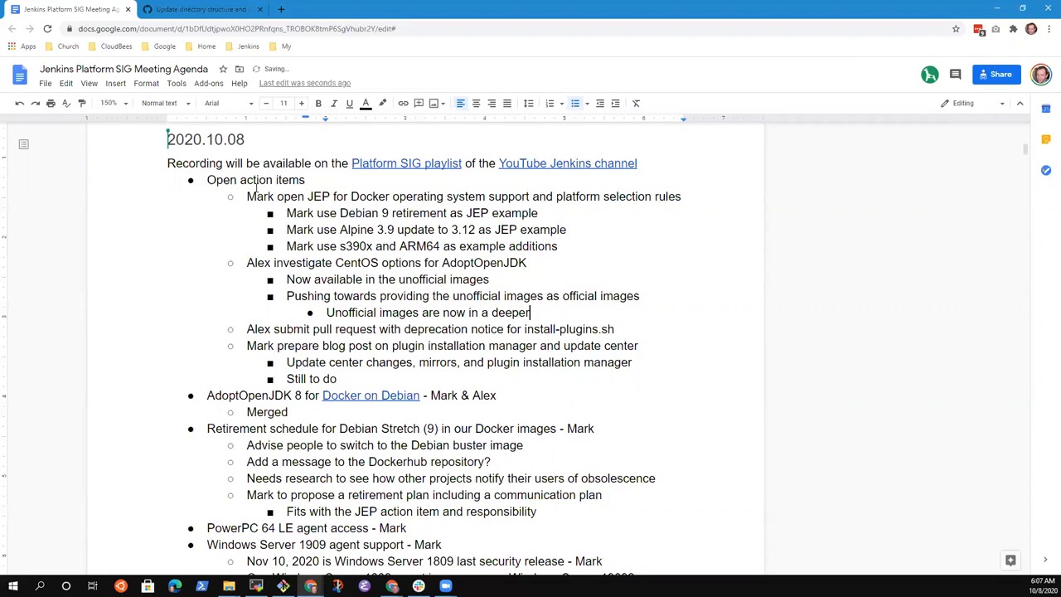
pyautogui.write('testing pipel')
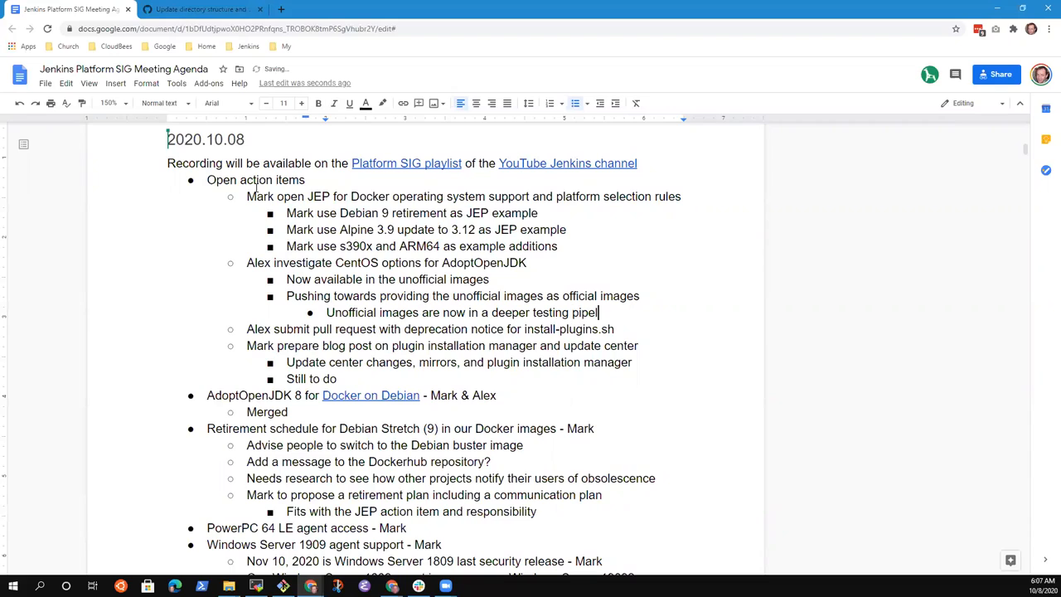
pyautogui.write('ine')
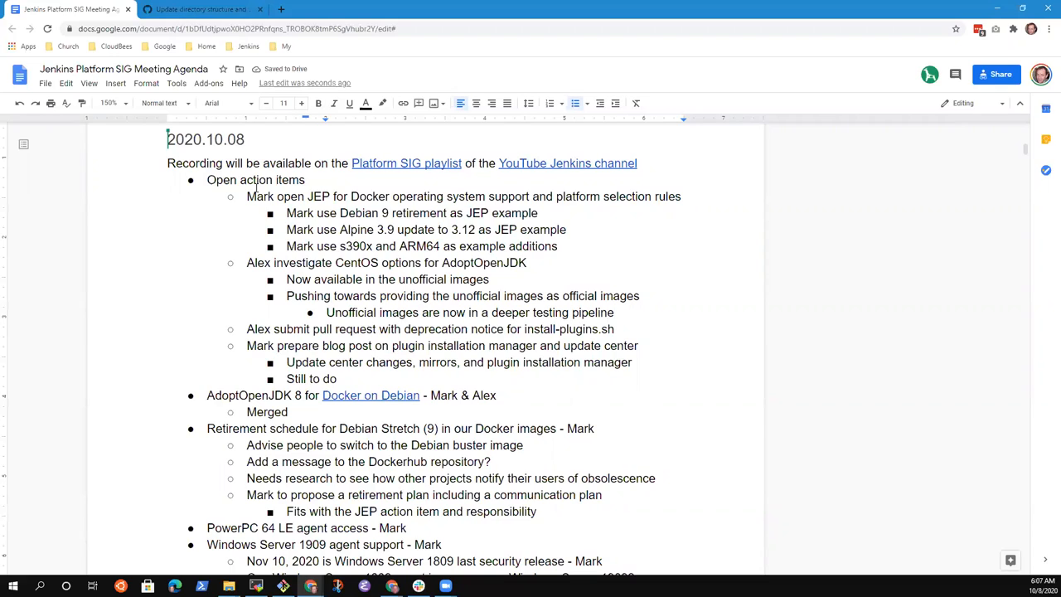
# Step: Add the note hoping for a larger wave of images moving from unofficial to official
pyautogui.click(613, 312)
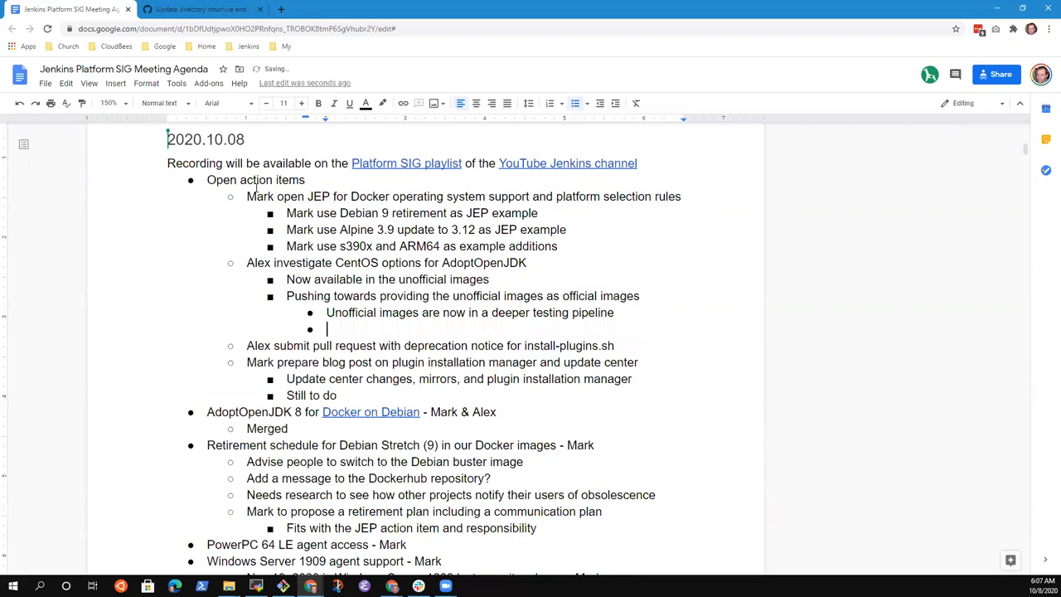
pyautogui.write('Hoping for a')
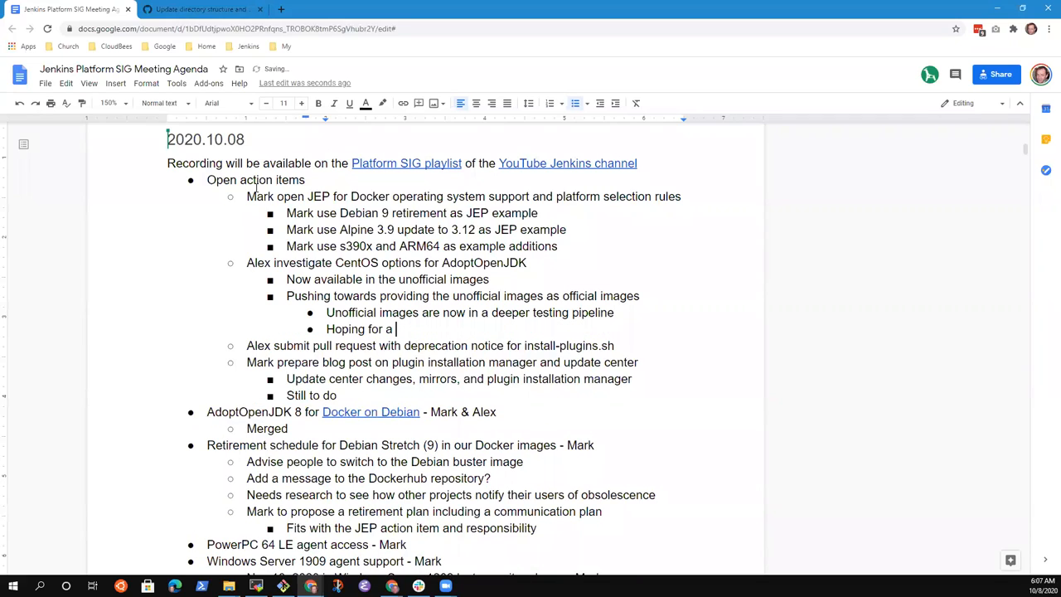
pyautogui.write('larger')
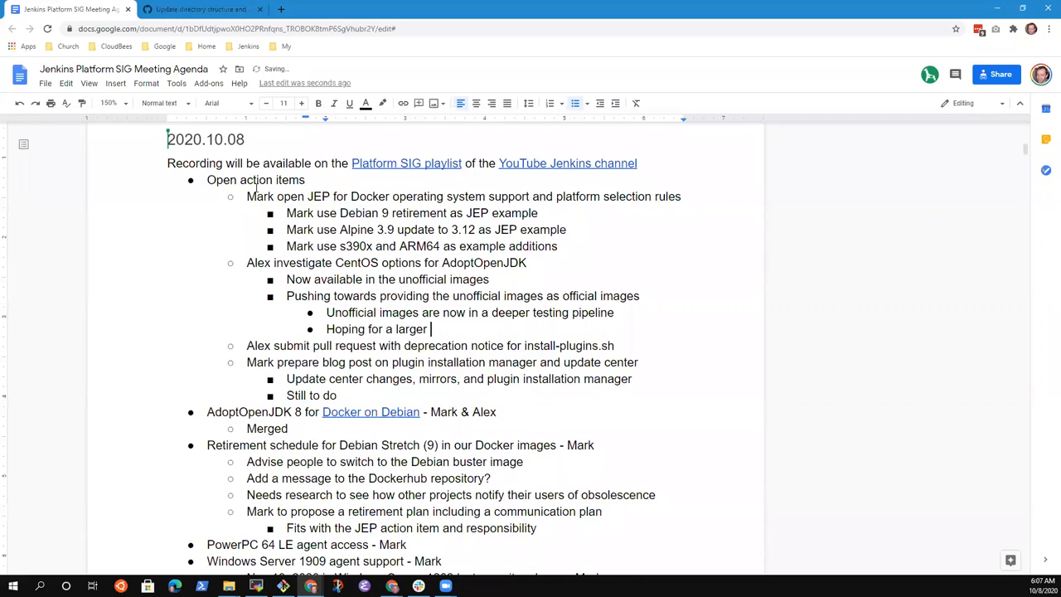
pyautogui.write('wave of images moving from')
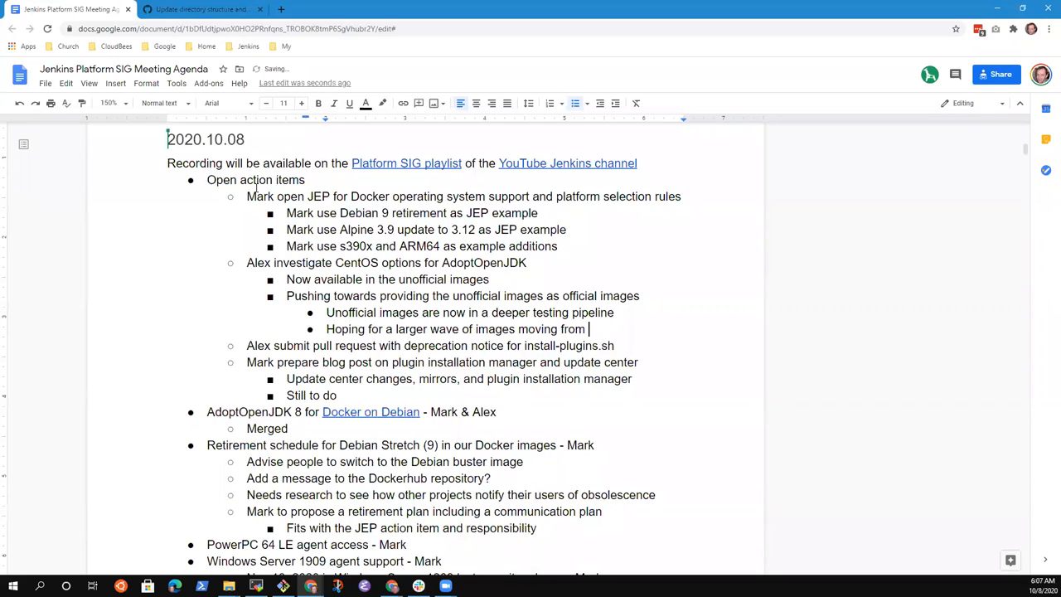
pyautogui.write('unofficial to official')
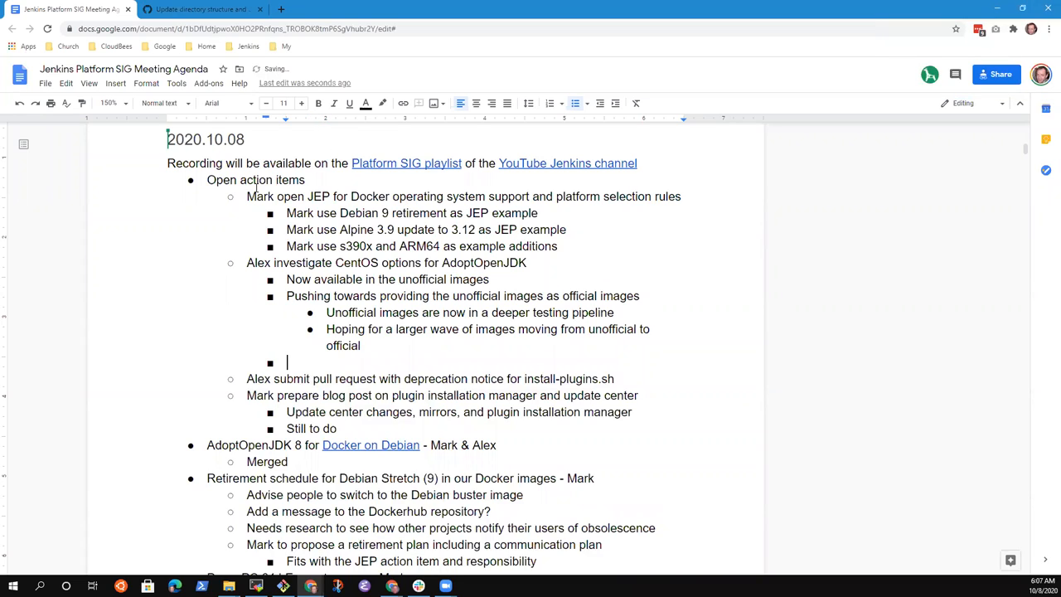
# Step: Add the note 'Already provide s390x, ARM64, and powerPC'
pyautogui.write('A')
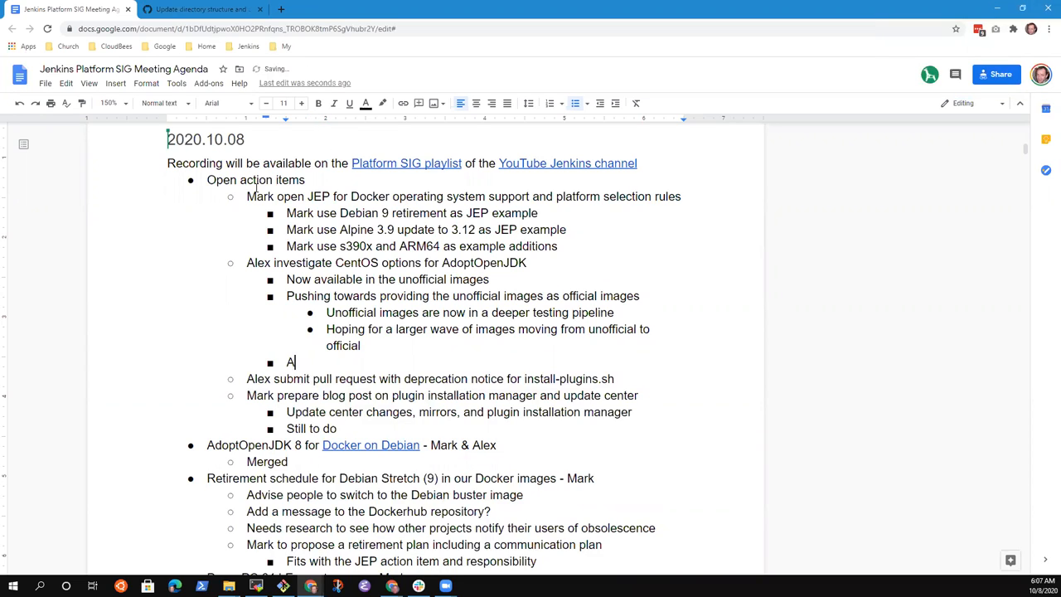
pyautogui.write('lready provide')
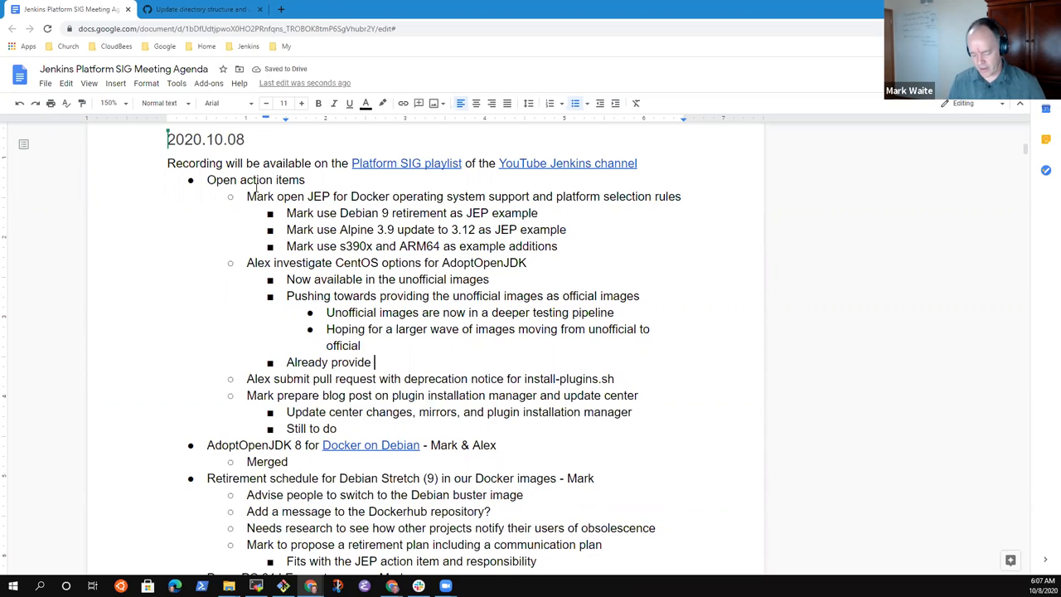
pyautogui.write('s390x.')
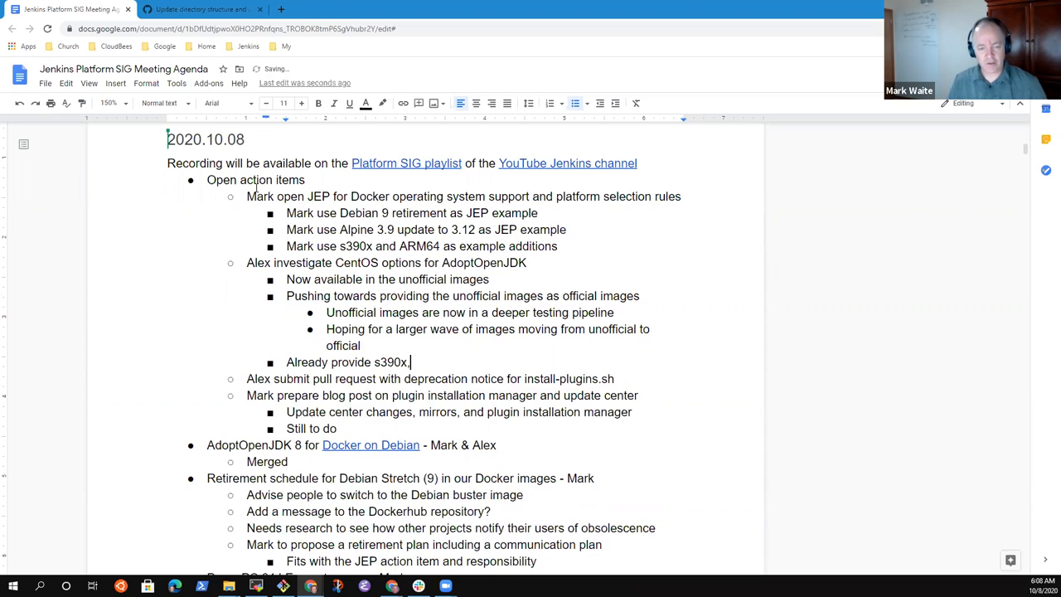
pyautogui.write(', AR')
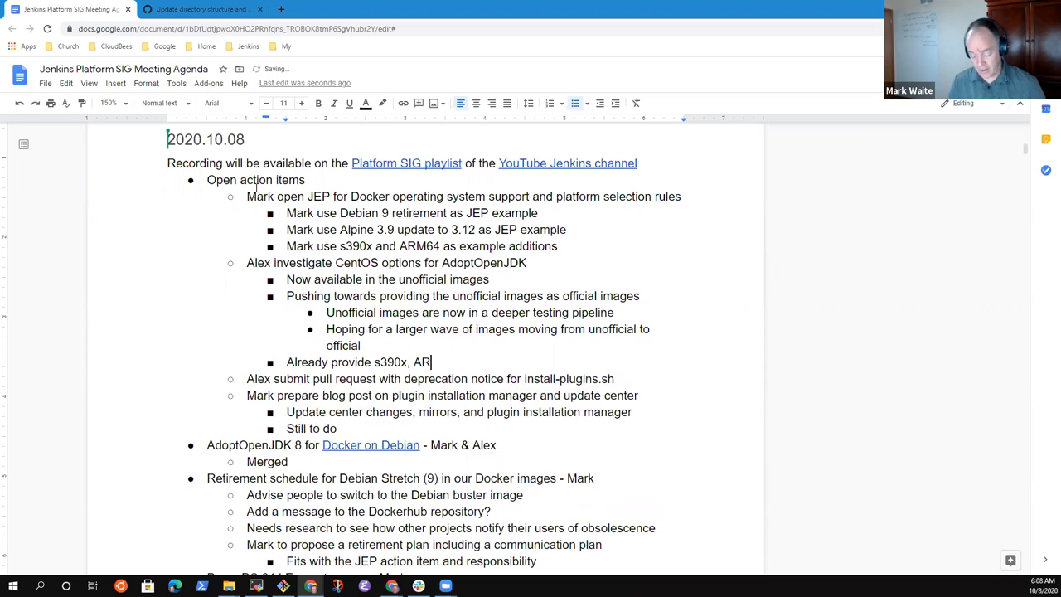
pyautogui.write('M64, and')
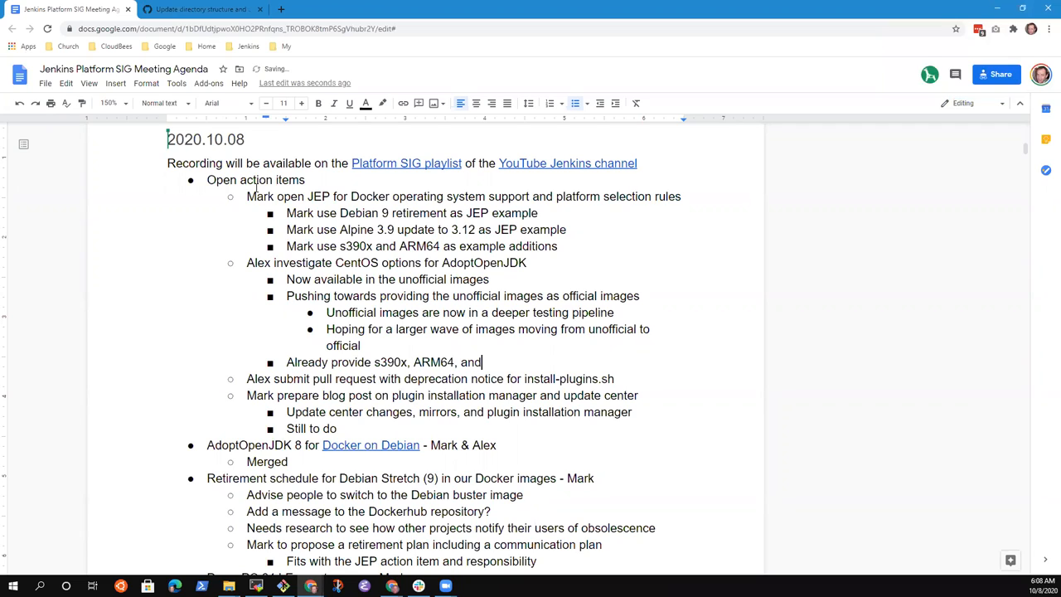
pyautogui.write('powerPC')
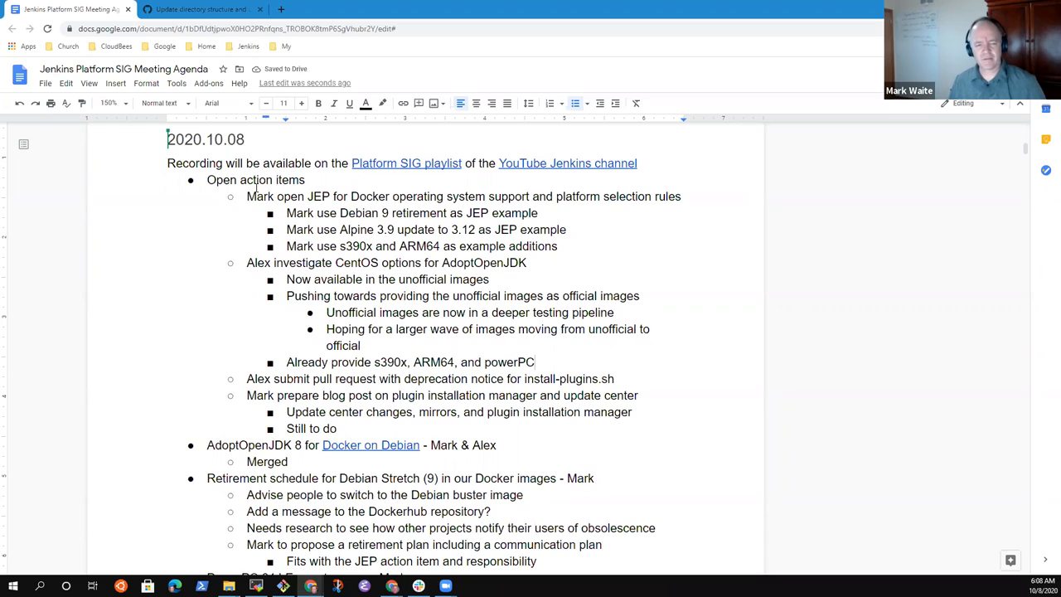
# Step: Note under install-plugins.sh that the preview now delivers the new plugin installation manager
pyautogui.click(489, 278)
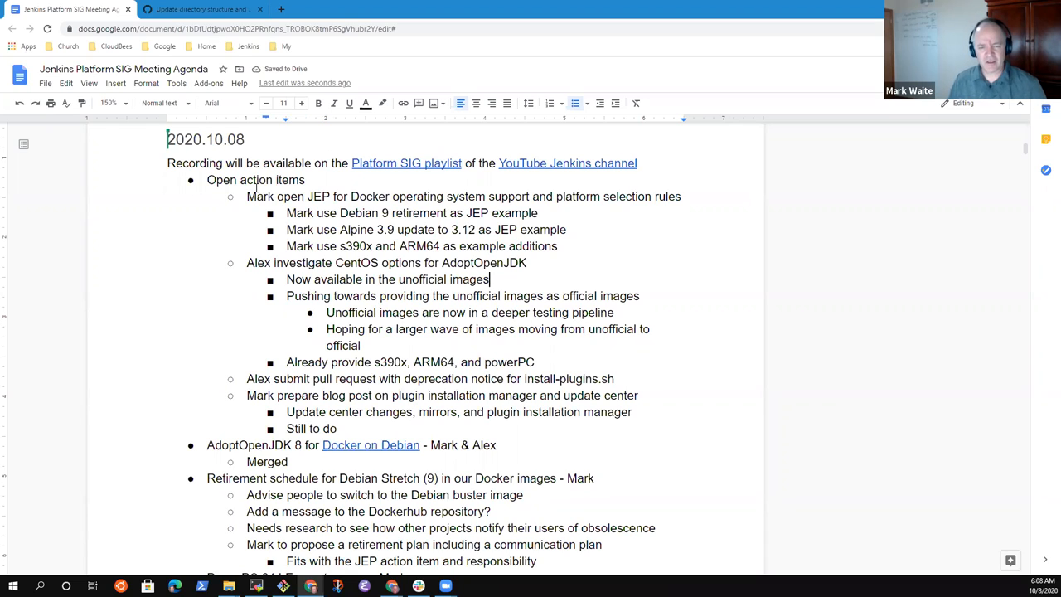
pyautogui.tripleClick(385, 262)
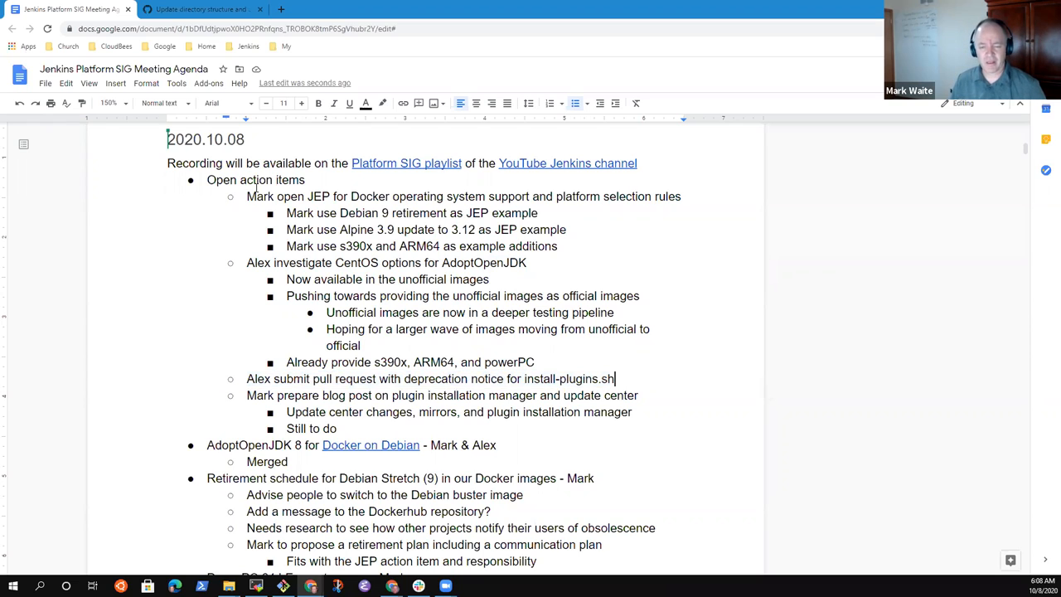
pyautogui.write('Preview i')
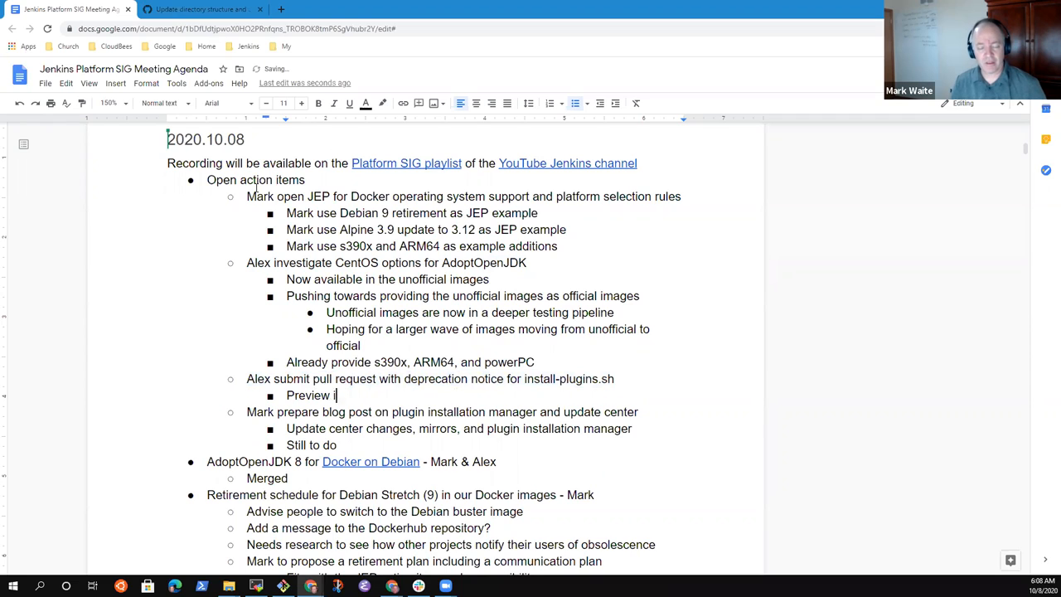
pyautogui.write('s now delvere')
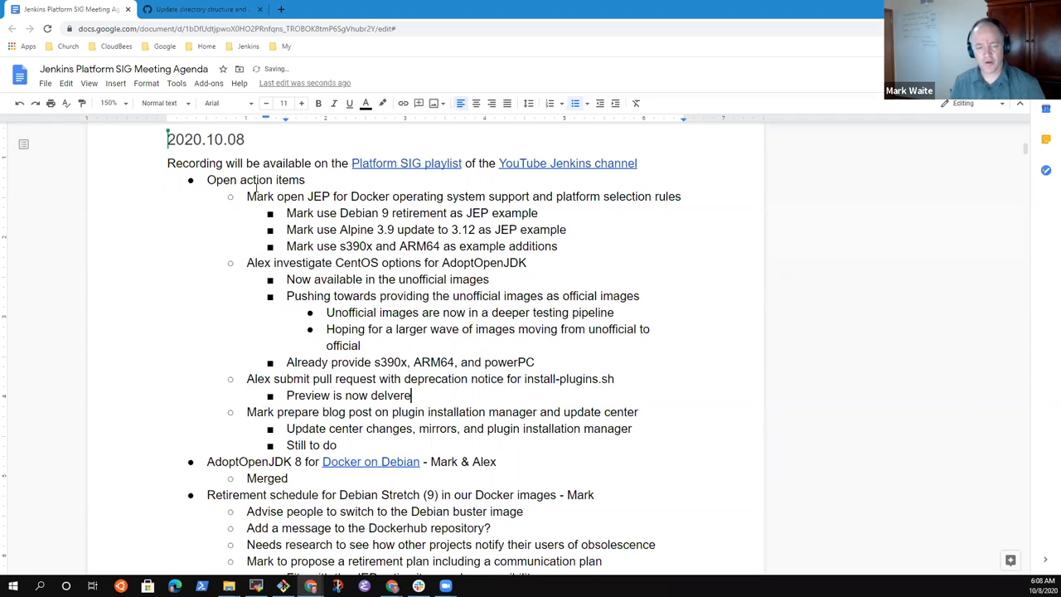
pyautogui.press('Backspace')
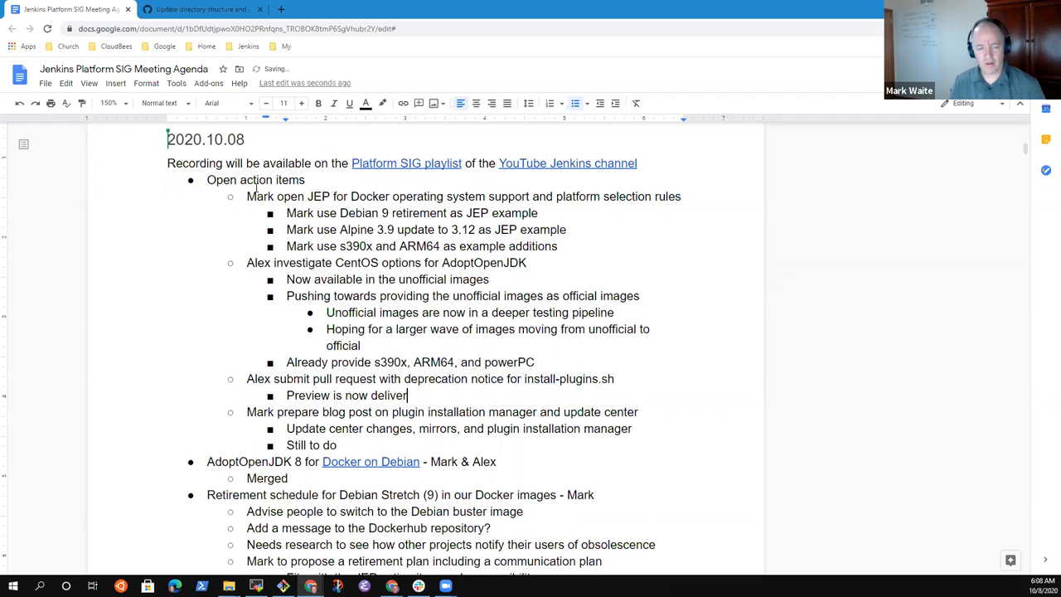
pyautogui.write('ed')
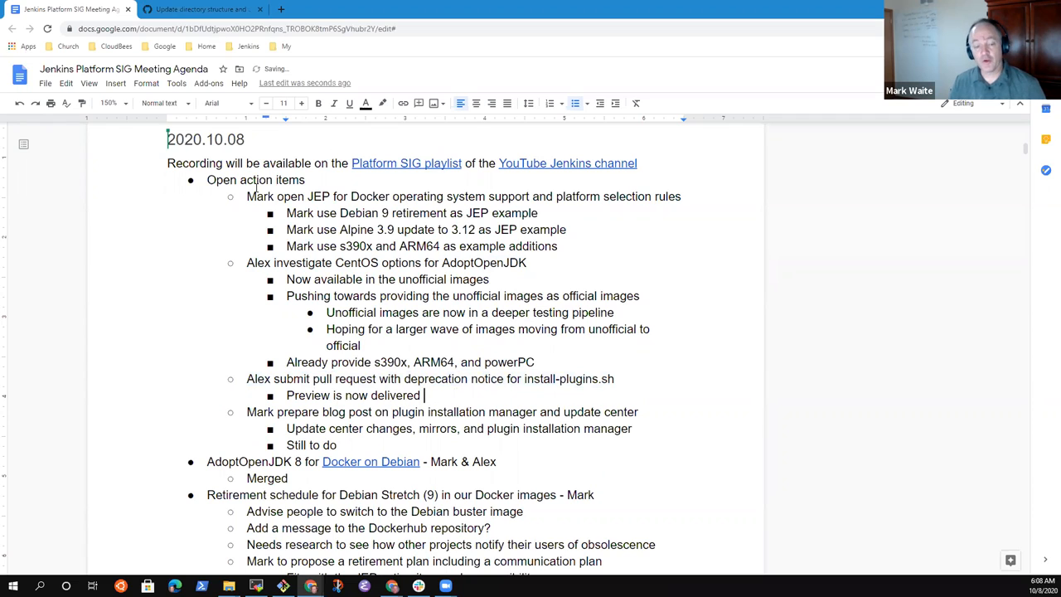
pyautogui.write('new plugin')
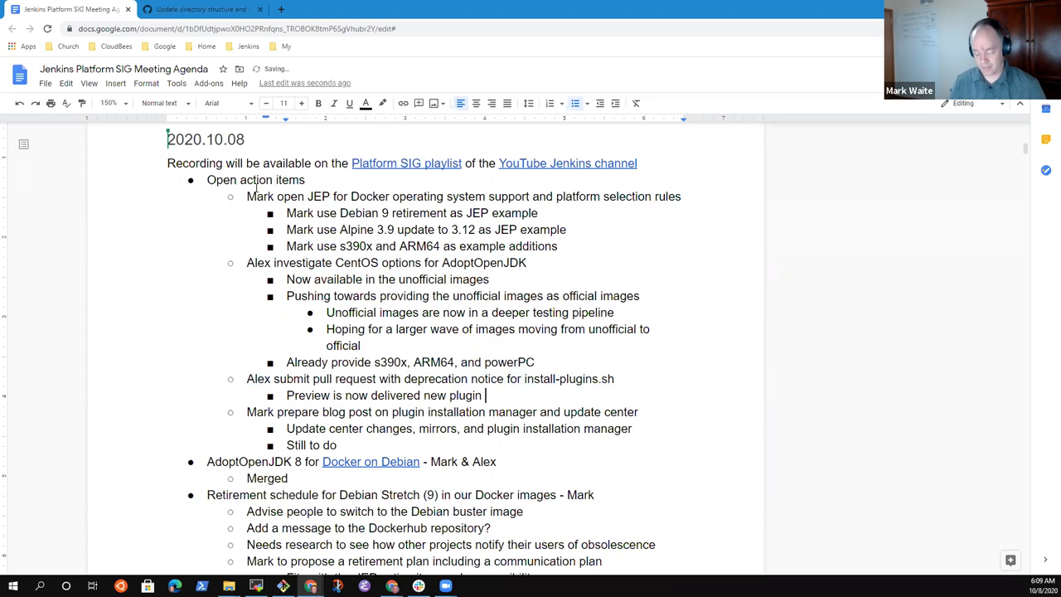
pyautogui.write('installation')
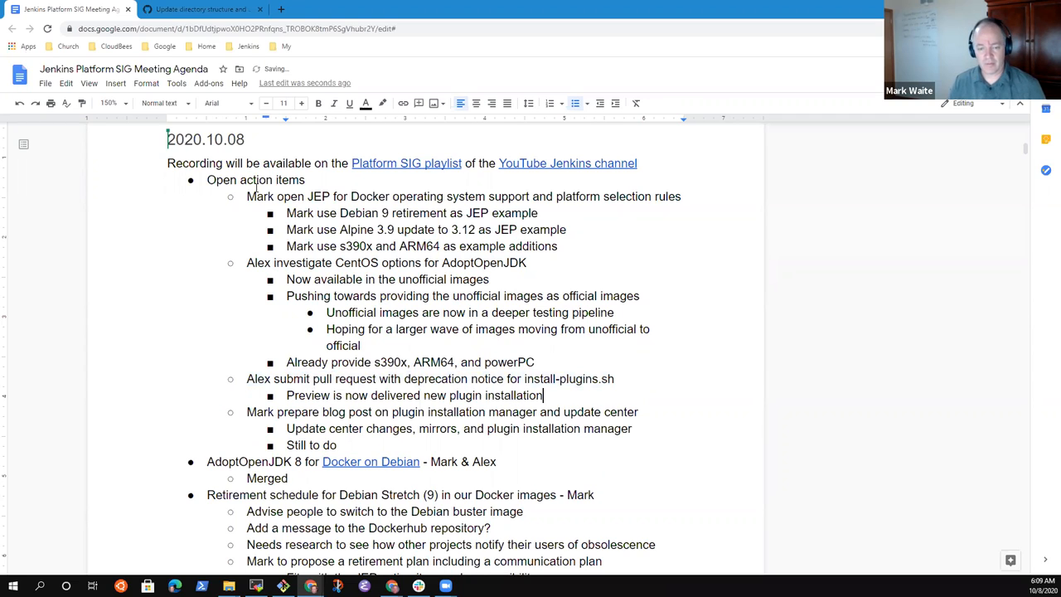
# Step: Add the indented sub-note 'Resolves dependencies of plugins'
pyautogui.press('enter')
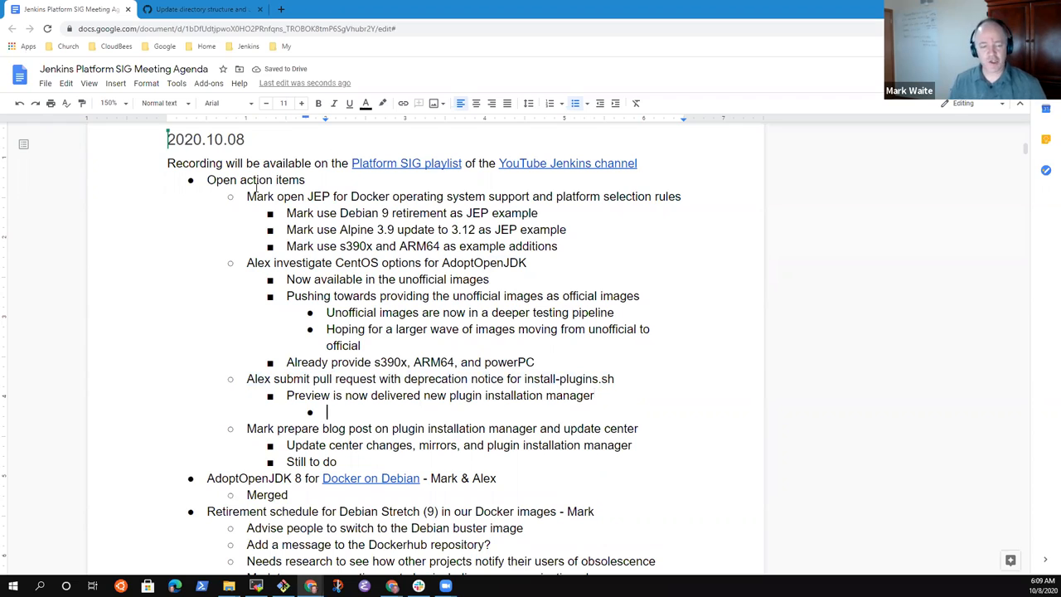
pyautogui.write('Resop')
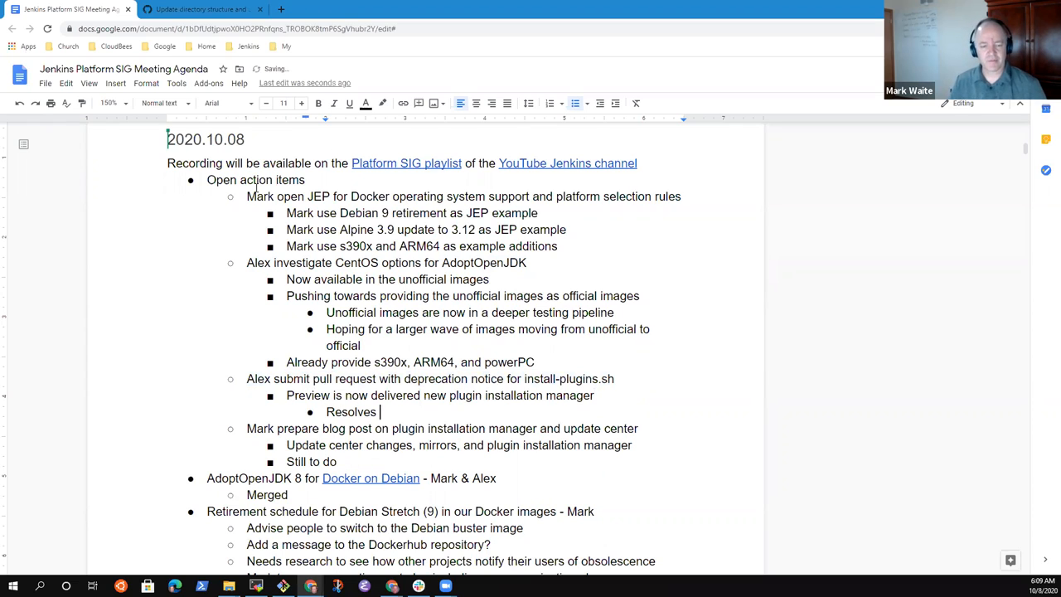
pyautogui.write('dependencies')
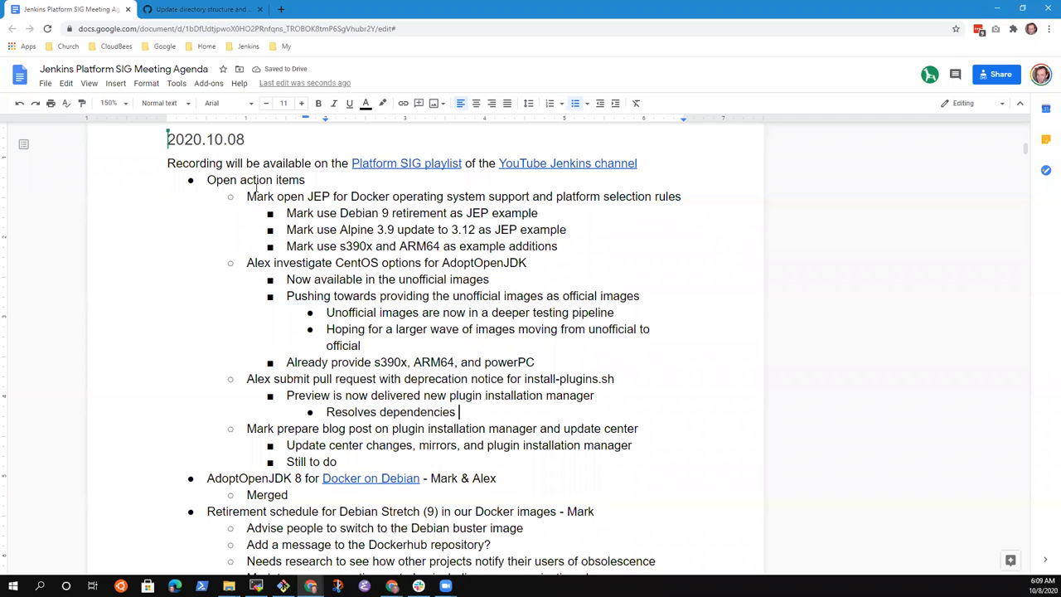
pyautogui.write('of plugins')
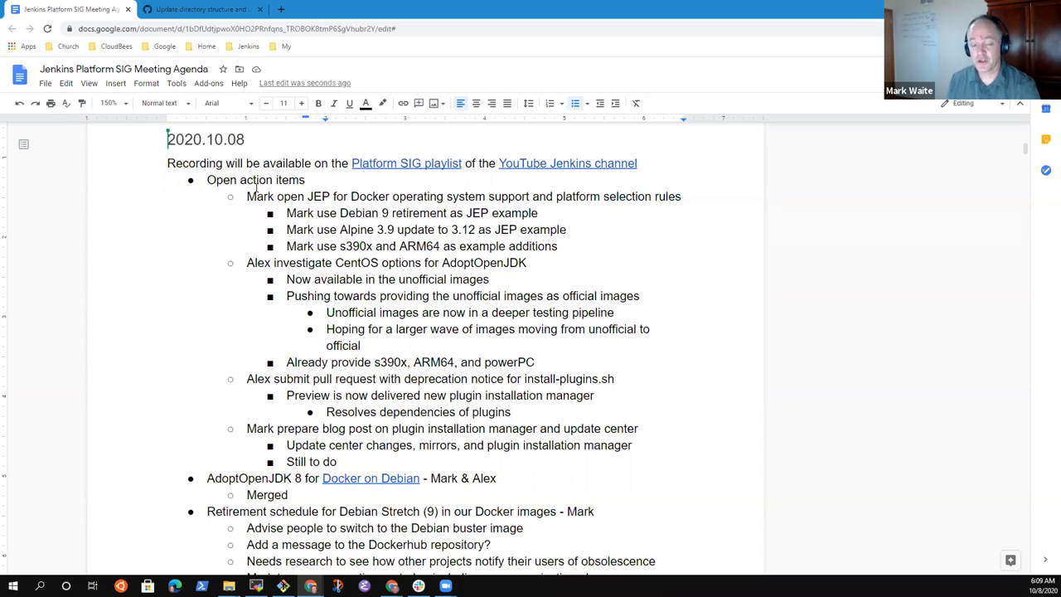
pyautogui.click(513, 411)
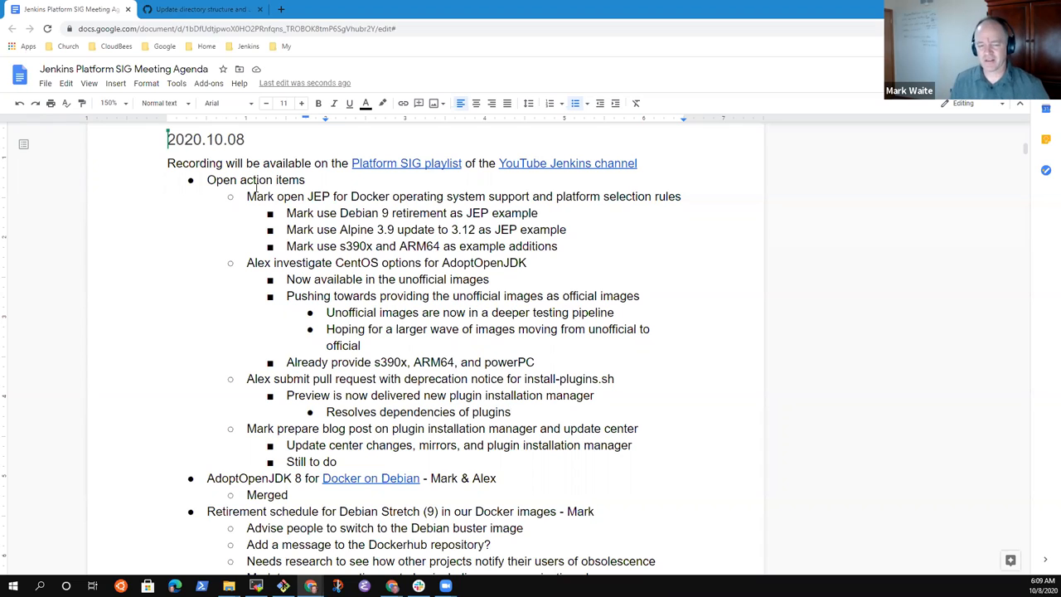
pyautogui.click(511, 411)
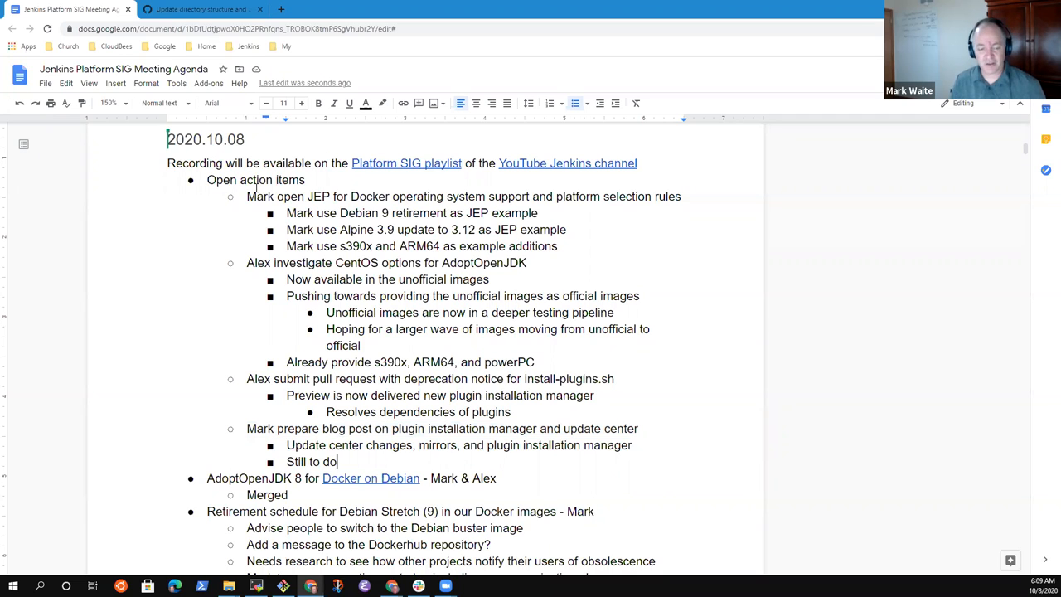
# Step: Add a new action item on parallelization and arranging of multiarch CI
pyautogui.press('enter')
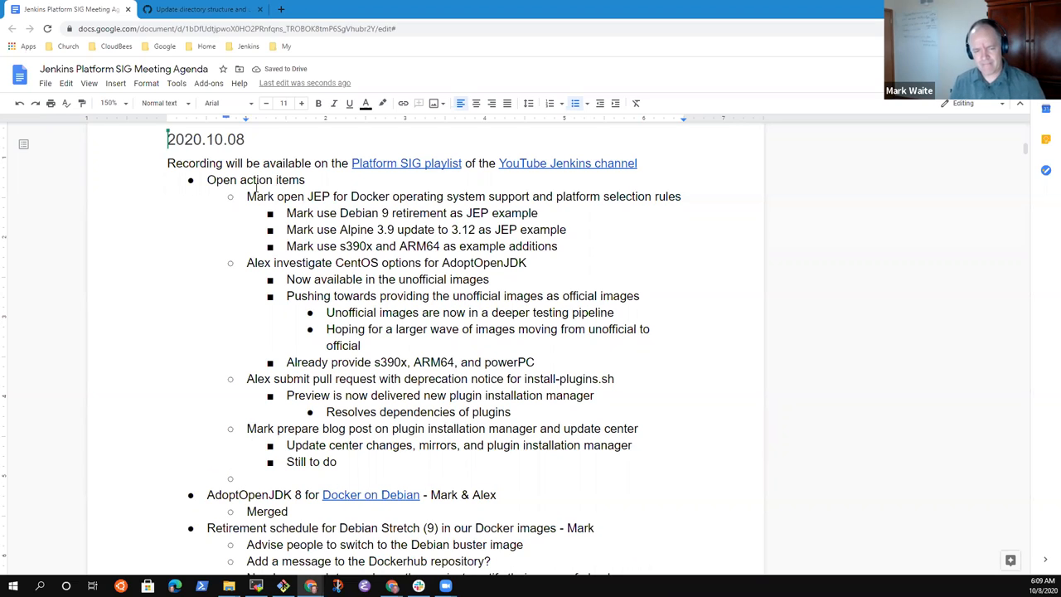
pyautogui.click(247, 478)
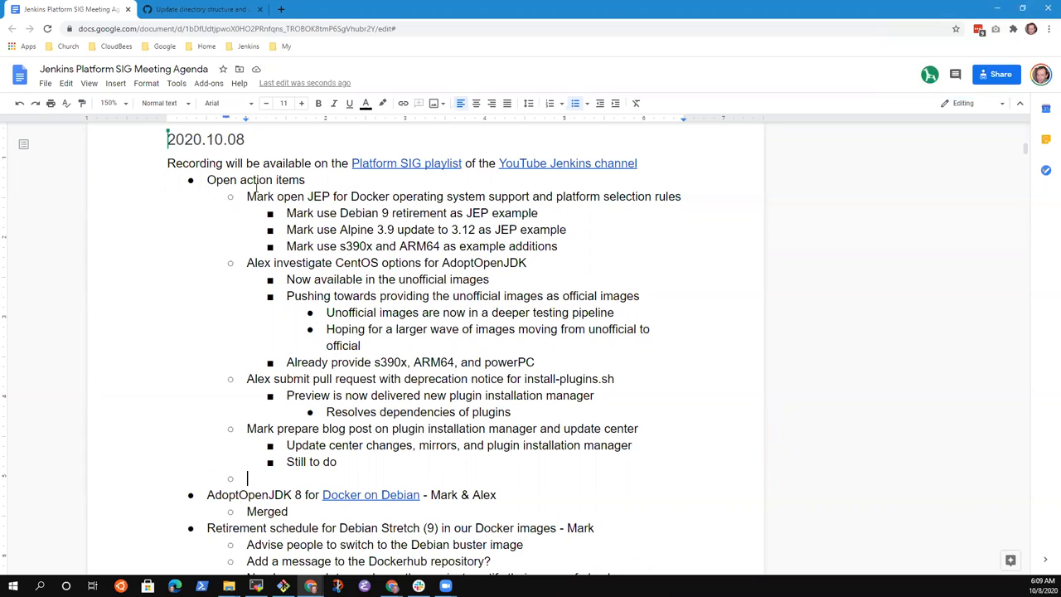
pyautogui.write('Adopt')
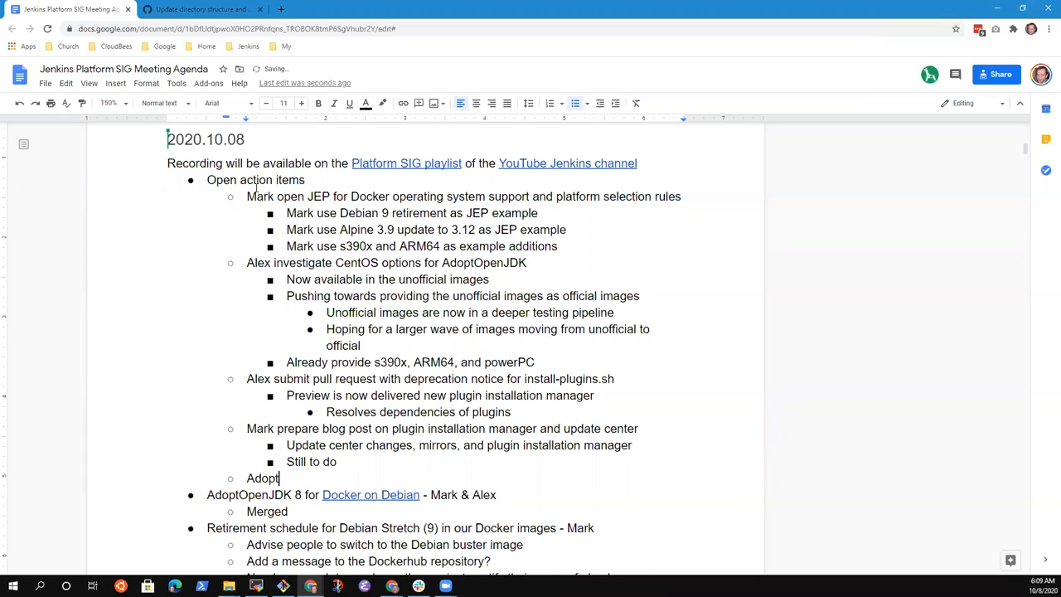
pyautogui.press('backspace')
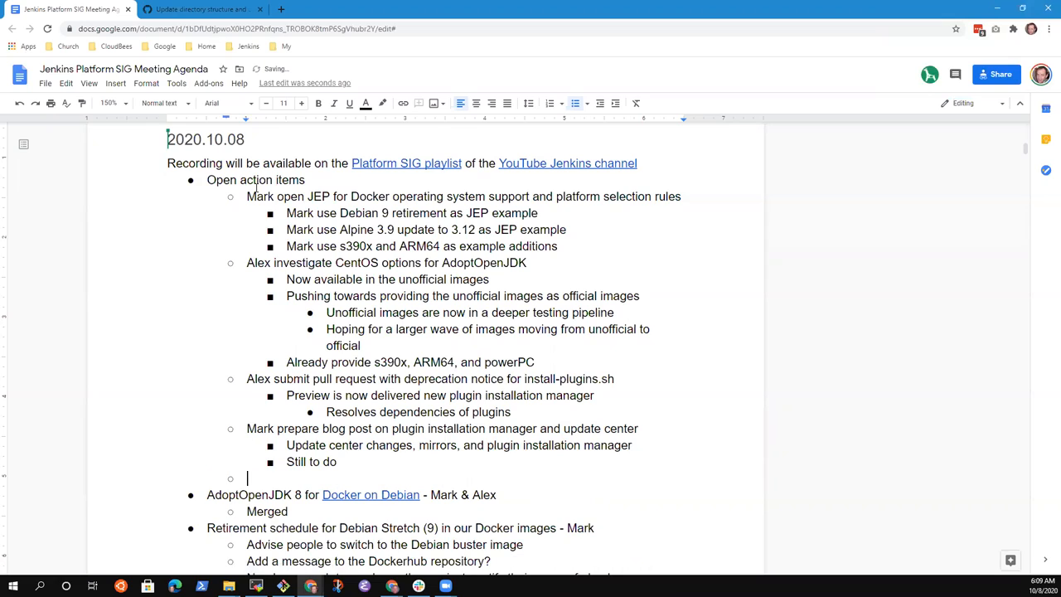
pyautogui.write('Parallelization pull request')
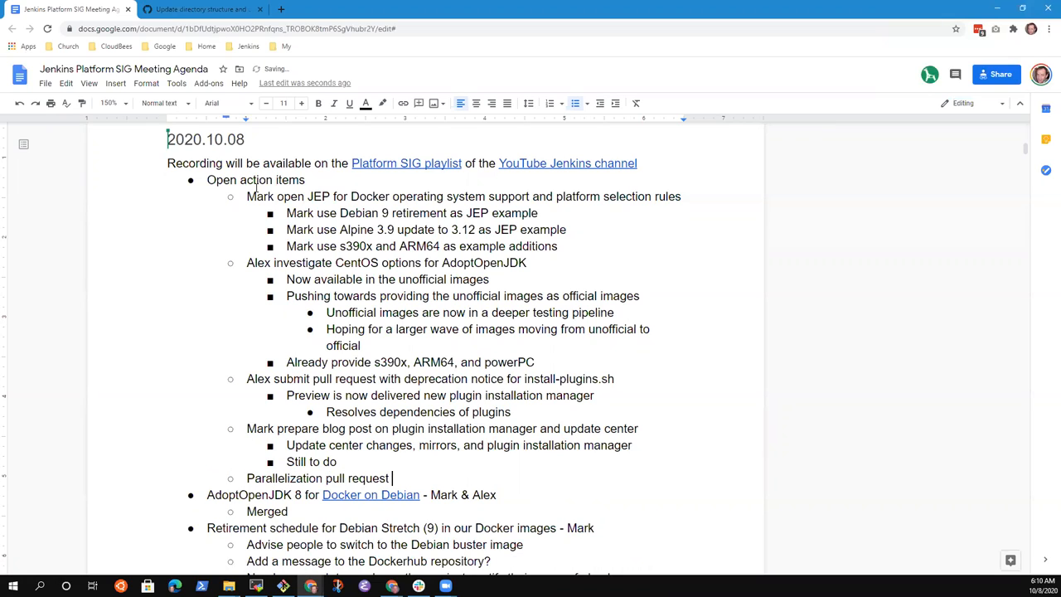
pyautogui.write('and')
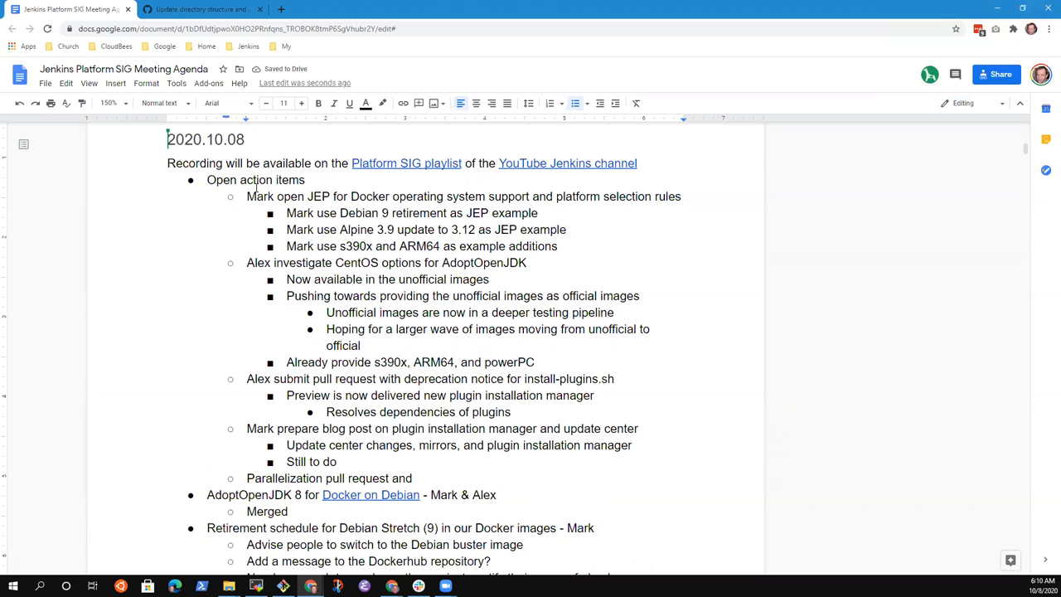
pyautogui.write('arranging of CI for multiarch')
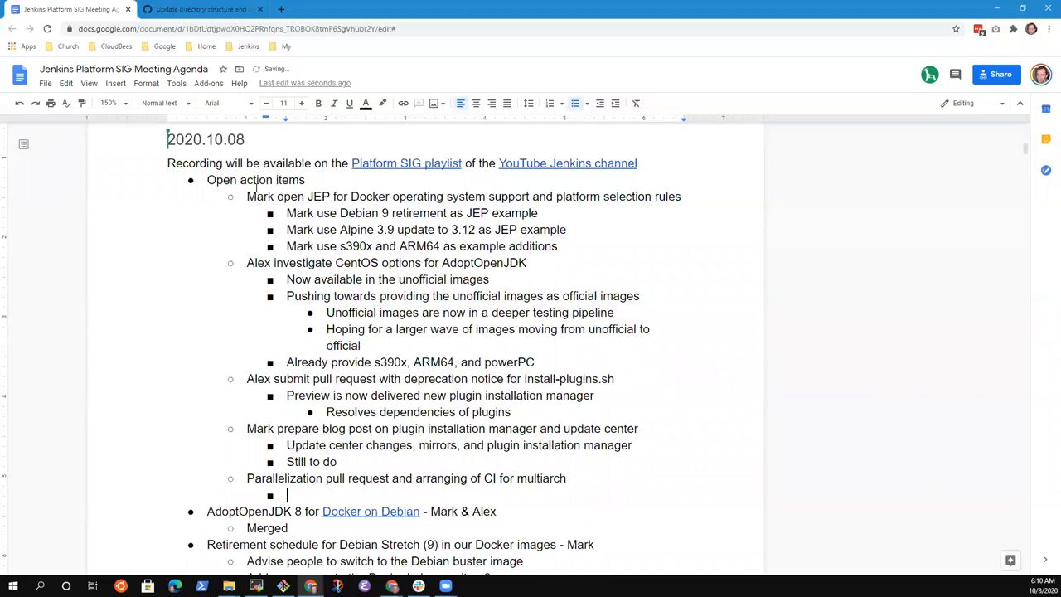
# Step: Add sub-bullets: most images are OpenJDK, want to move to AdoptOpenJDK; need new pull requests using AdoptOpenJDK
pyautogui.write('Most of t')
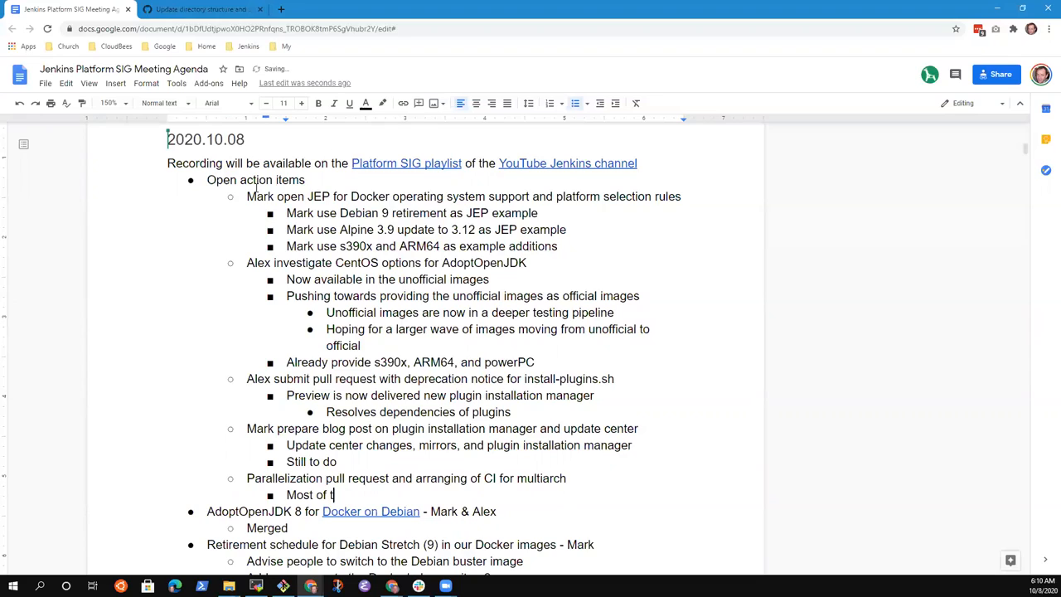
pyautogui.write('he images are O')
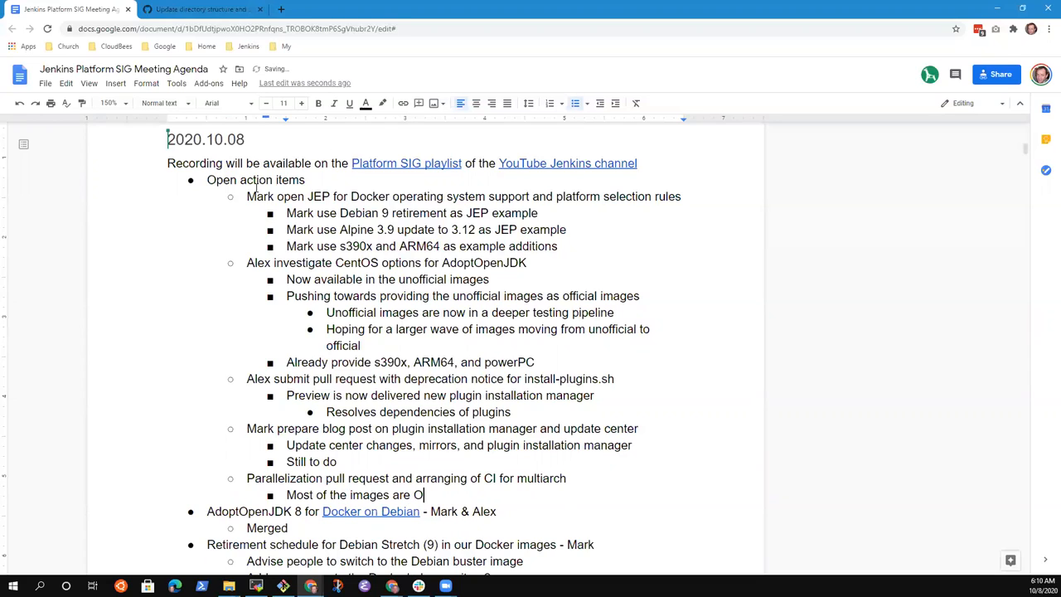
pyautogui.write('penJDK')
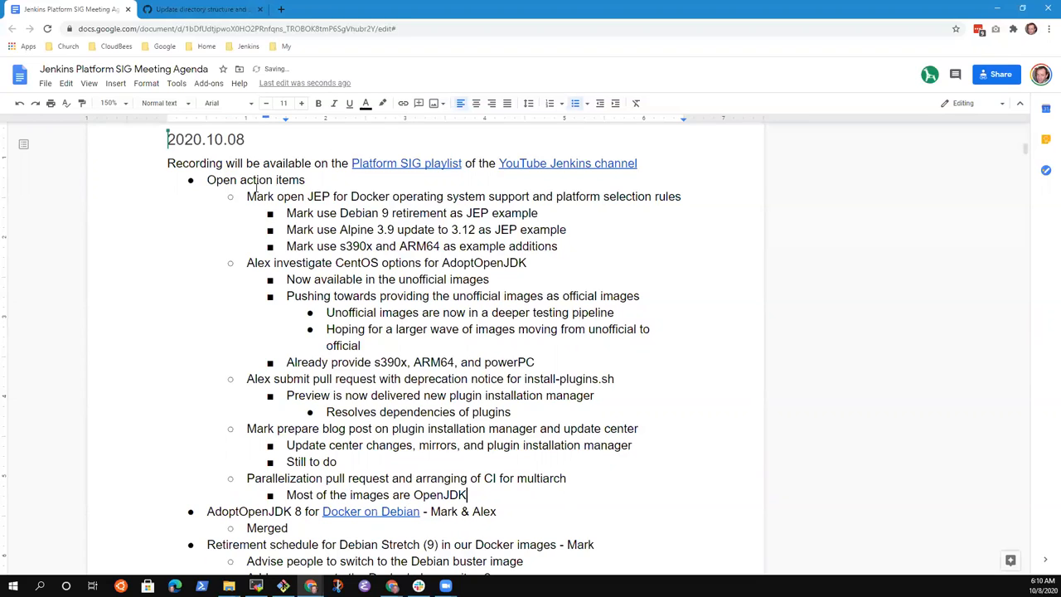
pyautogui.write(', want to move')
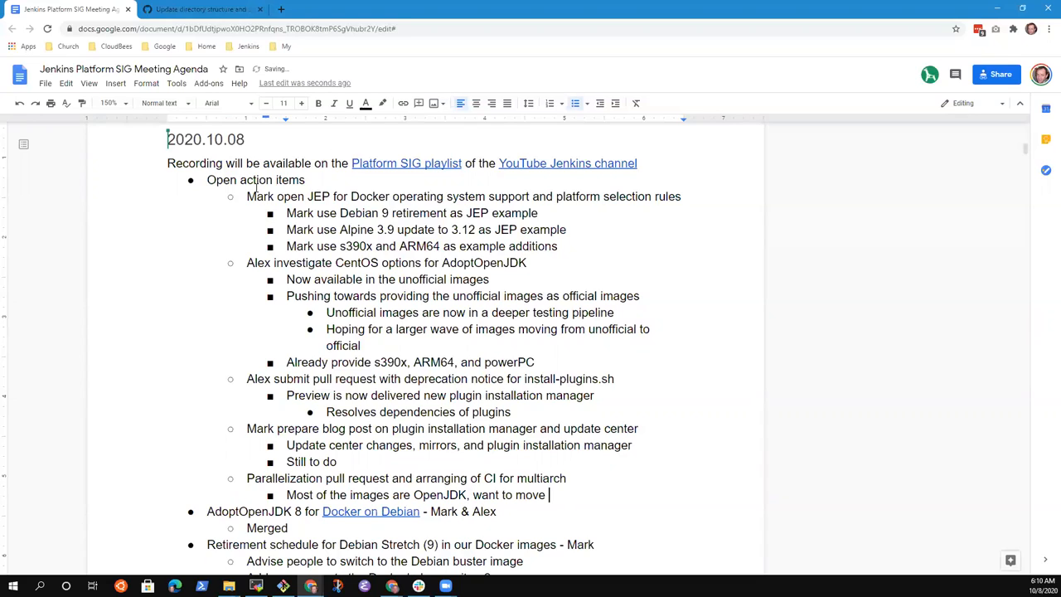
pyautogui.write('to AdoptOpenJDK')
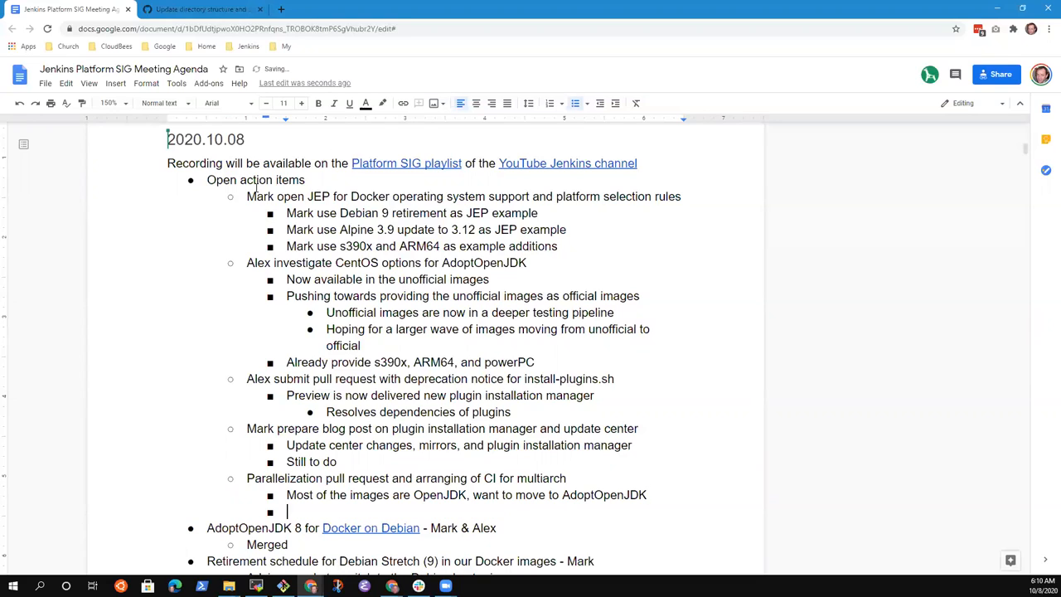
pyautogui.write('Need ot submit')
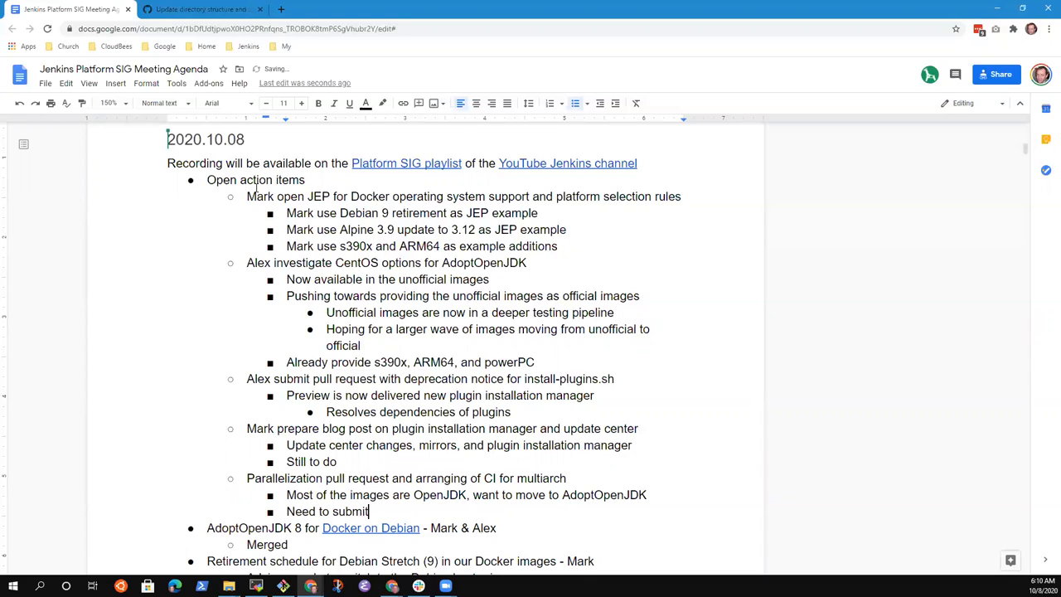
pyautogui.write('new pull reque')
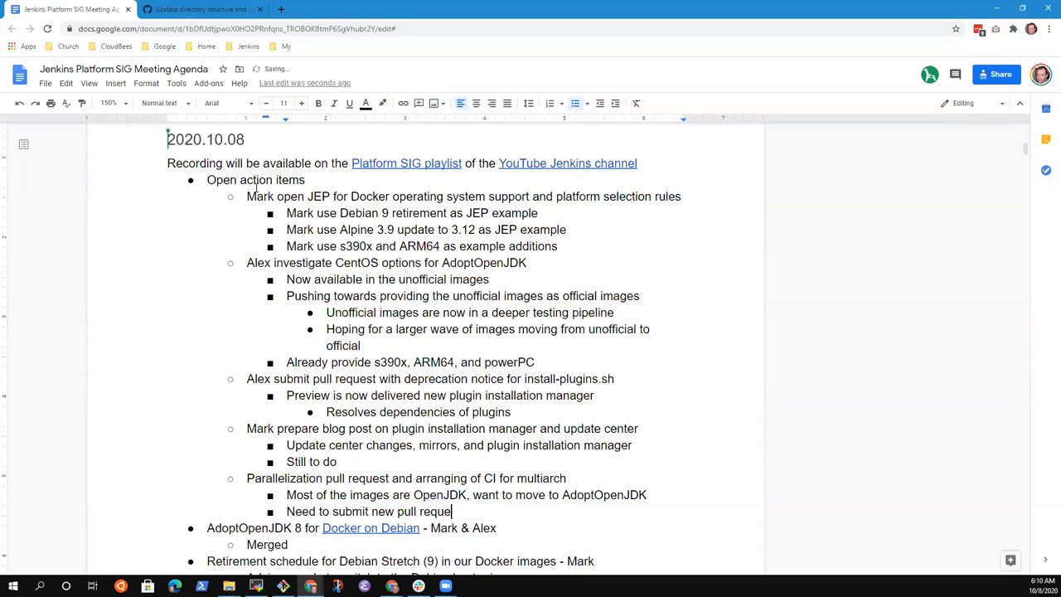
pyautogui.write('sts to use A')
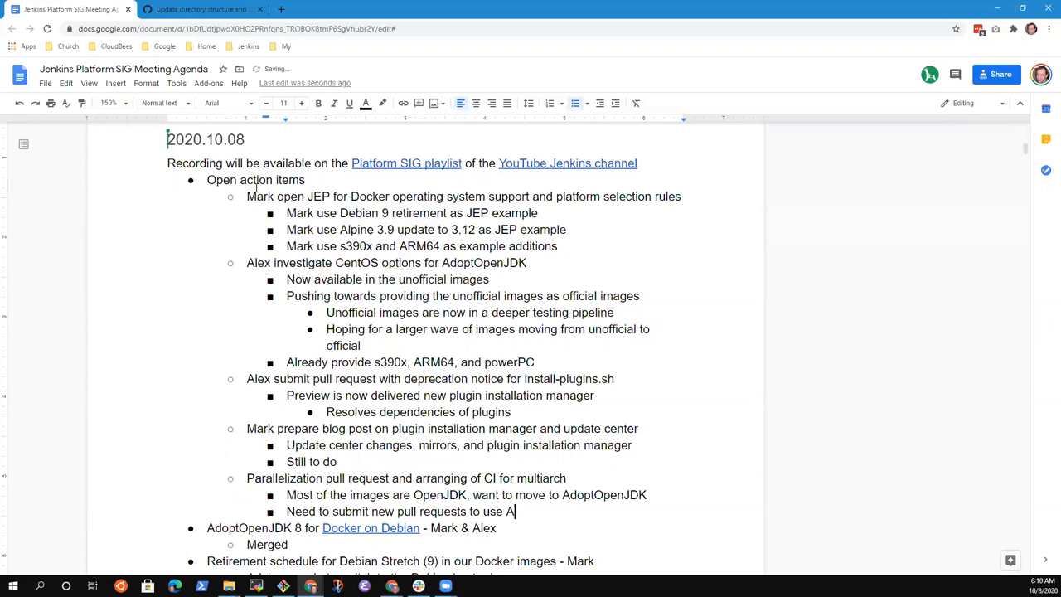
pyautogui.write('doptOpenJDK, not OpenJDK')
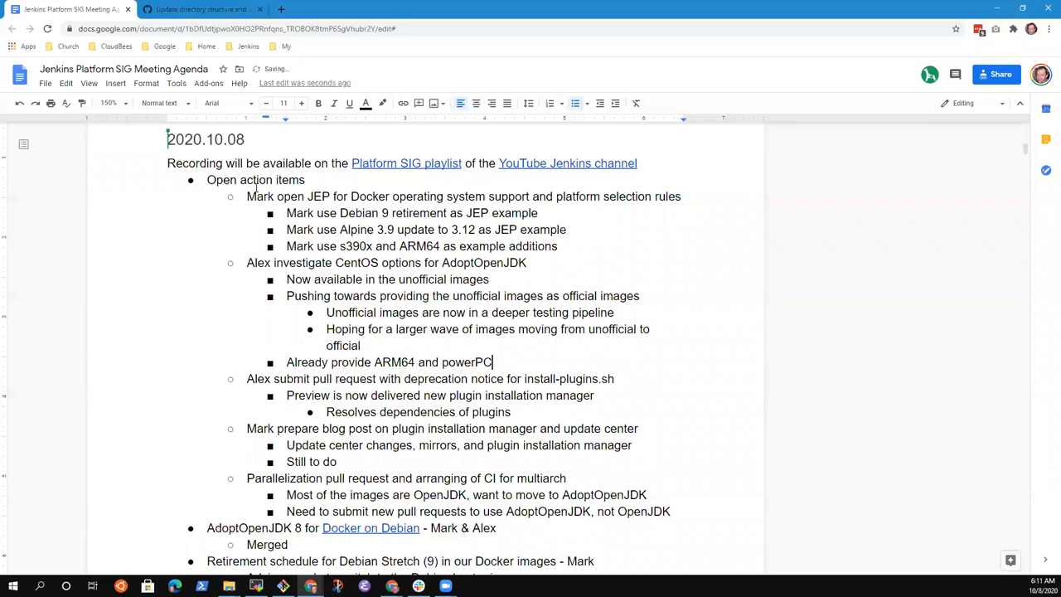
# Step: Note that the CentOS project does not provide s390x images
pyautogui.write('Cetn')
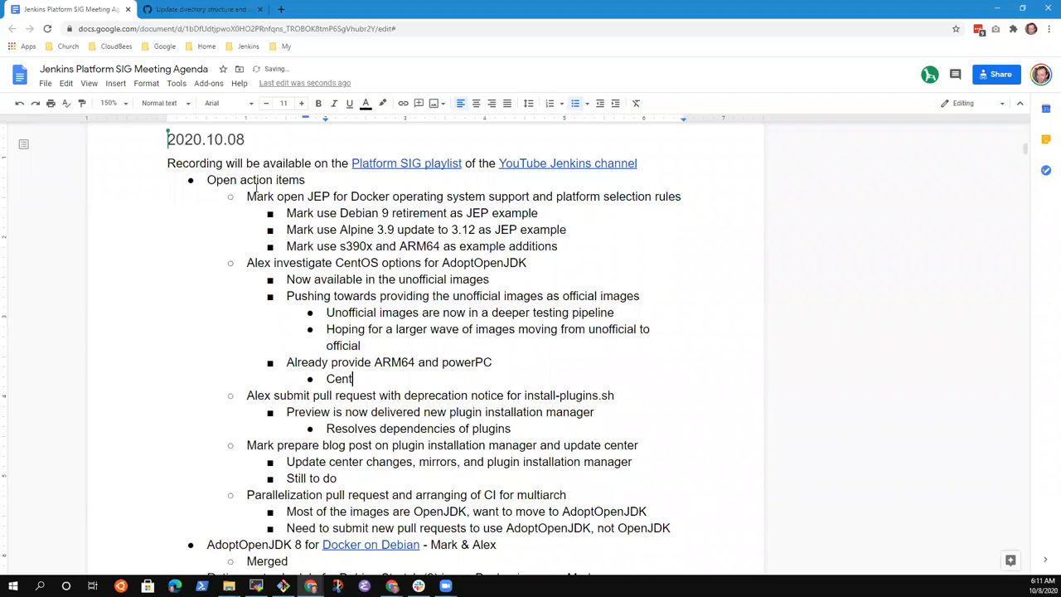
pyautogui.write('OS project')
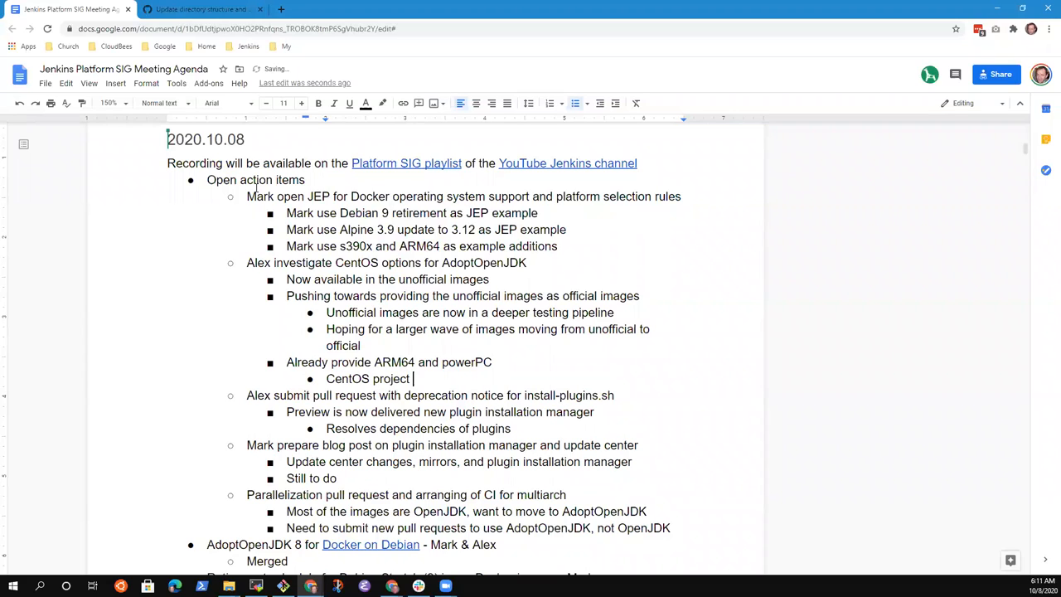
pyautogui.write('does not provide s')
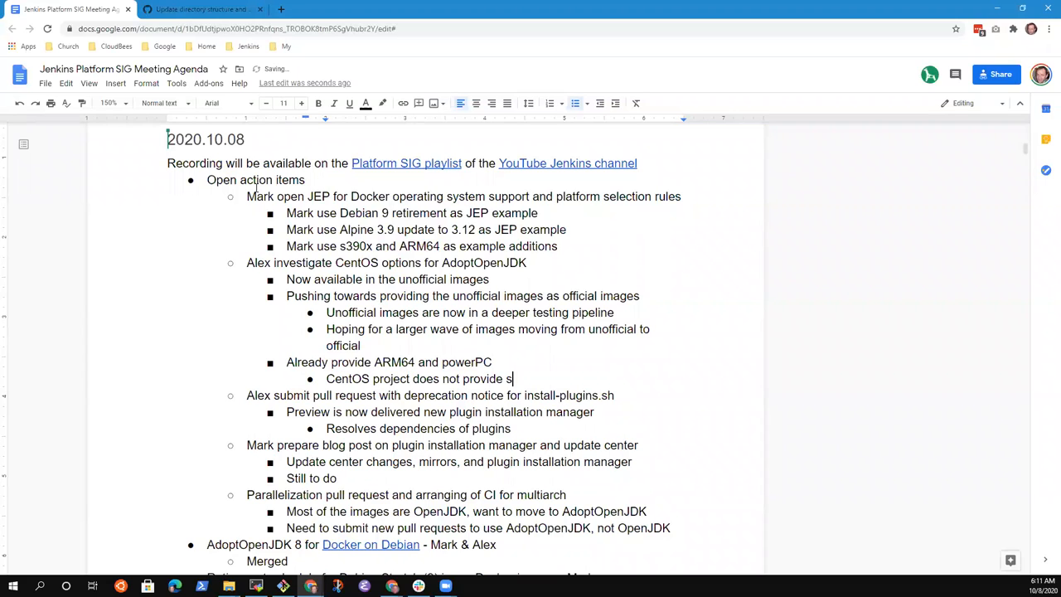
pyautogui.write('390x image yet')
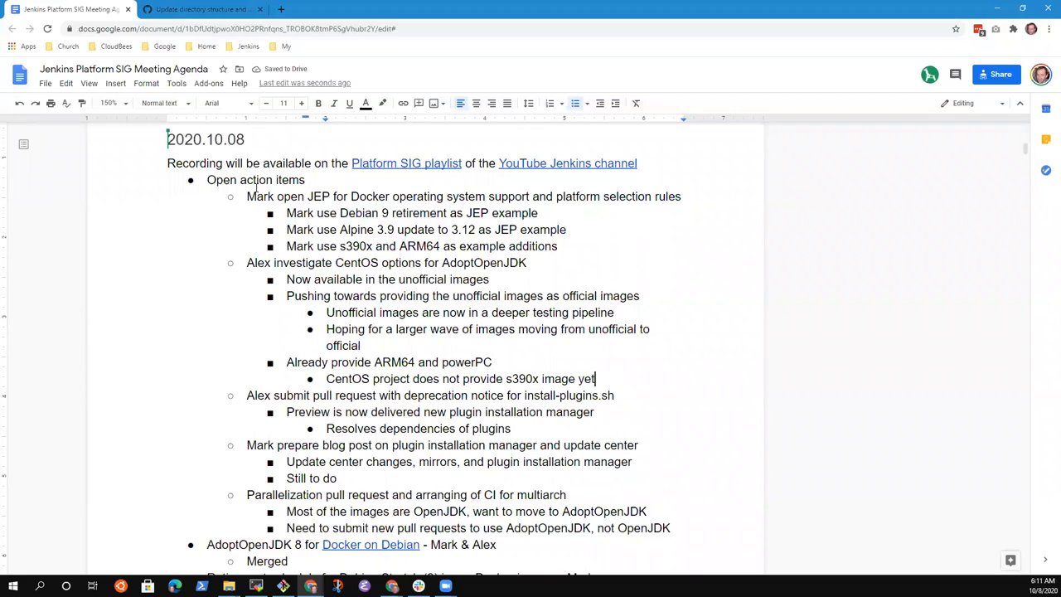
# Step: Note that AdoptOpenJDK uses ClefOS instead of CentOS, RHEL or similar
pyautogui.write('Ad')
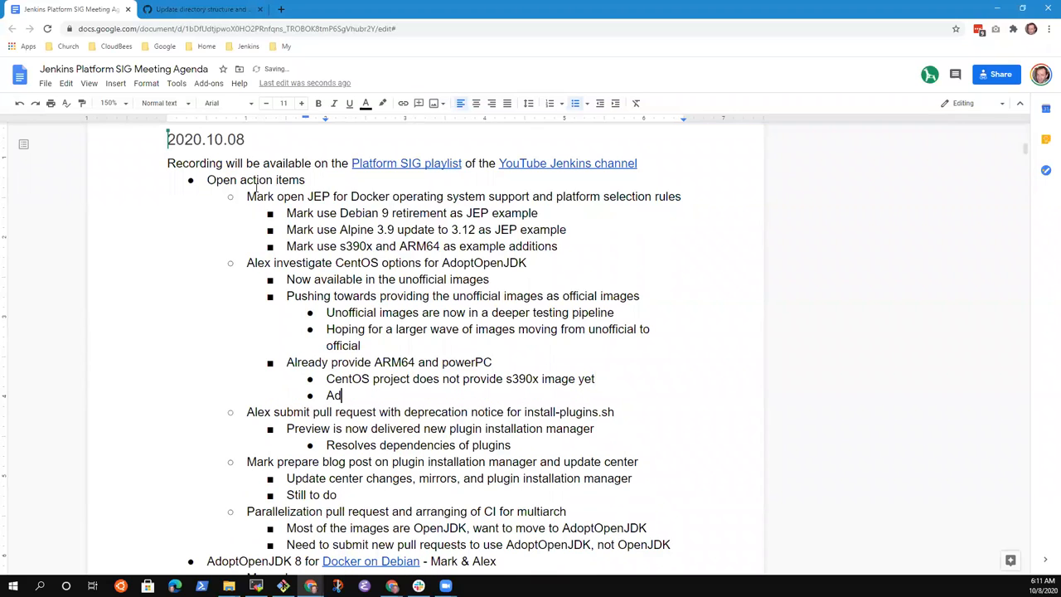
pyautogui.write('optOpenJDK')
pyautogui.write('Use Clef')
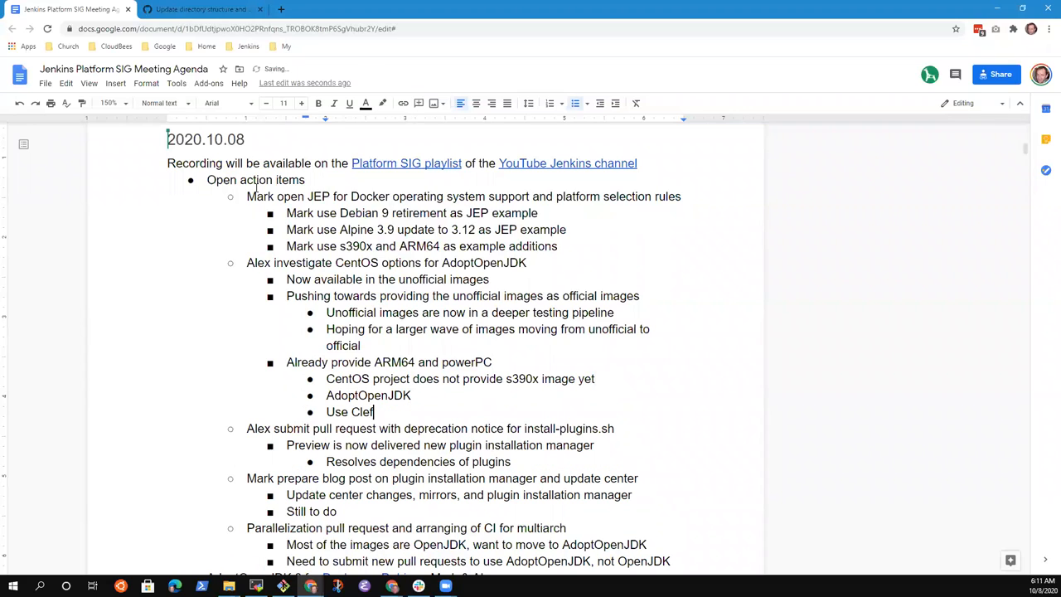
pyautogui.write('OS')
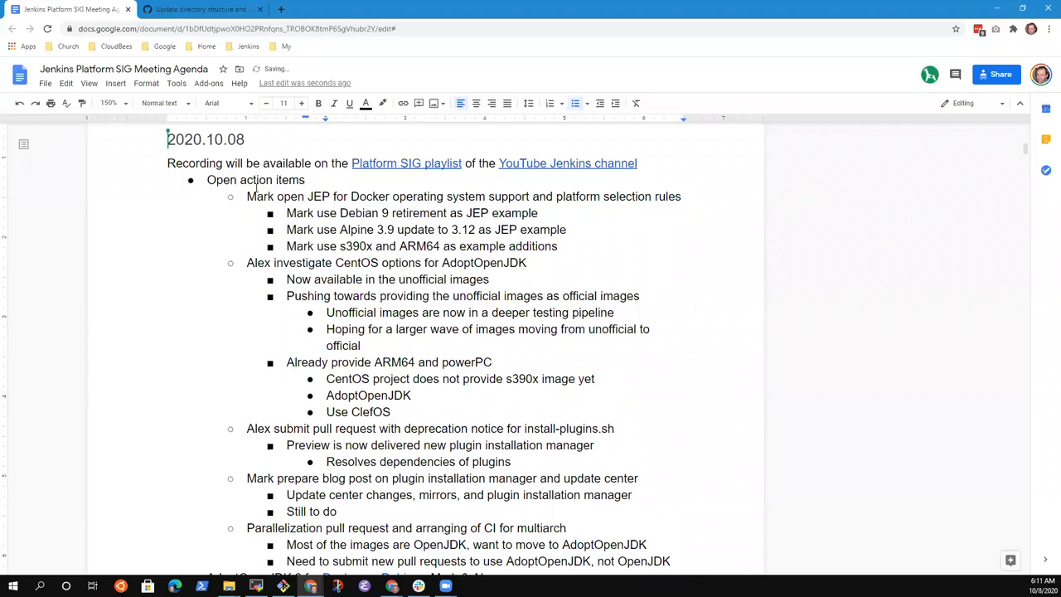
pyautogui.write('instead of')
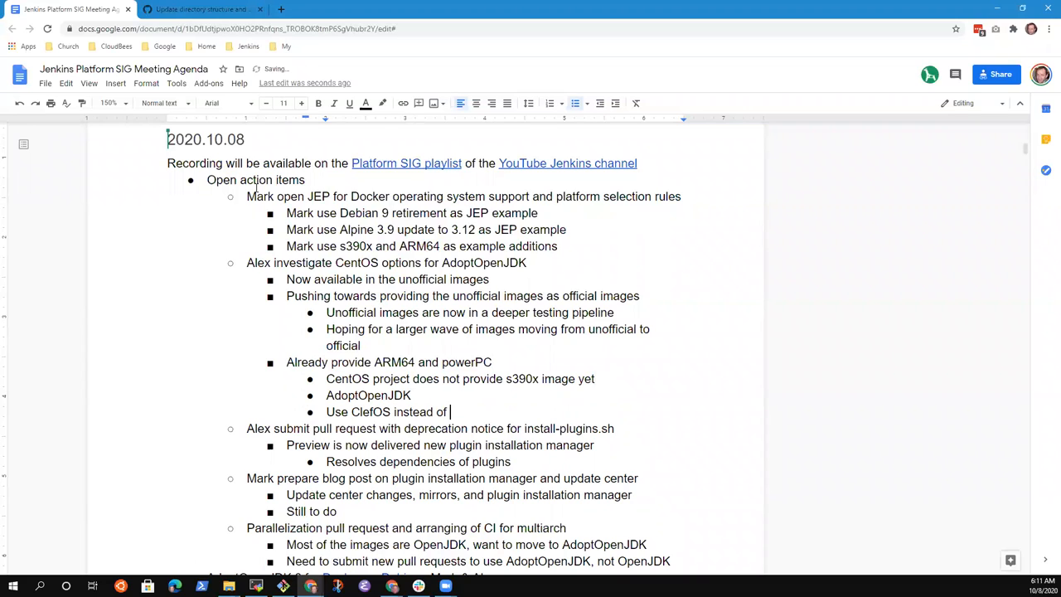
pyautogui.write('Cent')
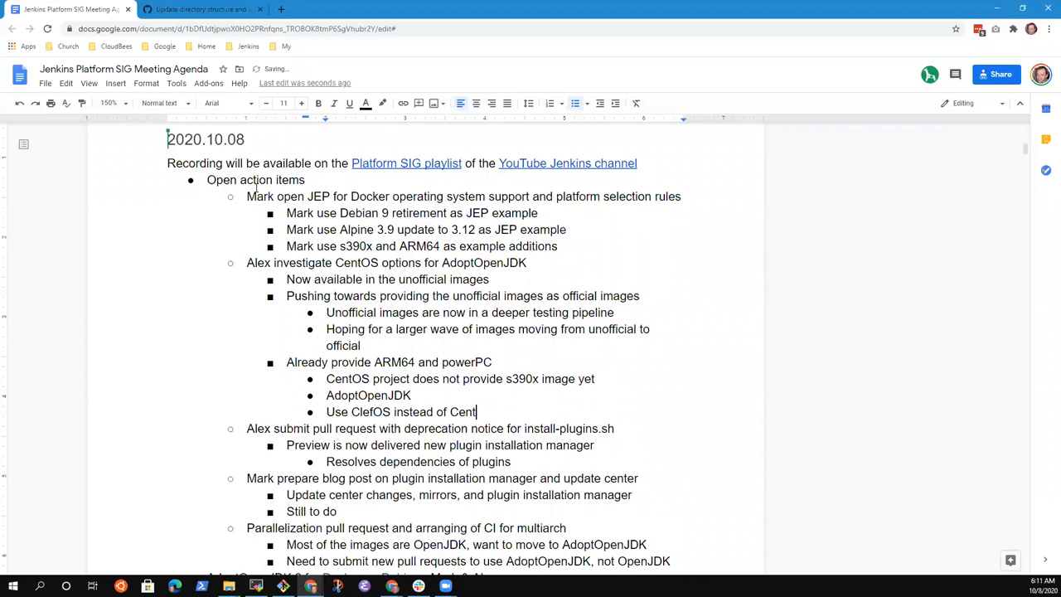
pyautogui.write('OS')
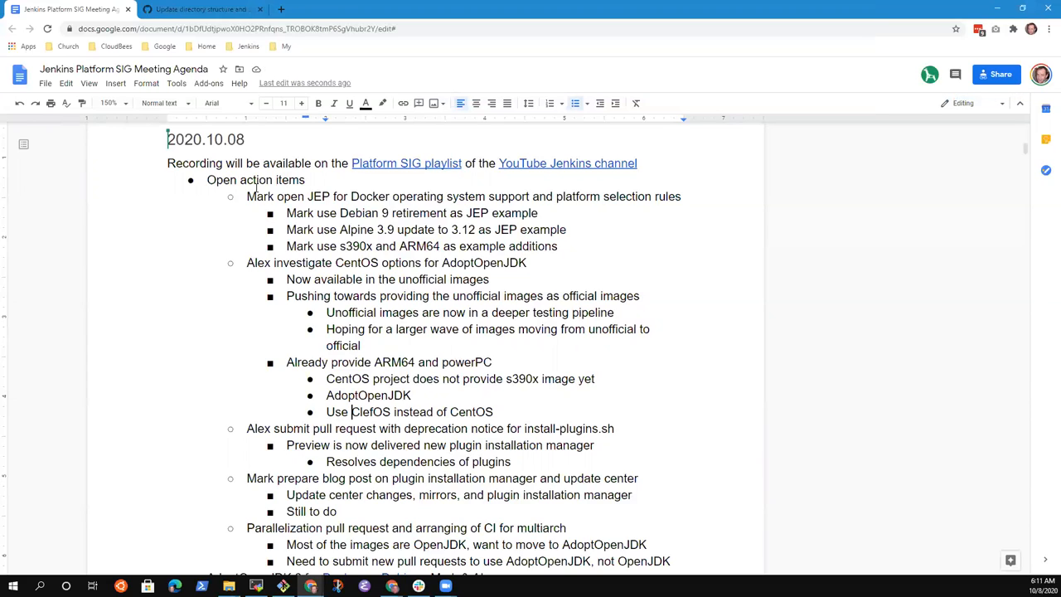
pyautogui.write('RHEL or')
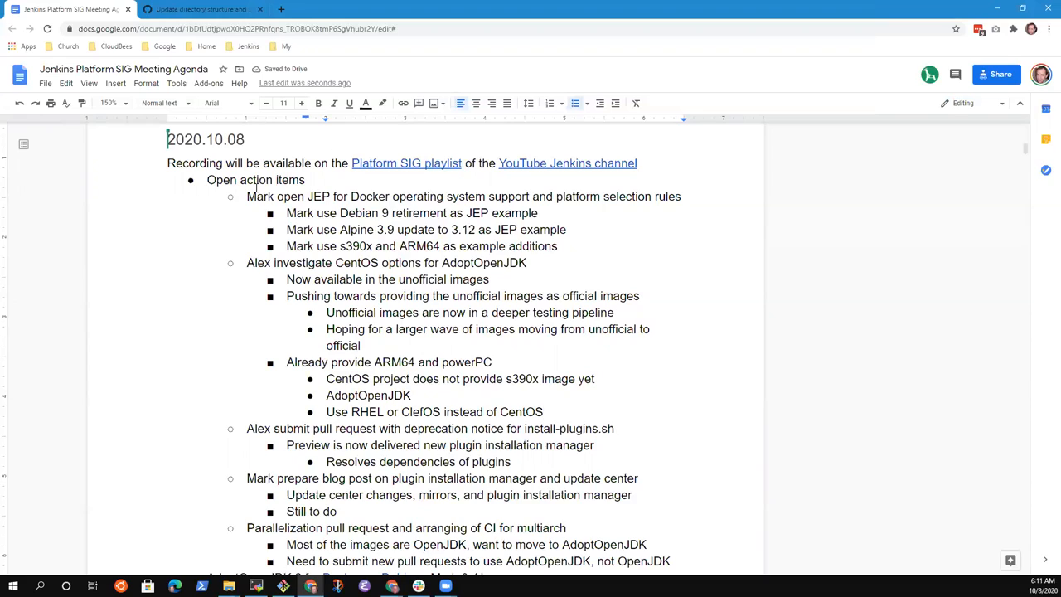
# Step: Note that a UBI image is available for s390x (no subscription required)
pyautogui.write('A')
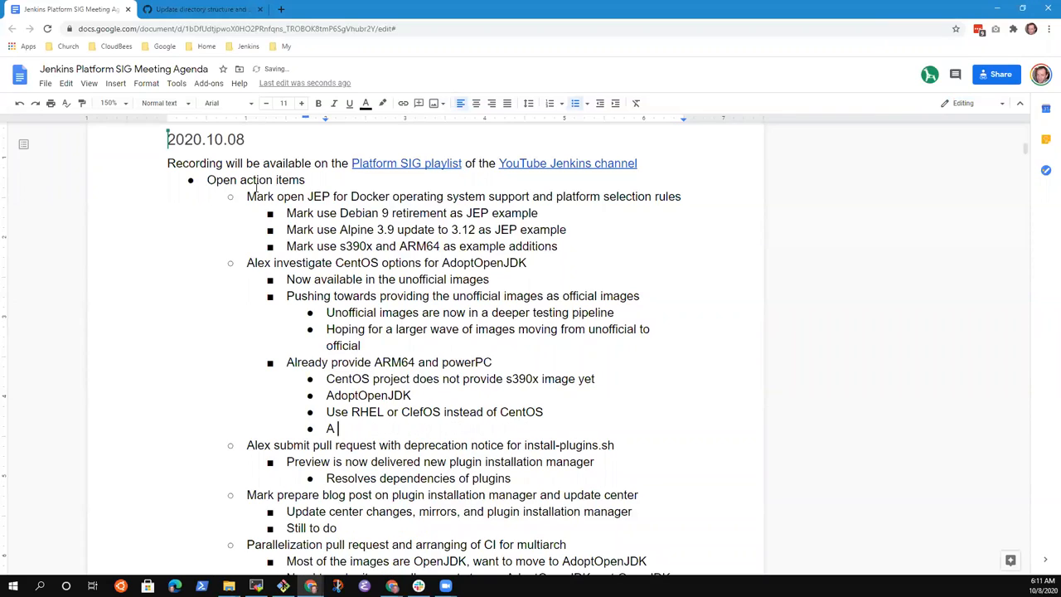
pyautogui.write('UBI ima')
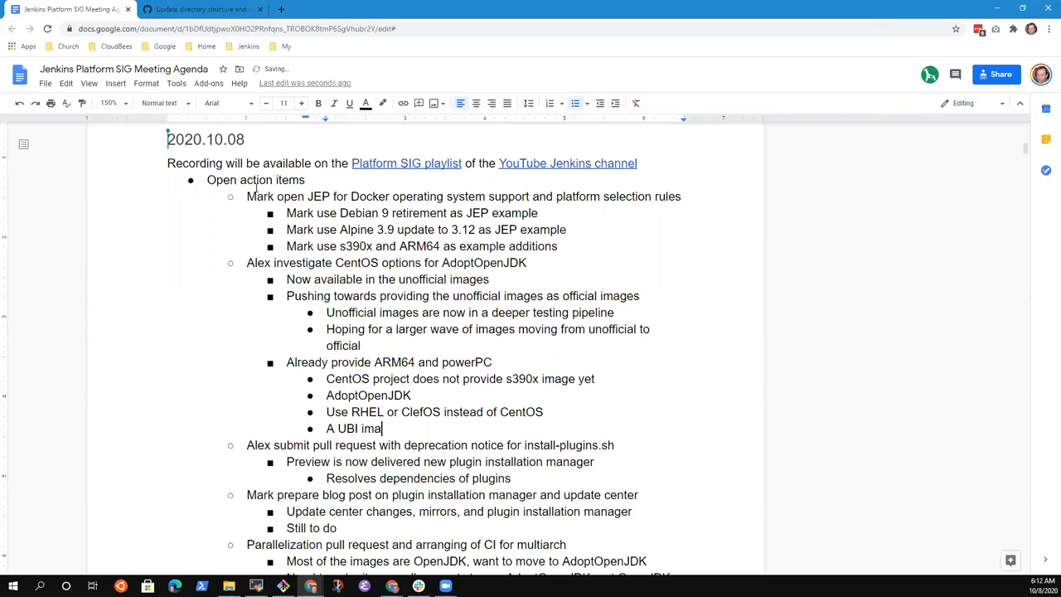
pyautogui.write('ge is available')
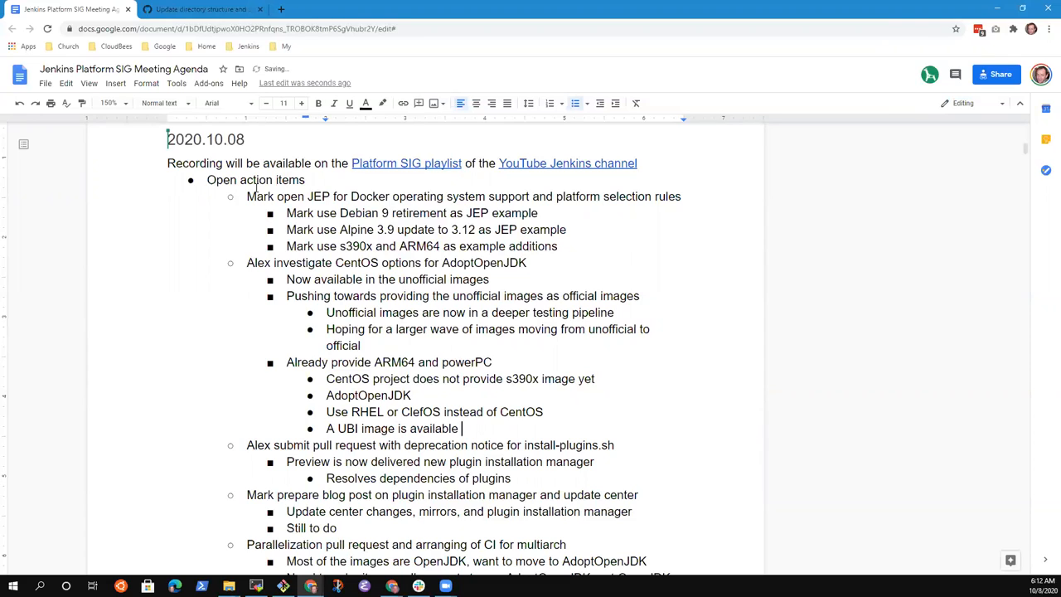
pyautogui.write('for')
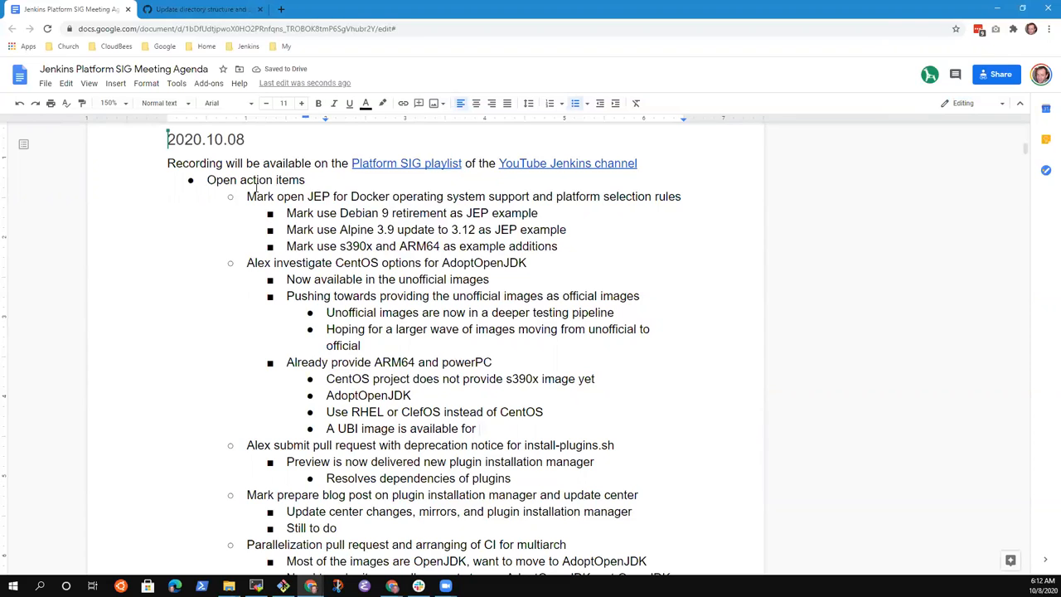
pyautogui.click(479, 427)
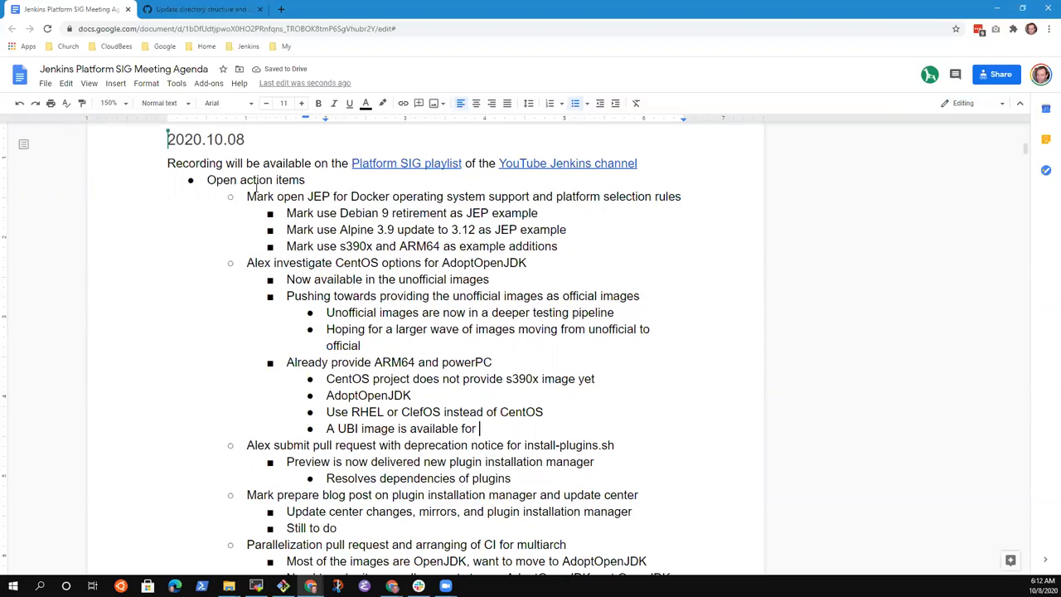
pyautogui.write('s')
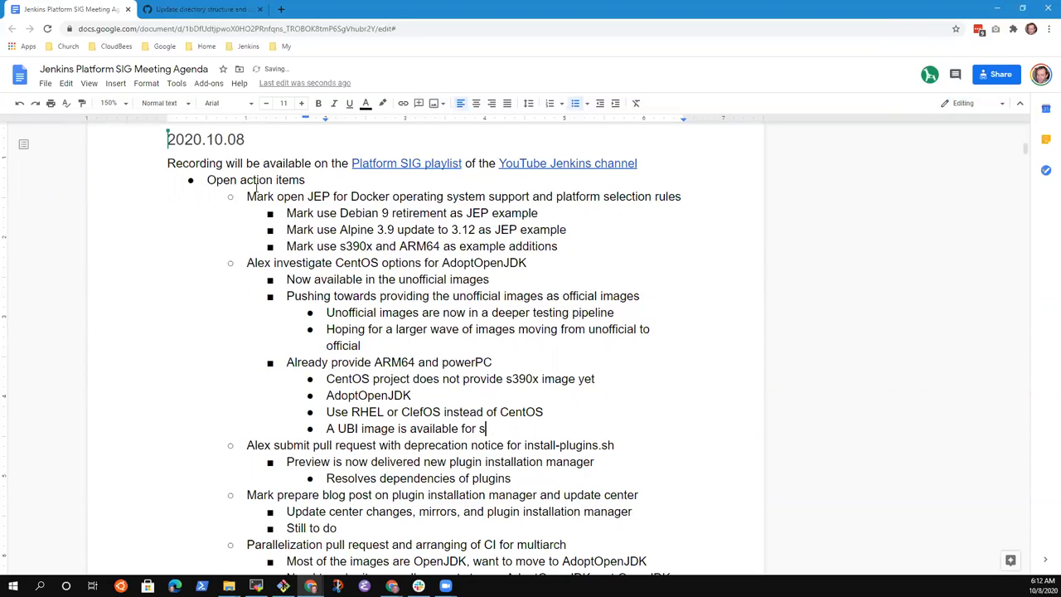
pyautogui.write('390x')
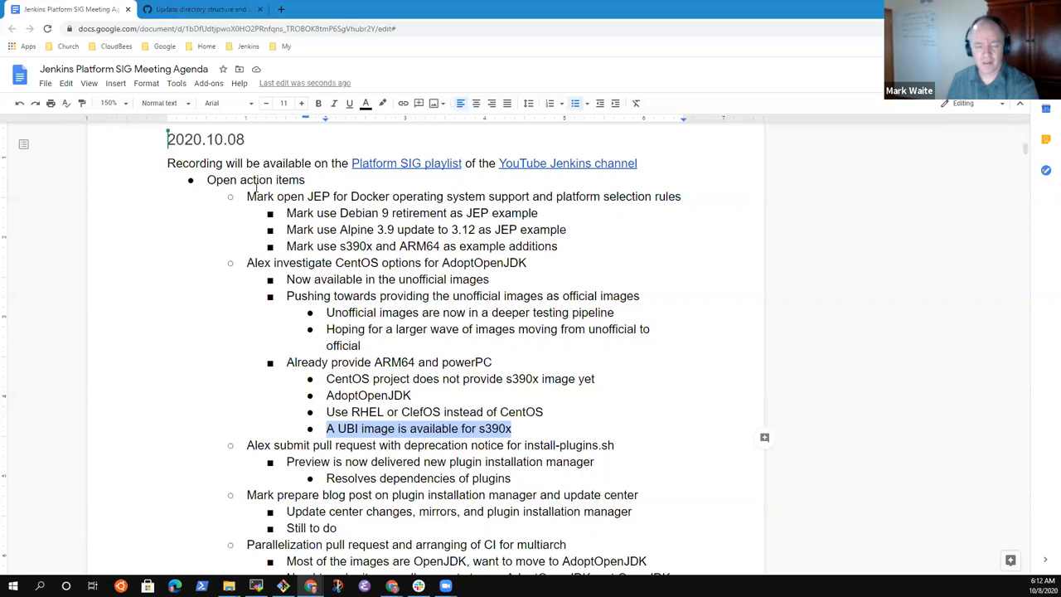
pyautogui.click(511, 427)
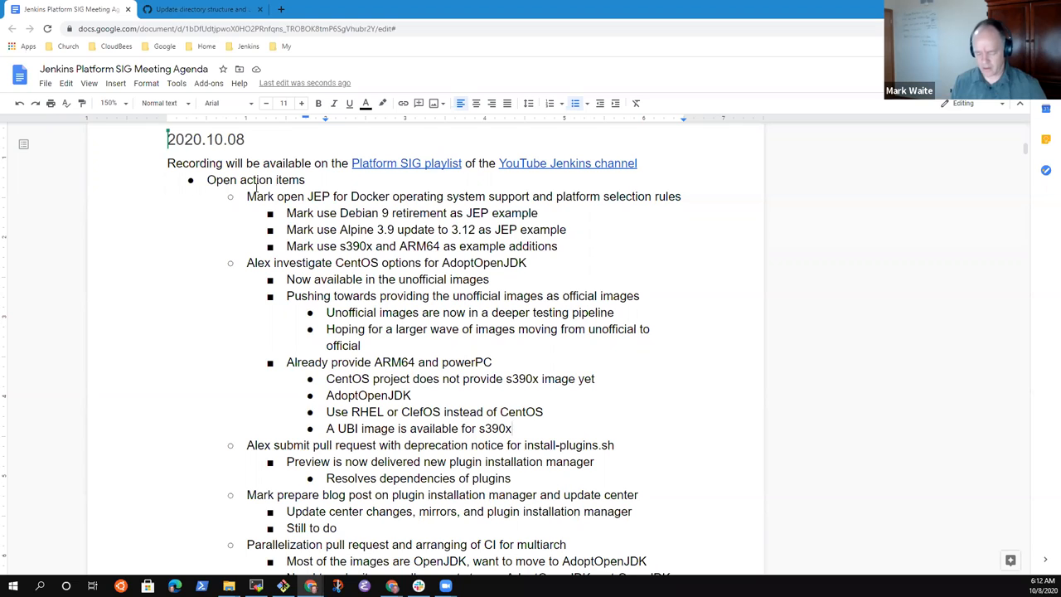
pyautogui.write('(nio')
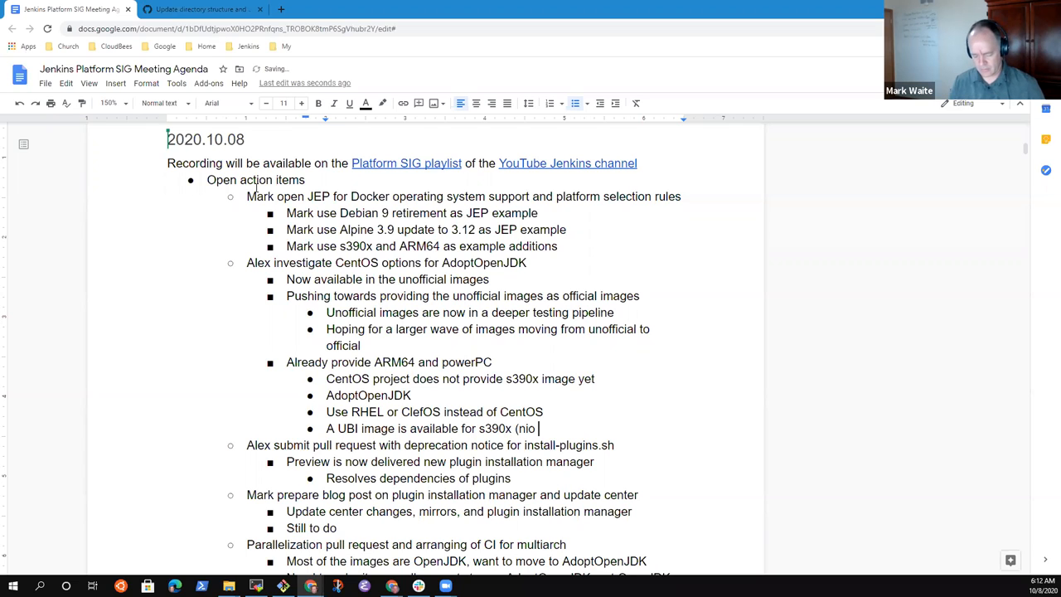
pyautogui.write('no subscriptiojn erw')
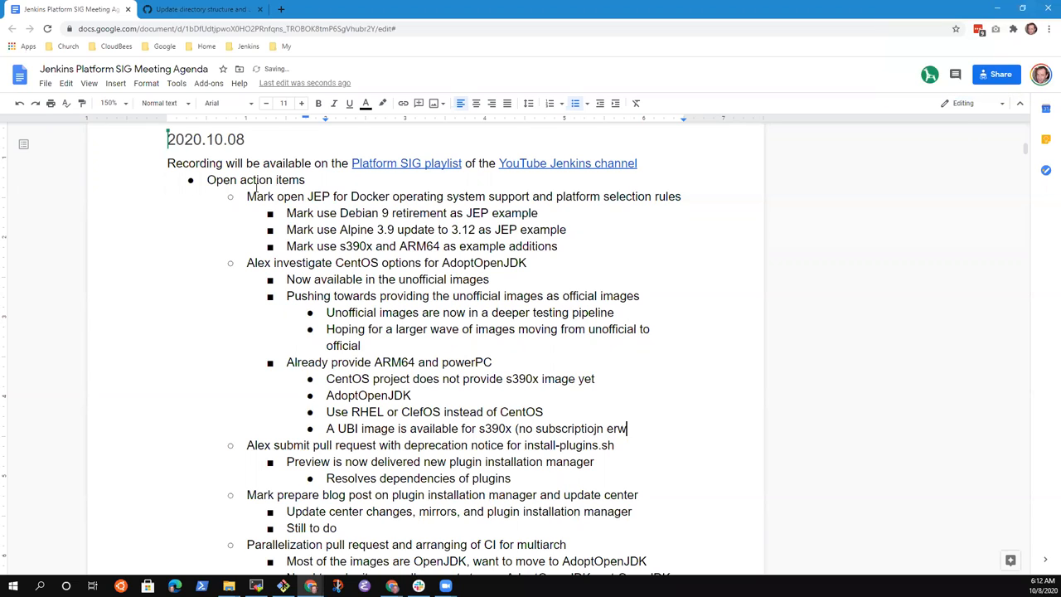
pyautogui.press('Backspace')
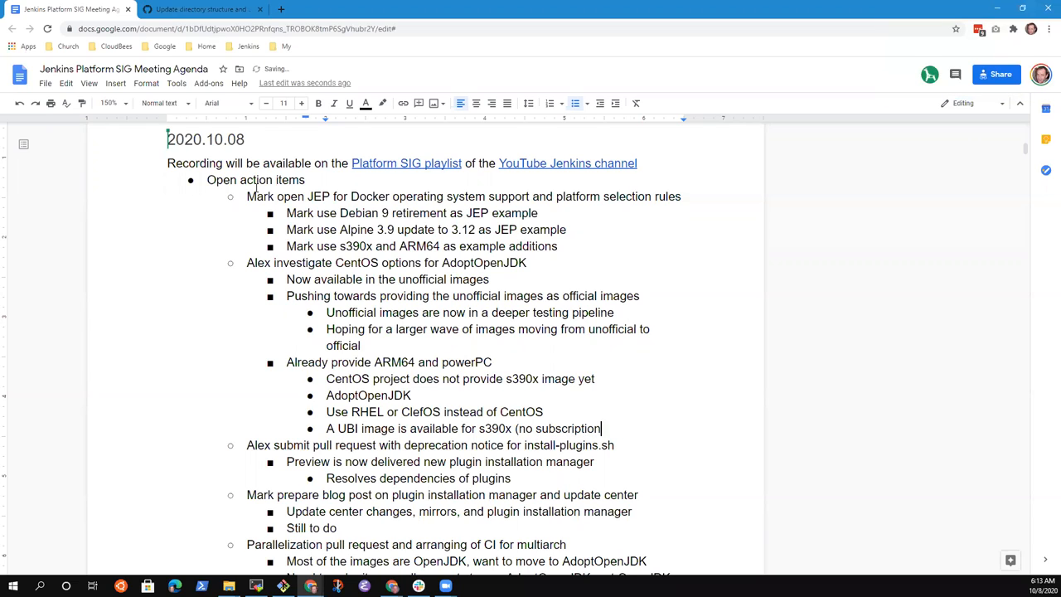
pyautogui.write('required)')
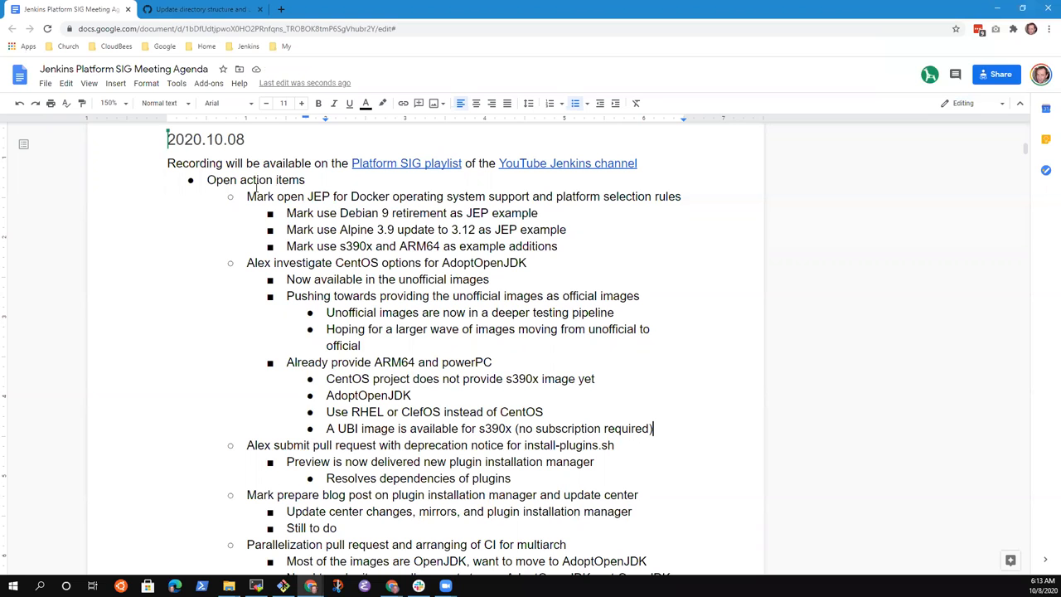
pyautogui.scroll(-3)
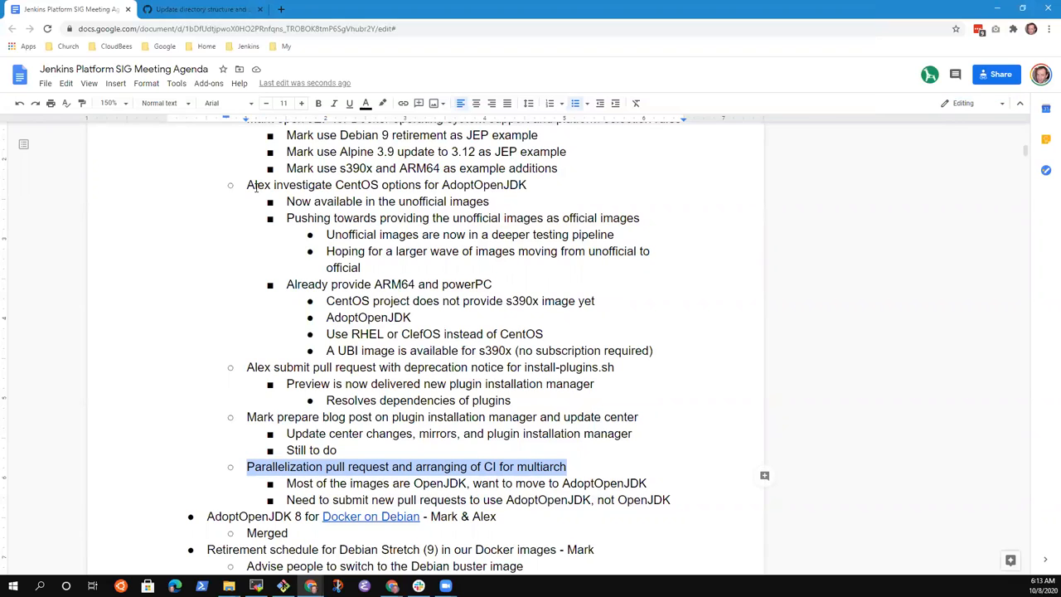
pyautogui.click(569, 484)
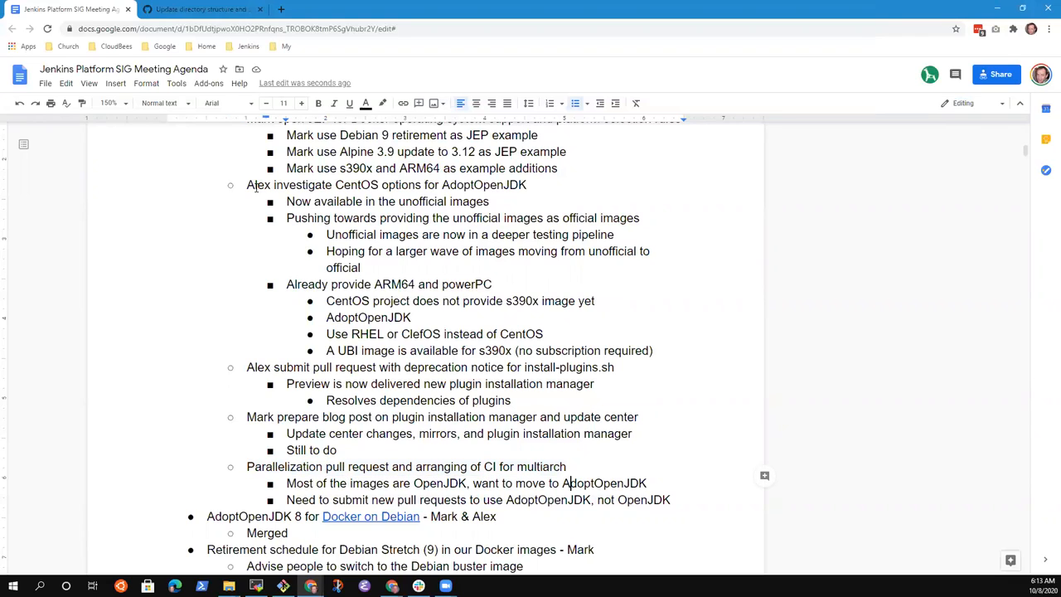
pyautogui.doubleClick(305, 501)
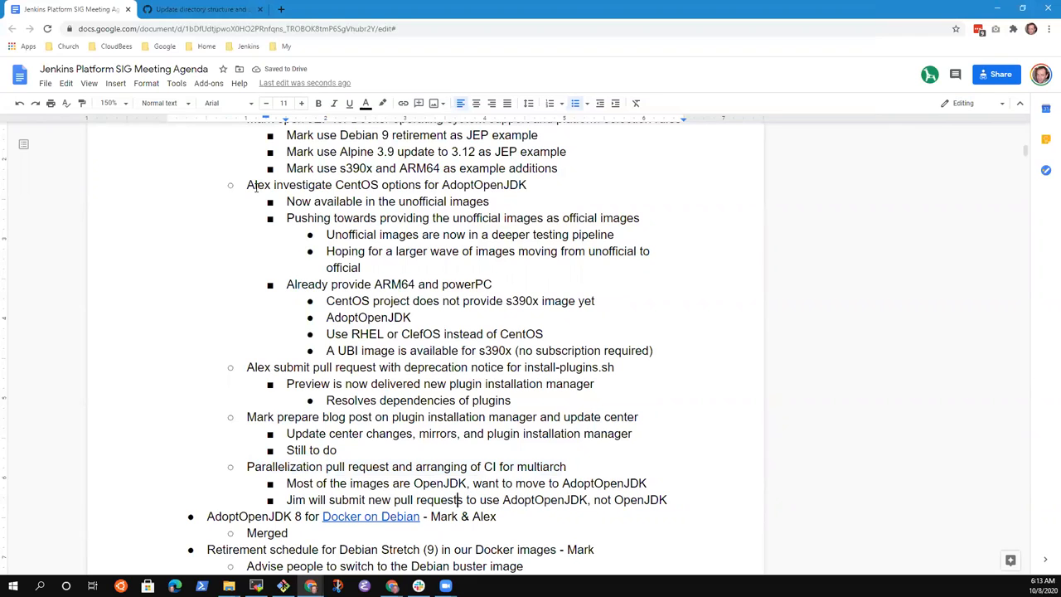
pyautogui.write('(s)')
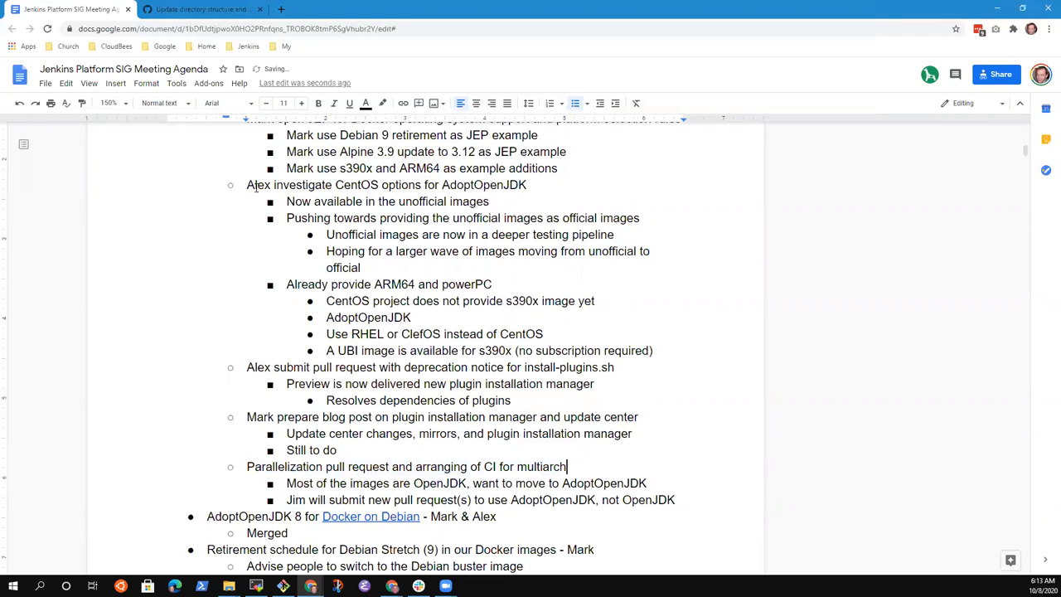
pyautogui.write('- Jim Crow')
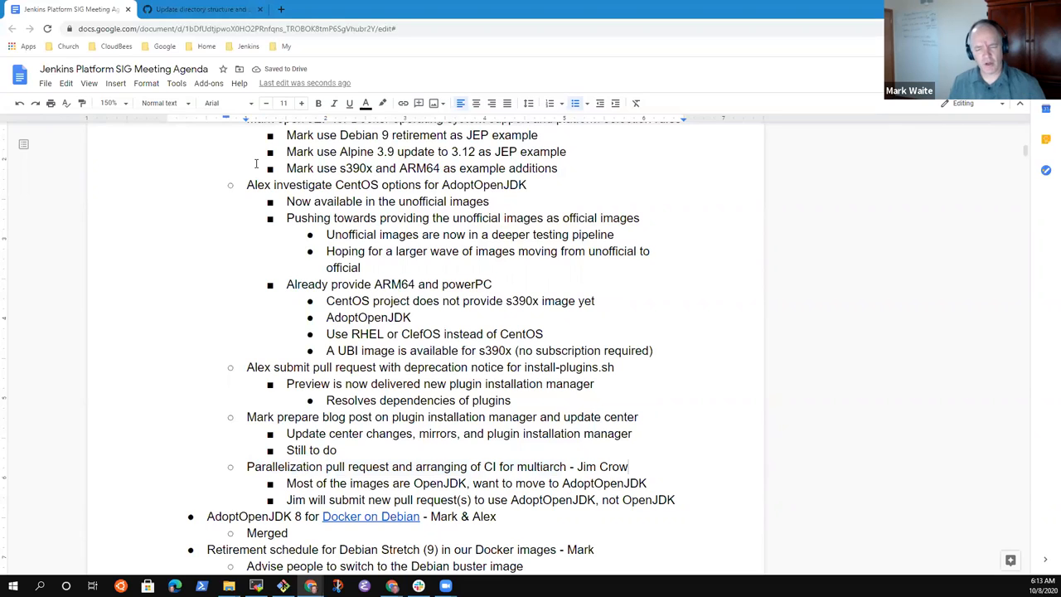
pyautogui.write('ley')
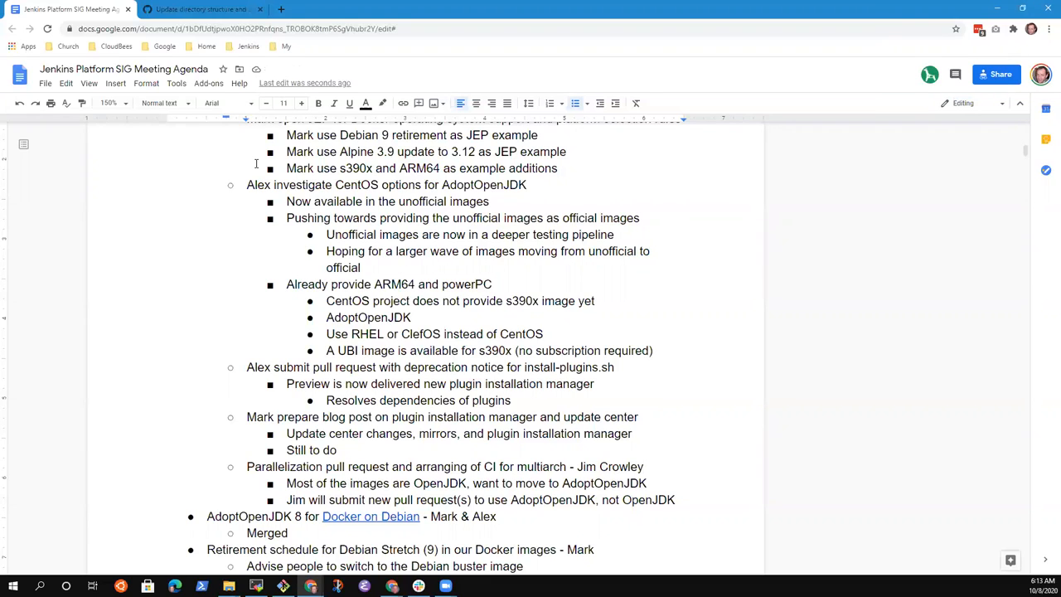
pyautogui.write('K')
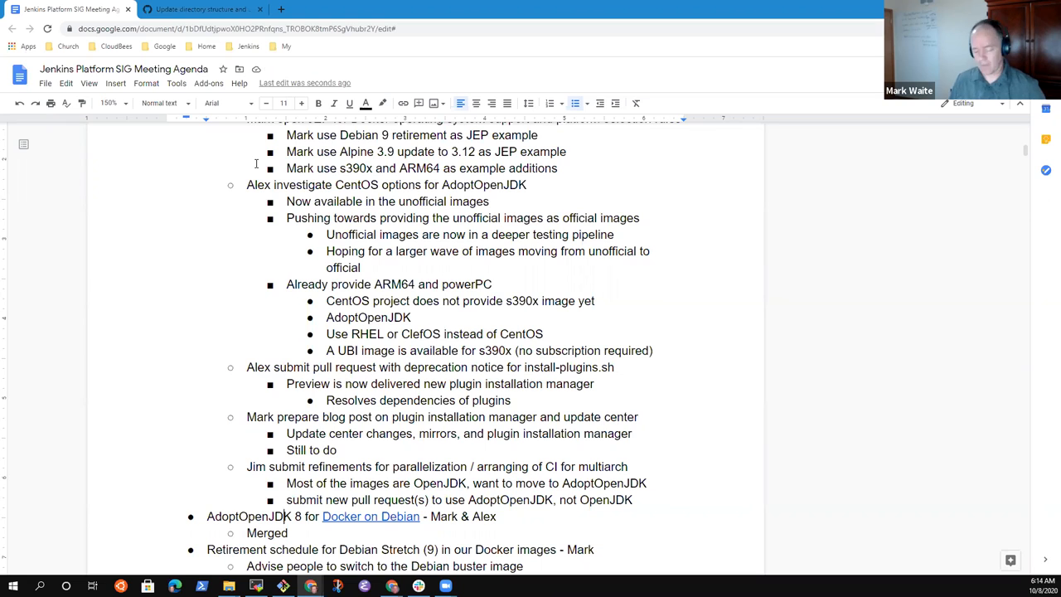
pyautogui.scroll(-3)
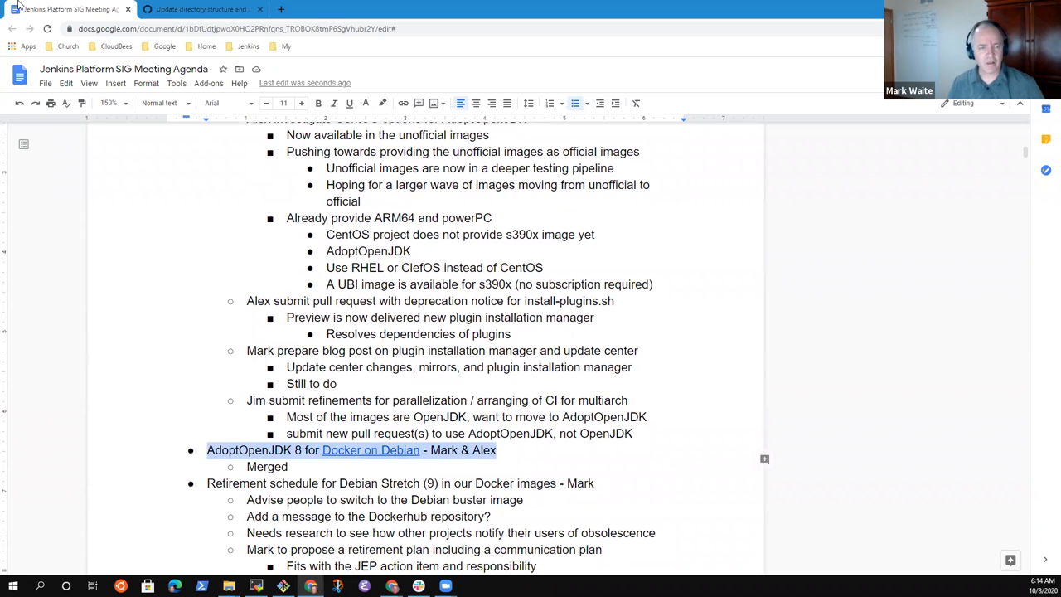
# Step: Switch to the GitHub tab showing merged jenkinsci/docker pull request #985
pyautogui.click(199, 10)
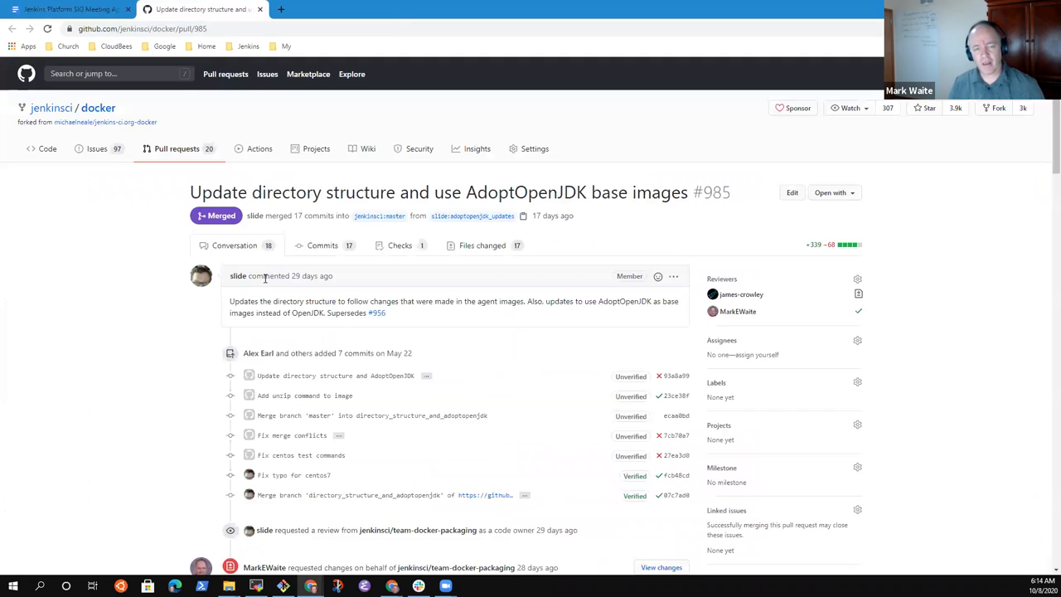
pyautogui.moveTo(212, 421)
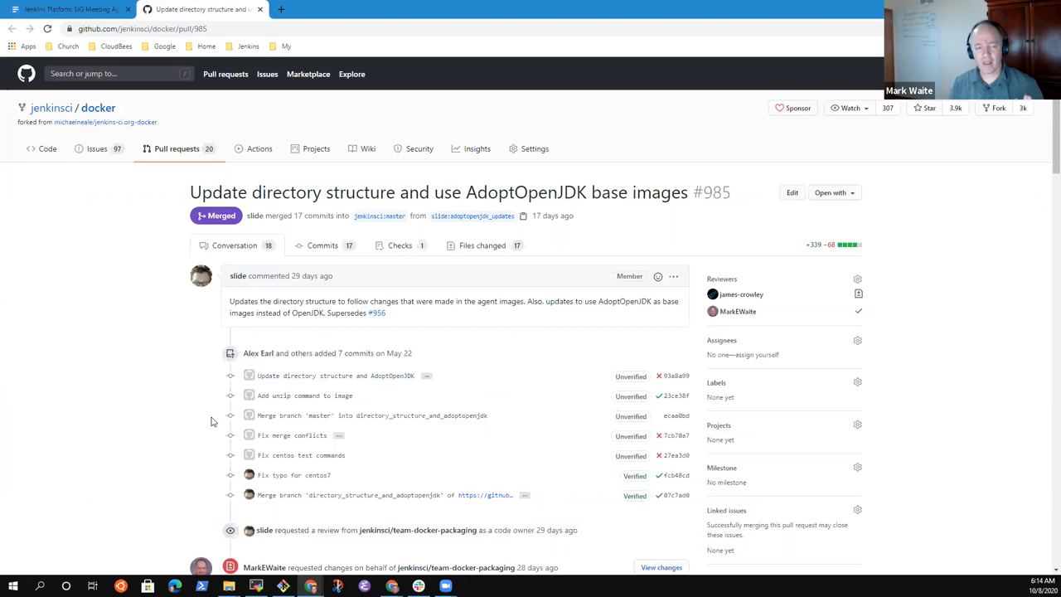
pyautogui.moveTo(522, 484)
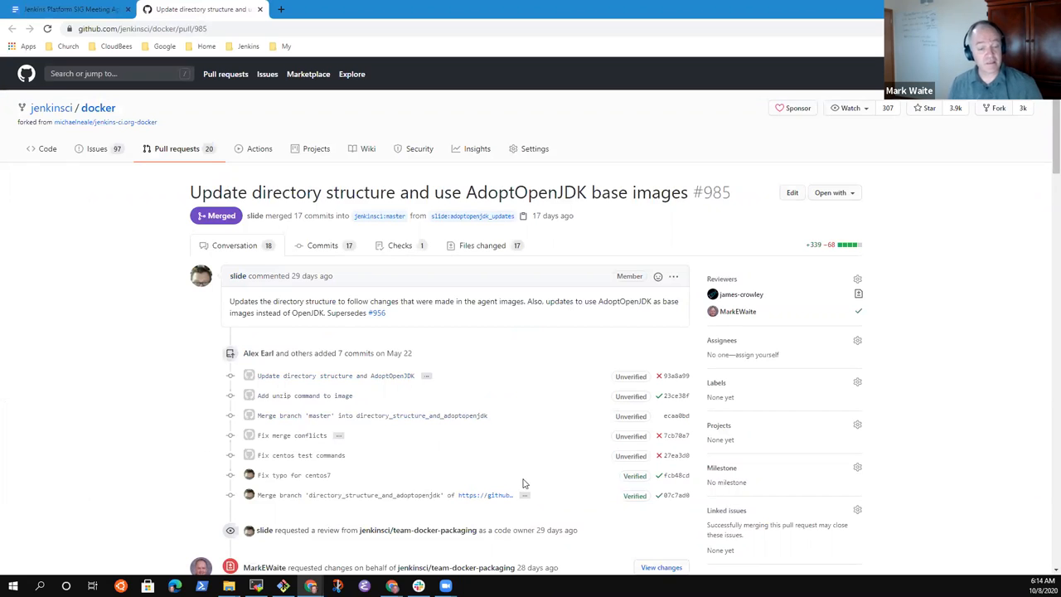
pyautogui.moveTo(381, 251)
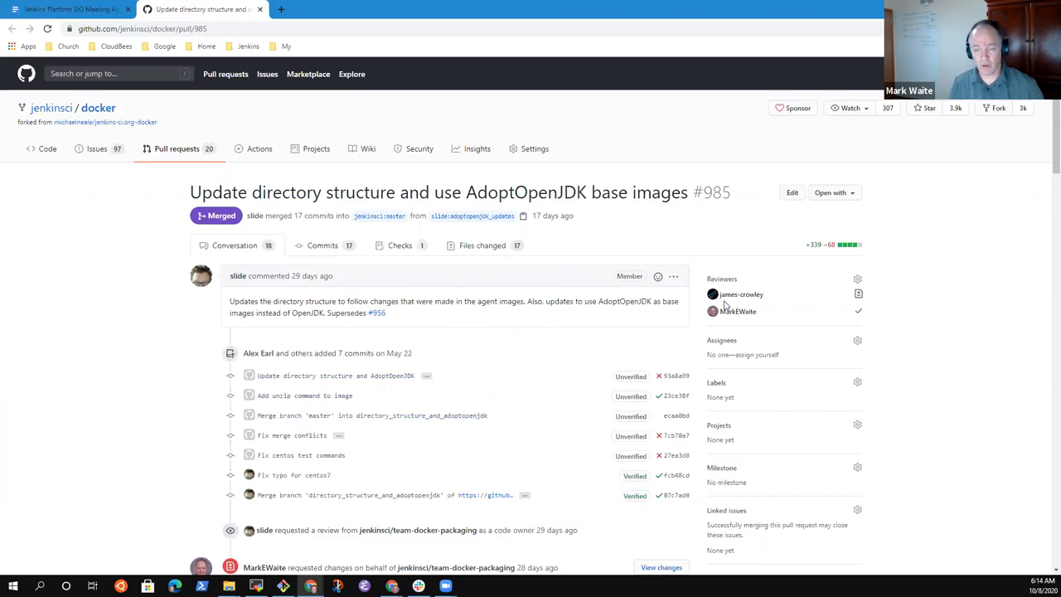
pyautogui.moveTo(739, 295)
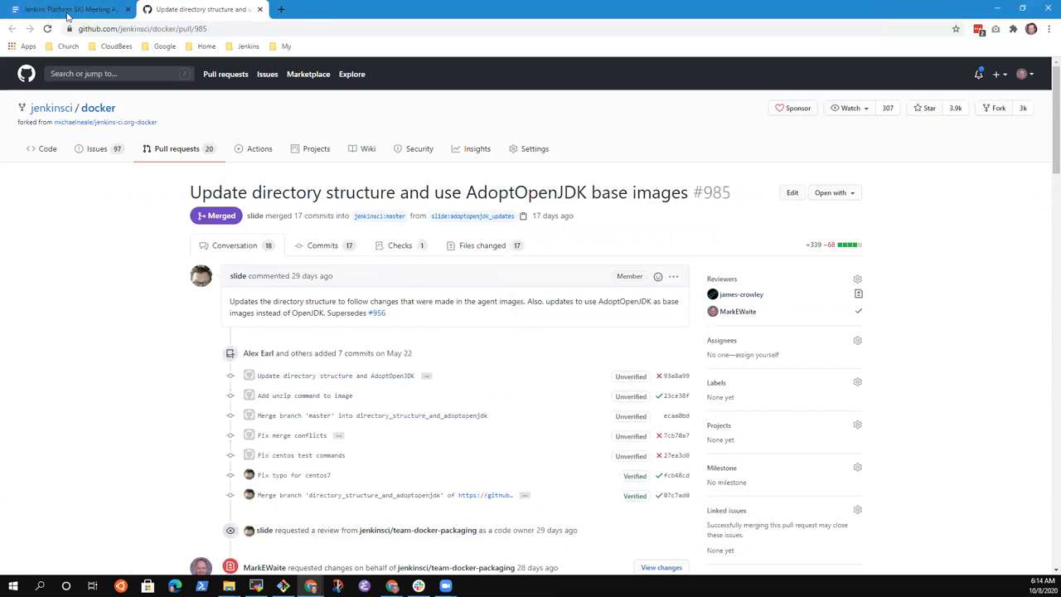
# Step: Extend the Merged note to say it is now delivering the images based on that pull request
pyautogui.click(69, 10)
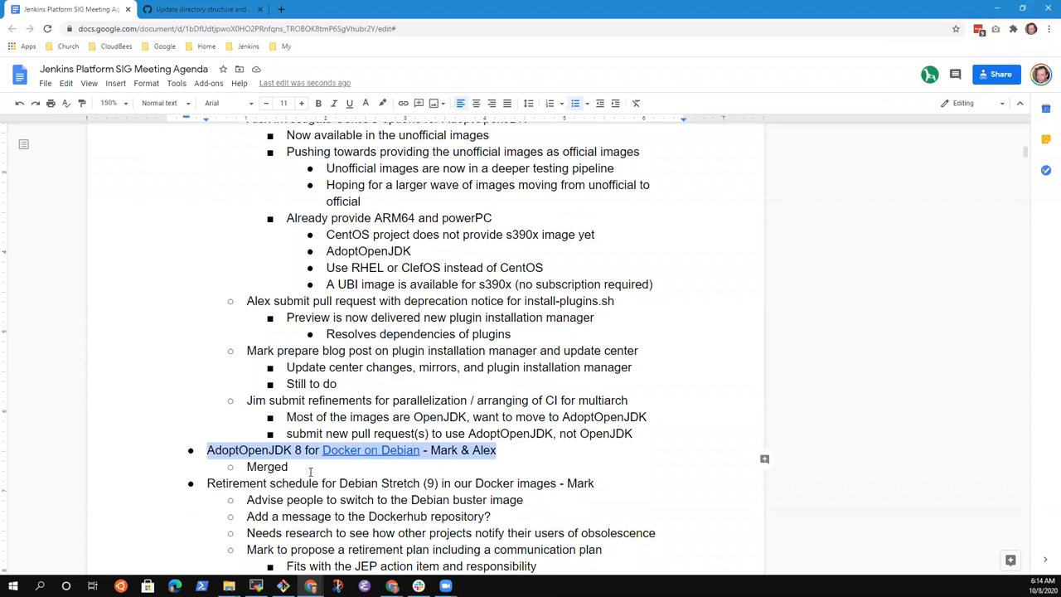
pyautogui.write(', now')
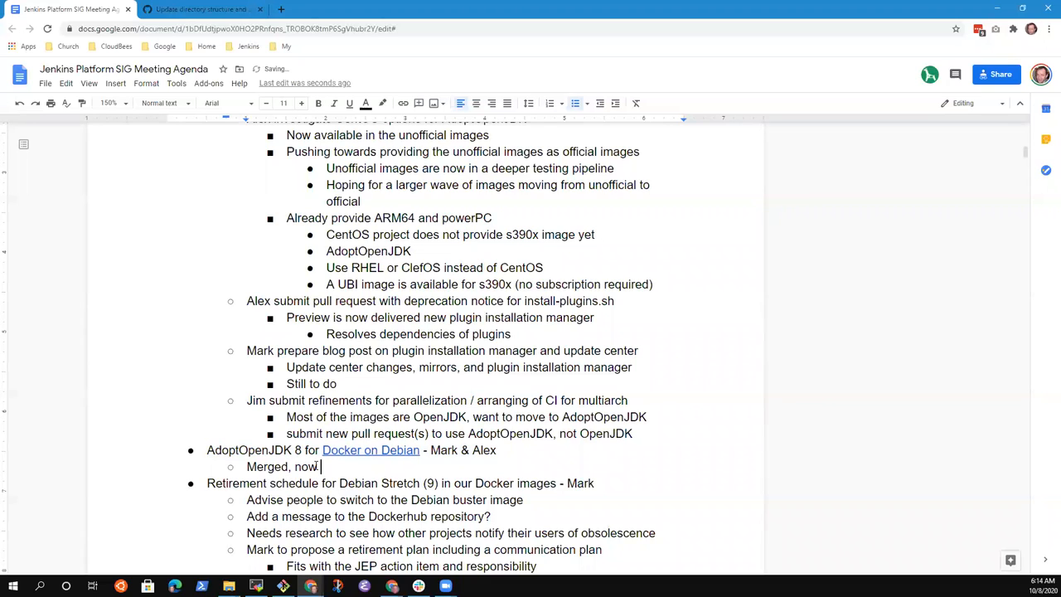
pyautogui.write('delivering the')
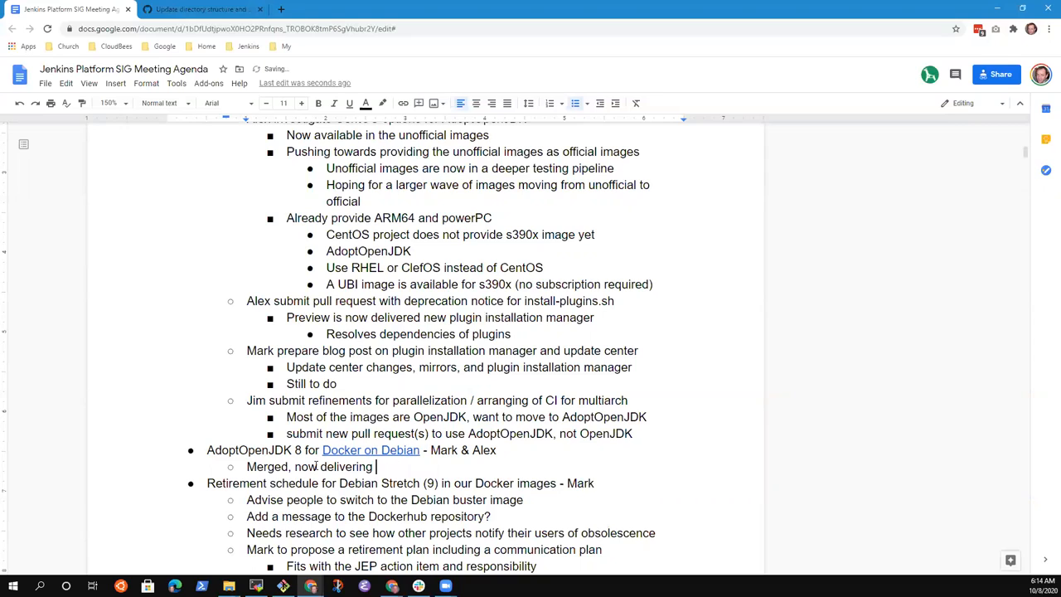
pyautogui.write('images based on t')
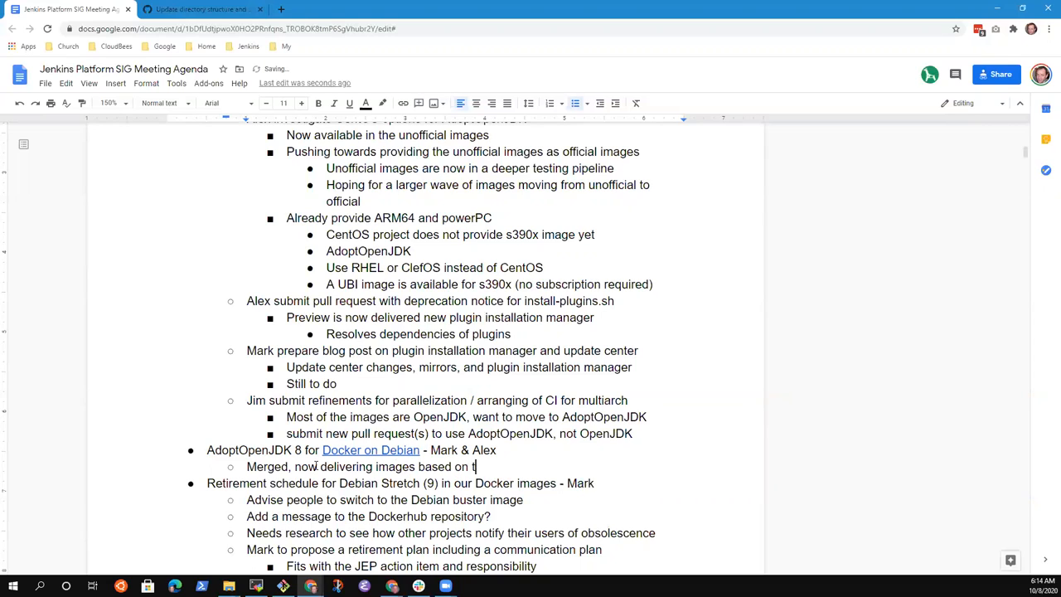
pyautogui.write('hat pull')
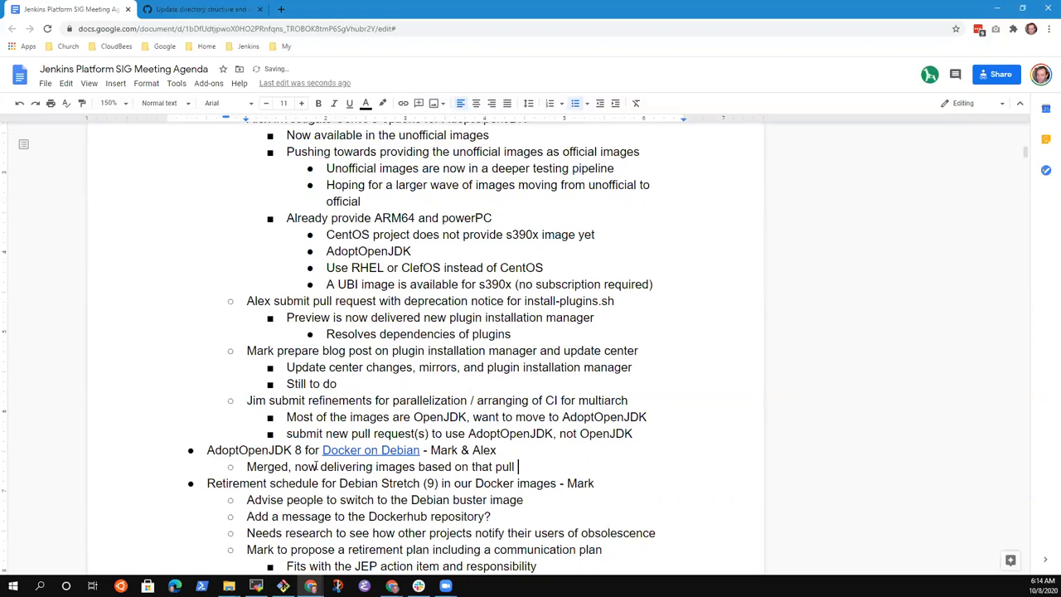
pyautogui.write('request')
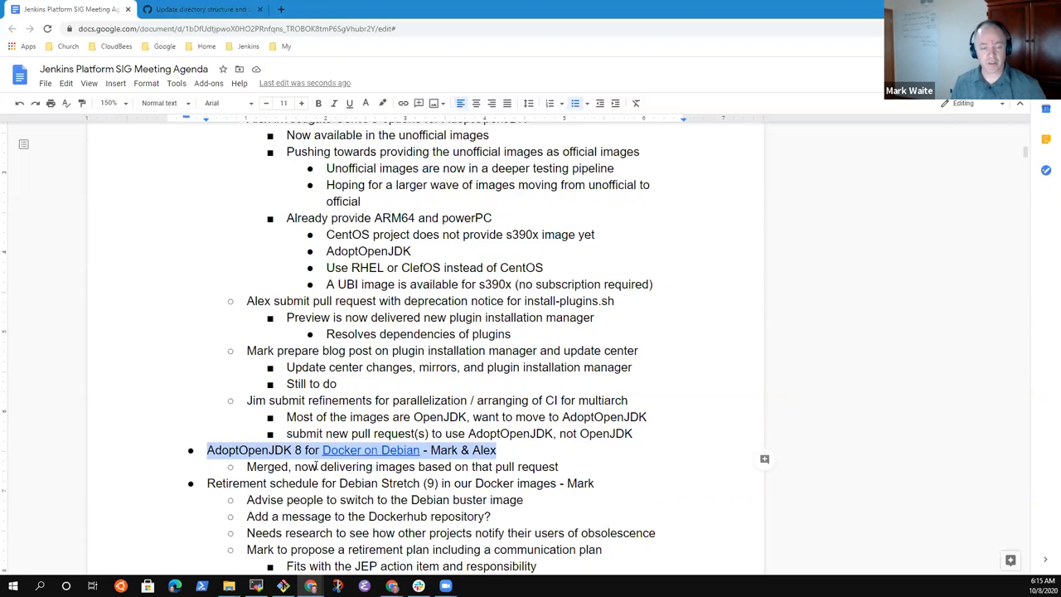
pyautogui.scroll(-3)
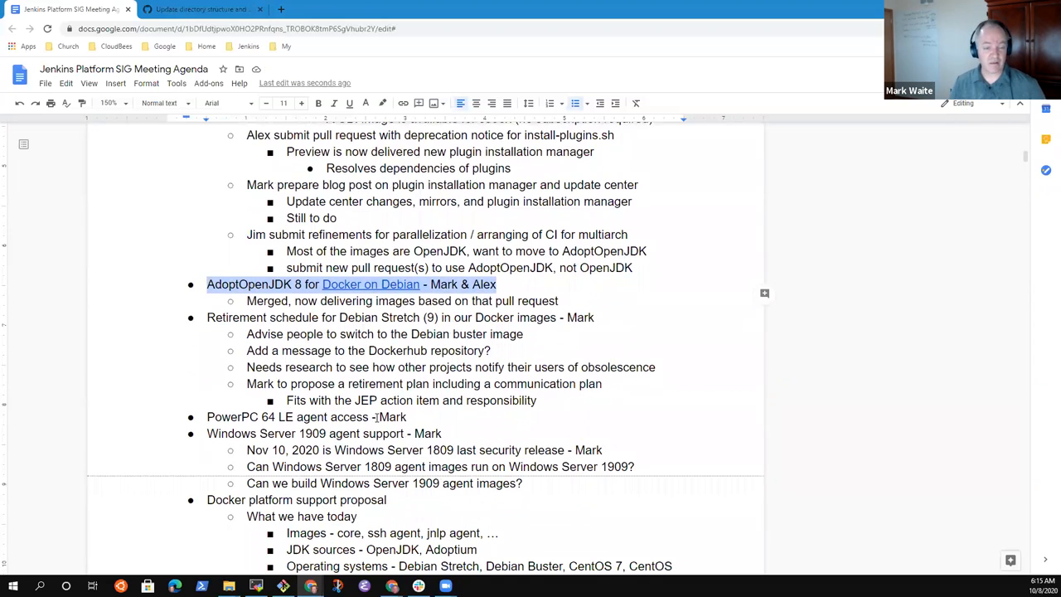
pyautogui.scroll(-3)
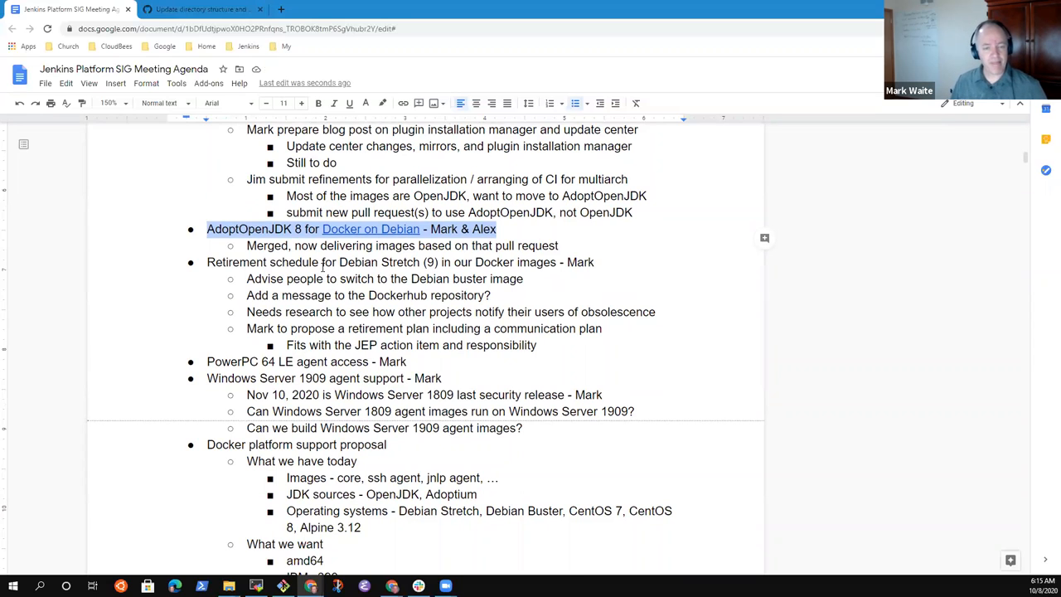
# Step: Under the Debian Stretch obsolescence research note, add a sub-note listing Alpine, Debian, AdoptOpenJDK
pyautogui.click(496, 262)
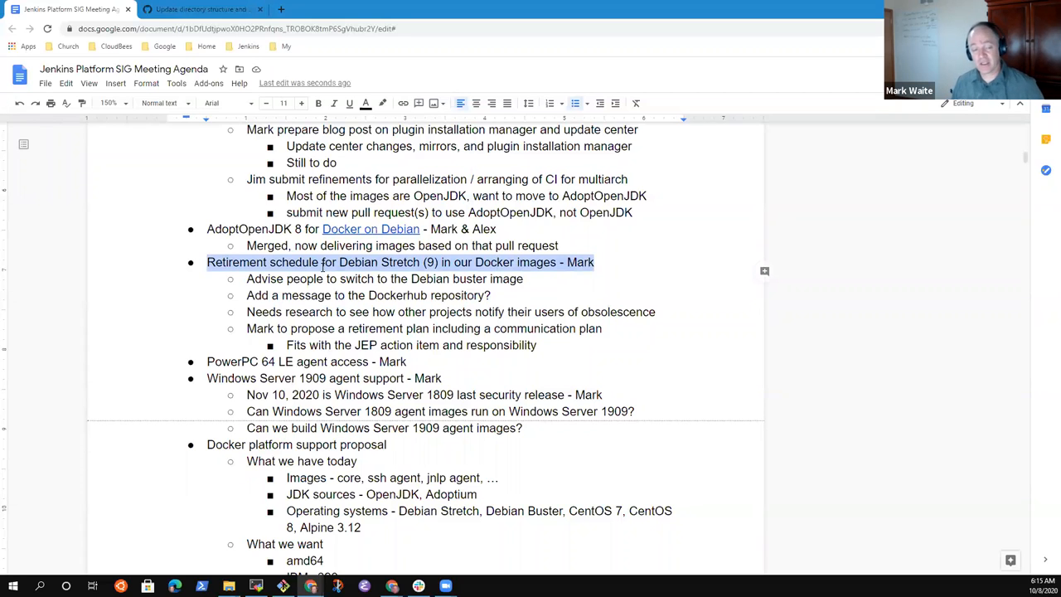
pyautogui.click(273, 262)
pyautogui.write(' plan')
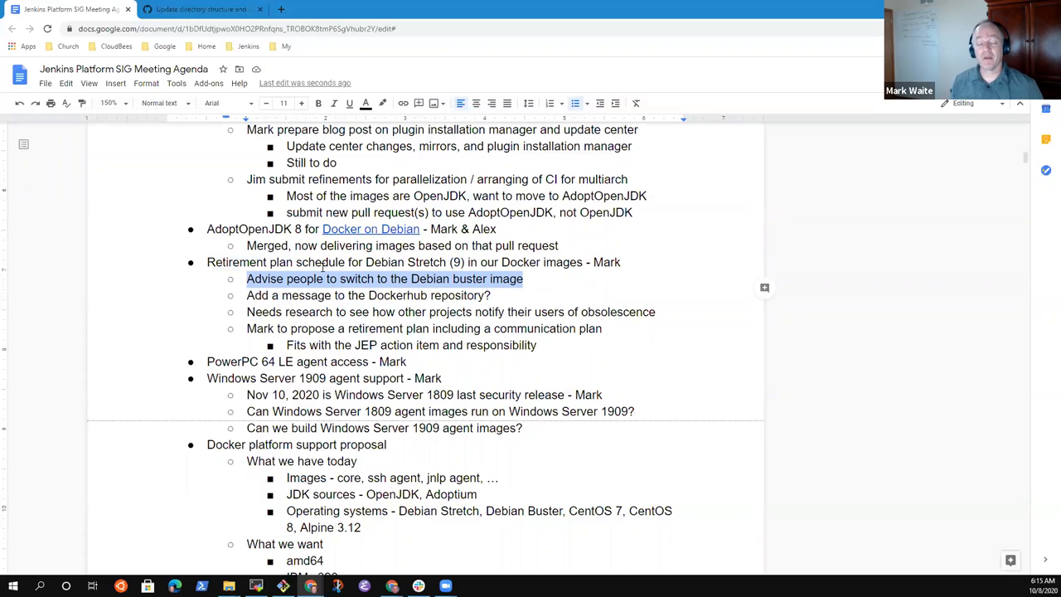
pyautogui.click(252, 278)
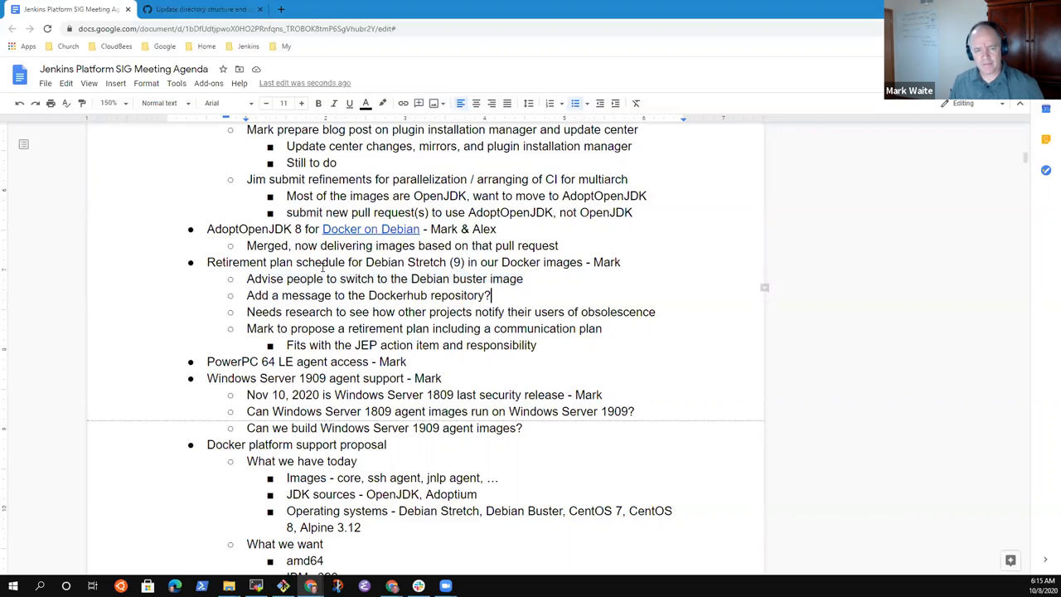
pyautogui.click(247, 312)
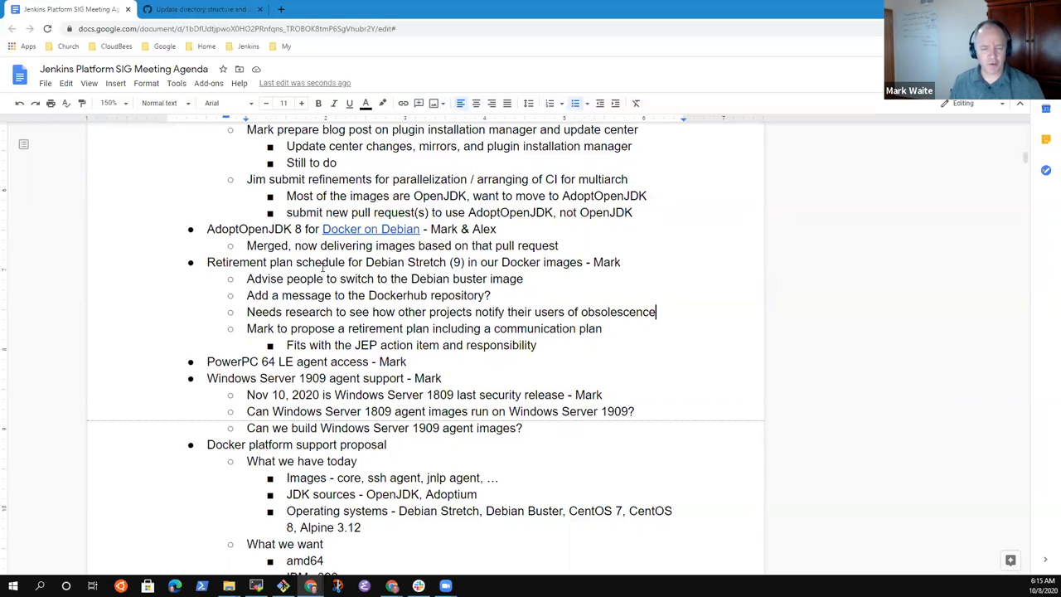
pyautogui.tripleClick(424, 328)
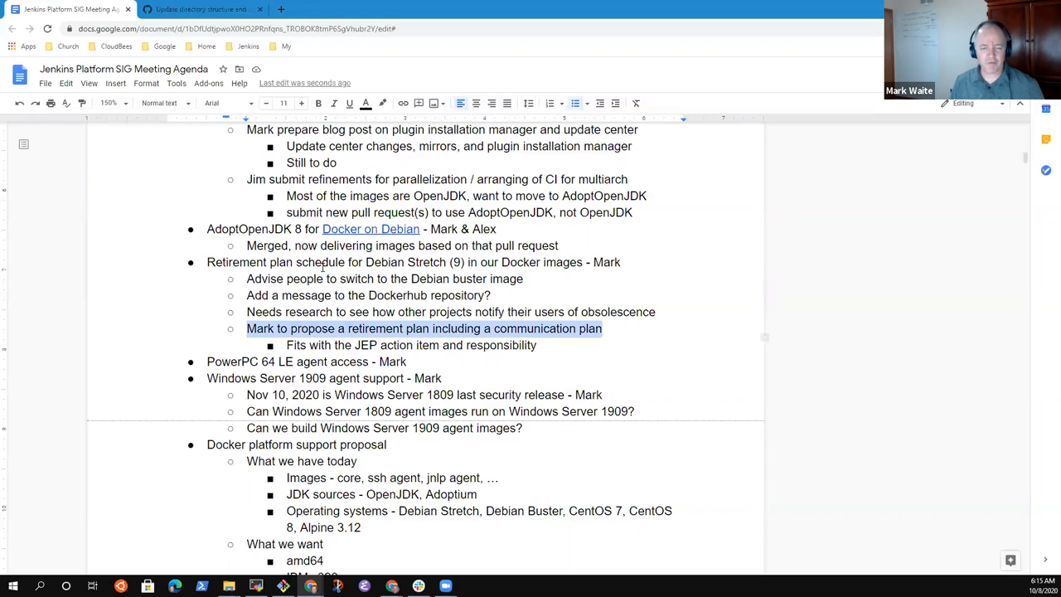
pyautogui.click(654, 312)
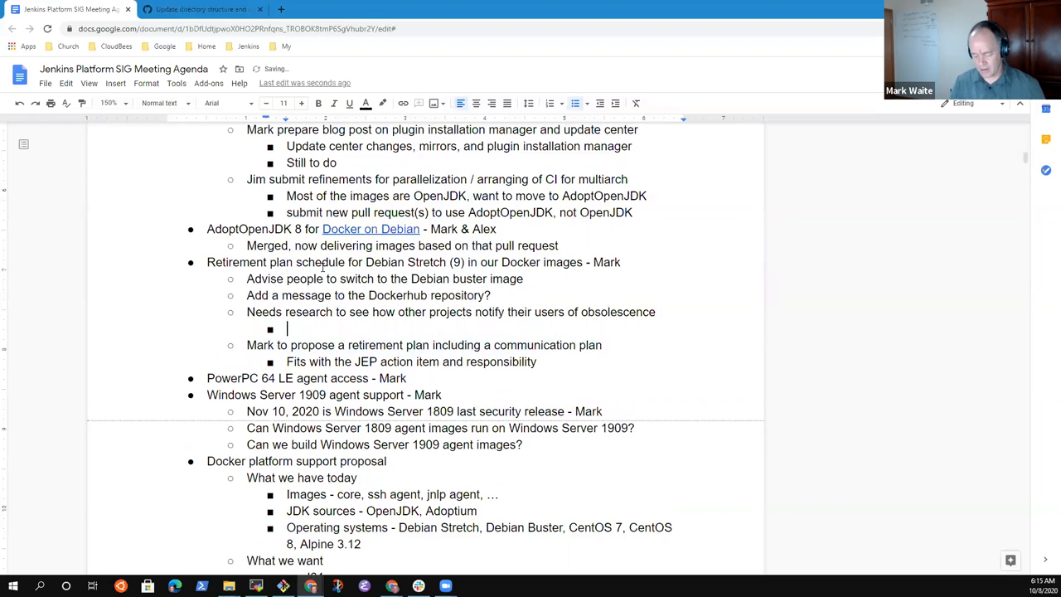
pyautogui.write('Alp')
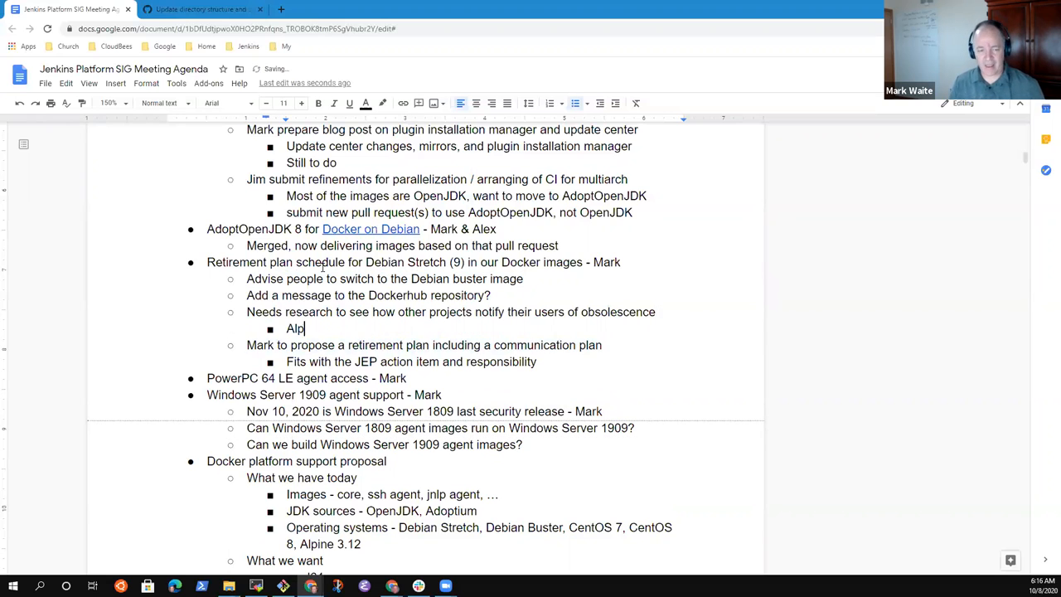
pyautogui.write('ine, Debian, AdoptOpenJDK')
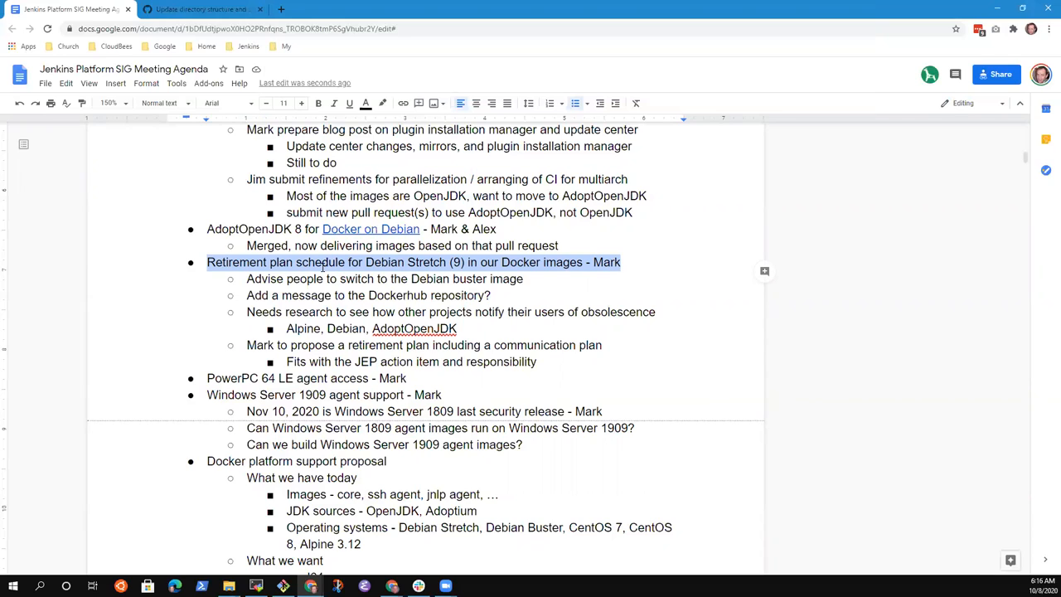
# Step: Add a 'Docker image scanning for vulnerabilities' note after the JEP action item line
pyautogui.click(537, 361)
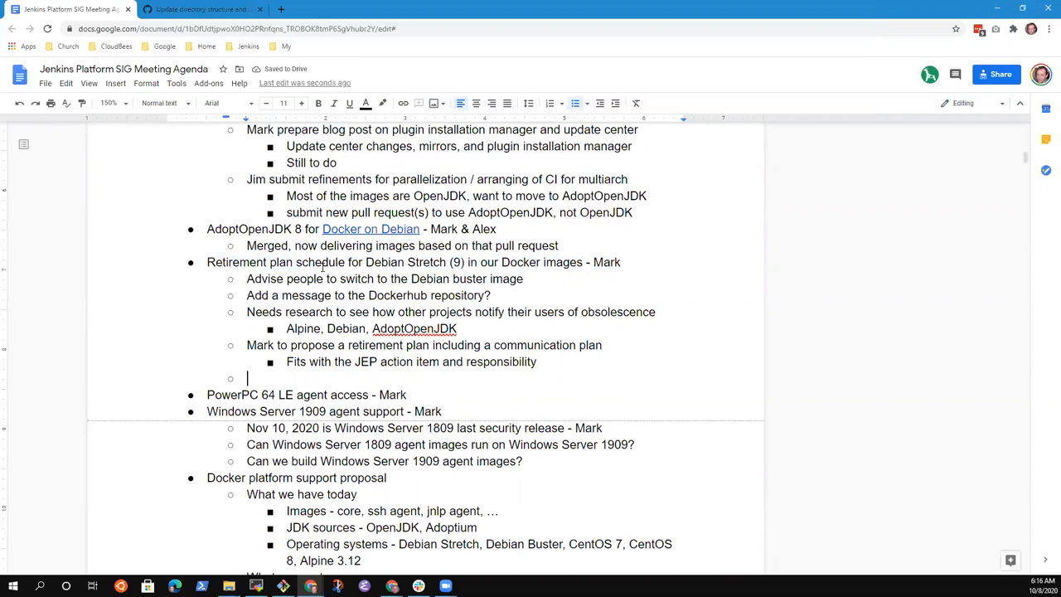
pyautogui.write('Docker')
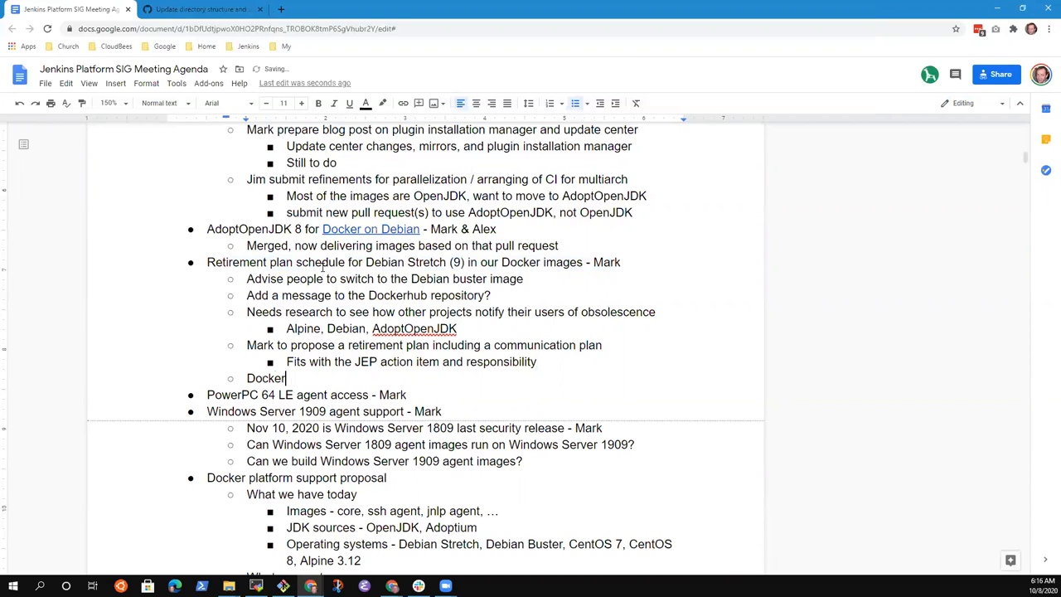
pyautogui.write('image sc')
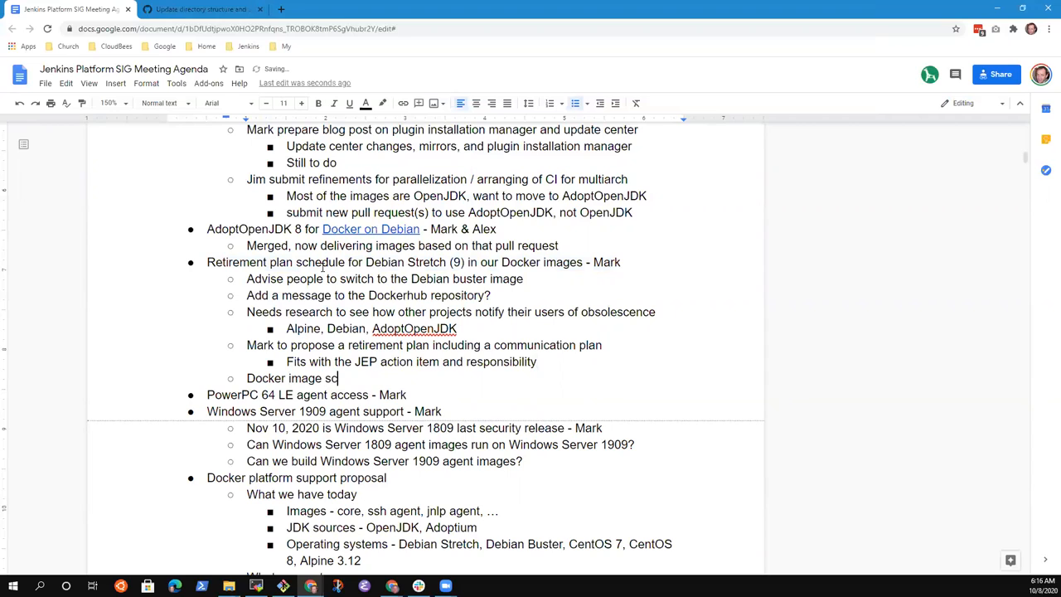
pyautogui.write('anning fo')
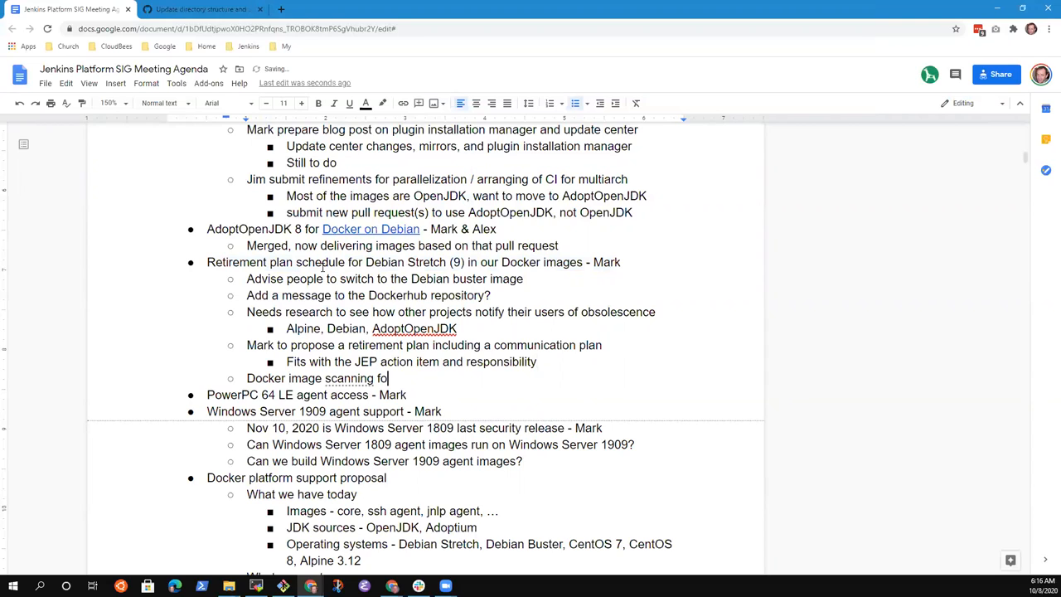
pyautogui.write('vulenr')
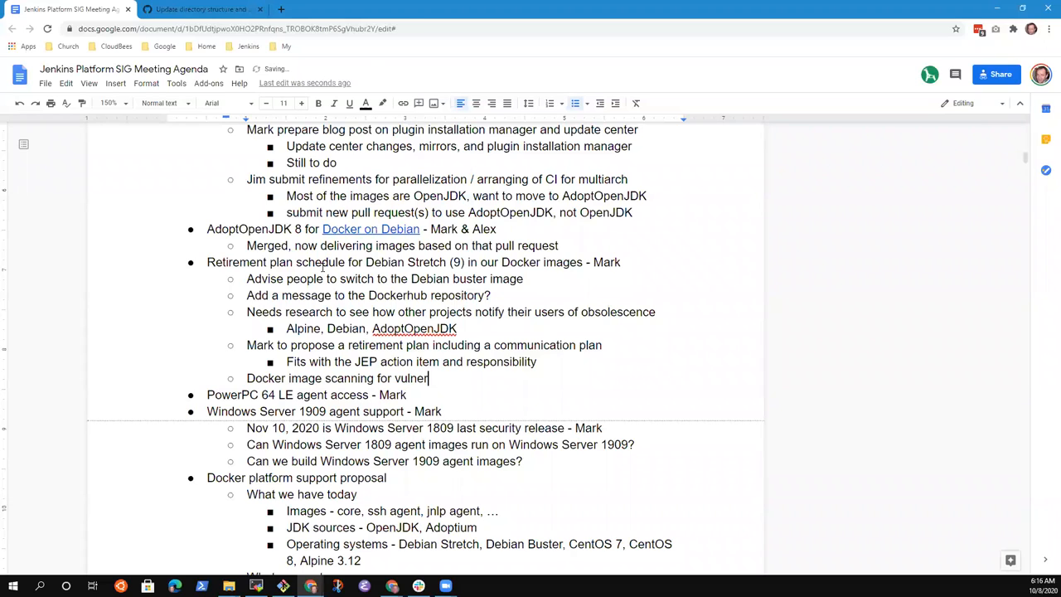
pyautogui.write('abilities')
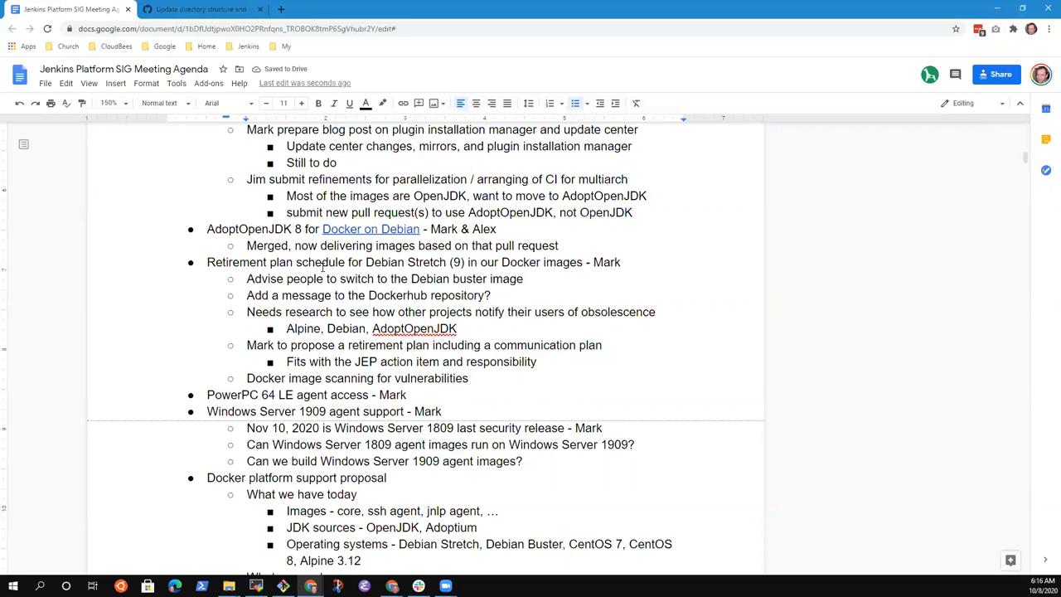
pyautogui.write('and issues')
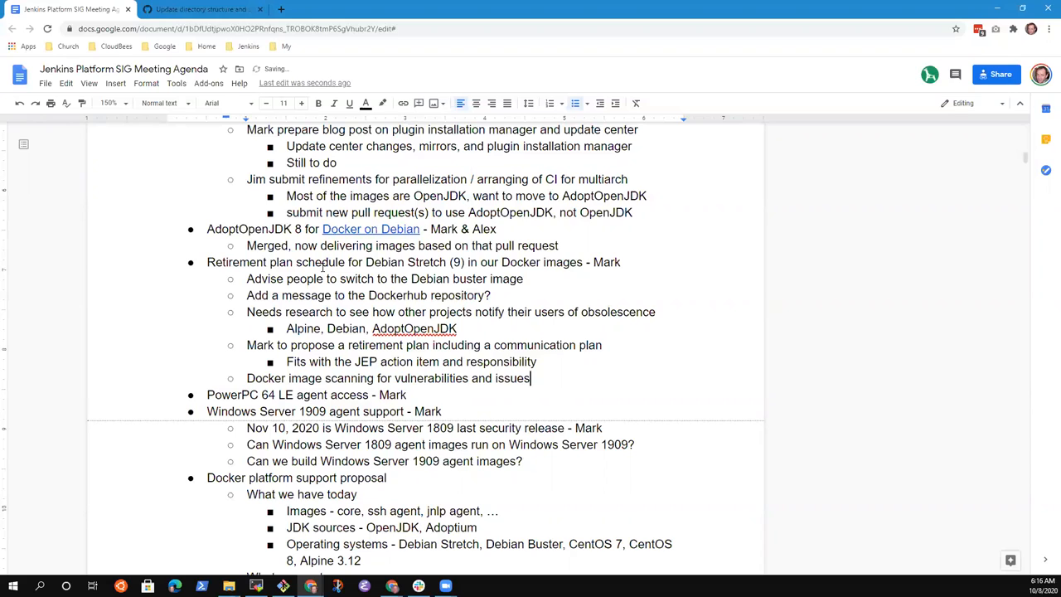
# Step: Note that many different products scan for vulnerabilities, starting the list with Snyk and Anchore
pyautogui.write('Several')
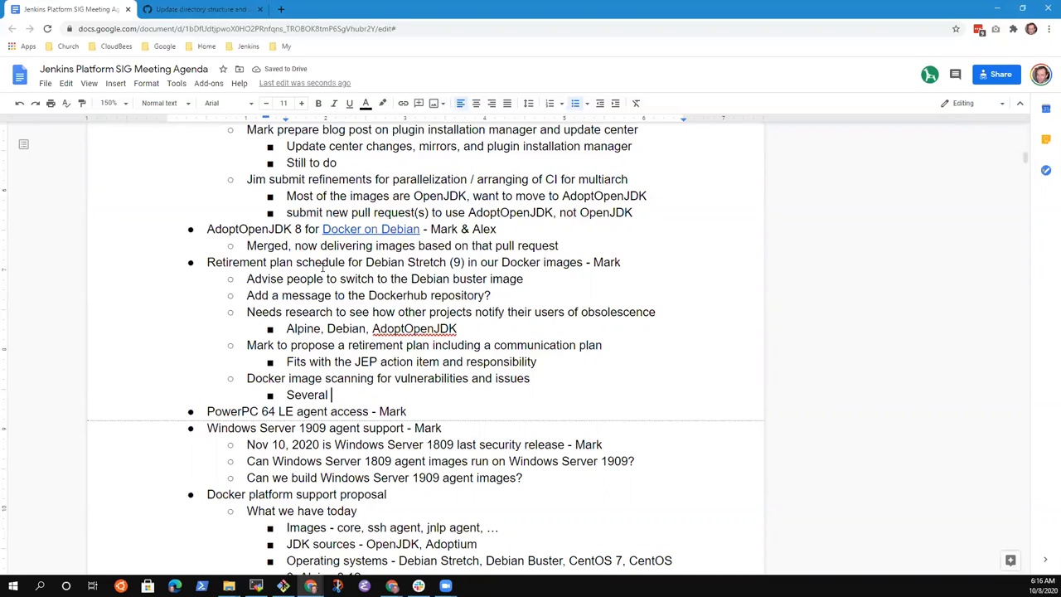
pyautogui.write('different pr')
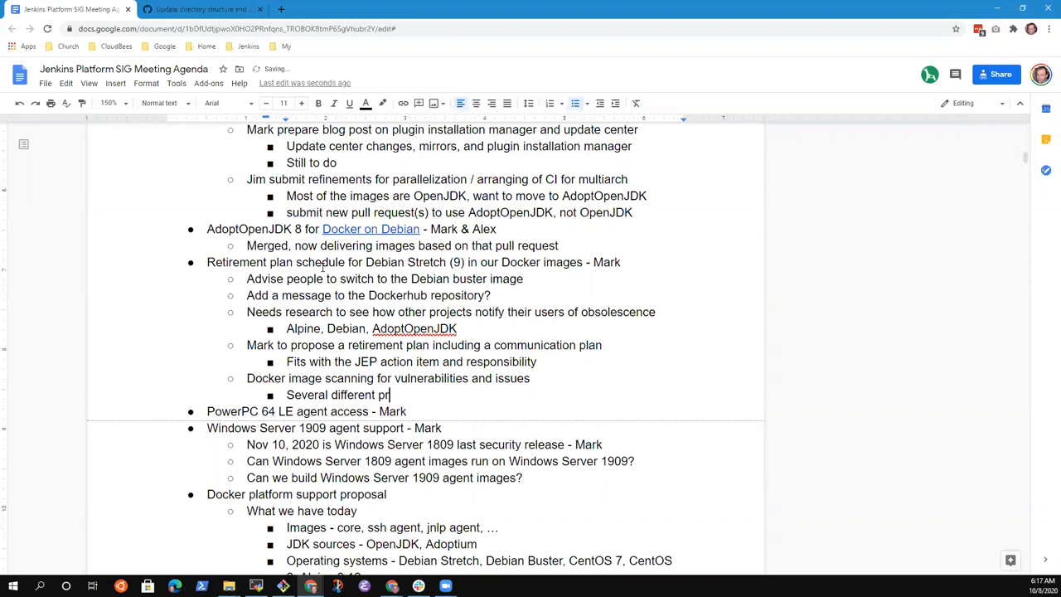
pyautogui.write('Many')
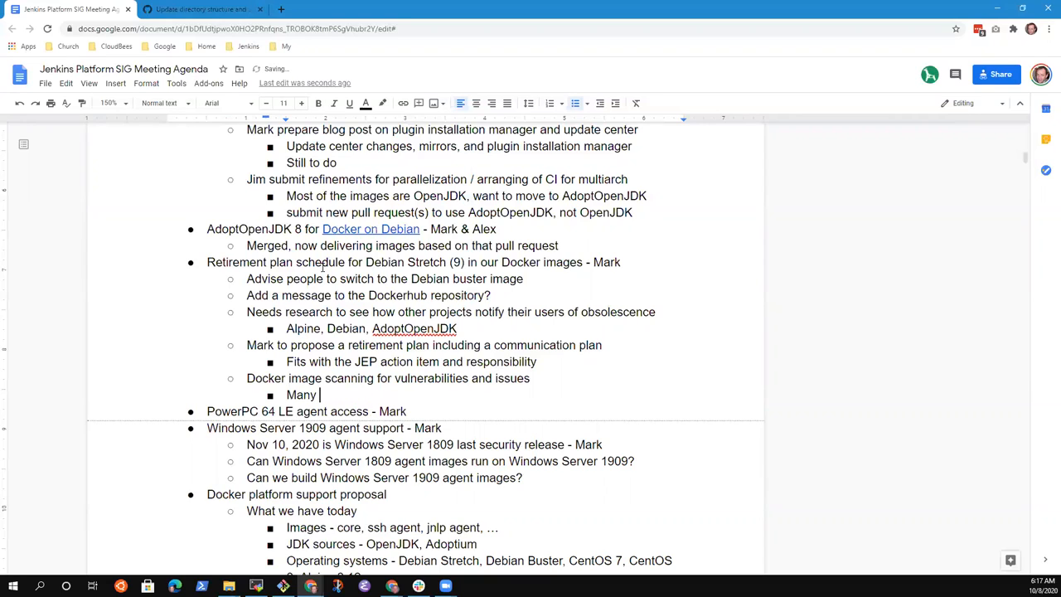
pyautogui.write('different')
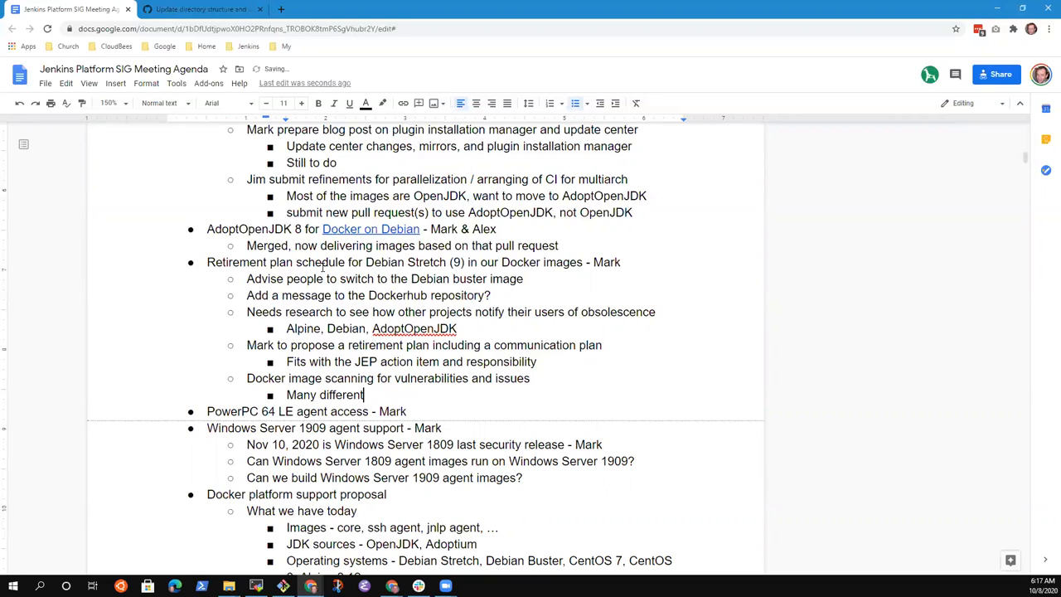
pyautogui.write('products that')
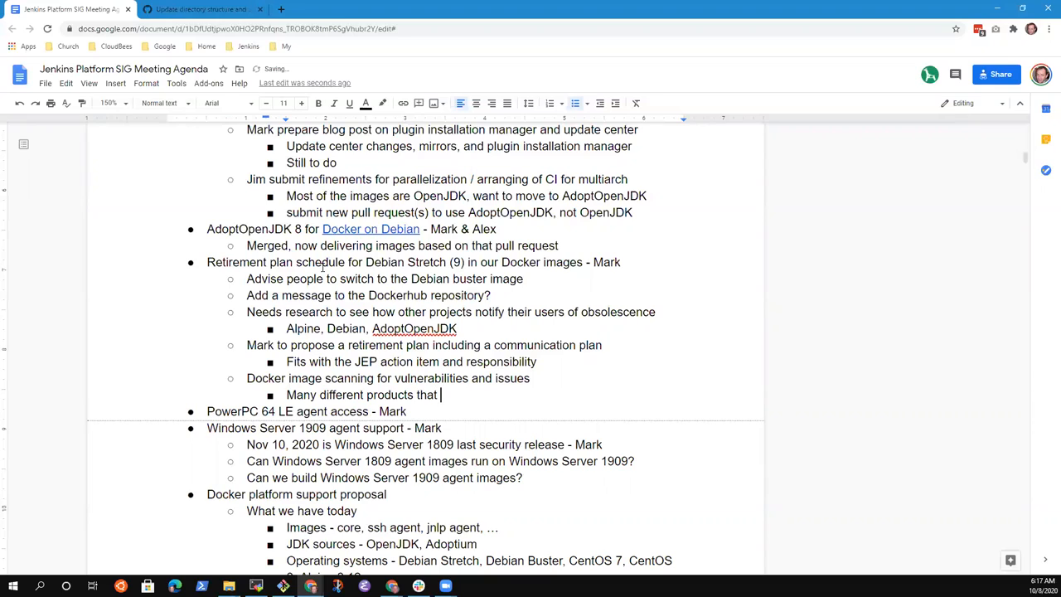
pyautogui.write('scan for vu')
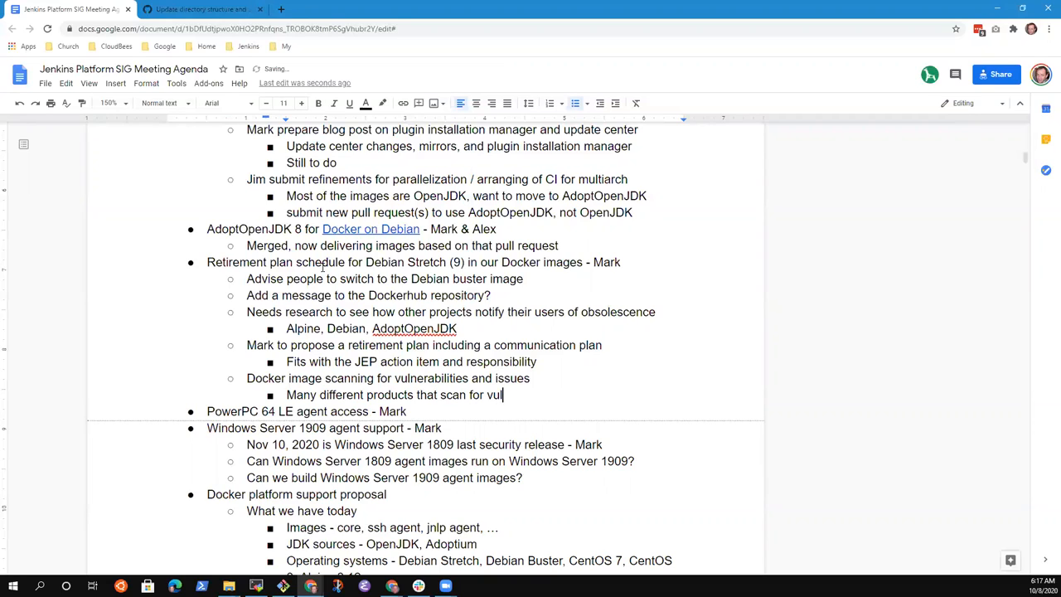
pyautogui.write('lities')
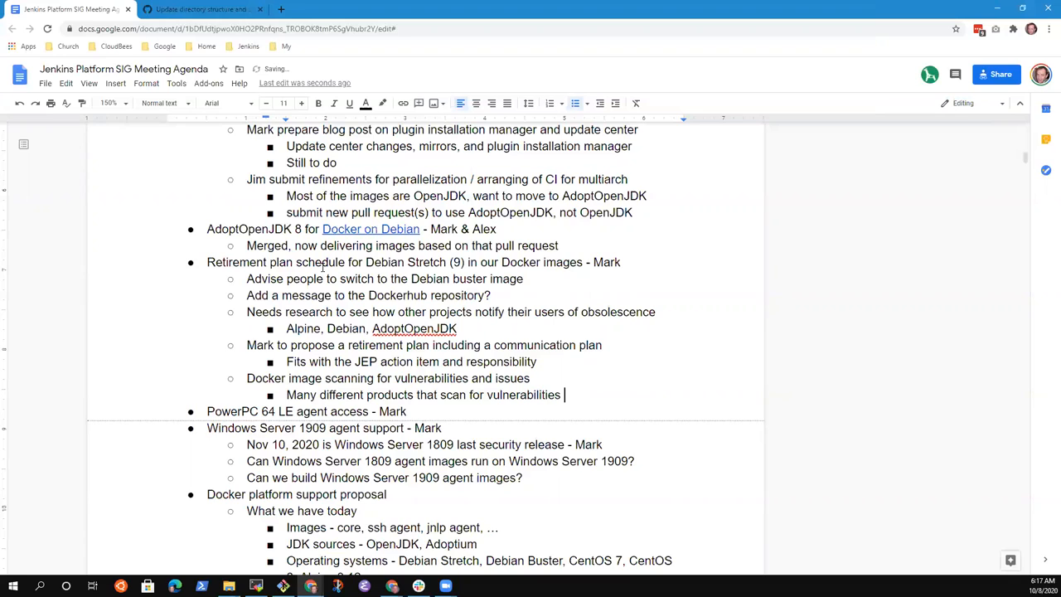
pyautogui.write('(Snyk')
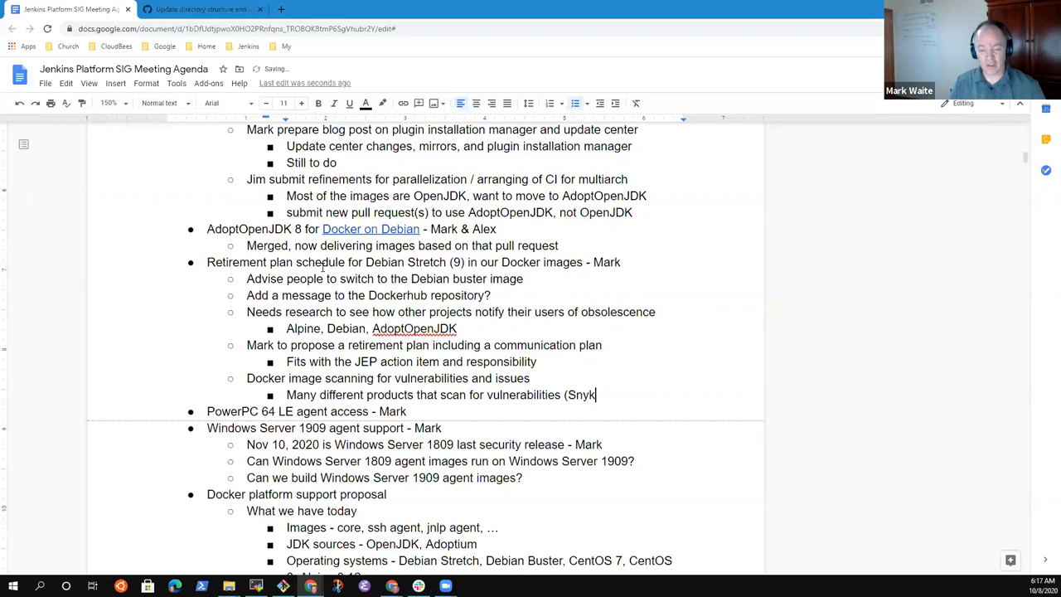
pyautogui.write(', Anch')
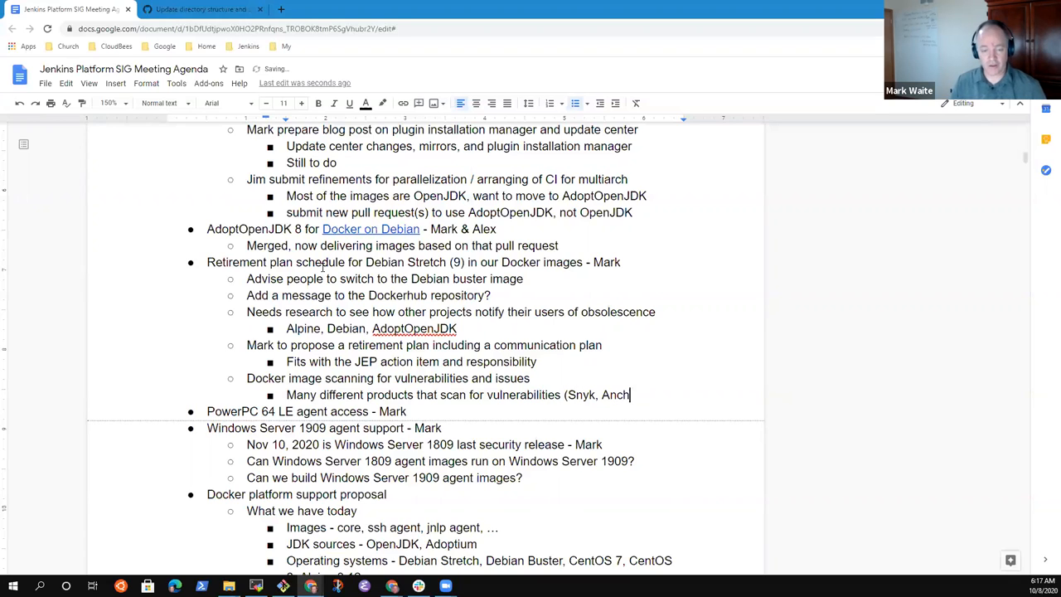
pyautogui.write('or,')
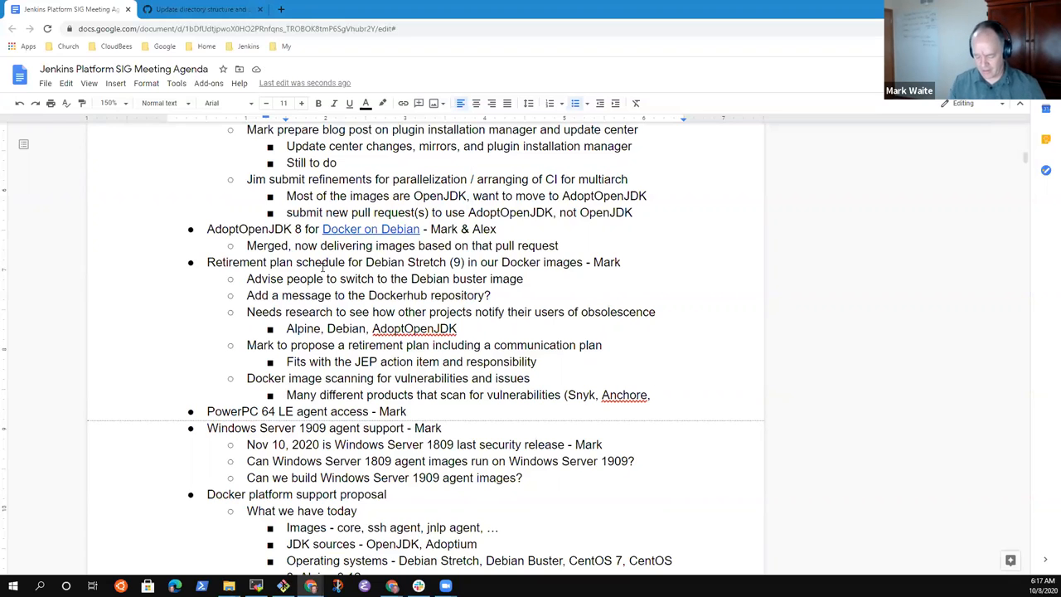
pyautogui.write('...')
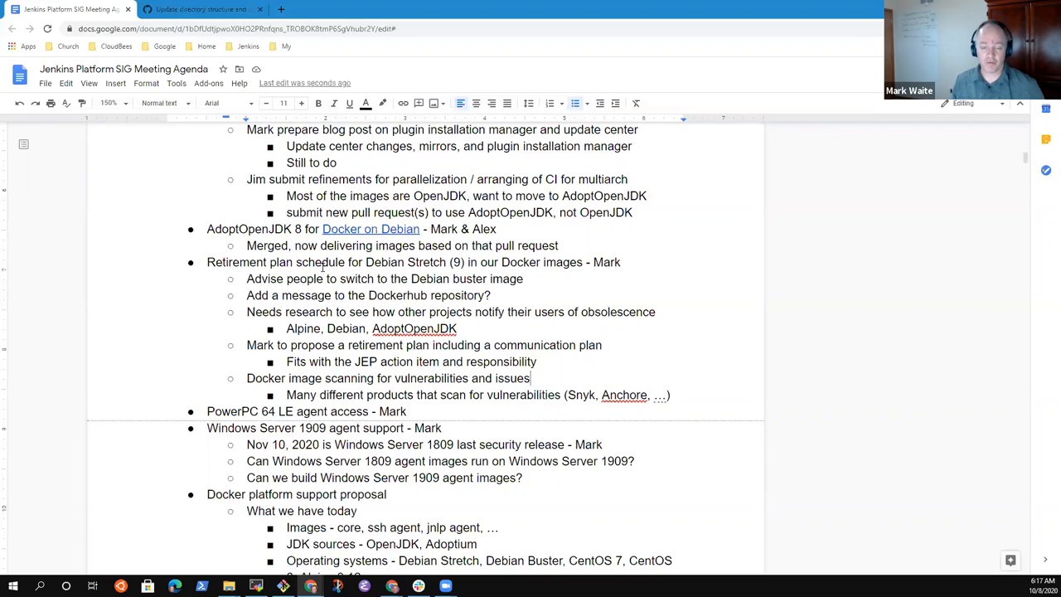
# Step: Add Whitesource to the product list and move the product names onto their own nested bullet
pyautogui.click(287, 395)
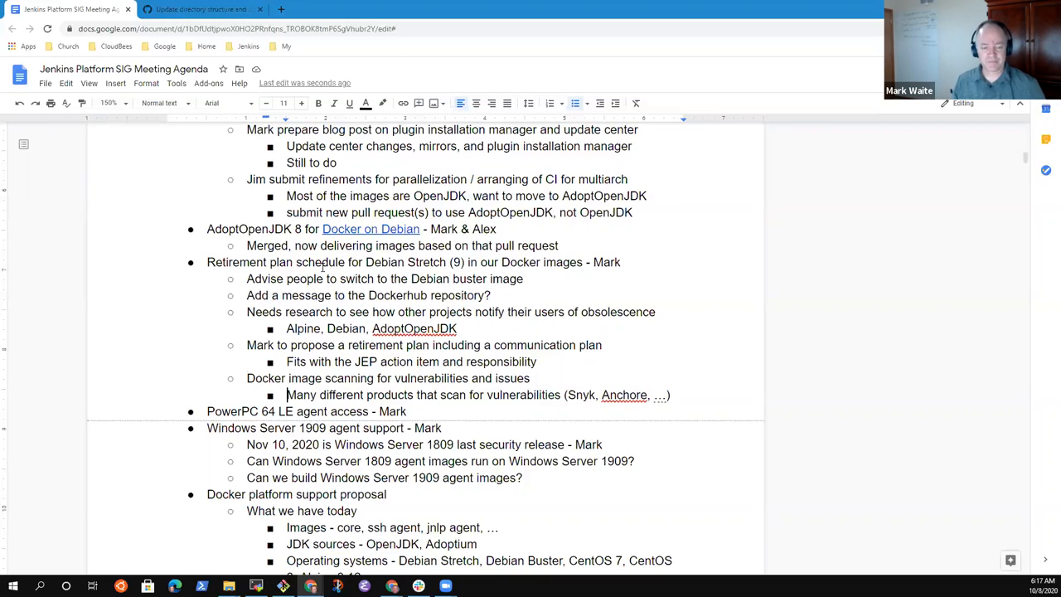
pyautogui.tripleClick(387, 378)
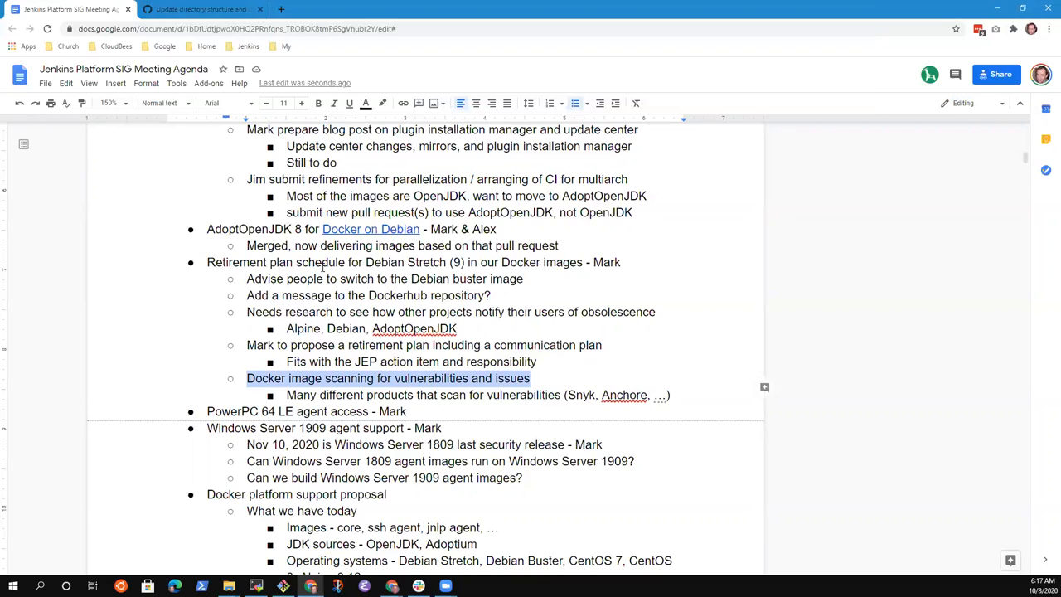
pyautogui.click(527, 395)
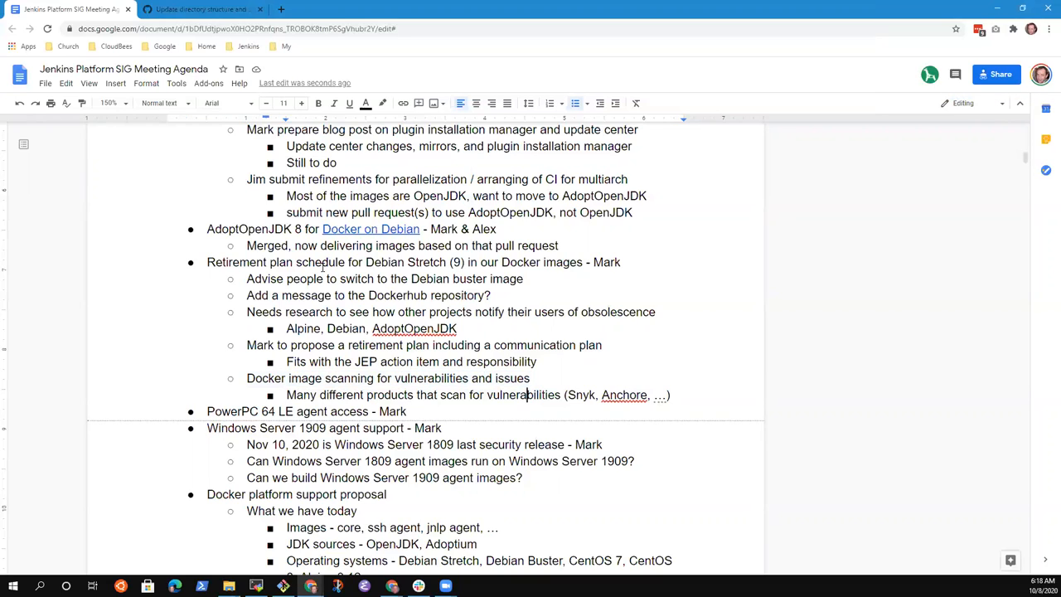
pyautogui.tripleClick(388, 378)
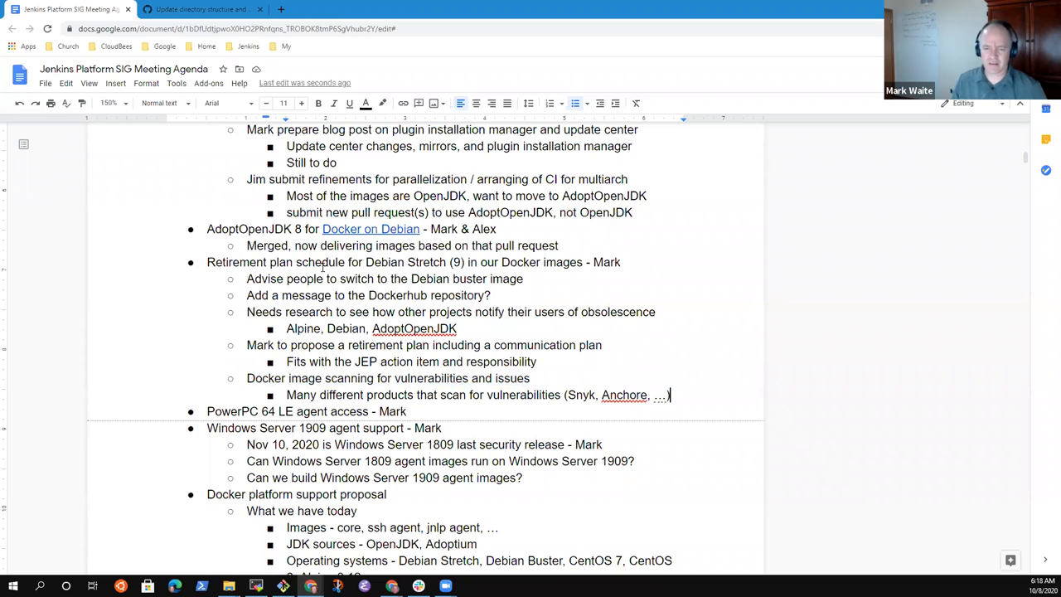
pyautogui.write('W')
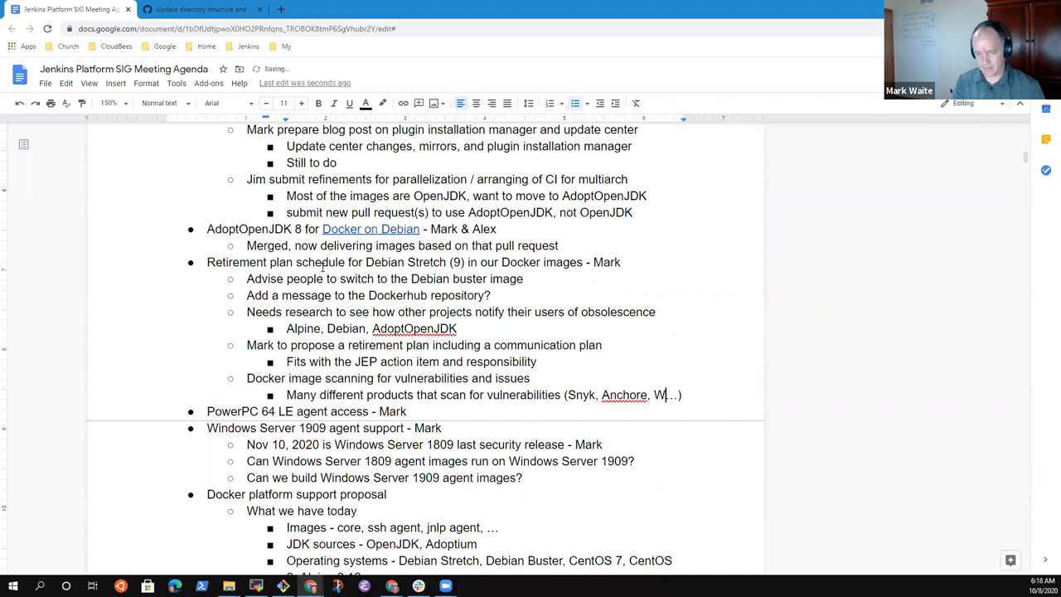
pyautogui.write('hitesource,')
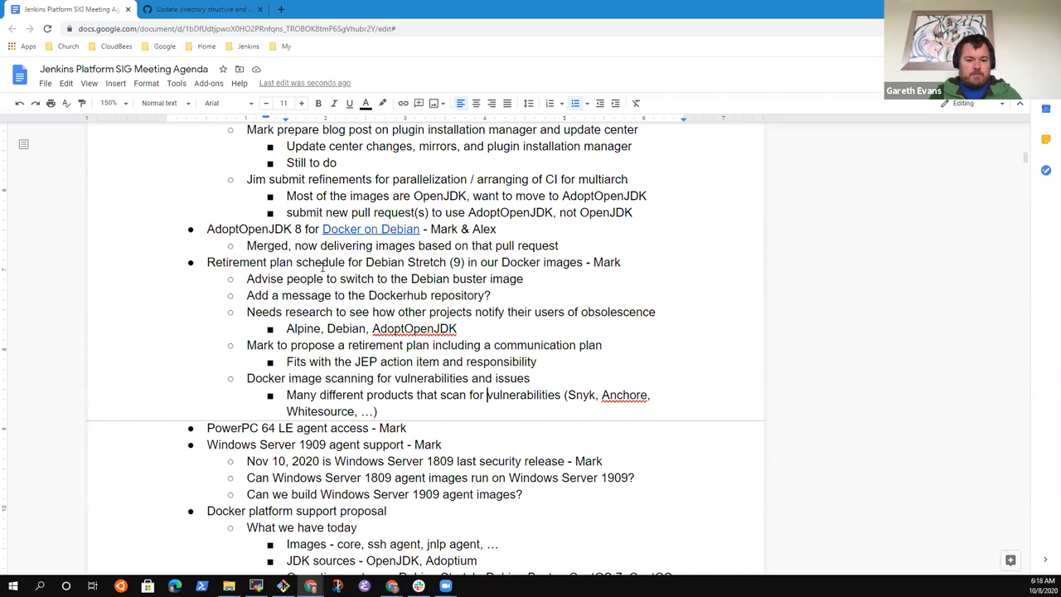
pyautogui.press('enter')
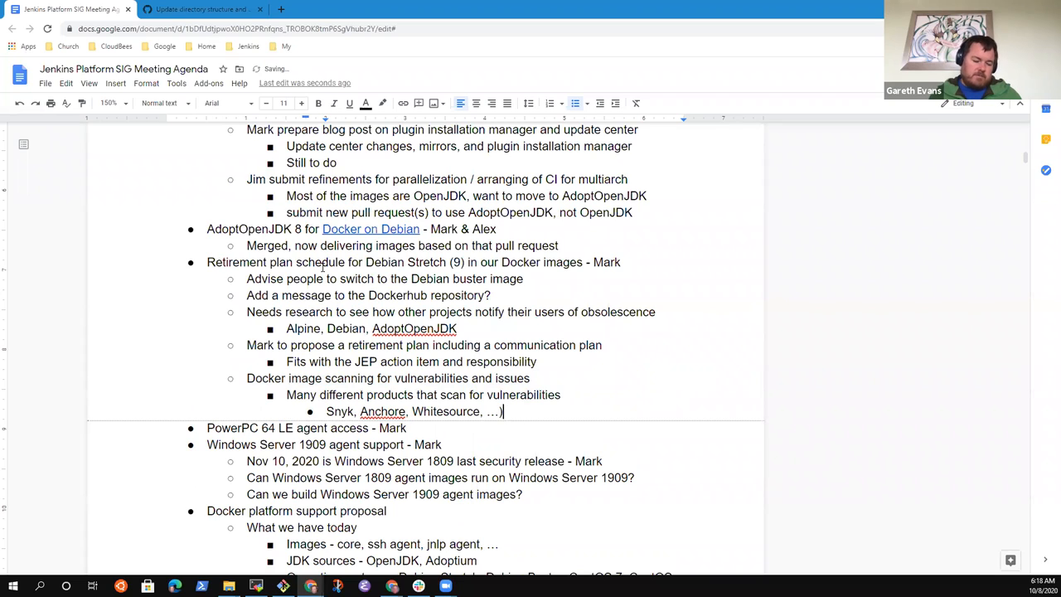
pyautogui.press('Backspace')
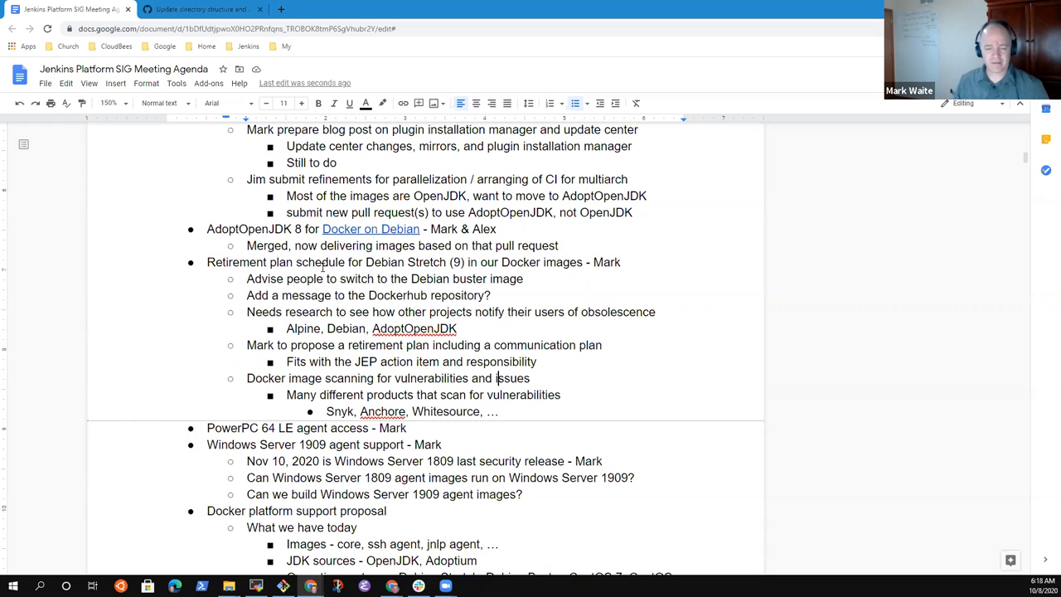
pyautogui.click(497, 411)
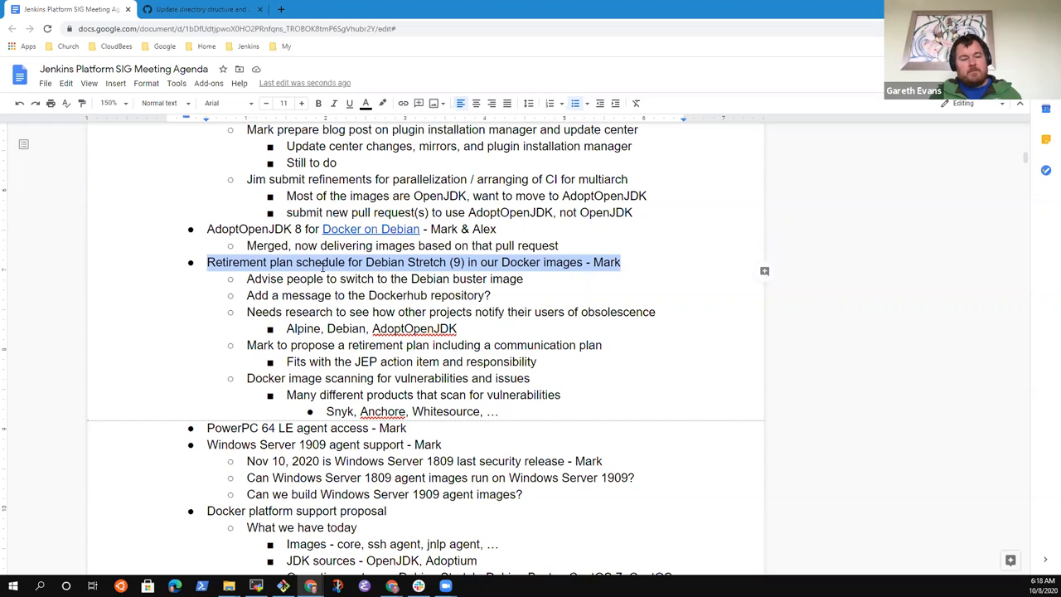
pyautogui.click(522, 278)
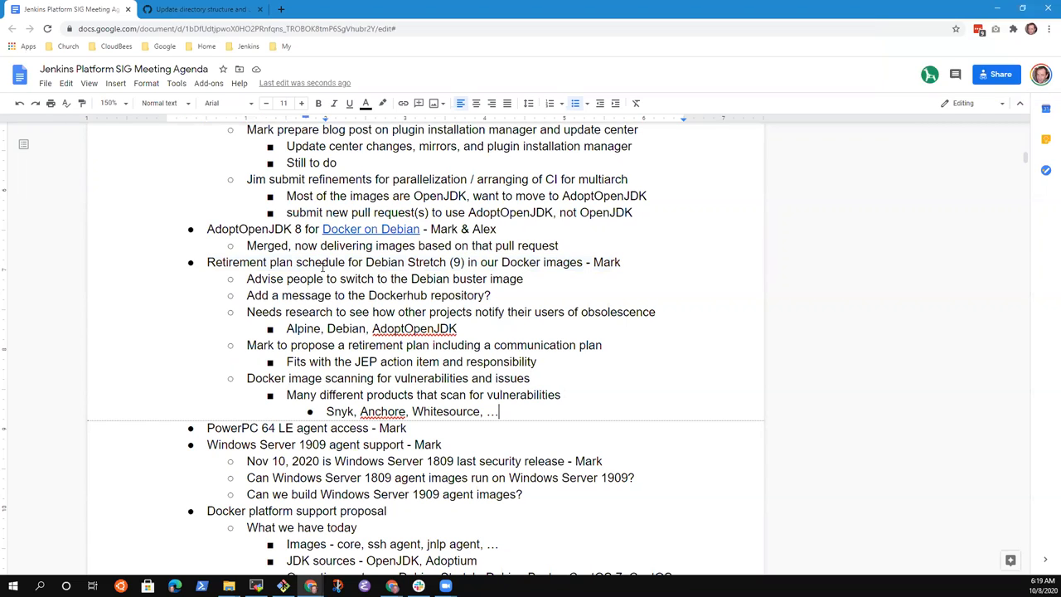
pyautogui.press('enter')
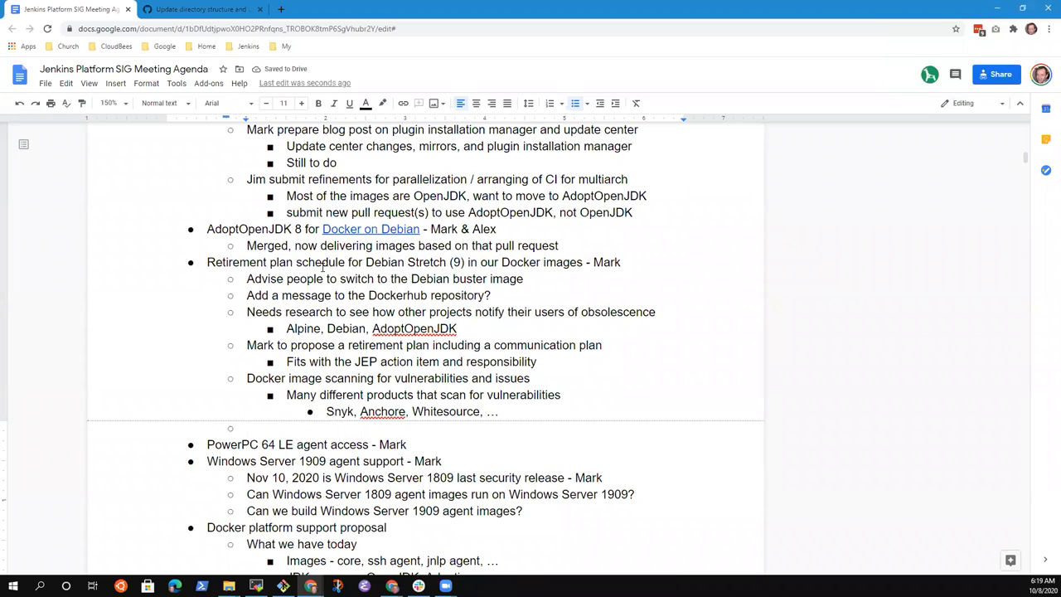
# Step: Add the 'JDK 8 vs. JDK 11 - Mark' agenda item with a 'Support both JDK 8 and JDK 11' note
pyautogui.click(247, 427)
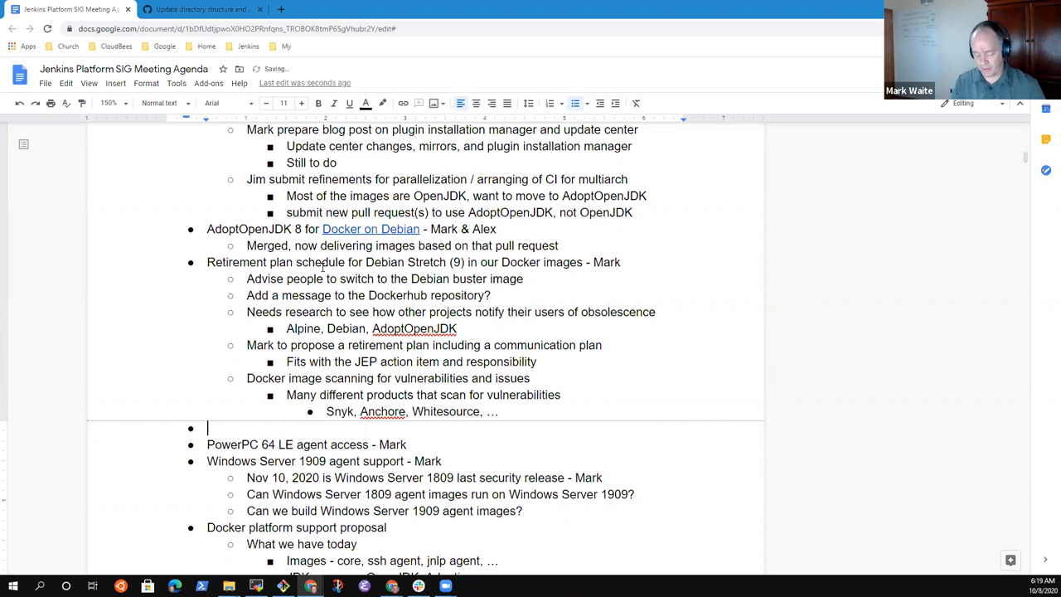
pyautogui.write('JDK')
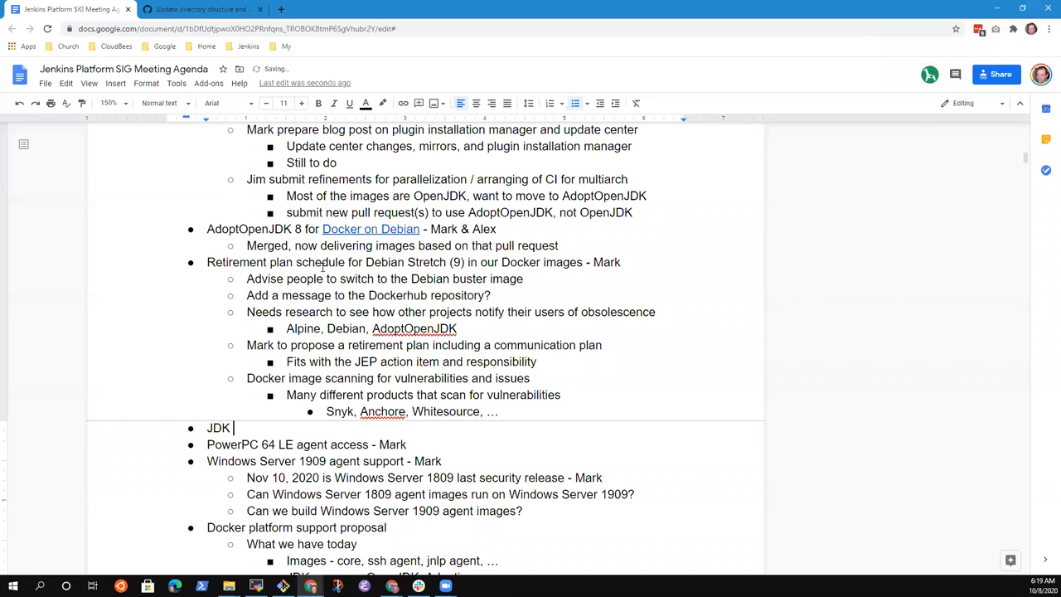
pyautogui.write('8')
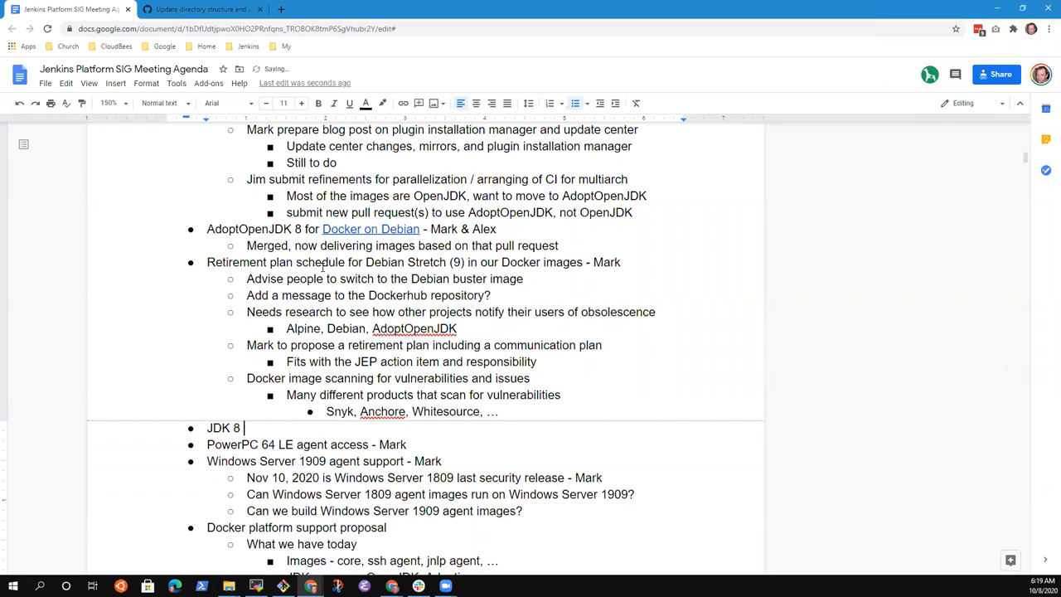
pyautogui.write('vs. JDK')
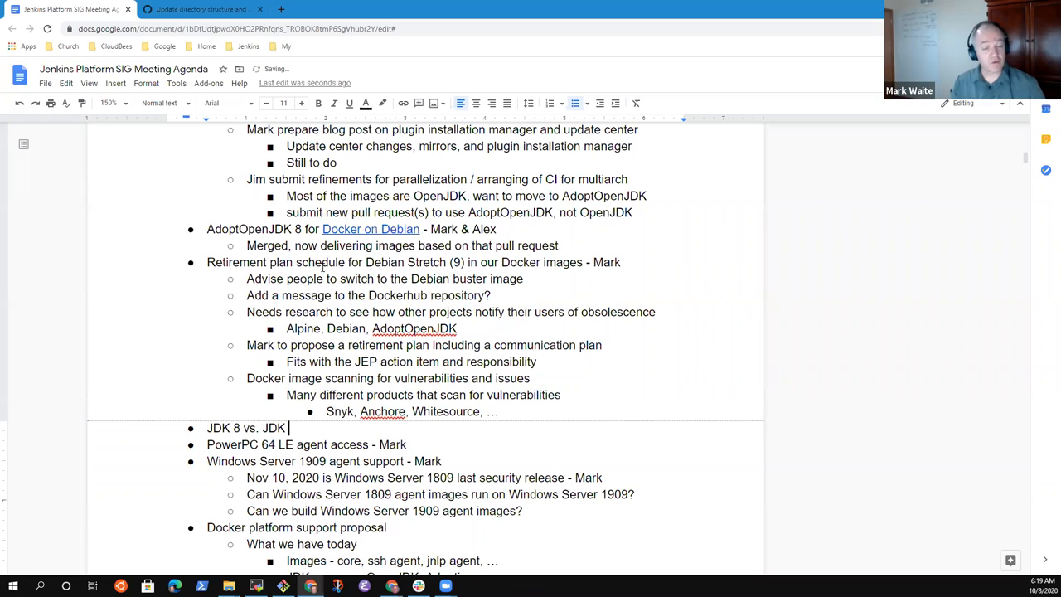
pyautogui.write('11 - Mark')
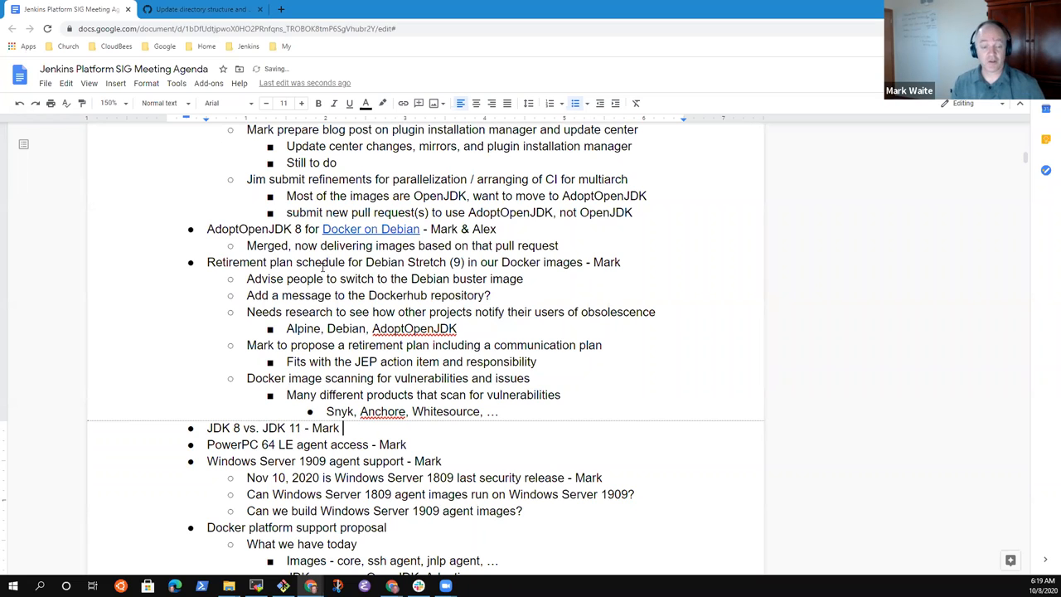
pyautogui.press('enter')
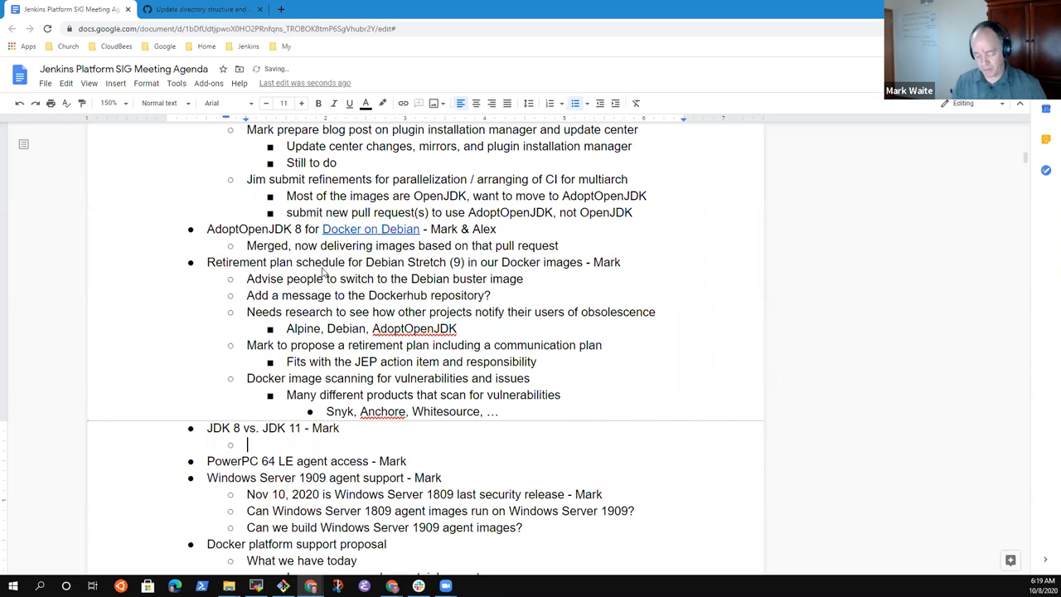
pyautogui.write('Support both JDK 8')
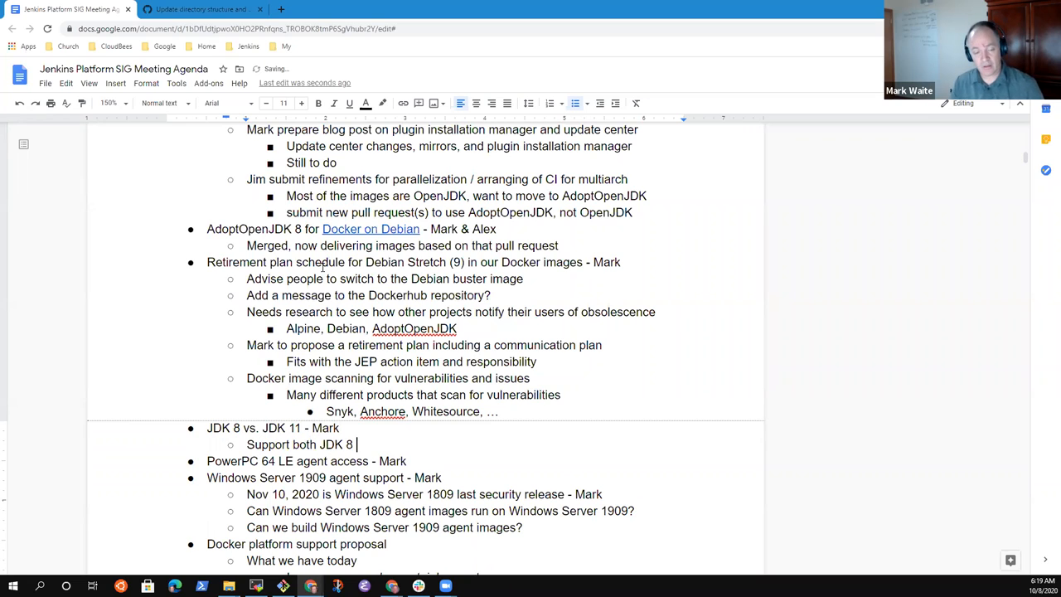
pyautogui.write('and JDK 11')
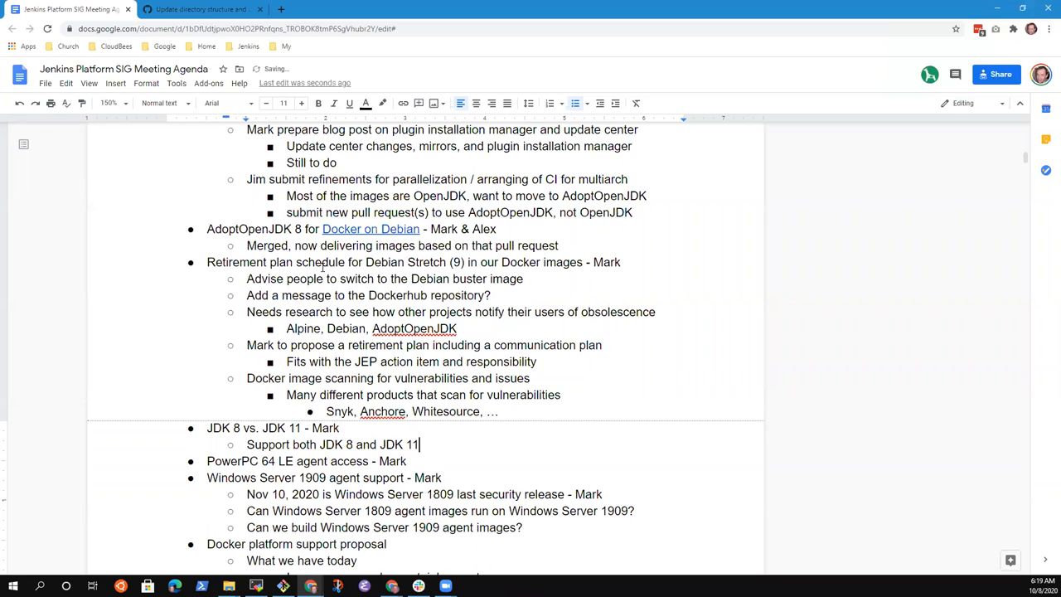
# Step: Add notes 'No move to drop JDK 8 support' and 'Should we switch the default image'
pyautogui.press('enter')
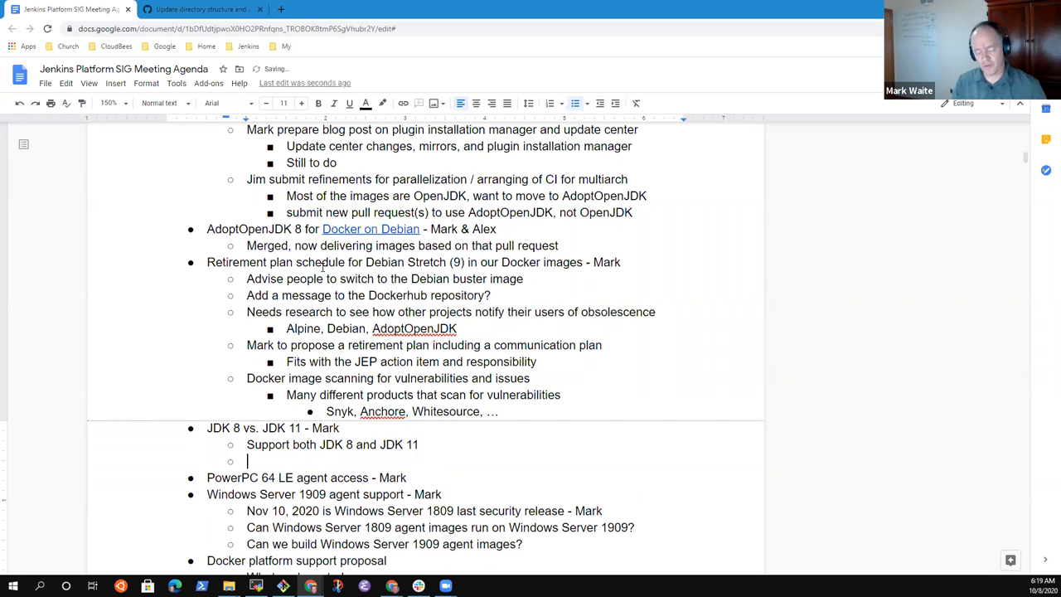
pyautogui.write('No move')
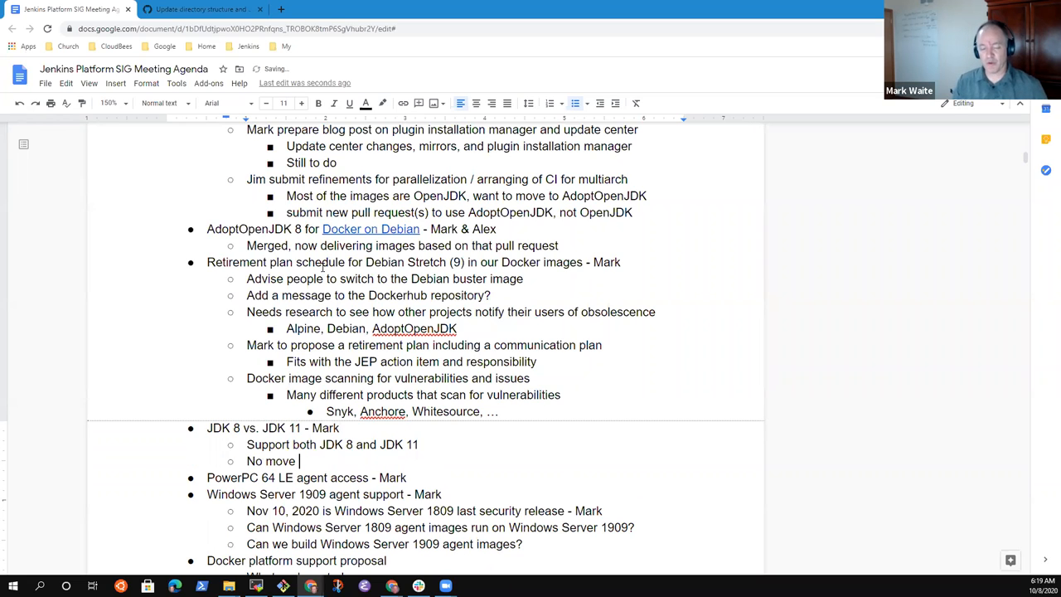
pyautogui.write('to')
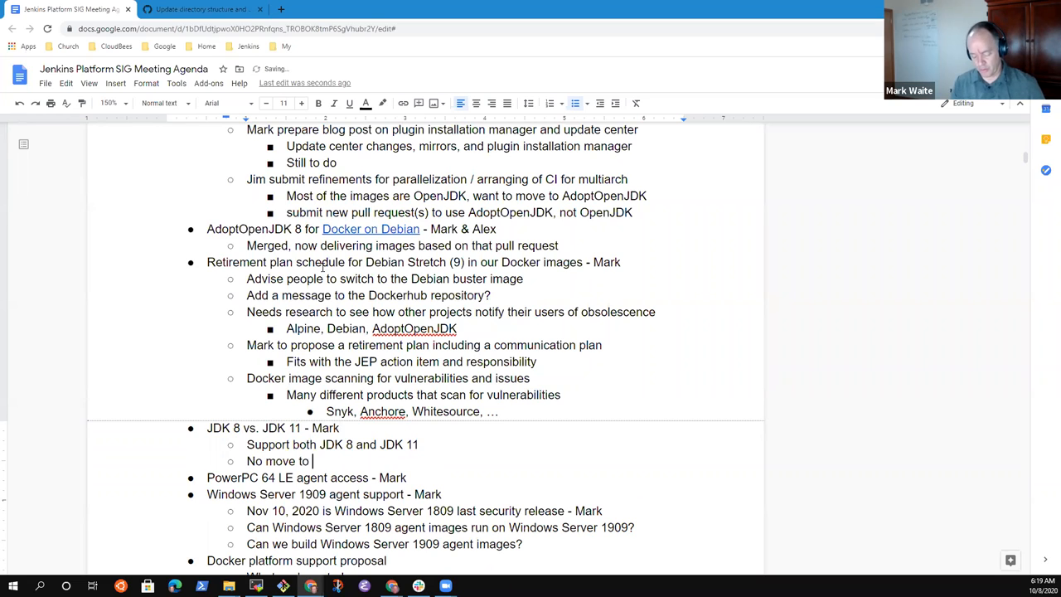
pyautogui.write('drop JDK')
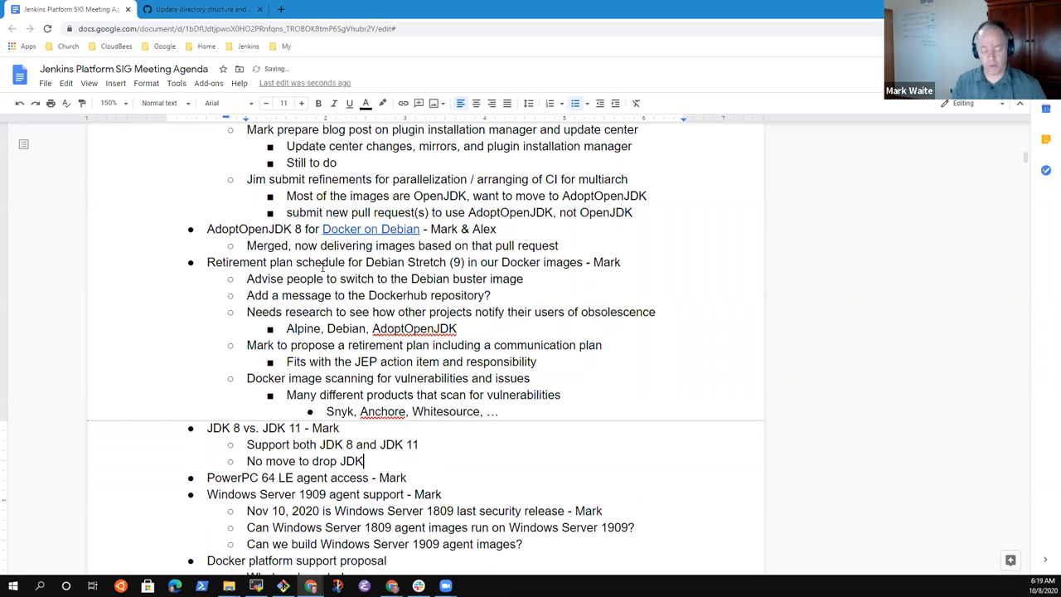
pyautogui.write('8 support')
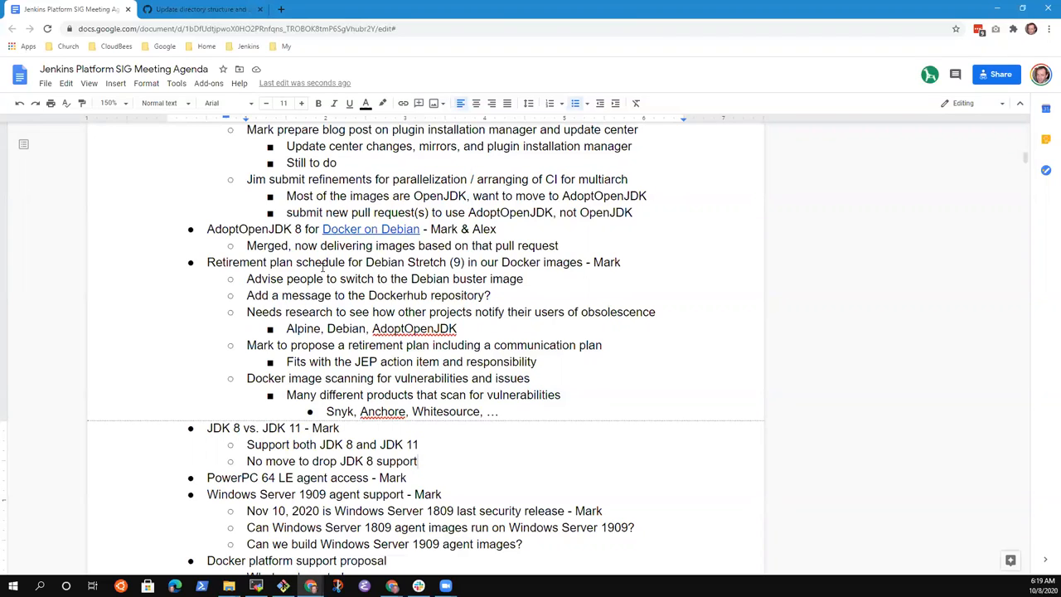
pyautogui.press('enter')
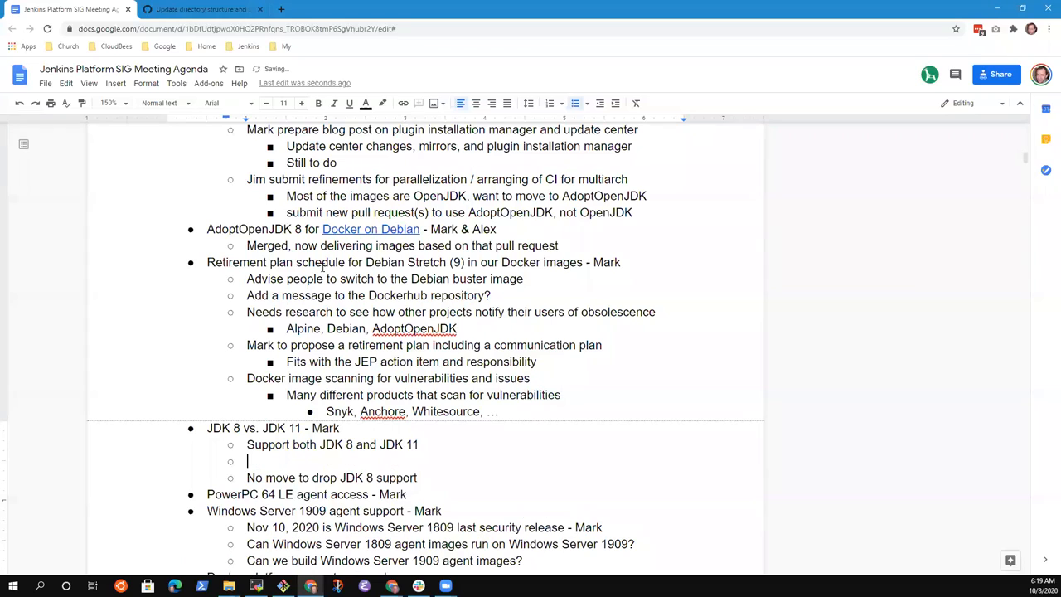
pyautogui.write('Should w')
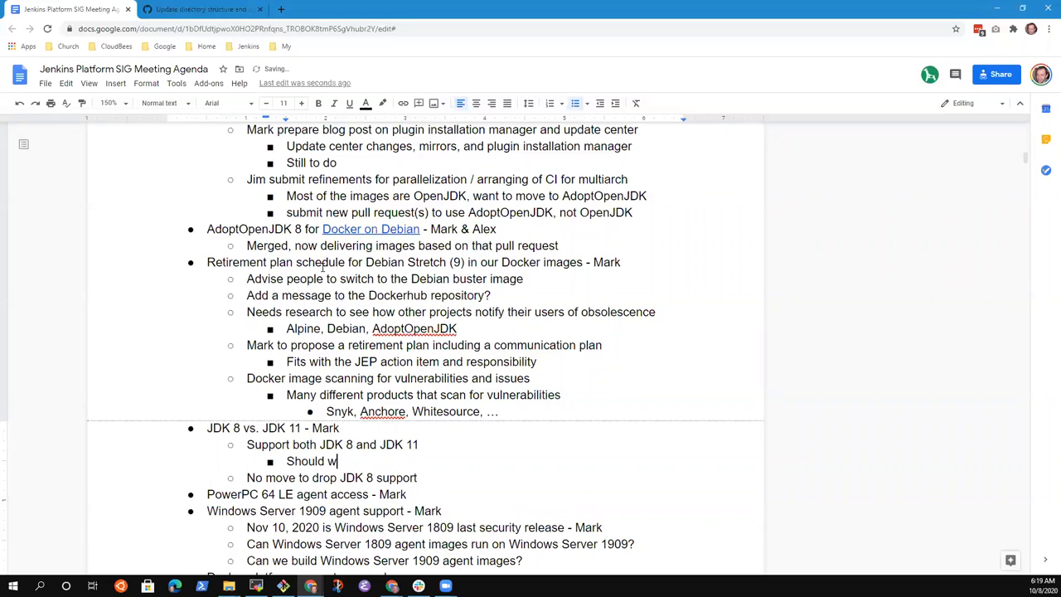
pyautogui.write('e swi')
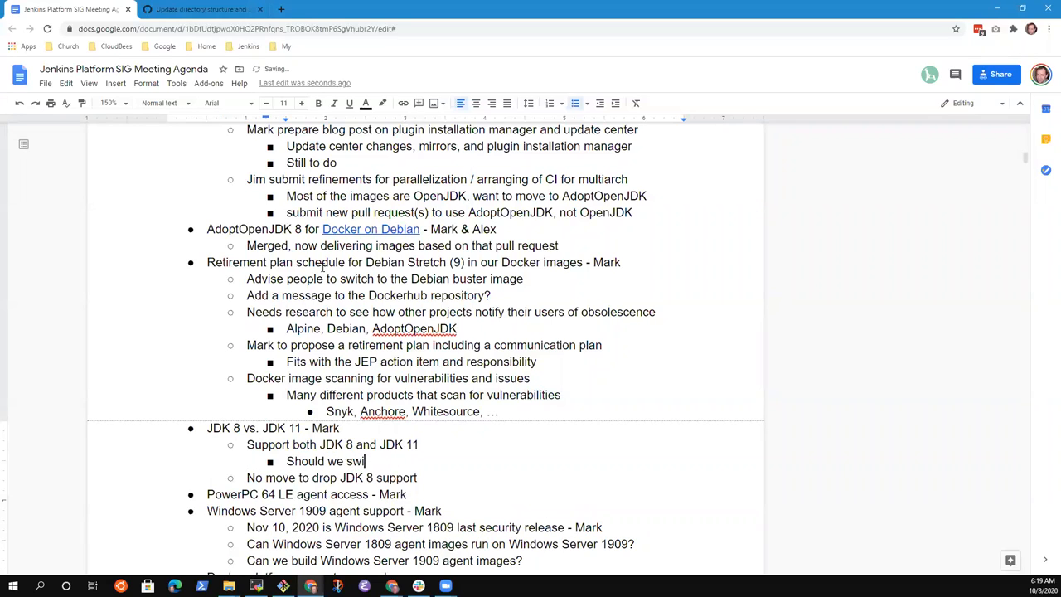
pyautogui.write('th')
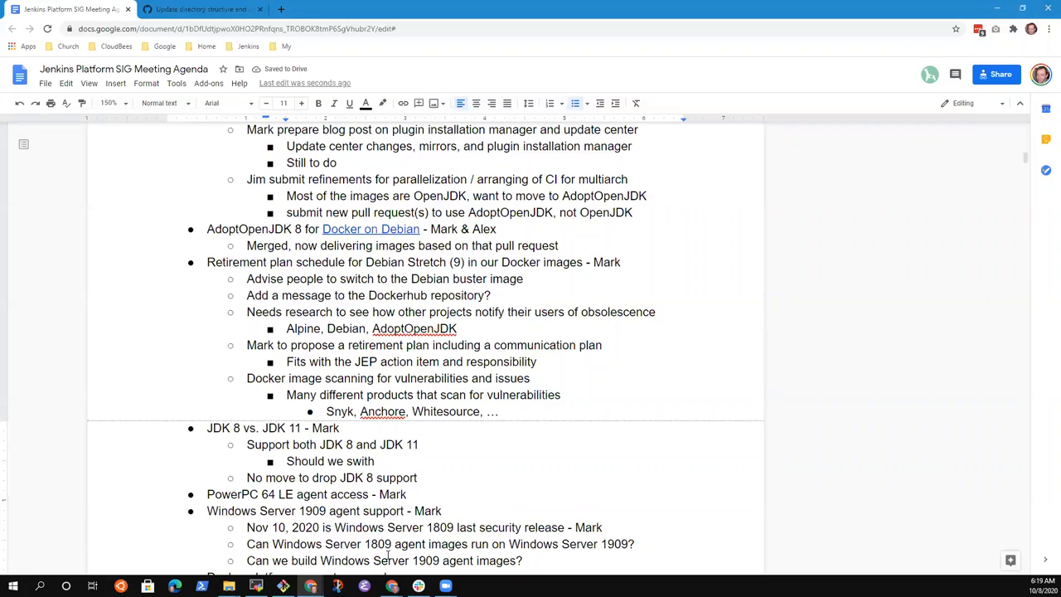
pyautogui.moveTo(596, 570)
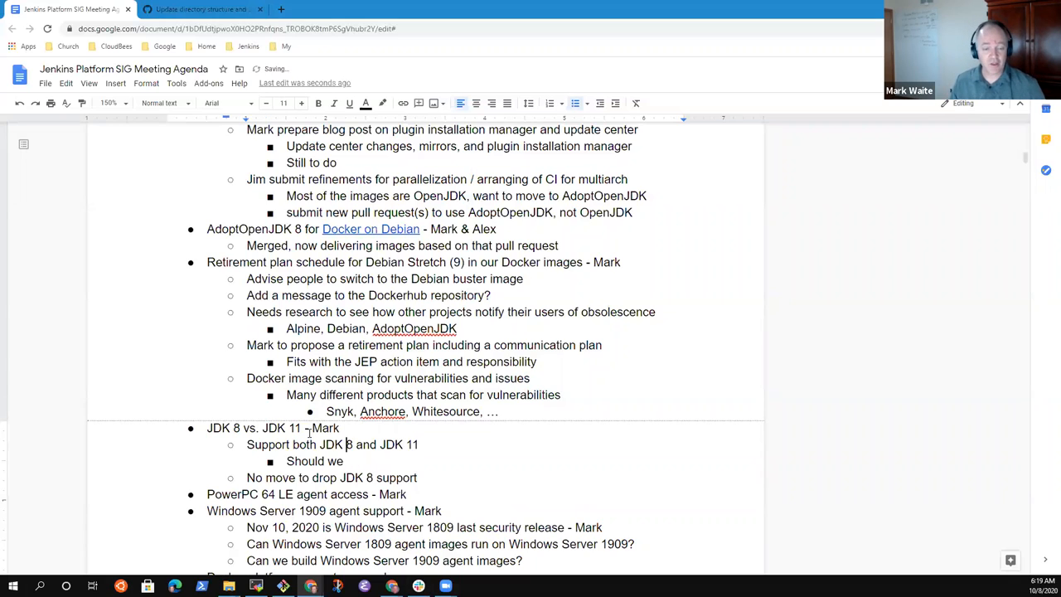
pyautogui.write('swti')
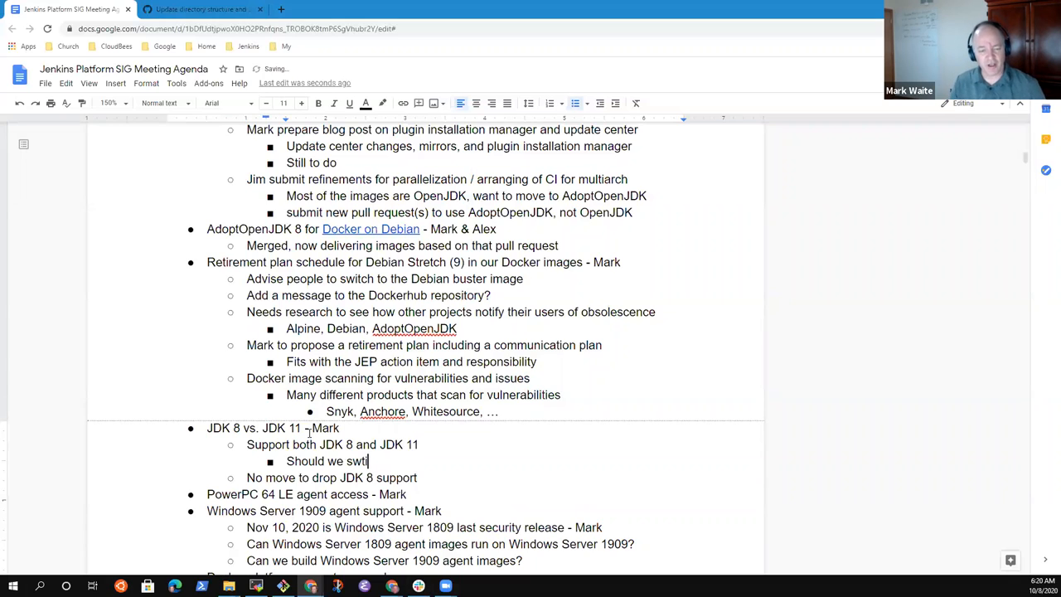
pyautogui.write('itch the default image')
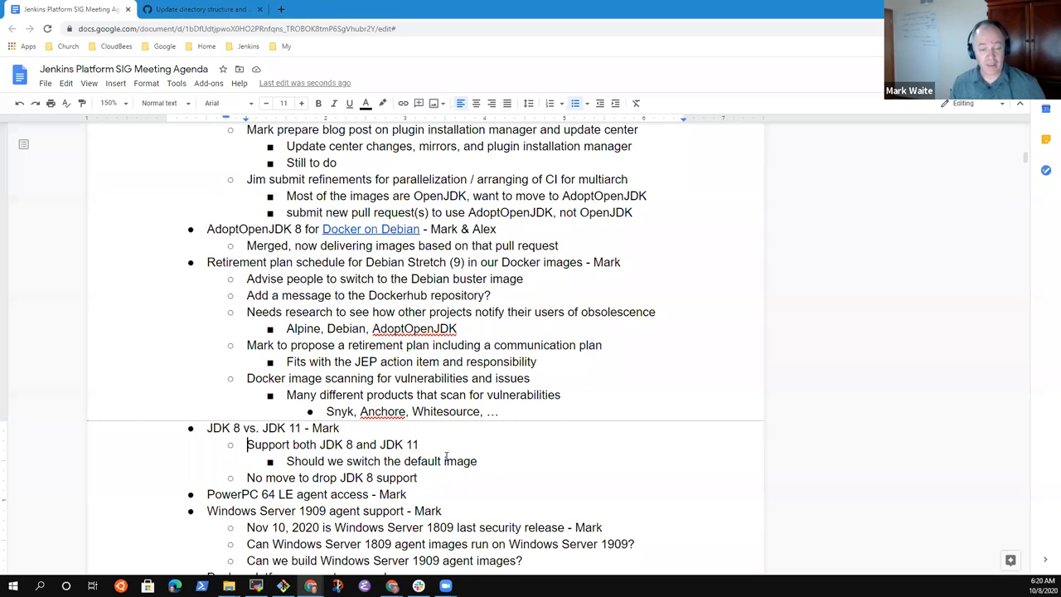
# Step: Finish the 'switch the default image to JDK 11?' note and add 'Include in the platform plan discussions'
pyautogui.write('Default')
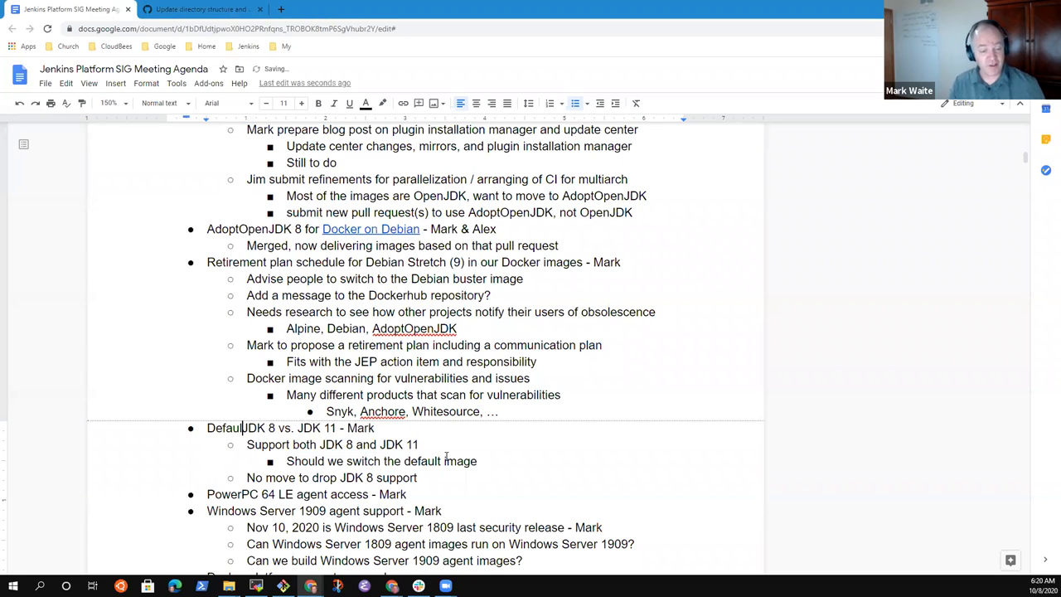
pyautogui.write('image switch from')
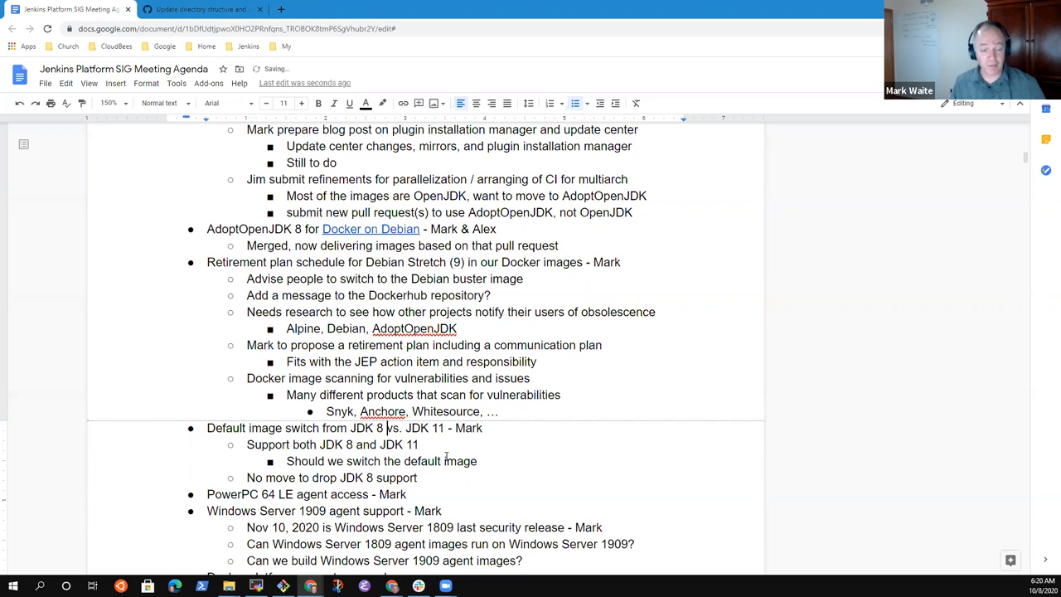
pyautogui.doubleClick(392, 427)
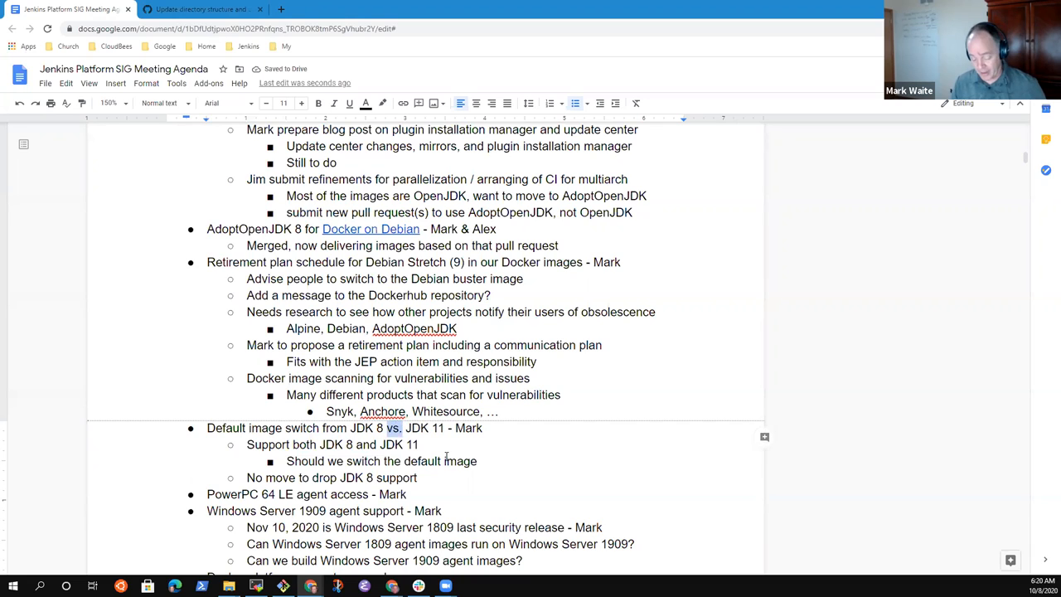
pyautogui.write('to')
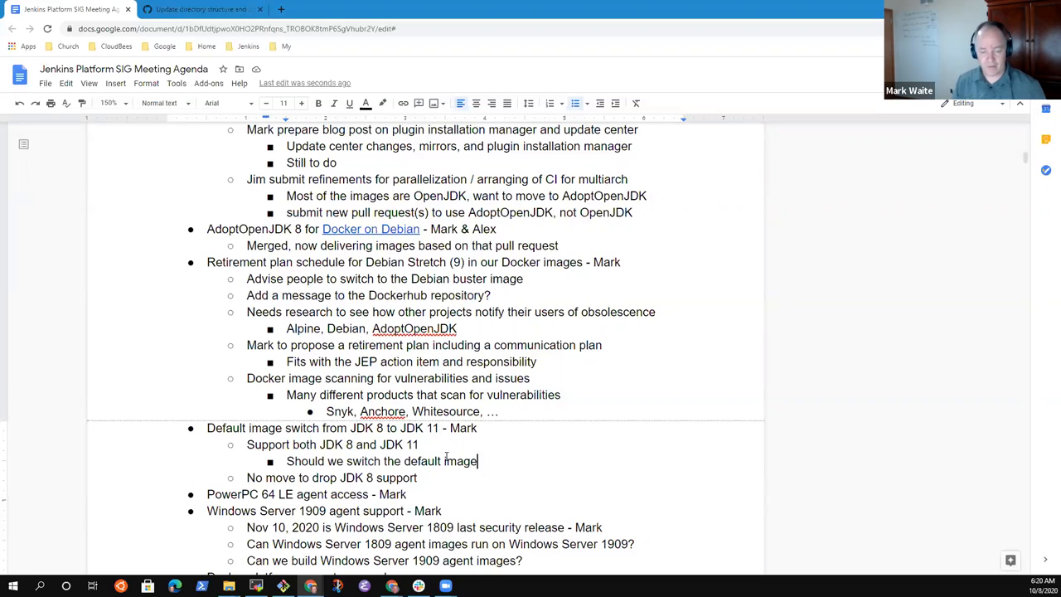
pyautogui.write('to JDK 11')
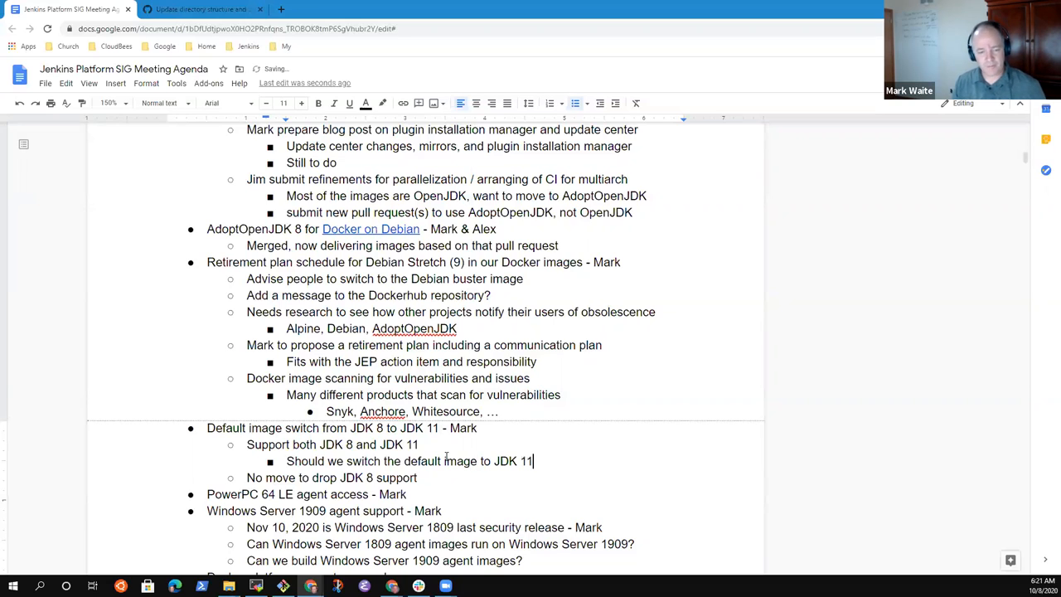
pyautogui.write('?')
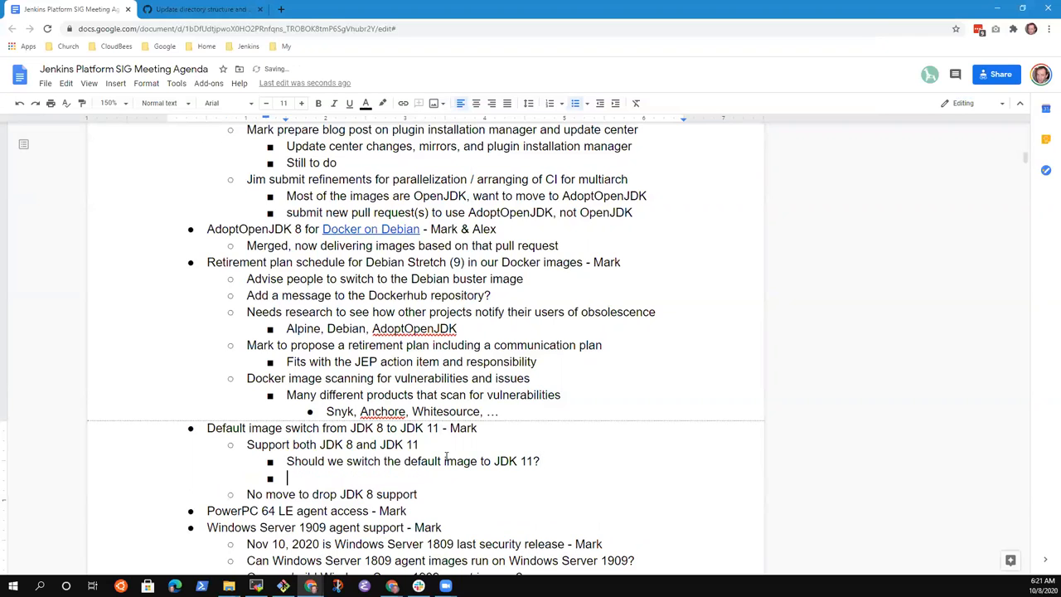
pyautogui.write('Incl')
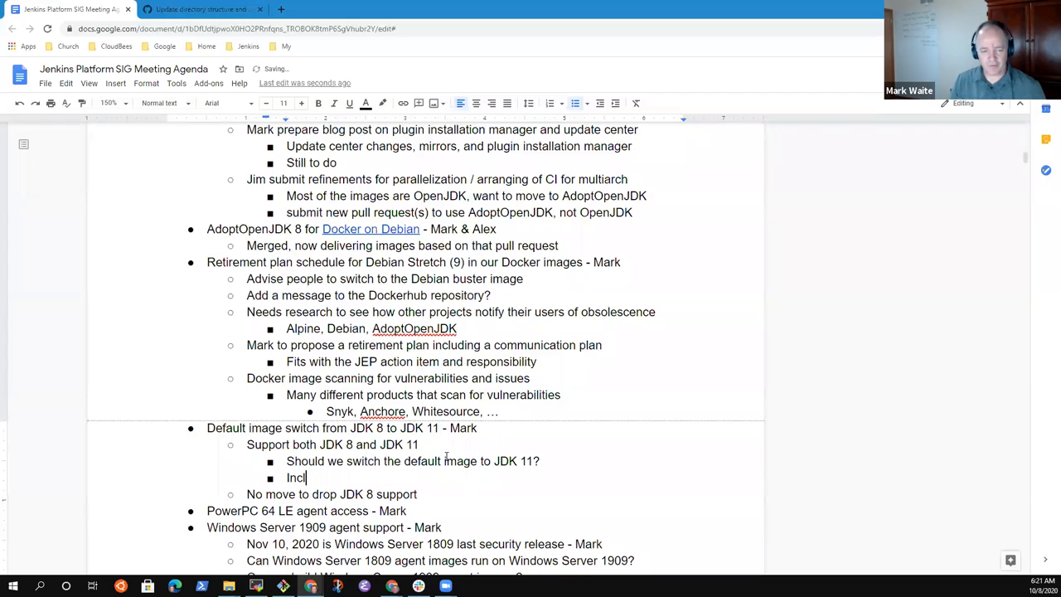
pyautogui.write('ude in the p')
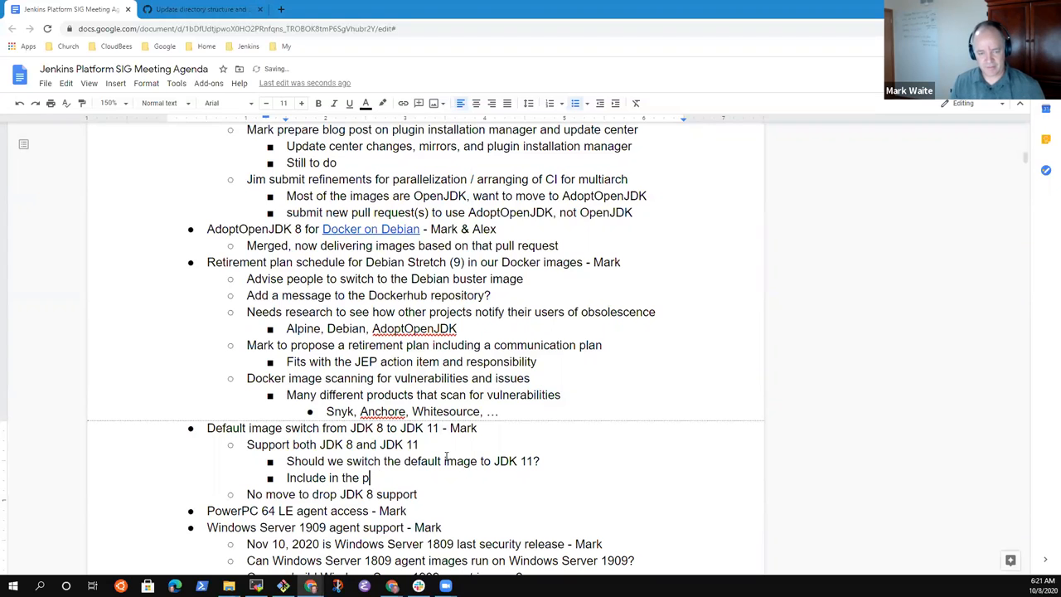
pyautogui.write('latform plan d')
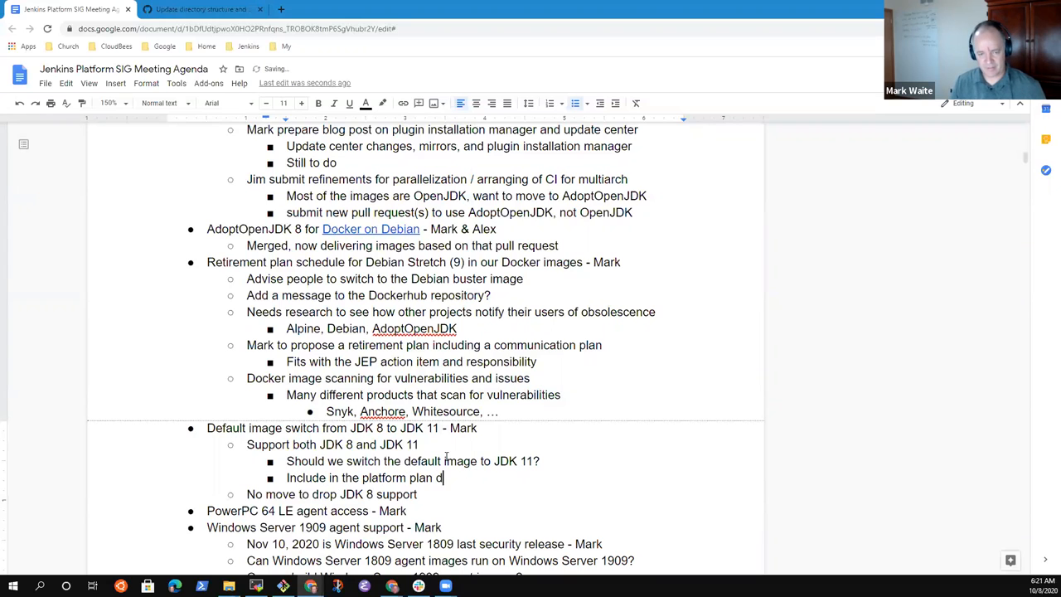
pyautogui.write('iscussions')
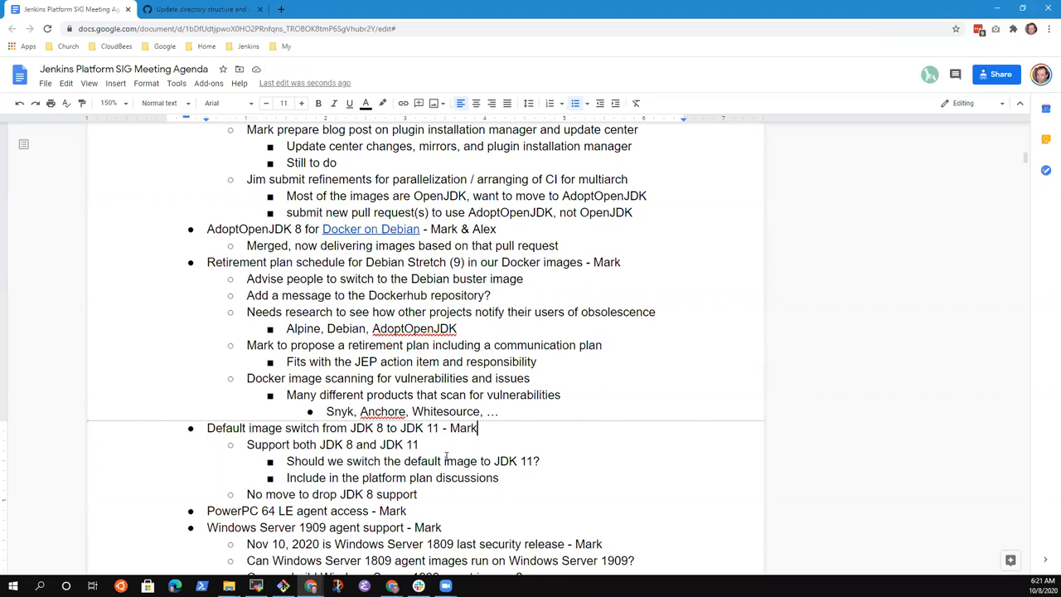
# Step: Add a note that this would help s390x because JDK 11 includes JIT by default
pyautogui.tripleClick(342, 428)
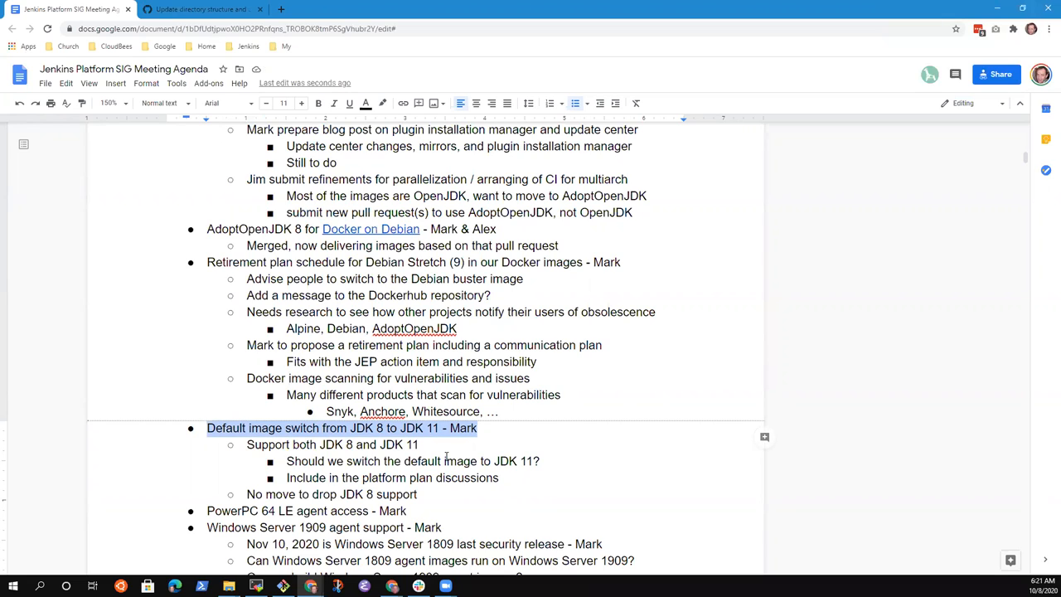
pyautogui.click(421, 444)
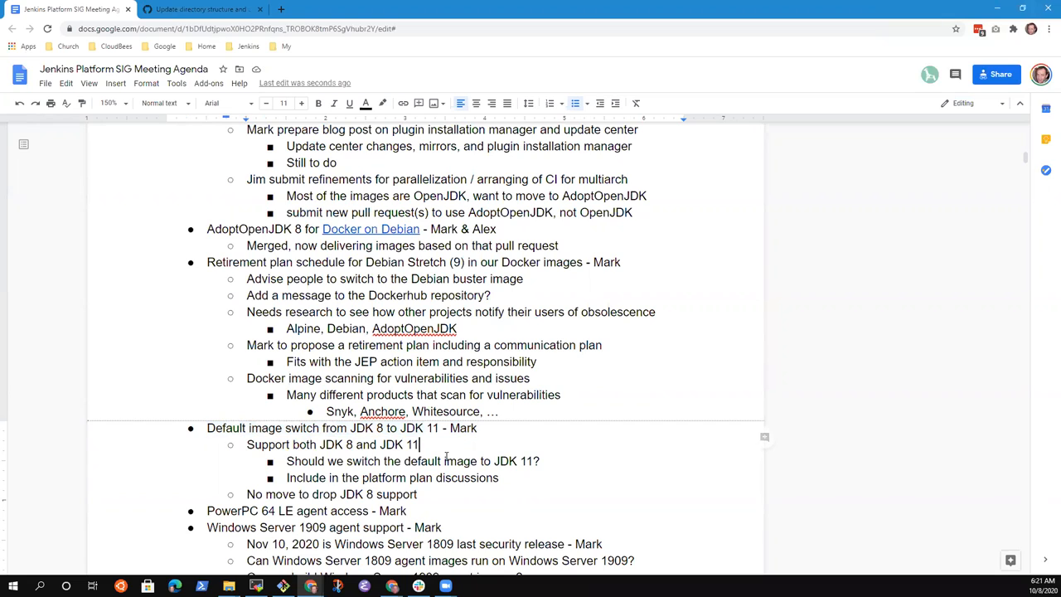
pyautogui.click(501, 478)
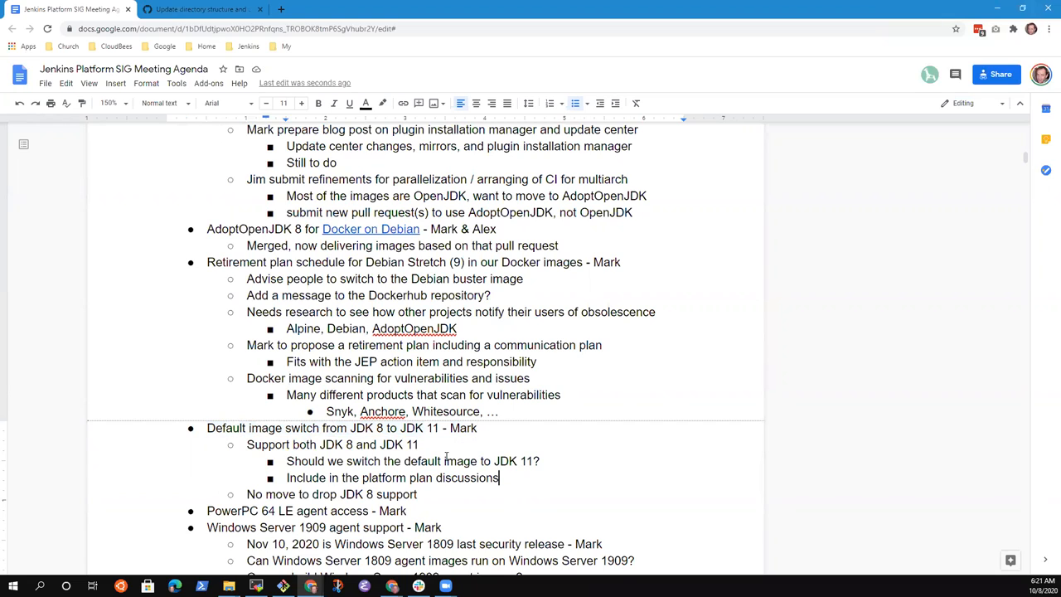
pyautogui.write('W')
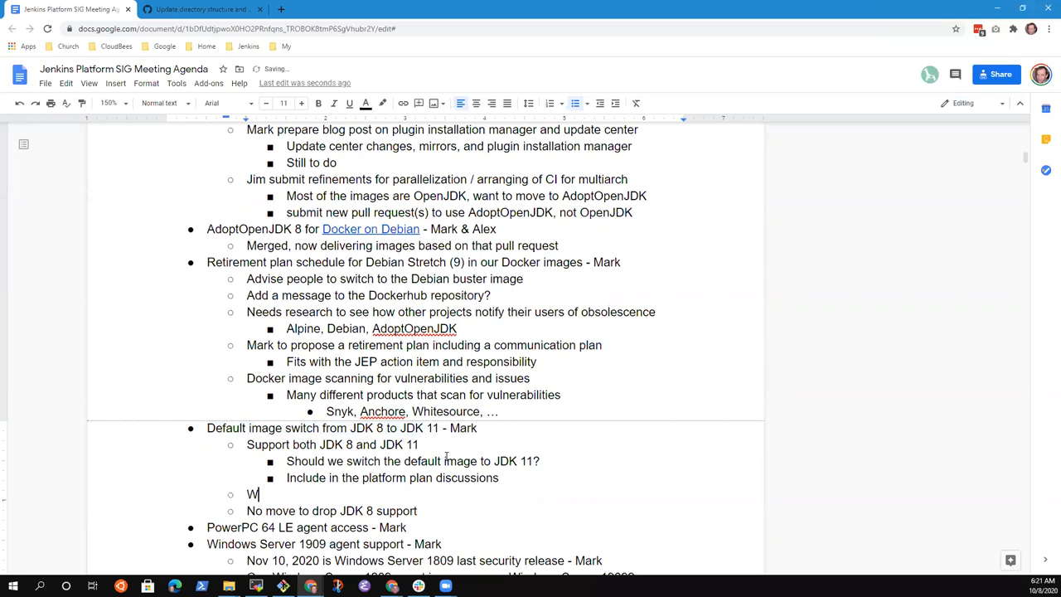
pyautogui.write('ould help')
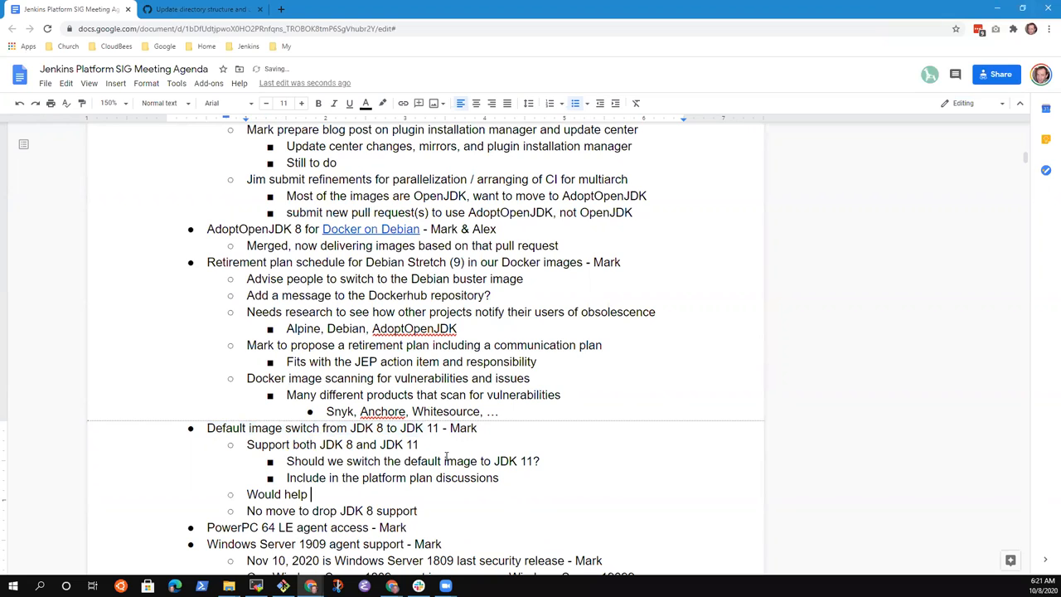
pyautogui.write('s390x because the')
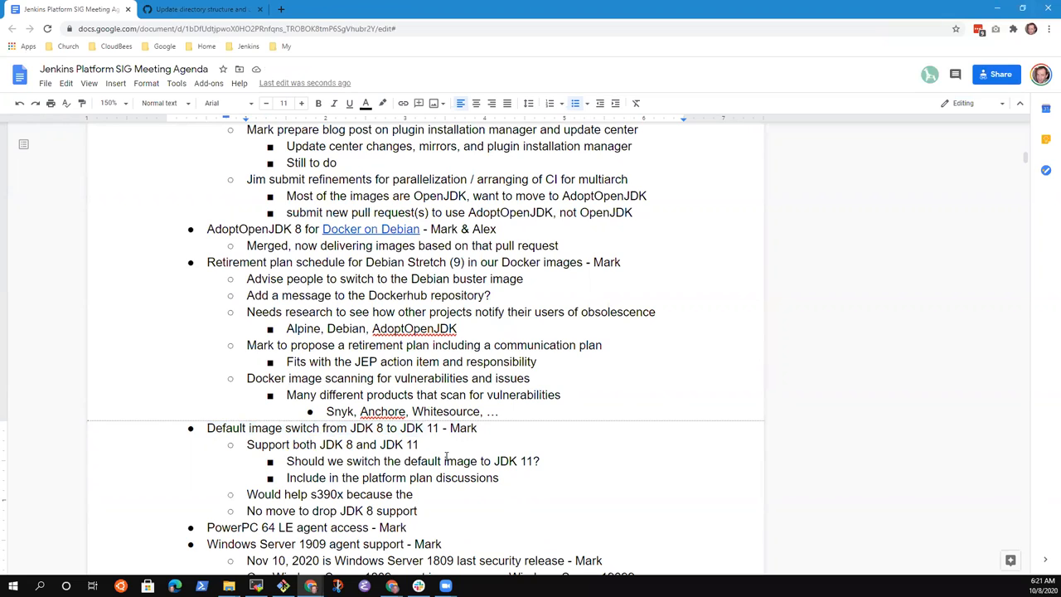
pyautogui.write('JDK 11')
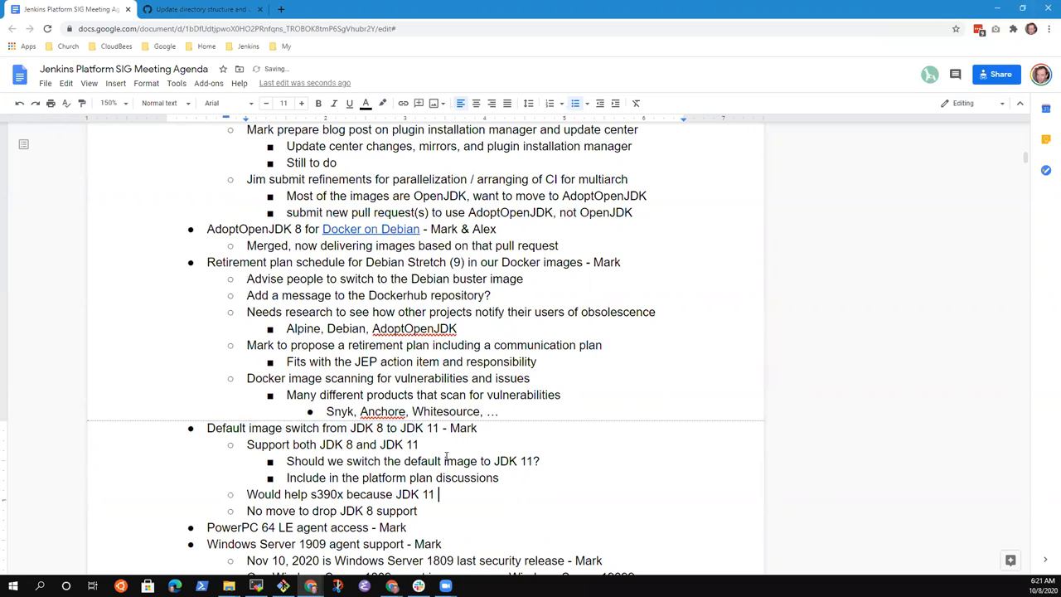
pyautogui.write('includes')
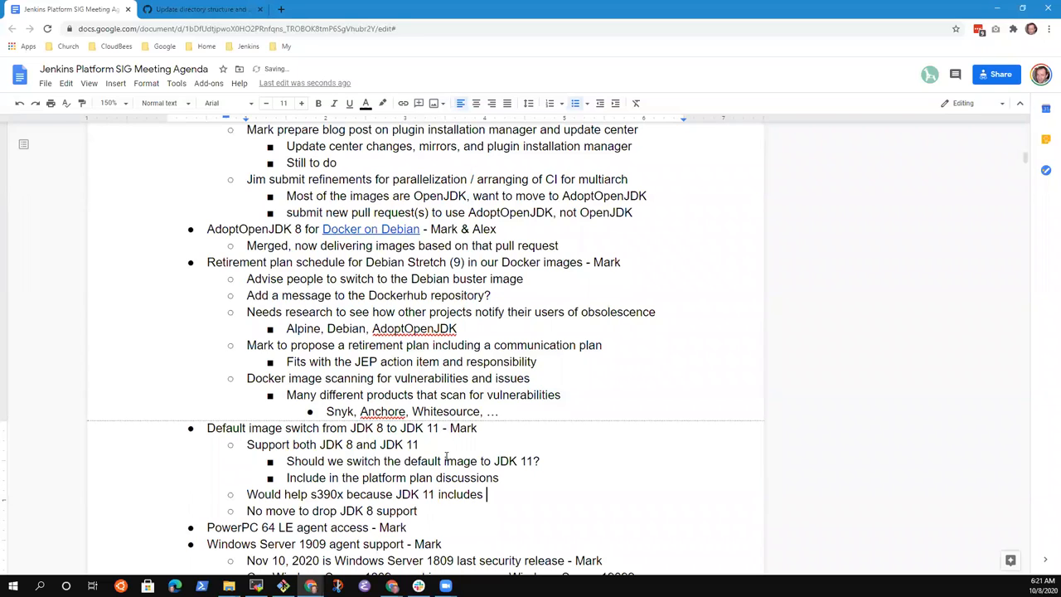
pyautogui.write('JIT by')
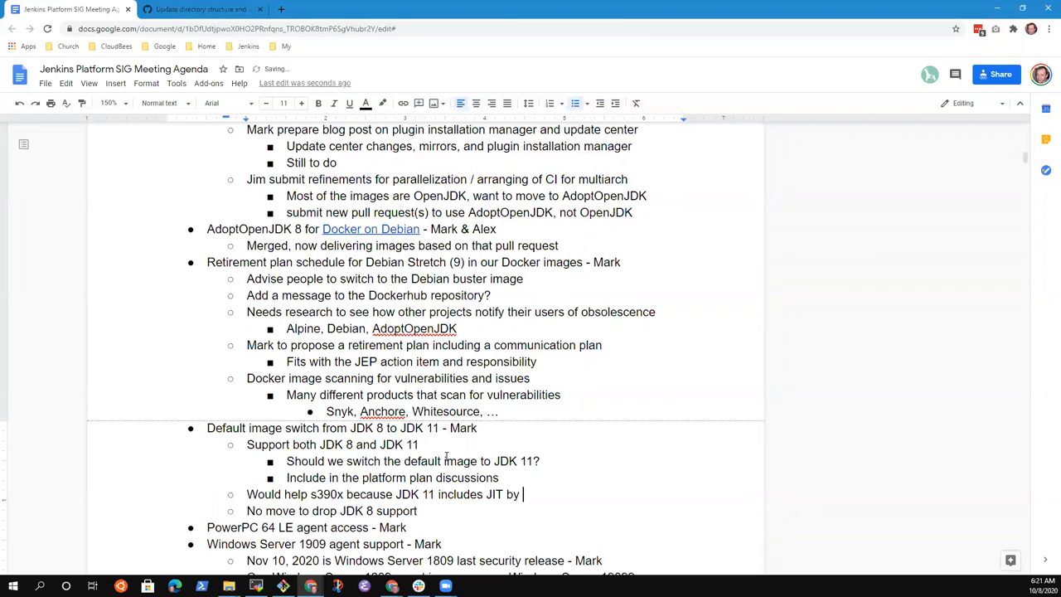
pyautogui.write('default')
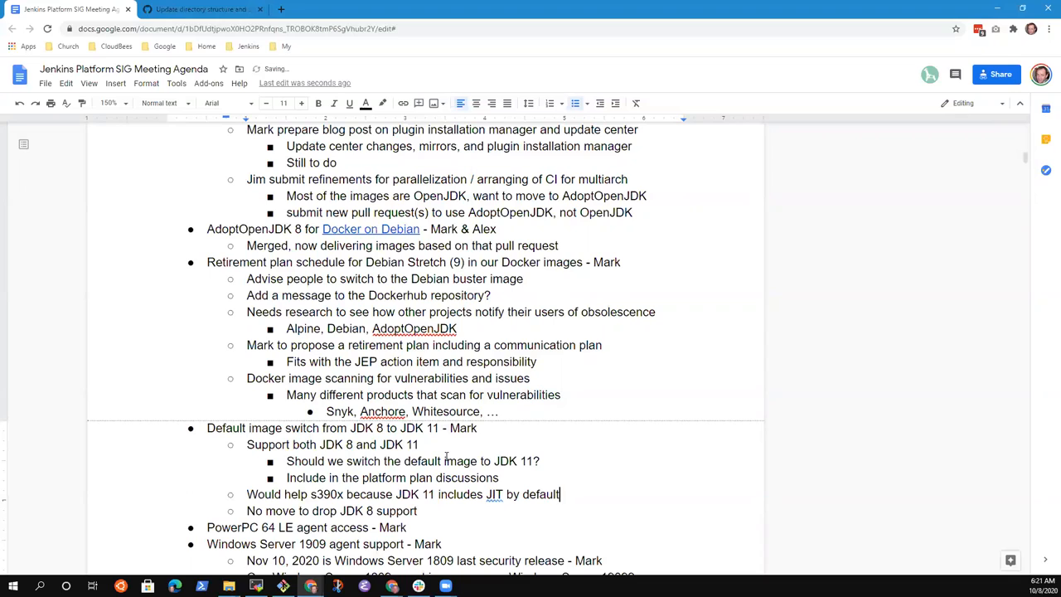
pyautogui.write('while')
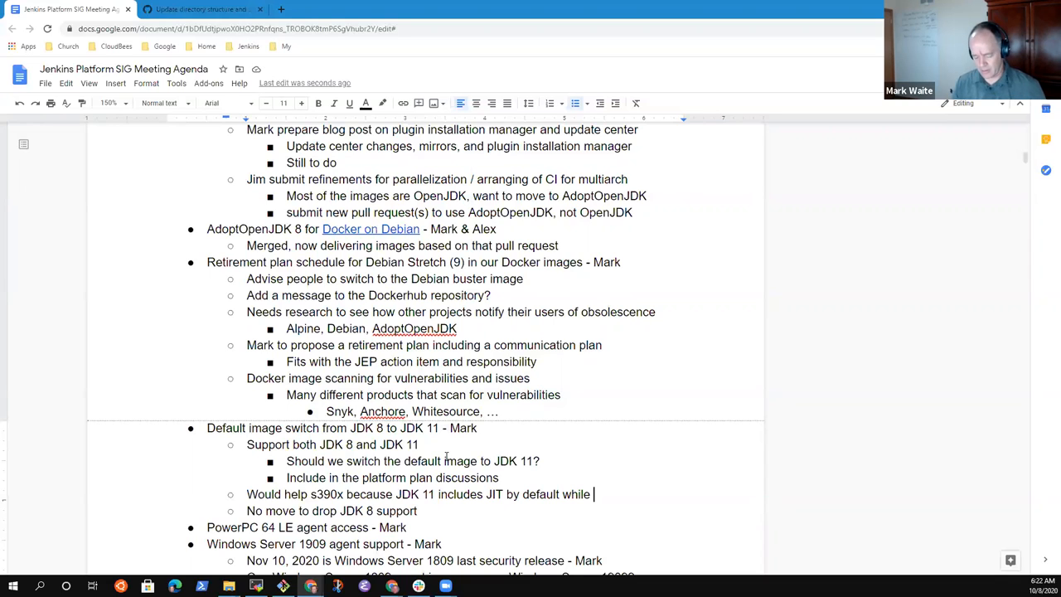
# Step: Complete the note: while JDK 8 on s390x does not include hotspot, then start a nested bullet
pyautogui.write('JDK')
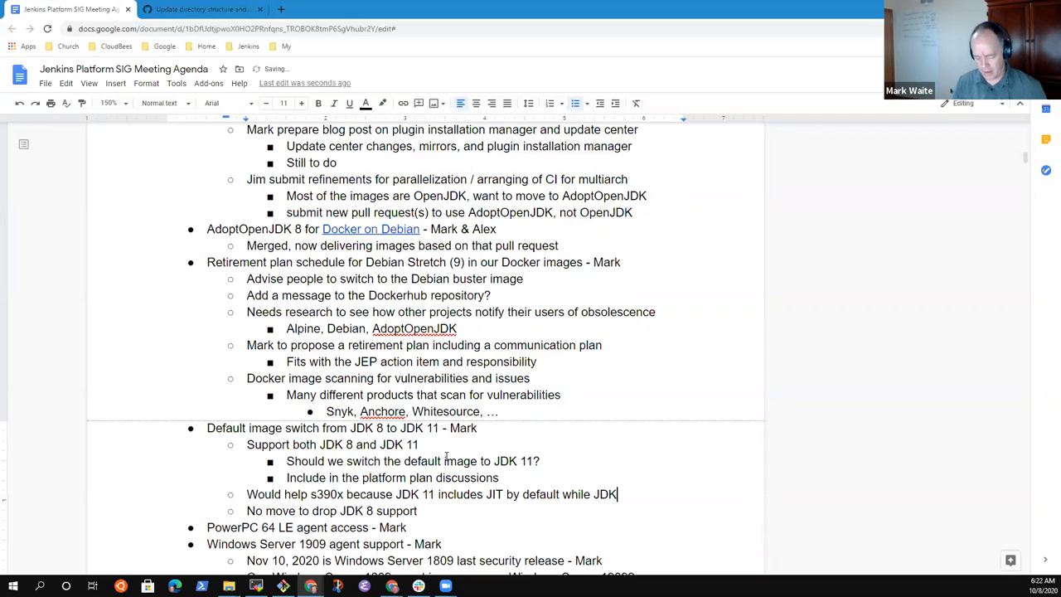
pyautogui.write('8 on s390x do')
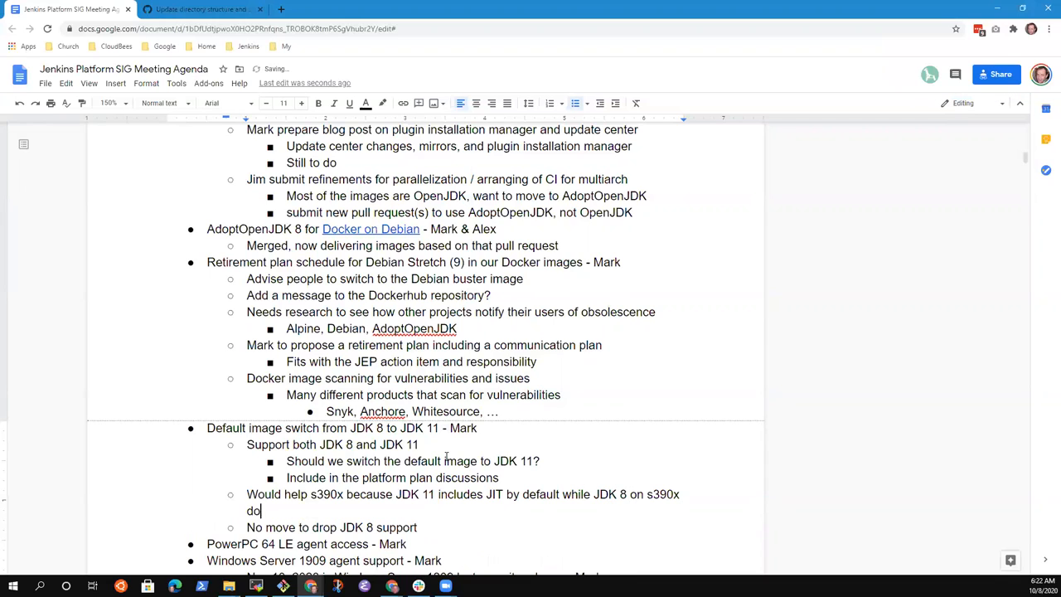
pyautogui.write('es not')
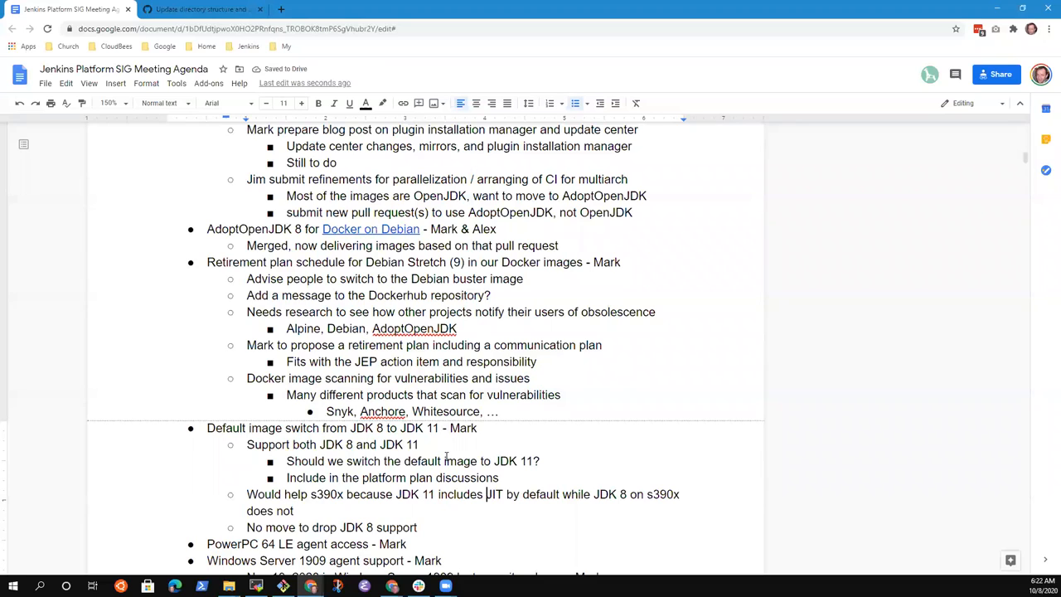
pyautogui.write('hotspot')
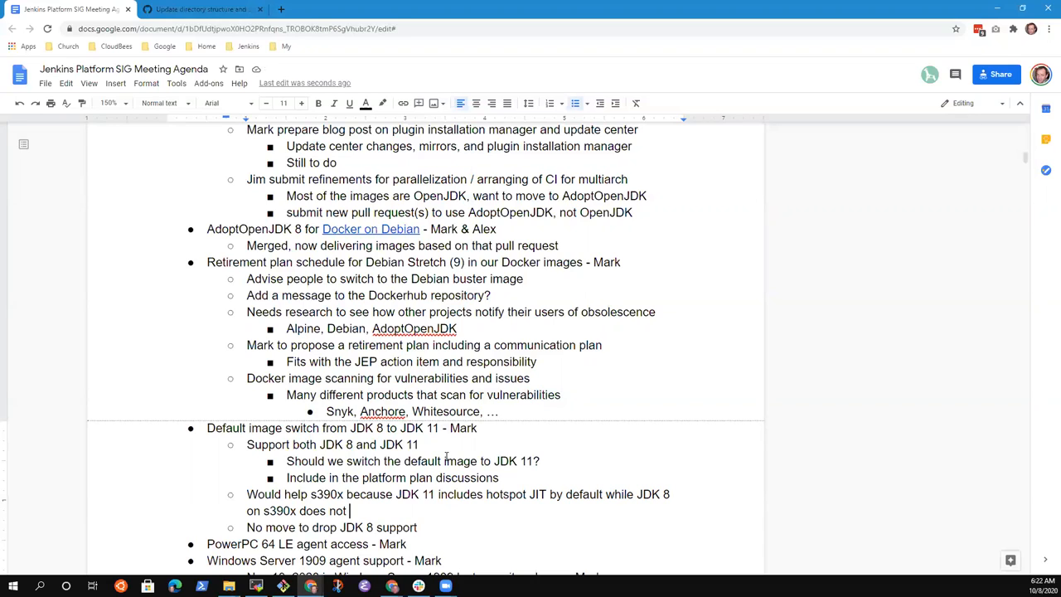
pyautogui.write('include hotspot, would nee')
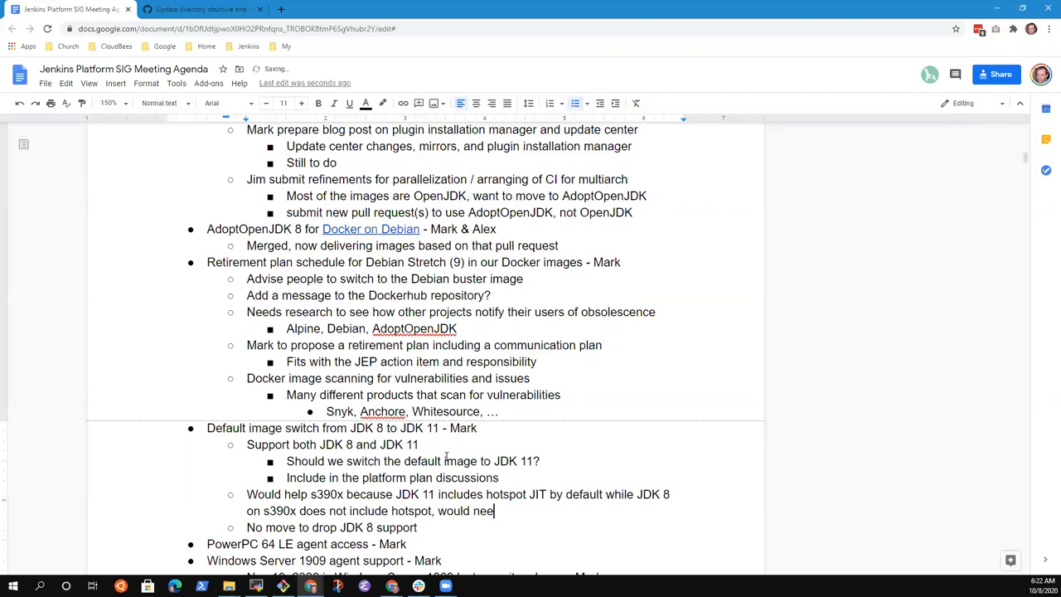
pyautogui.press('Backspace')
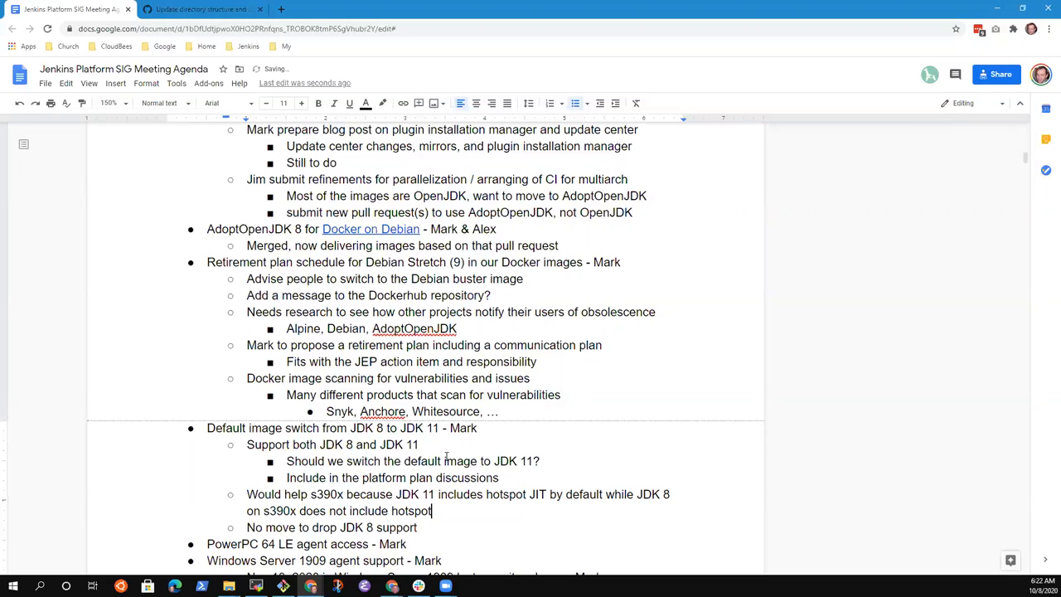
pyautogui.press('enter')
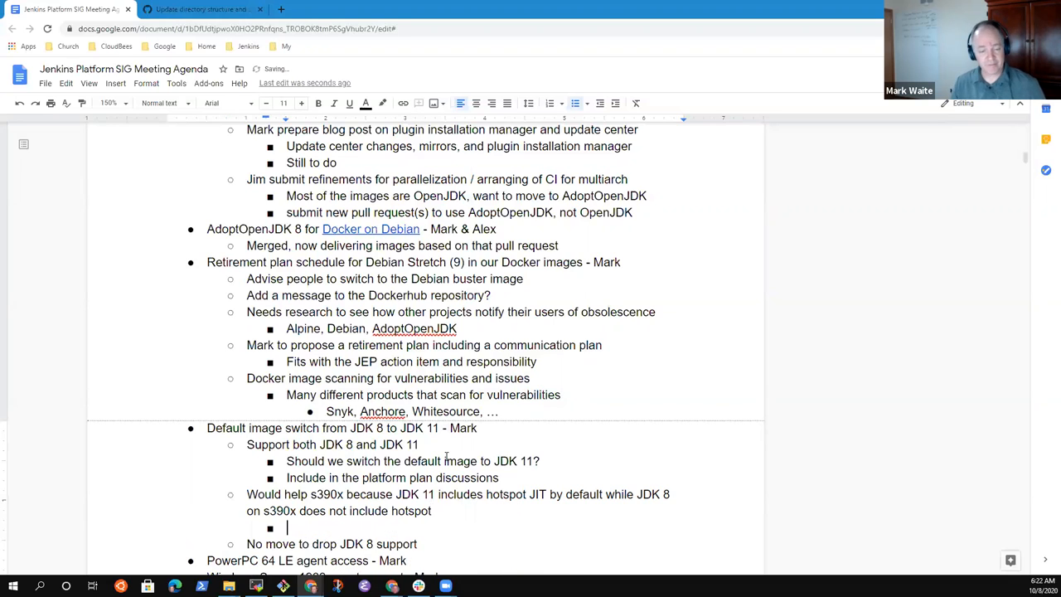
# Step: After a few discarded drafts, write the nested note 'Willing to consider JDK 11'
pyautogui.write('If we')
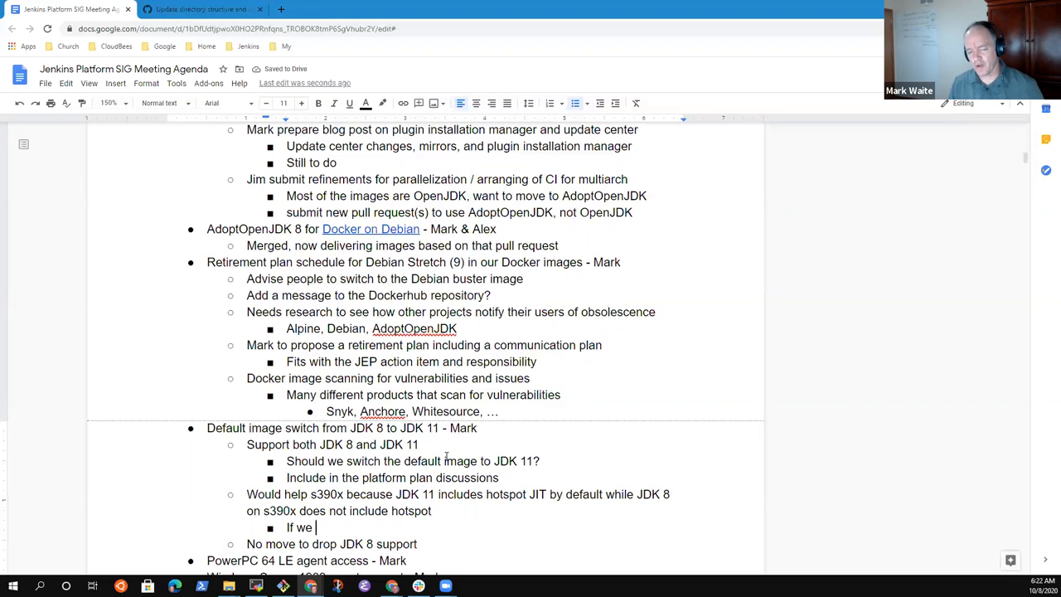
pyautogui.press('backspace')
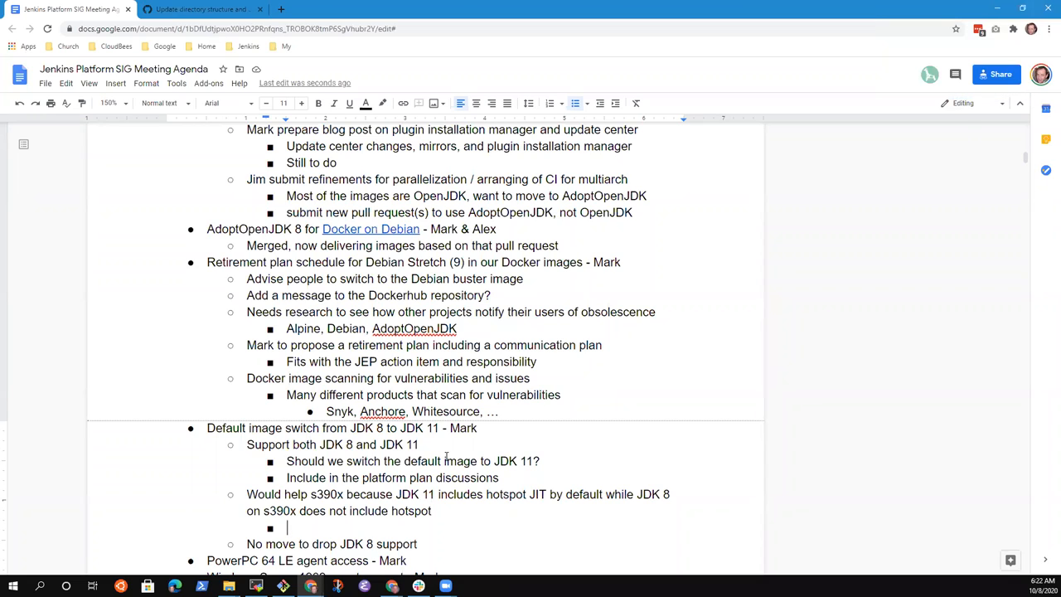
pyautogui.write('Could')
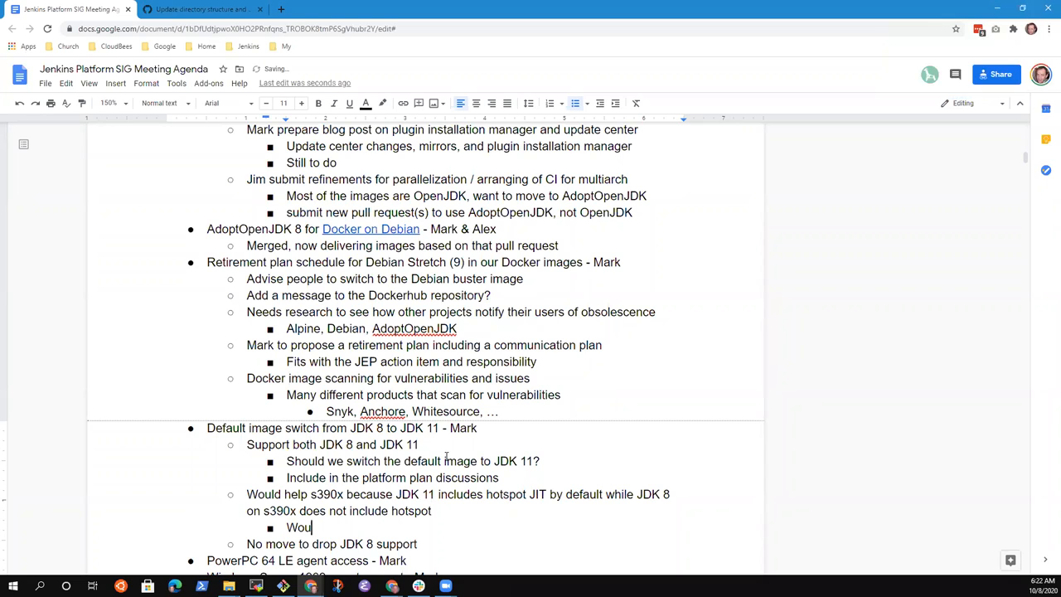
pyautogui.write('ld like to have')
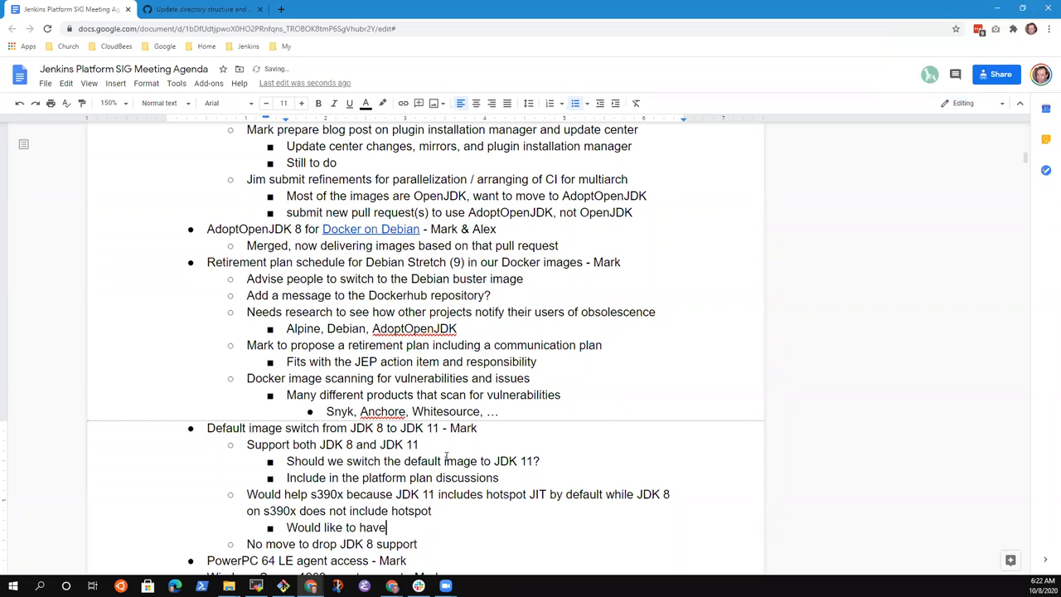
pyautogui.write('Most wo')
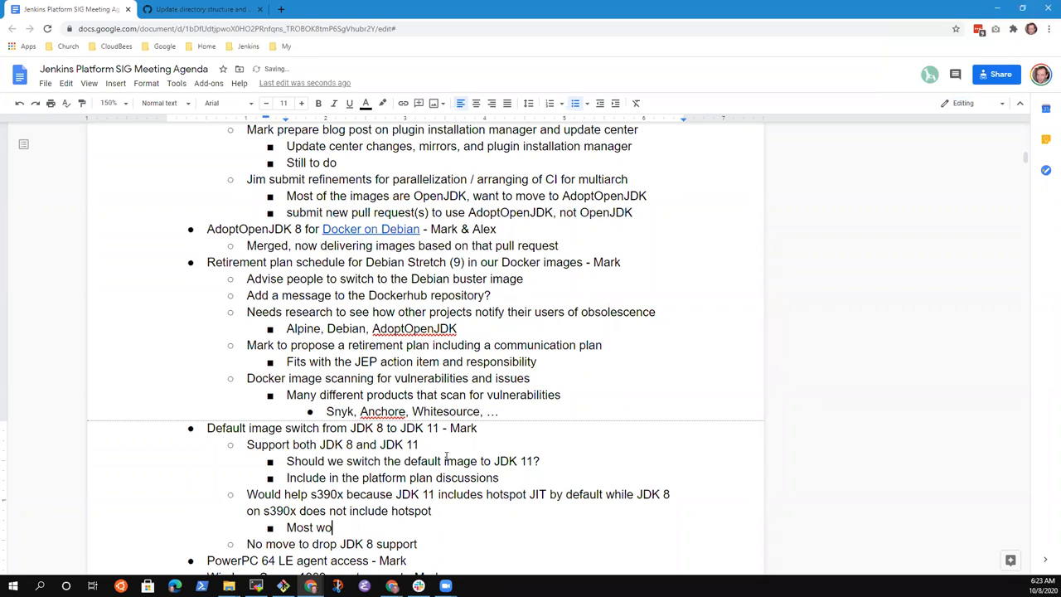
pyautogui.press('backspace')
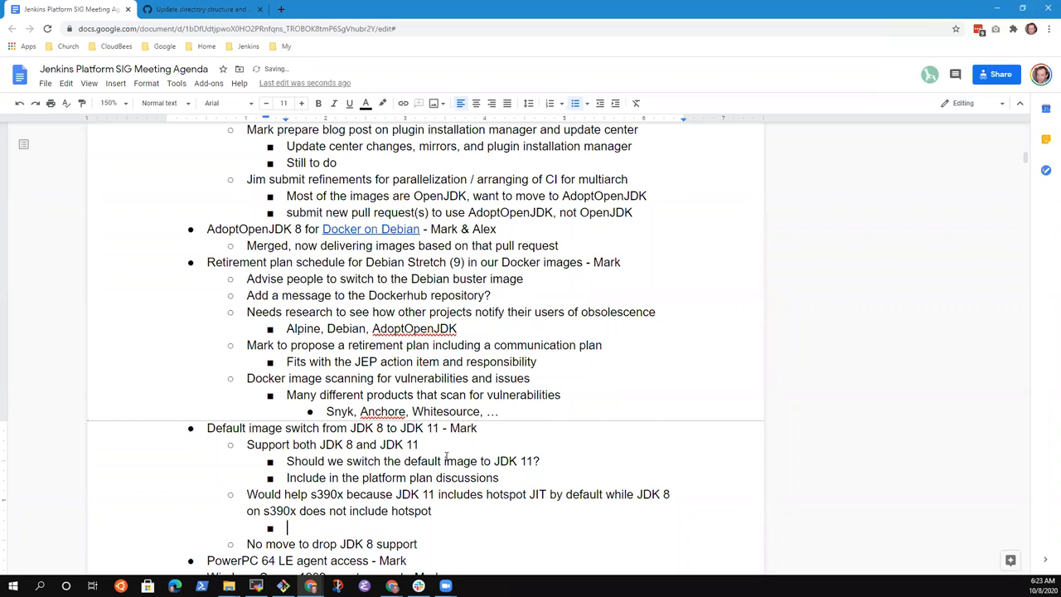
pyautogui.write('Willing')
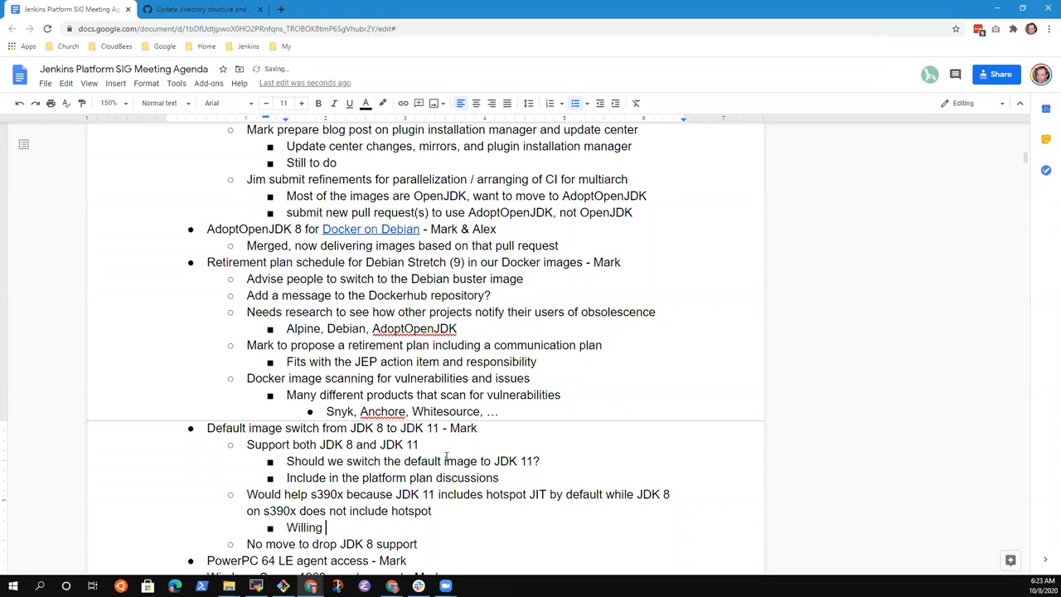
pyautogui.write('to consider')
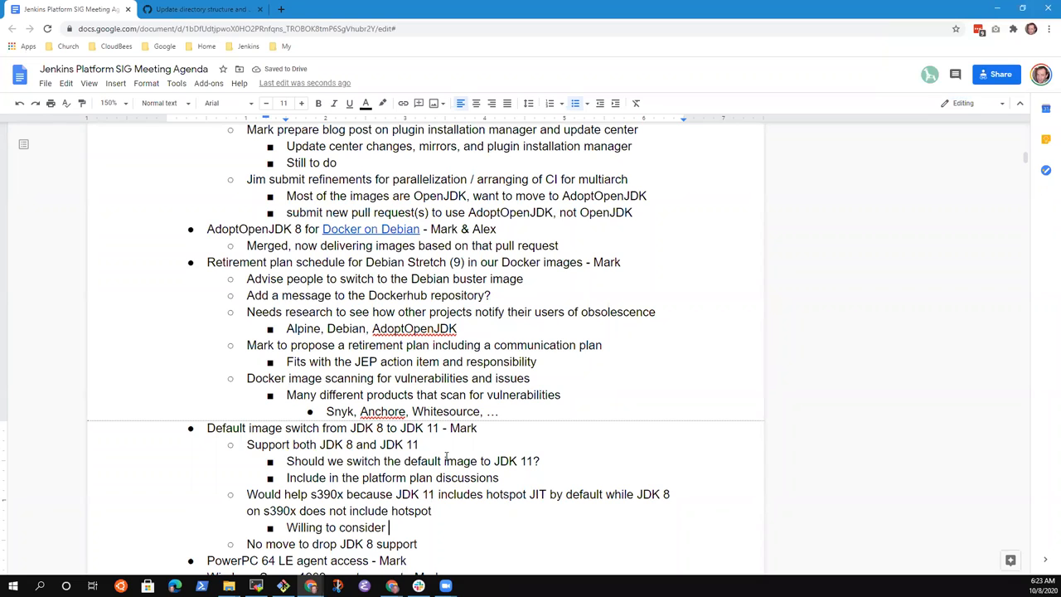
pyautogui.write('some')
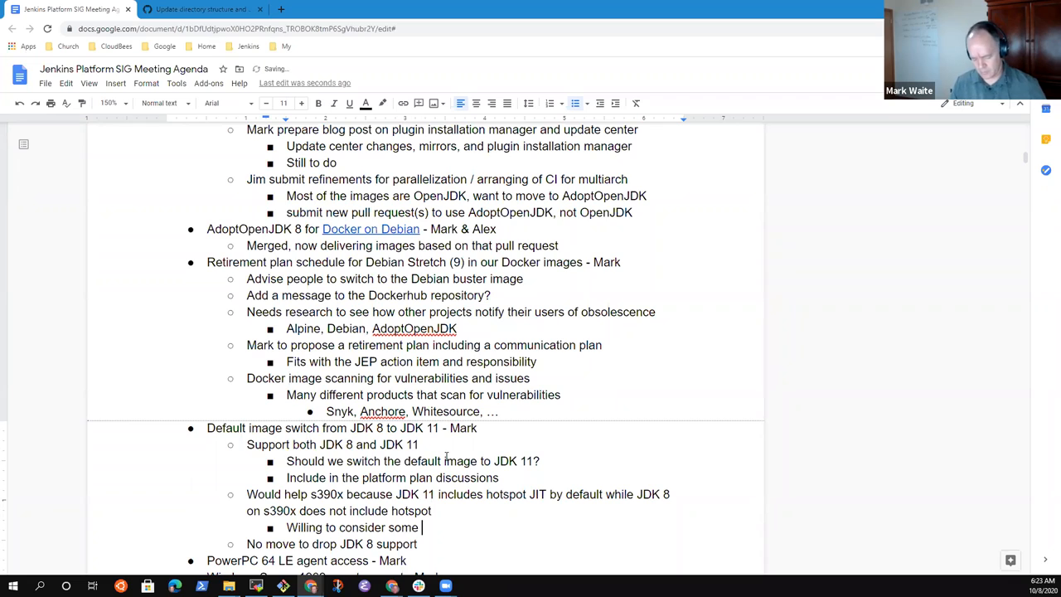
pyautogui.write('JDK 1')
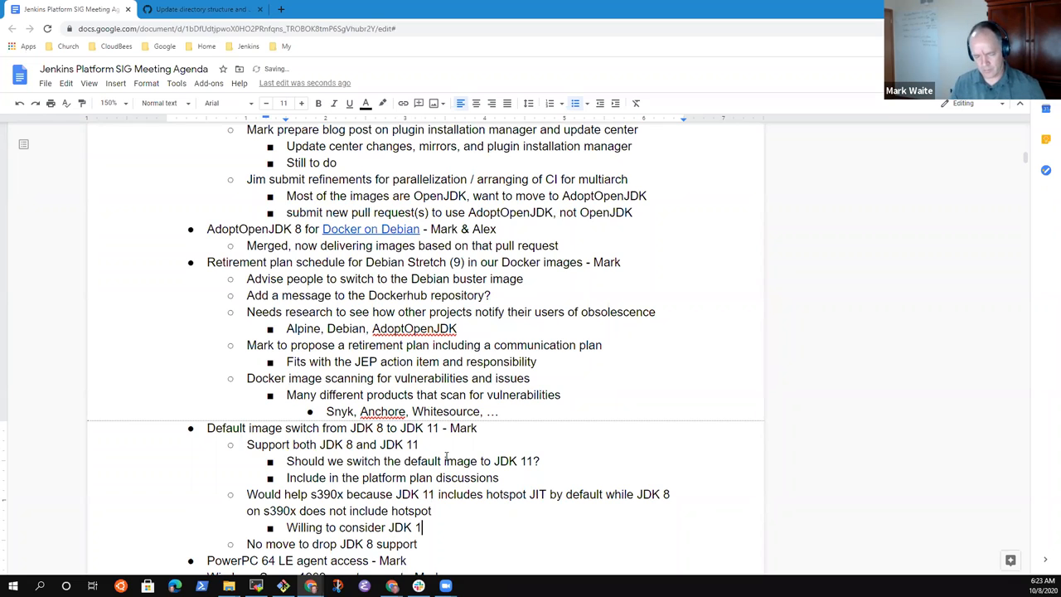
pyautogui.write('1')
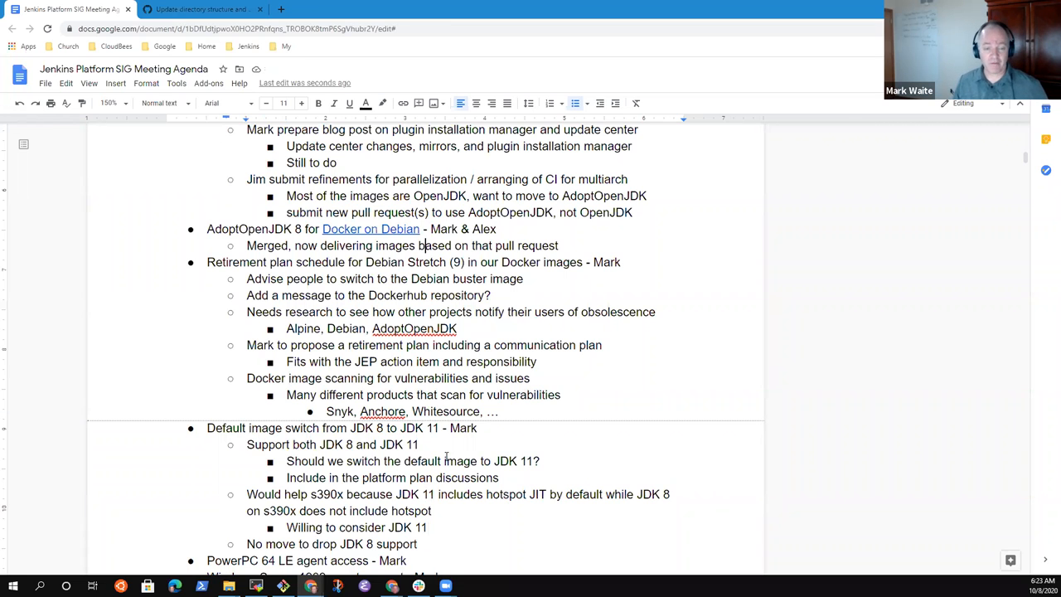
# Step: Extend the note to read 'Willing to consider JDK 11 as the sole JDK on s390x'
pyautogui.scroll(3)
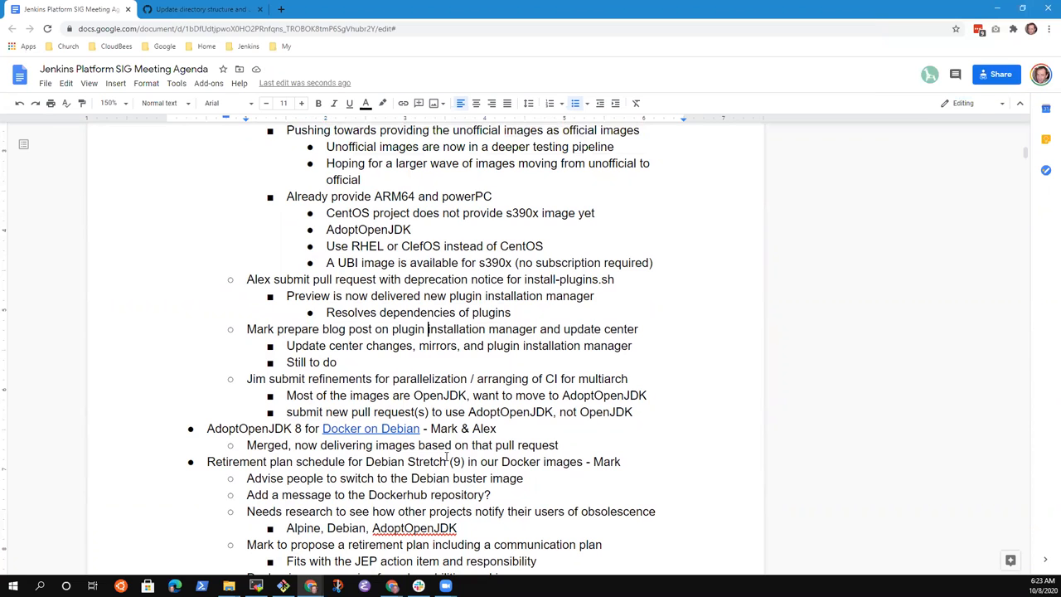
pyautogui.scroll(-3)
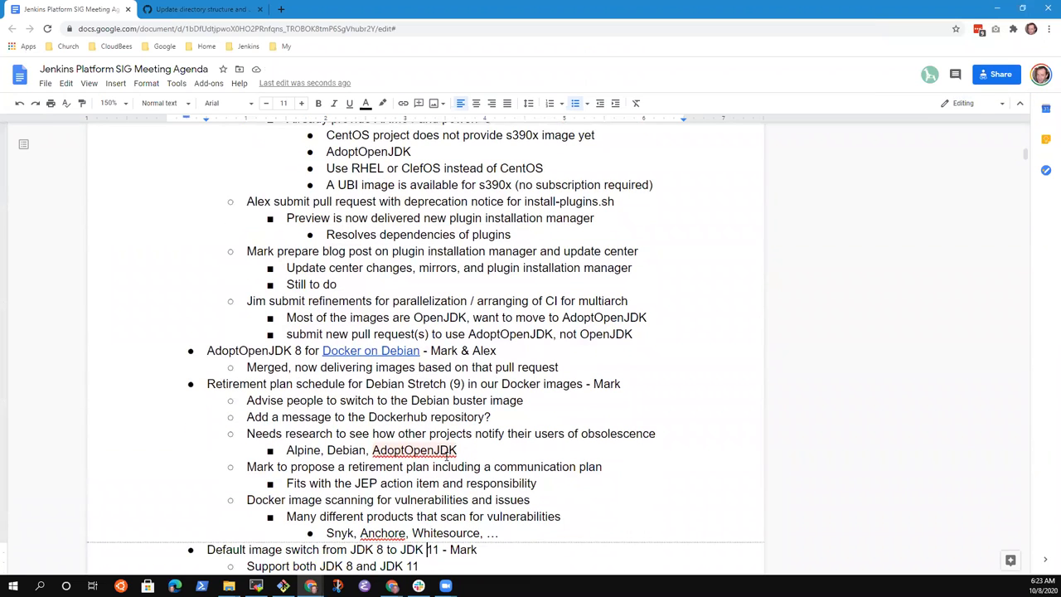
pyautogui.scroll(-3)
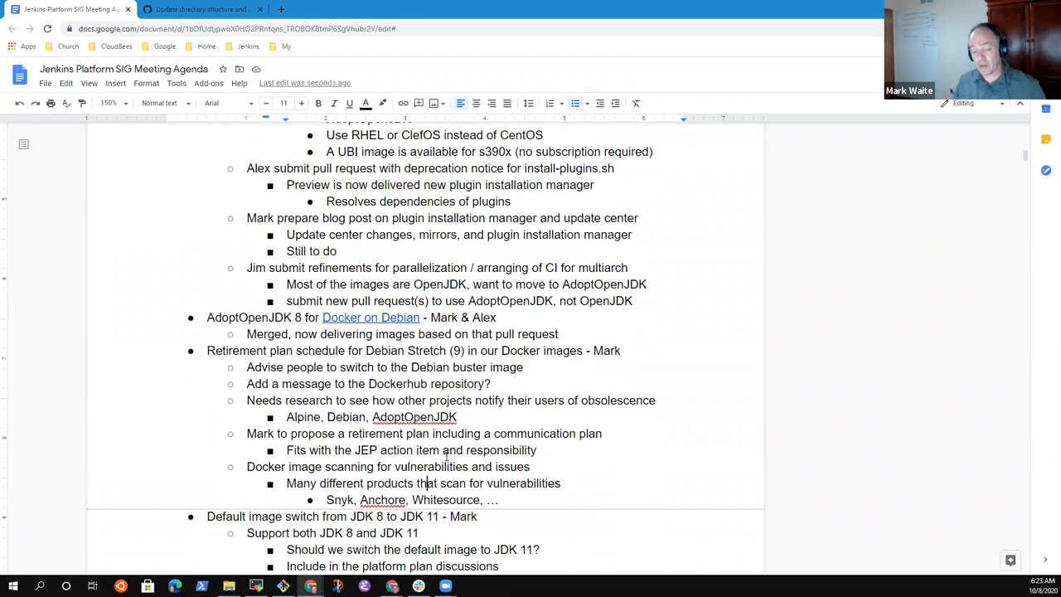
pyautogui.scroll(-3)
pyautogui.write('Willing to consider JDK 11')
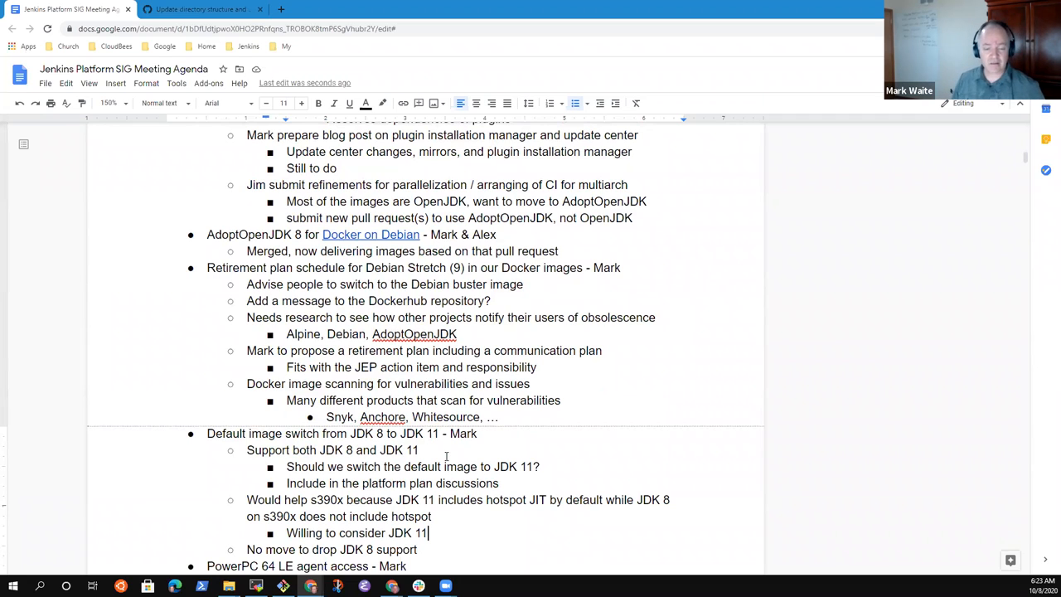
pyautogui.write('asd')
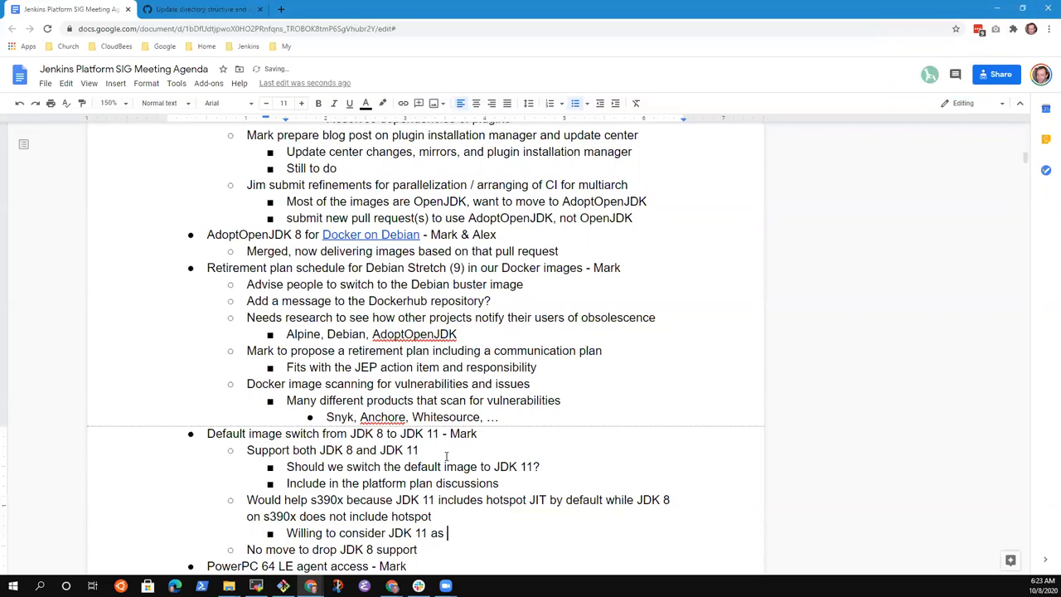
pyautogui.write('the')
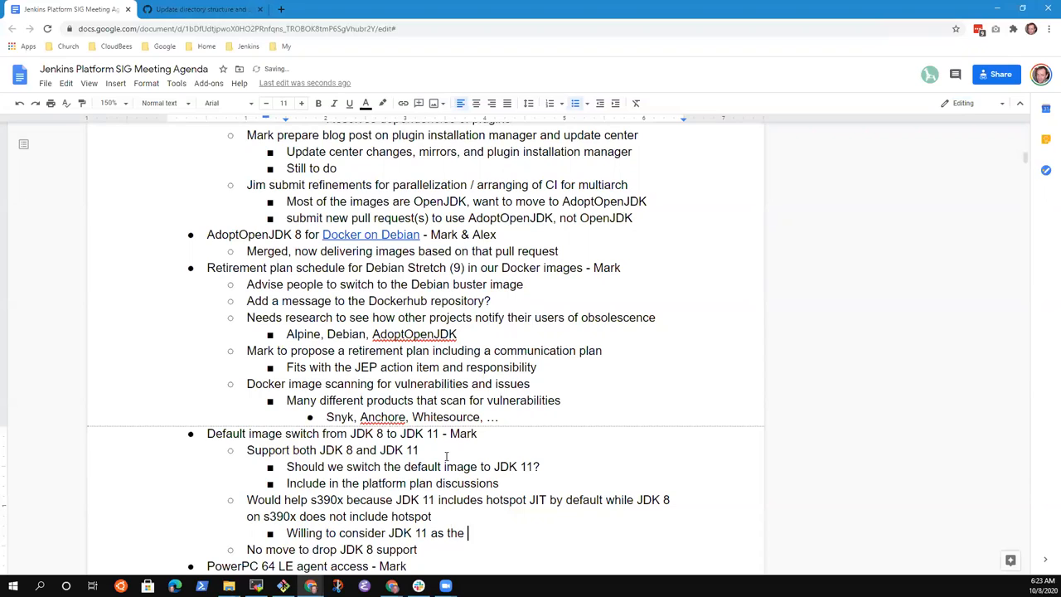
pyautogui.write('sole')
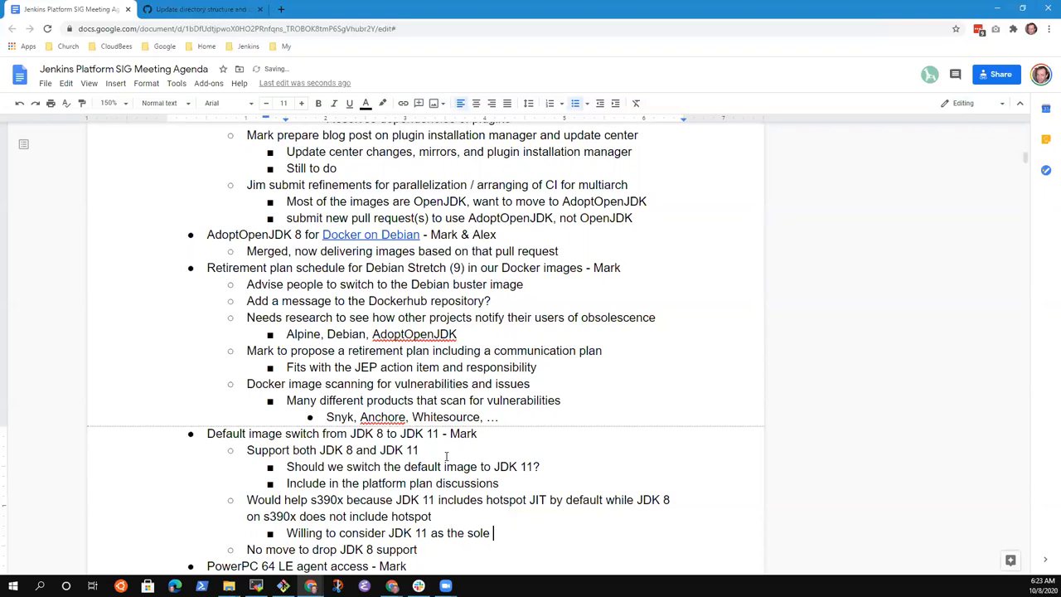
pyautogui.write('JDK for')
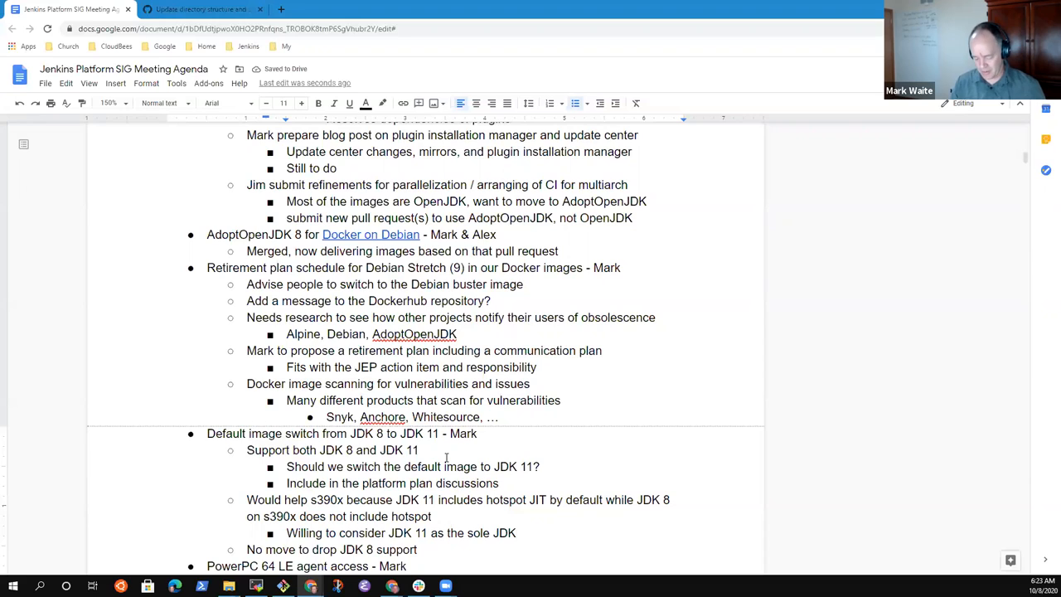
pyautogui.write('on s3')
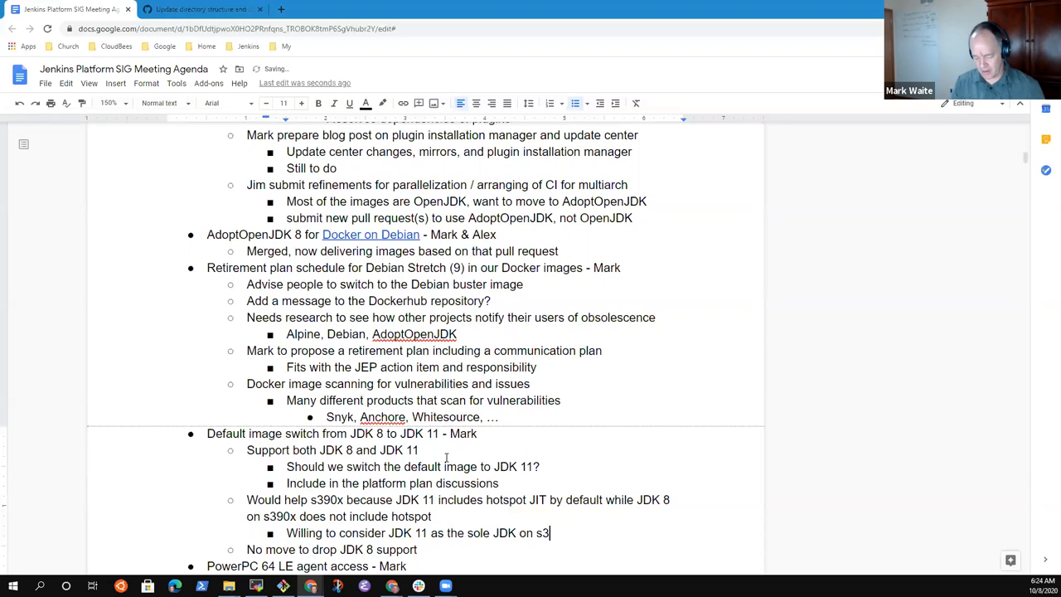
pyautogui.write('90x')
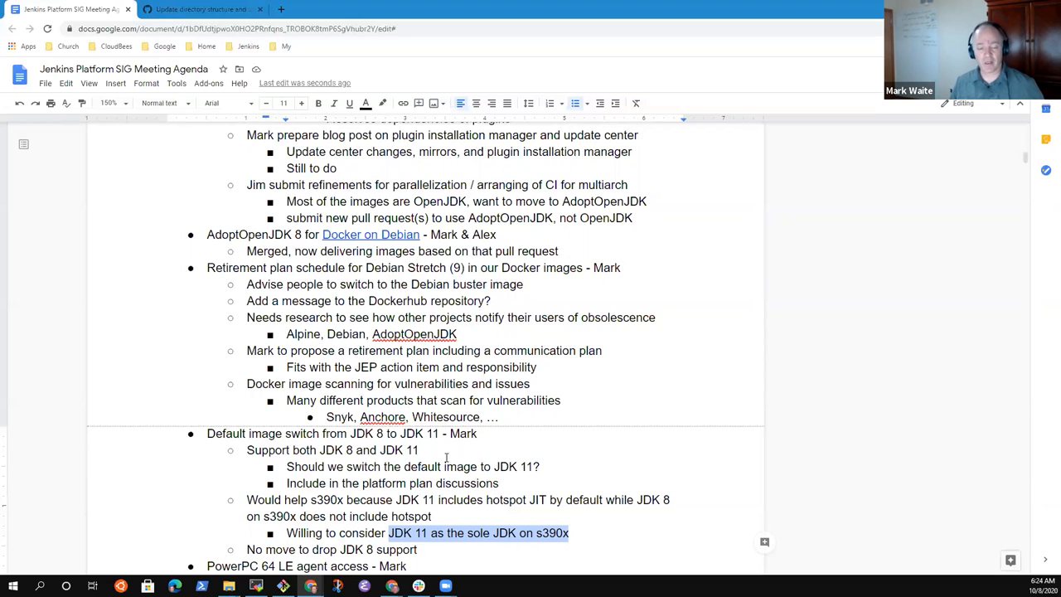
pyautogui.scroll(-3)
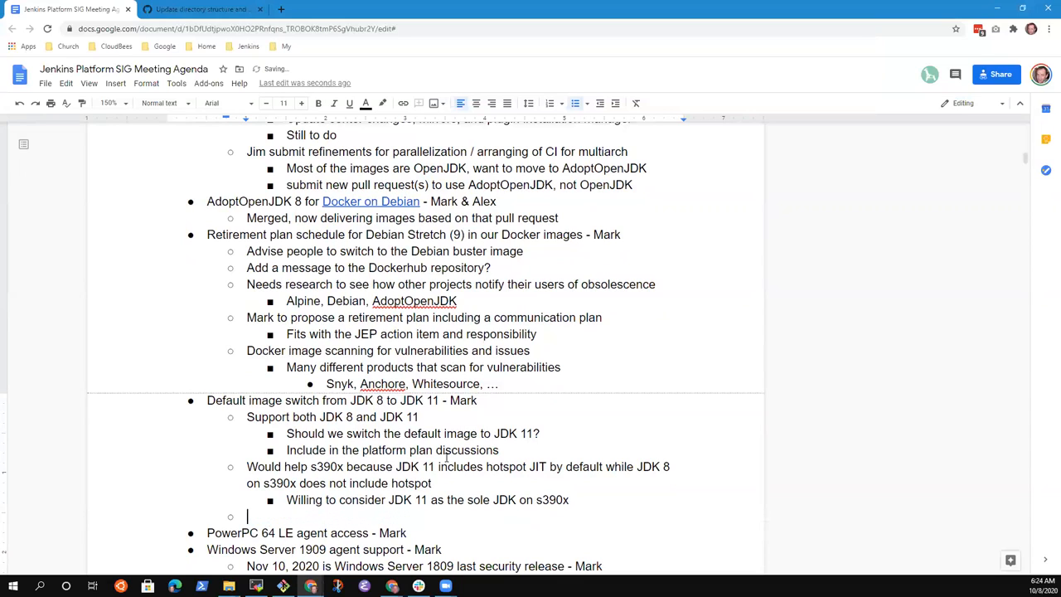
# Step: Under the PowerPC 64 LE item, note that Mark's access to ppc64le agents has worked great
pyautogui.press('Backspace')
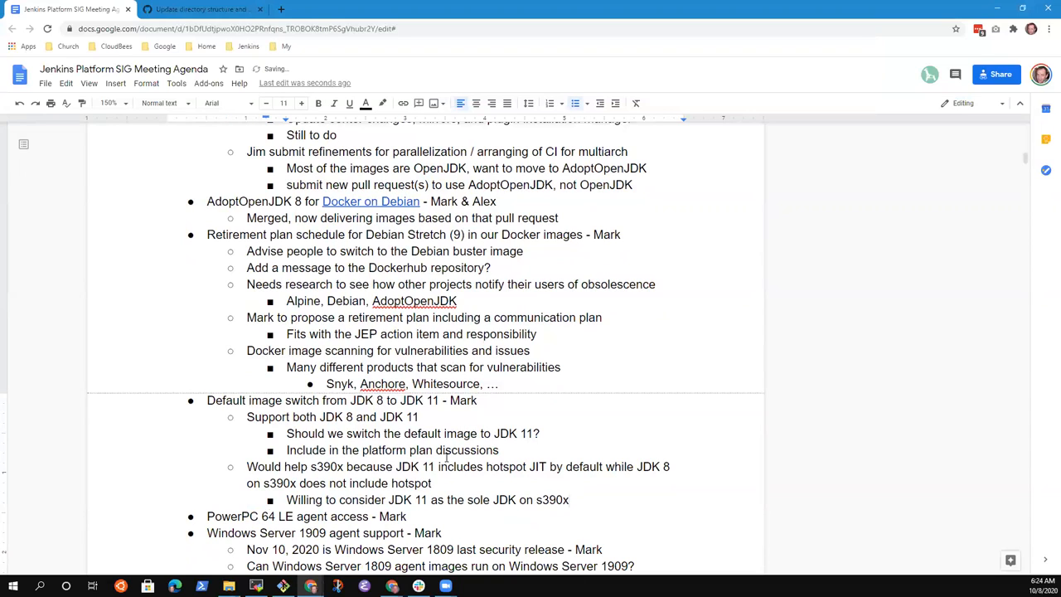
pyautogui.write('Jimi')
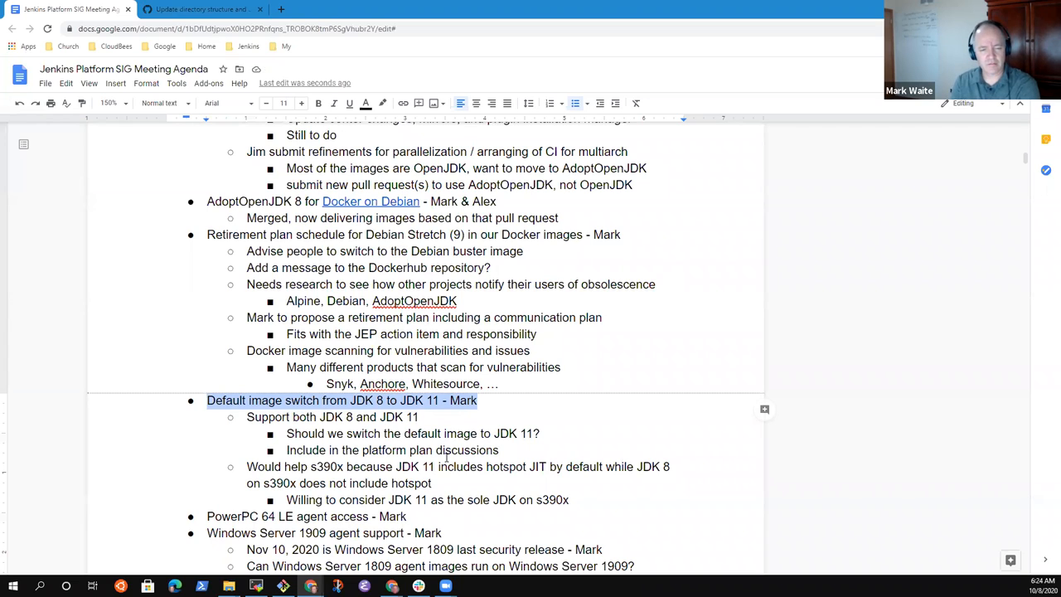
pyautogui.click(419, 417)
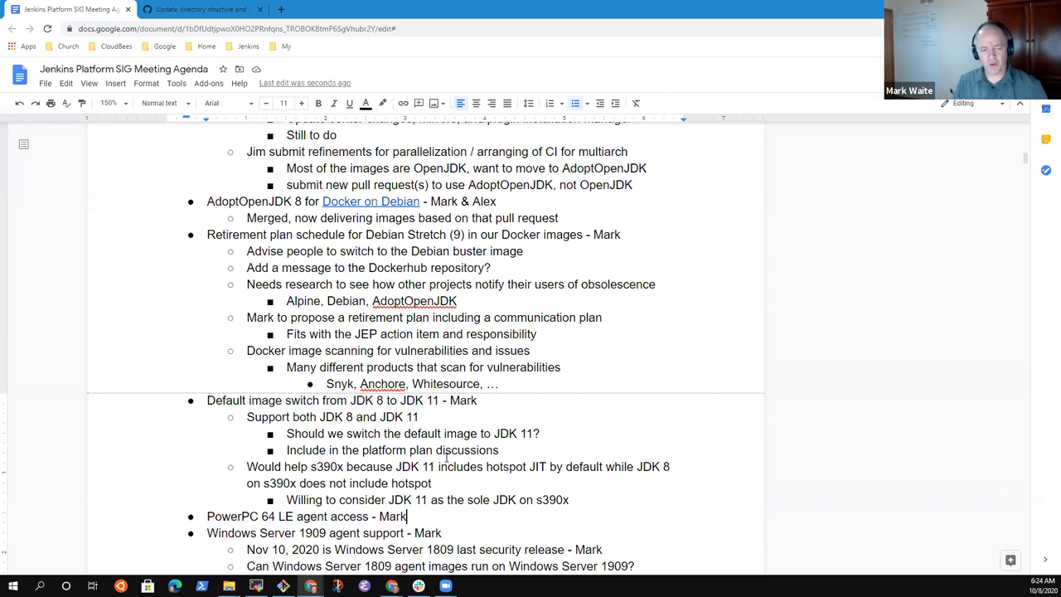
pyautogui.press('enter')
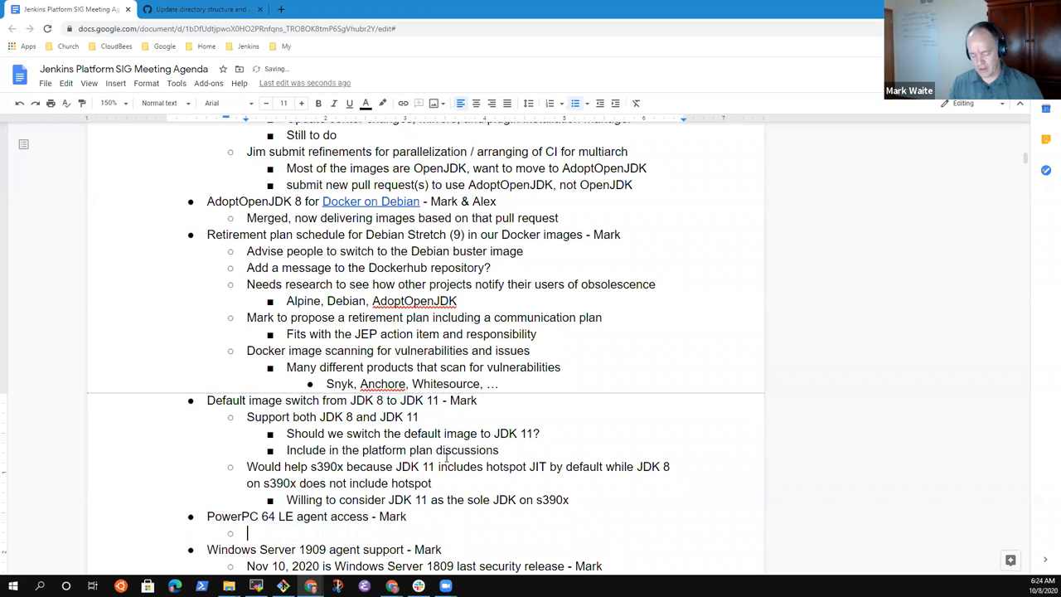
pyautogui.write('Mark')
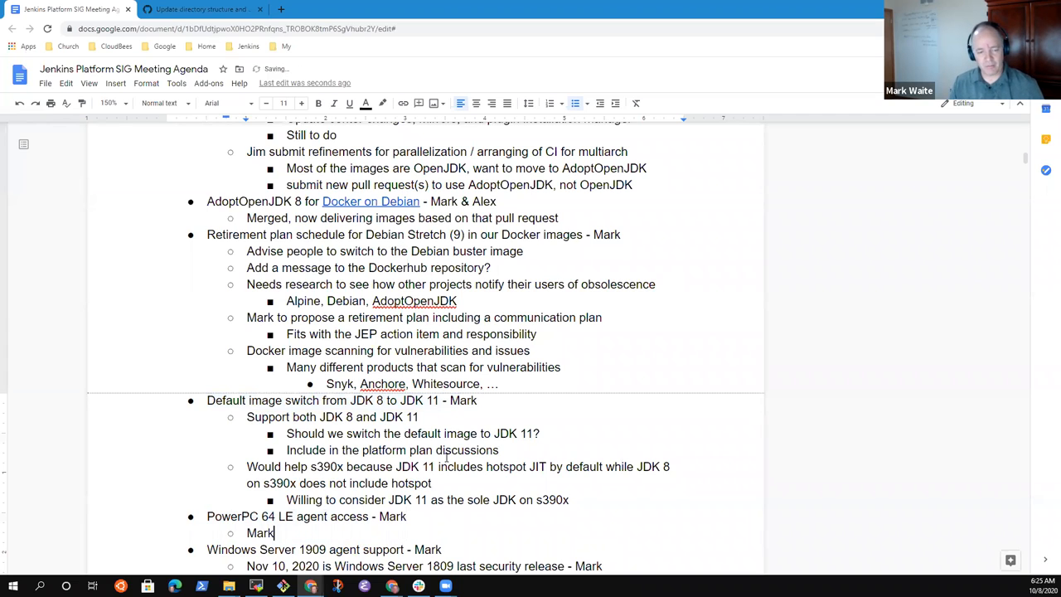
pyautogui.write("'s access to")
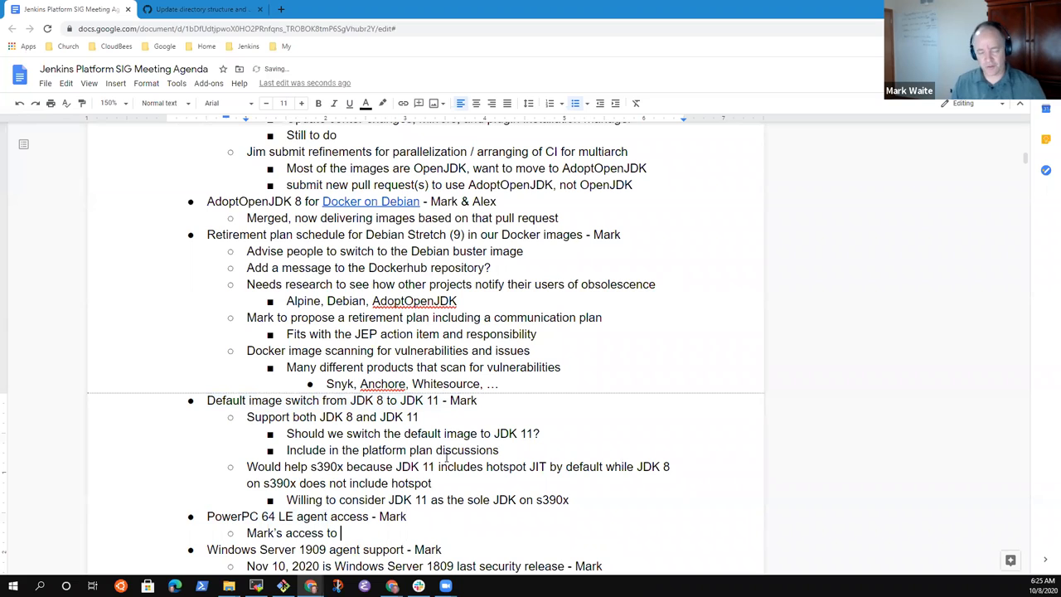
pyautogui.write('pp')
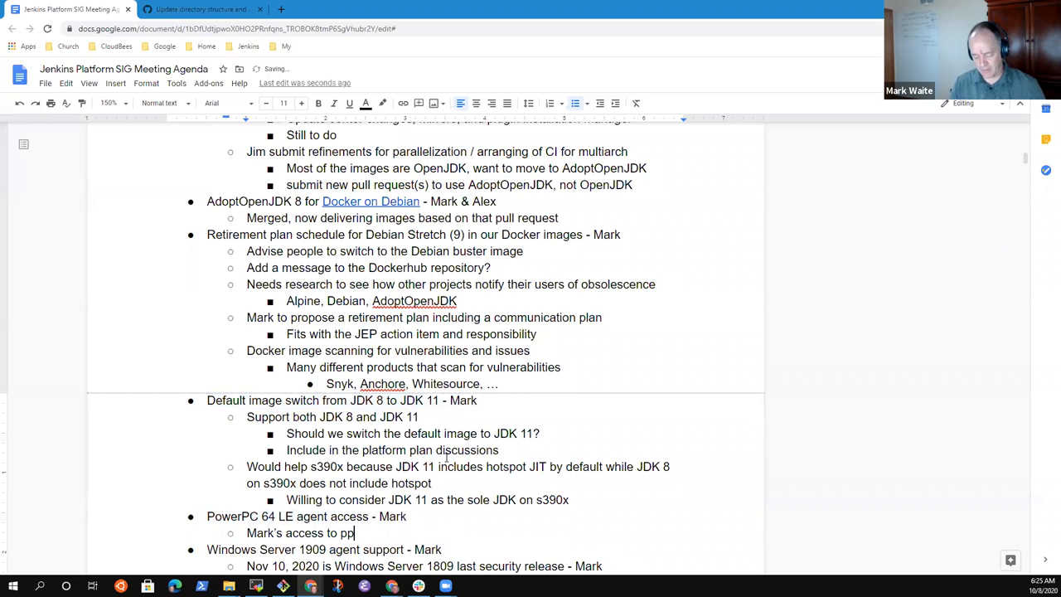
pyautogui.write('c64le')
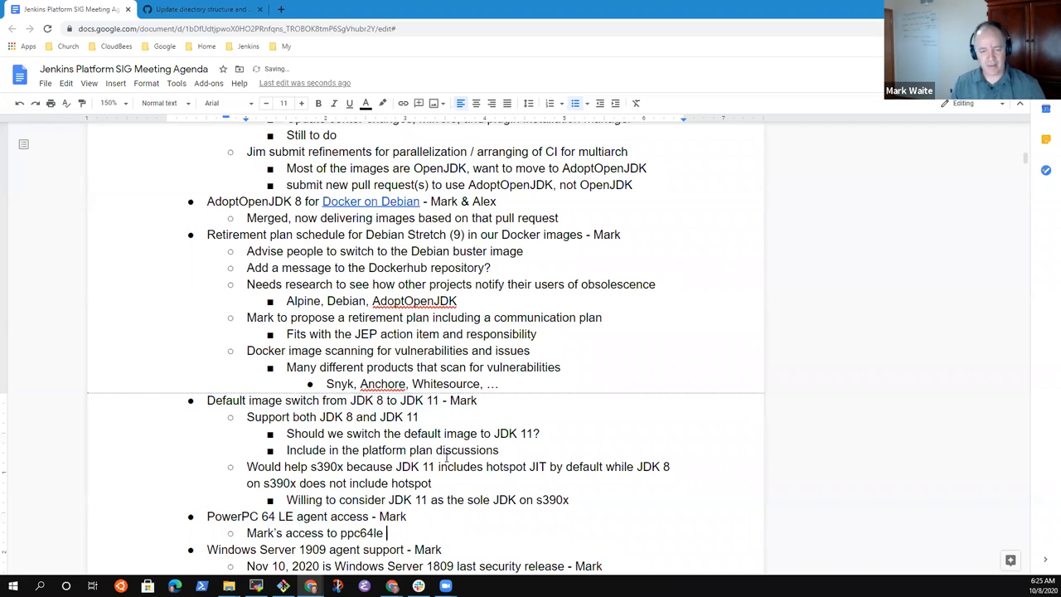
pyautogui.write('agents has')
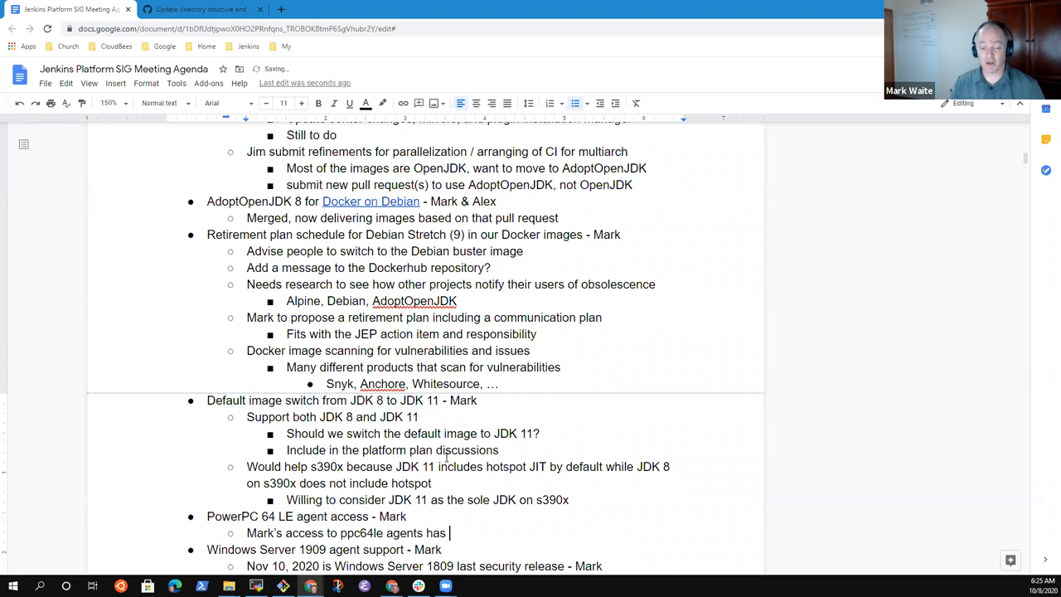
pyautogui.write('worked')
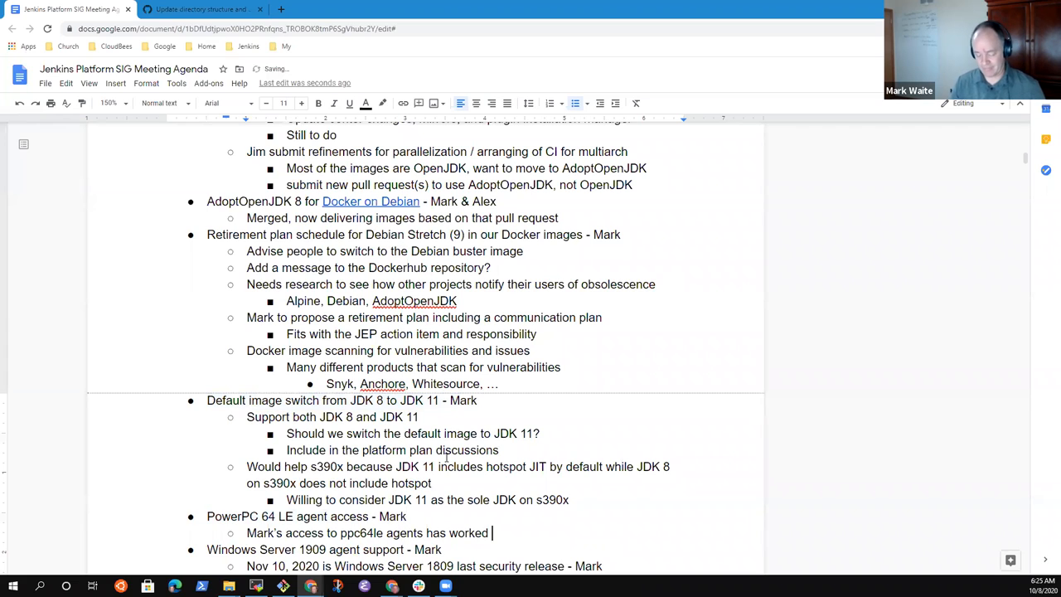
pyautogui.write('great -')
pyautogui.write('Access from ci.jen')
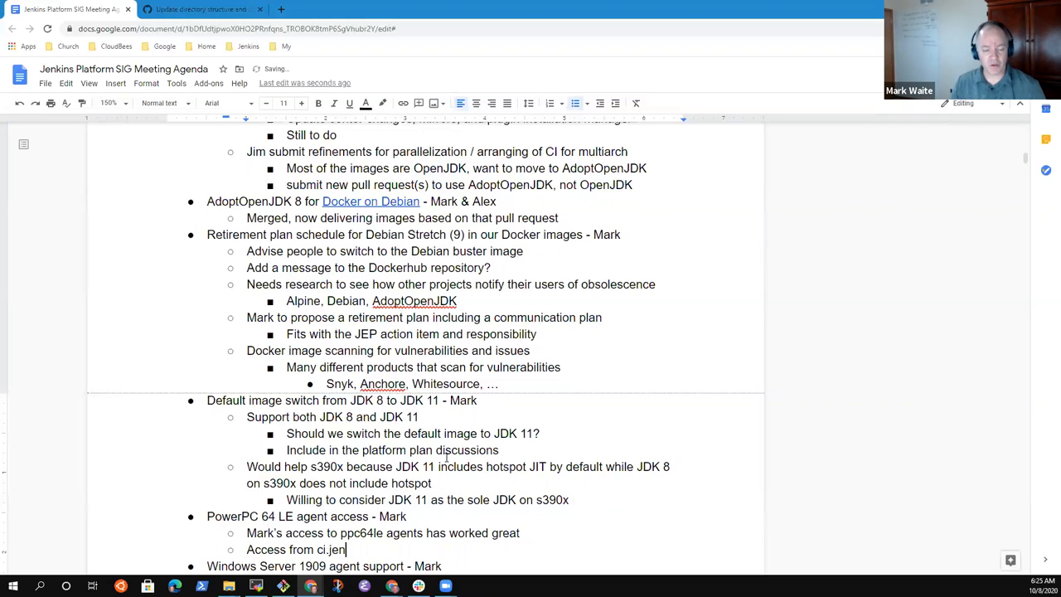
# Step: Note that ci.jenkins.io access is unreliable and an experiment is under way to see what is happening
pyautogui.write('kins.io is un')
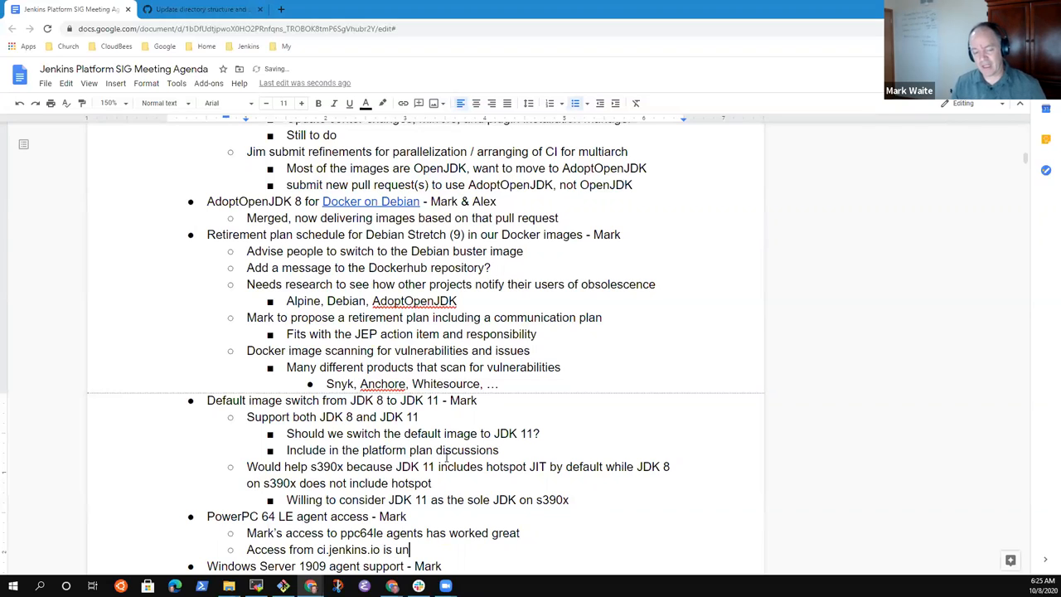
pyautogui.write('reli')
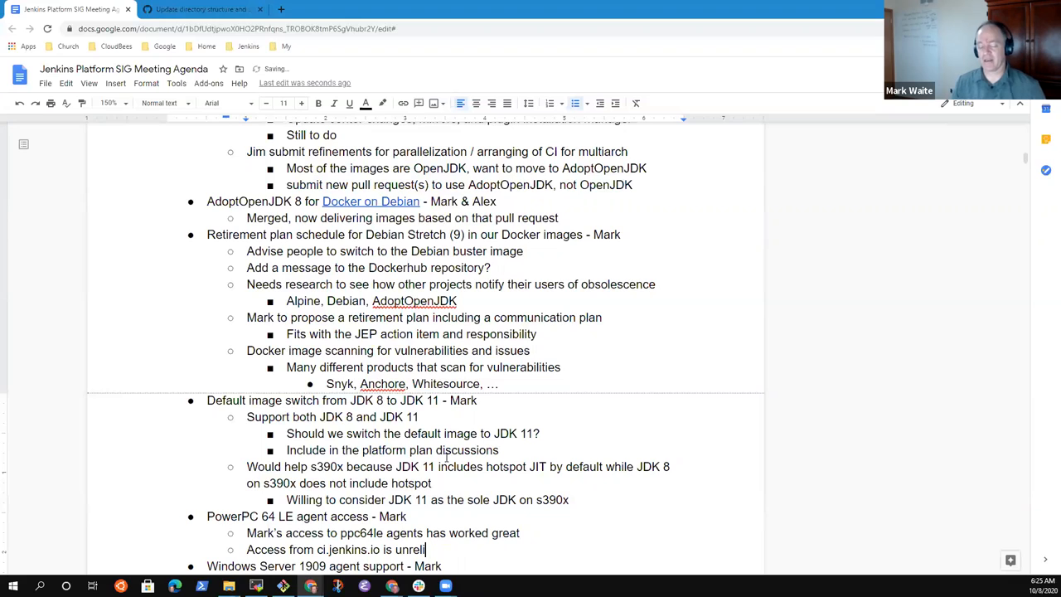
pyautogui.write('able')
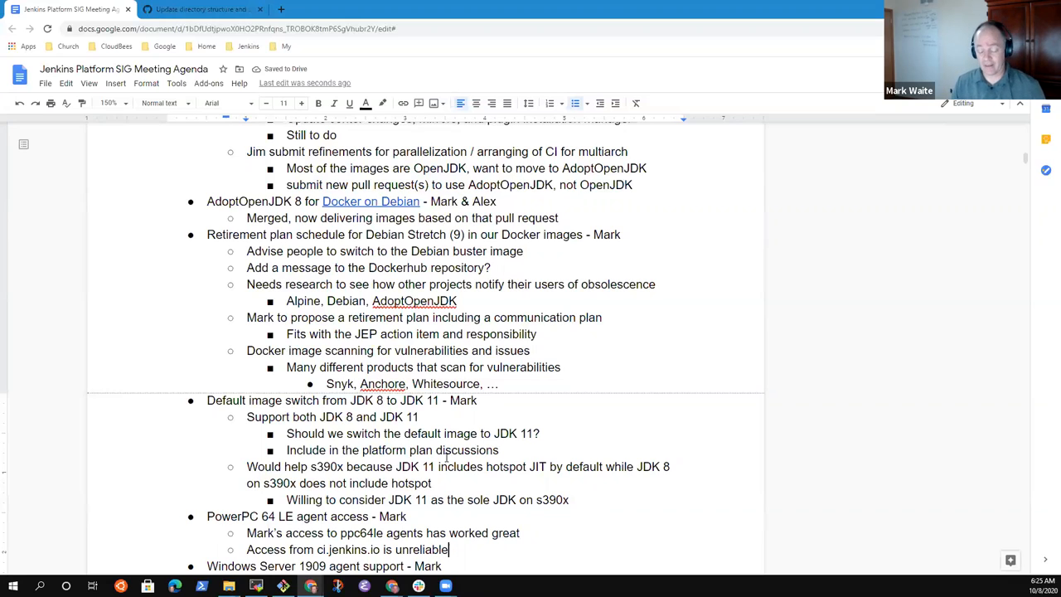
pyautogui.write('(')
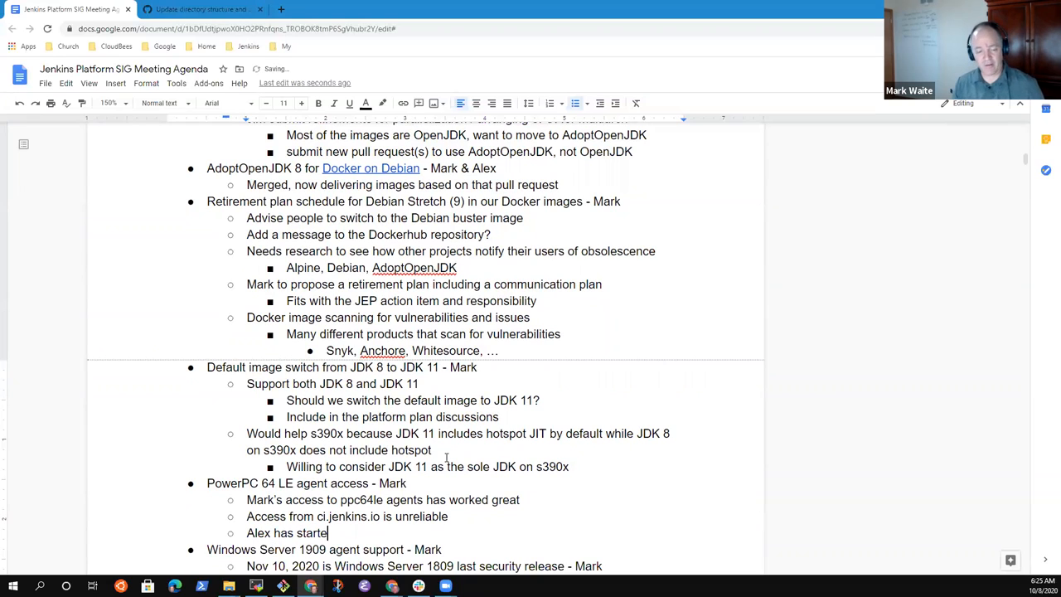
pyautogui.write('d an')
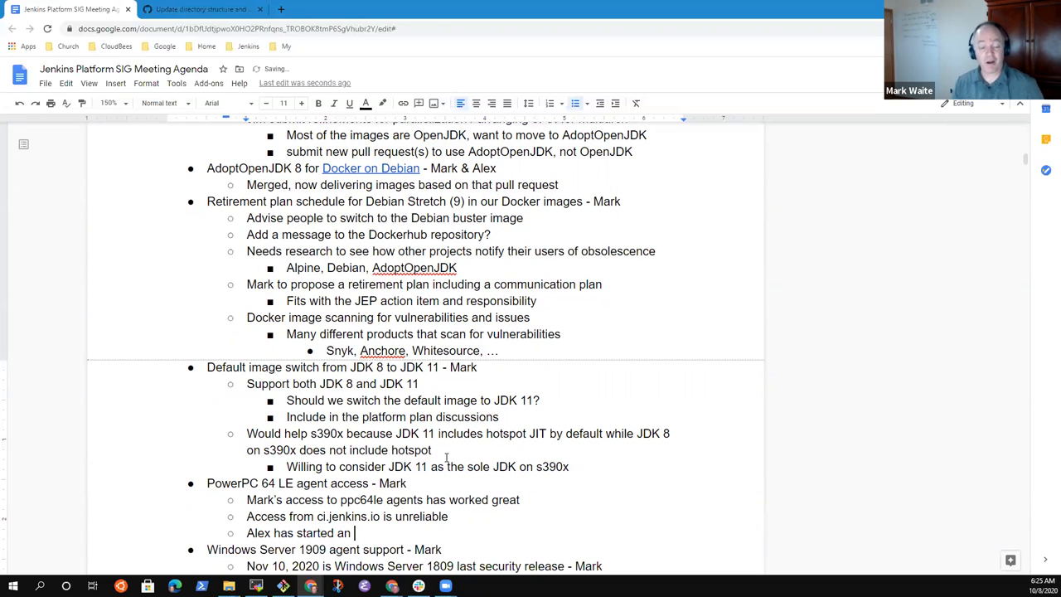
pyautogui.write('experiment')
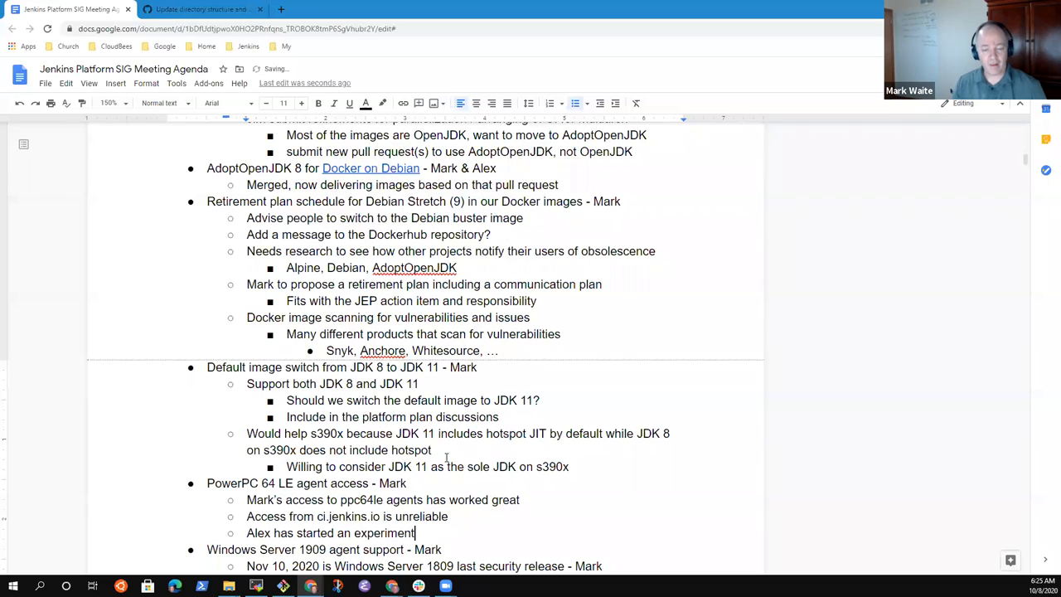
pyautogui.write('to see if')
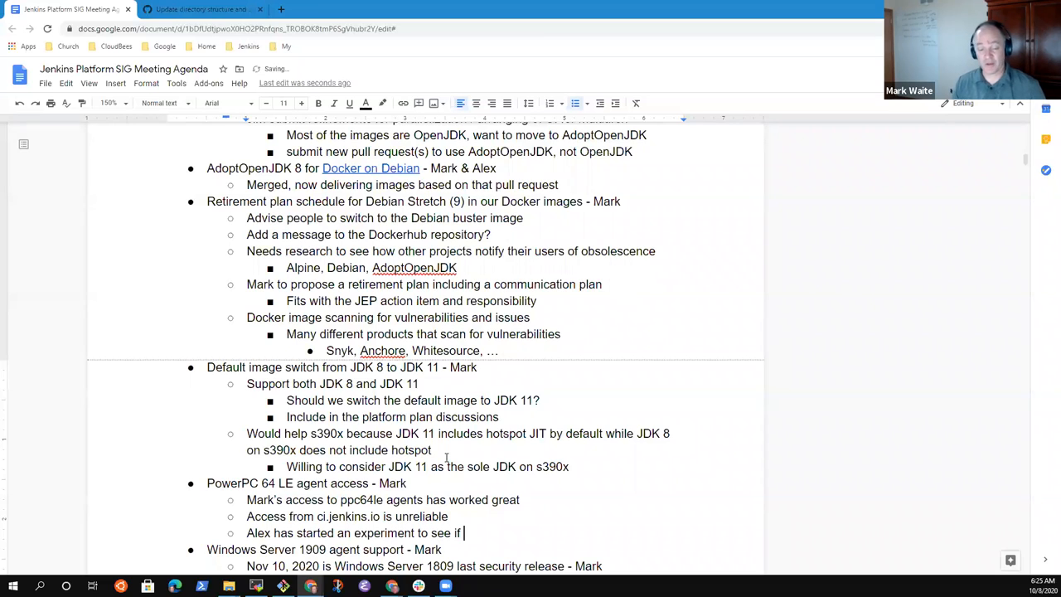
pyautogui.write('what is ha')
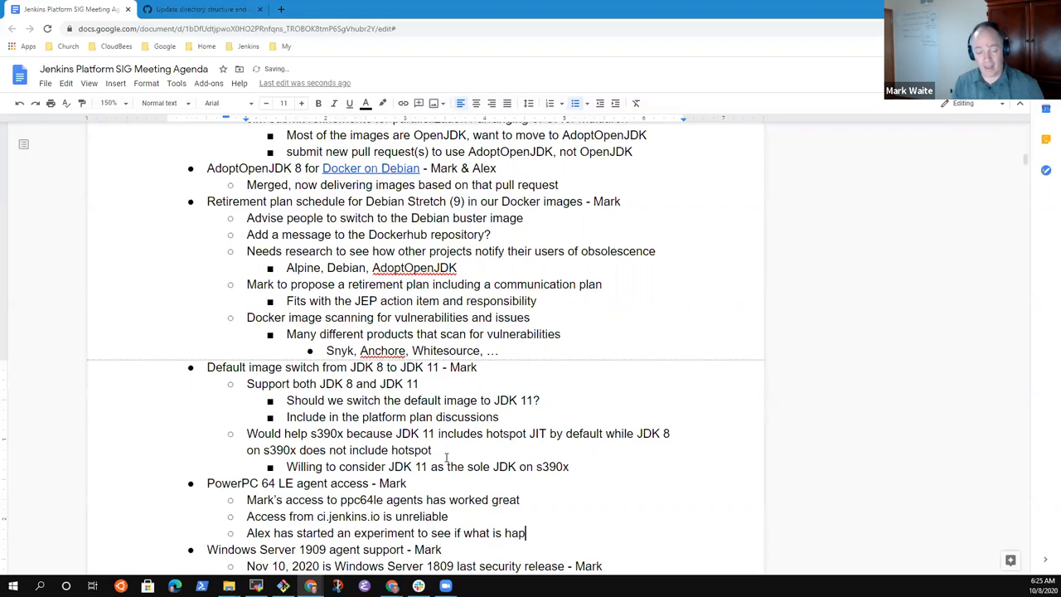
pyautogui.write('pening')
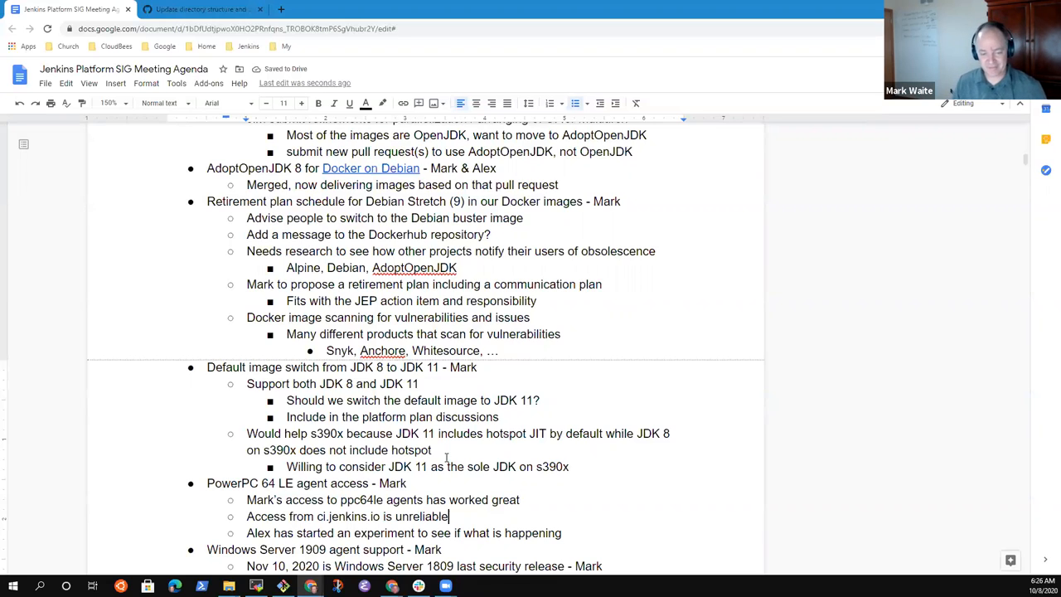
# Step: Add a parenthetical about the ssh connection from Azure not completing, correcting a typo
pyautogui.write('(')
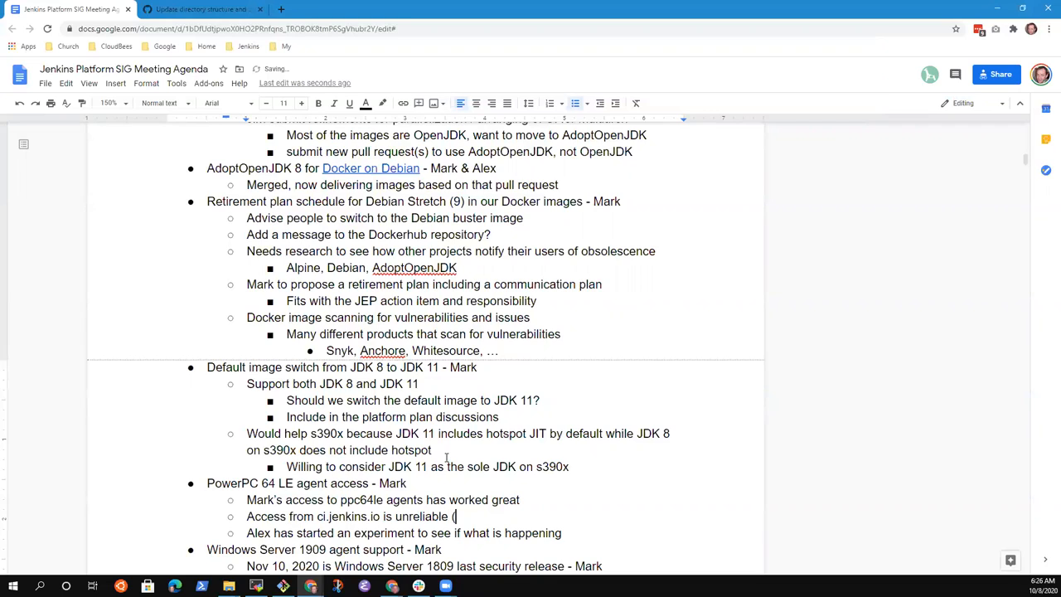
pyautogui.write('ssh connection')
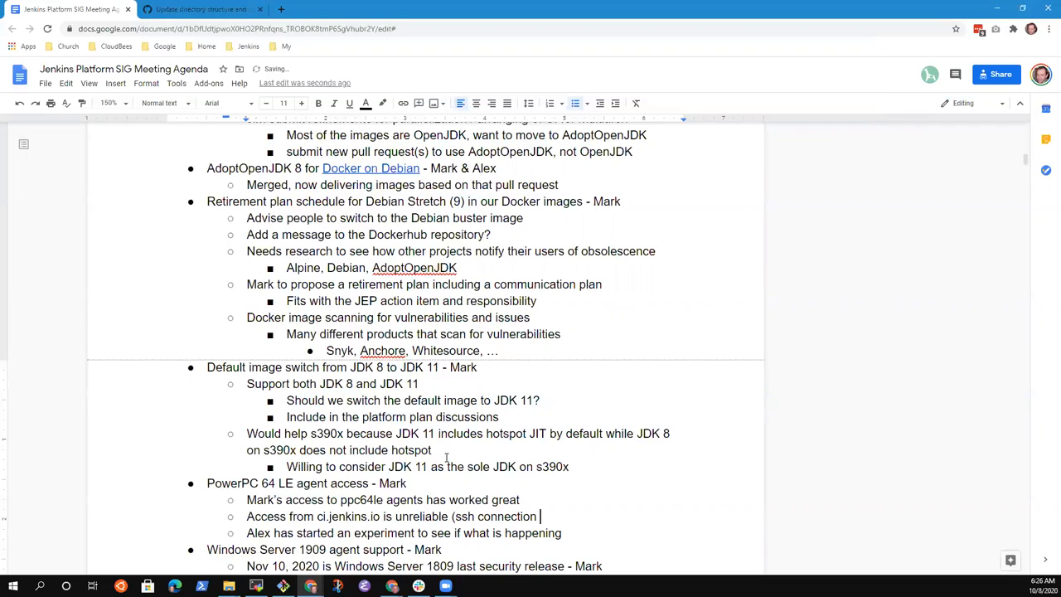
pyautogui.write('does not copmlete')
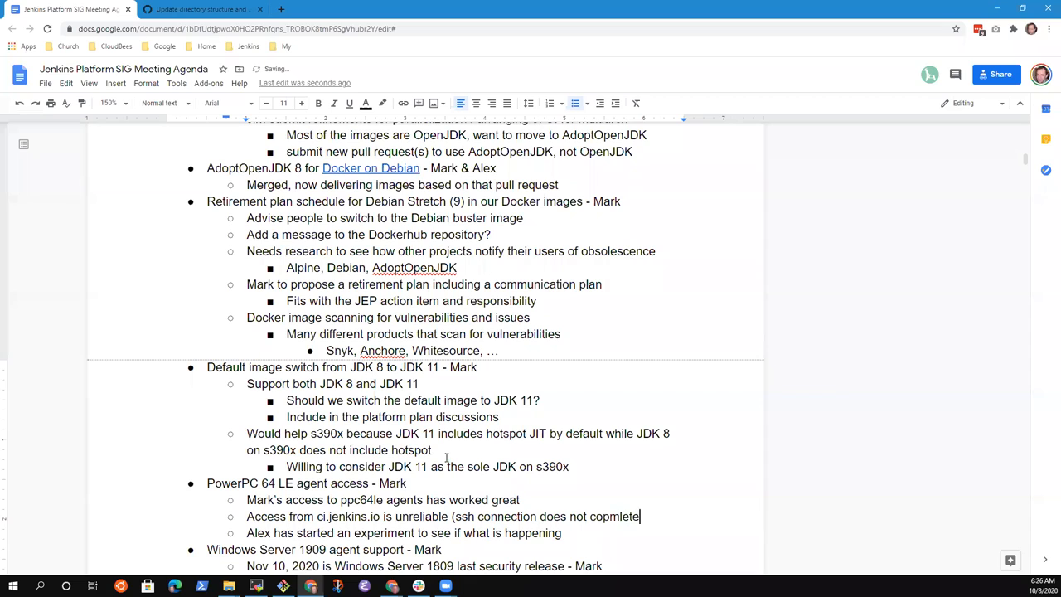
pyautogui.press('backspace')
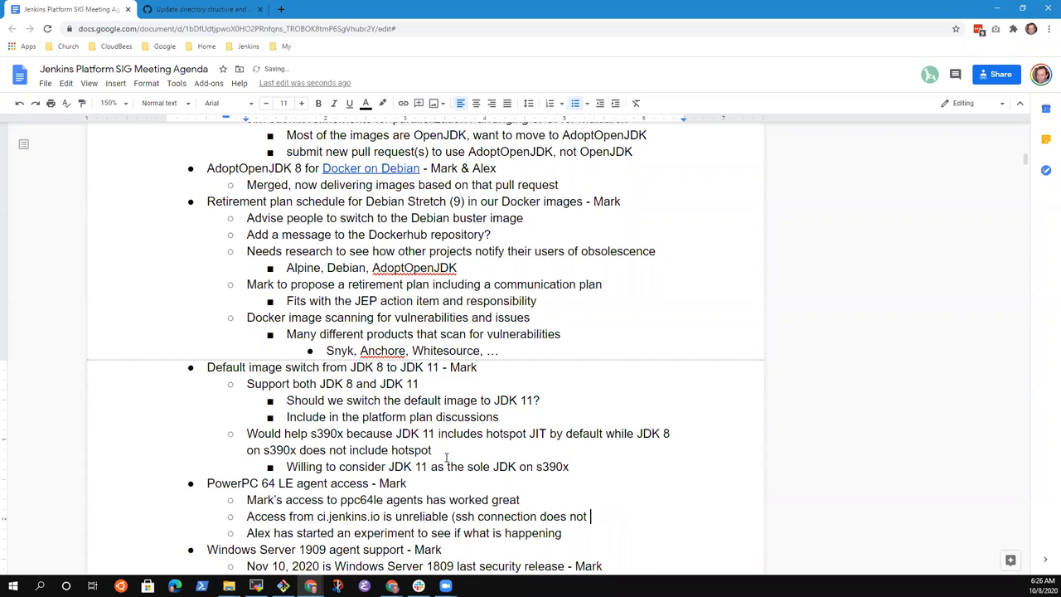
pyautogui.press('Backspace')
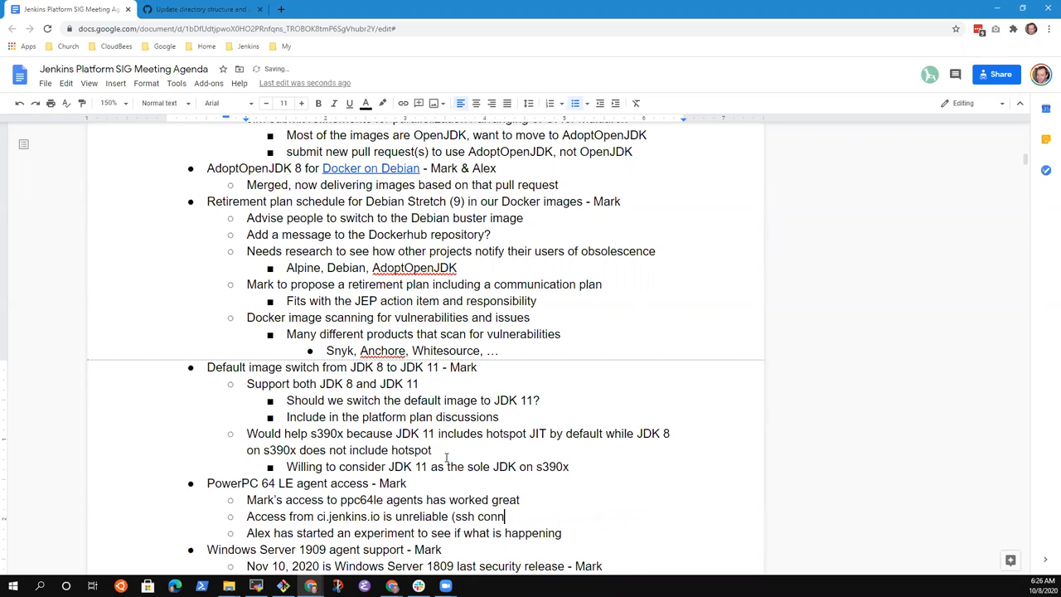
pyautogui.write('ection')
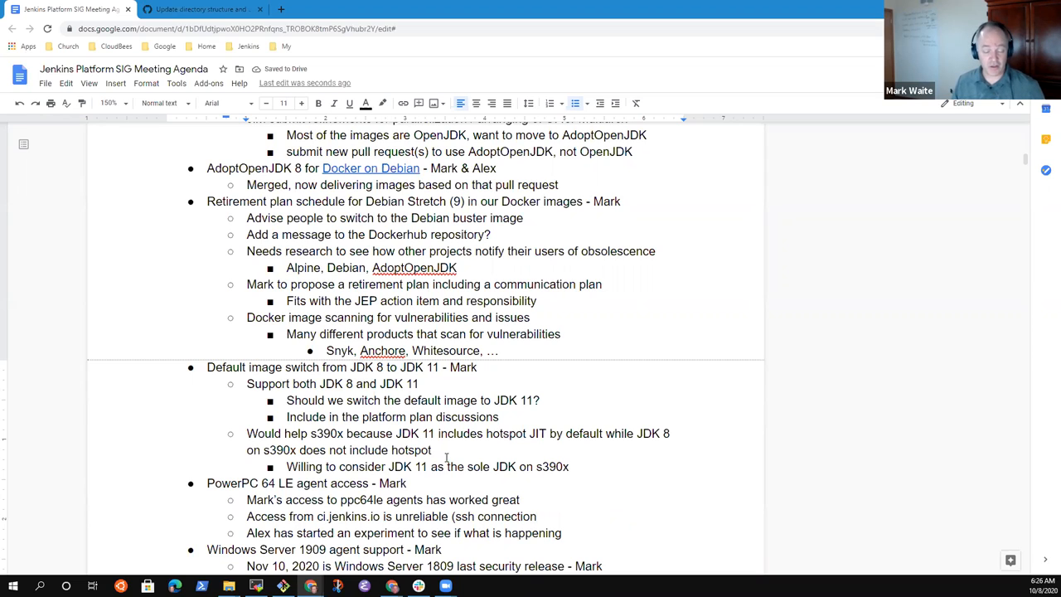
pyautogui.write('from')
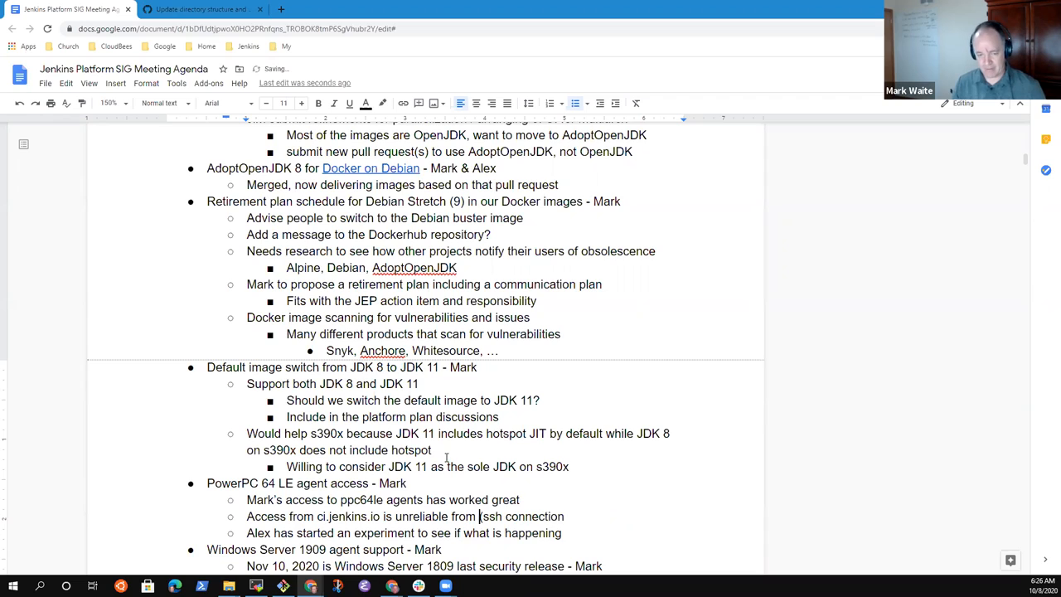
pyautogui.write('Azure to ppc64le')
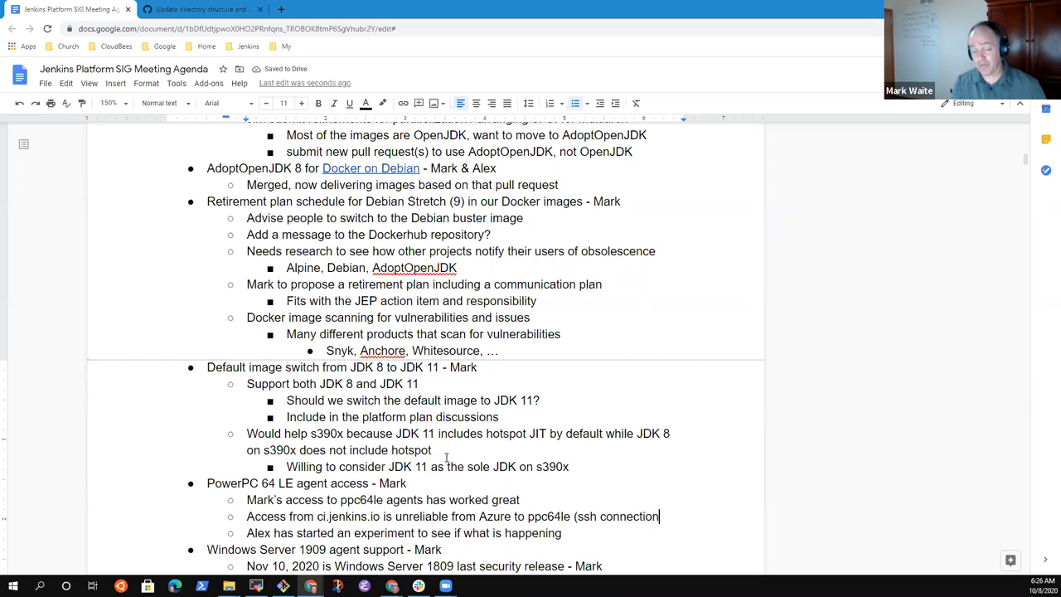
# Step: Reword the note: ssh connection is established, but the remoting.jar does not seem to finish copying
pyautogui.doubleClick(630, 517)
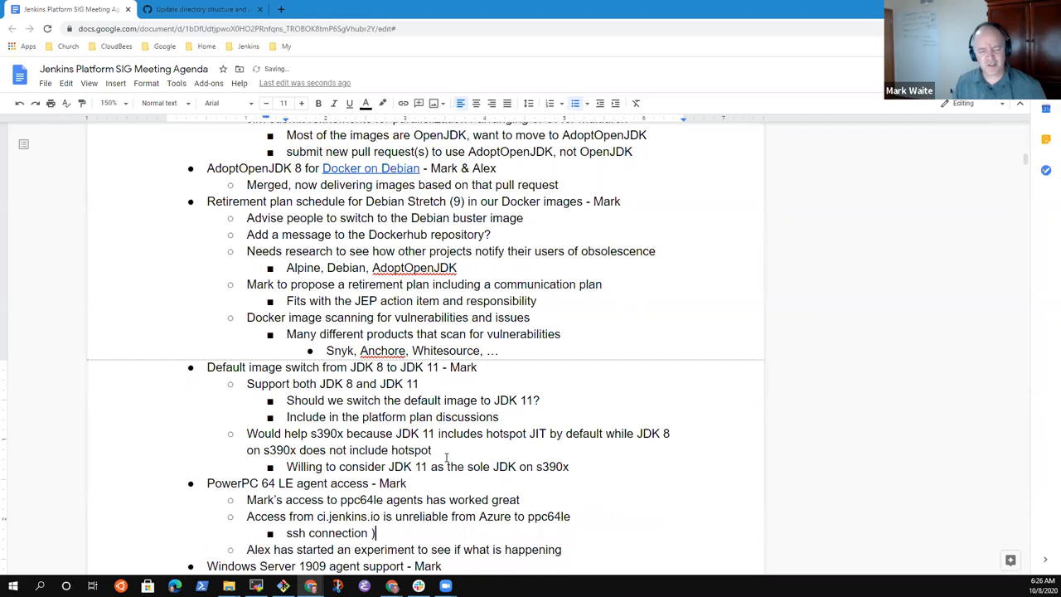
pyautogui.write('is e')
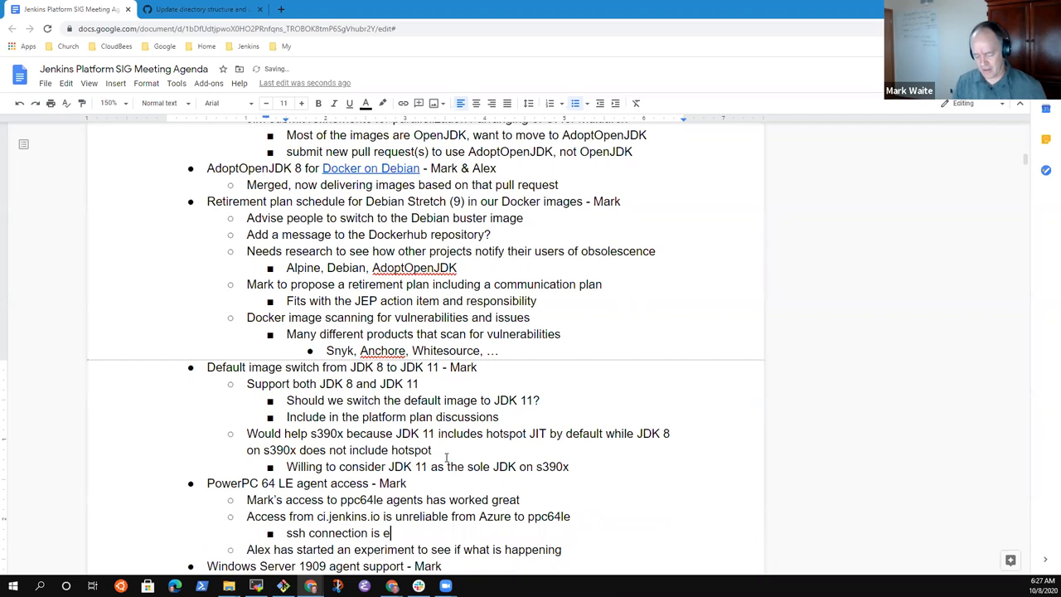
pyautogui.write('stablished')
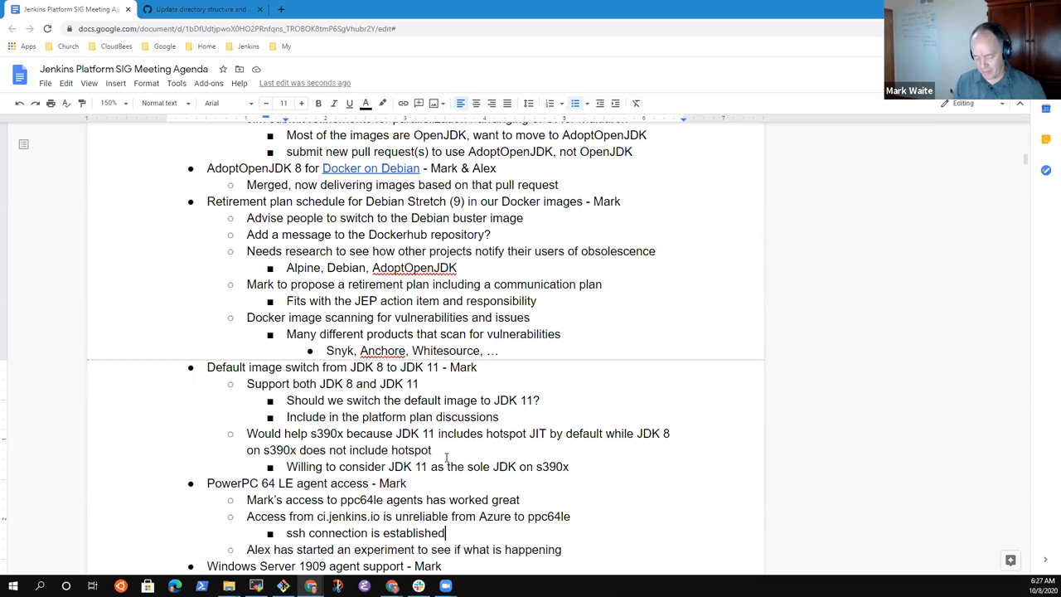
pyautogui.write(', but the')
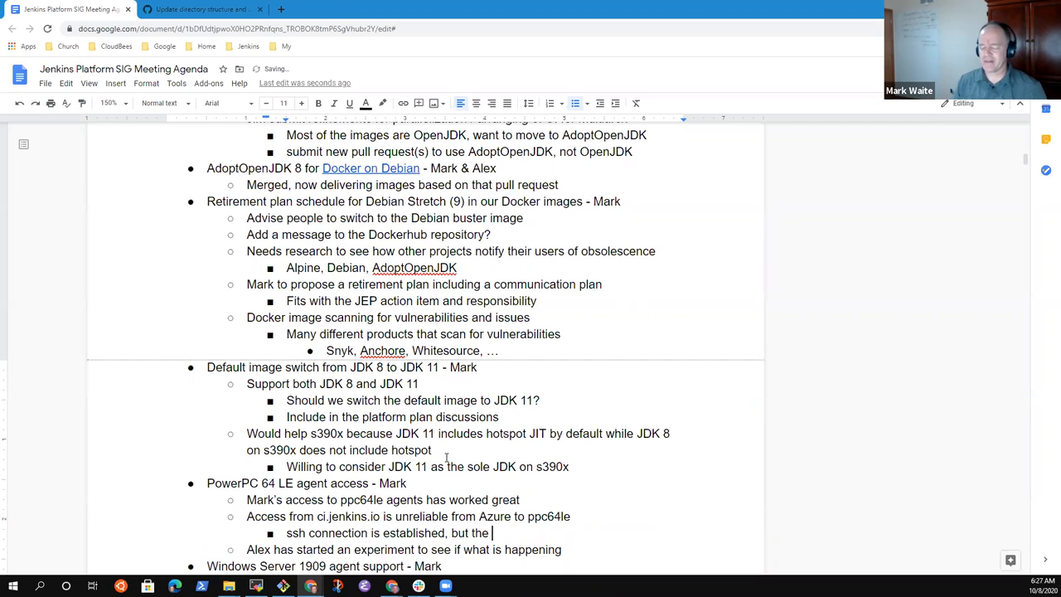
pyautogui.write('remot')
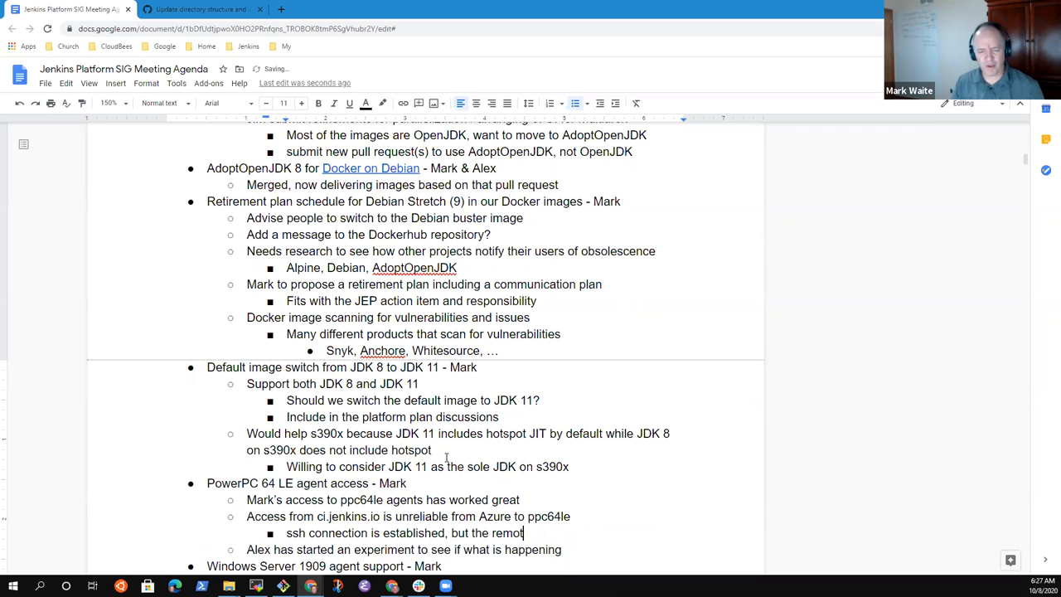
pyautogui.write('ing.jar d')
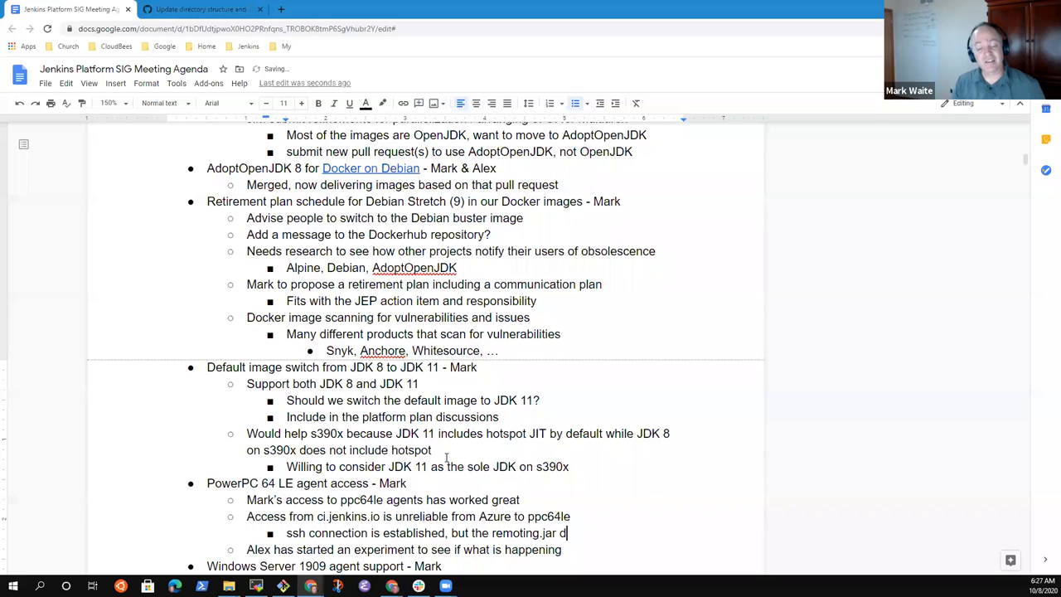
pyautogui.write('oes not seem to')
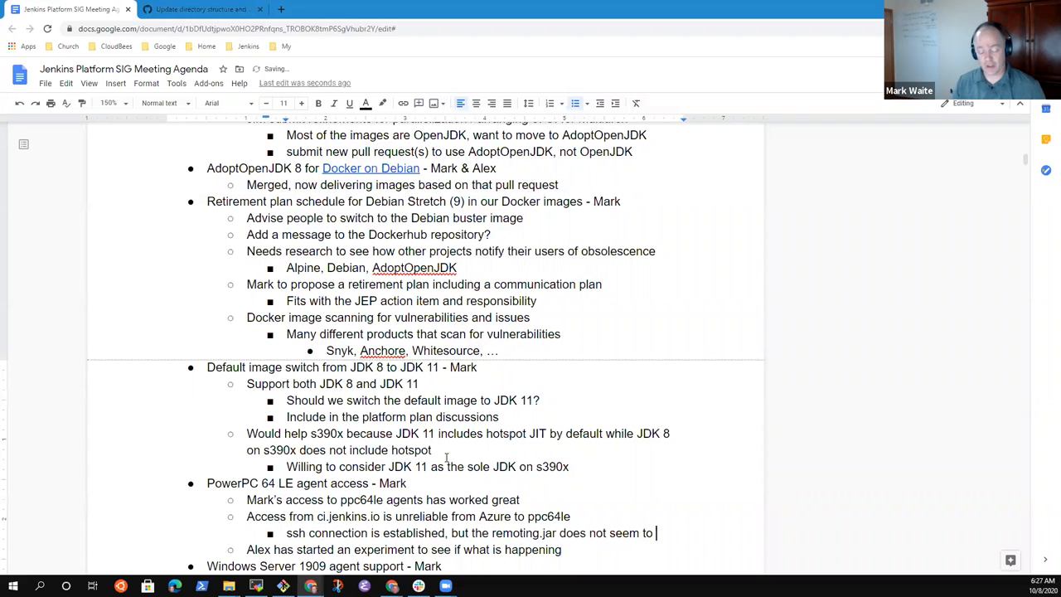
pyautogui.write('finish copying from')
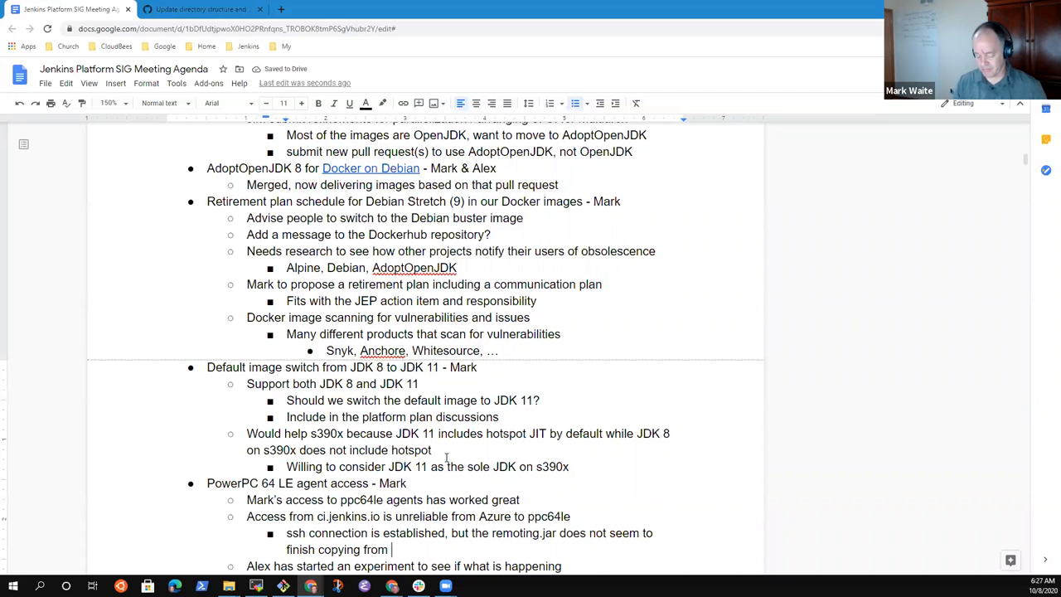
# Step: Complete it with 'from controller to the agent' and drop an unfinished sftp remark
pyautogui.write('cont')
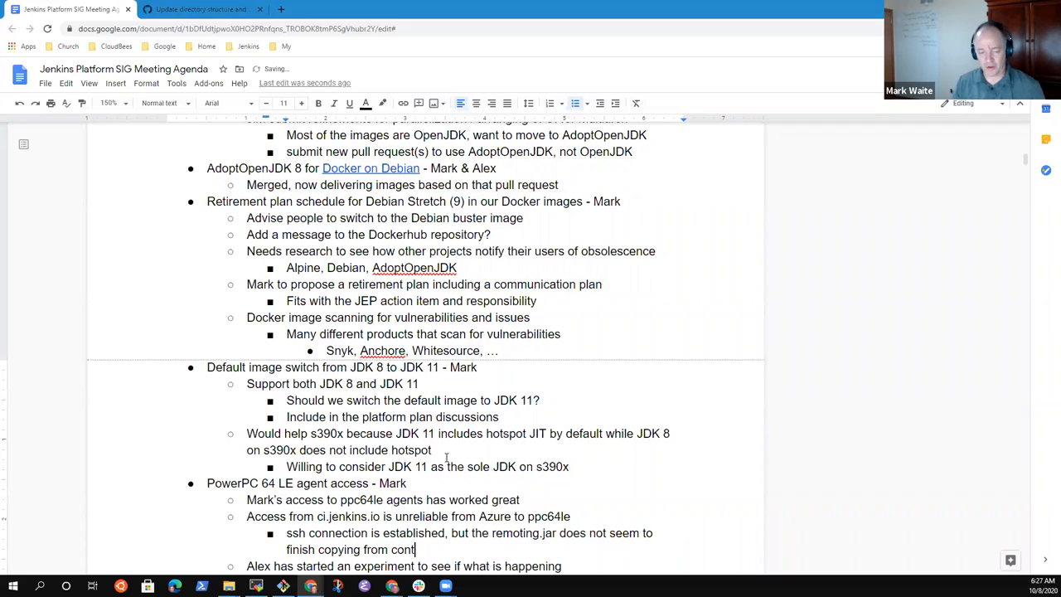
pyautogui.write('roller to the agent')
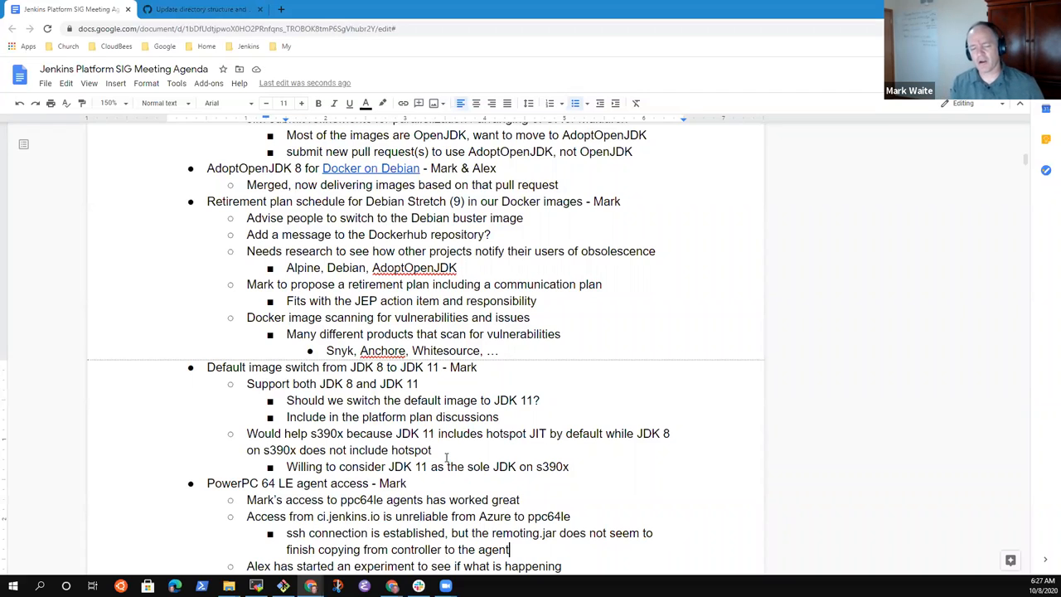
pyautogui.write('(')
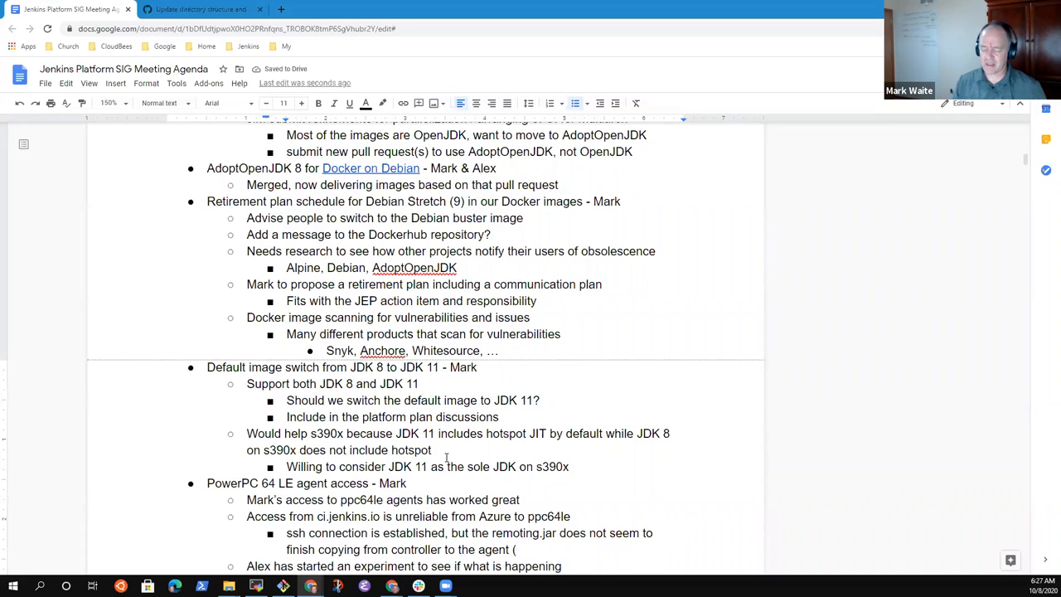
pyautogui.write('sftp')
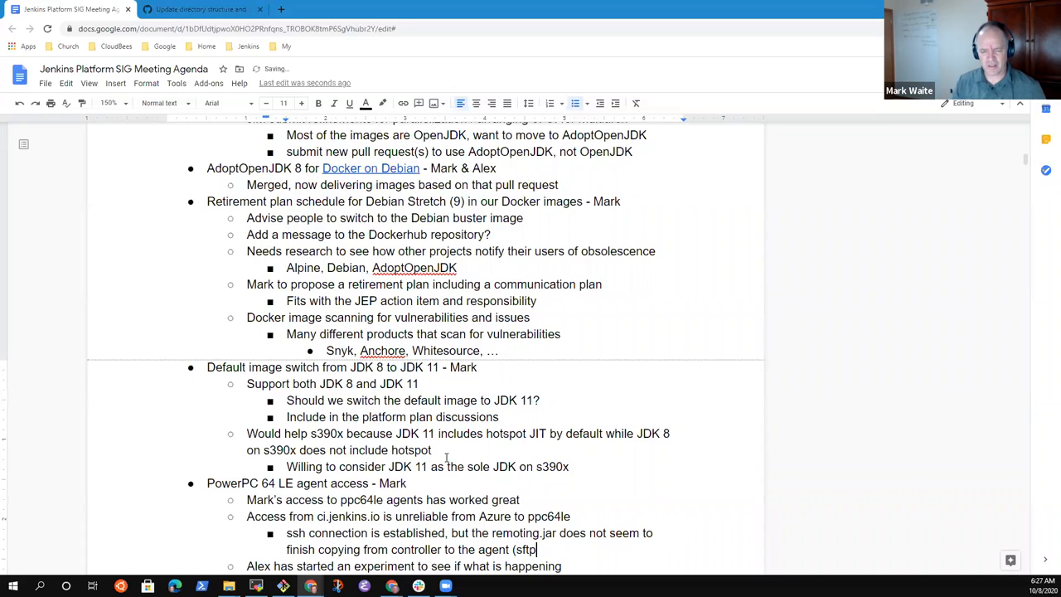
pyautogui.press('BackSpace')
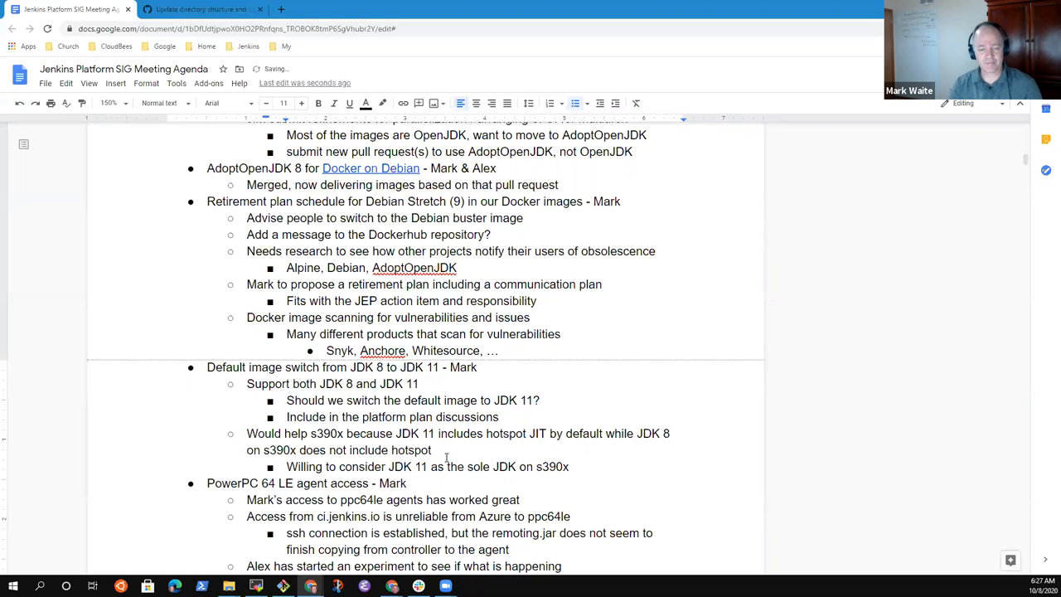
pyautogui.scroll(-3)
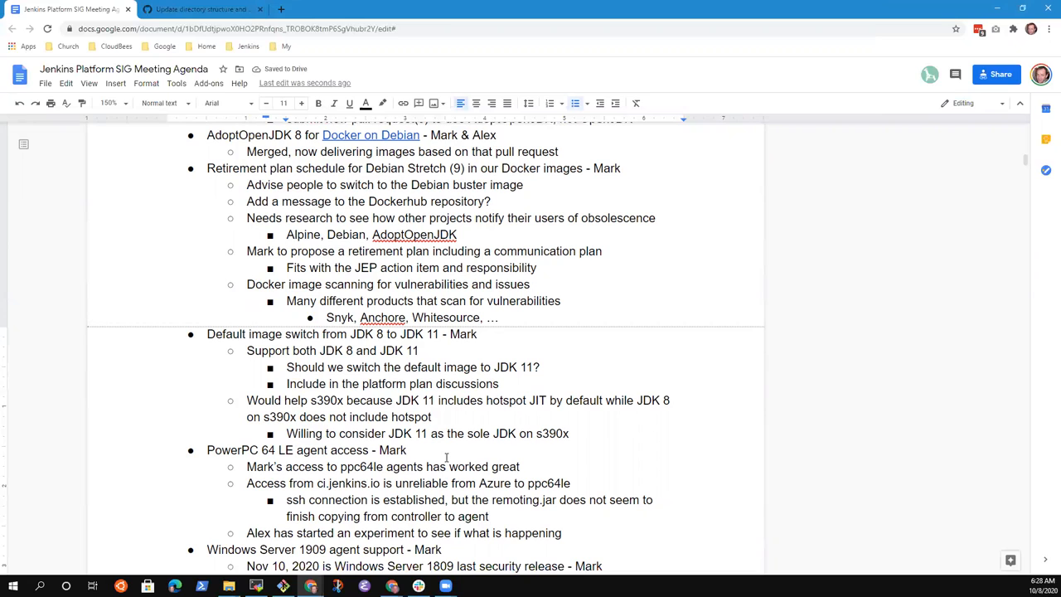
pyautogui.moveTo(321, 99)
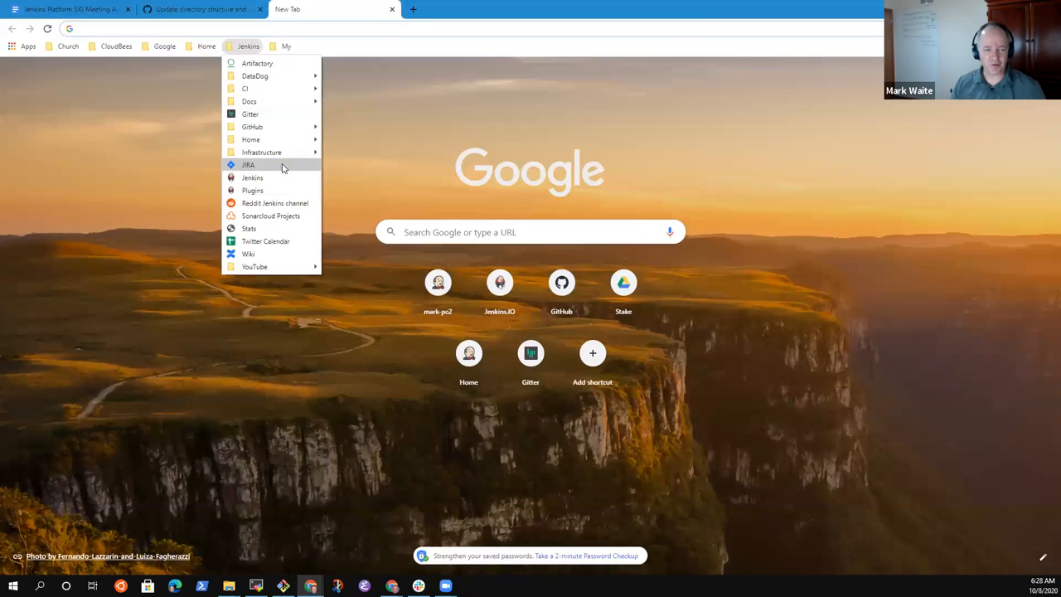
pyautogui.moveTo(246, 90)
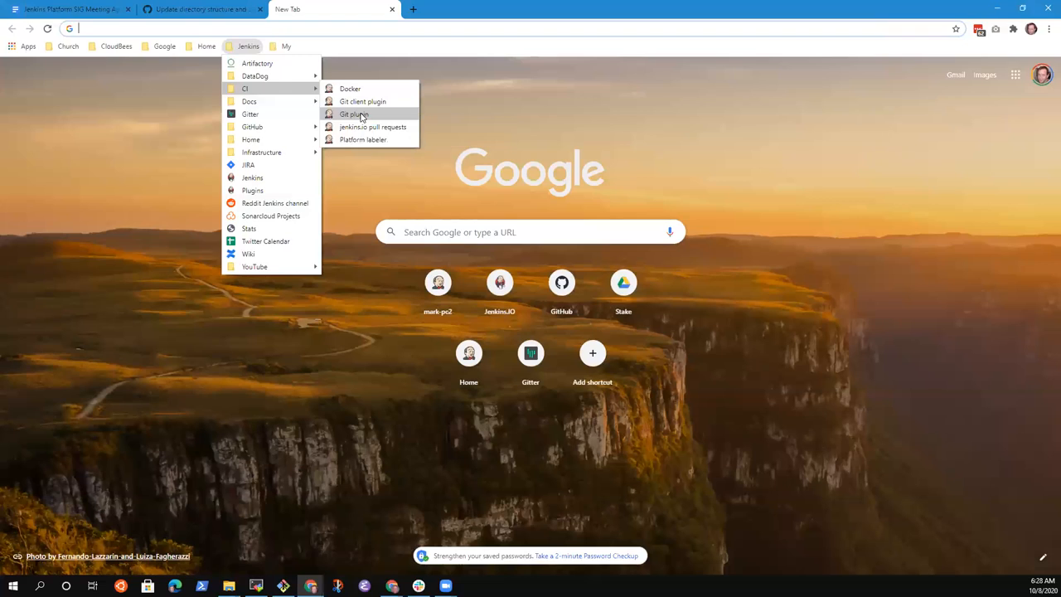
# Step: From the ci.jenkins.io bookmark, reach the Nodes list showing the ppc64le and s390x agents
pyautogui.click(355, 112)
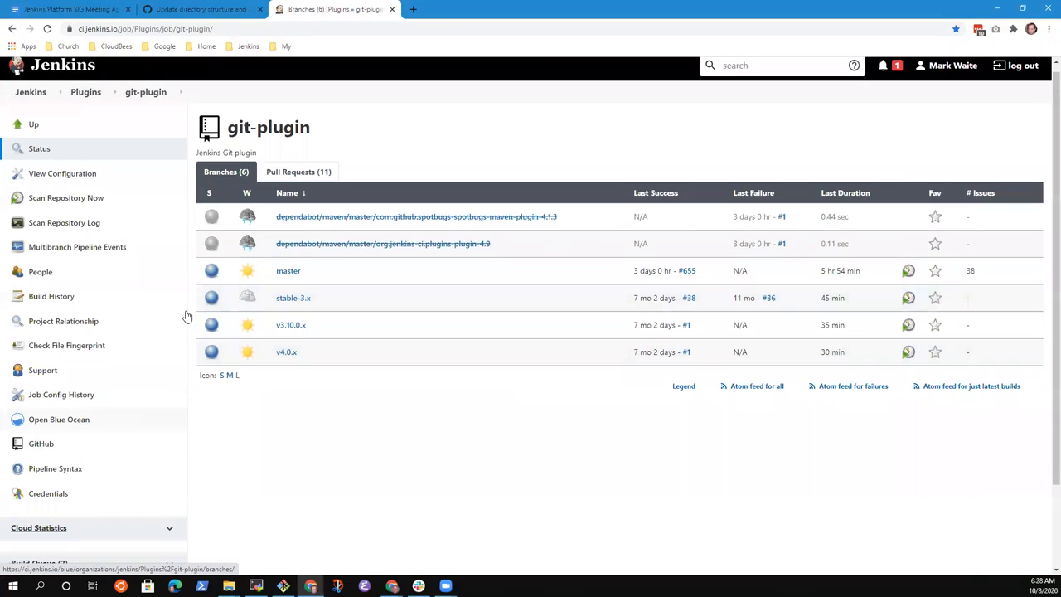
pyautogui.click(30, 91)
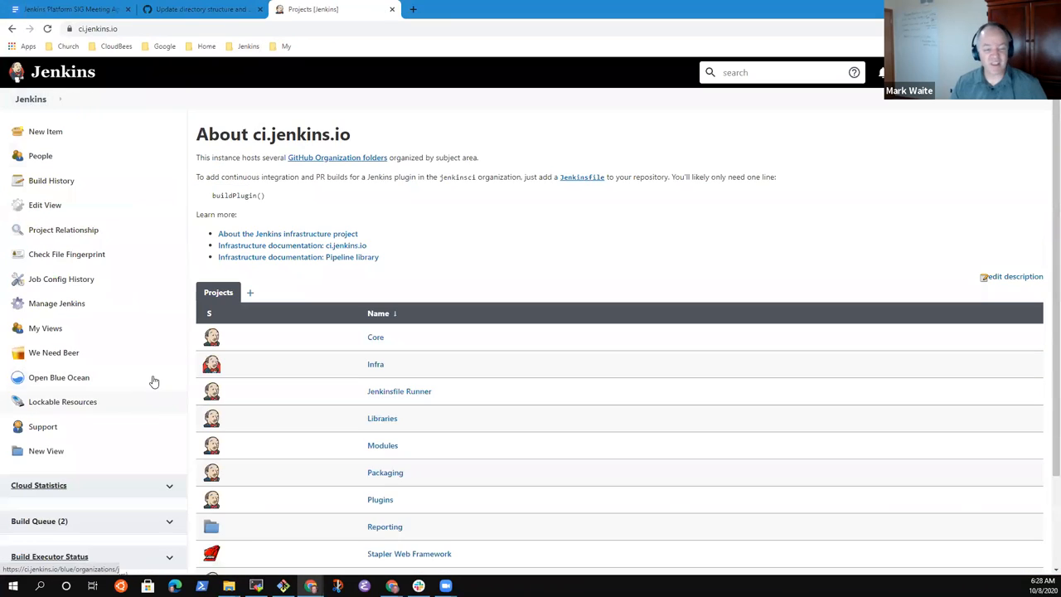
pyautogui.scroll(-3)
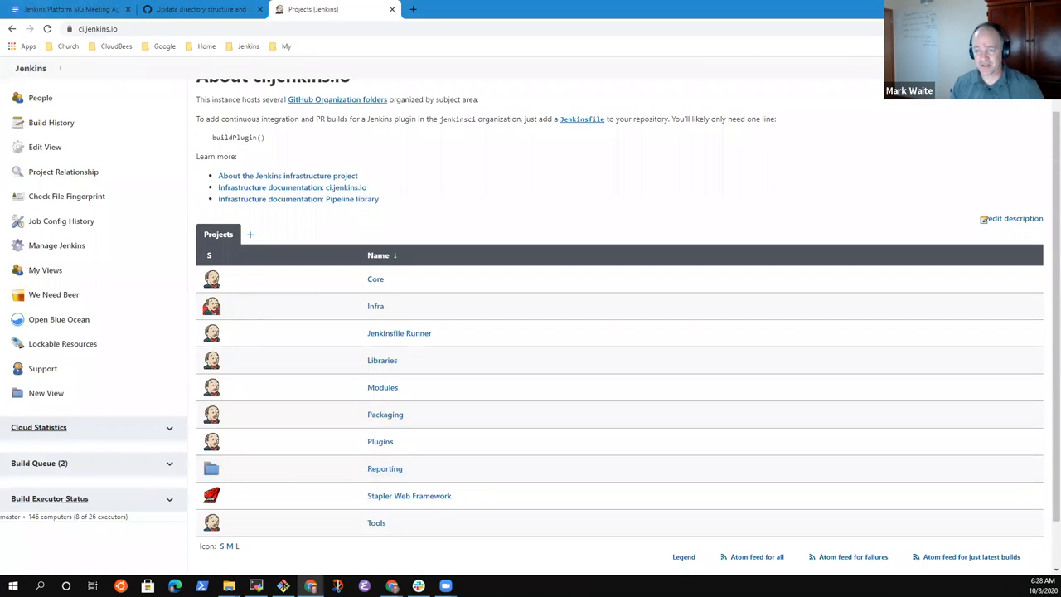
pyautogui.moveTo(49, 497)
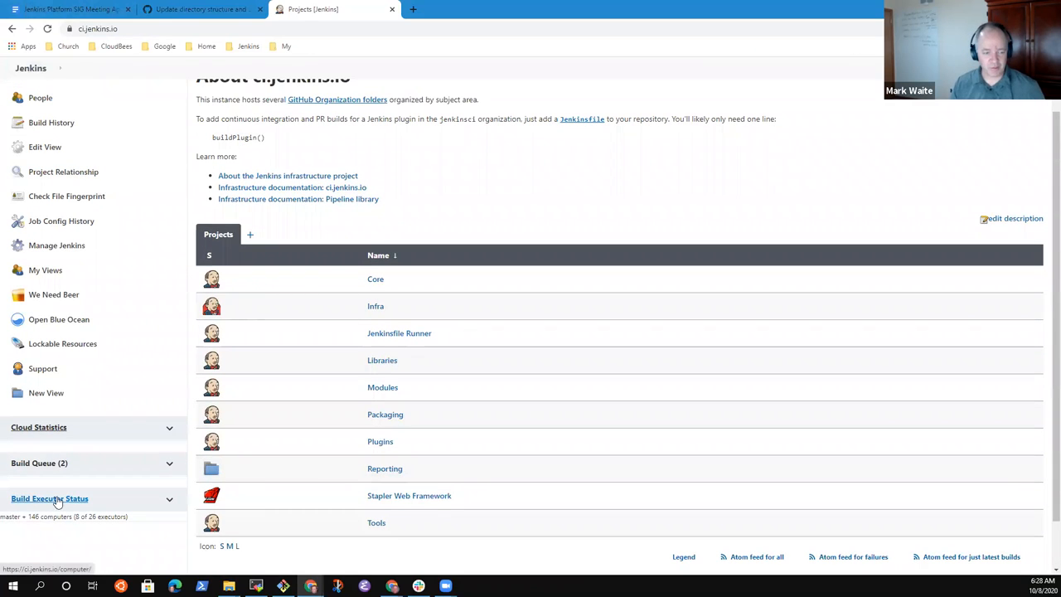
pyautogui.click(50, 497)
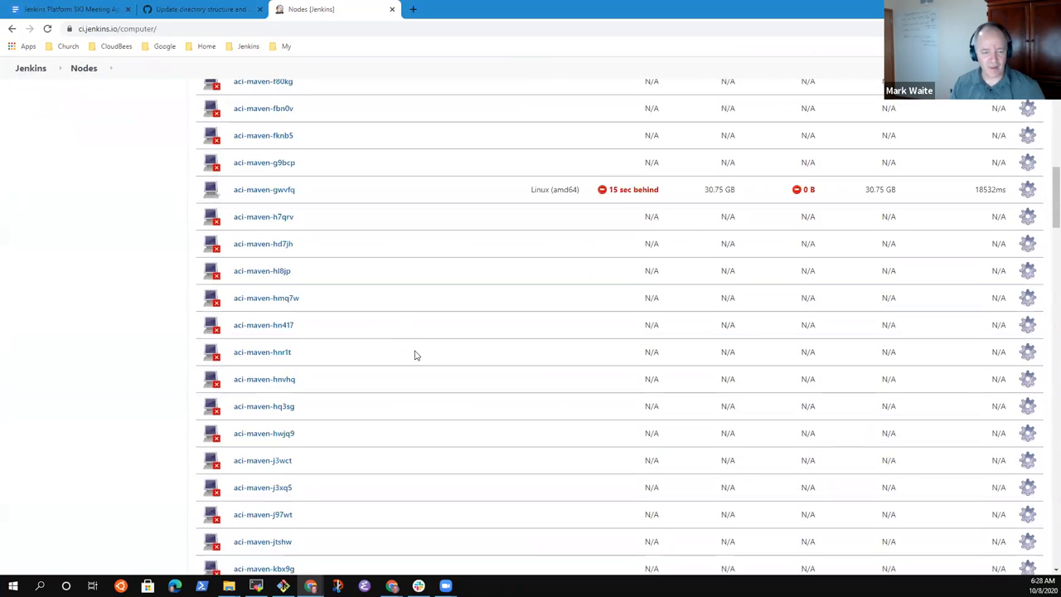
pyautogui.scroll(-3)
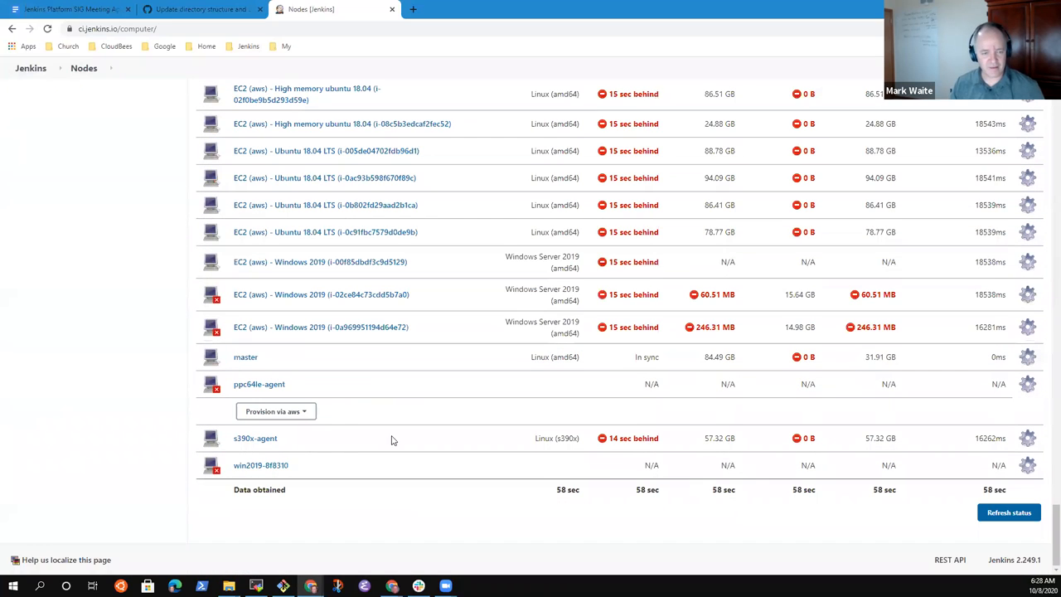
# Step: Read the ppc64le agent's launch log down to the sftp/remoting.jar lines, then go back to the agenda
pyautogui.click(259, 384)
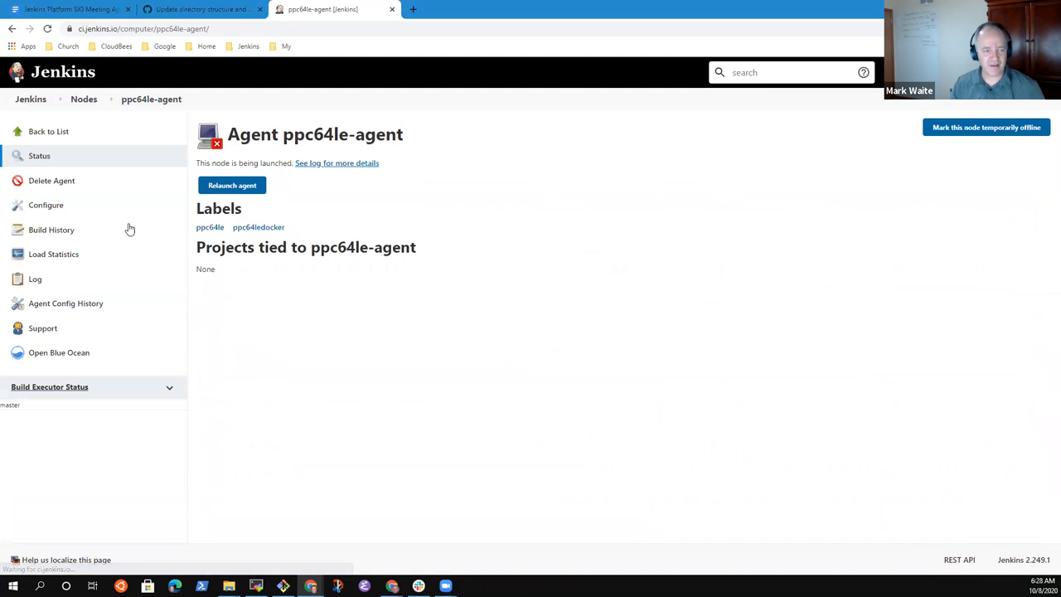
pyautogui.click(35, 279)
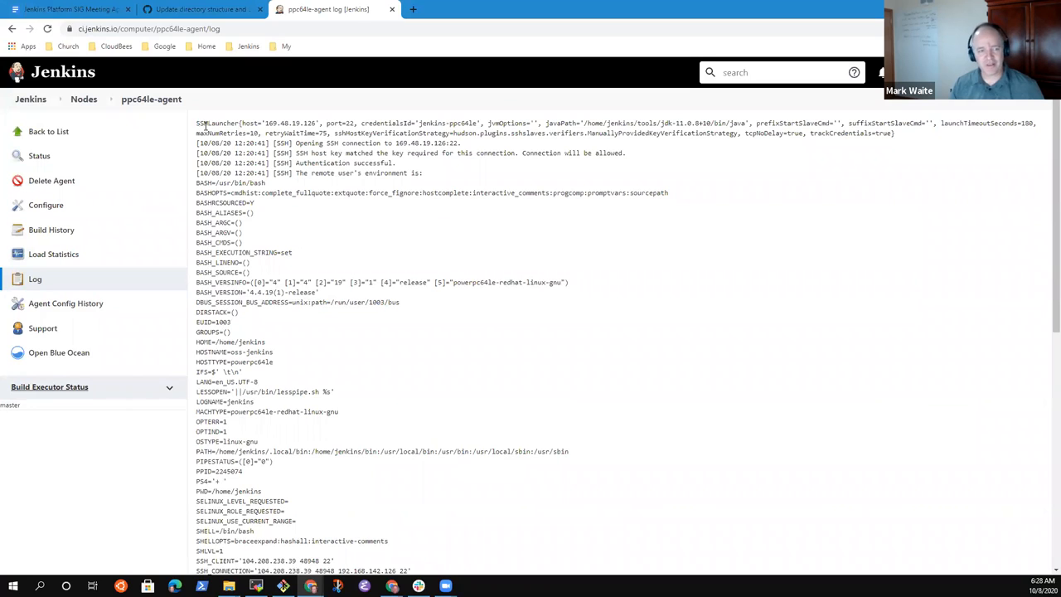
pyautogui.moveTo(195, 123); pyautogui.dragTo(312, 496)
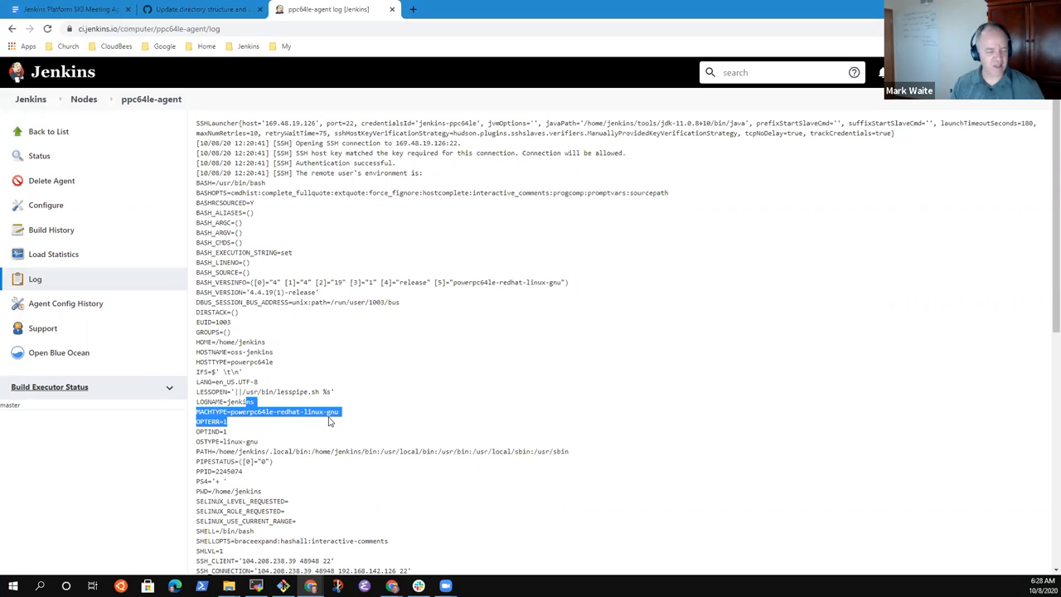
pyautogui.scroll(-3)
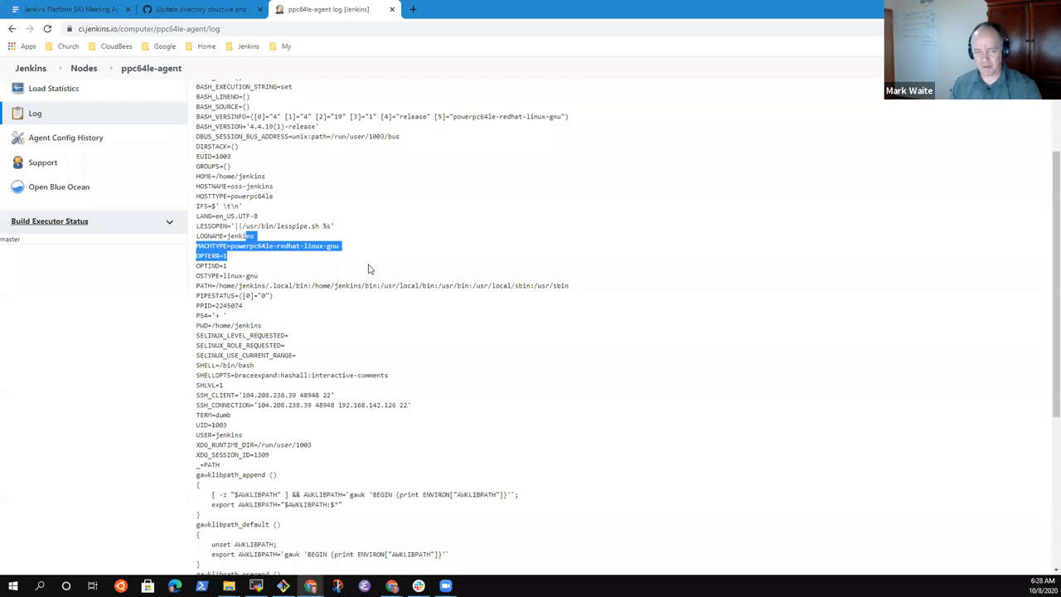
pyautogui.scroll(-3)
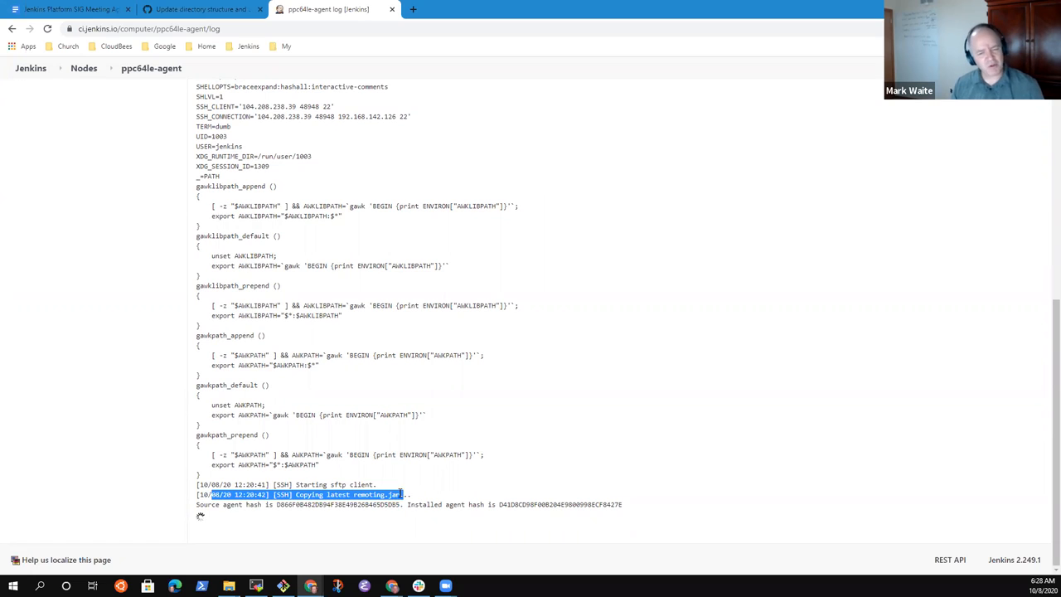
pyautogui.click(405, 494)
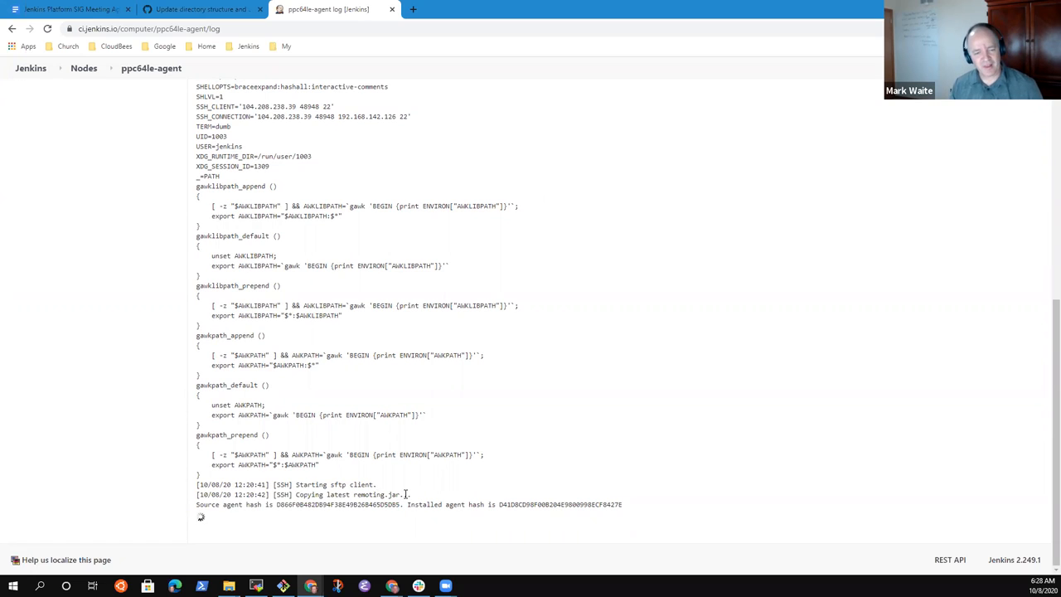
pyautogui.doubleClick(312, 484)
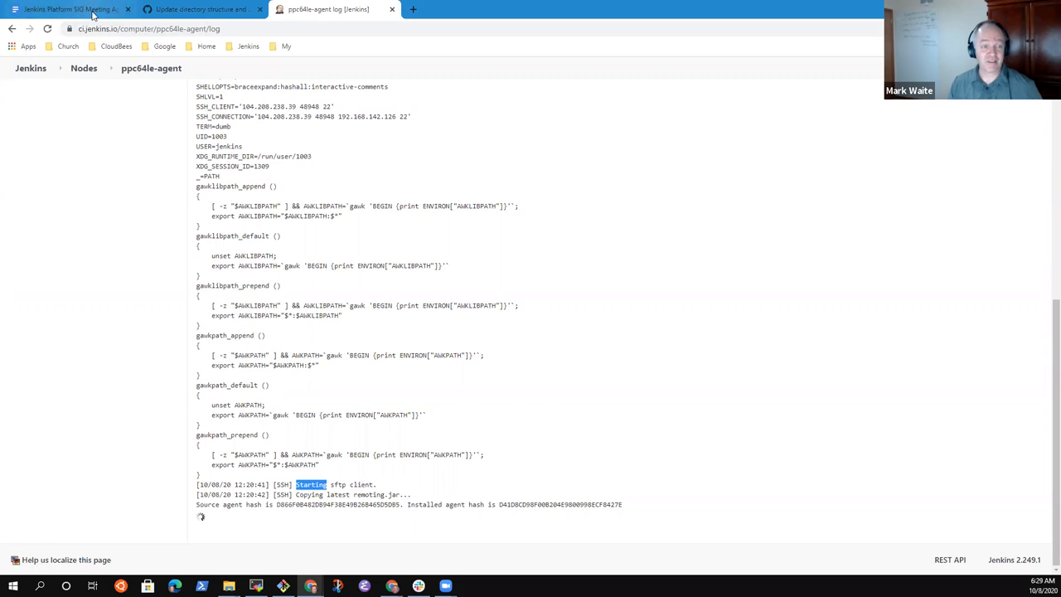
pyautogui.click(69, 10)
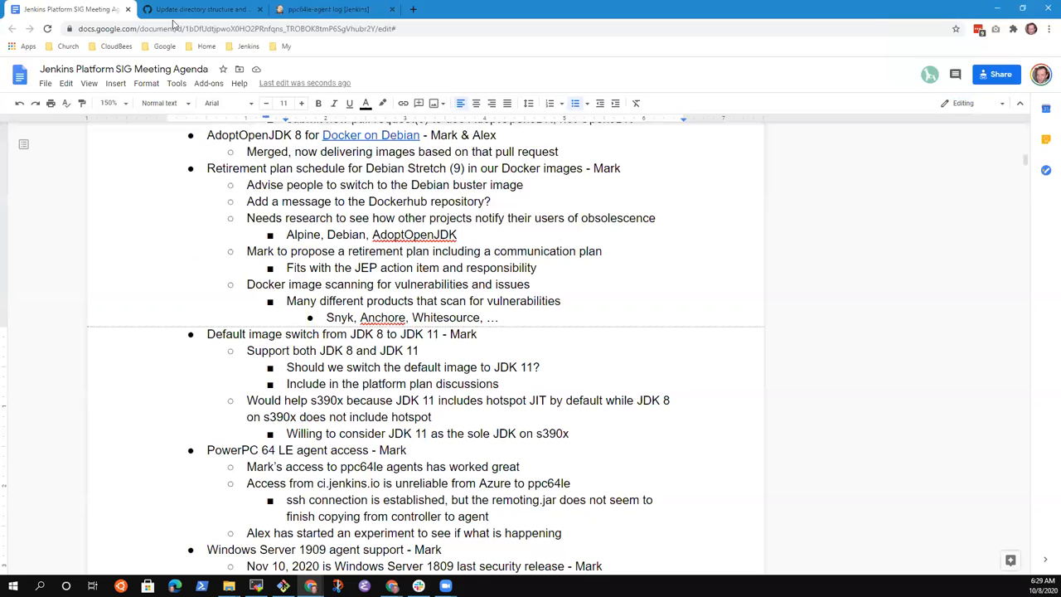
# Step: Add 'See the connection log' under the ssh bullet, linking 'connection log' to the ppc64le agent log
pyautogui.click(323, 10)
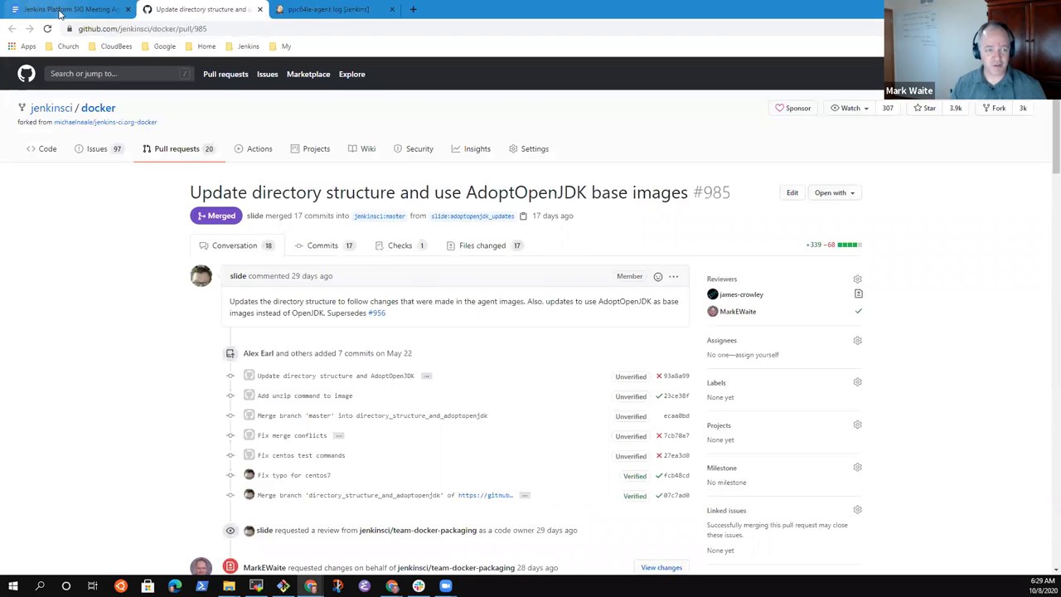
pyautogui.click(70, 10)
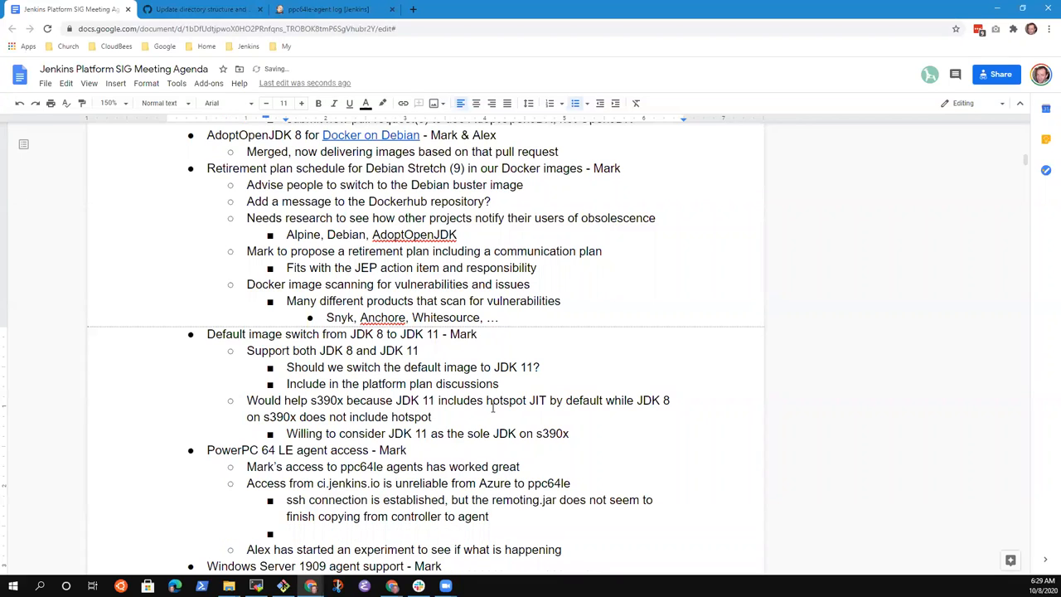
pyautogui.write('See the')
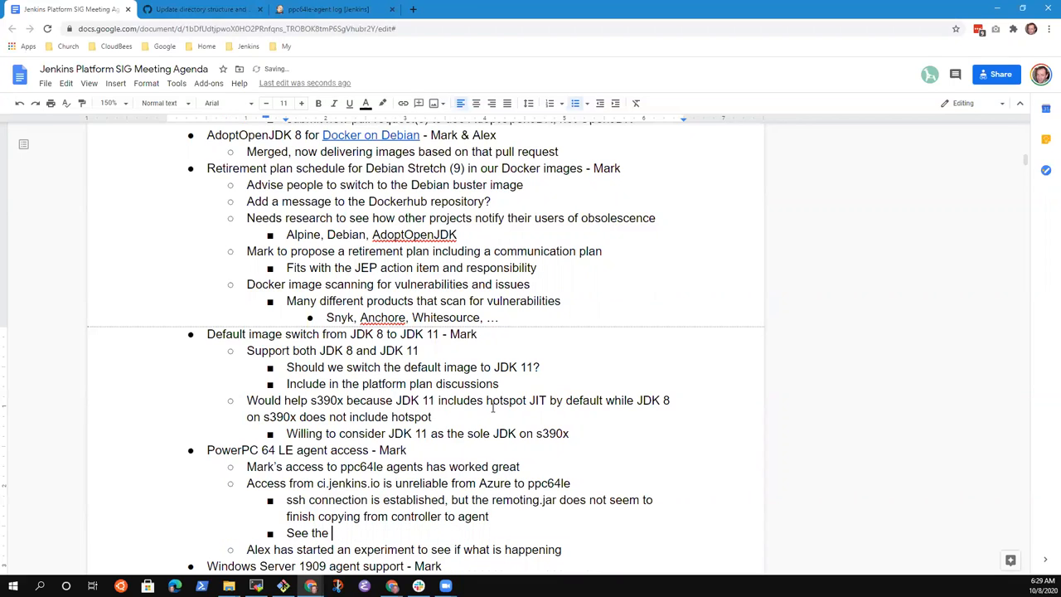
pyautogui.write('connection log')
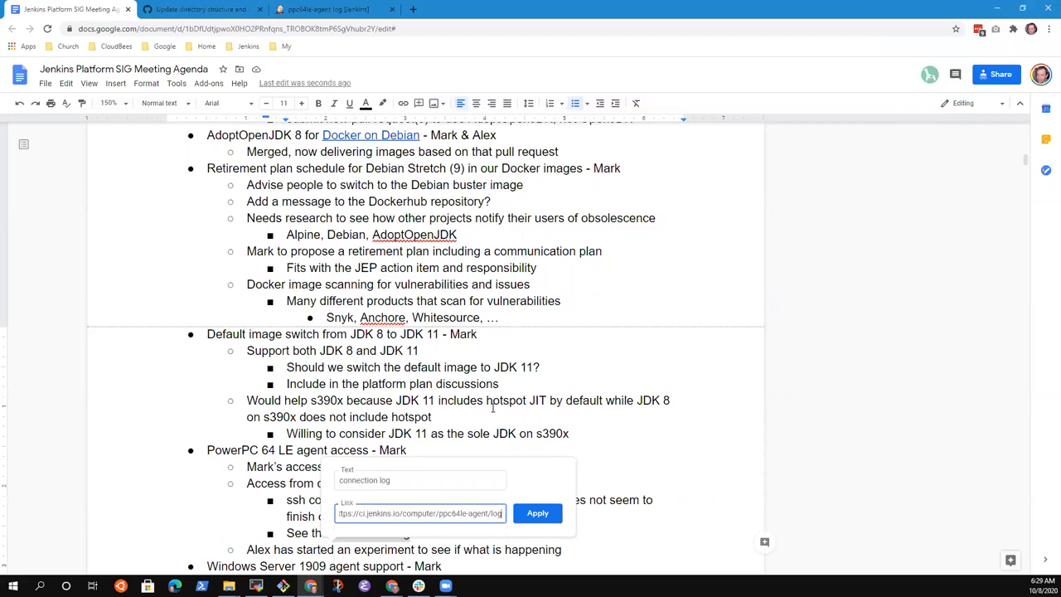
pyautogui.click(537, 513)
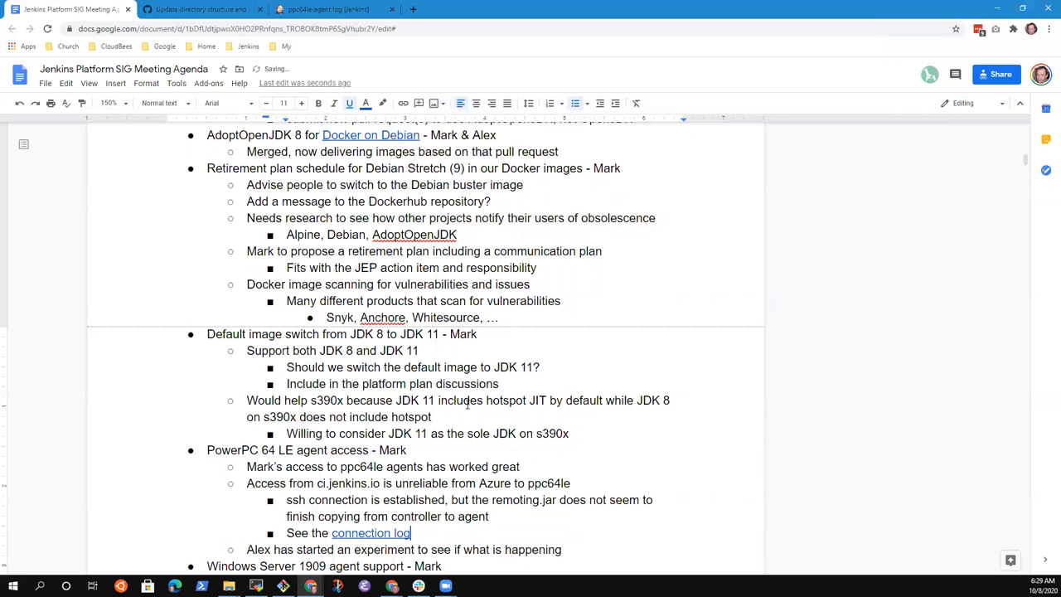
pyautogui.scroll(-3)
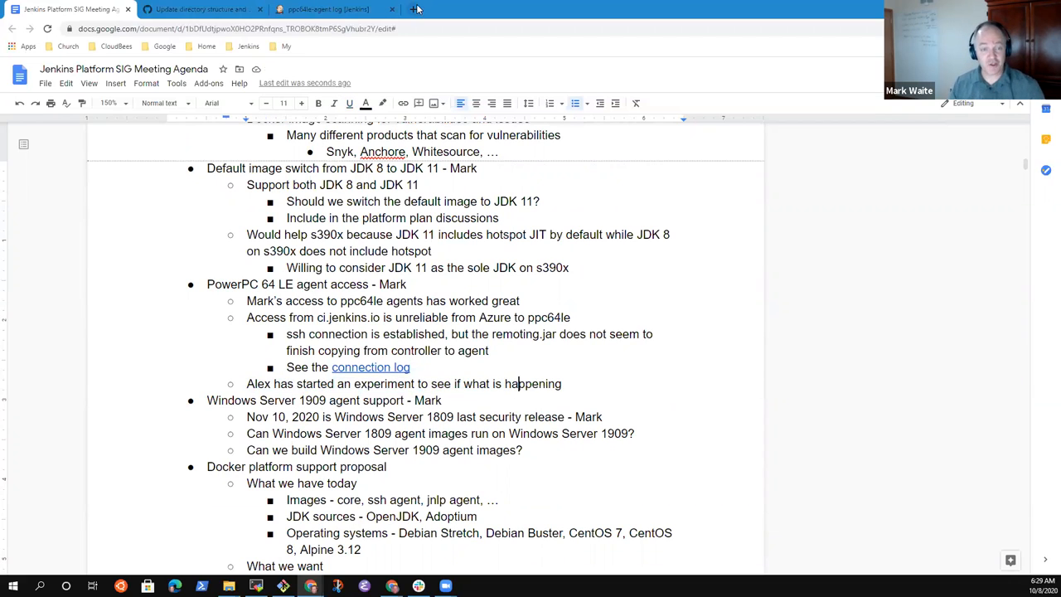
# Step: Check the home controller's ibm-cloud PowerPC agent log showing it connected online, then return to the agenda
pyautogui.click(404, 10)
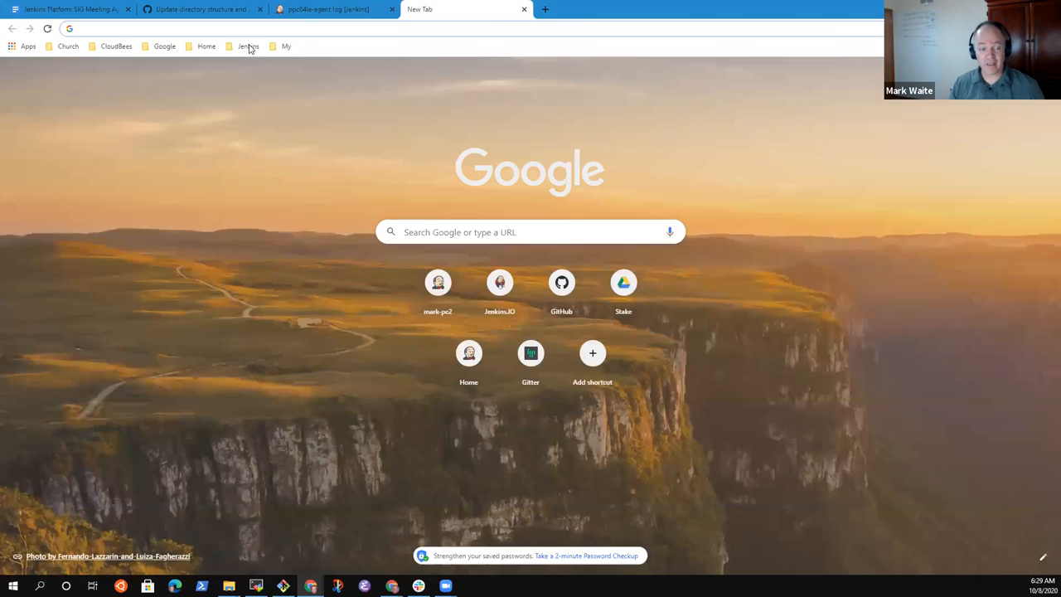
pyautogui.click(249, 47)
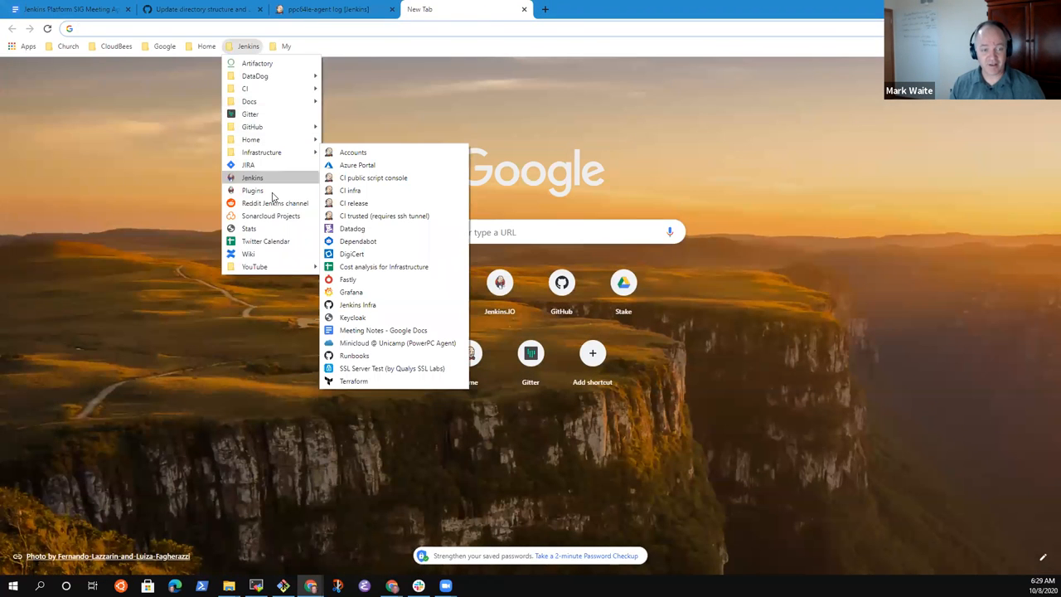
pyautogui.moveTo(278, 146)
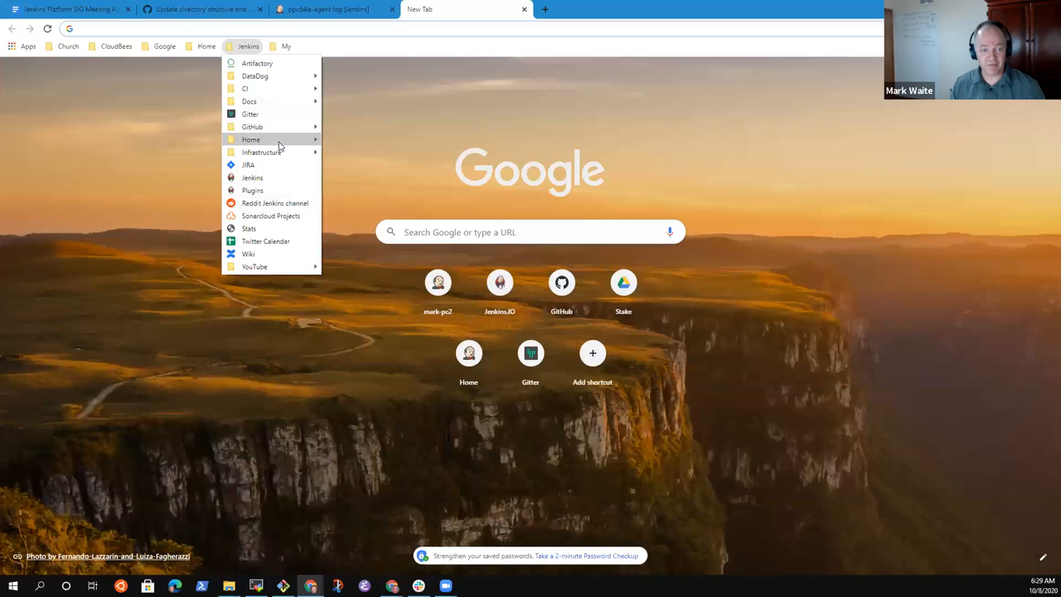
pyautogui.click(252, 177)
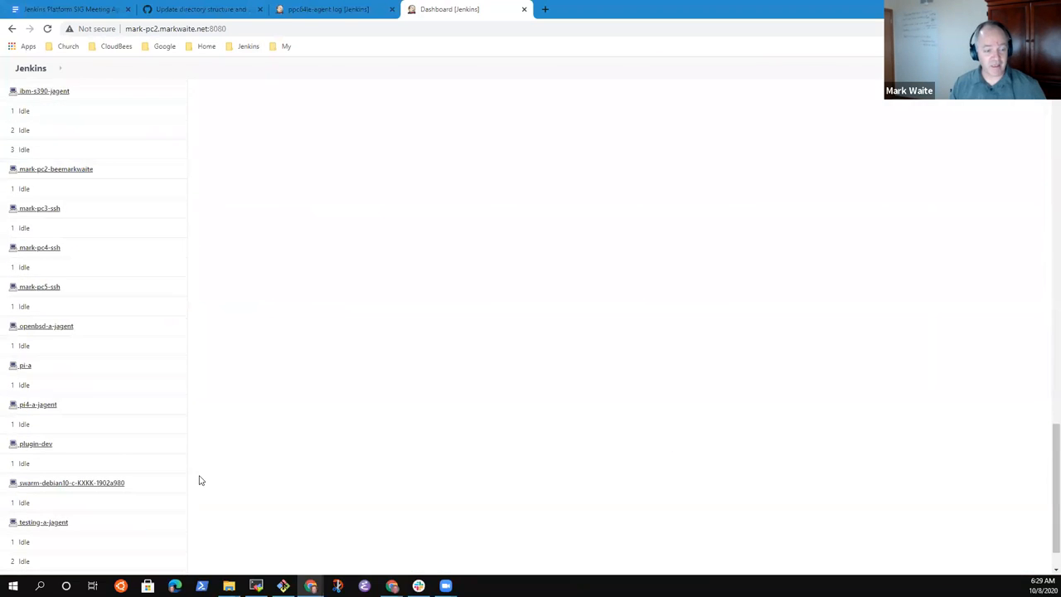
pyautogui.scroll(3)
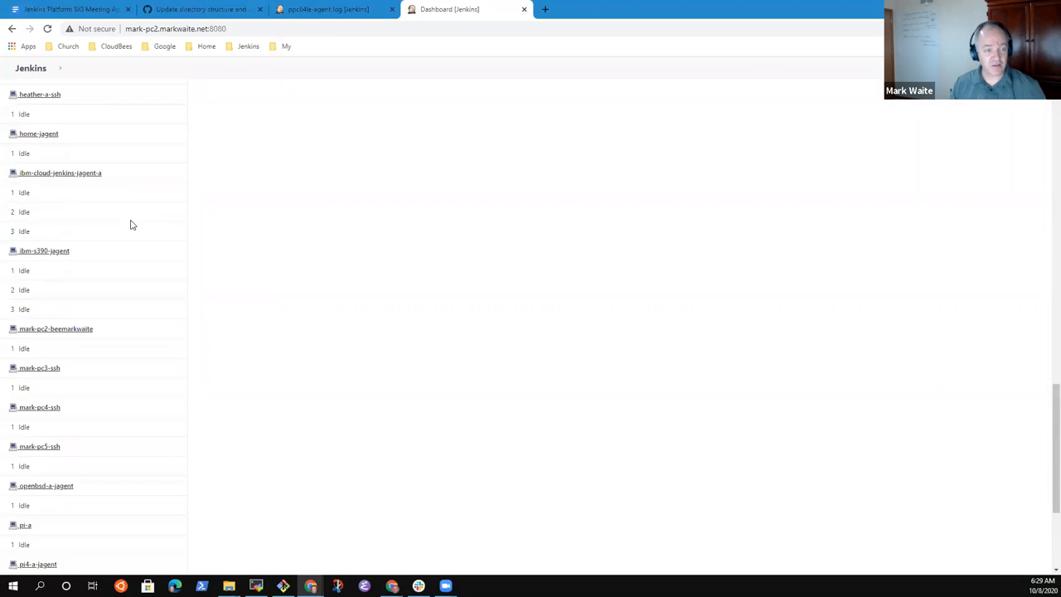
pyautogui.click(60, 173)
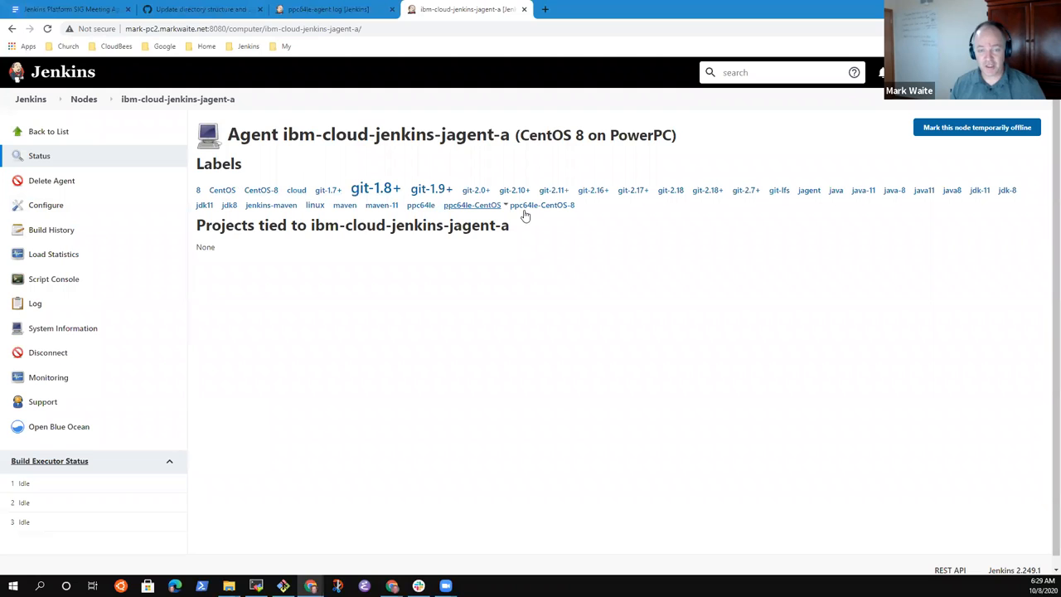
pyautogui.moveTo(35, 302)
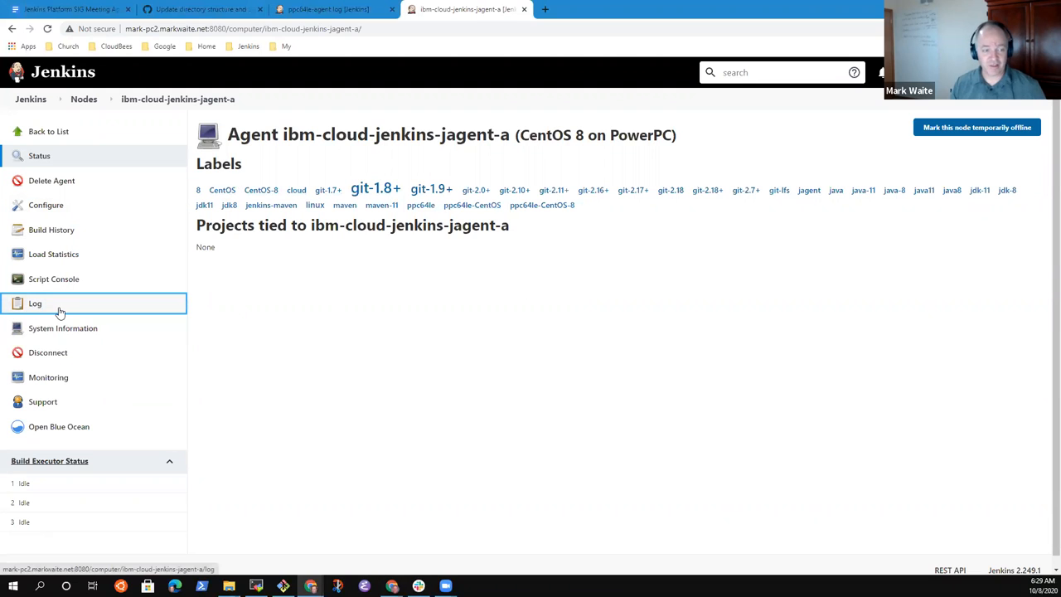
pyautogui.click(35, 301)
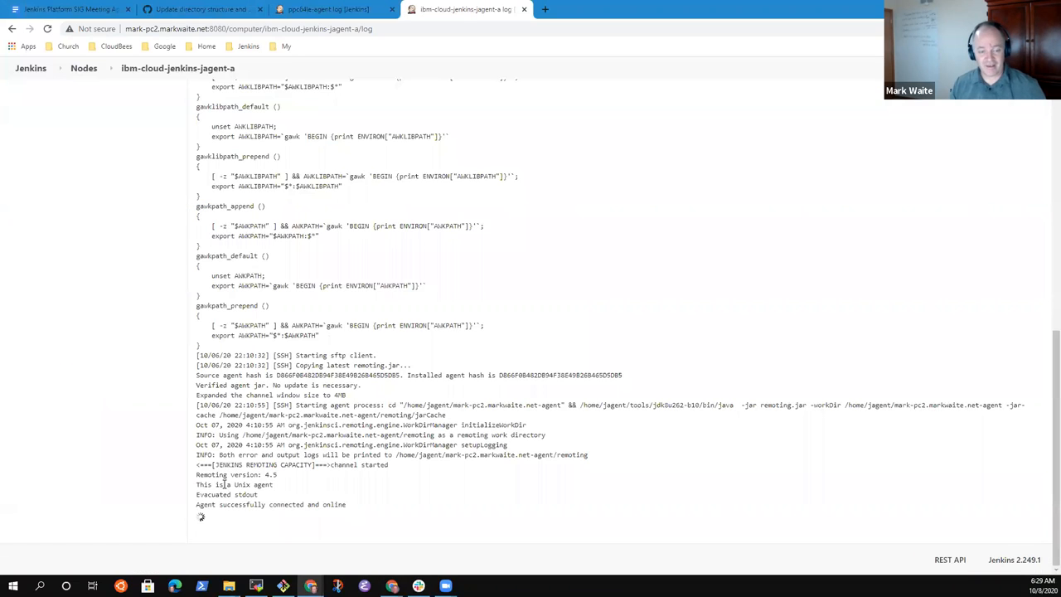
pyautogui.doubleClick(228, 464)
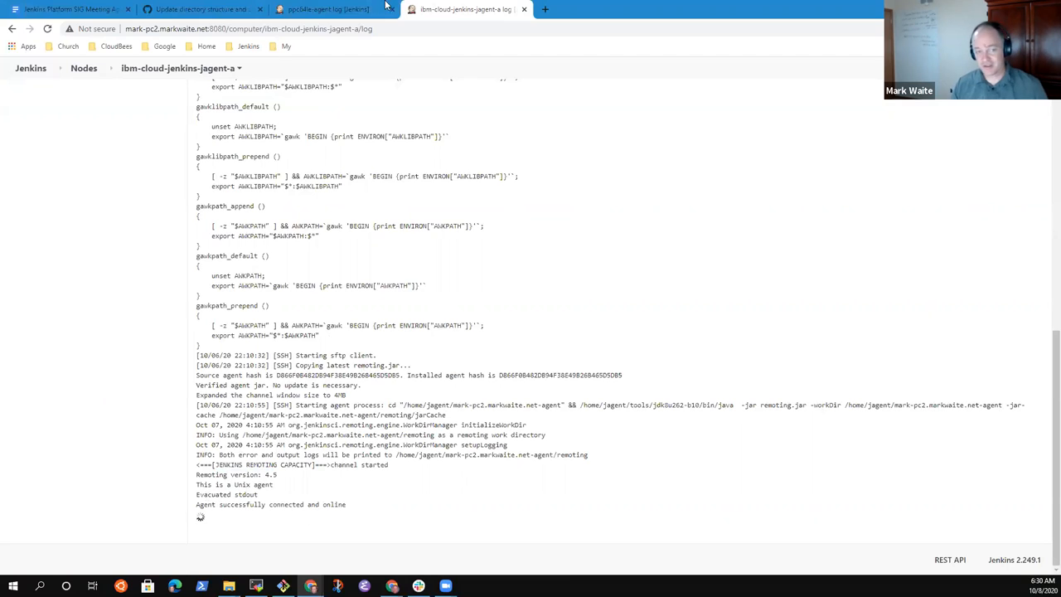
pyautogui.click(70, 10)
pyautogui.write('Alex has started an experiment to understan')
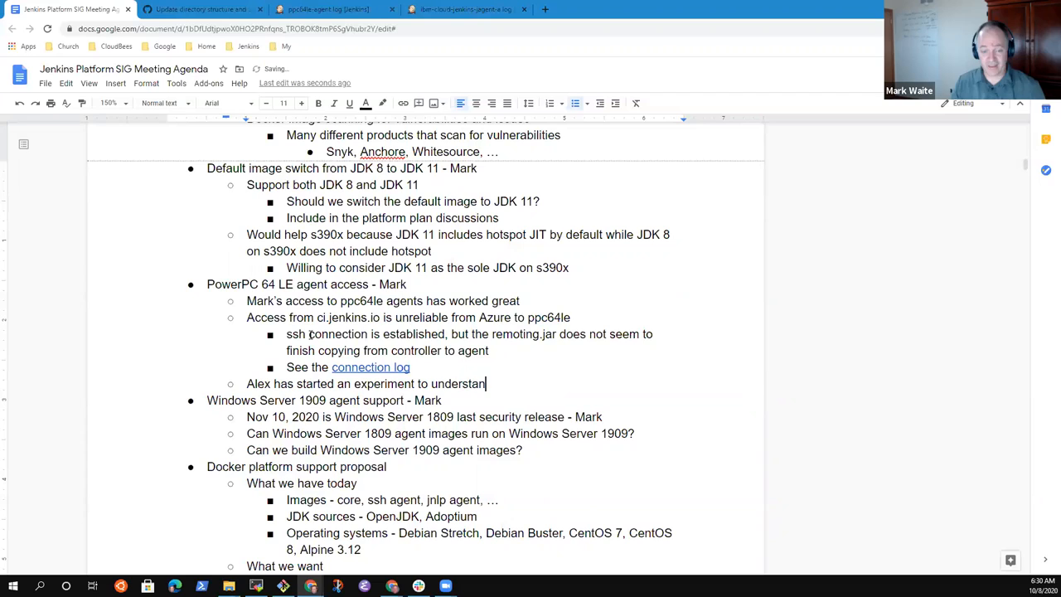
# Step: End the experiment note with 'understand better' and add 'Our Windows docker agent images are based on 1809'
pyautogui.write('d better')
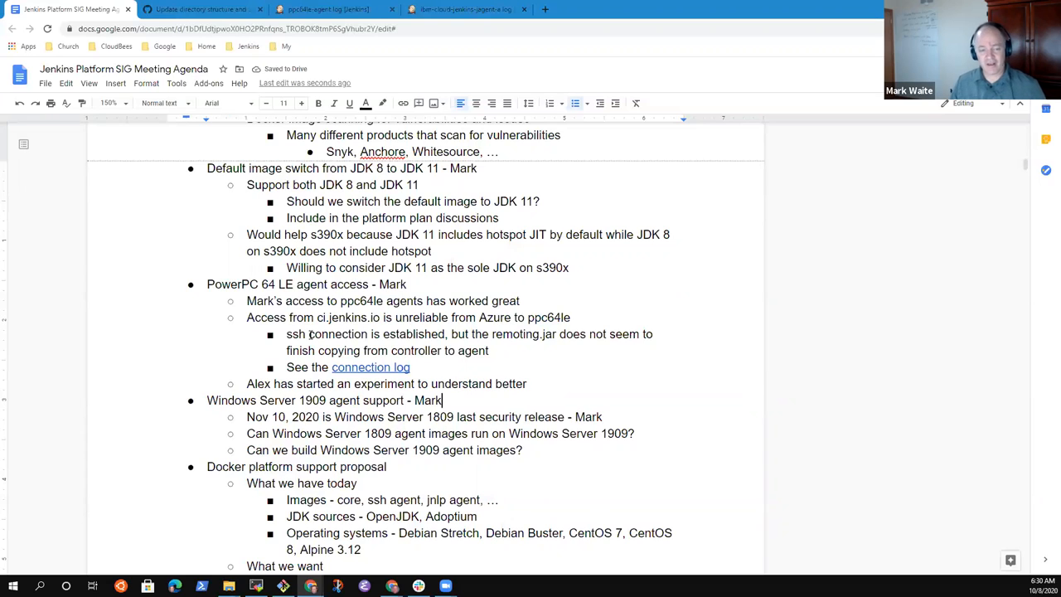
pyautogui.tripleClick(324, 399)
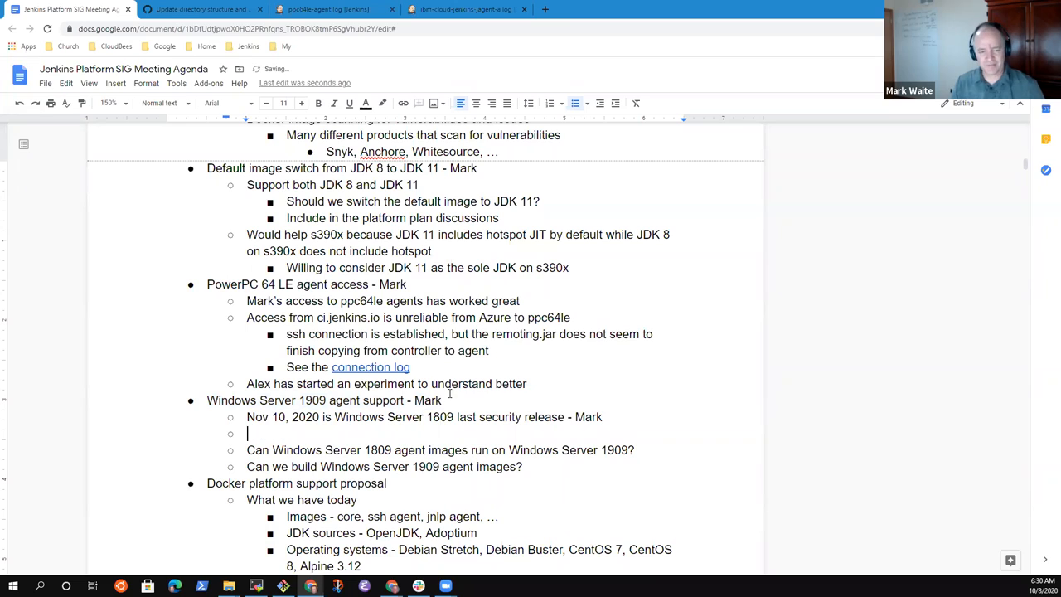
pyautogui.write('Our')
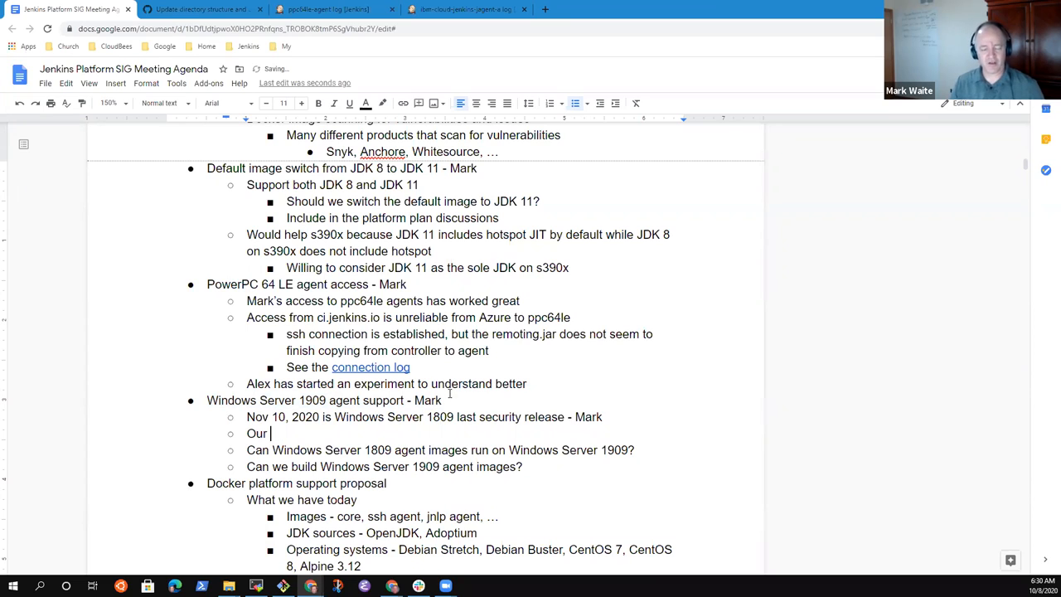
pyautogui.write('docker agent')
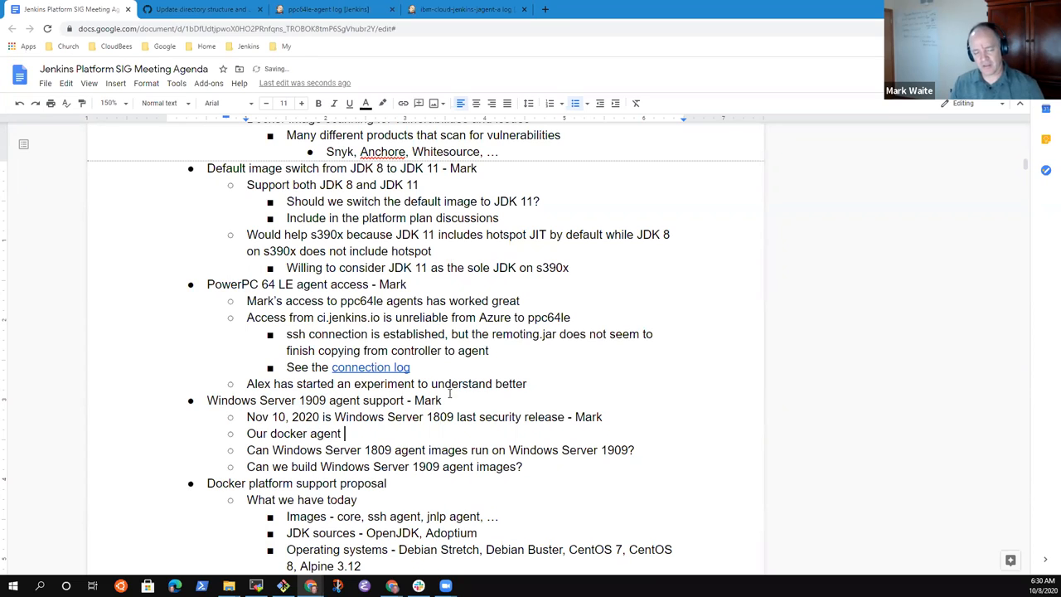
pyautogui.write('images ar')
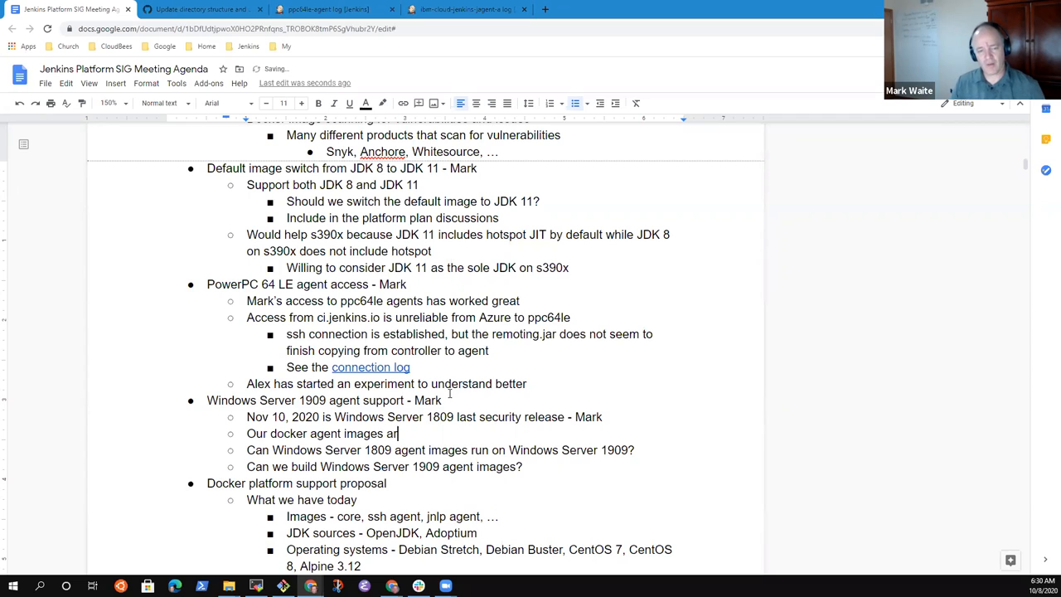
pyautogui.write('e ase')
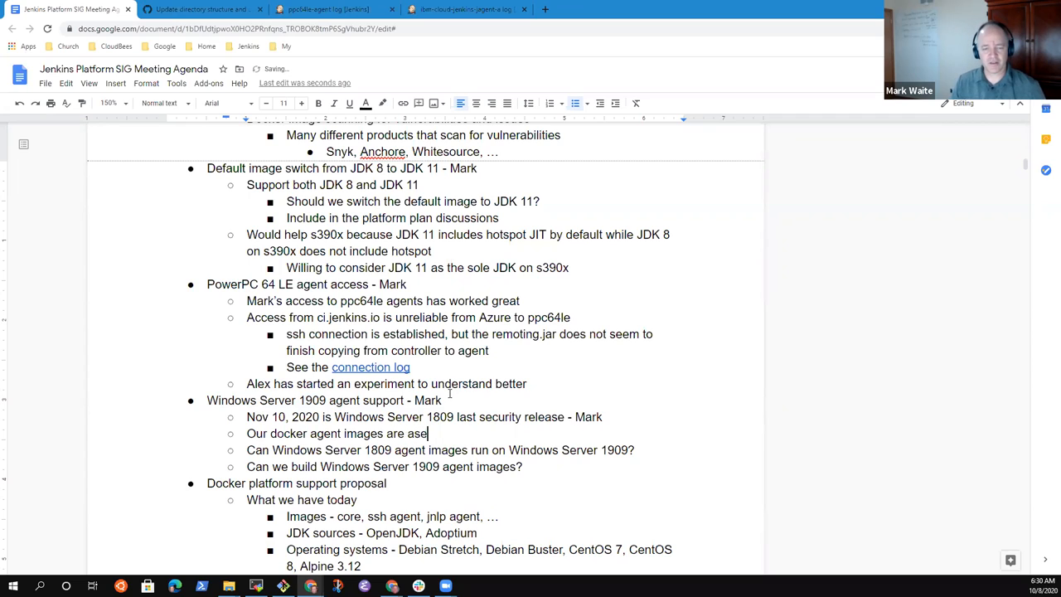
pyautogui.write('hbased')
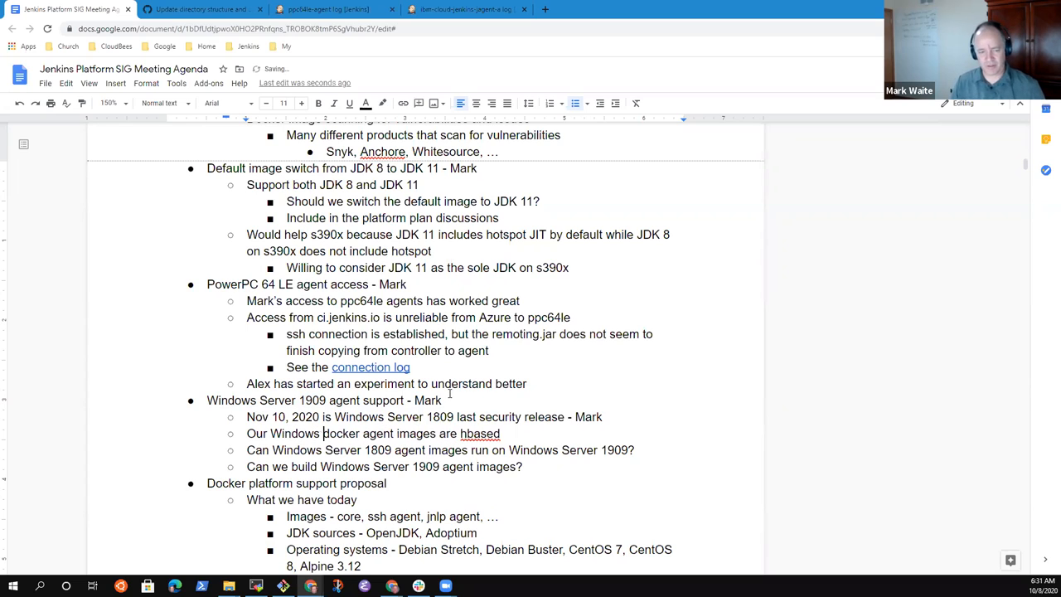
pyautogui.write('based')
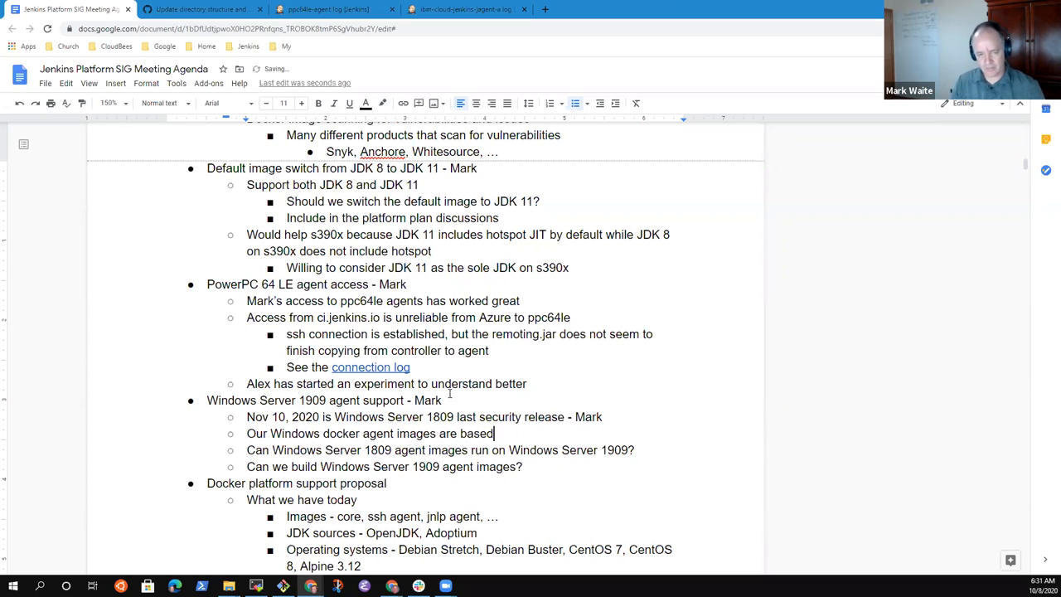
pyautogui.write('on 1809')
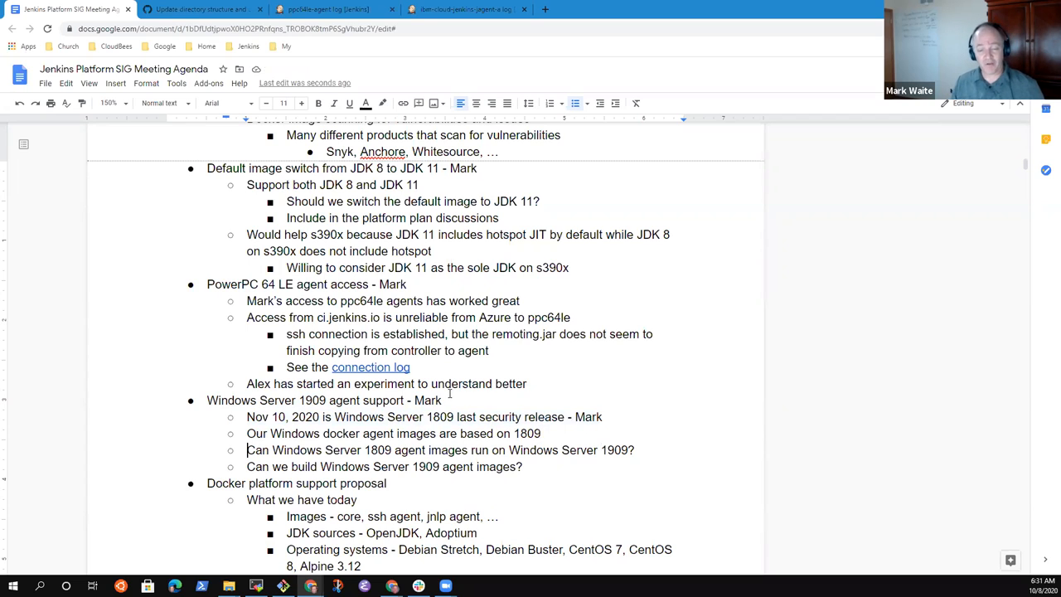
# Step: Highlight the questions about 1809 images on 1909 and building 1909 agent images
pyautogui.tripleClick(439, 449)
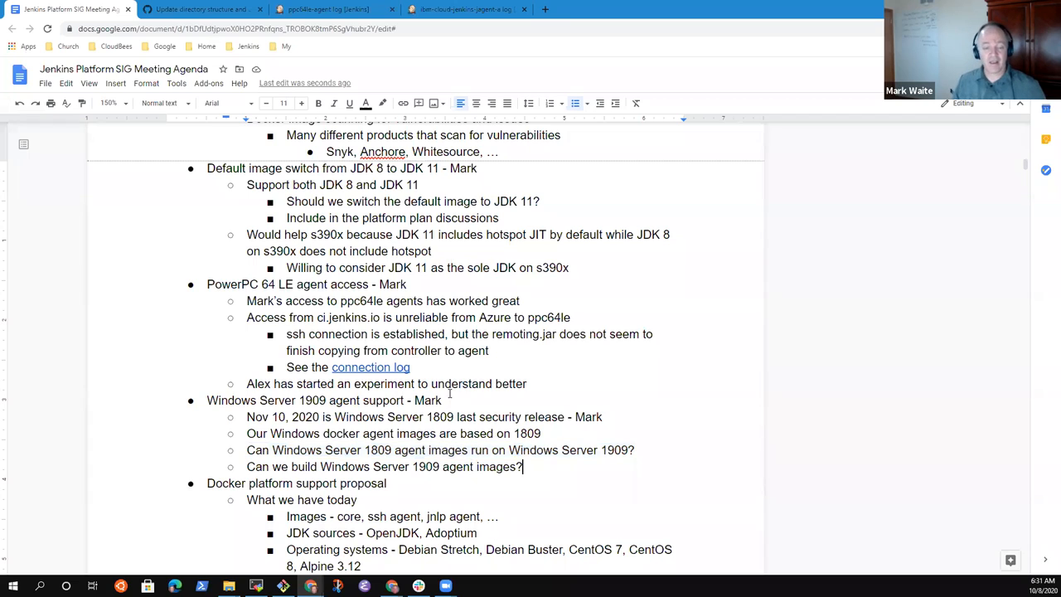
pyautogui.tripleClick(385, 465)
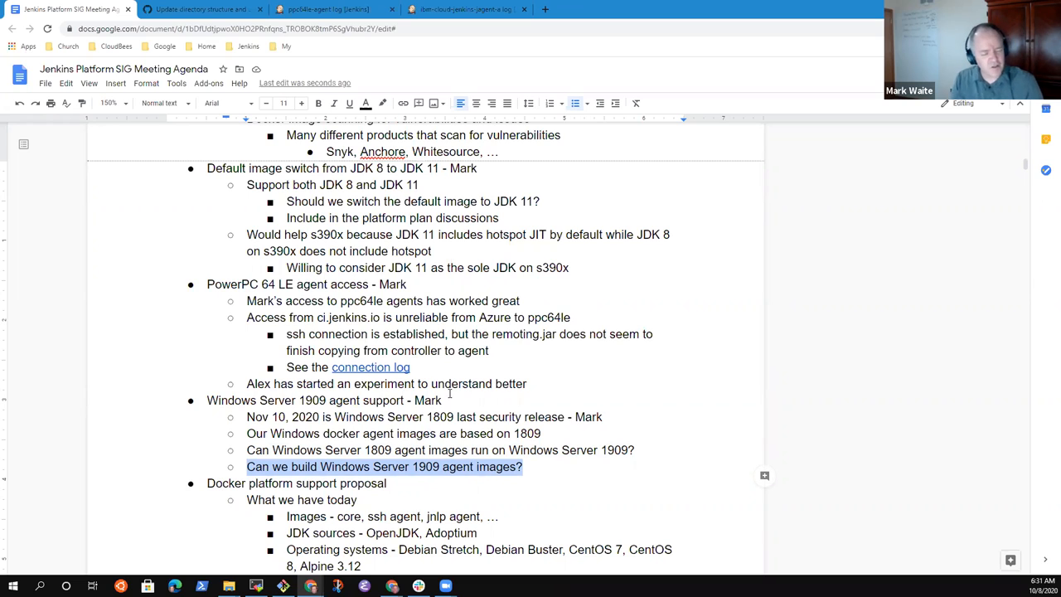
pyautogui.click(524, 466)
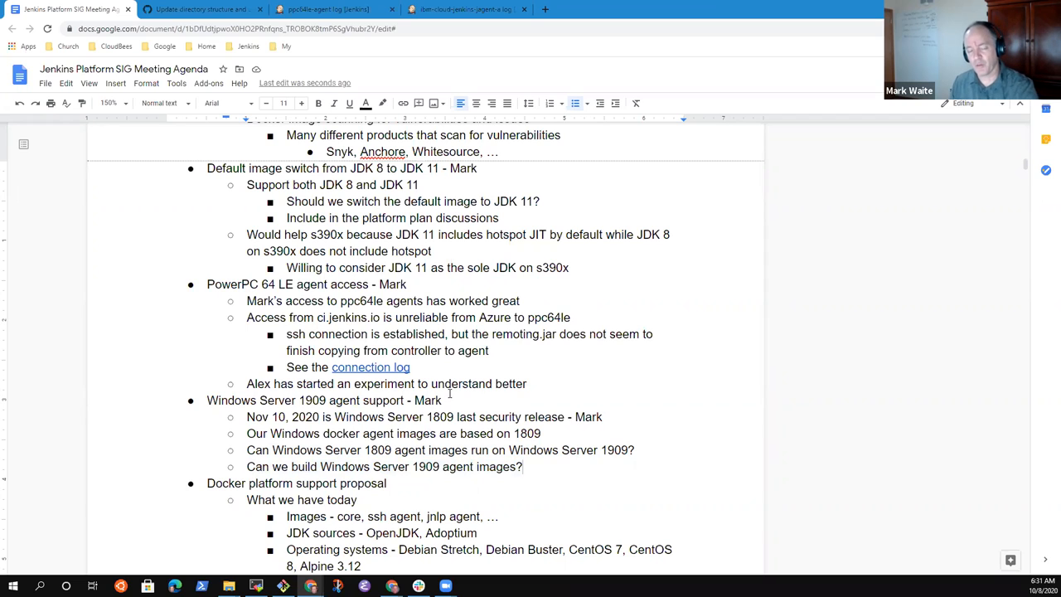
# Step: Note that a pull request has been submitted to build a Windows Server 2004 image
pyautogui.click(524, 466)
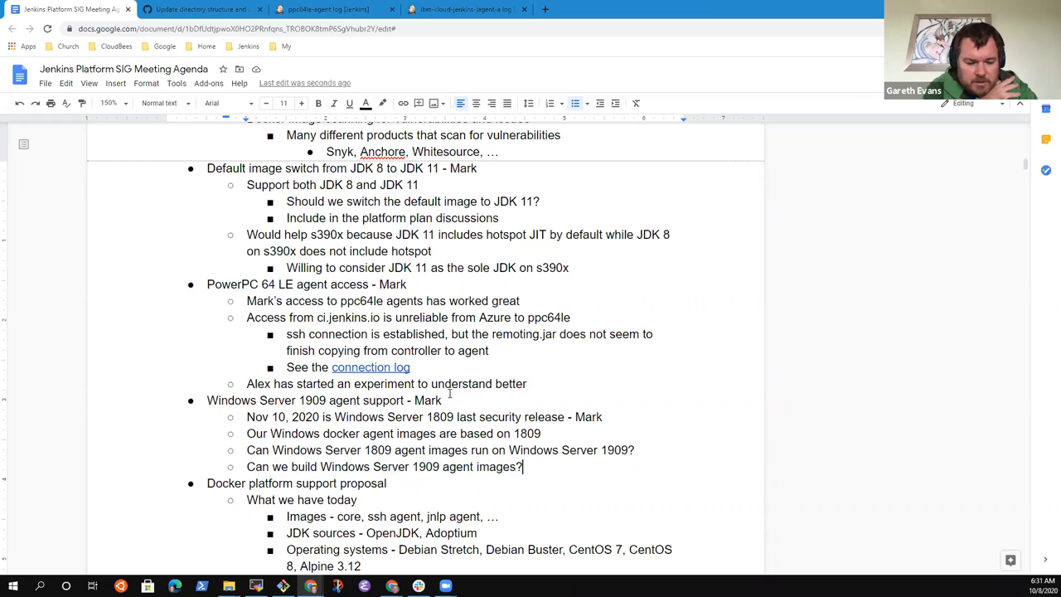
pyautogui.write('Pull reque')
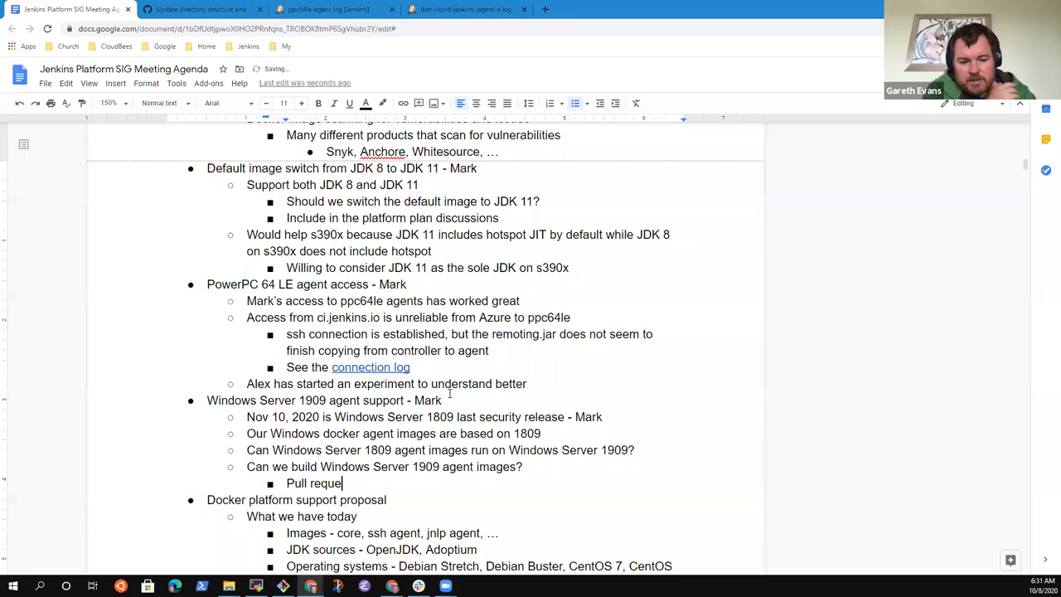
pyautogui.write('st has been sub')
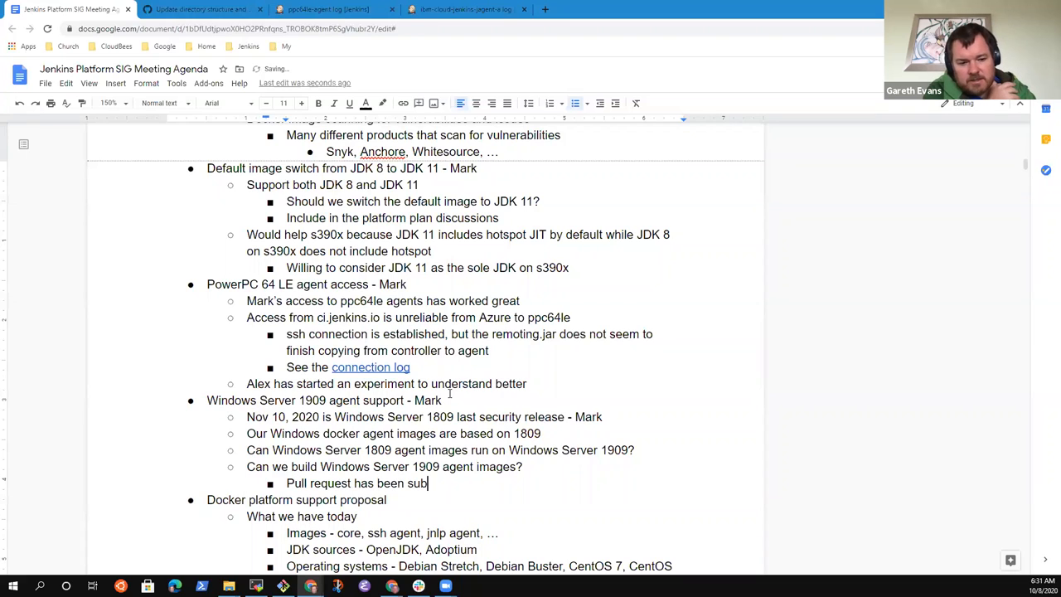
pyautogui.write('mitted to b')
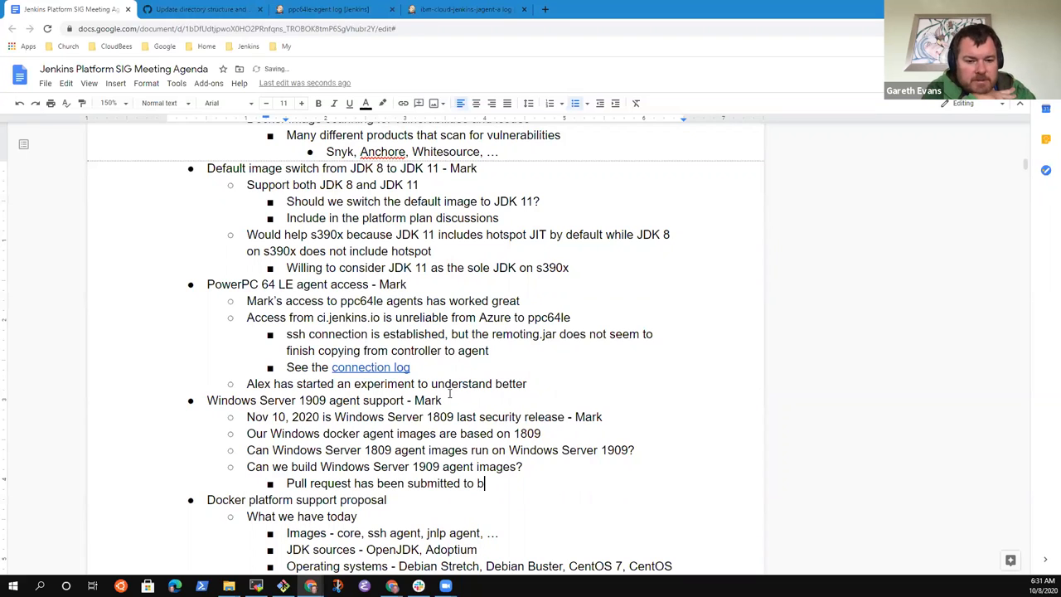
pyautogui.write('uild a S')
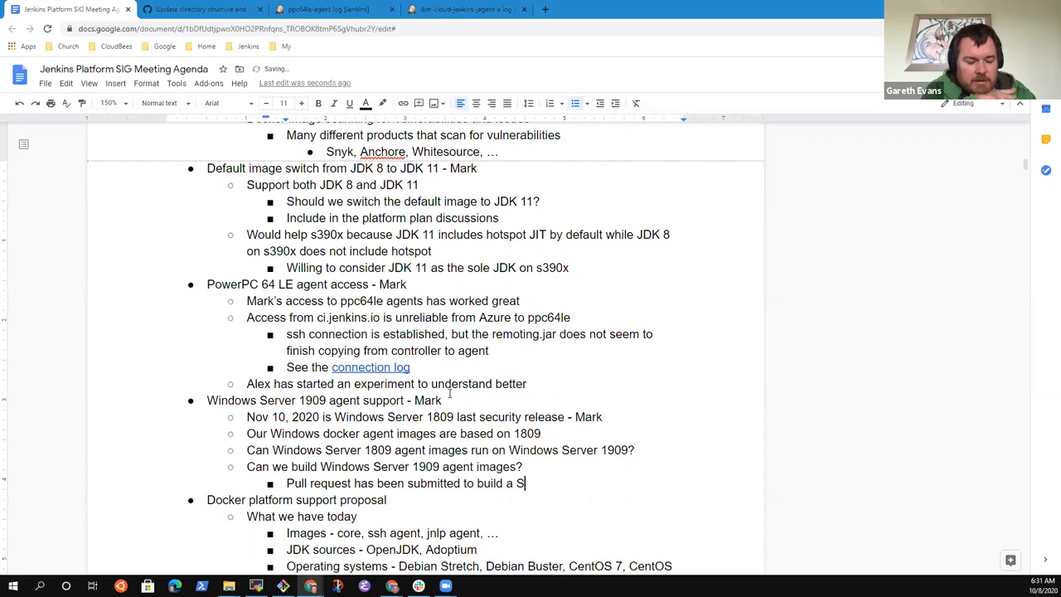
pyautogui.write('Windows Ser')
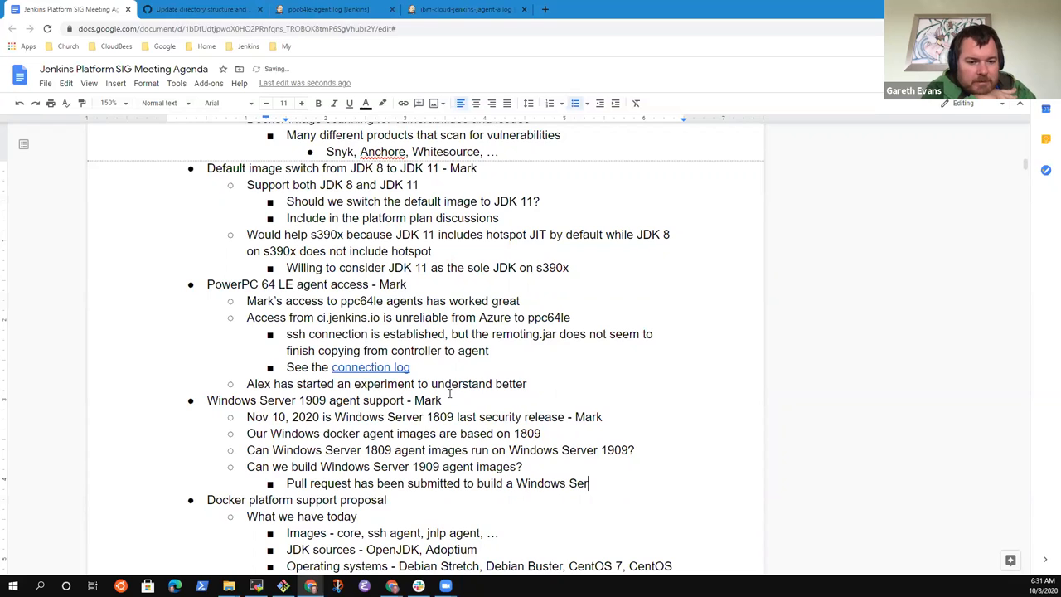
pyautogui.write('2004 ima')
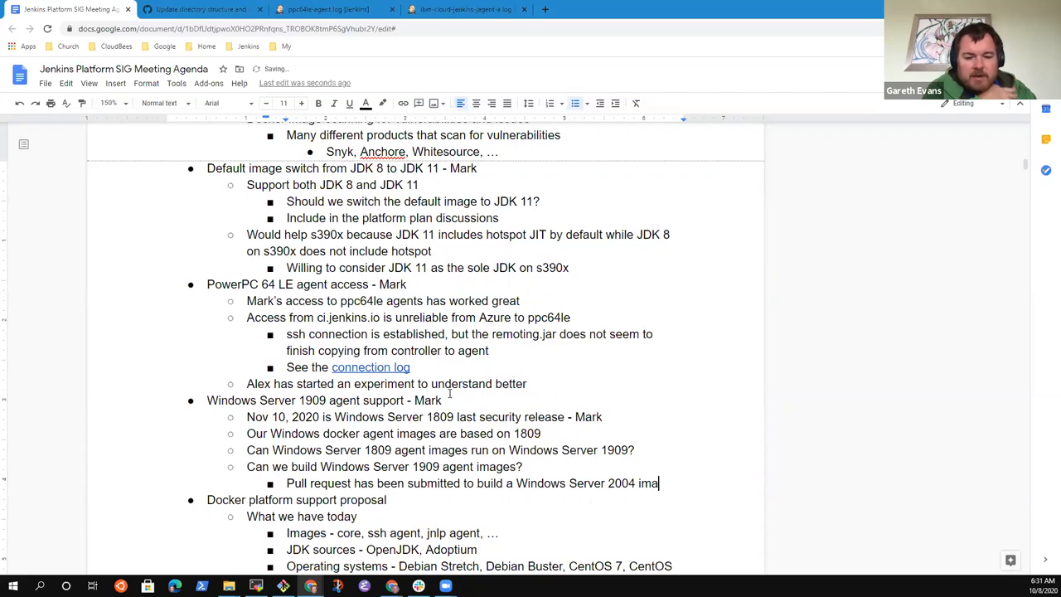
pyautogui.write('ge')
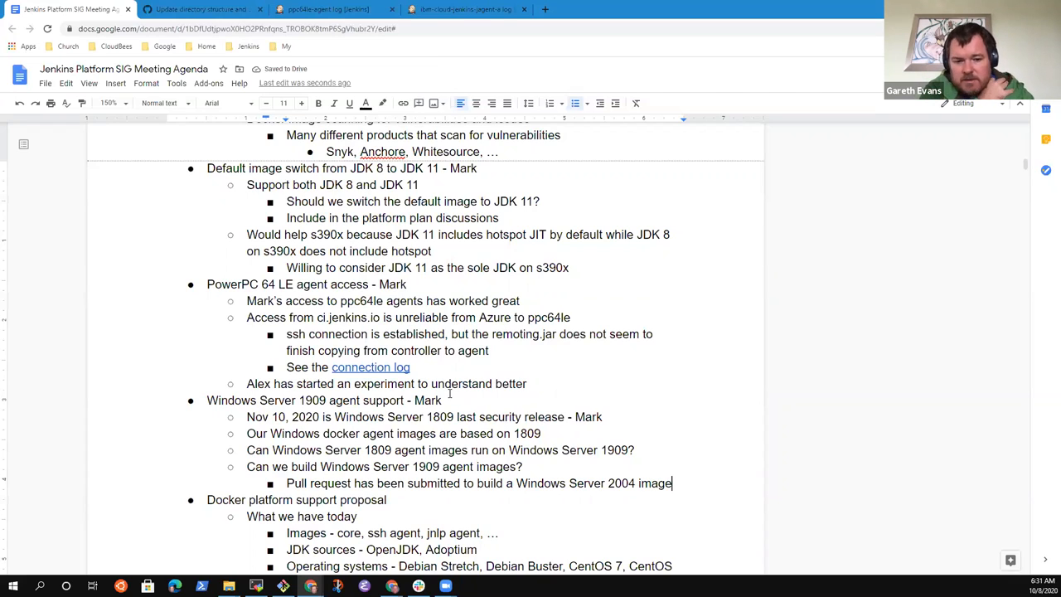
# Step: Note there don't seem to be Windows Server 1909 based images on Azure or AWS
pyautogui.write("Don't")
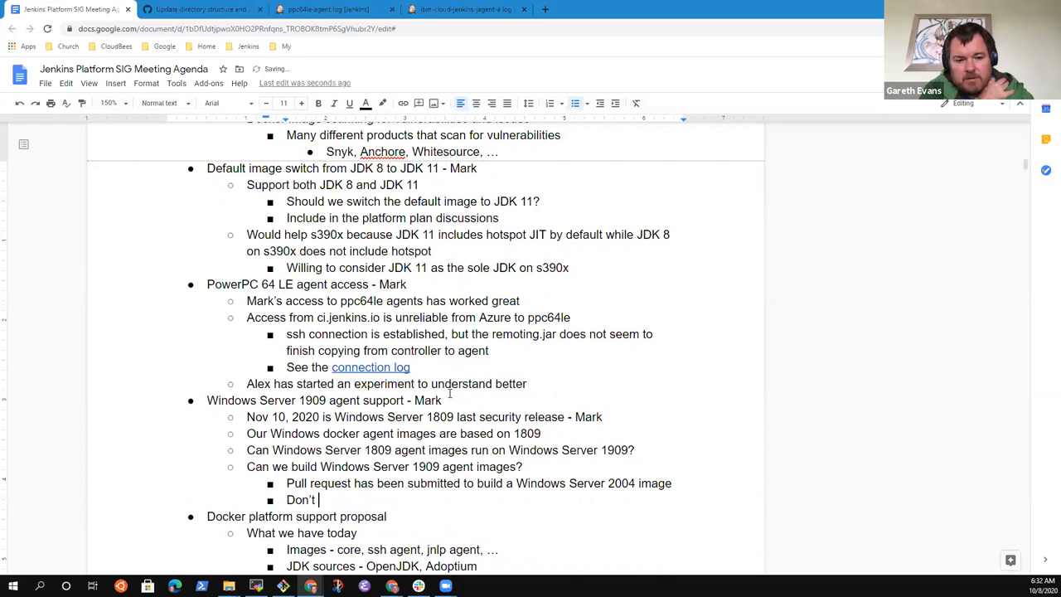
pyautogui.write('seem to be')
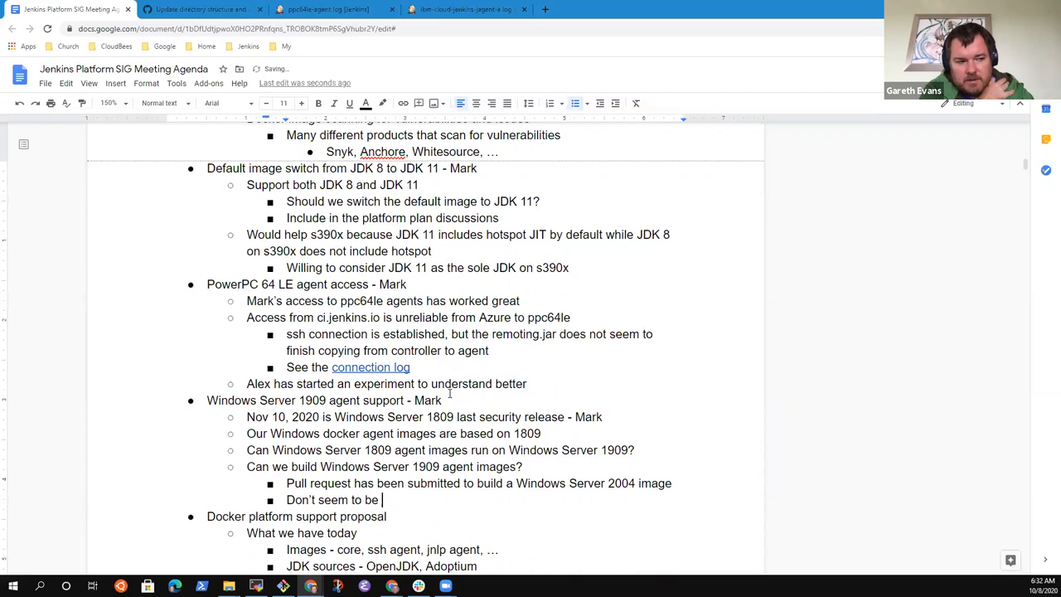
pyautogui.write('Windows Server')
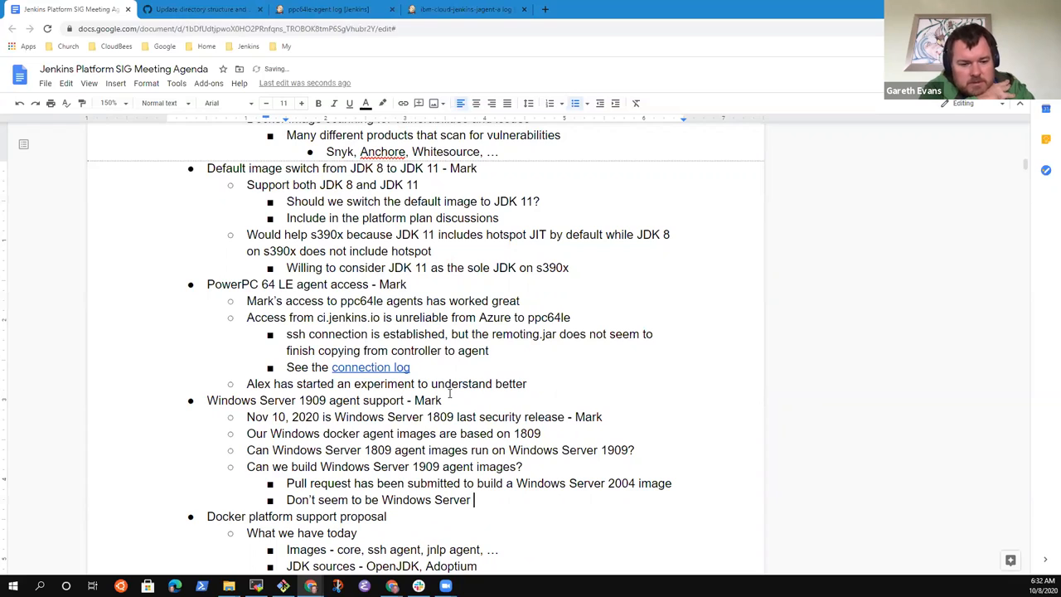
pyautogui.write('1909 based')
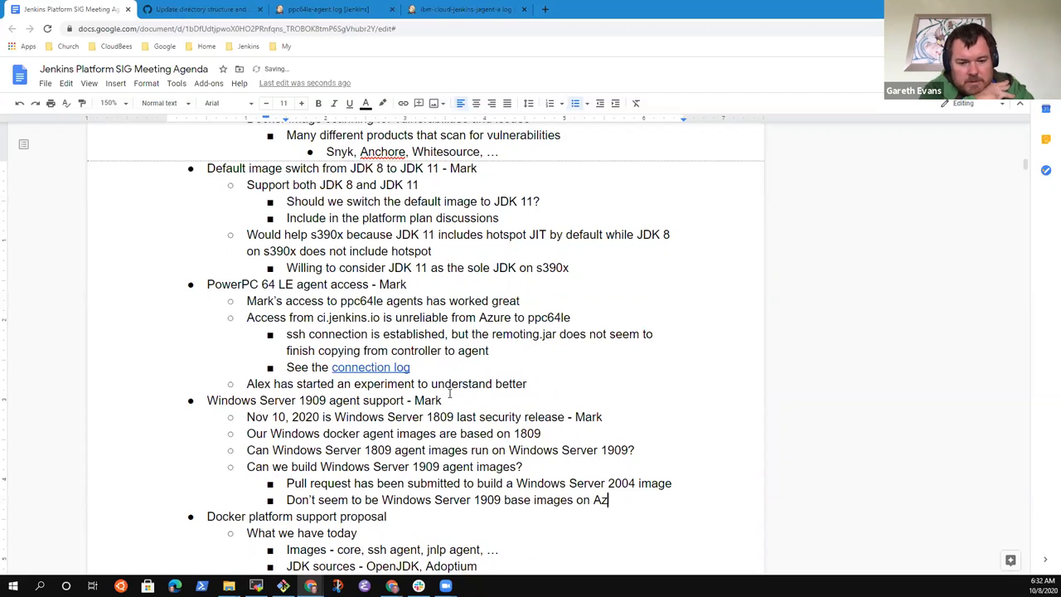
pyautogui.write('ure, AWS')
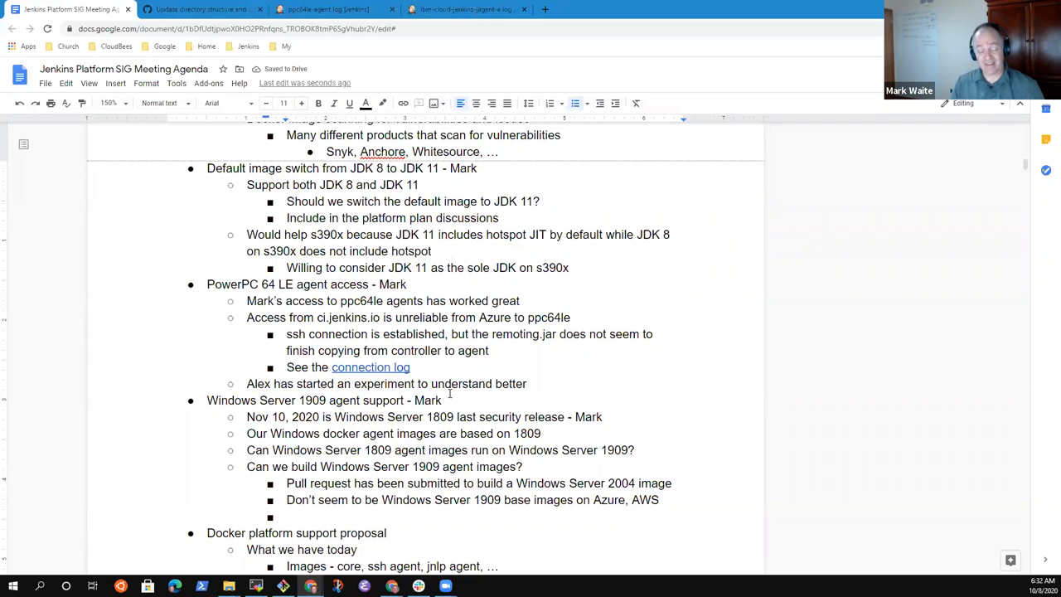
# Step: Note there was a Windows Server 1909 image on GCP
pyautogui.write('There was')
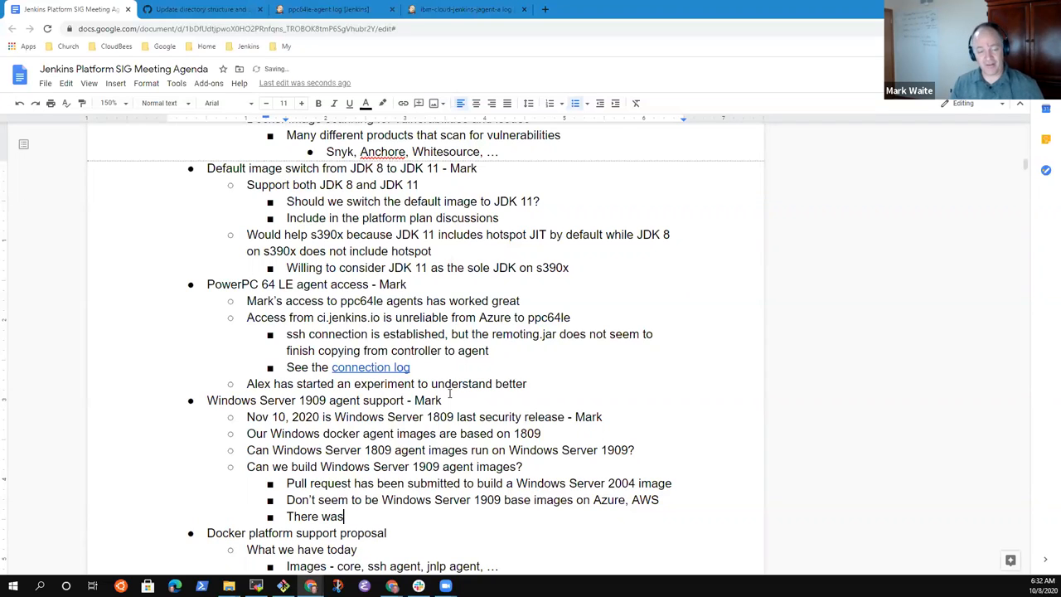
pyautogui.write('a Windows')
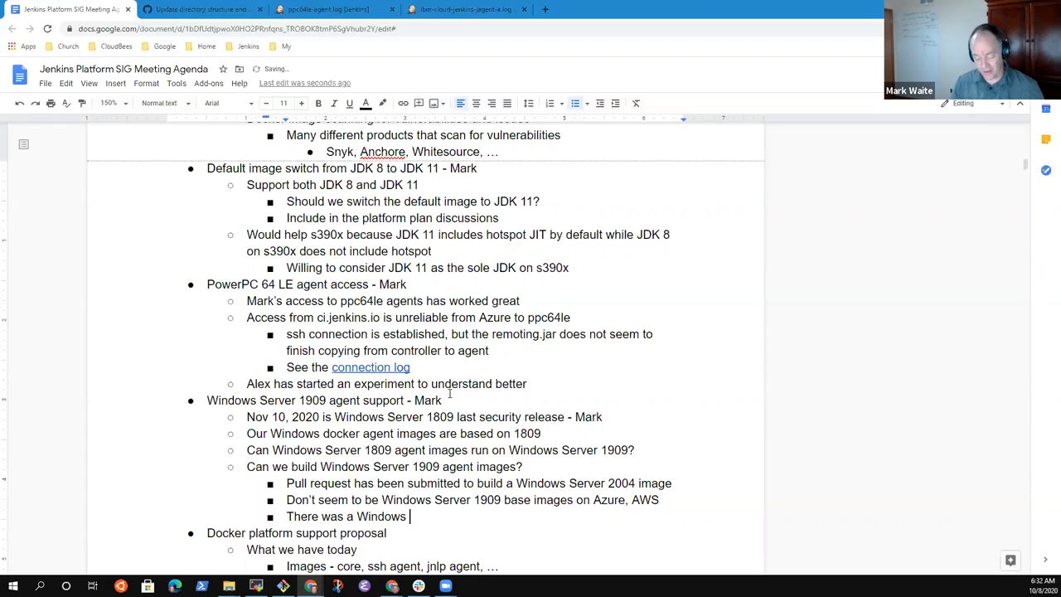
pyautogui.write('Server')
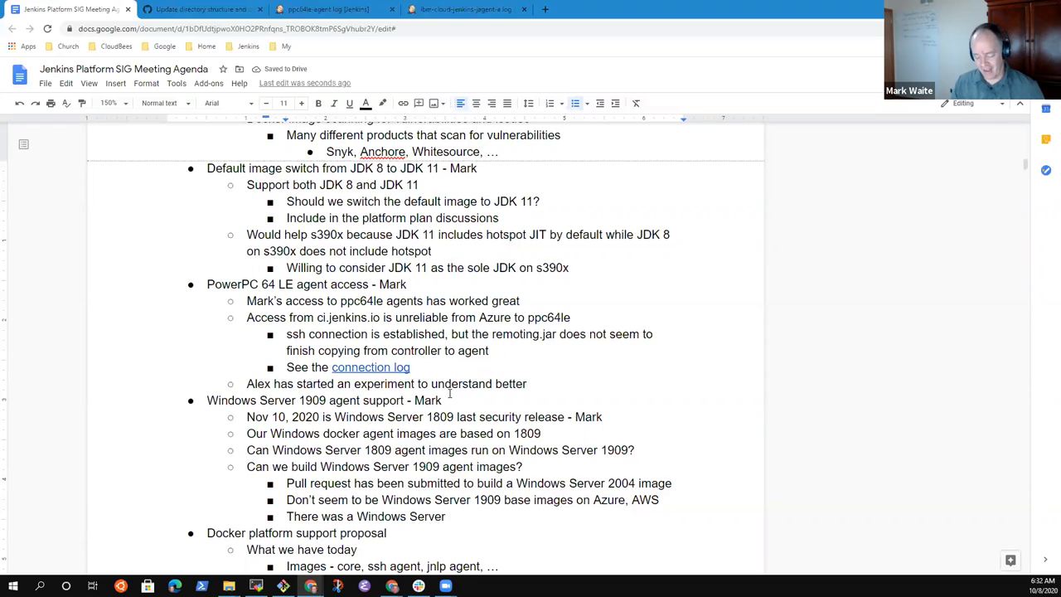
pyautogui.write('1909 image on GCP')
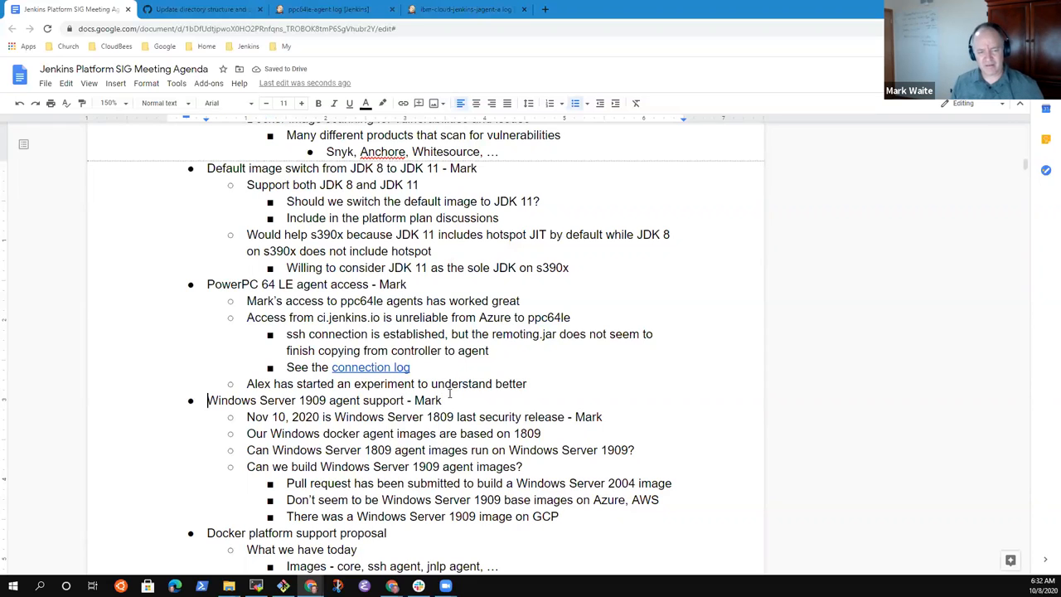
pyautogui.tripleClick(323, 399)
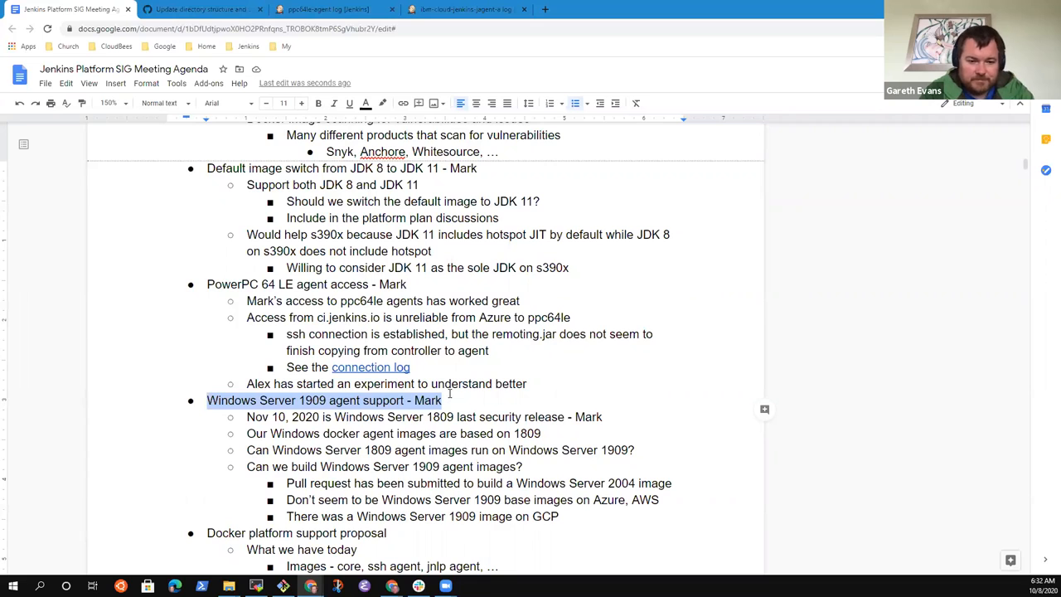
pyautogui.scroll(-3)
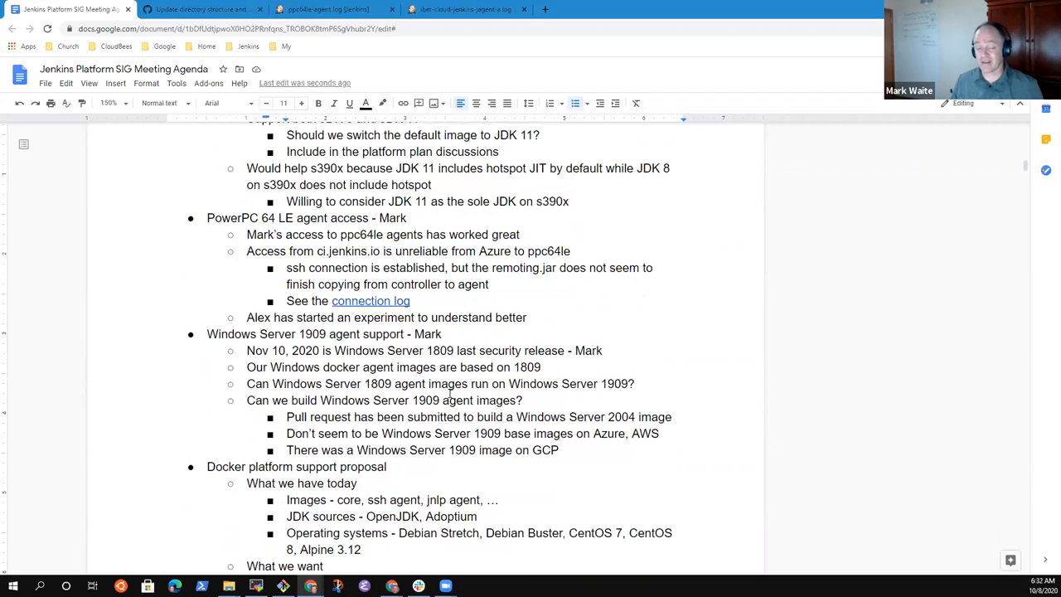
pyautogui.scroll(-3)
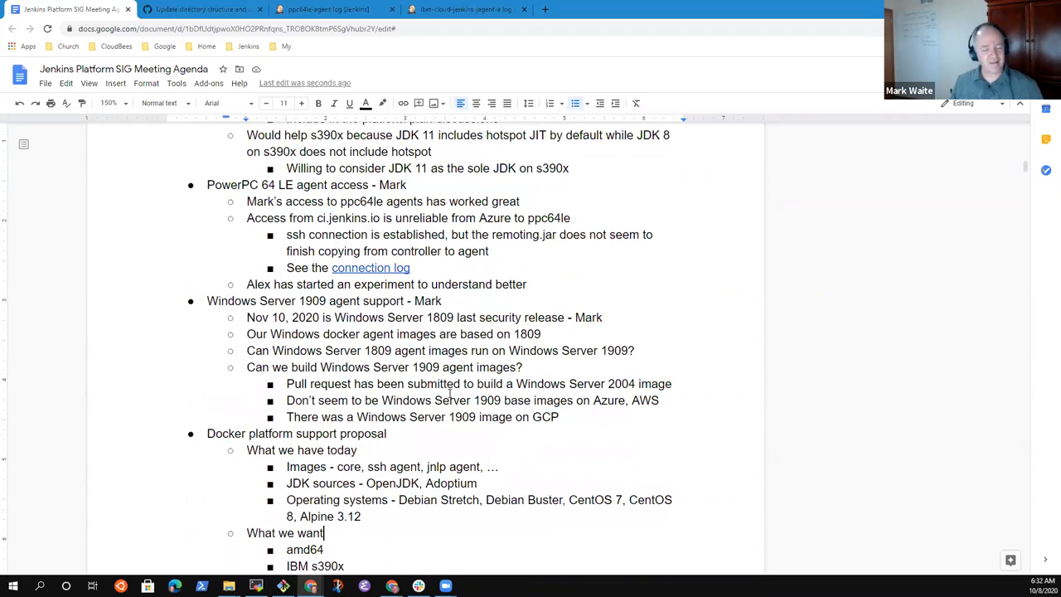
pyautogui.scroll(-3)
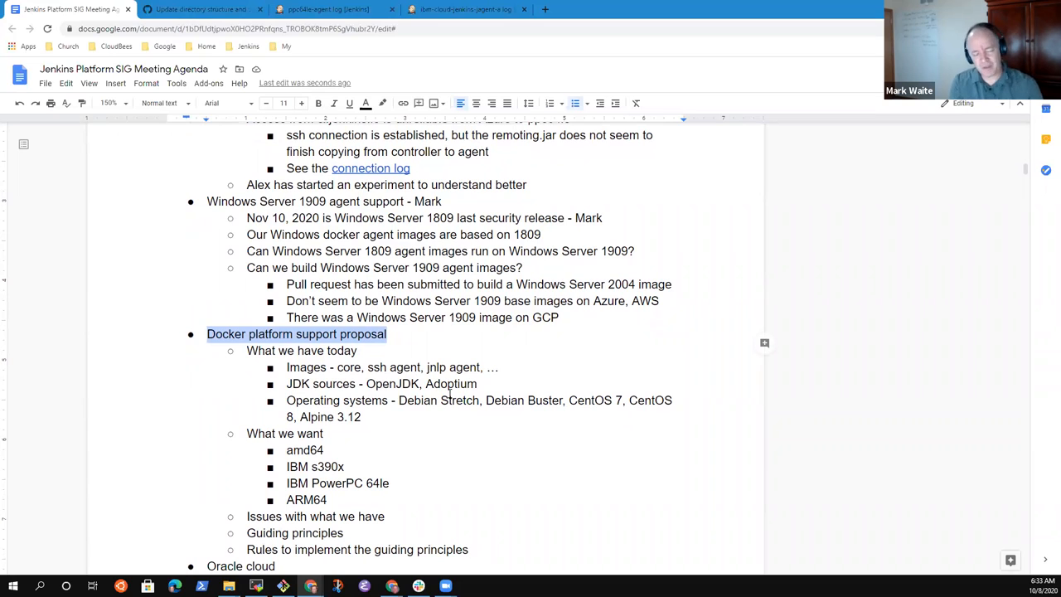
# Step: Move the Oracle cloud item above the Docker proposal and note they want to be more involved in the Jenkins project
pyautogui.click(385, 515)
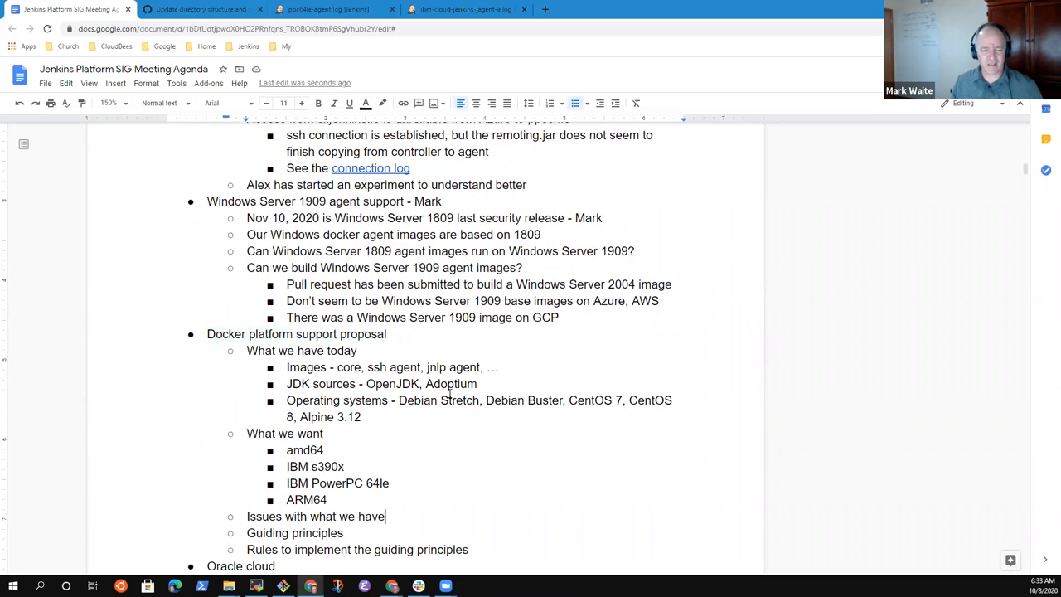
pyautogui.scroll(-3)
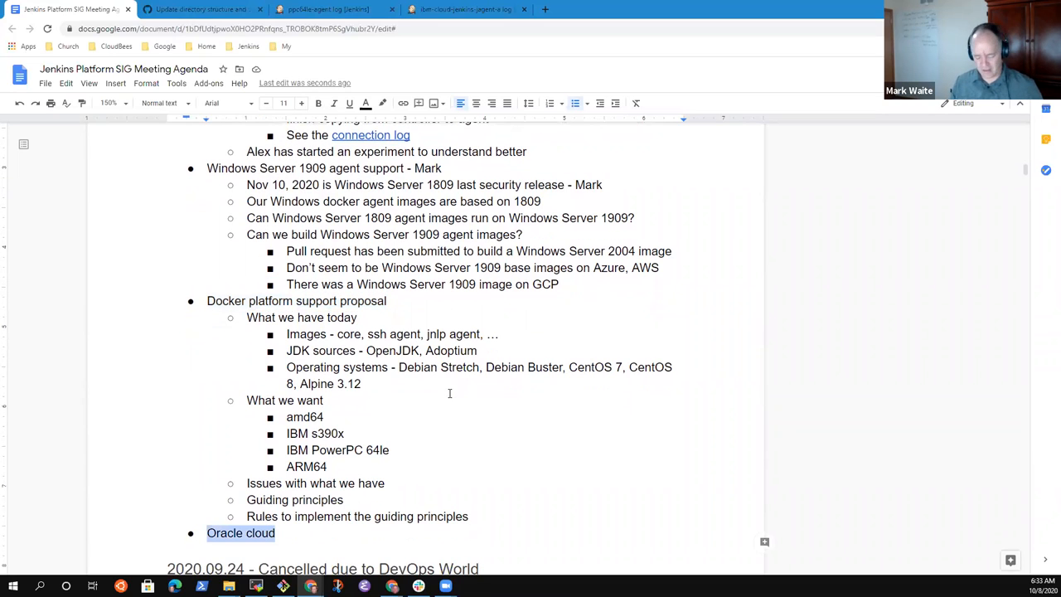
pyautogui.press('Delete')
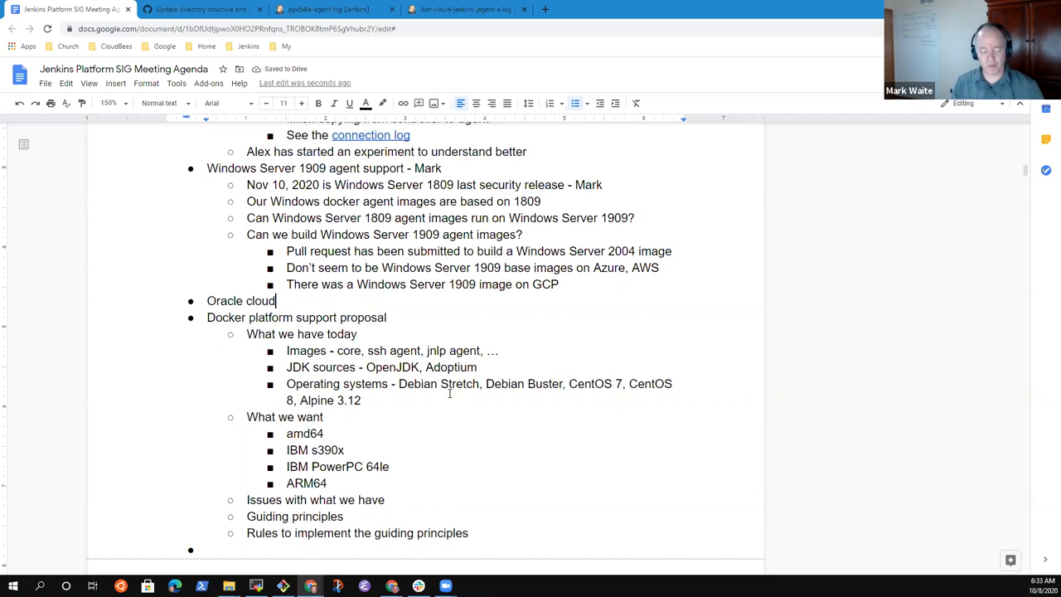
pyautogui.write('- Mark')
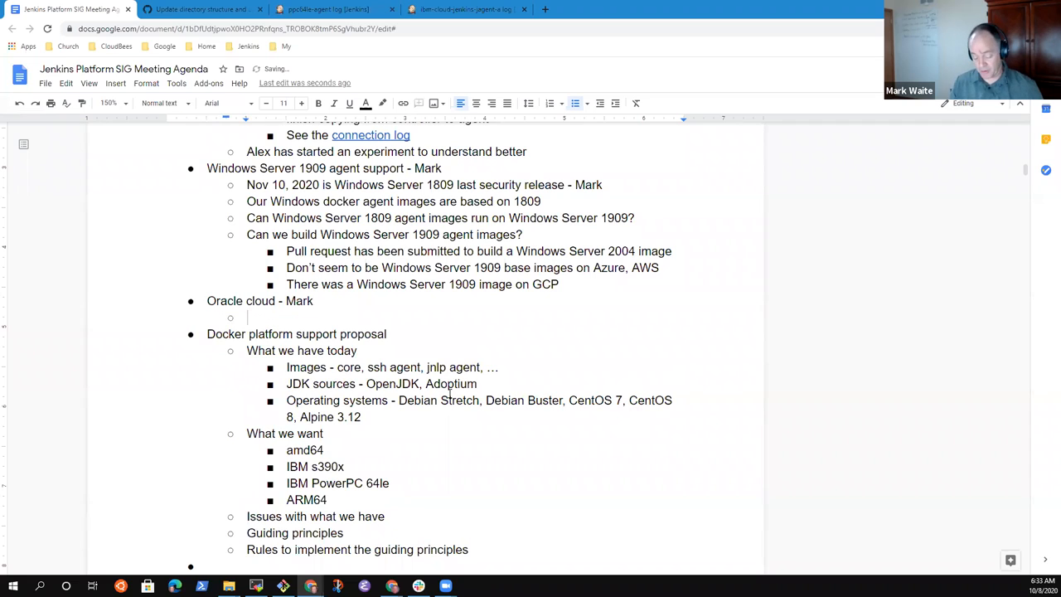
pyautogui.write('Oracle cloud has approached the Jen')
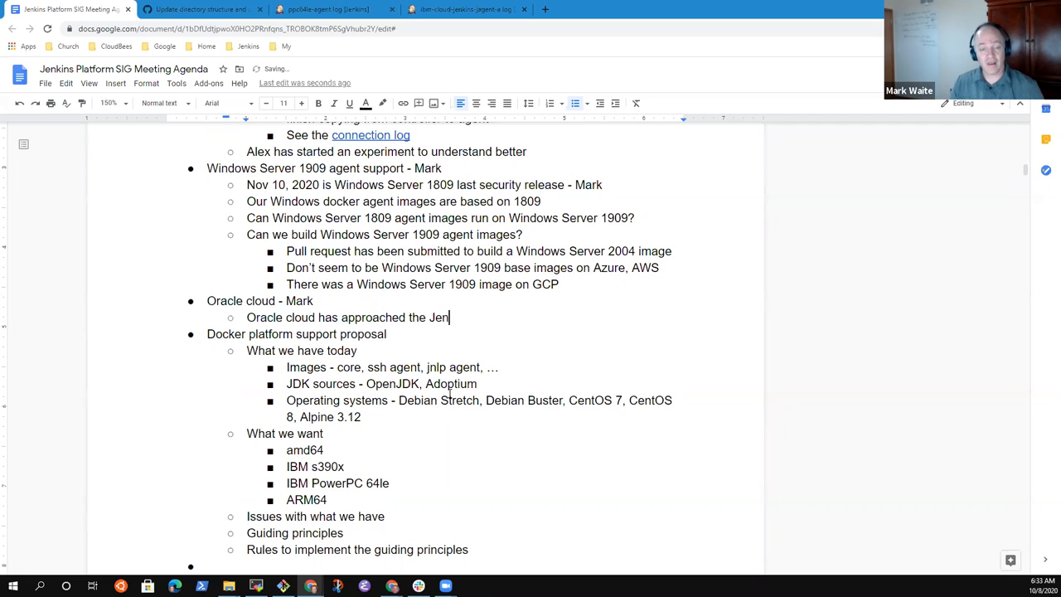
pyautogui.write('kins porokect')
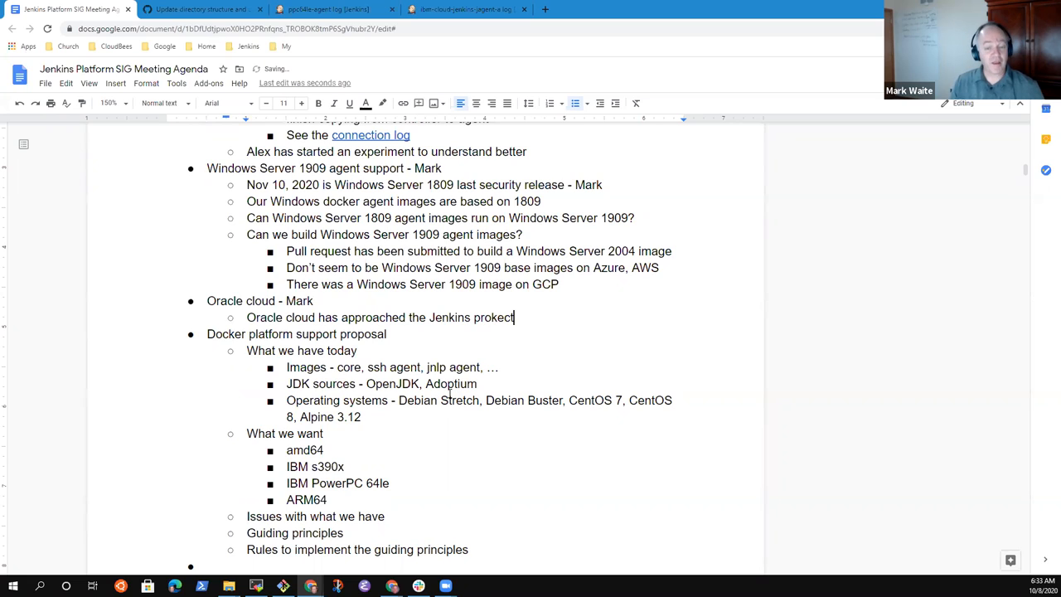
pyautogui.write('project')
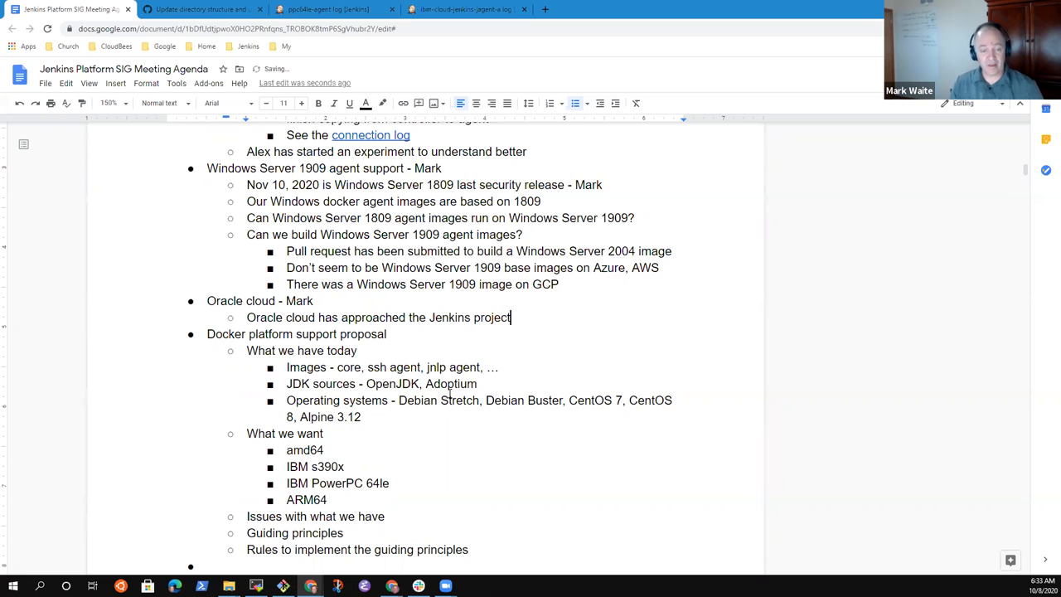
pyautogui.write('Want')
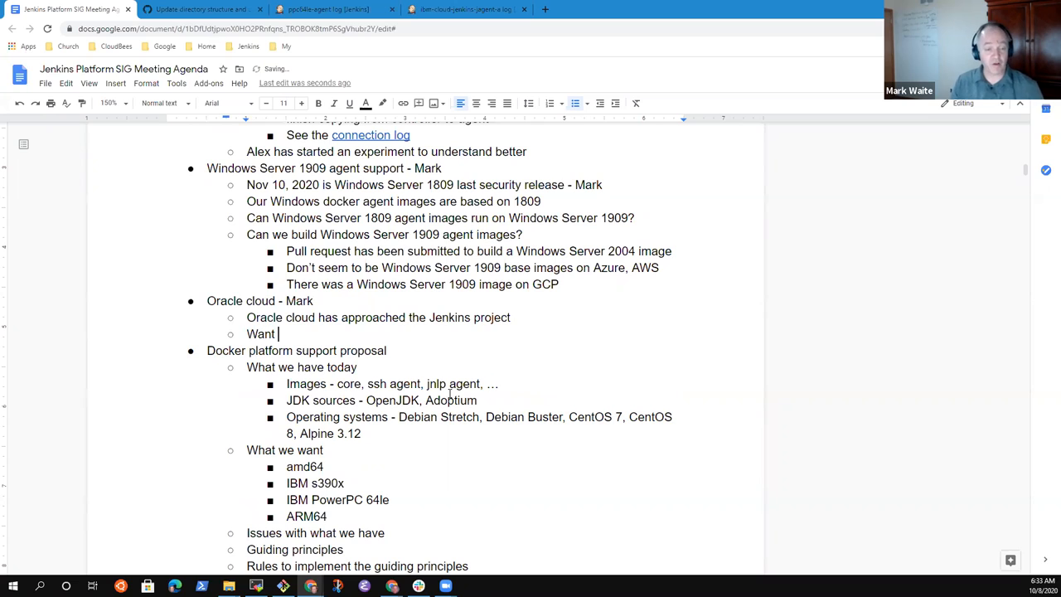
pyautogui.write('to be')
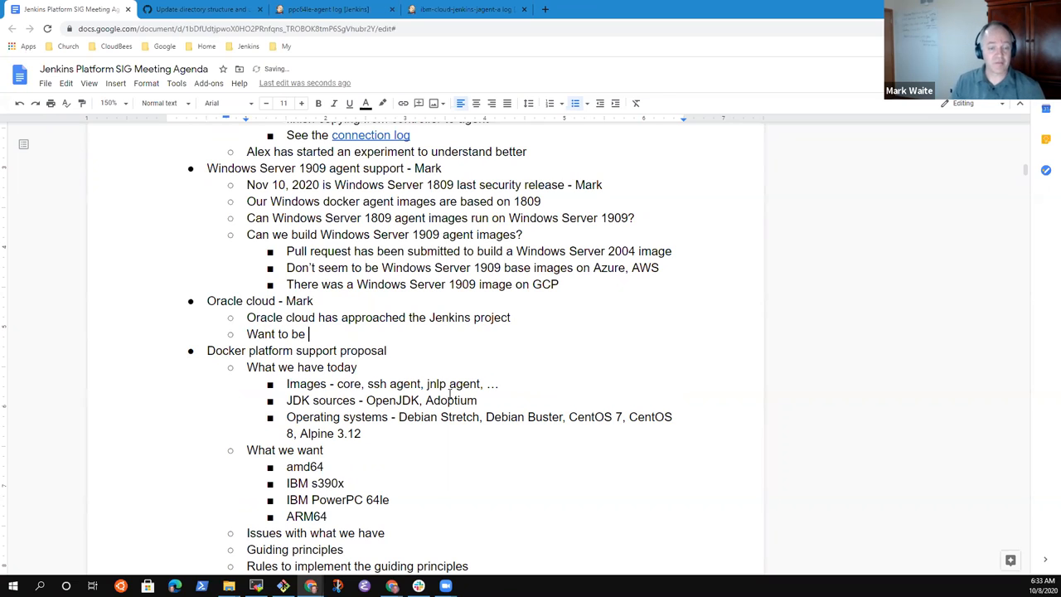
pyautogui.write('more involved')
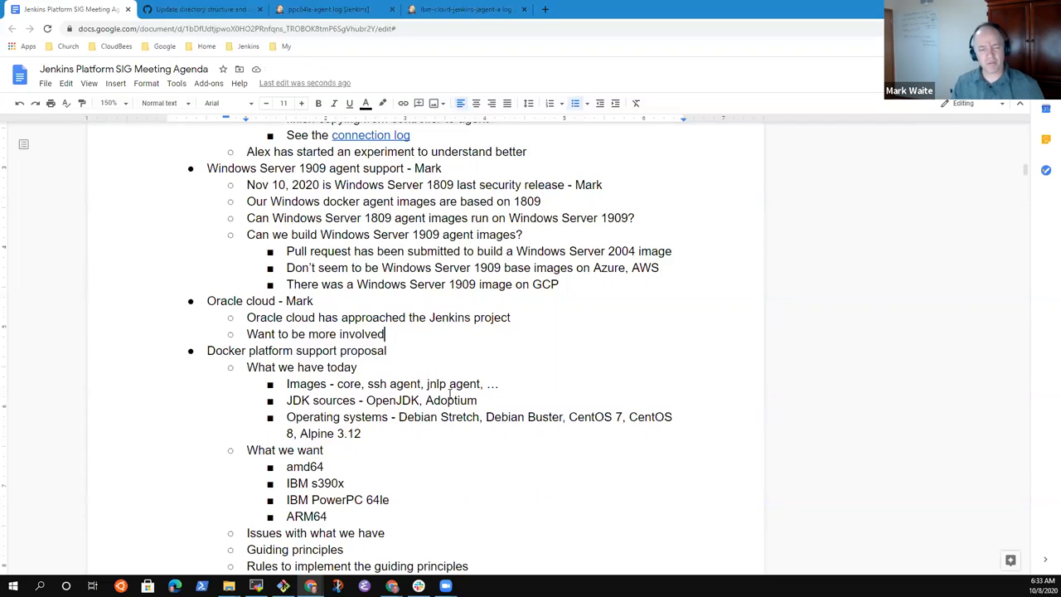
# Step: Note we met with them and discussed, signed a CDA with them, watching where it evolves
pyautogui.write('Met')
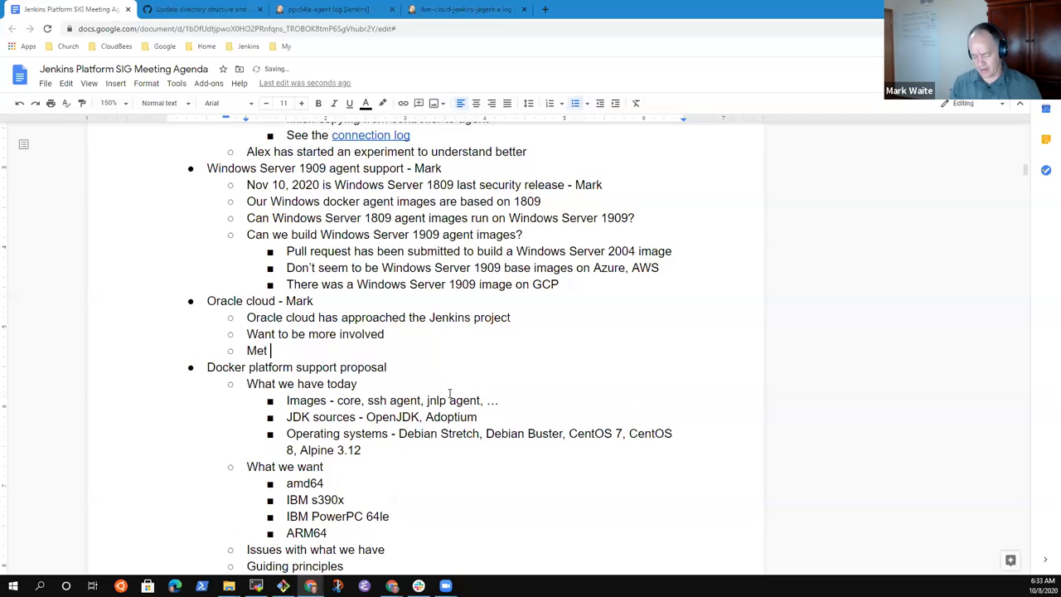
pyautogui.write('with them, di')
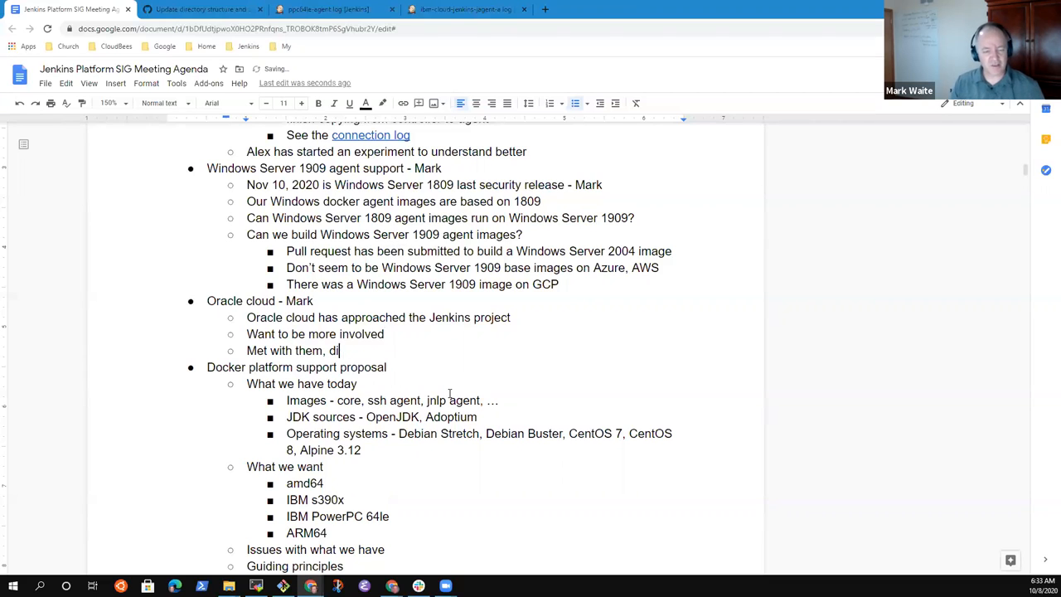
pyautogui.write('scussed, then')
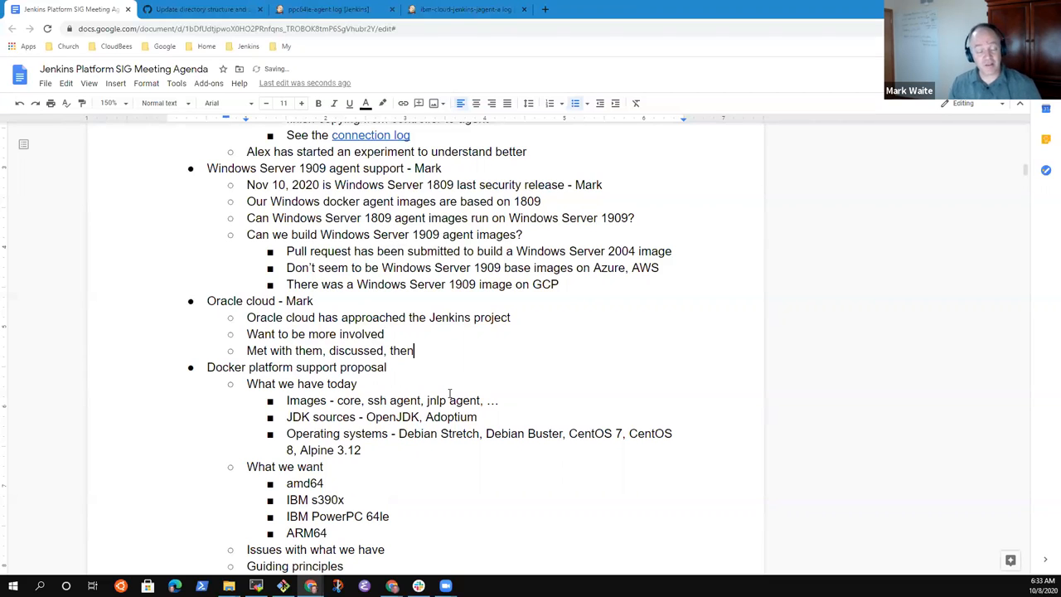
pyautogui.press('BackSpace')
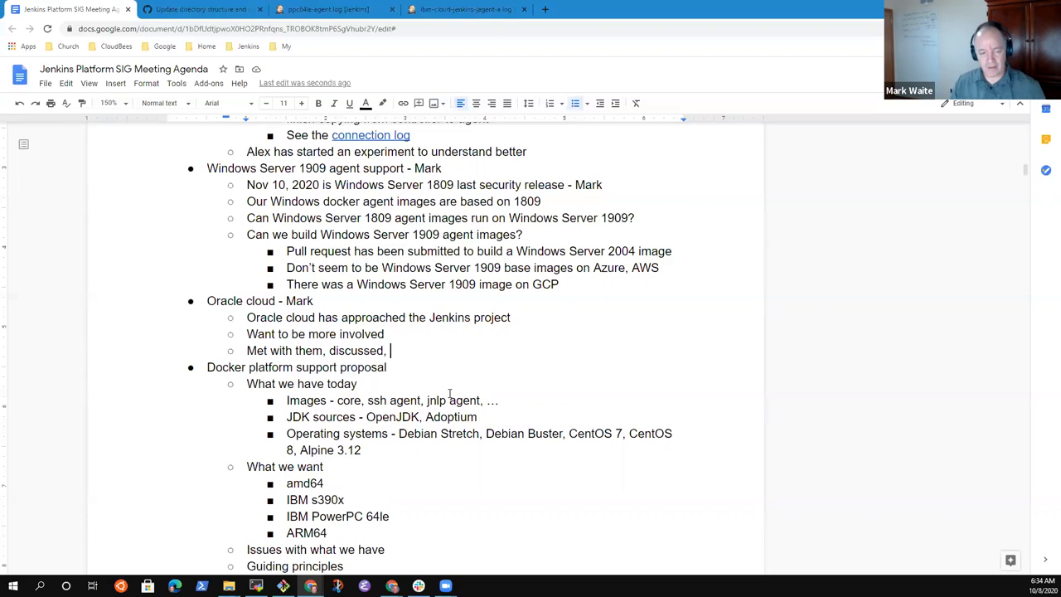
pyautogui.write('Signed CDA wit')
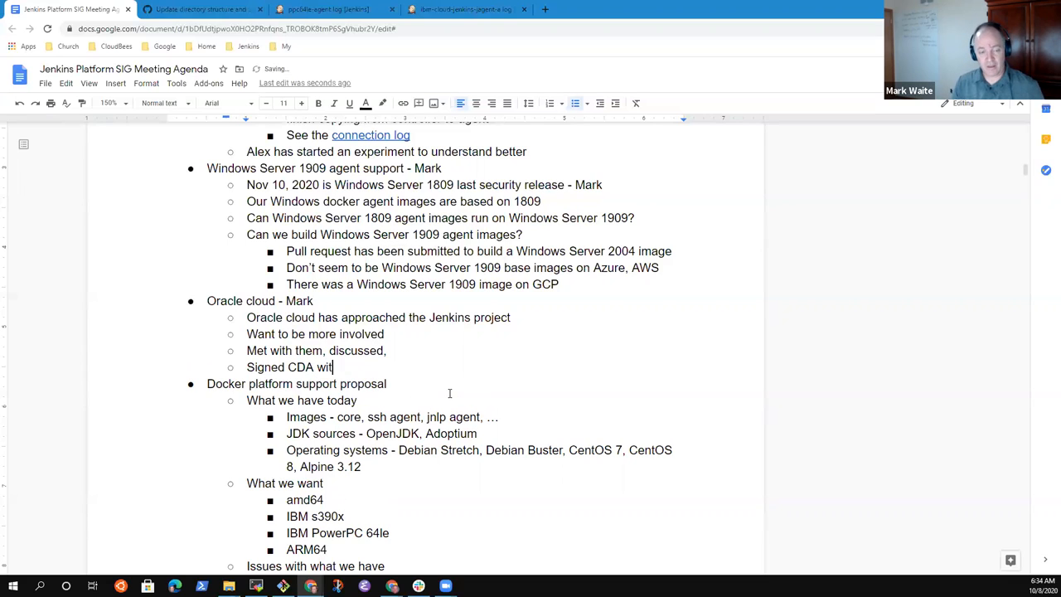
pyautogui.write('h them')
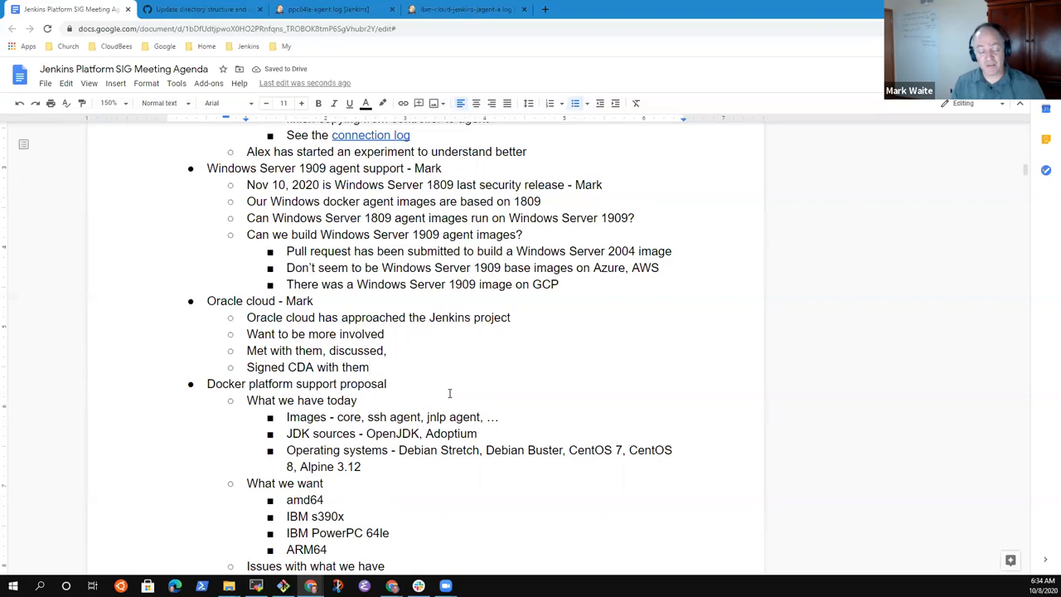
pyautogui.write(', watching')
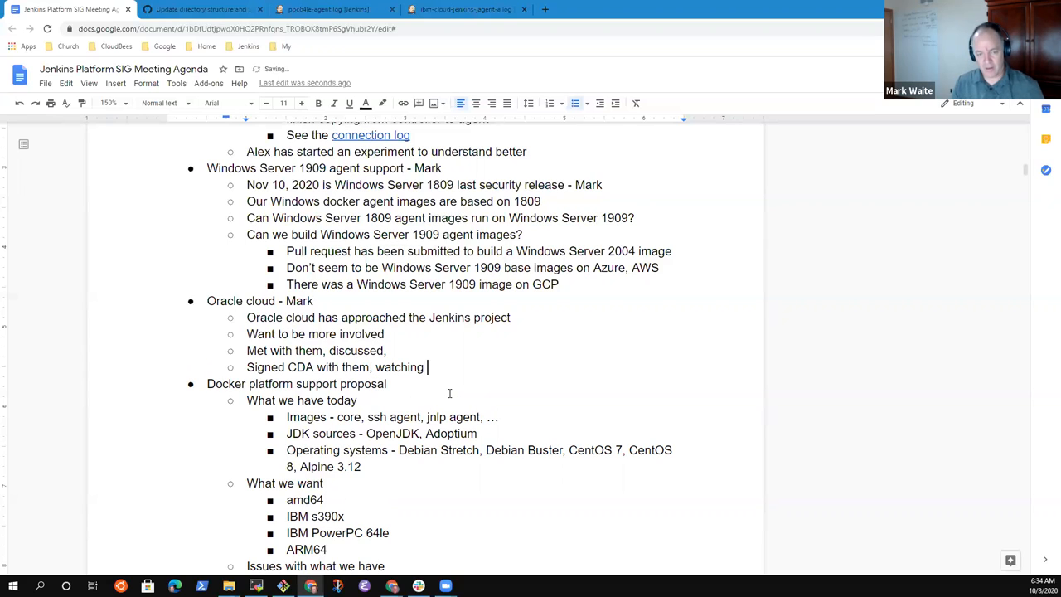
pyautogui.write('where it evolves')
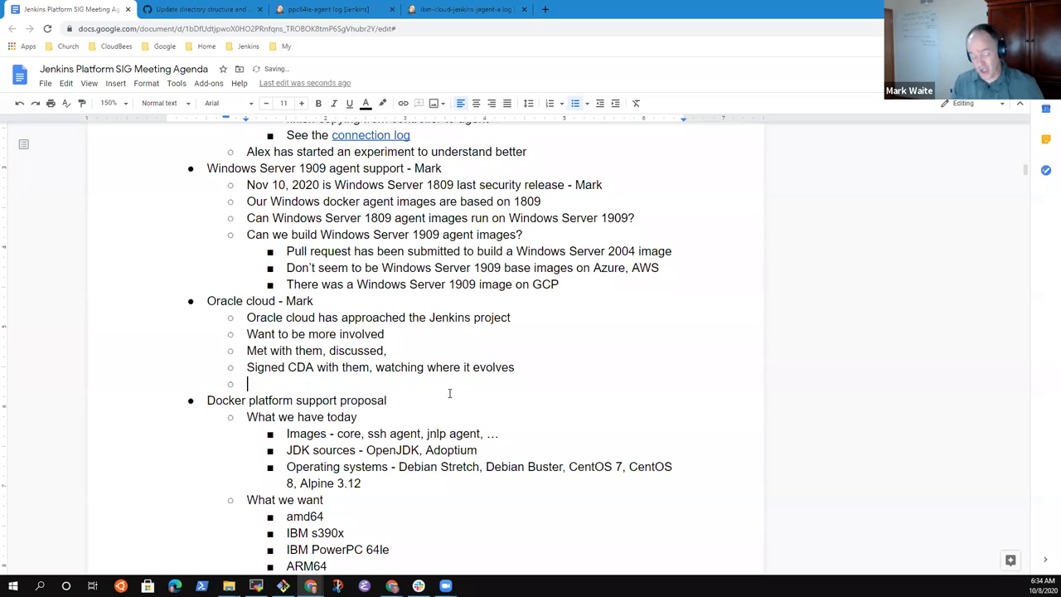
# Step: Note that bandwidth is cheaper on the Oracle cloud than Azure (reduce costs)
pyautogui.write('Band')
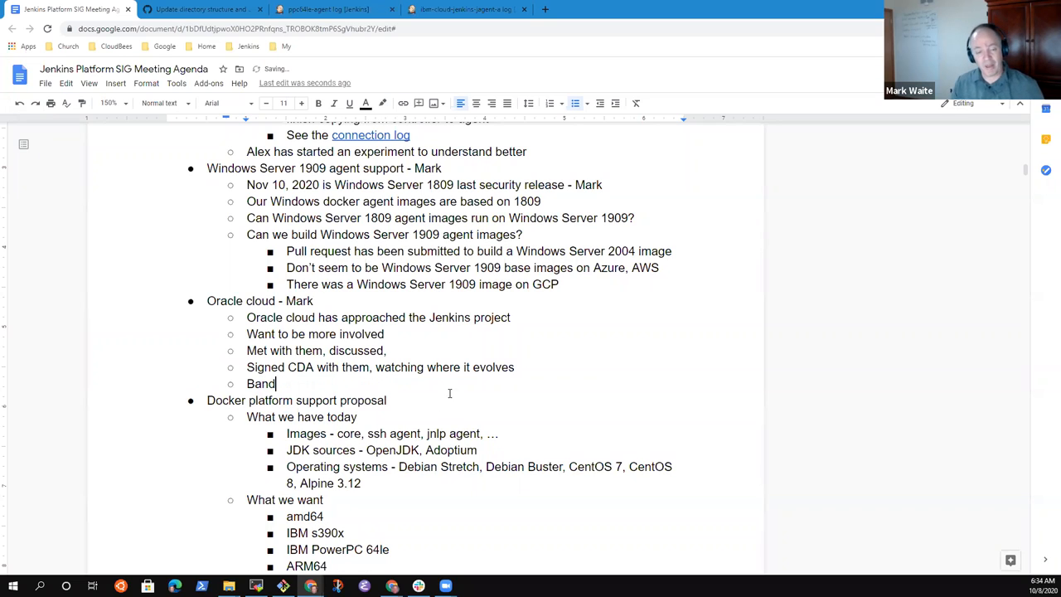
pyautogui.write('width is')
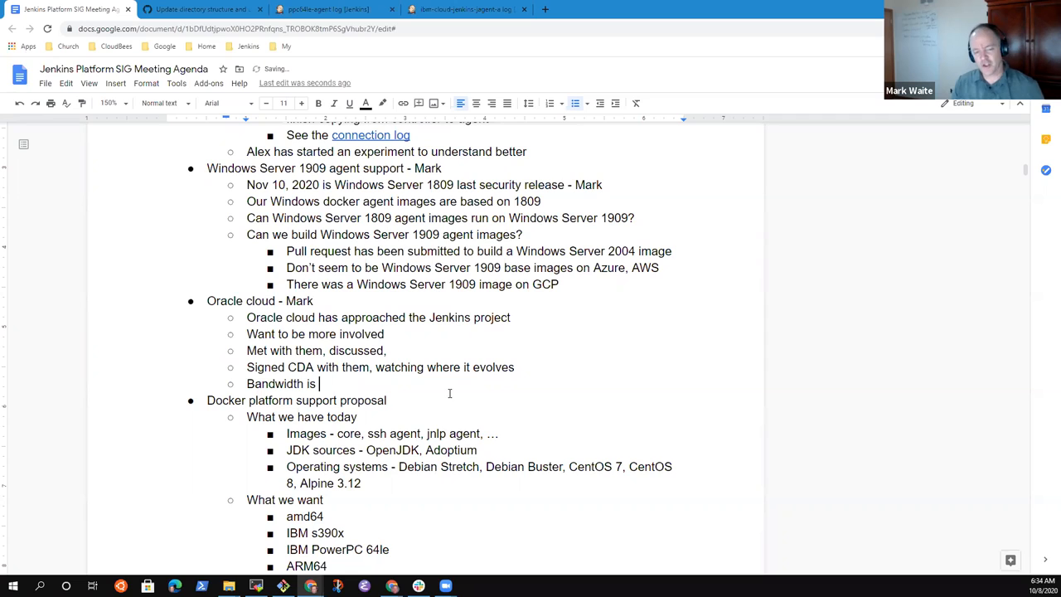
pyautogui.write('cheaper adn')
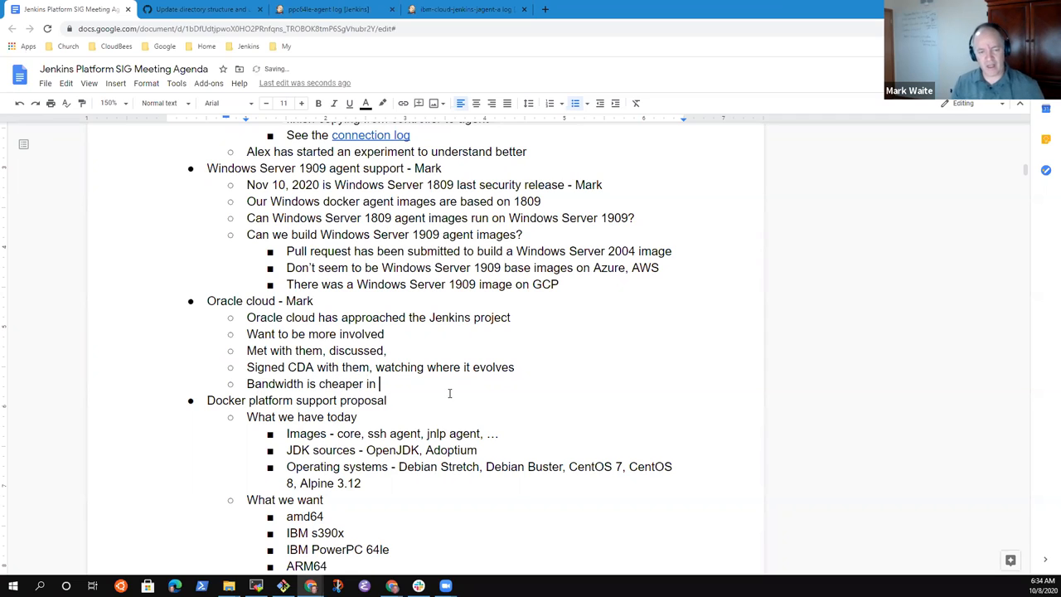
pyautogui.write('the Oracle')
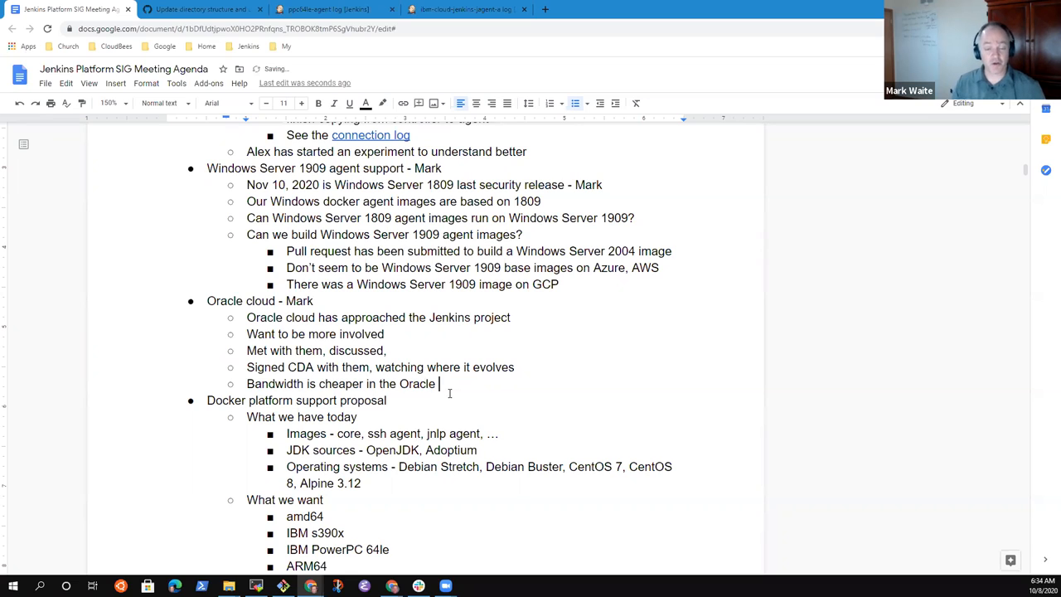
pyautogui.write('cloud')
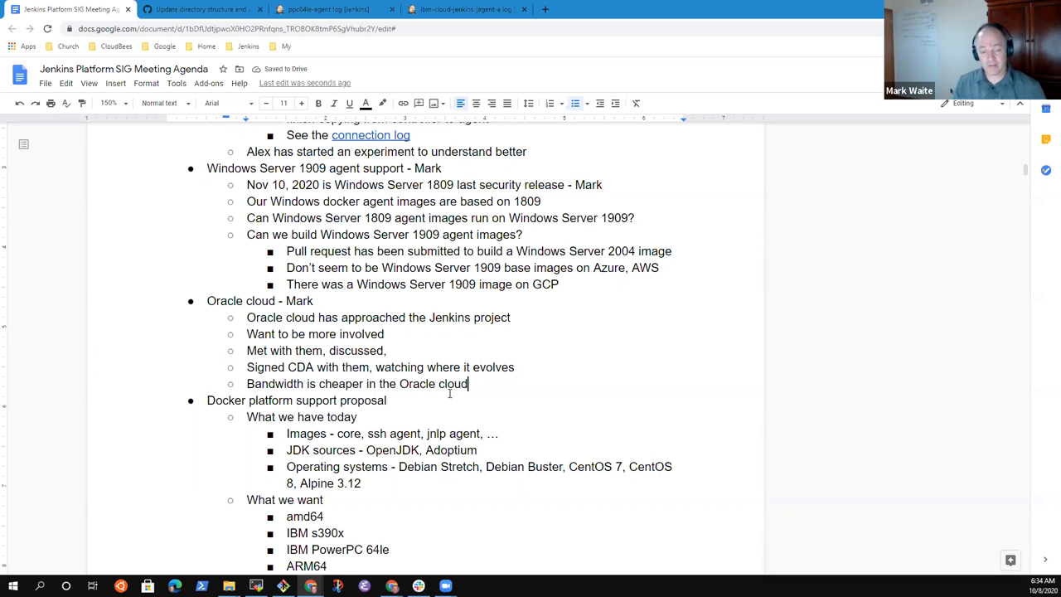
pyautogui.write('-')
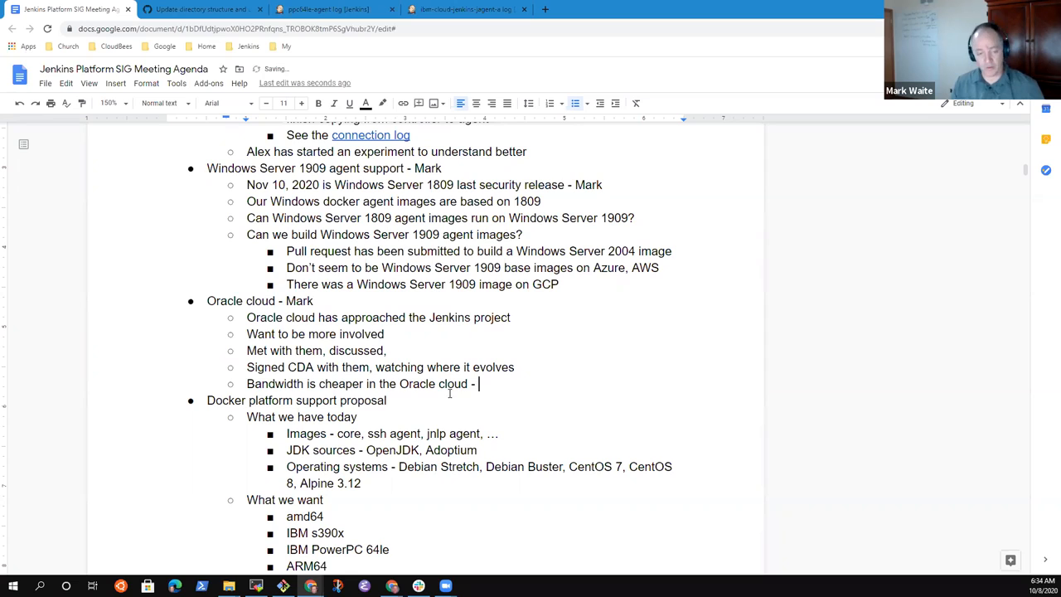
pyautogui.write('than on Azure')
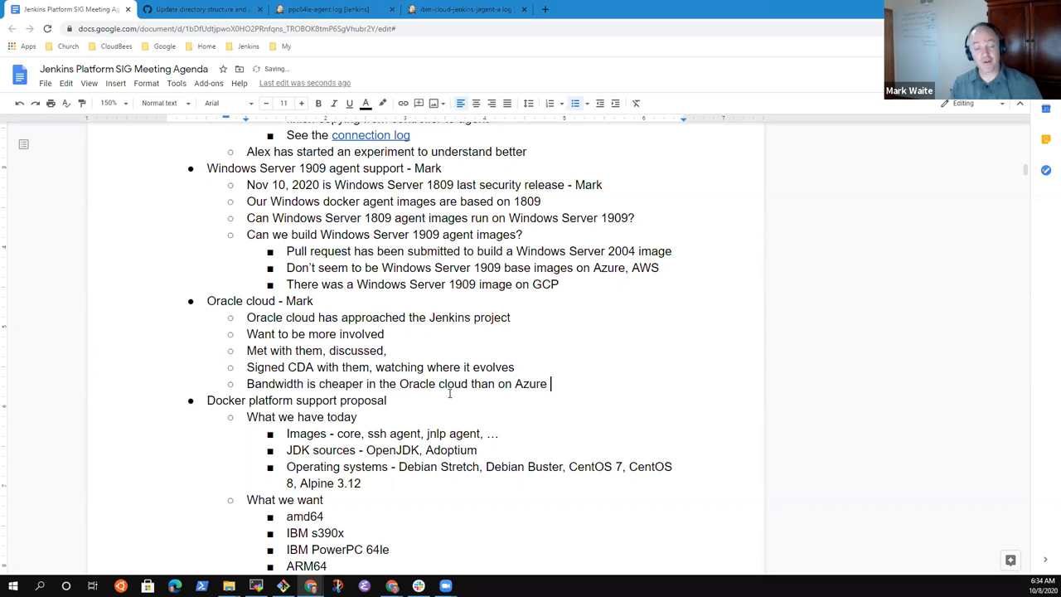
pyautogui.write('cloud (reduc')
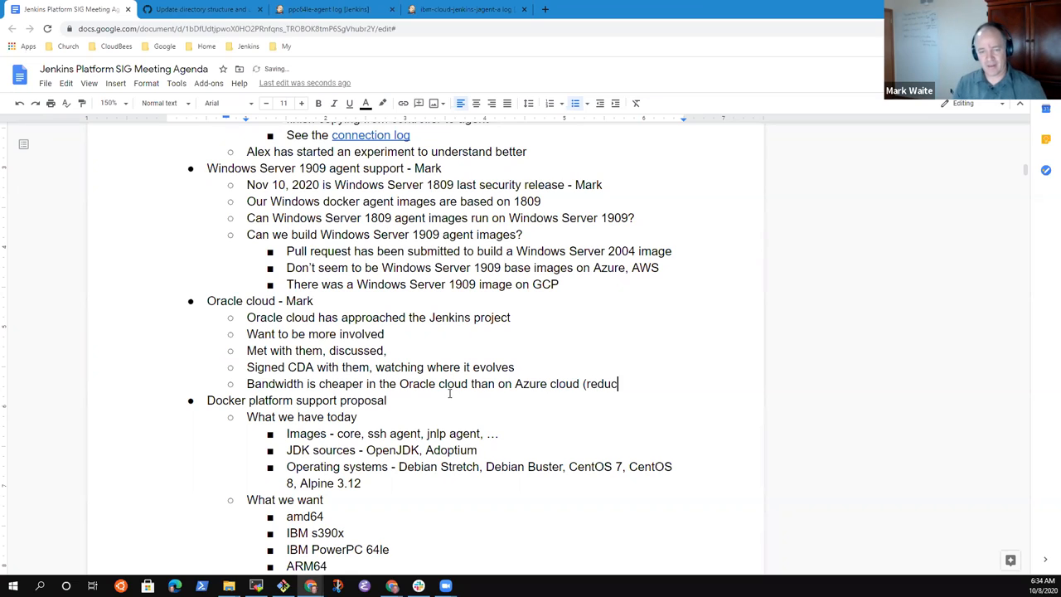
pyautogui.write('e')
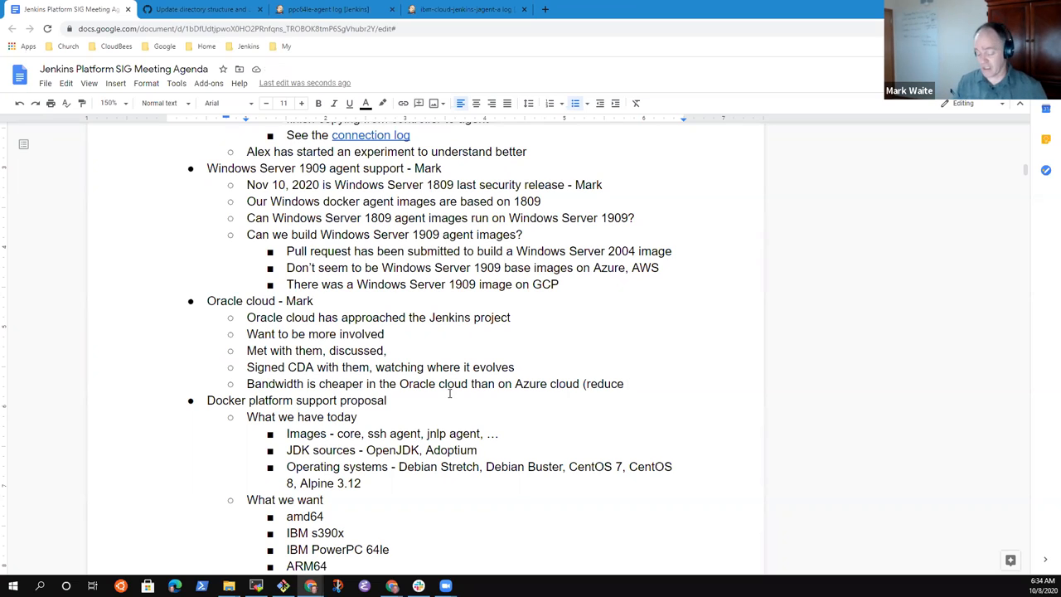
pyautogui.write('c')
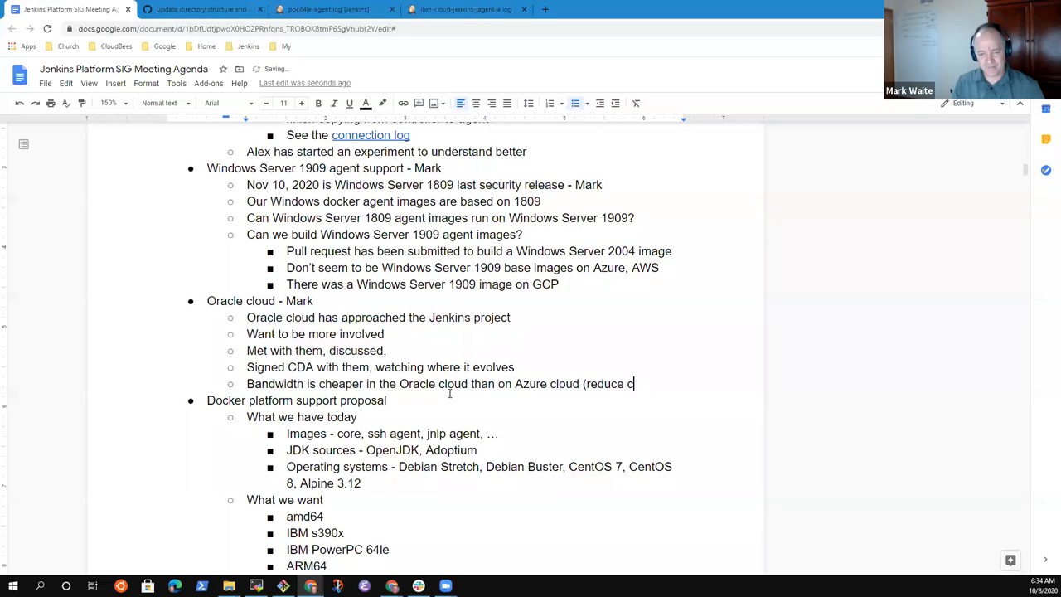
pyautogui.write('osts)')
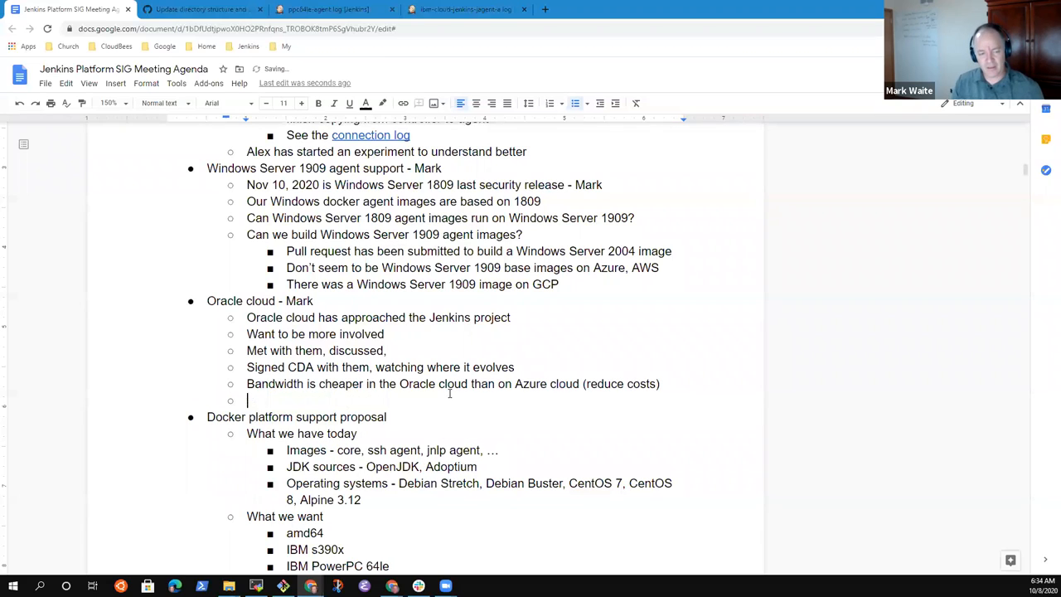
# Step: Add the virtual machines for ci.jenkins.io line under Oracle cloud
pyautogui.write('Virtual ma')
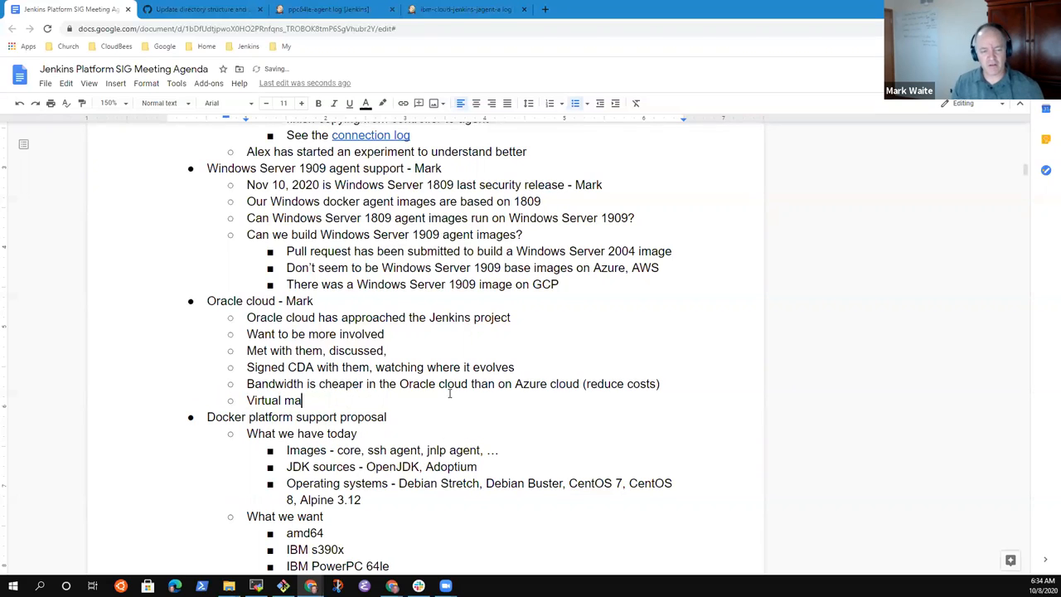
pyautogui.write('chine')
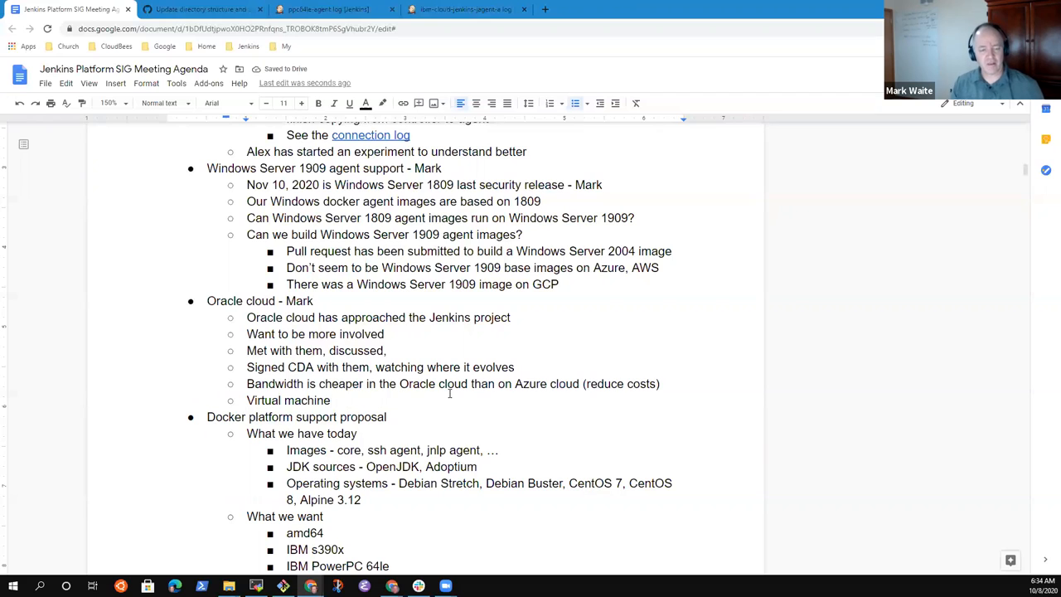
pyautogui.click(332, 399)
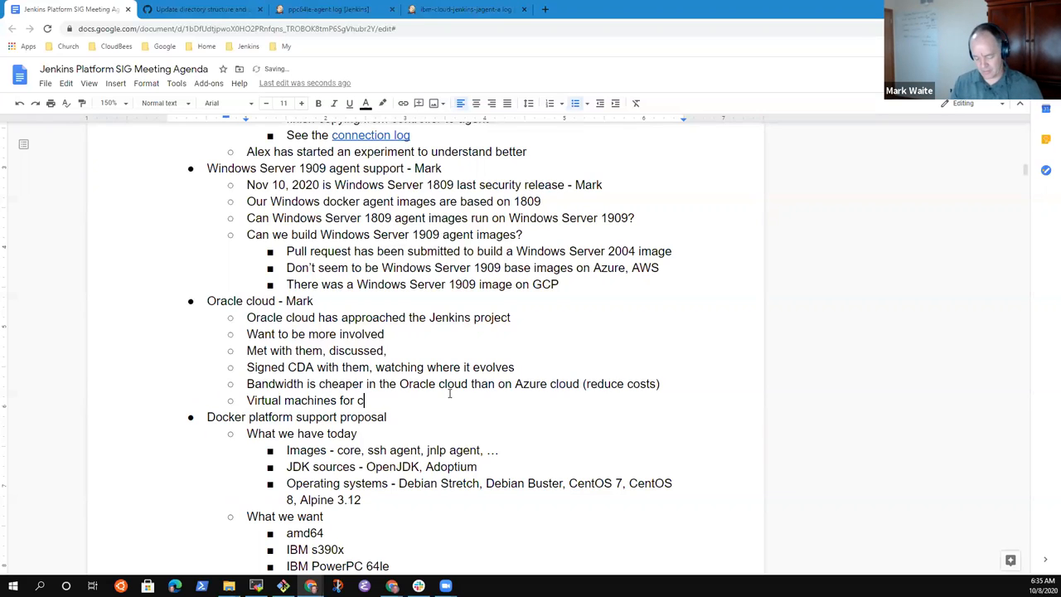
pyautogui.write('i.jenkins.io')
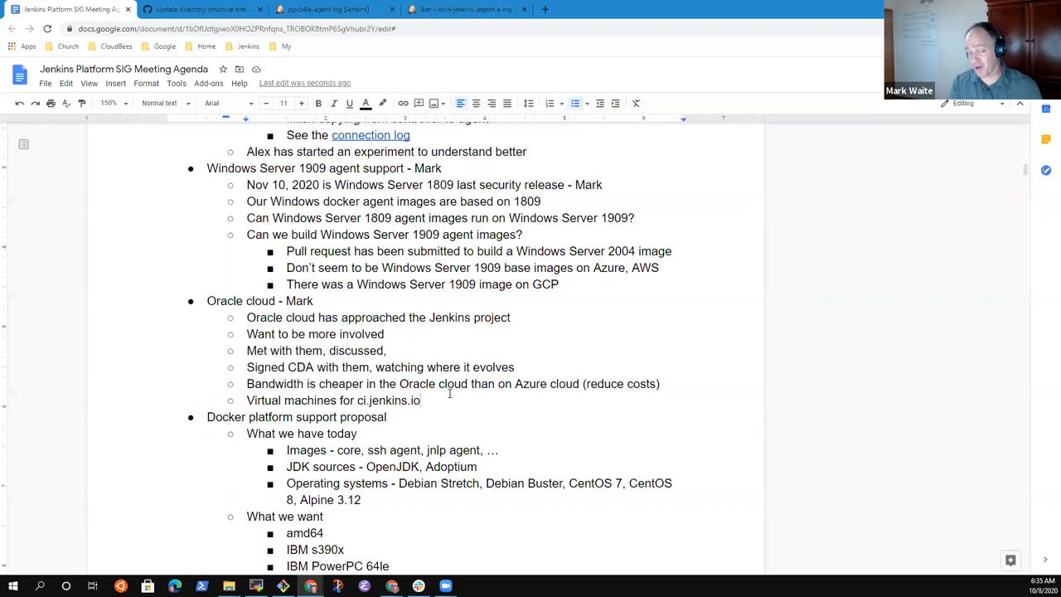
pyautogui.click(421, 399)
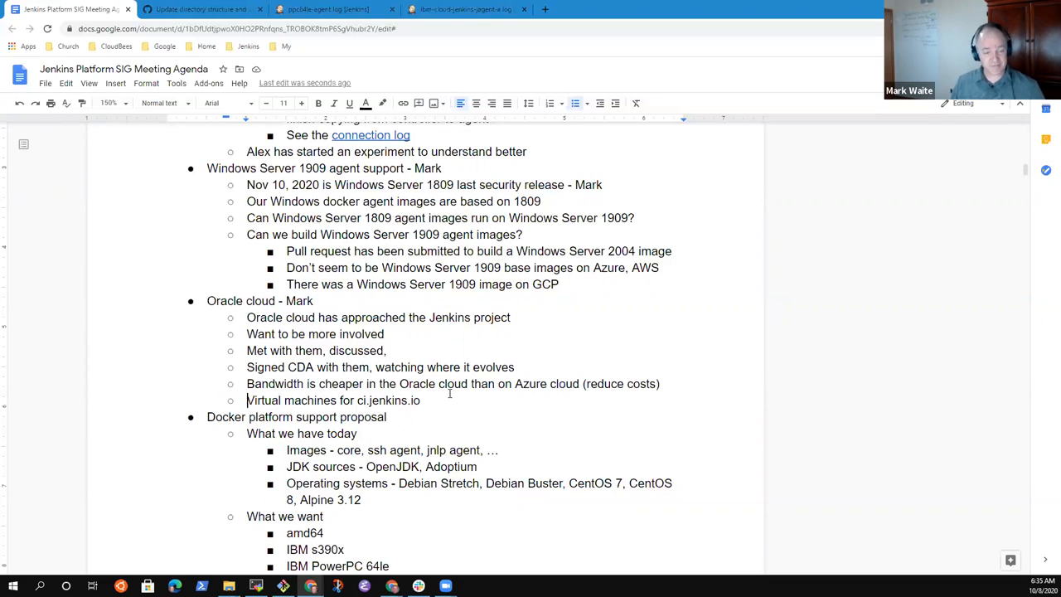
pyautogui.click(314, 302)
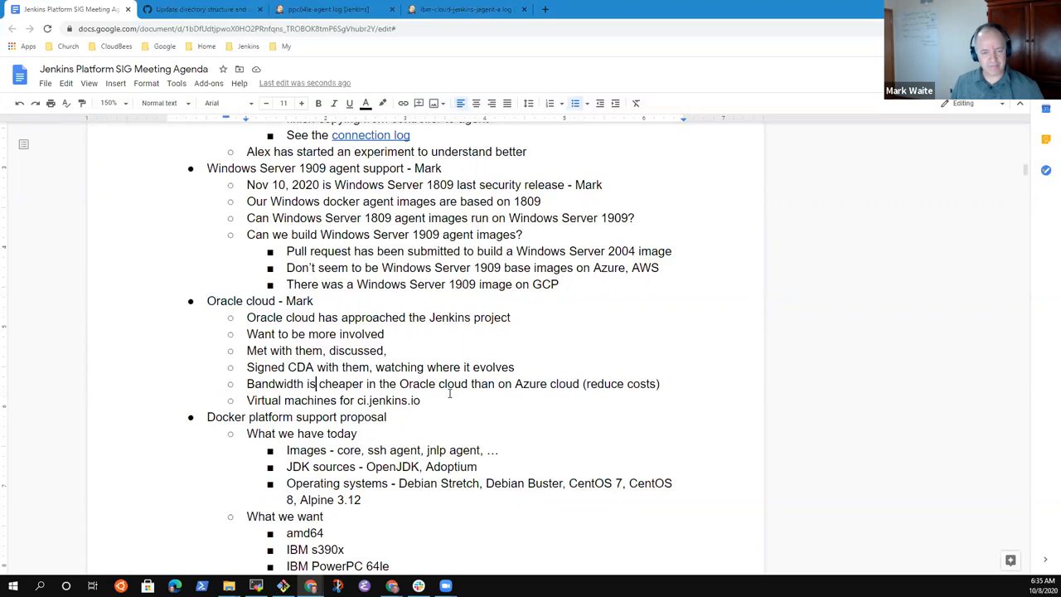
# Step: Add JDK version (Adopt...) and 'JVM - hotspot, ...' bullets to the What we have today list
pyautogui.scroll(-3)
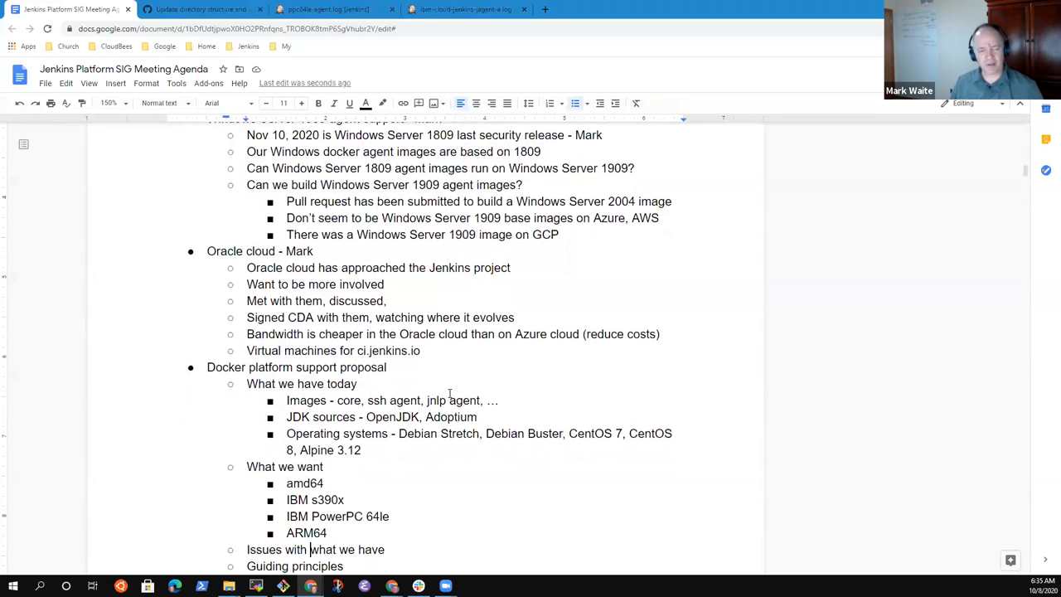
pyautogui.scroll(-3)
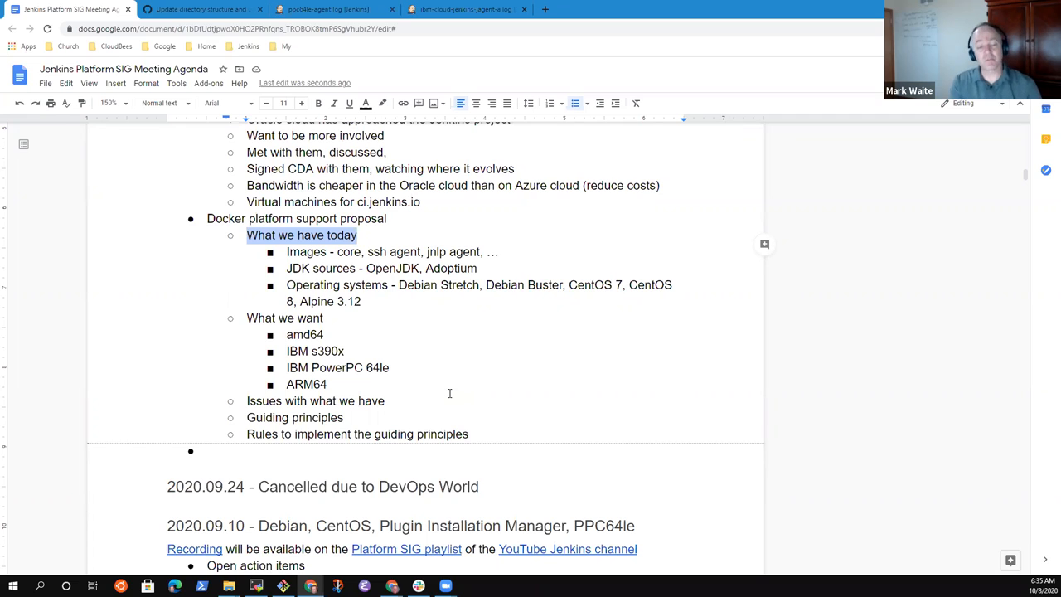
pyautogui.click(477, 268)
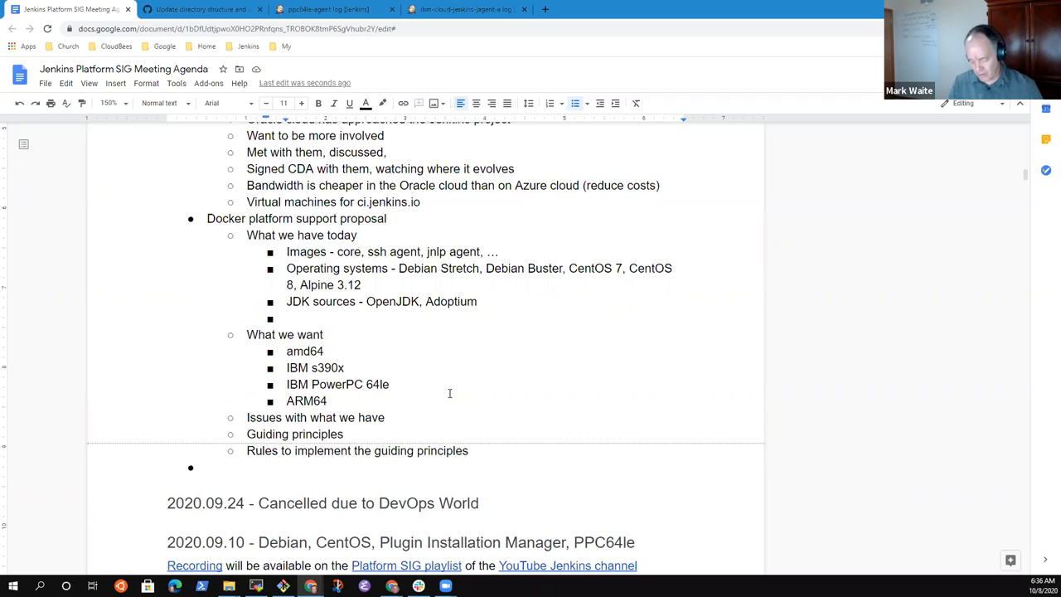
pyautogui.write('JDK')
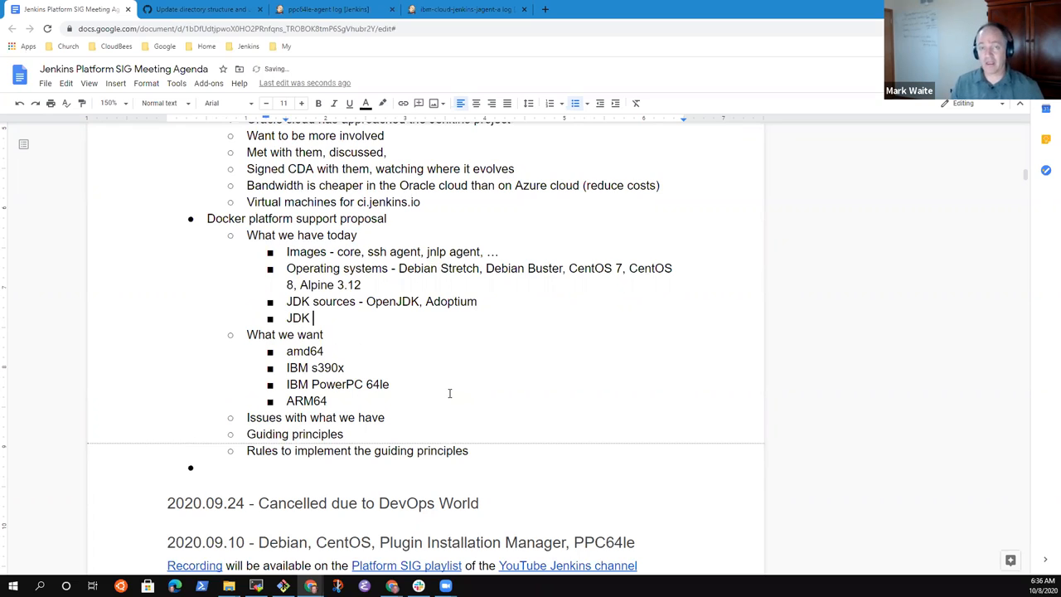
pyautogui.write('v')
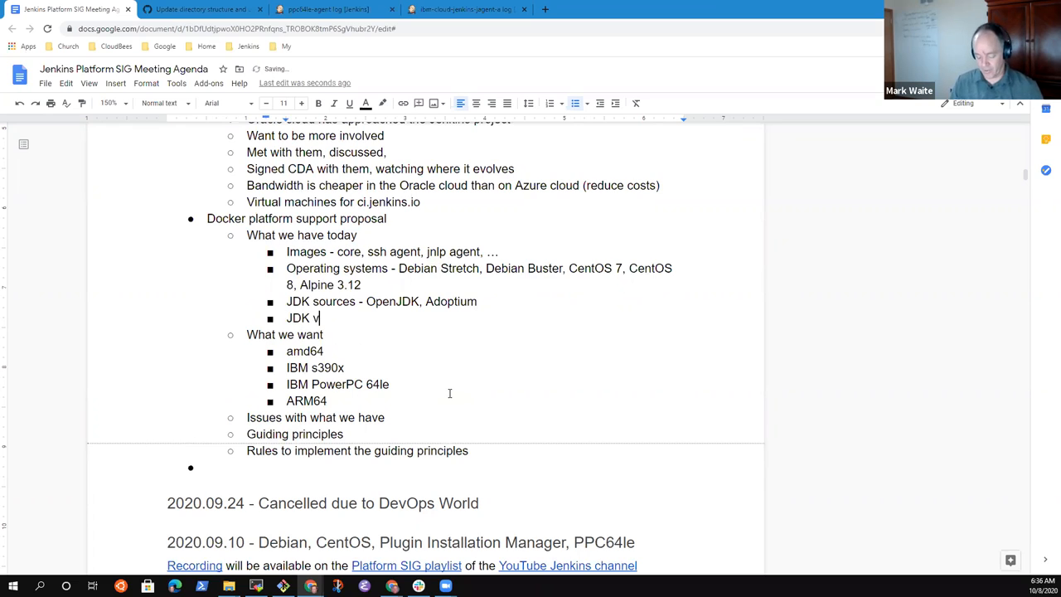
pyautogui.write('ersion (Ad')
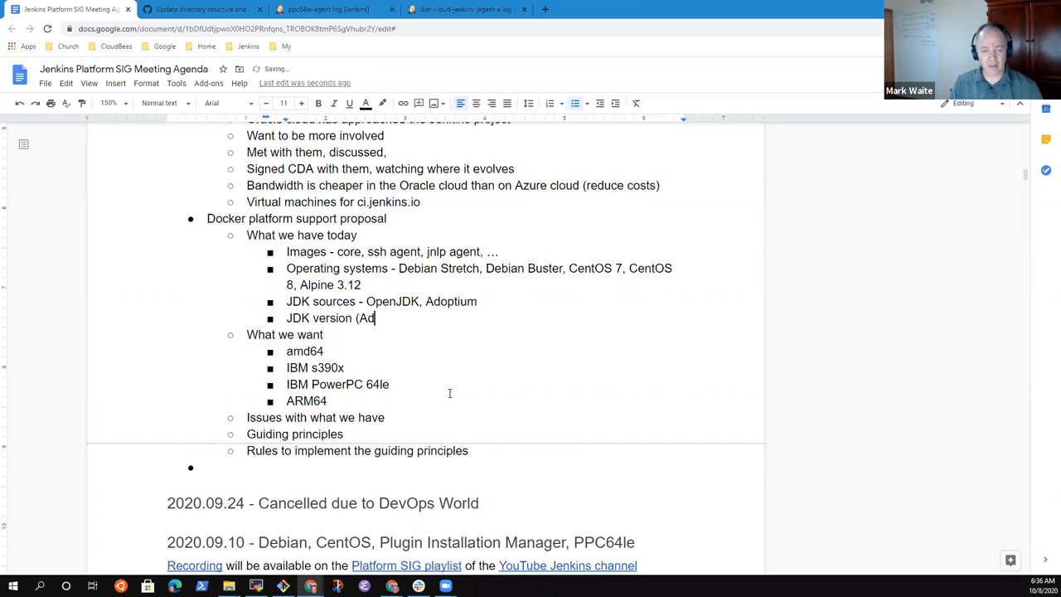
pyautogui.write('opt, O')
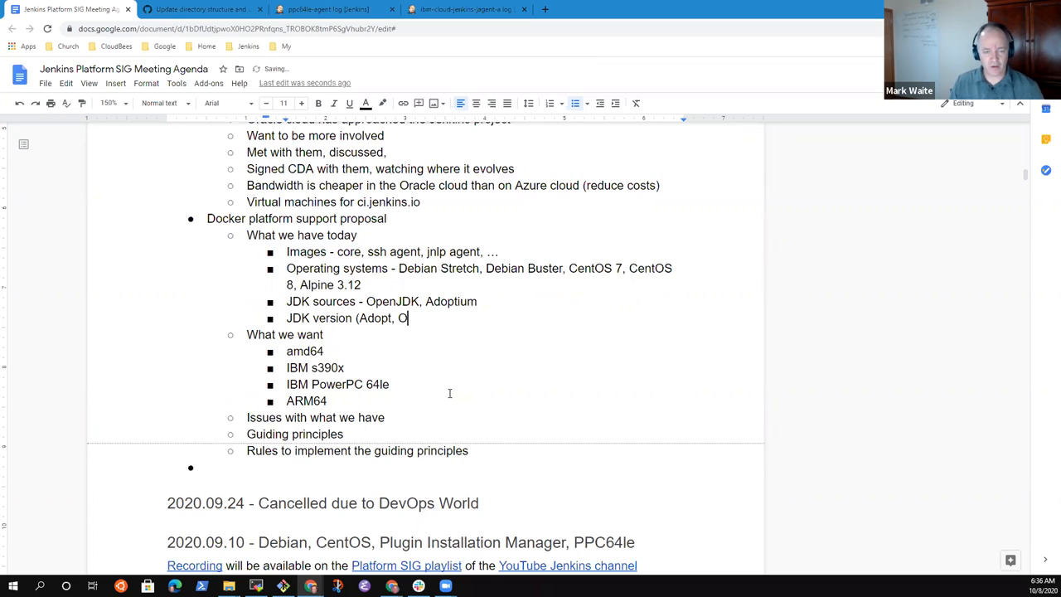
pyautogui.press('backspace')
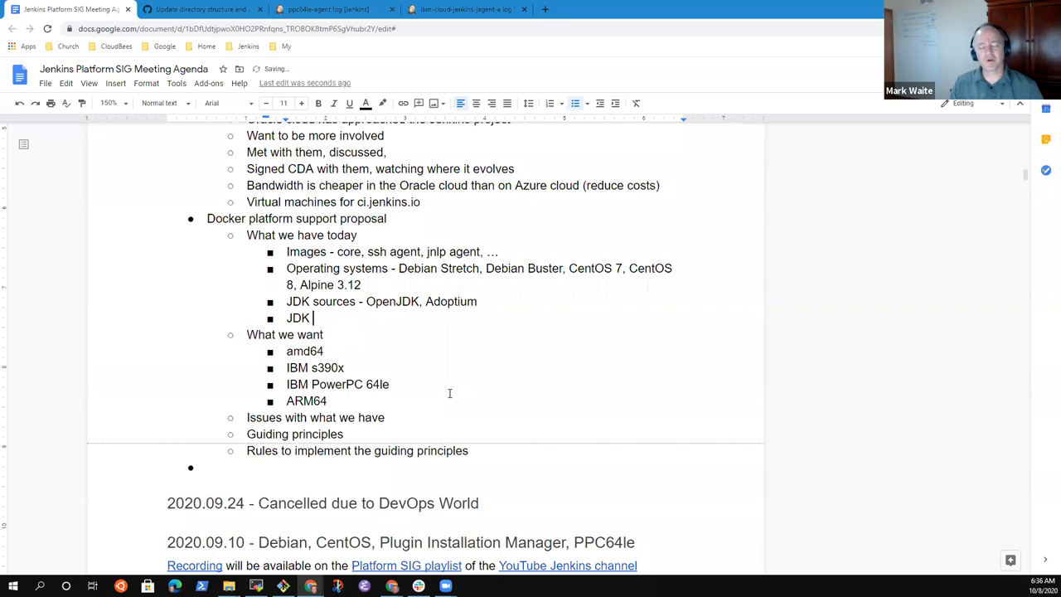
pyautogui.write('hotr')
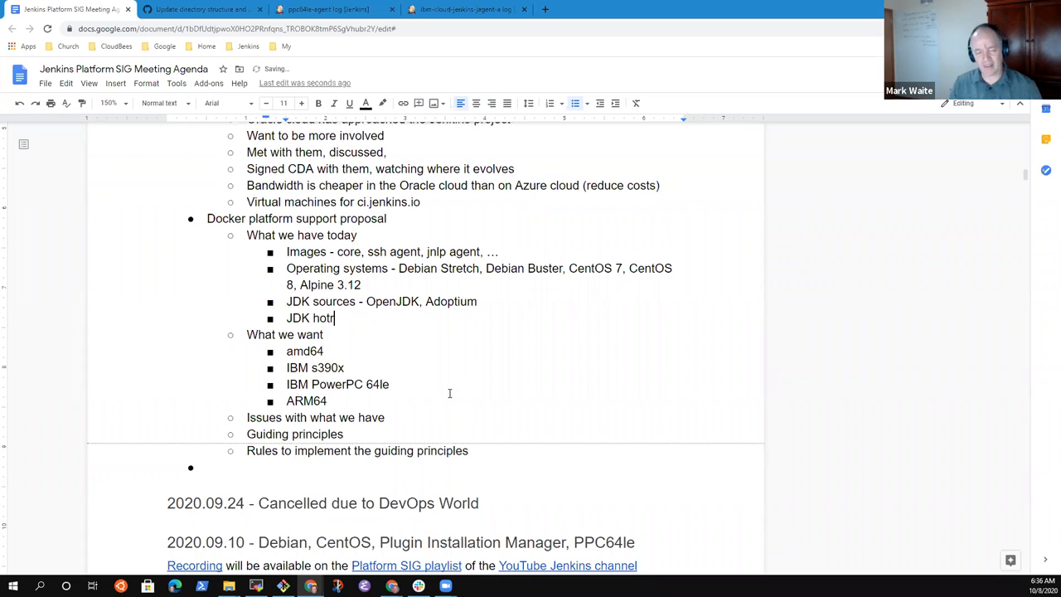
pyautogui.write('spot')
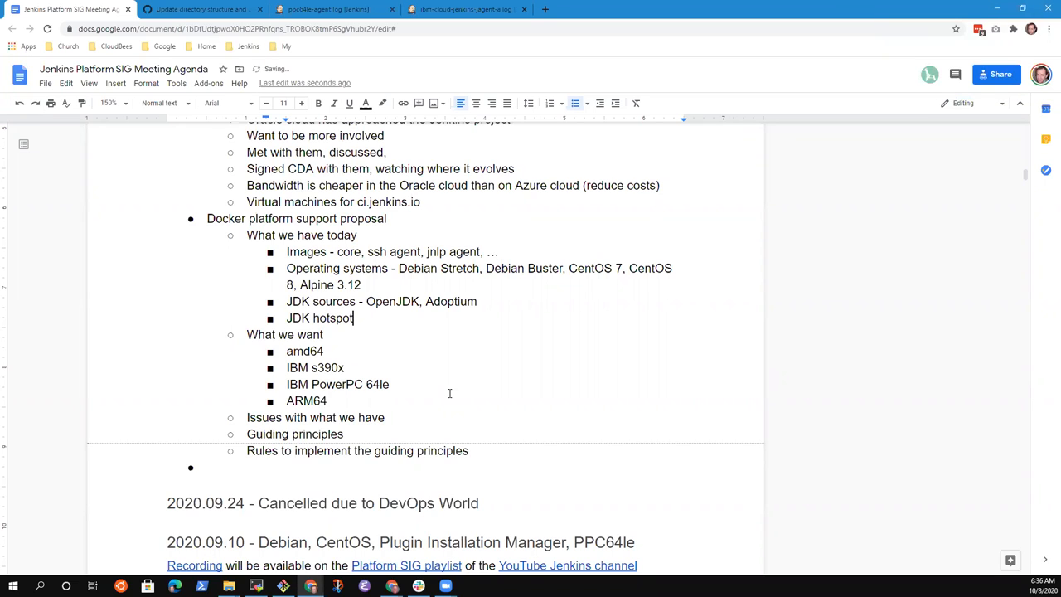
pyautogui.press('Backspace')
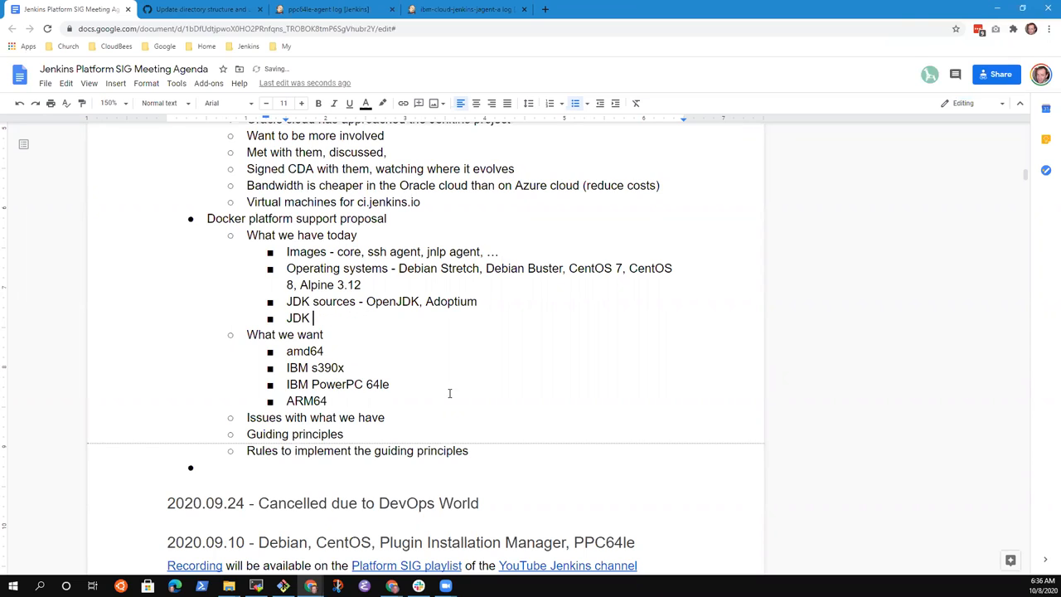
pyautogui.write('JVM')
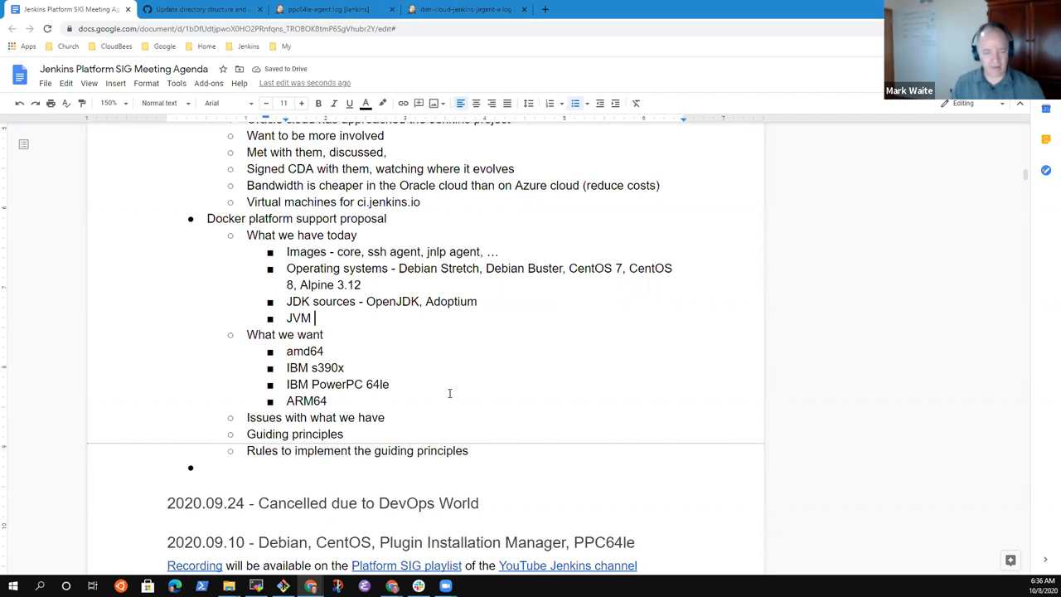
pyautogui.write('-')
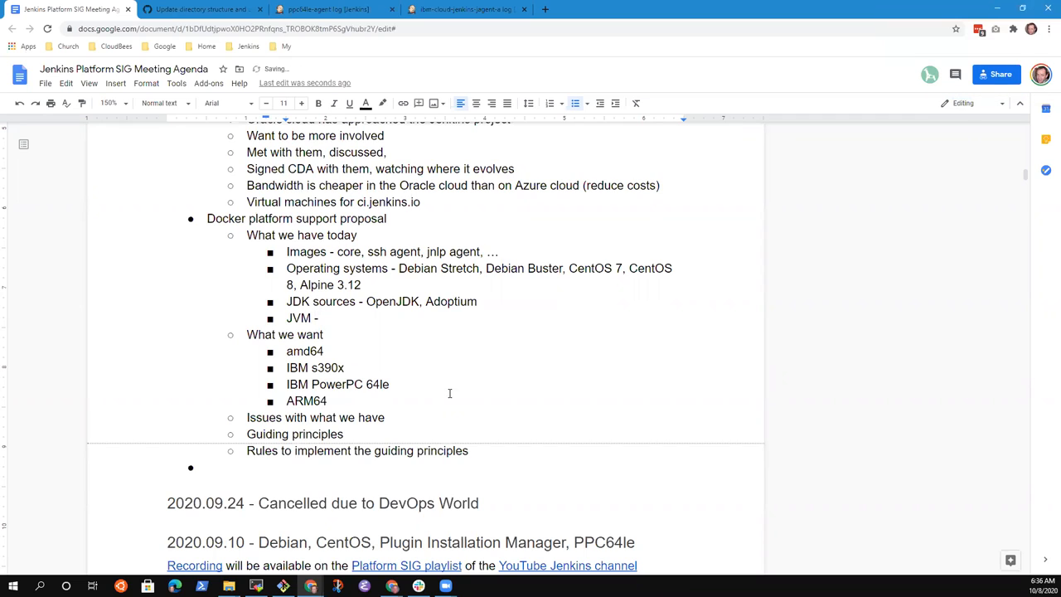
pyautogui.write('hotspot, openj9')
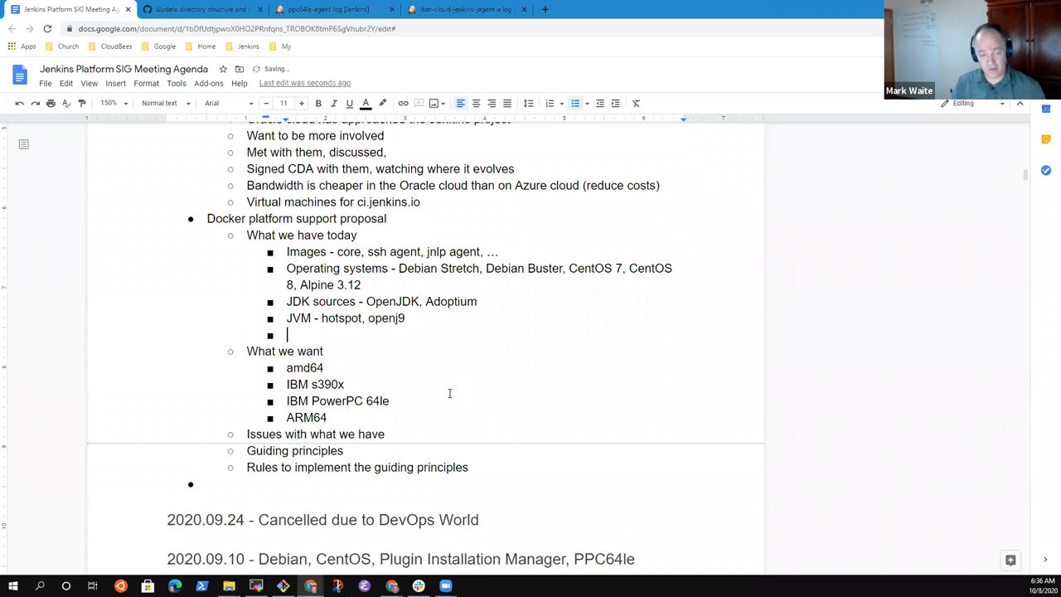
# Step: Add the 'Official or eval (jenkin4eval project vs jenkins/jenkins project)' bullet
pyautogui.write('Off')
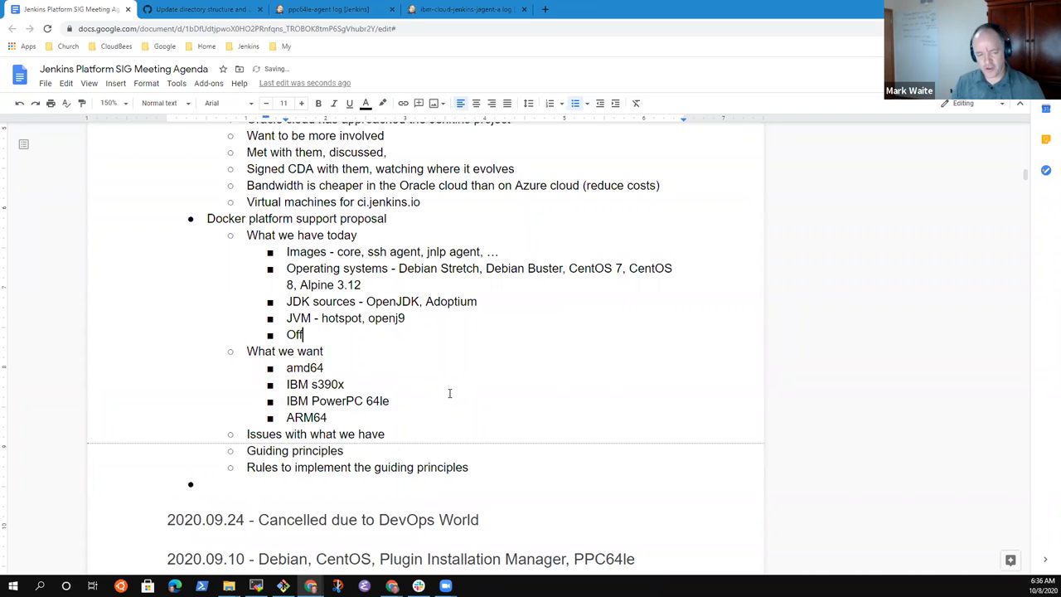
pyautogui.write('ficial or')
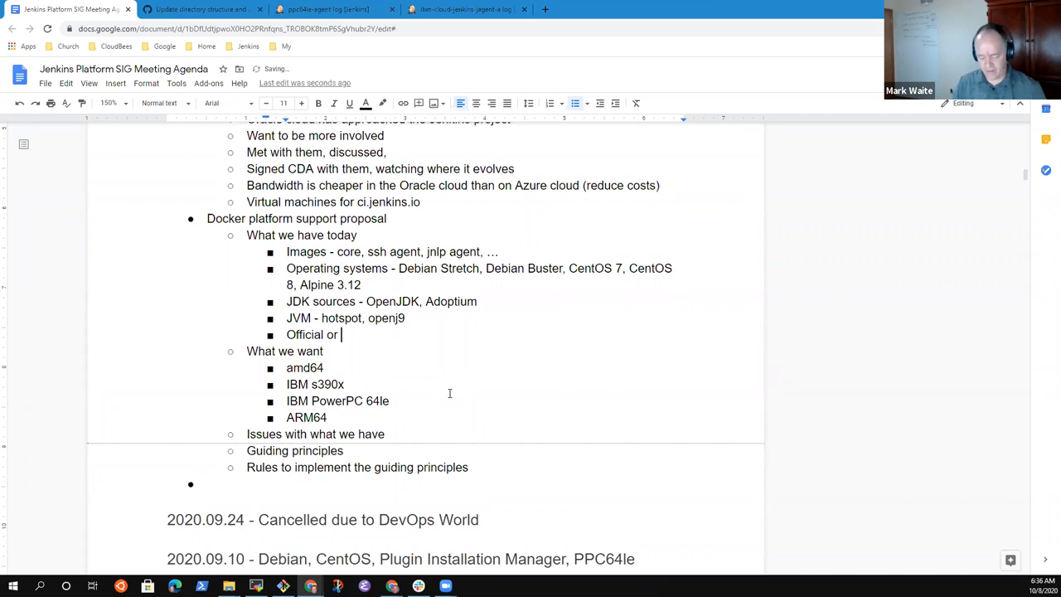
pyautogui.write('eval (')
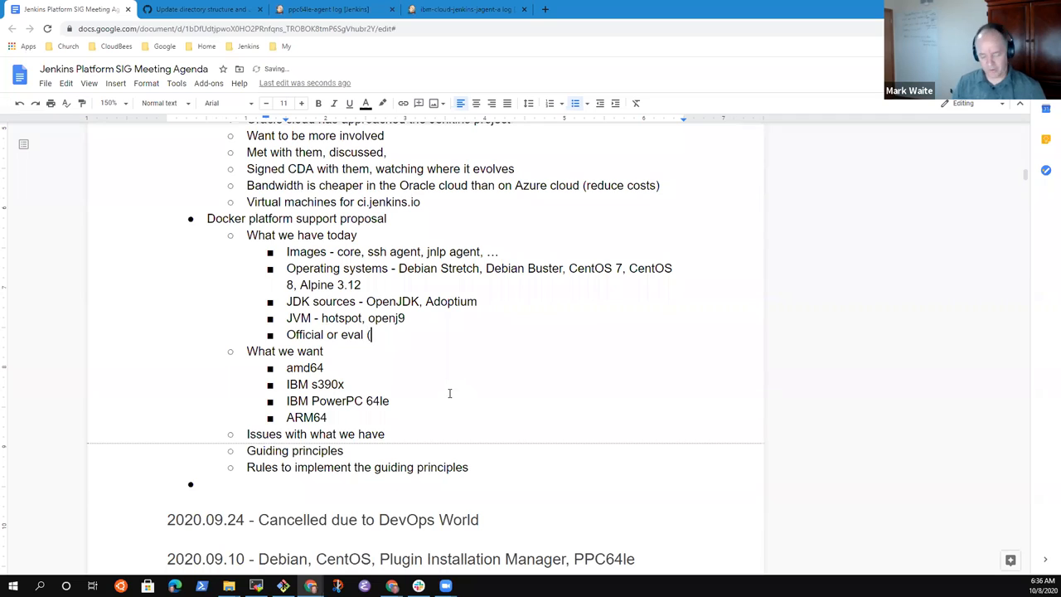
pyautogui.write('jenkin4e')
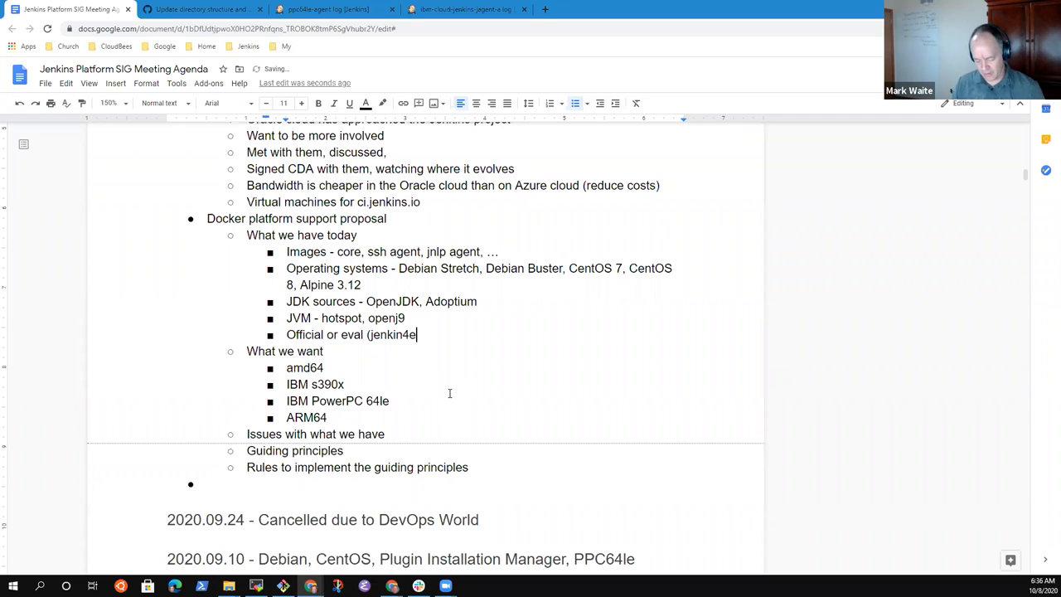
pyautogui.write('val projec')
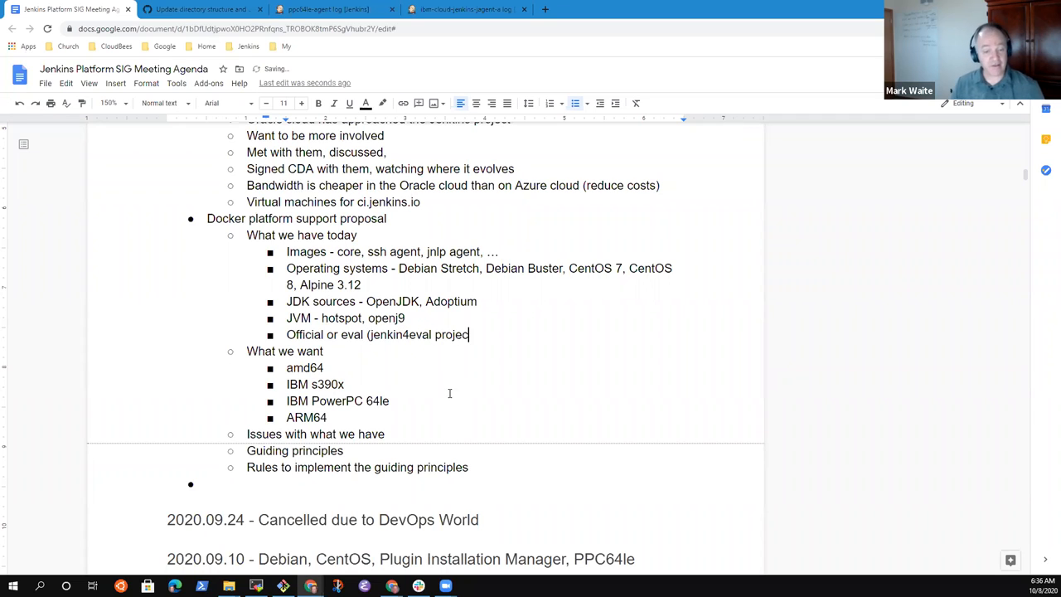
pyautogui.write('t')
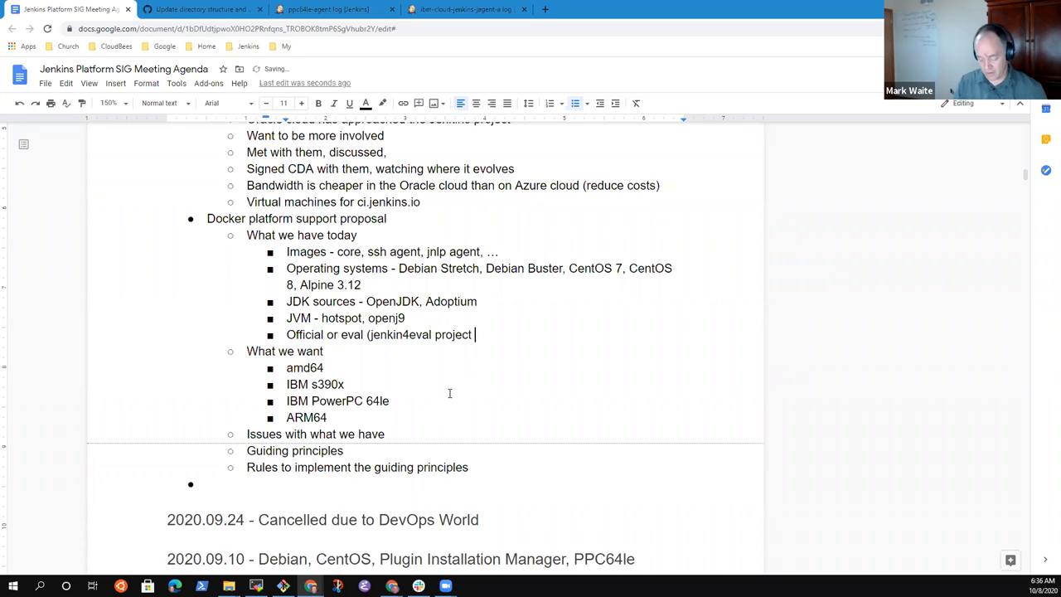
pyautogui.write('vs jenkins/')
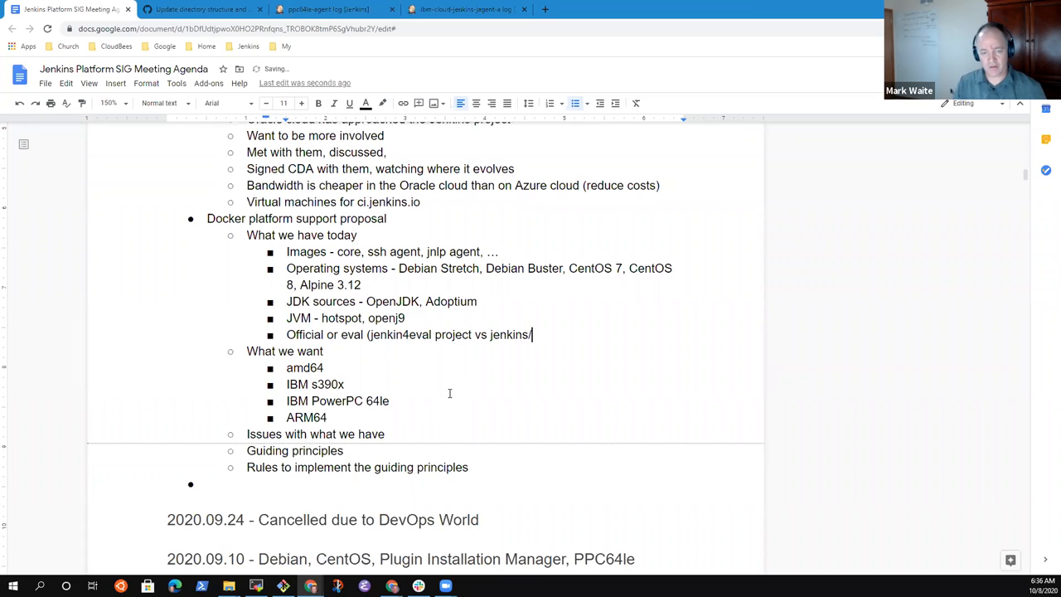
pyautogui.write('jenkins pro')
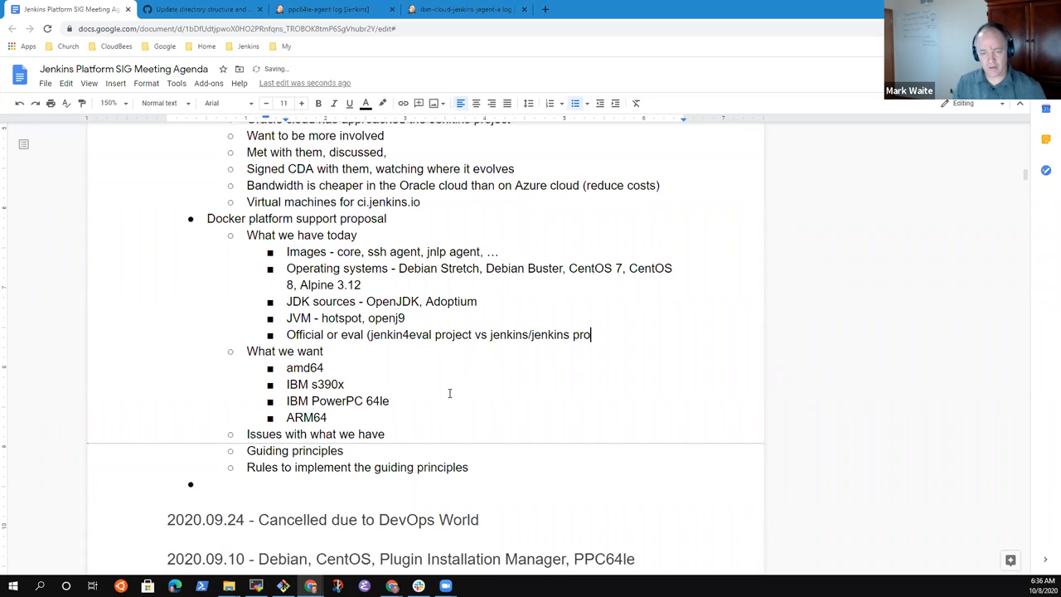
pyautogui.write('ject)')
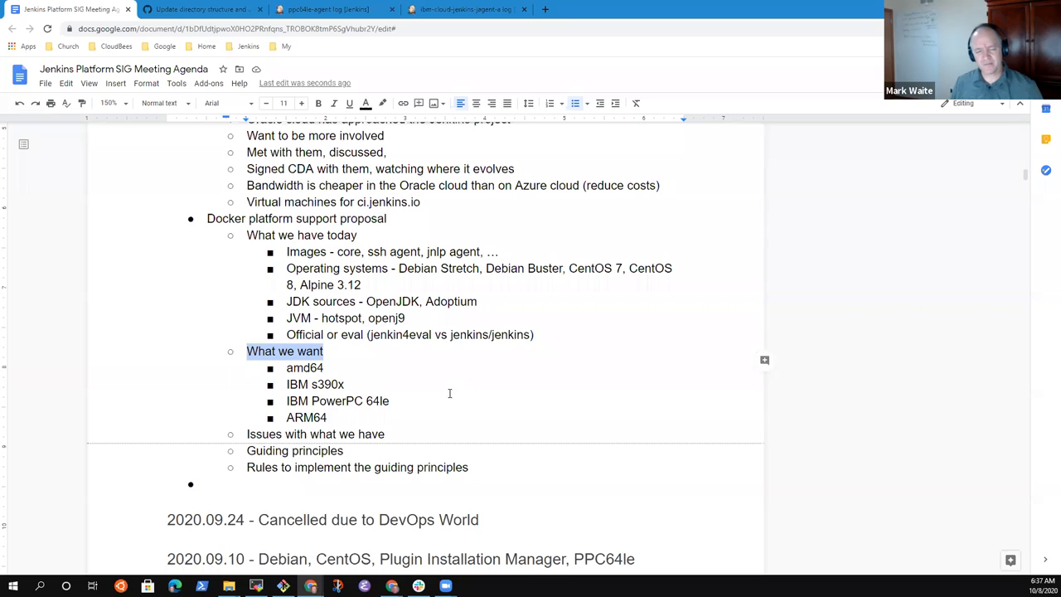
pyautogui.click(247, 434)
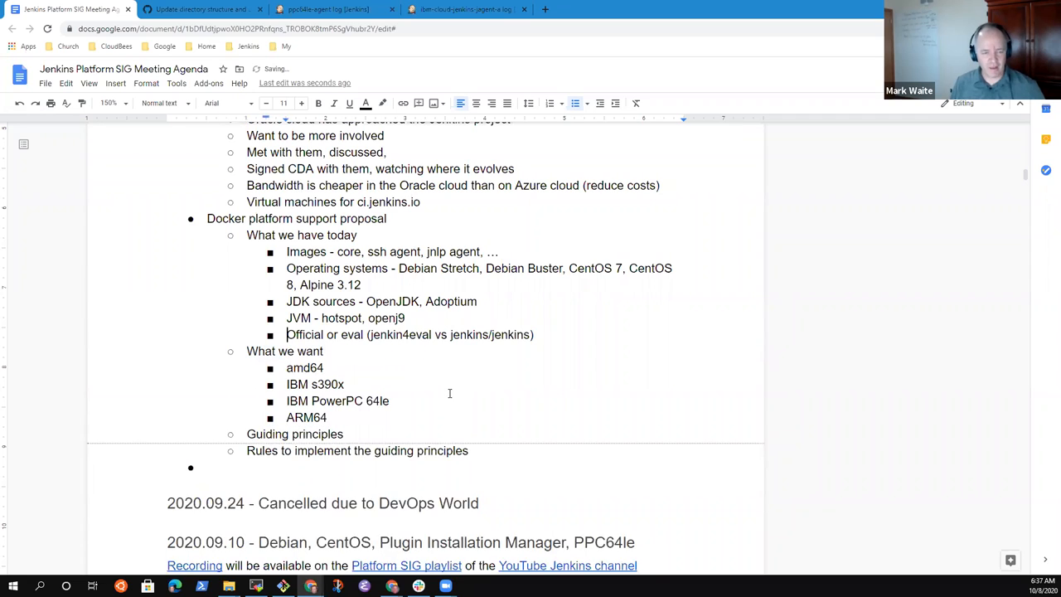
# Step: Add an 'Issues with what we have' item with bullets for Debian 9 and Alpine 3.9 end of support
pyautogui.write('Issues with what we have')
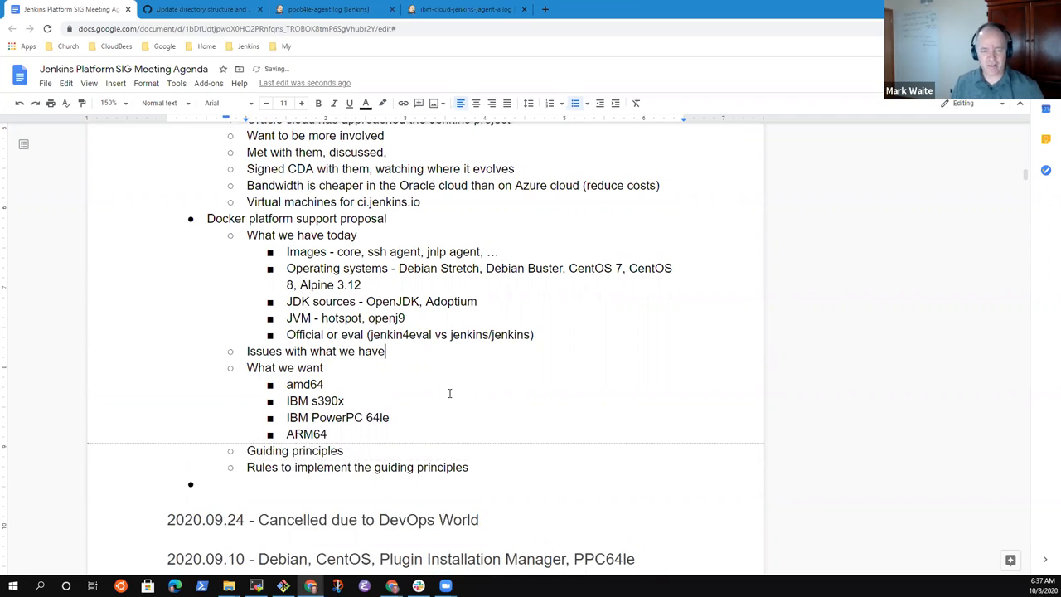
pyautogui.write('Debian 9')
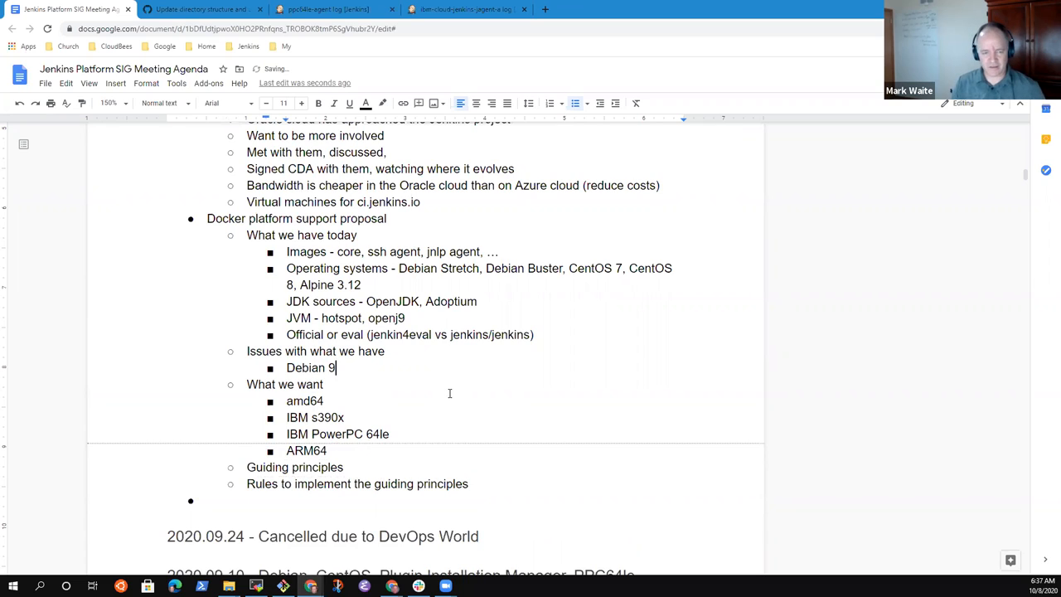
pyautogui.write('end of support')
pyautogui.write('Alpin')
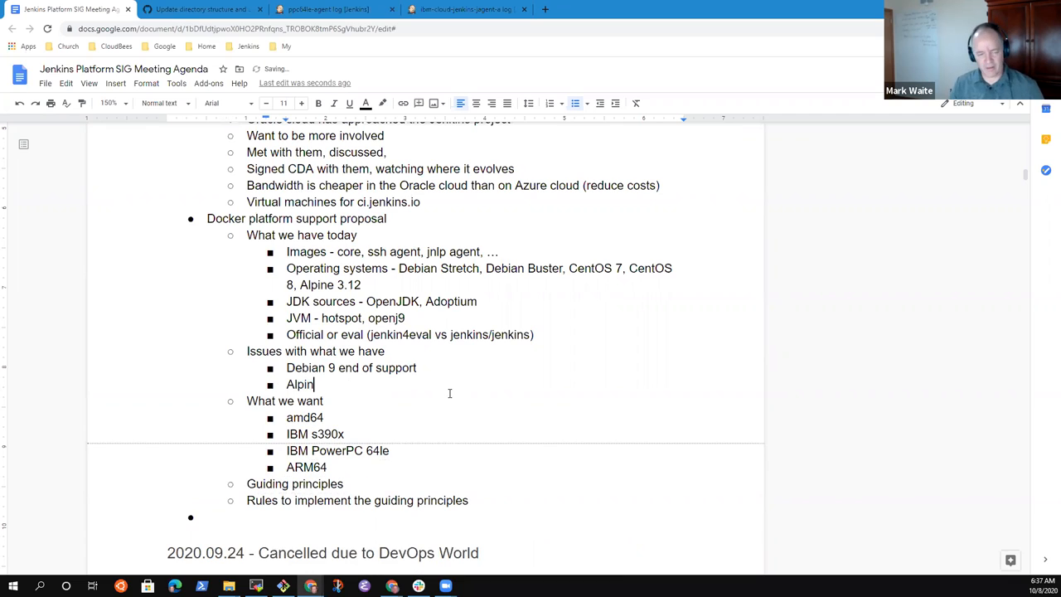
pyautogui.write('e 3.9')
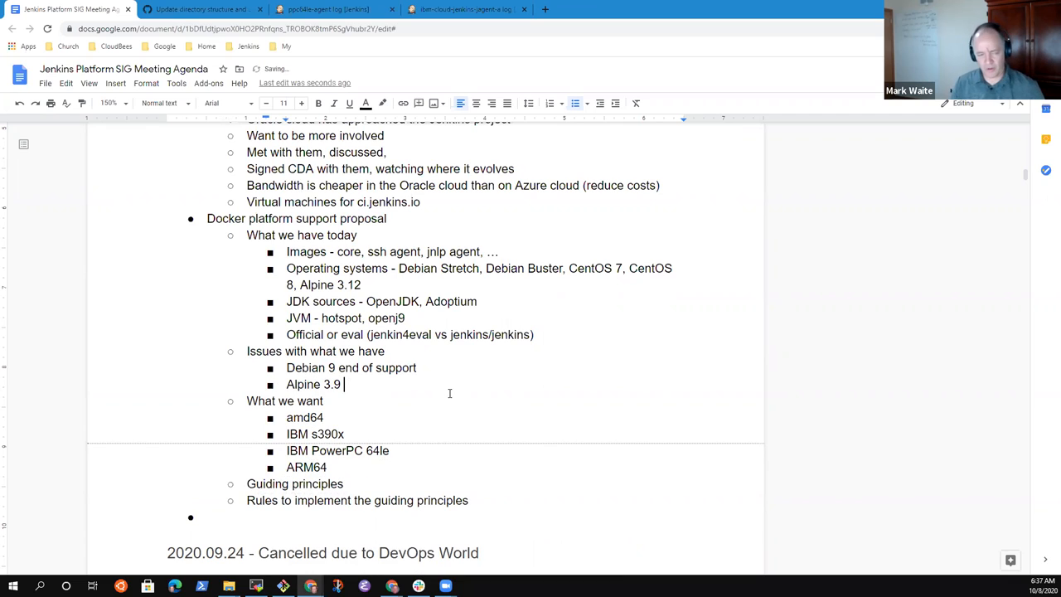
pyautogui.write('end of support')
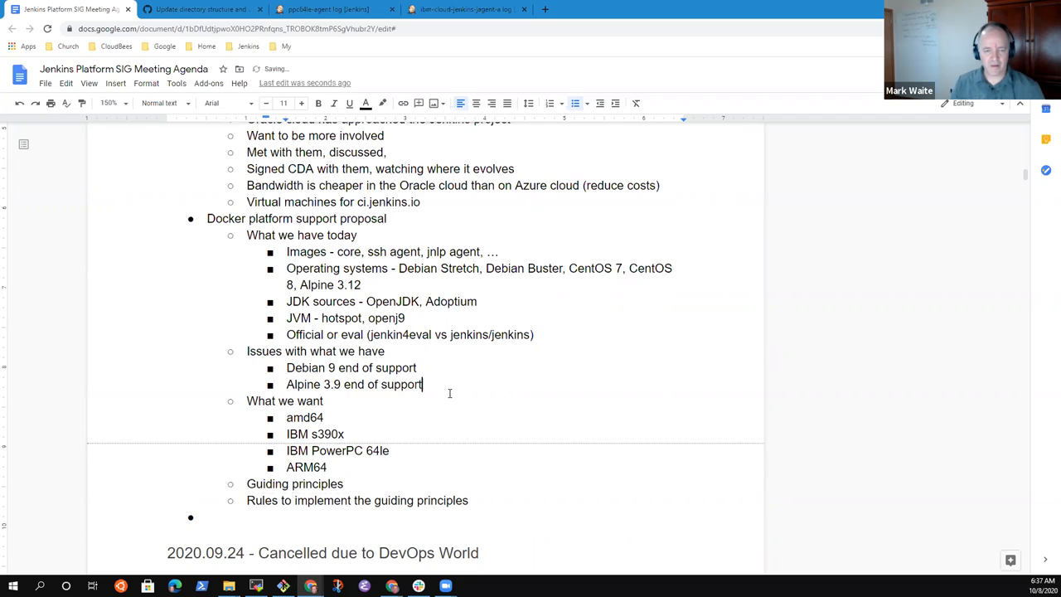
# Step: Add the bullet 'Debian OpenJDK packaging errors (and why we prefer AdoptOpenJDK)'
pyautogui.write('Debian')
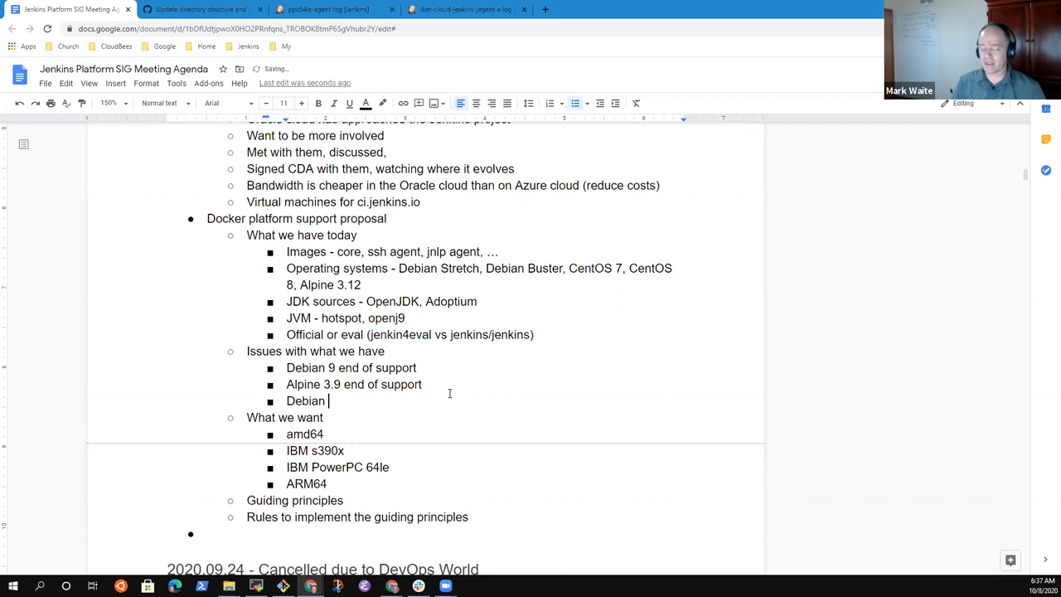
pyautogui.write('OpenJDK')
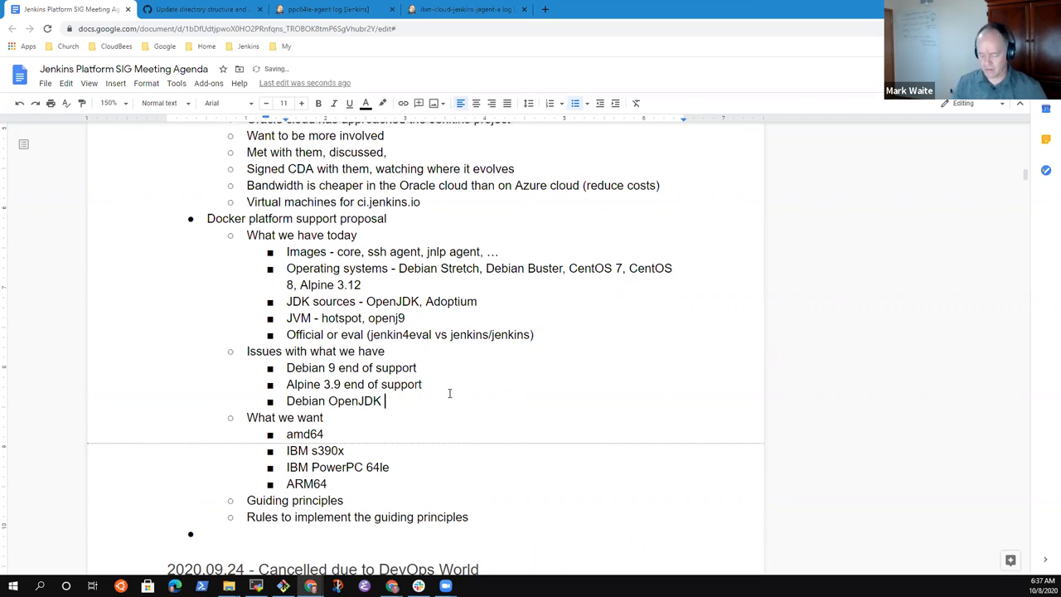
pyautogui.write('p')
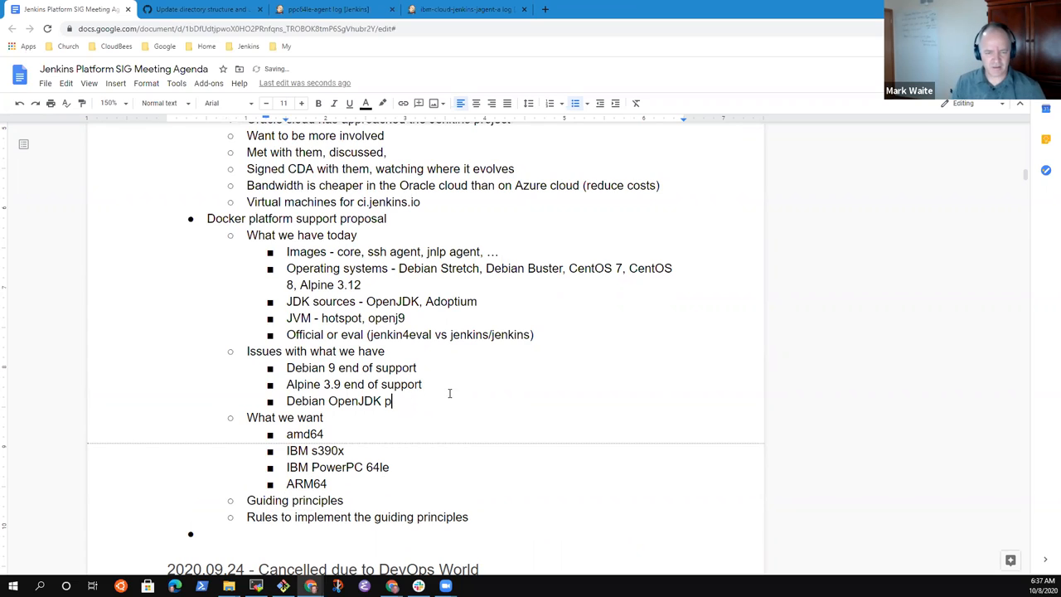
pyautogui.write('ackaging erro')
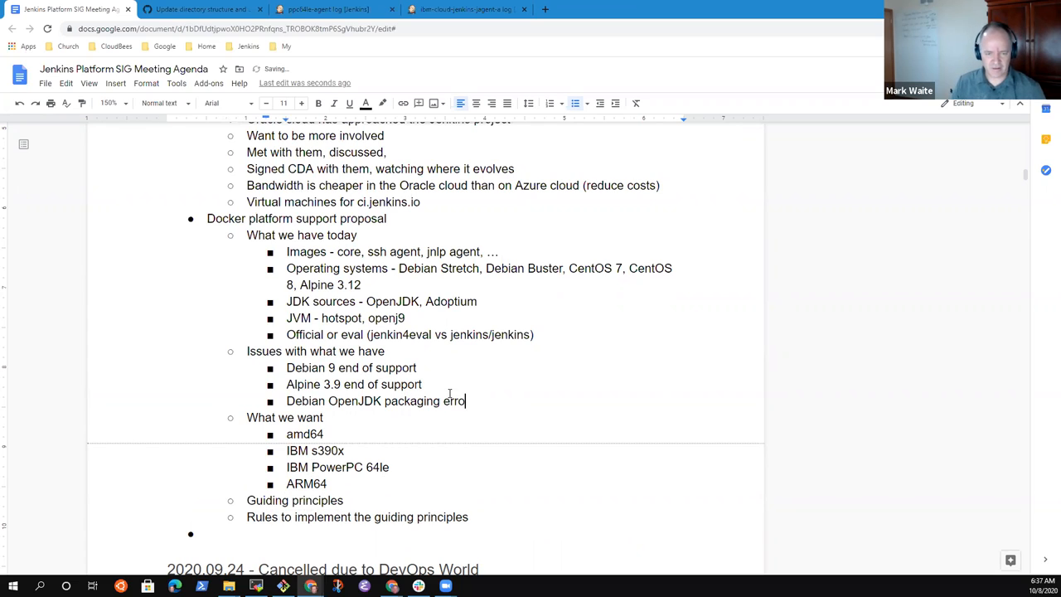
pyautogui.write('rs')
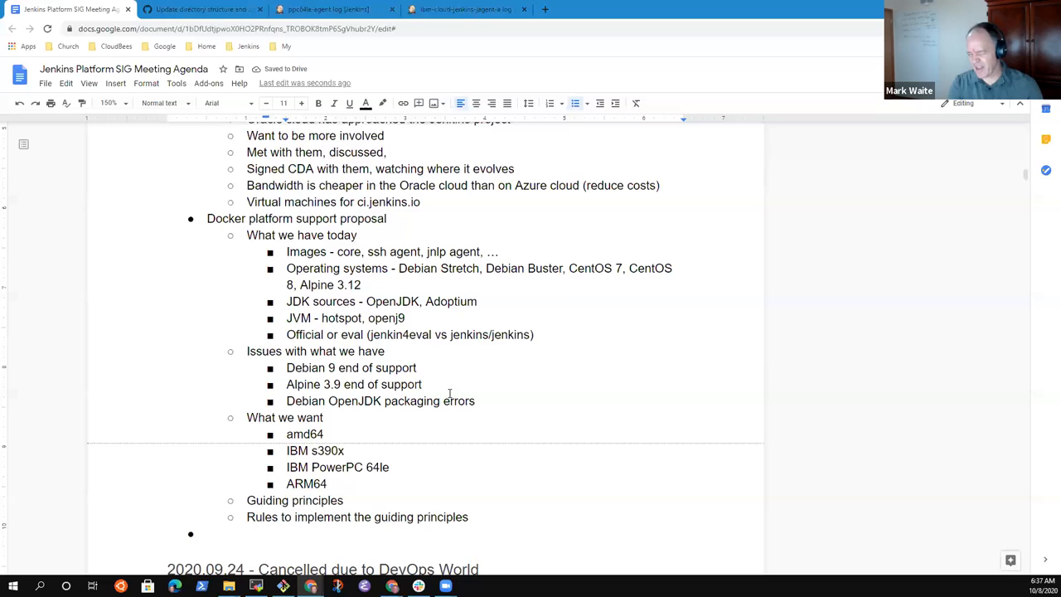
pyautogui.click(474, 400)
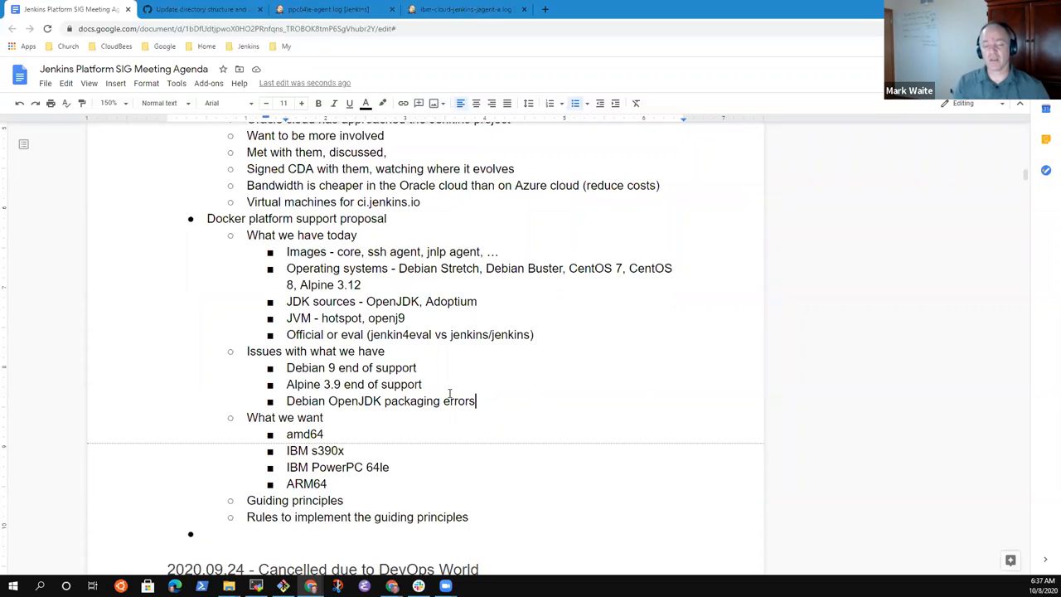
pyautogui.write('(and w')
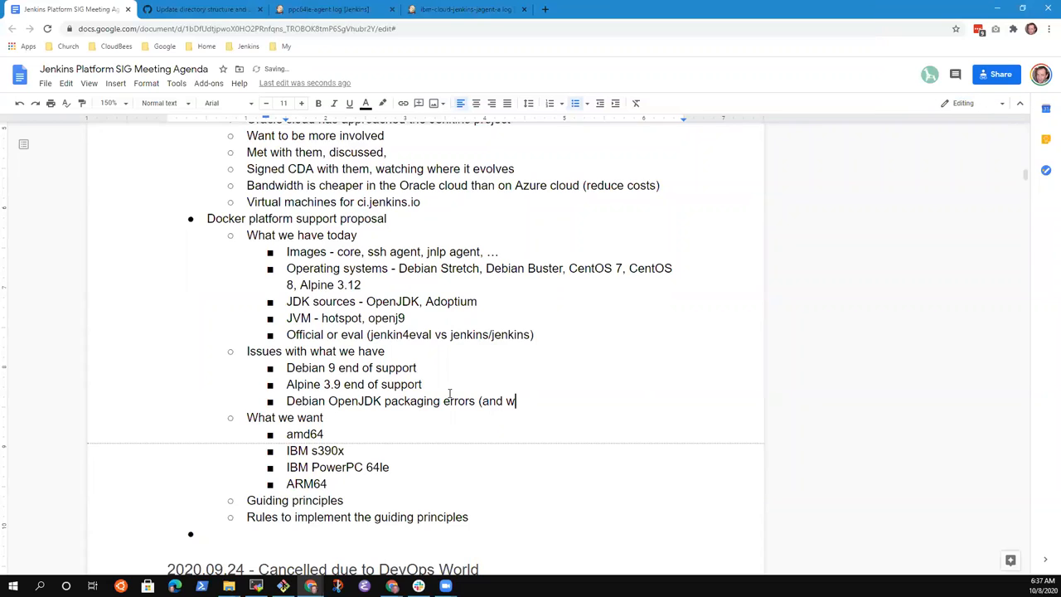
pyautogui.write('hy we prefer')
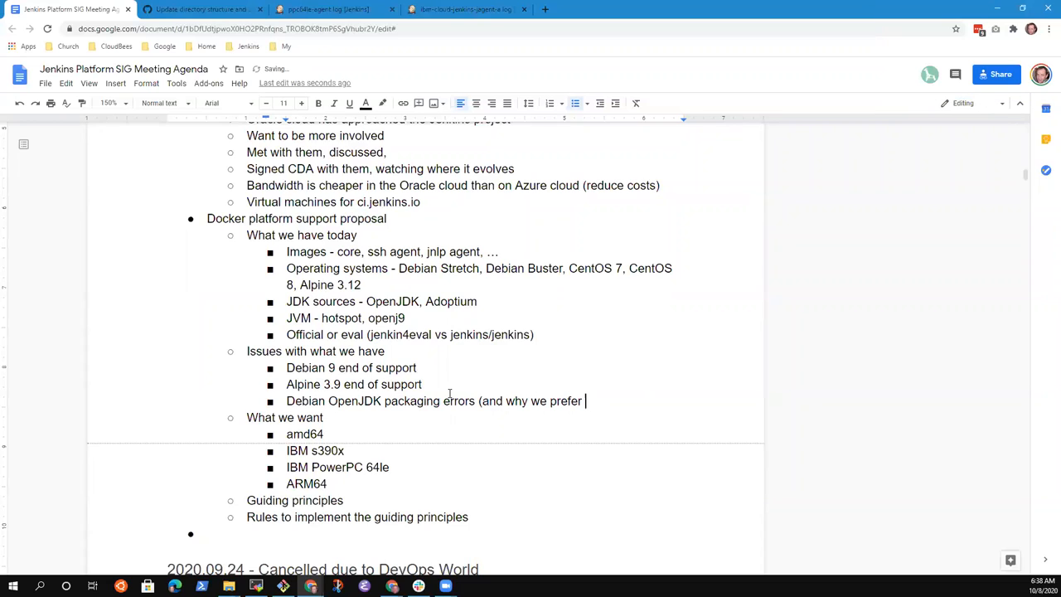
pyautogui.write('AdoptOpenJ')
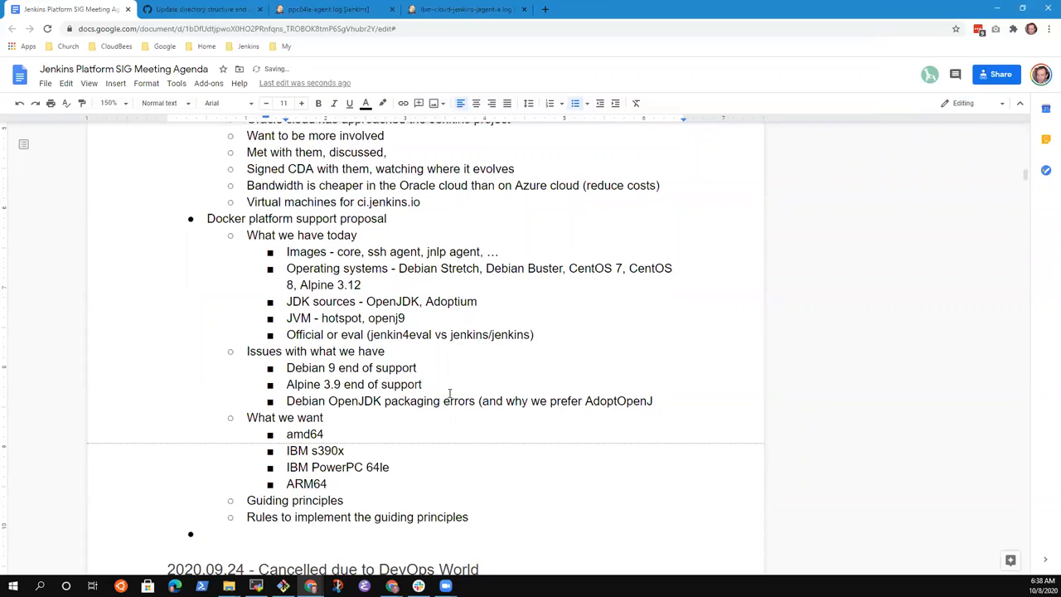
pyautogui.write(')')
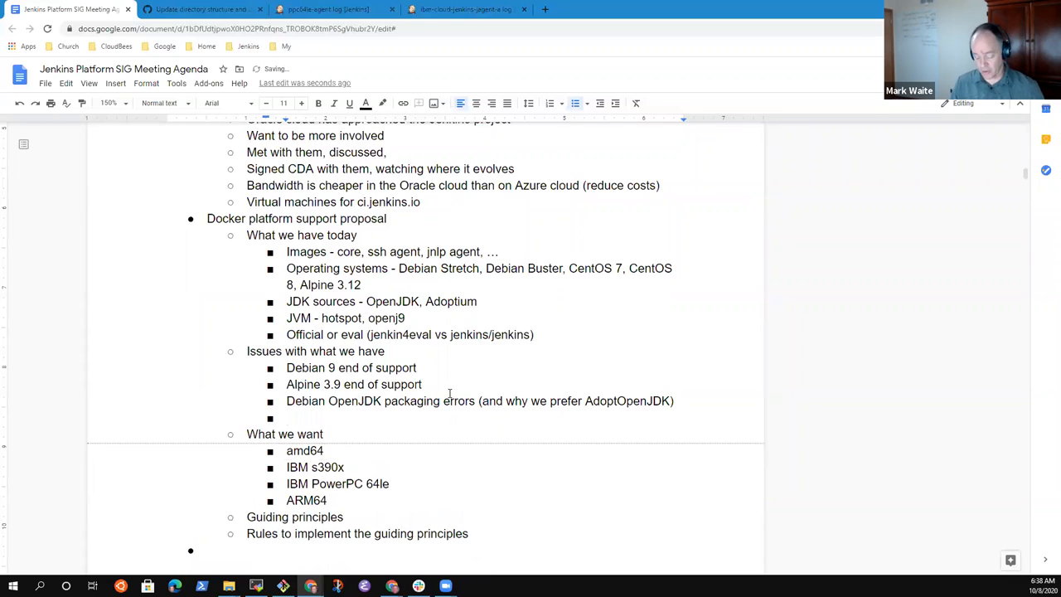
# Step: Add the bullet 'ARM and Alpine non-support by OpenJDK (x86 only)'
pyautogui.write('ARM and A')
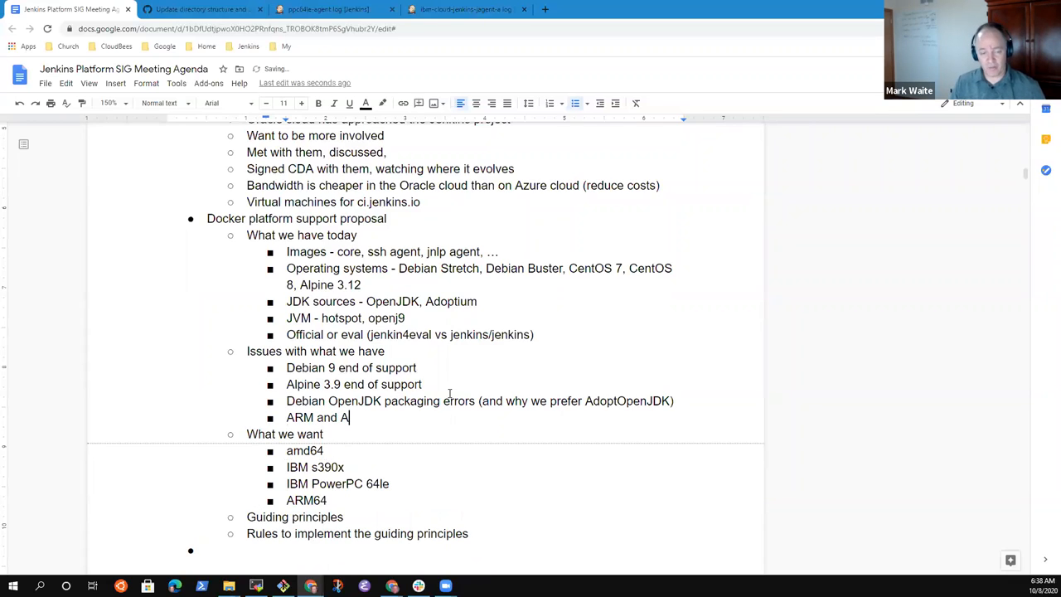
pyautogui.write('lpine non-')
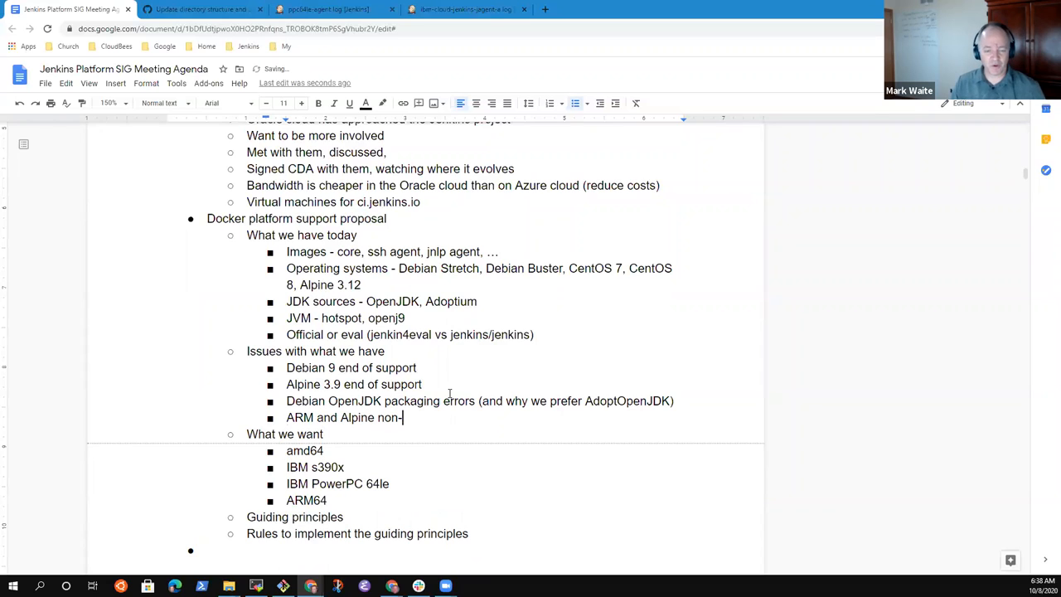
pyautogui.write('support by')
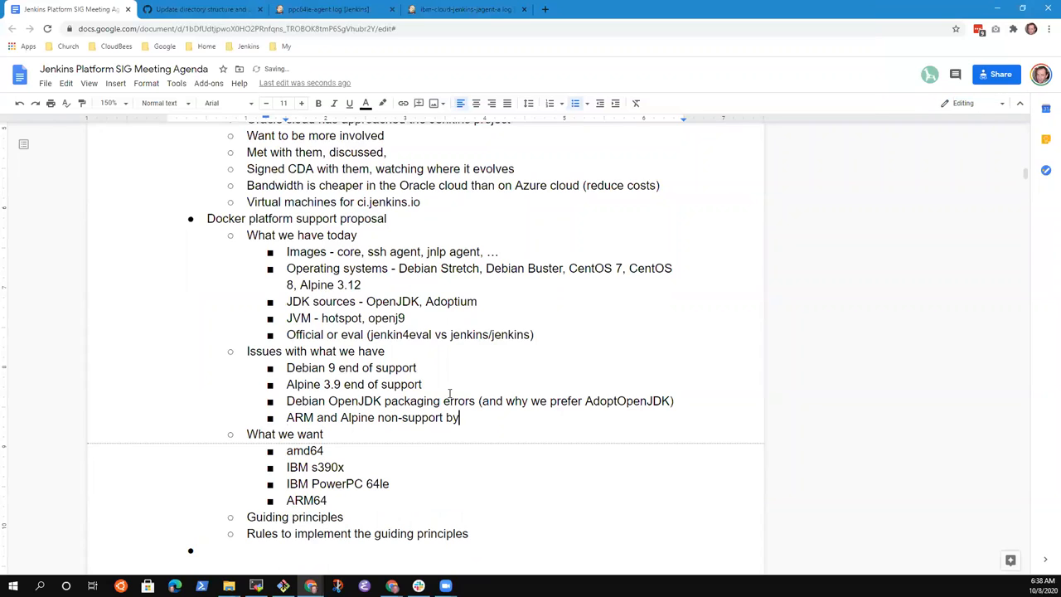
pyautogui.write('OpenJDK,')
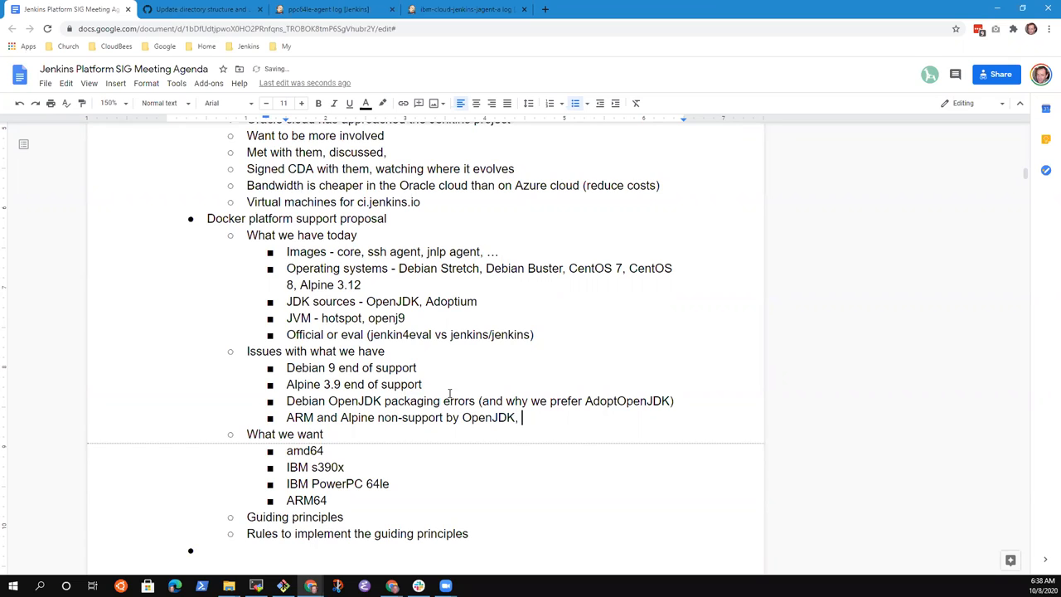
pyautogui.press('Backspace')
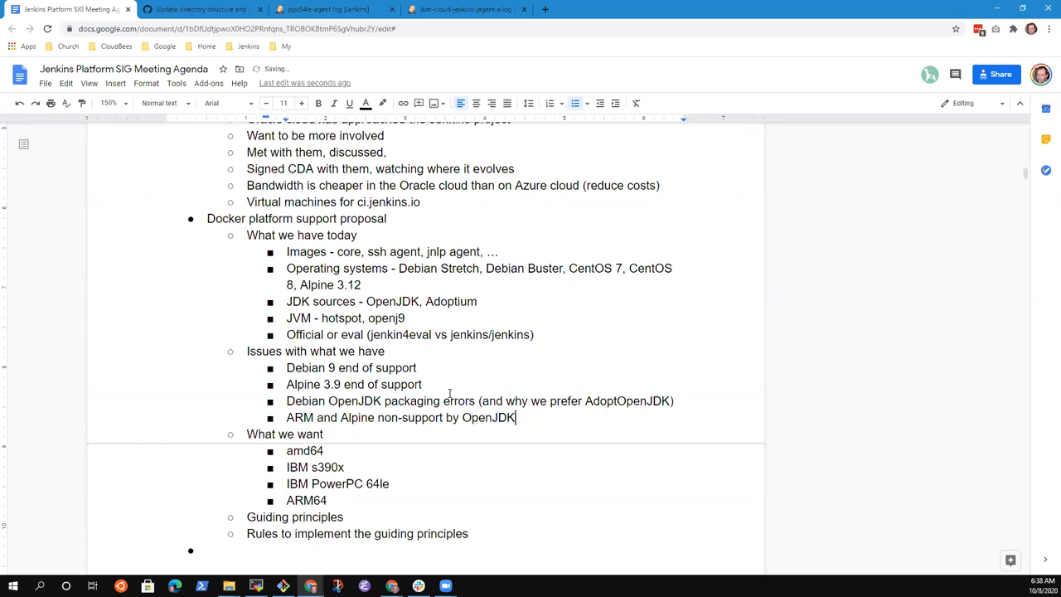
pyautogui.write('(x86 only')
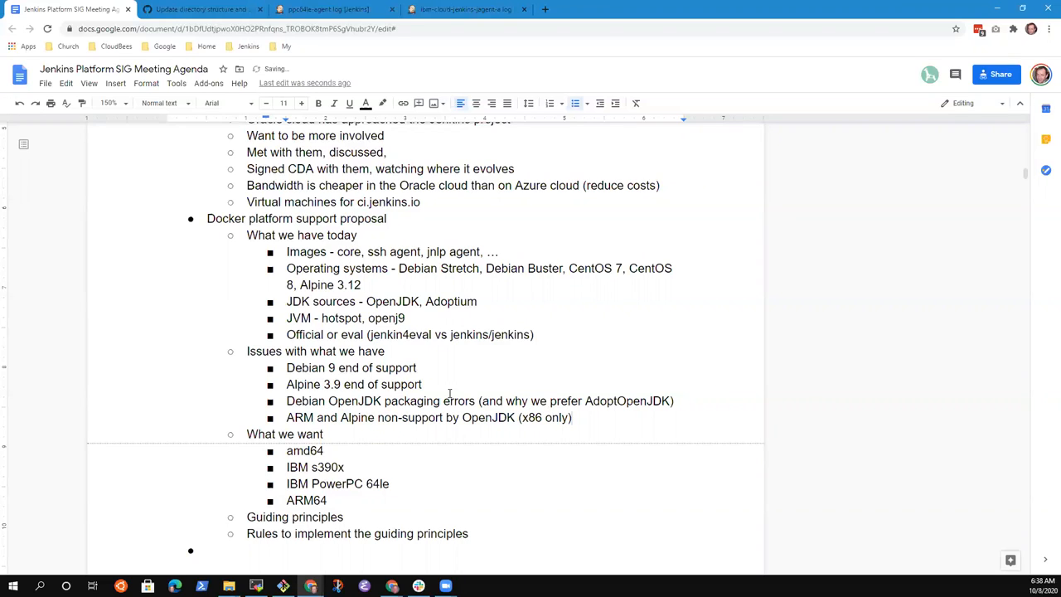
pyautogui.click(570, 418)
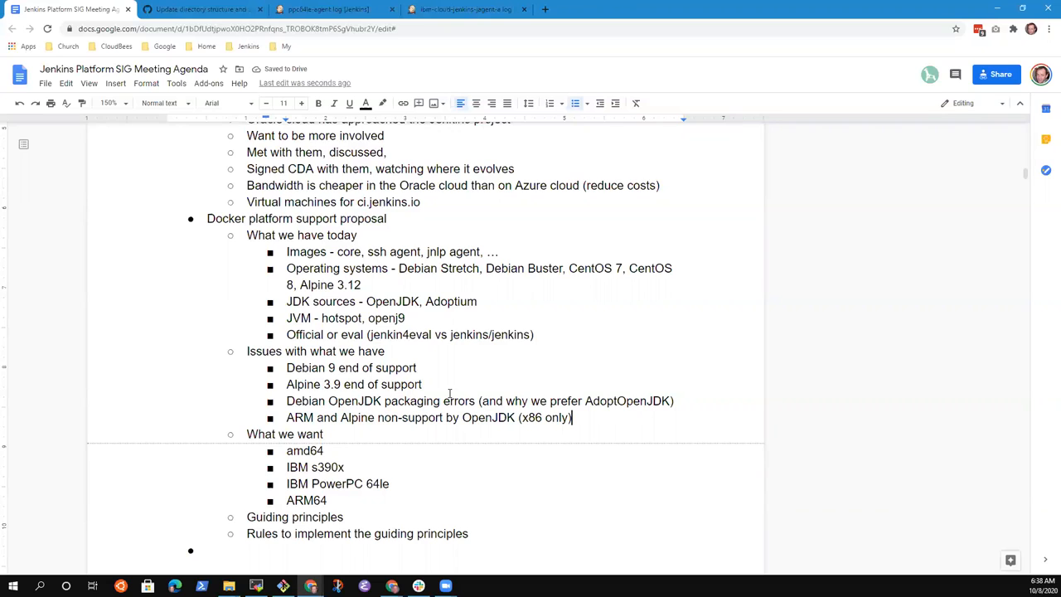
pyautogui.tripleClick(428, 418)
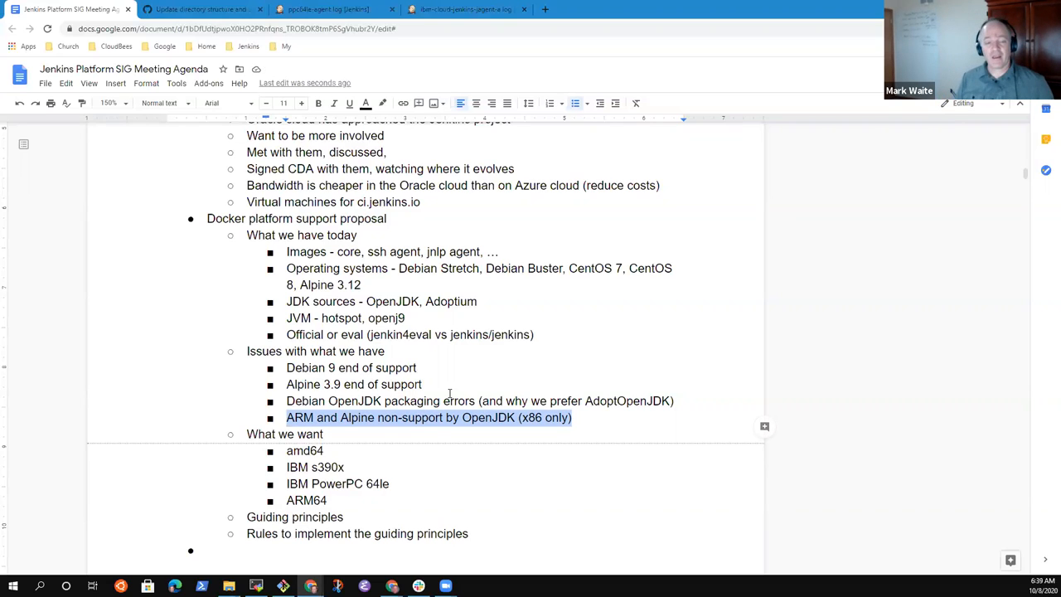
# Step: Under 'What we want', add a Processors item grouping the processor bullets and an Operating systems item
pyautogui.click(288, 252)
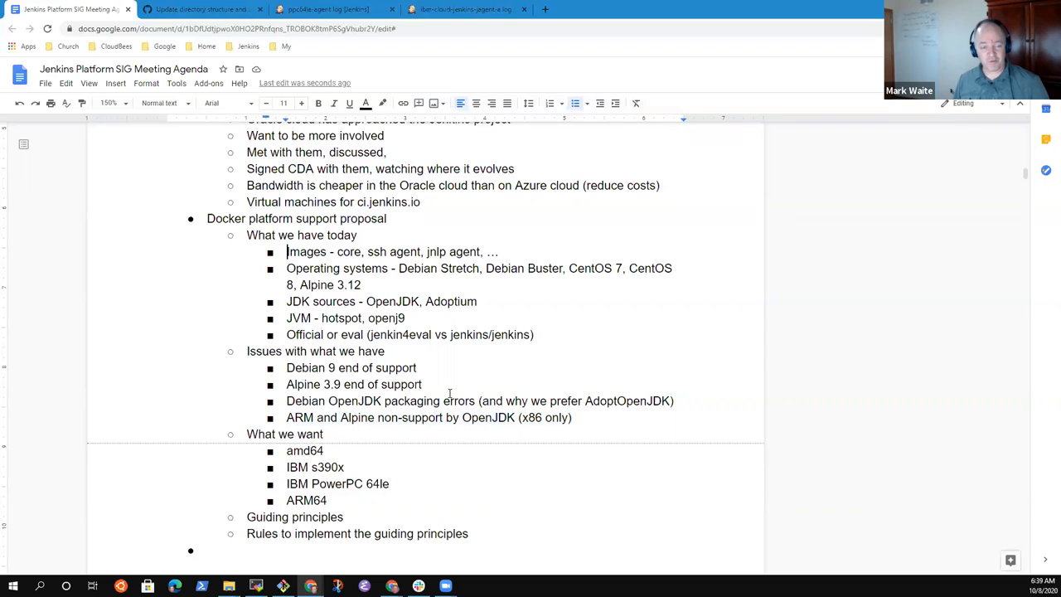
pyautogui.doubleClick(302, 235)
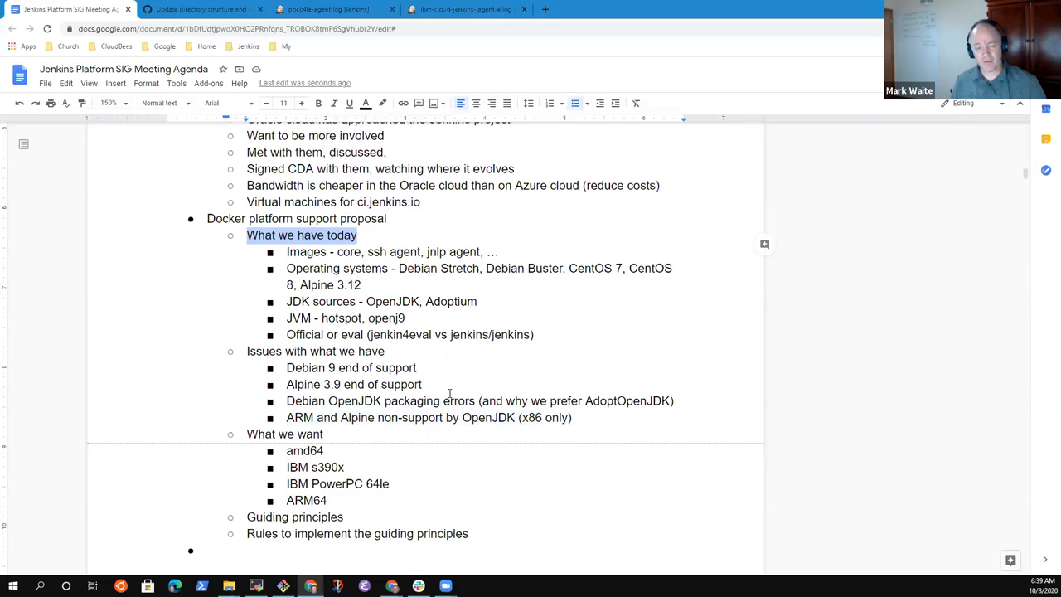
pyautogui.click(356, 301)
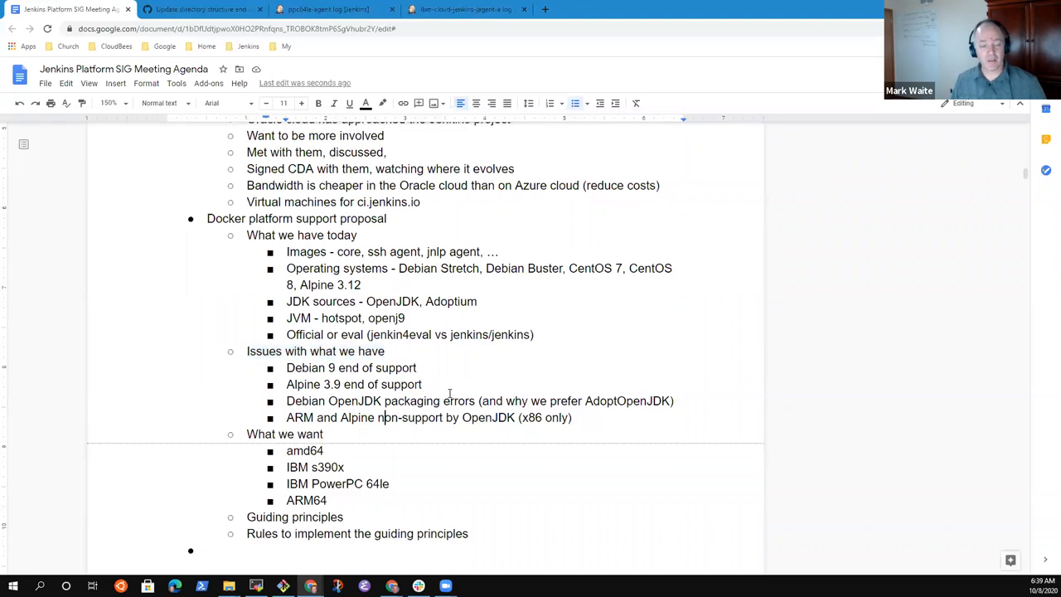
pyautogui.doubleClick(285, 434)
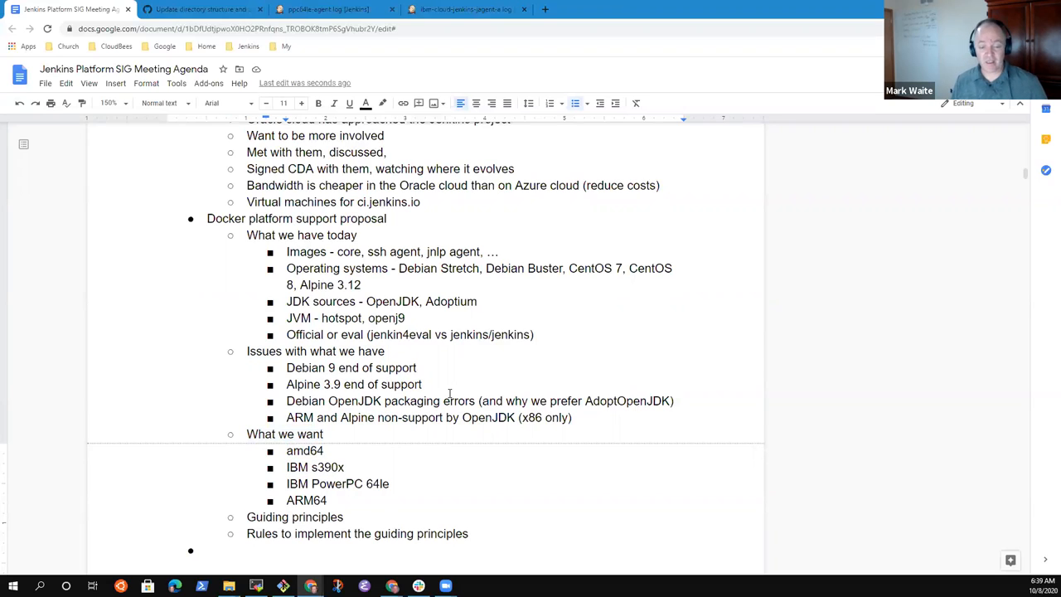
pyautogui.doubleClick(338, 483)
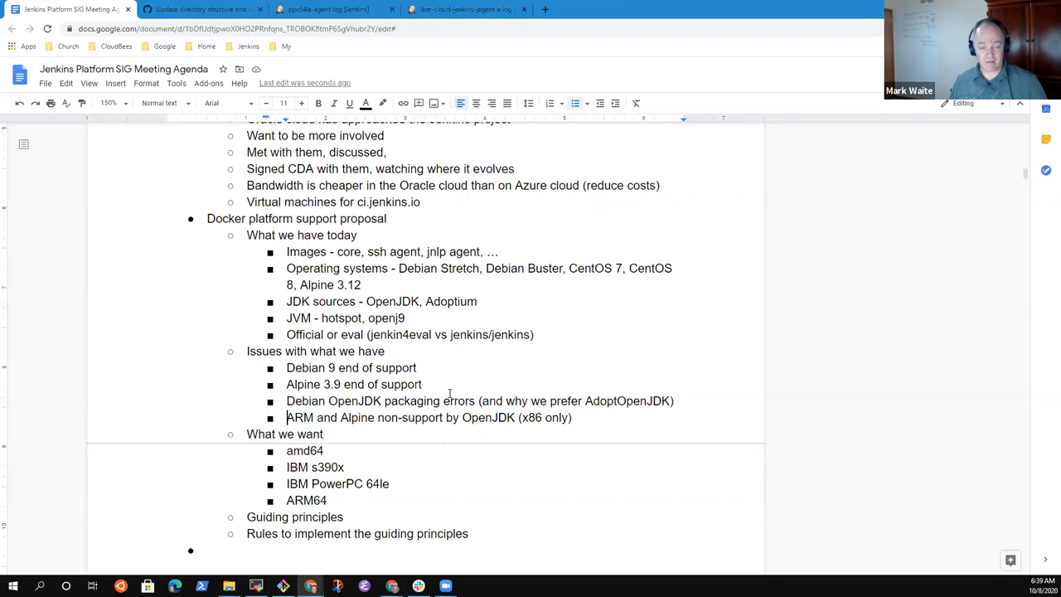
pyautogui.write('Pr')
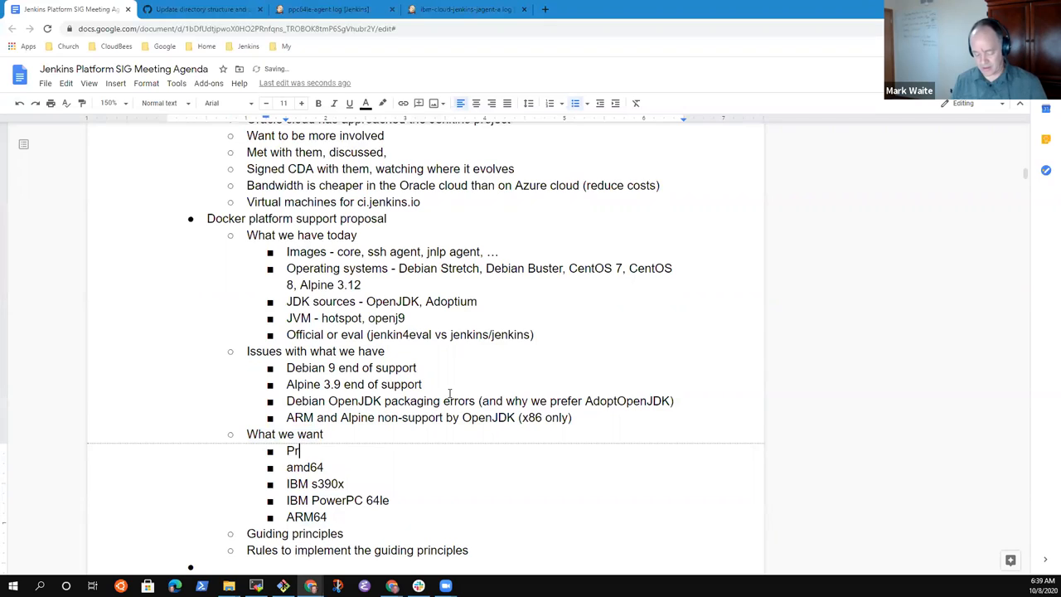
pyautogui.write('ocessors')
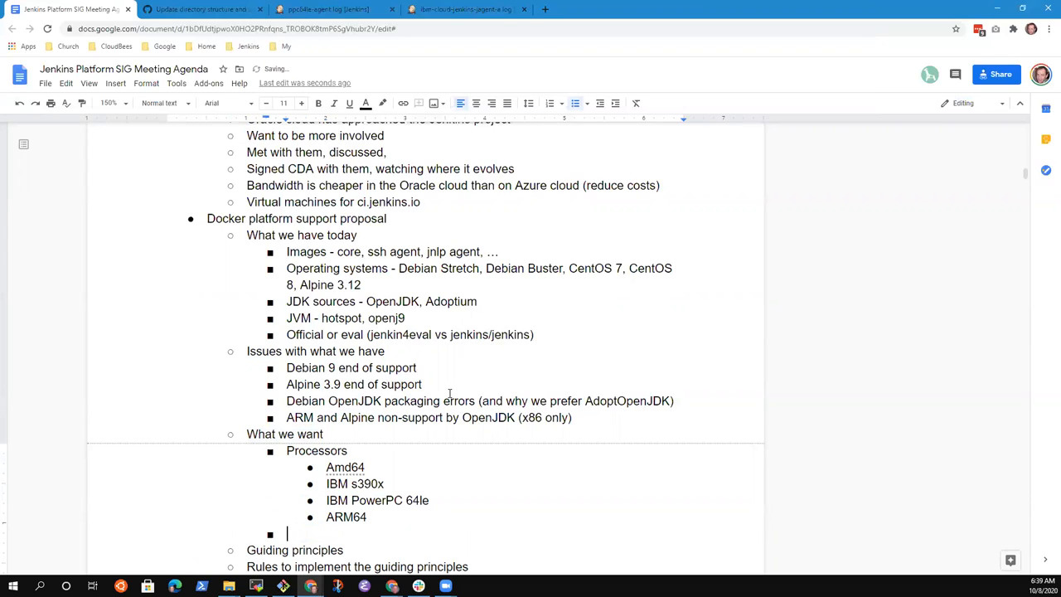
pyautogui.write('Op')
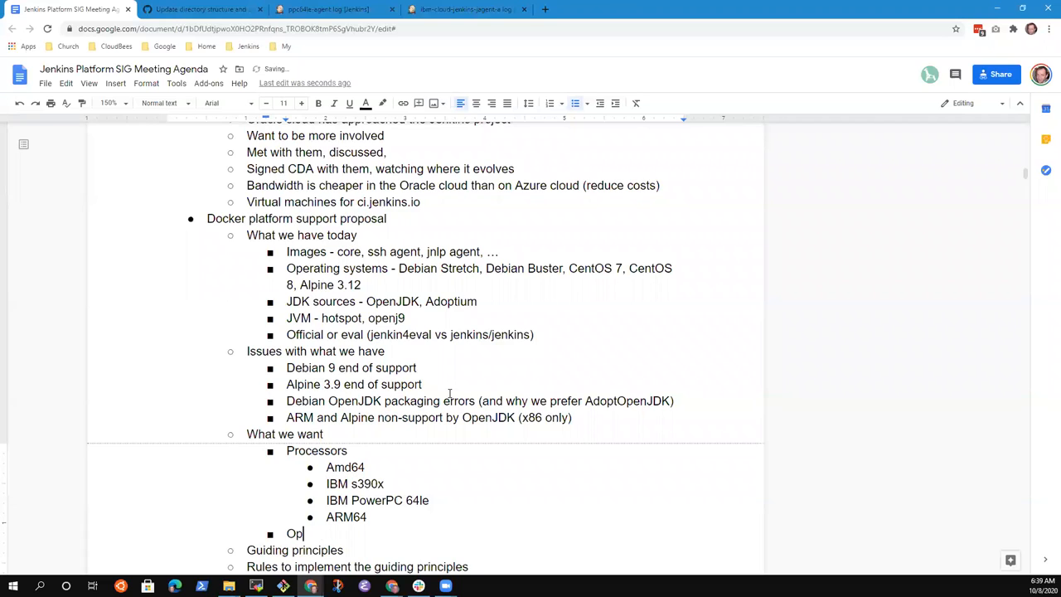
pyautogui.write('erating systems')
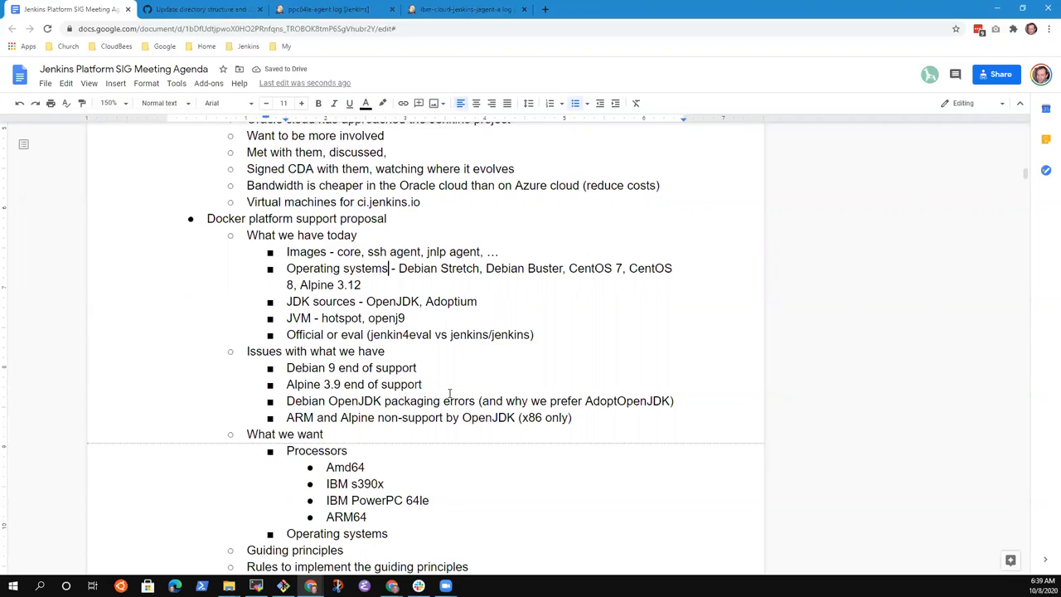
# Step: Add 'Debian Buster slim,' to the current operating systems under What we have today
pyautogui.click(388, 533)
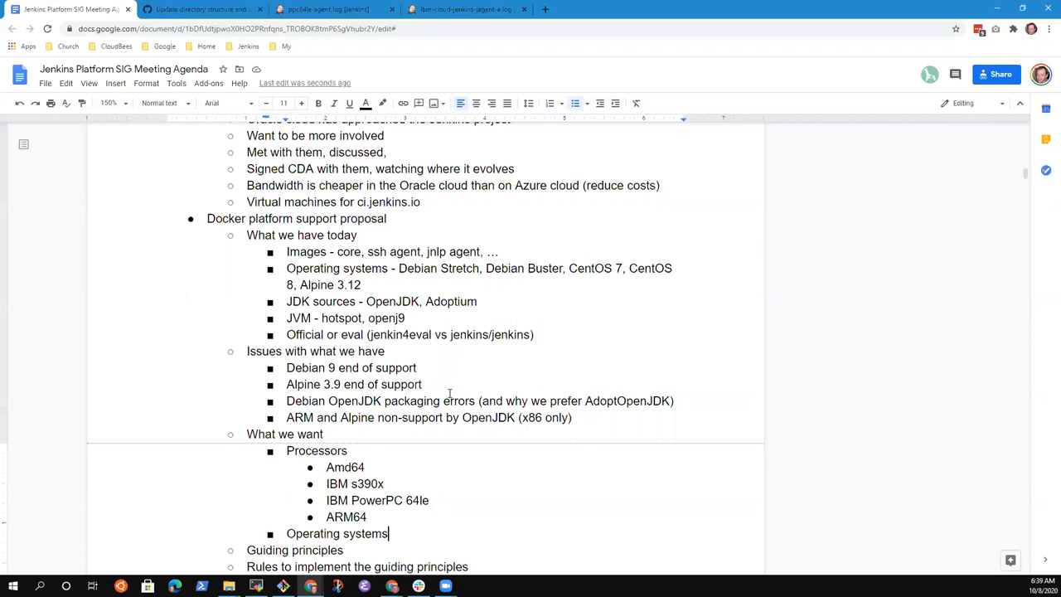
pyautogui.scroll(-3)
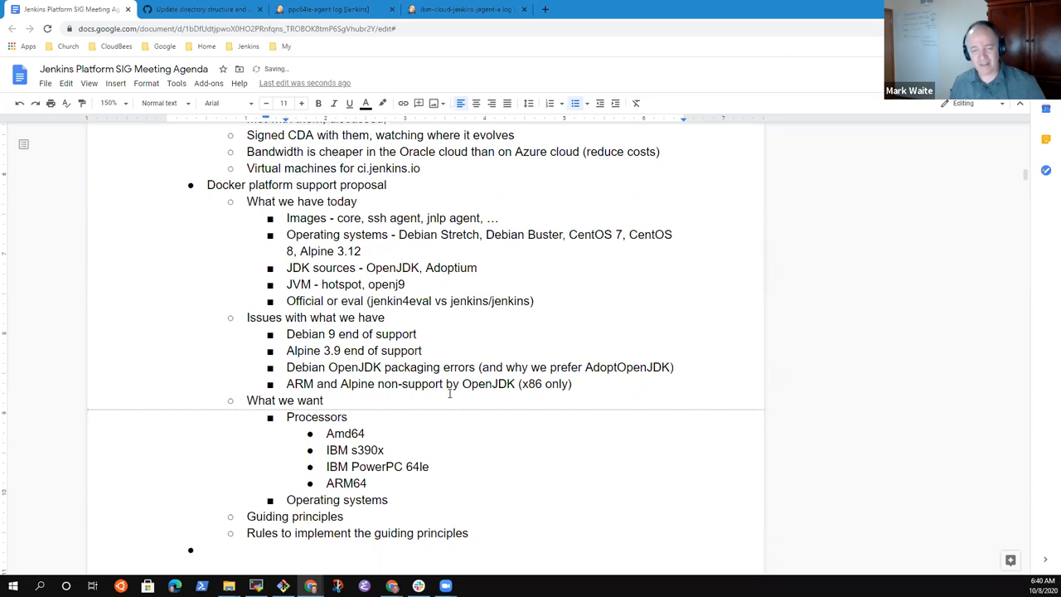
pyautogui.write('Debian Buster slim,')
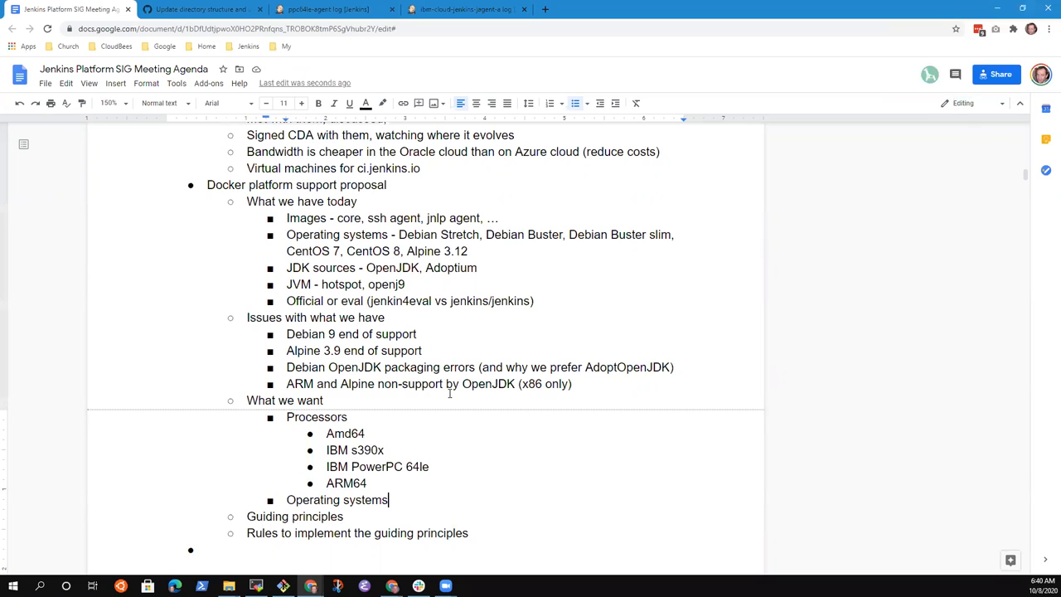
# Step: List Debian under the wanted operating systems, dropping the Stretch version name
pyautogui.write('Deb')
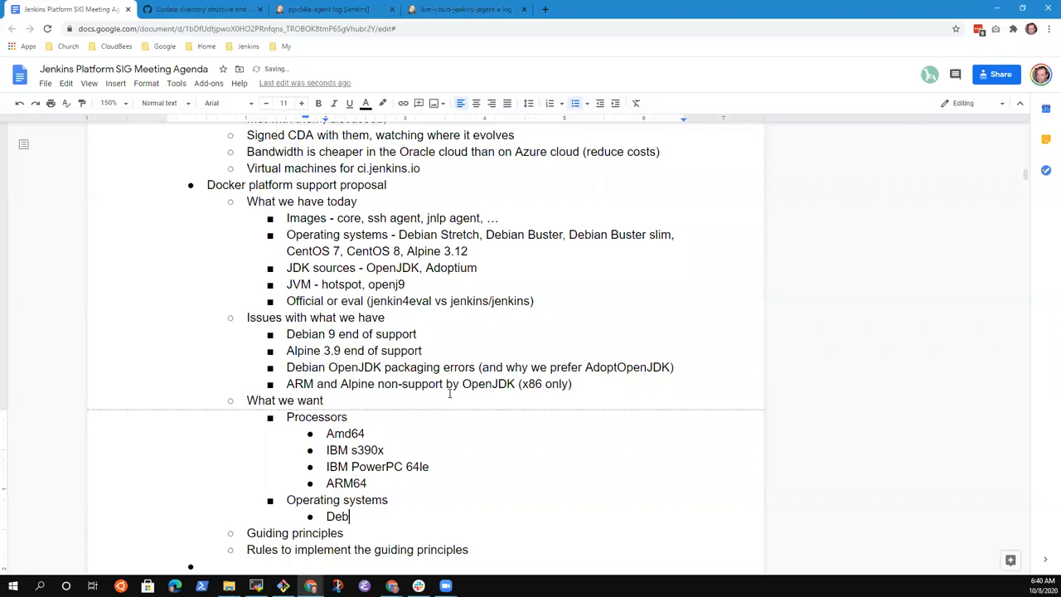
pyautogui.write('ian')
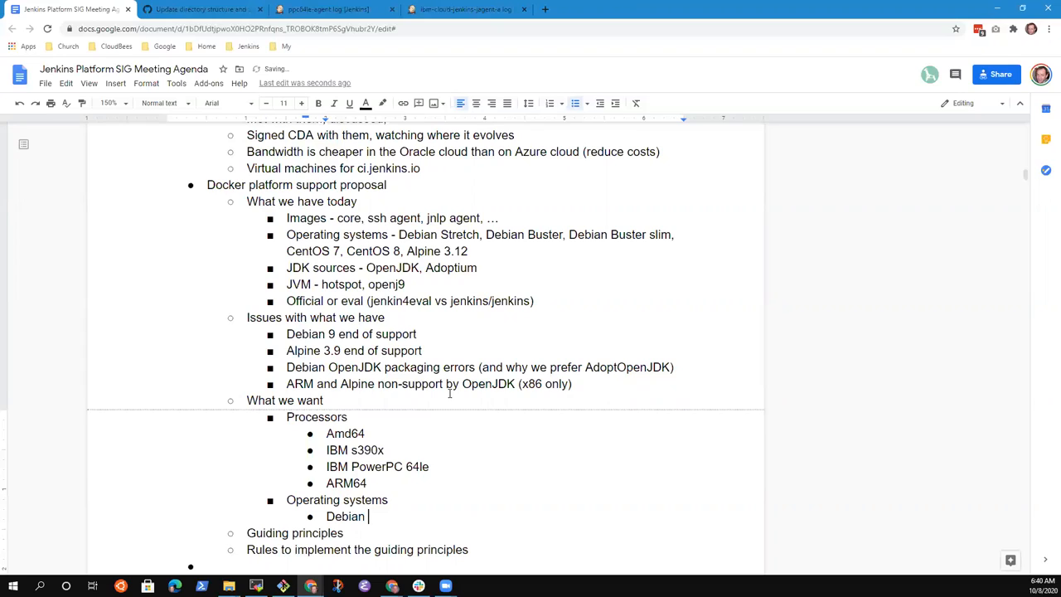
pyautogui.write('Buster')
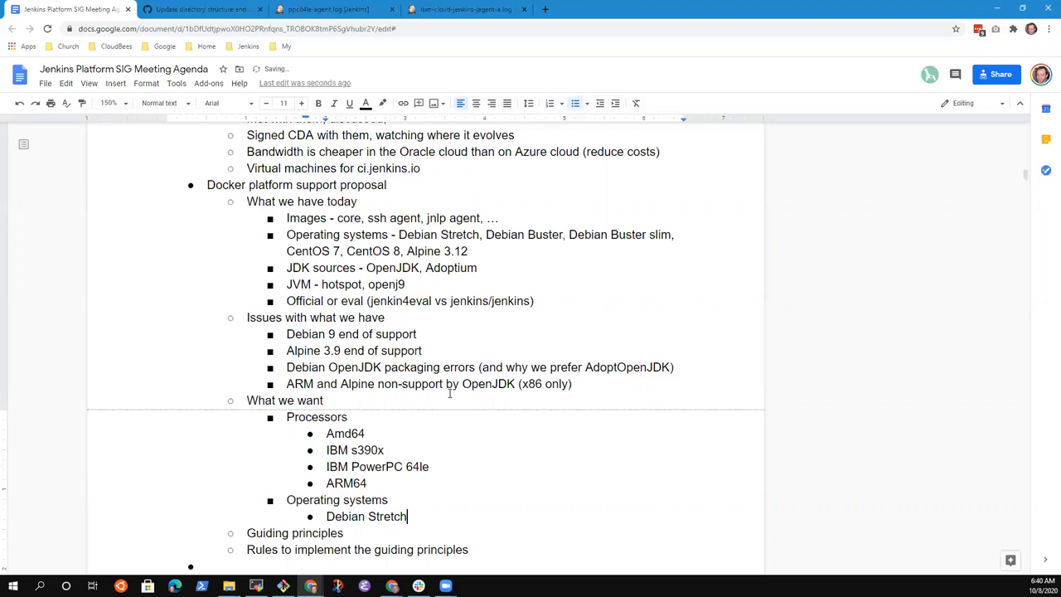
pyautogui.doubleClick(387, 515)
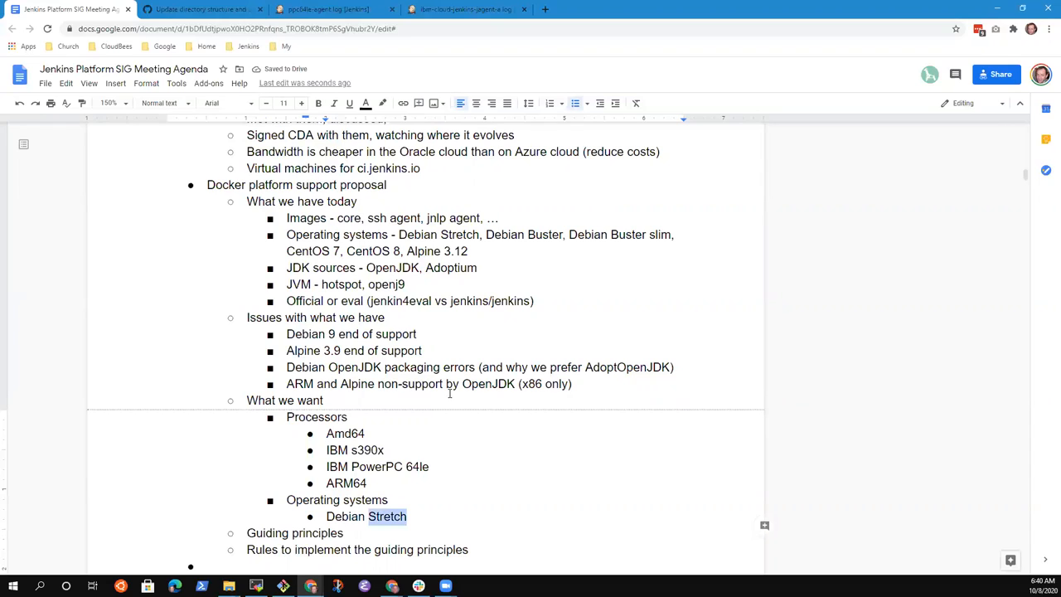
pyautogui.press('delete')
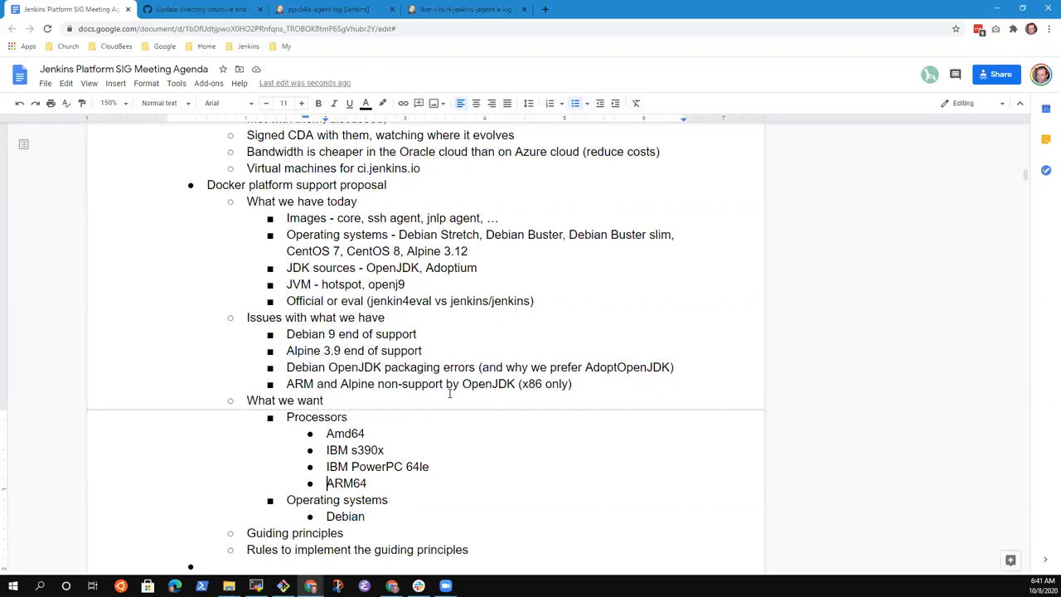
pyautogui.doubleClick(345, 484)
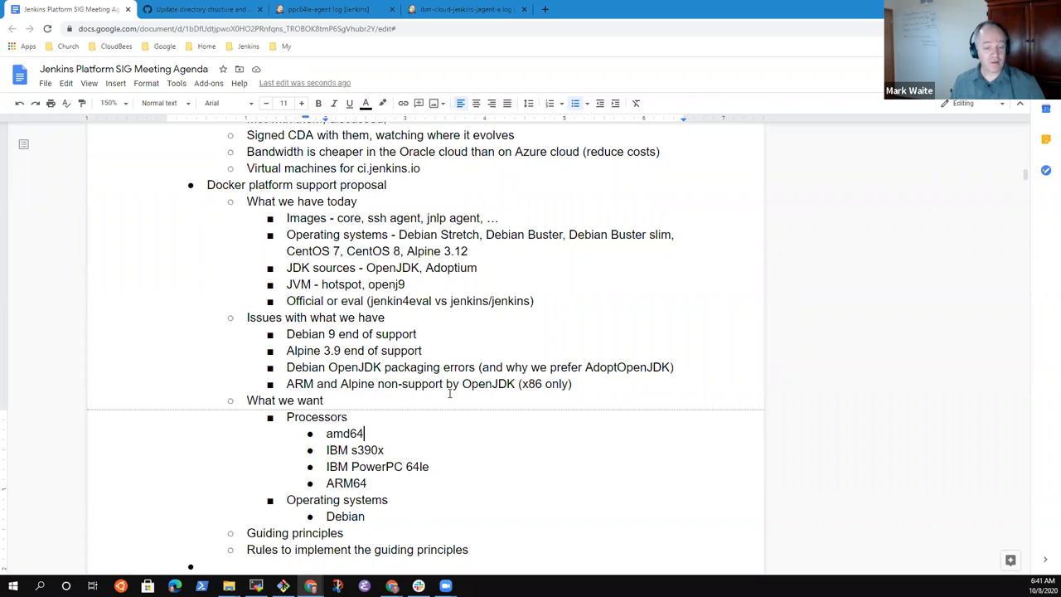
pyautogui.doubleClick(345, 432)
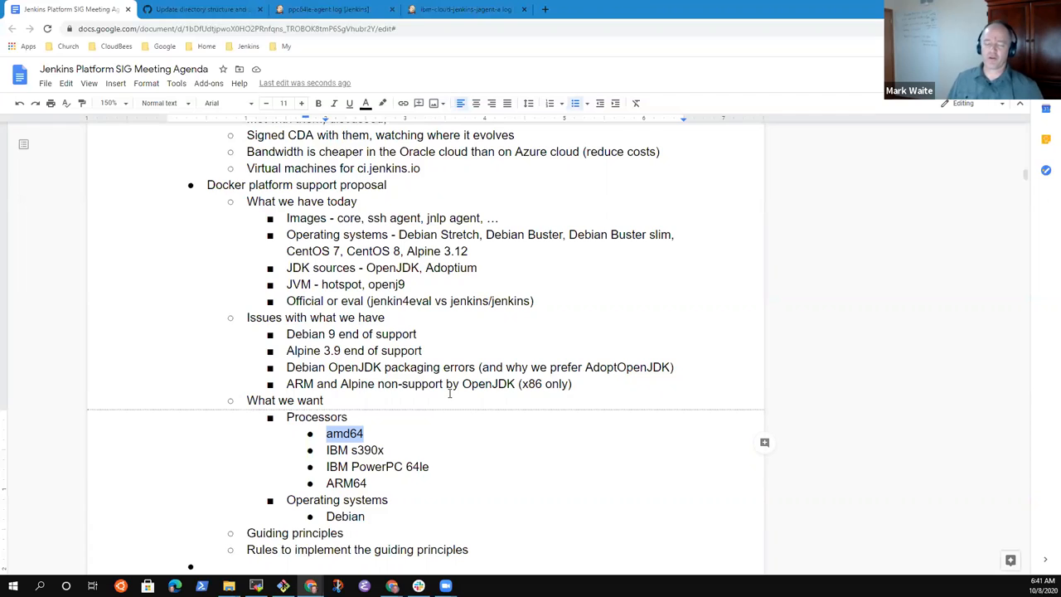
pyautogui.click(344, 516)
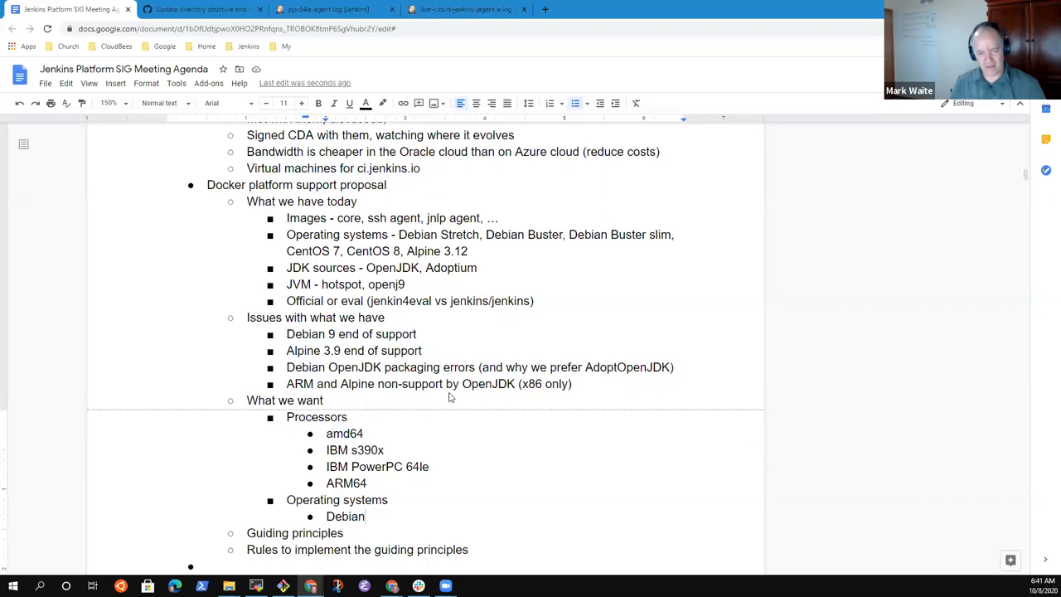
# Step: Add CentOS and Alpine bullets and retitle the item 'Operating systems and versions'
pyautogui.write('C')
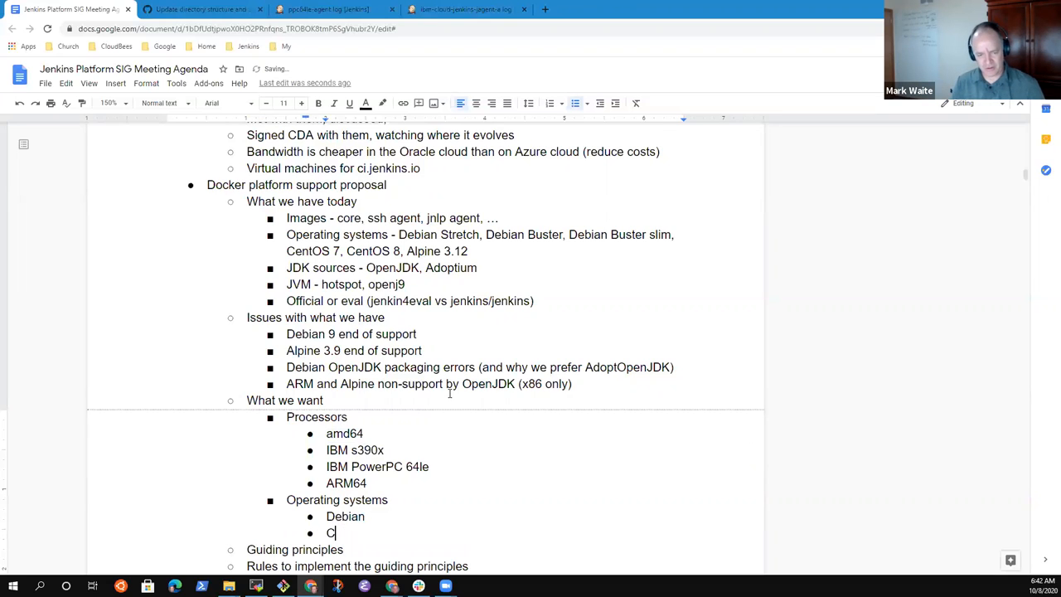
pyautogui.write('CentOS')
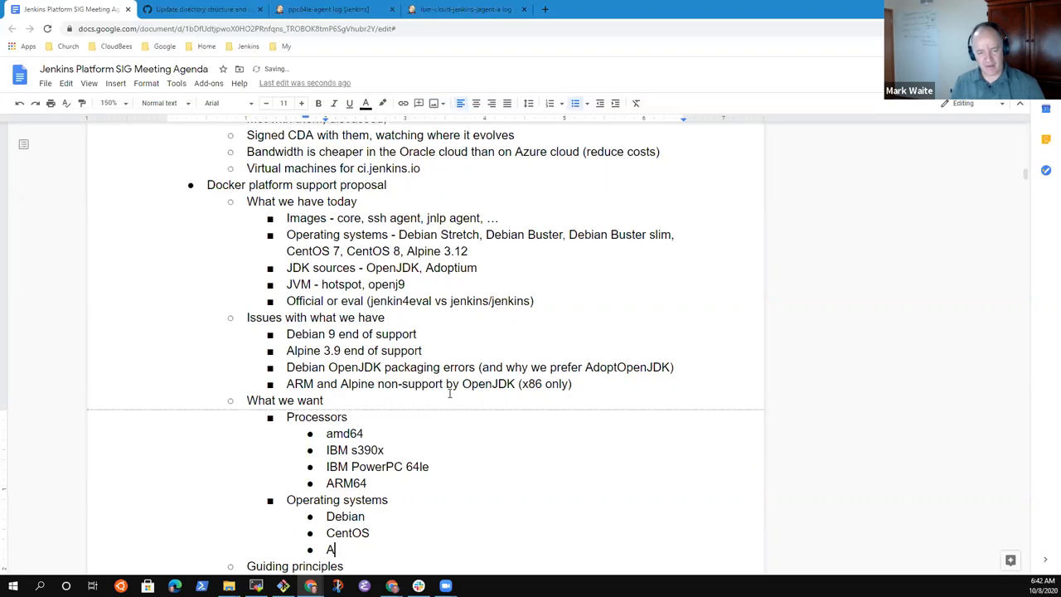
pyautogui.write('lpine')
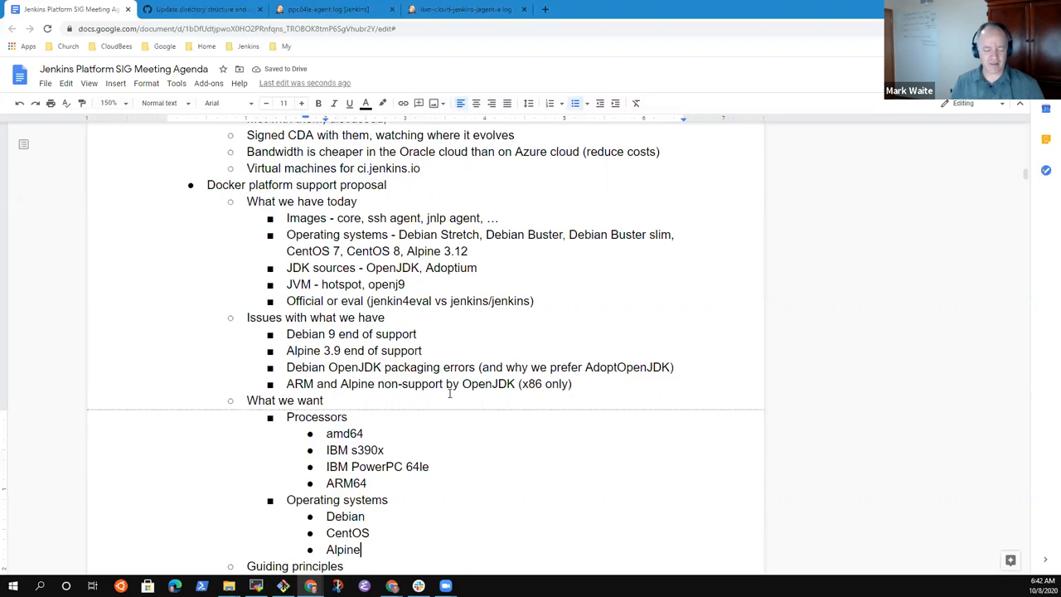
pyautogui.scroll(-3)
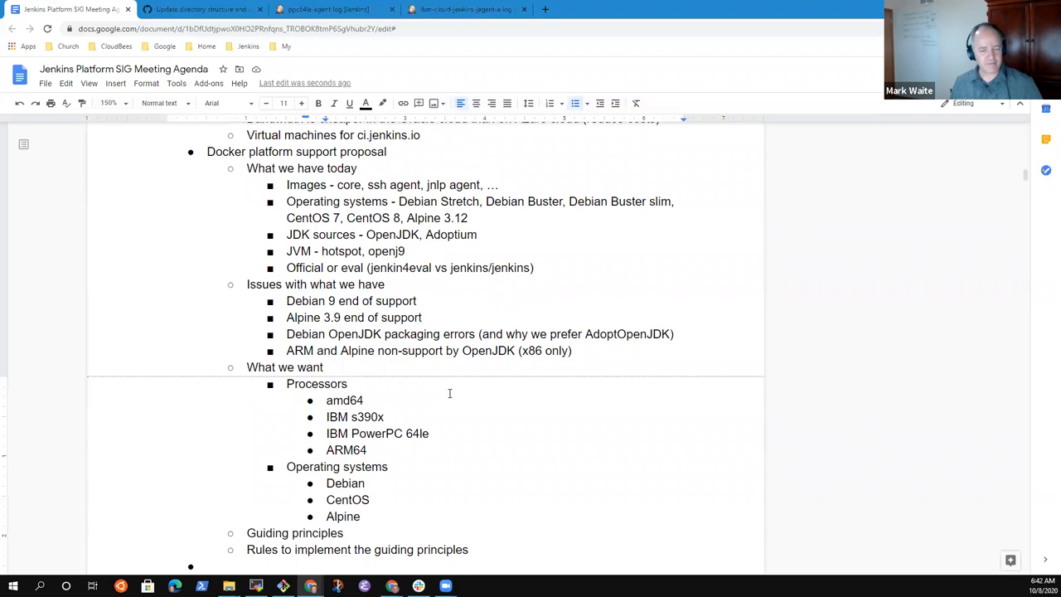
pyautogui.write('and')
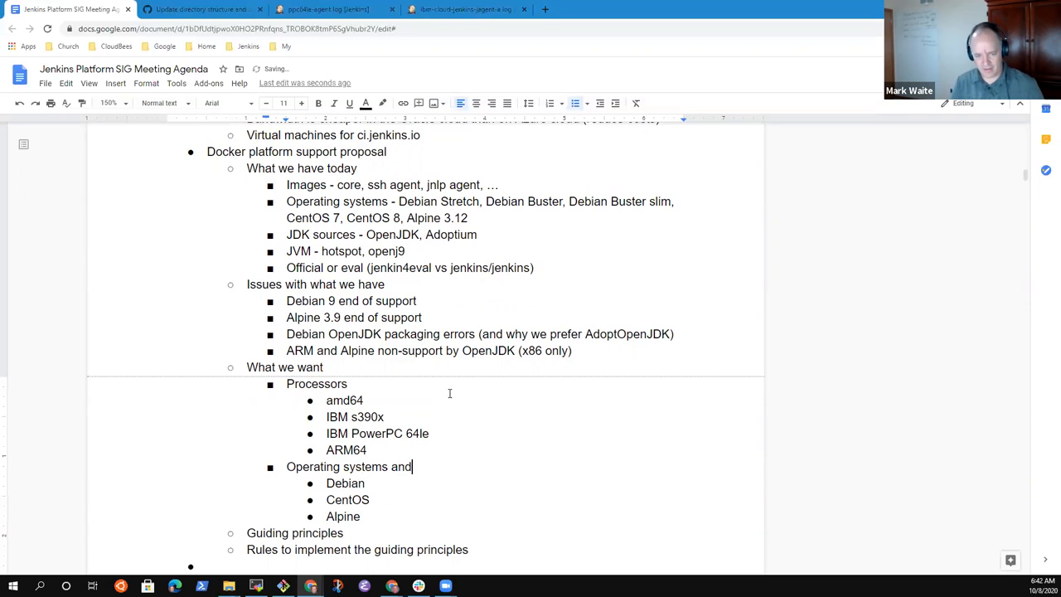
pyautogui.write('versions')
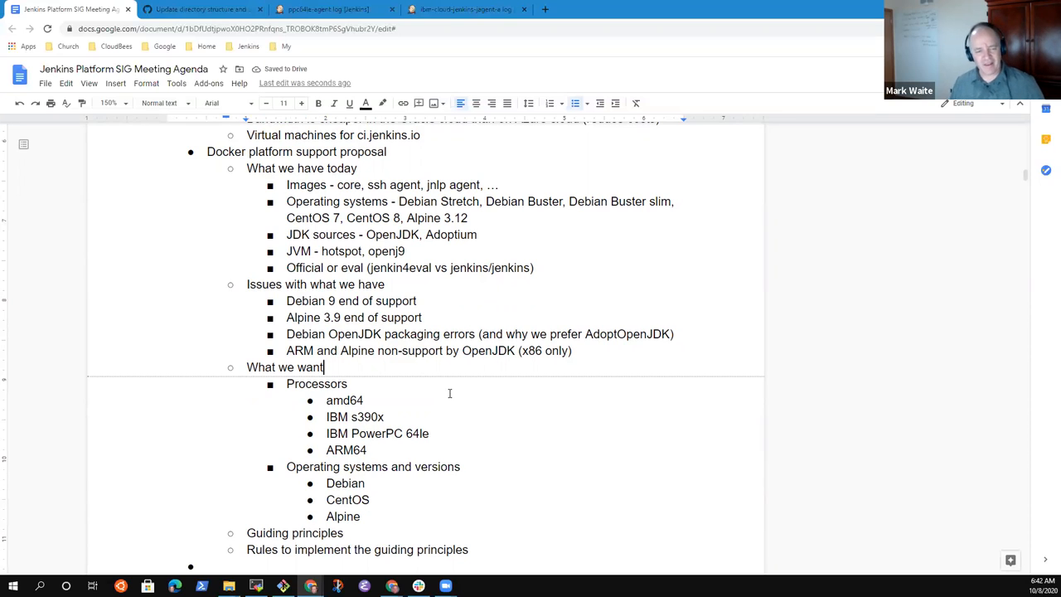
pyautogui.doubleClick(285, 367)
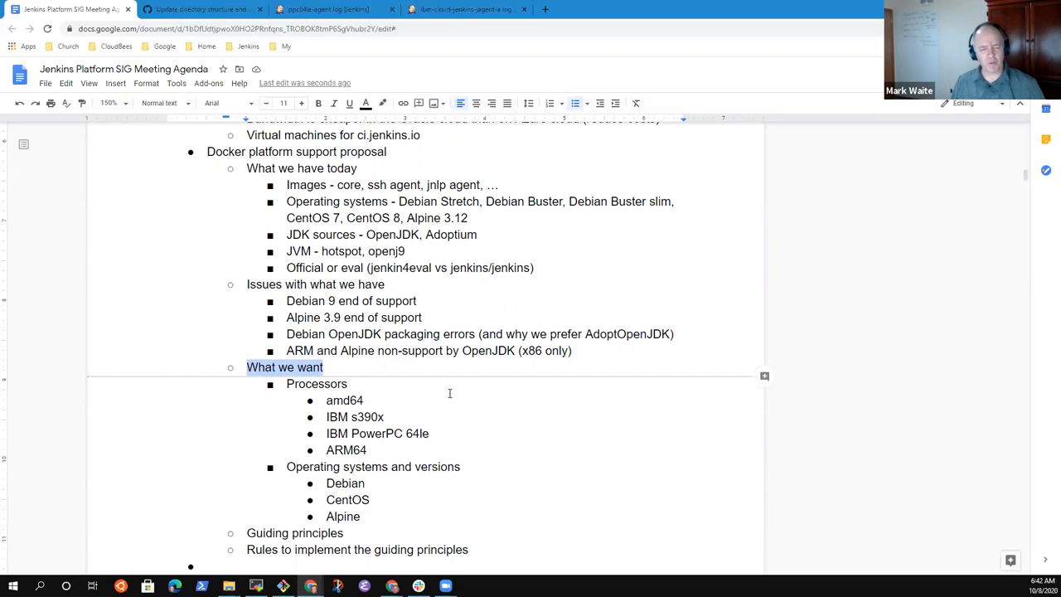
pyautogui.scroll(-3)
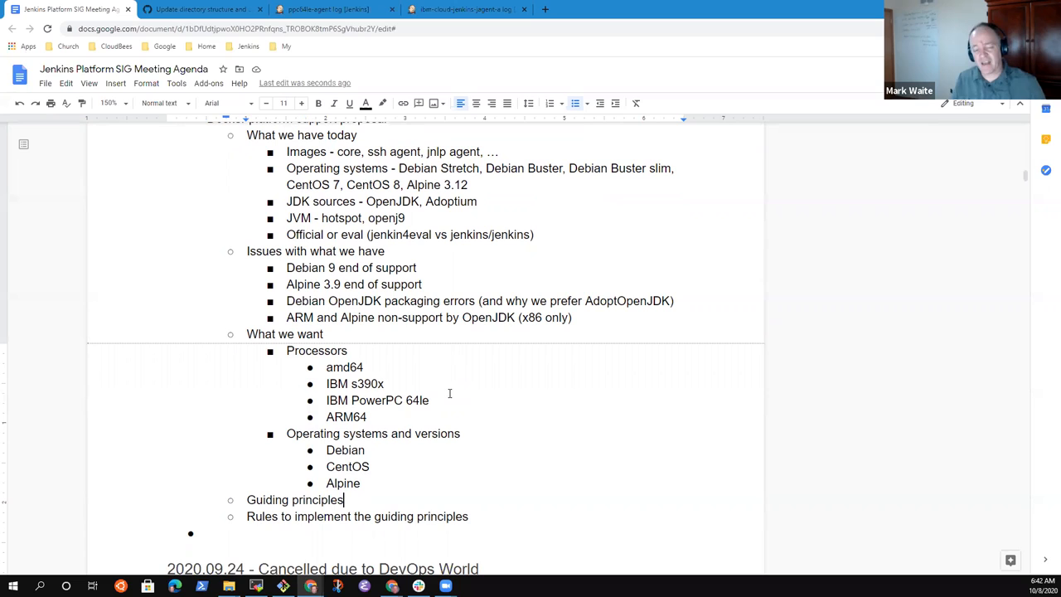
# Step: Add a nested principle: hosted equipment must be available to test and build the image
pyautogui.press('enter')
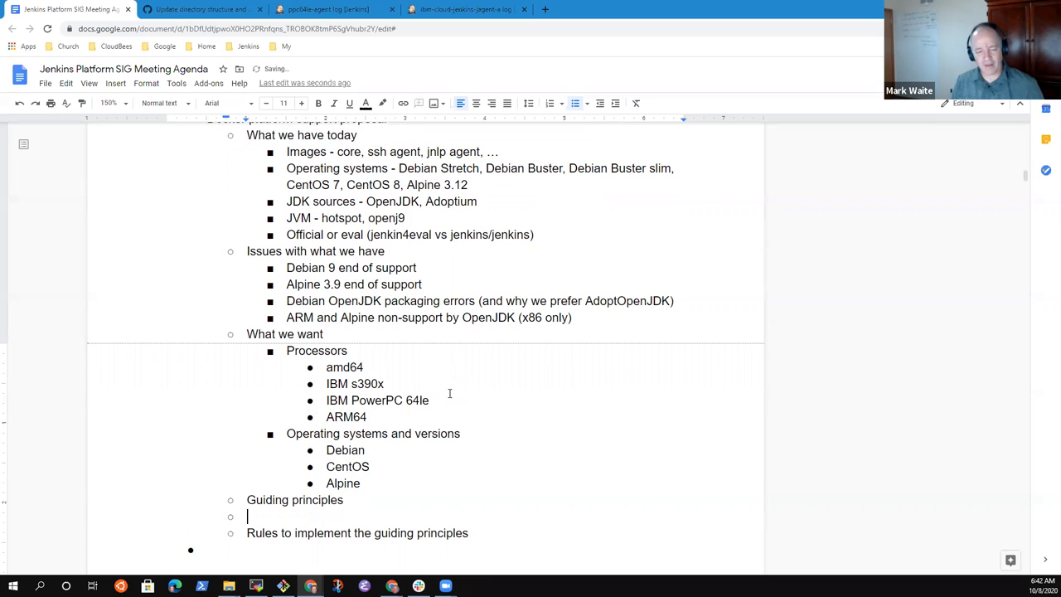
pyautogui.press('tab')
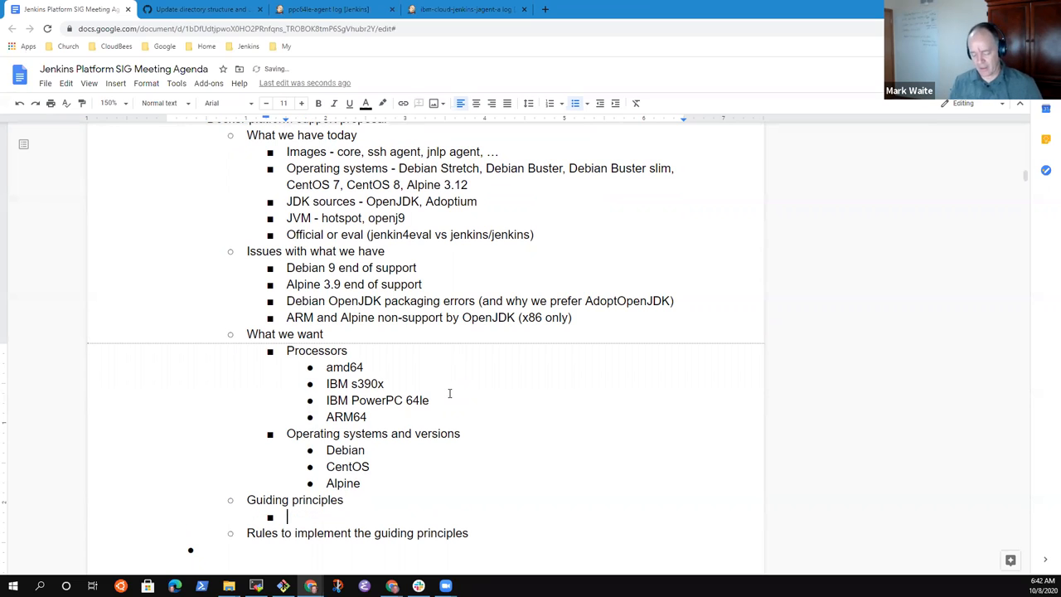
pyautogui.write('Hardwar')
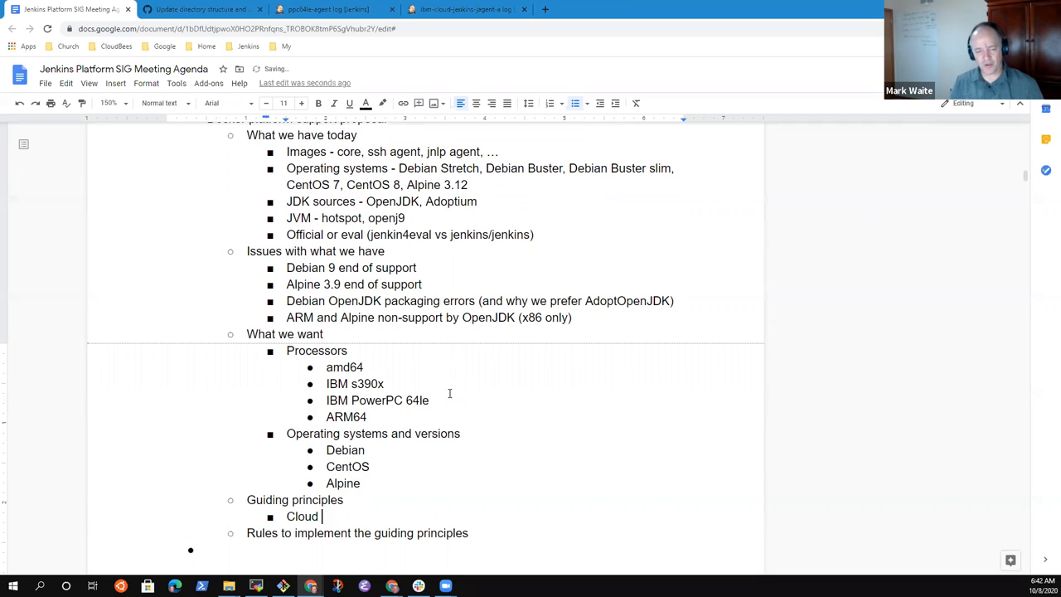
pyautogui.write('hosted')
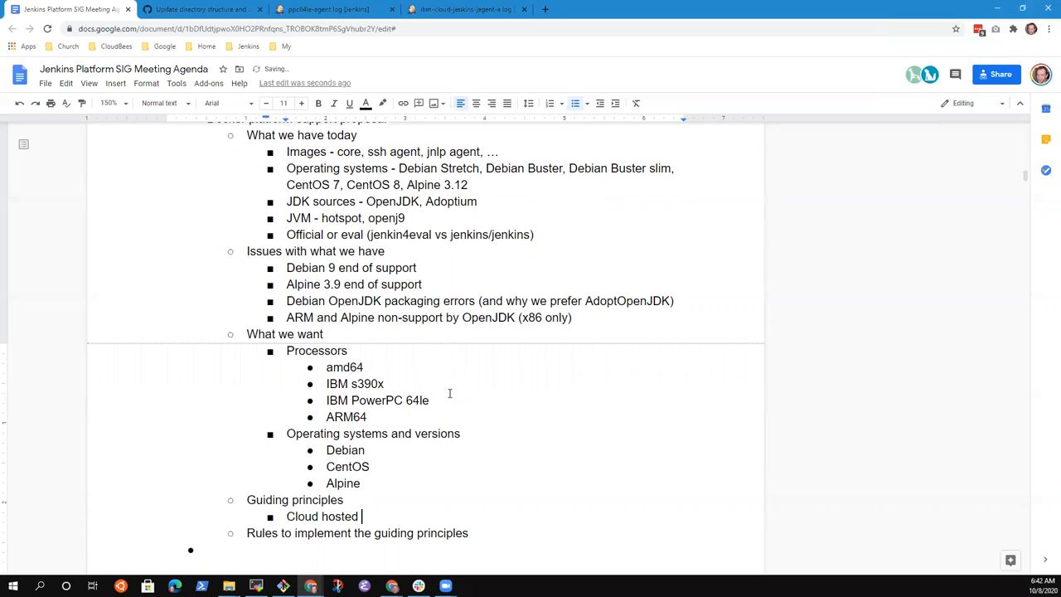
pyautogui.write('equi')
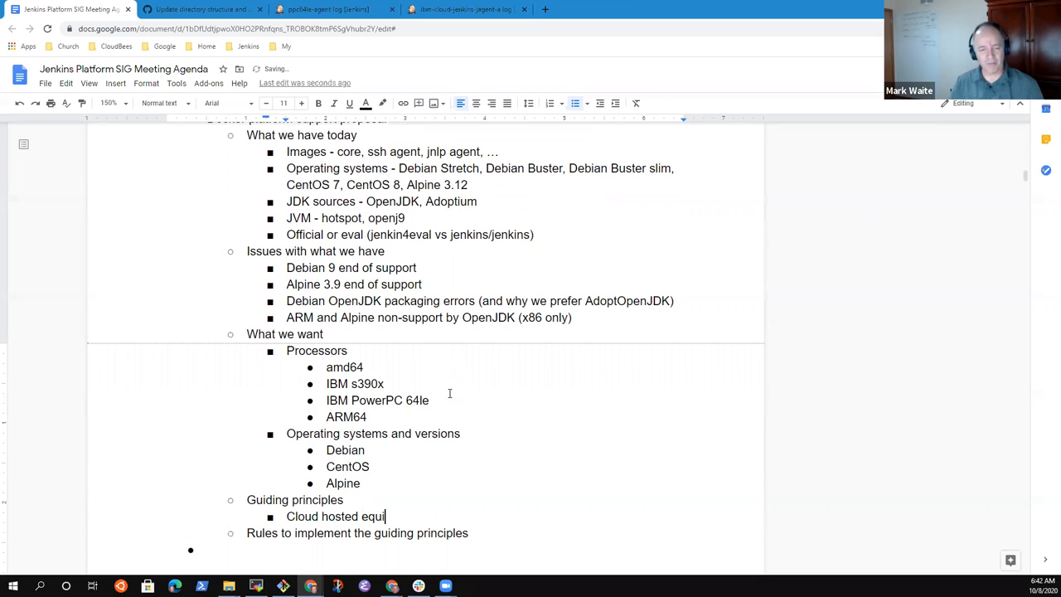
pyautogui.write('pment must')
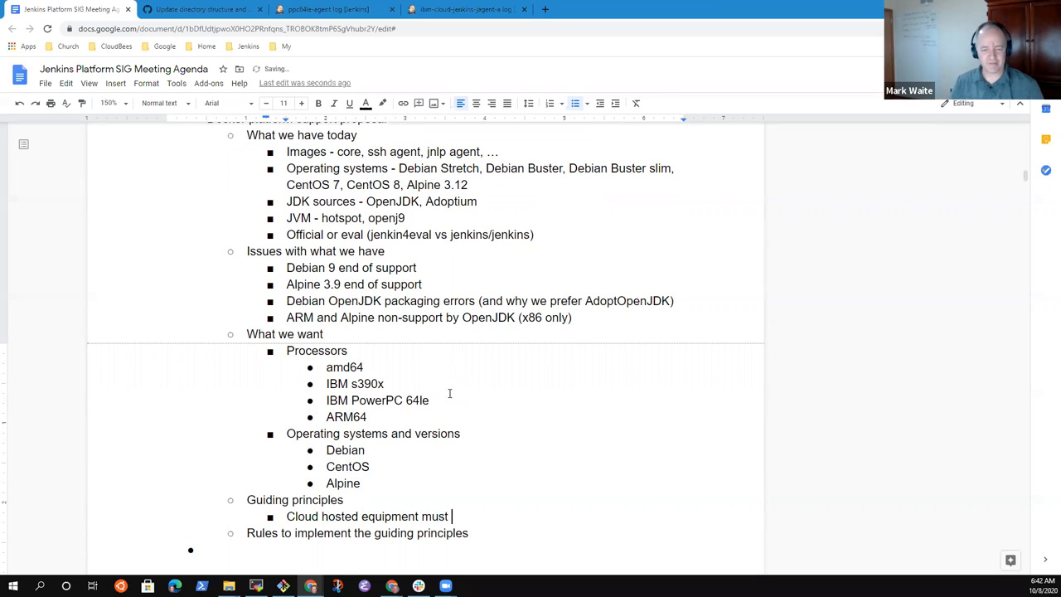
pyautogui.write('be available to')
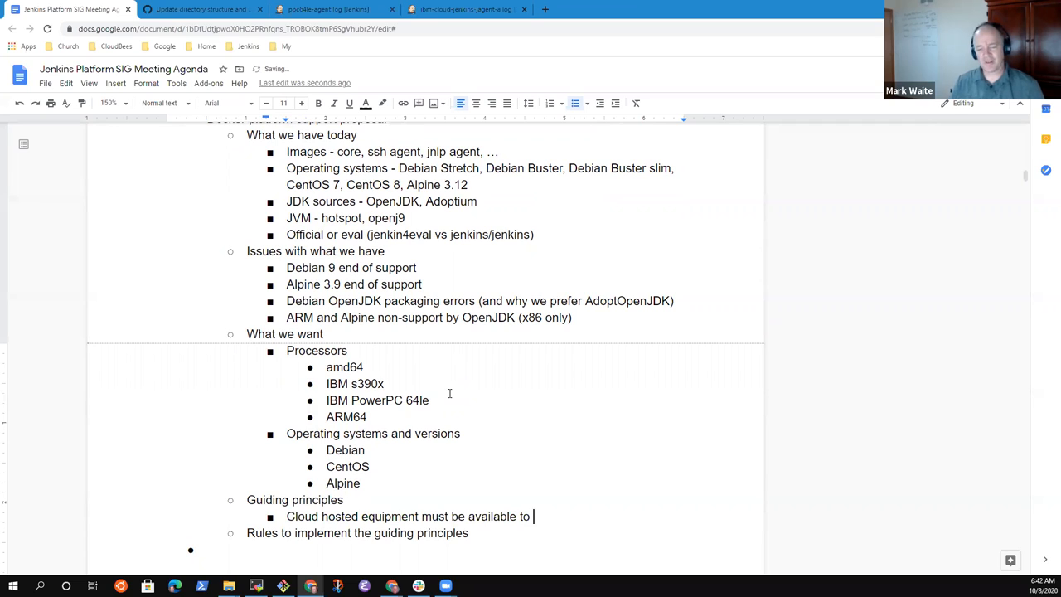
pyautogui.write('test and build th')
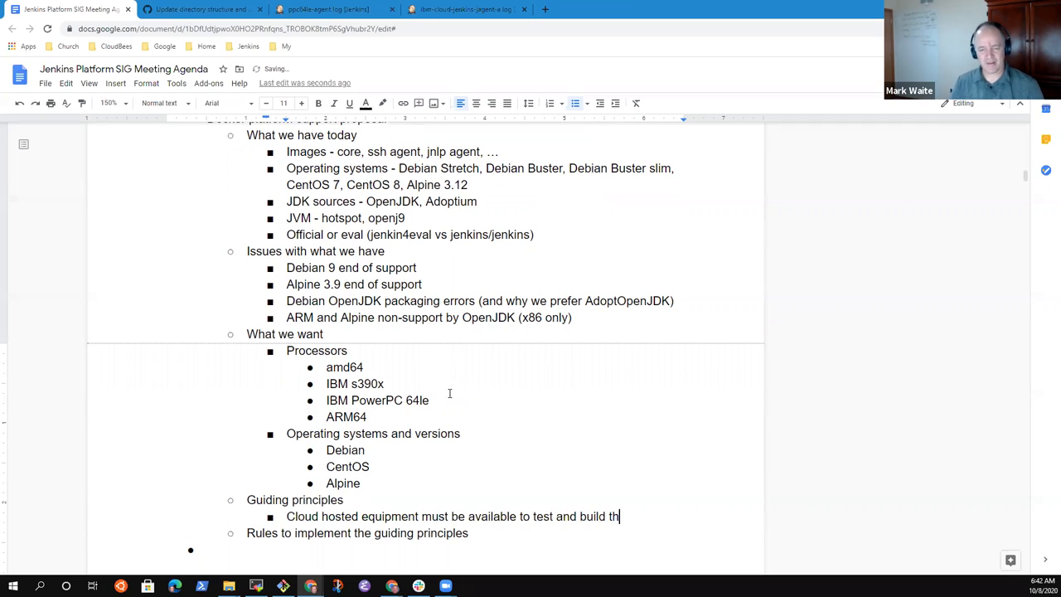
pyautogui.write('e image')
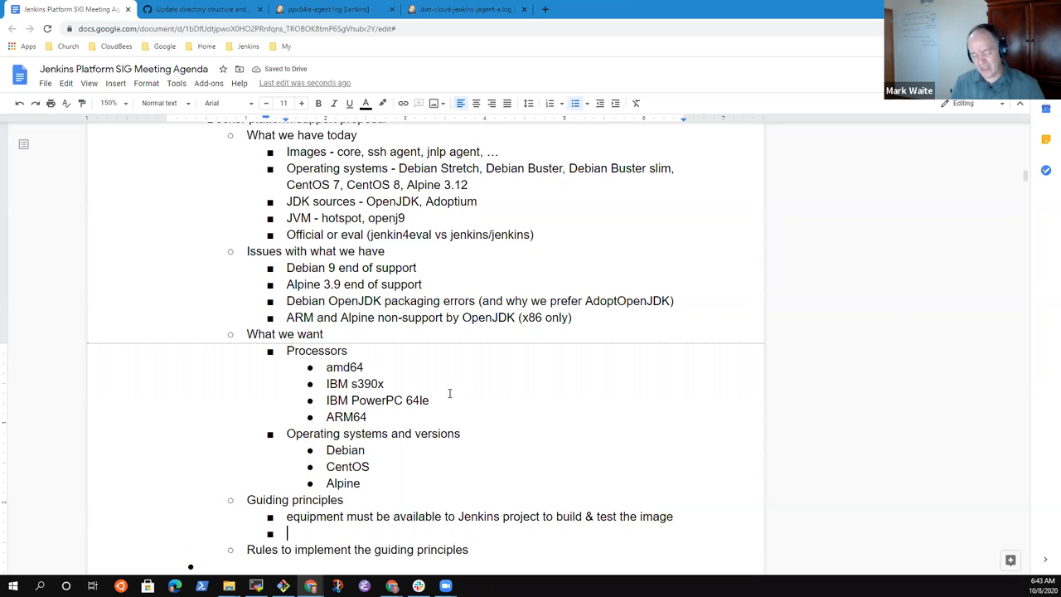
# Step: Add the principle 'Need people willing to be maintainers'
pyautogui.write('Need peo')
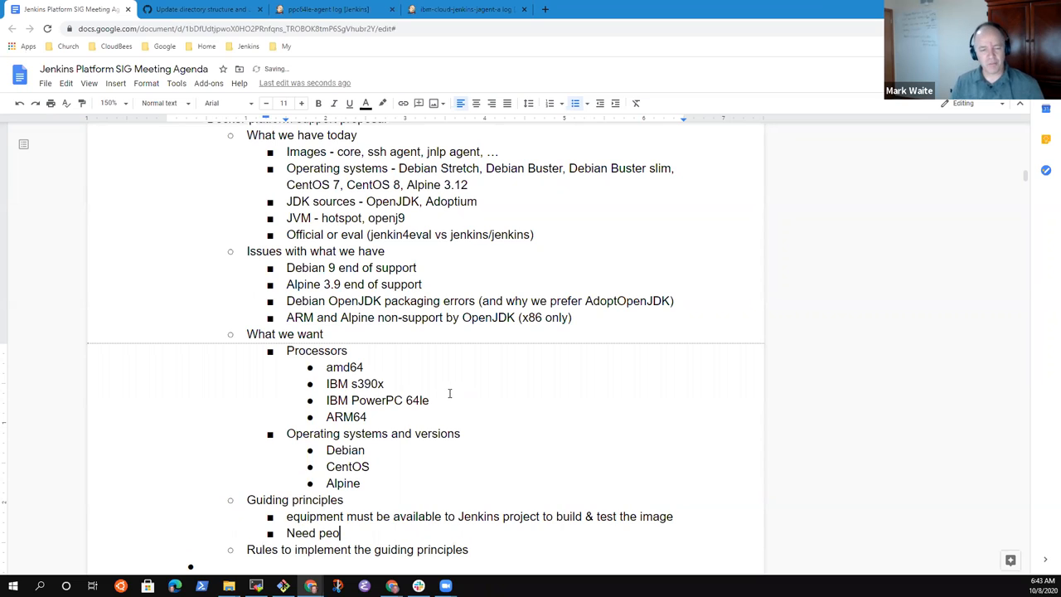
pyautogui.write('ple willing t')
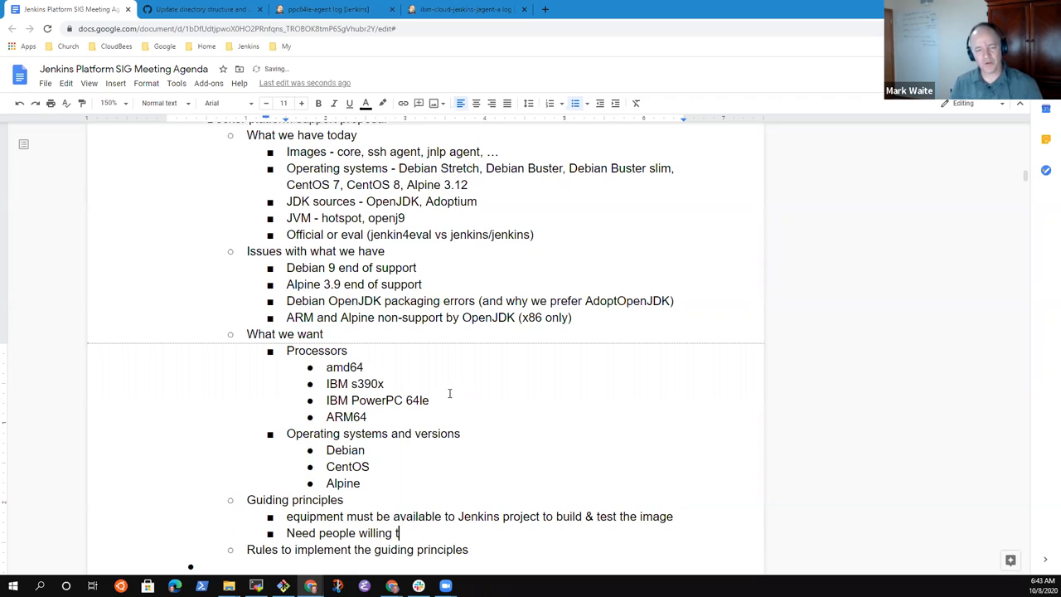
pyautogui.write('o contrigbut')
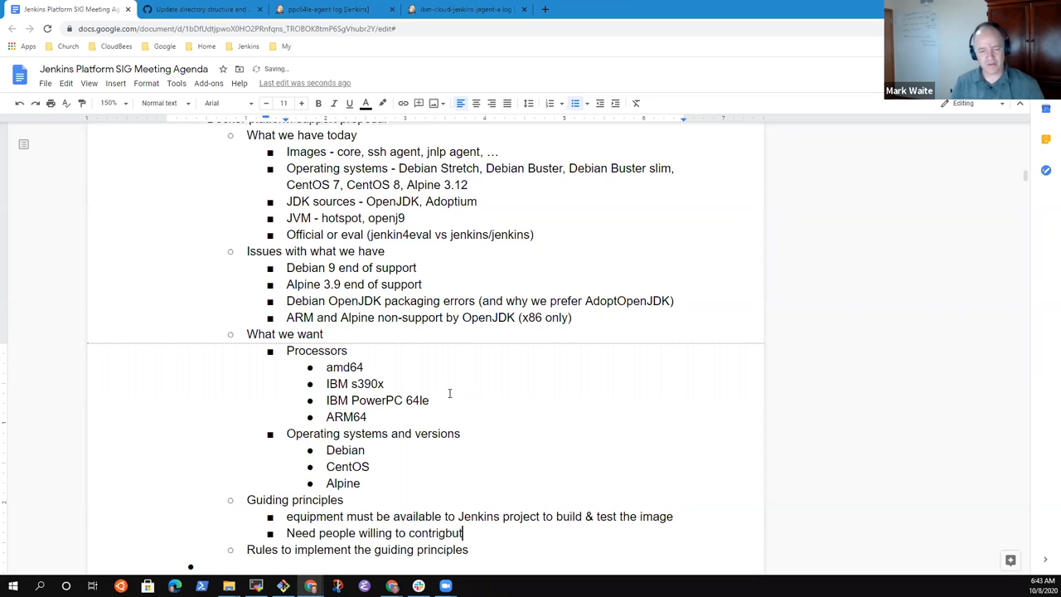
pyautogui.press('backspace')
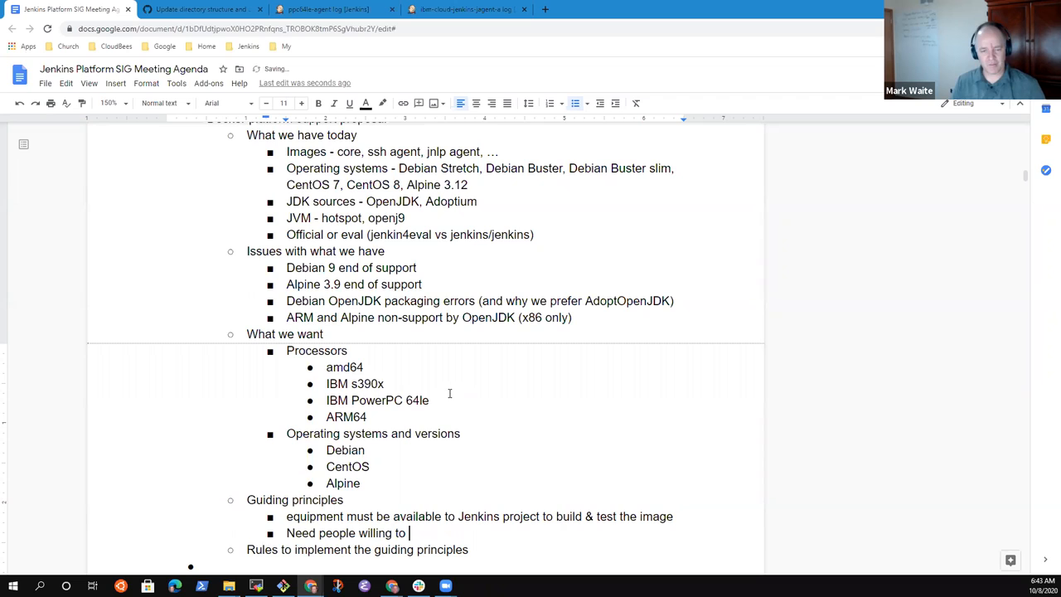
pyautogui.write('be')
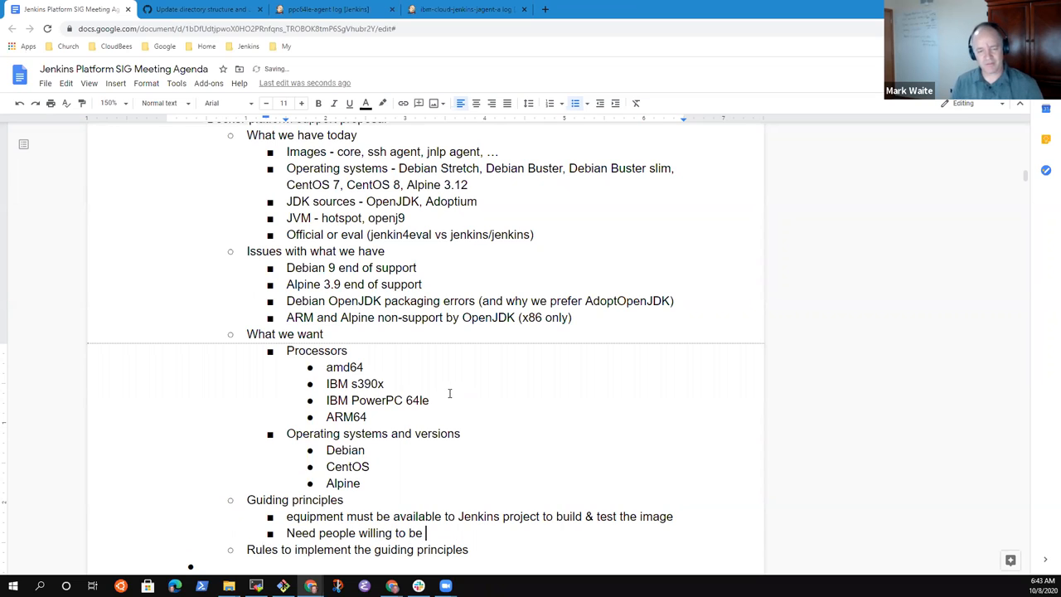
pyautogui.write('maintainers')
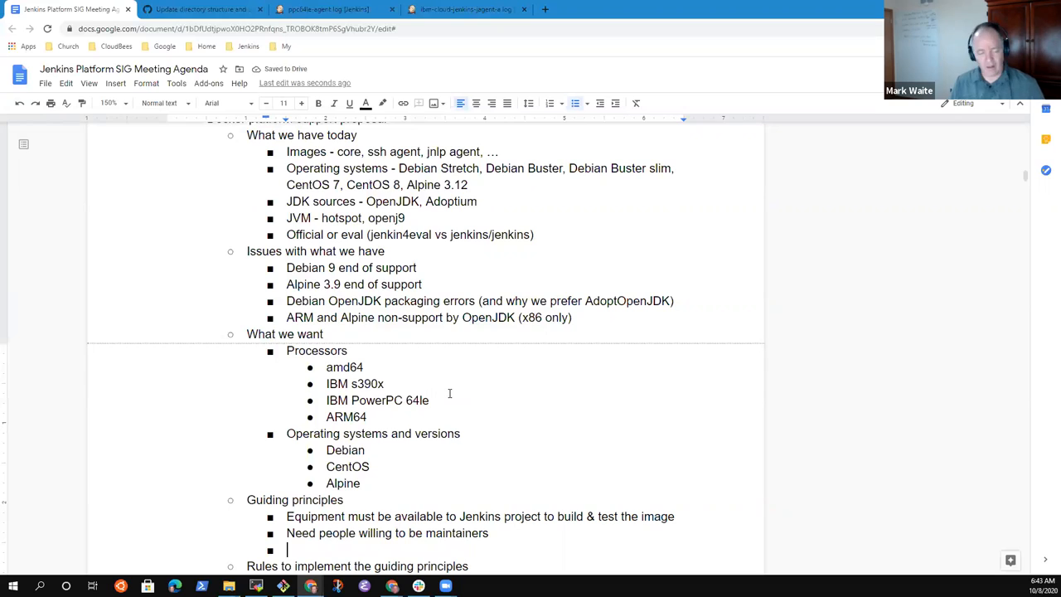
# Step: Add the principle that the vendor must be delivering security fixes
pyautogui.write('Vendor')
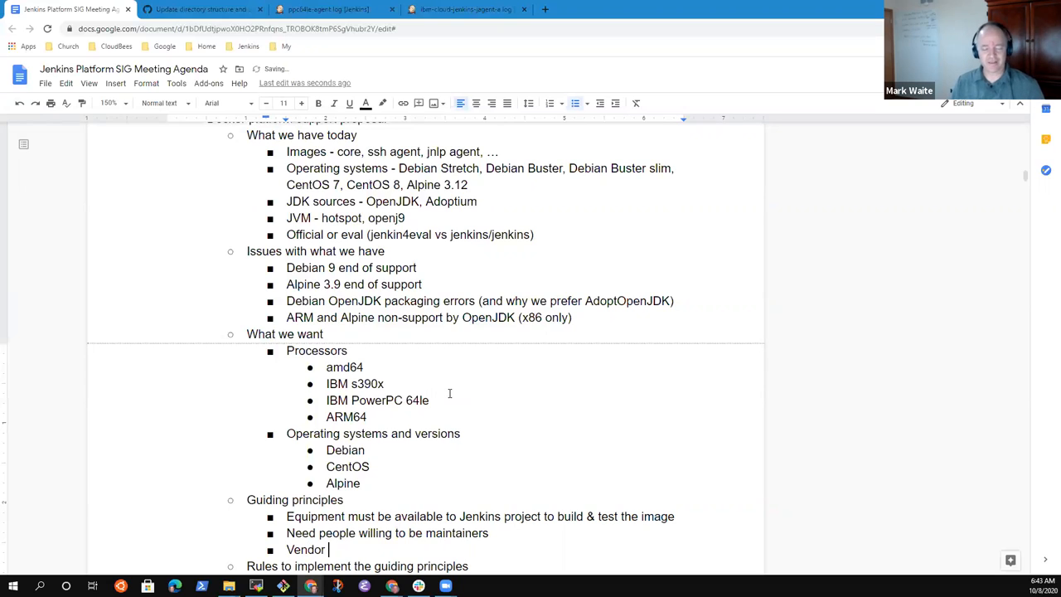
pyautogui.write('should')
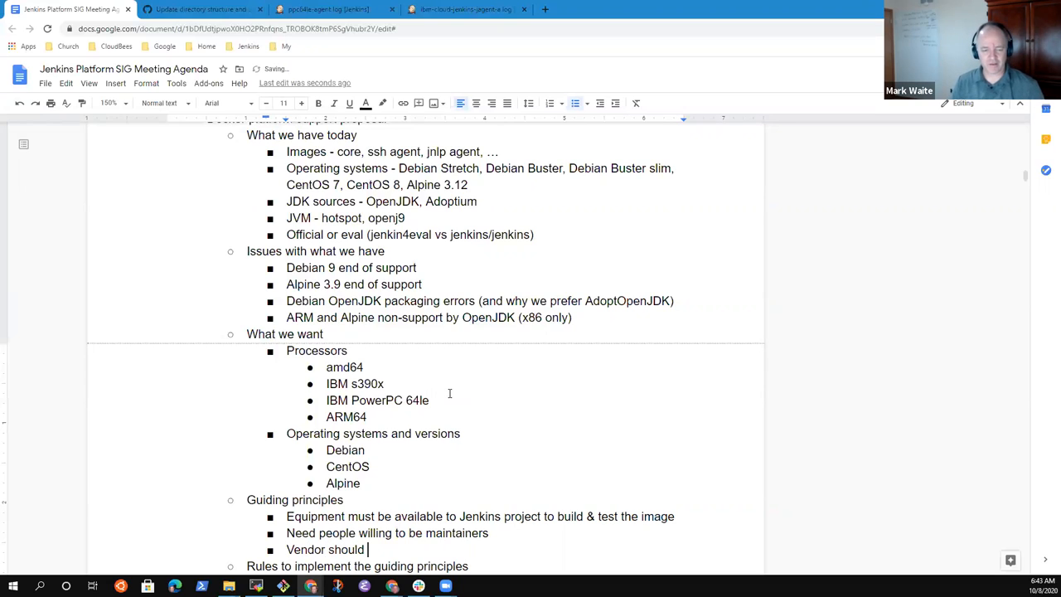
pyautogui.write('must')
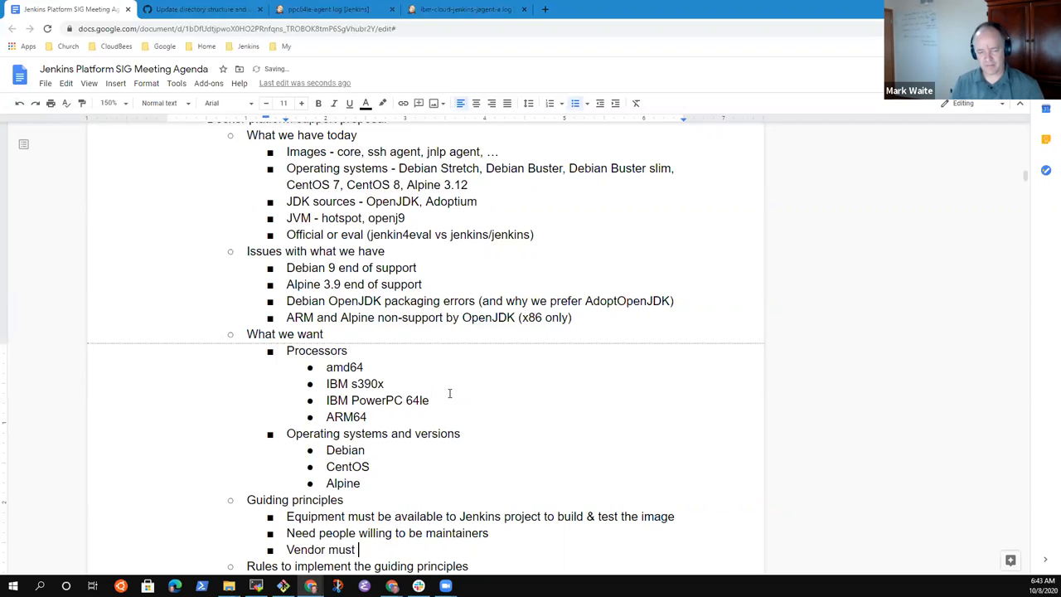
pyautogui.write('be')
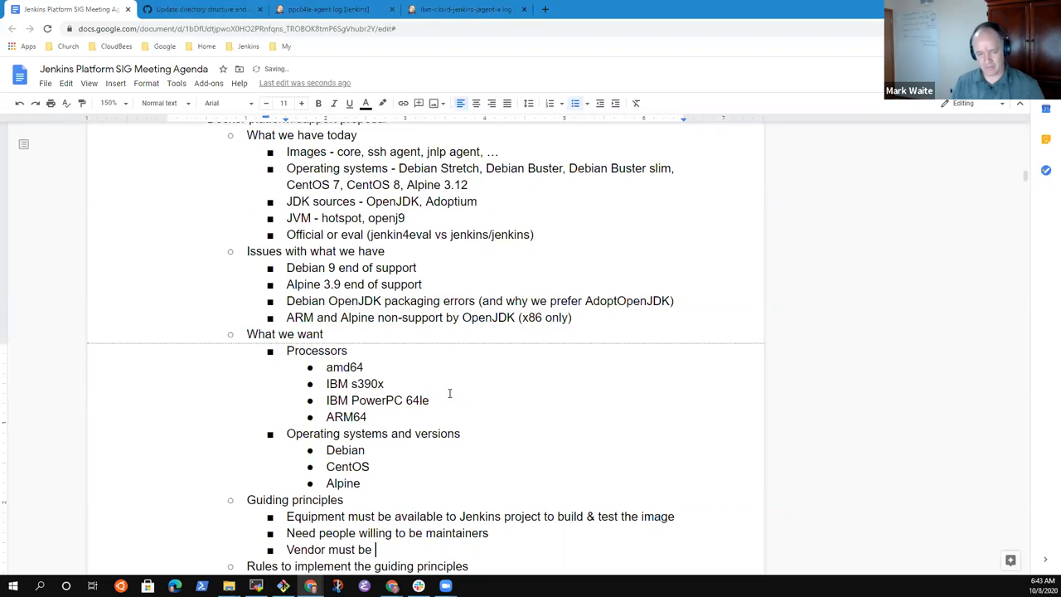
pyautogui.write('delivering')
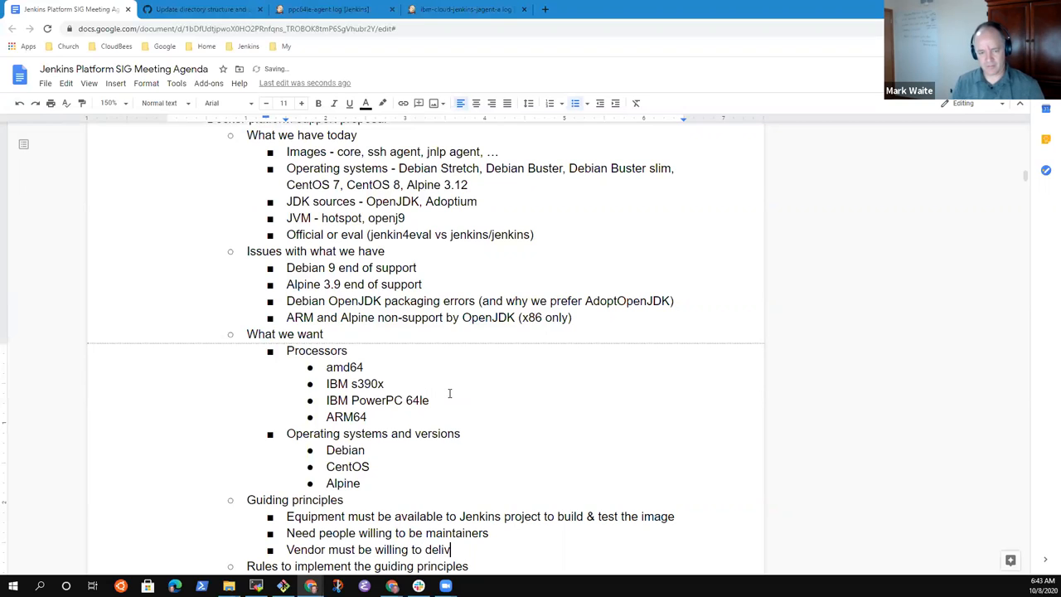
pyautogui.write('er security')
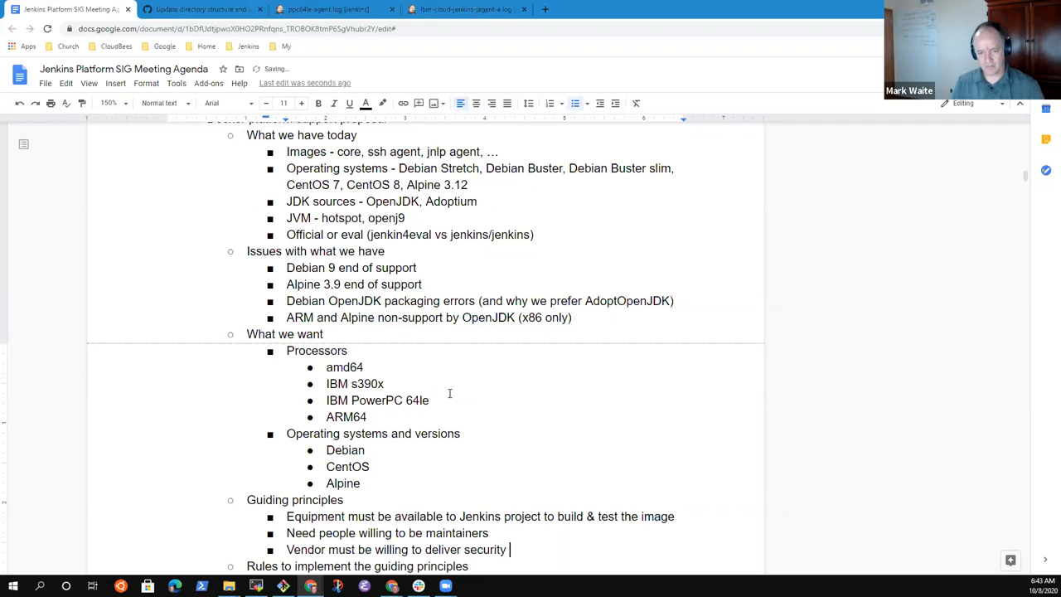
pyautogui.write('fixes')
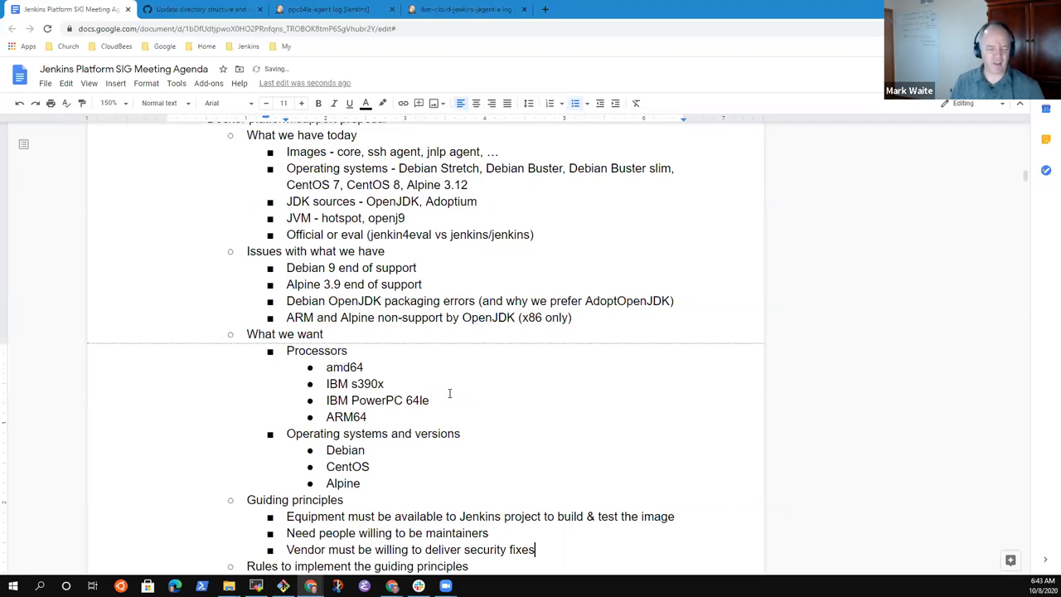
# Step: Start an empty nested note under 'Rules to implement the guiding principles'
pyautogui.scroll(-3)
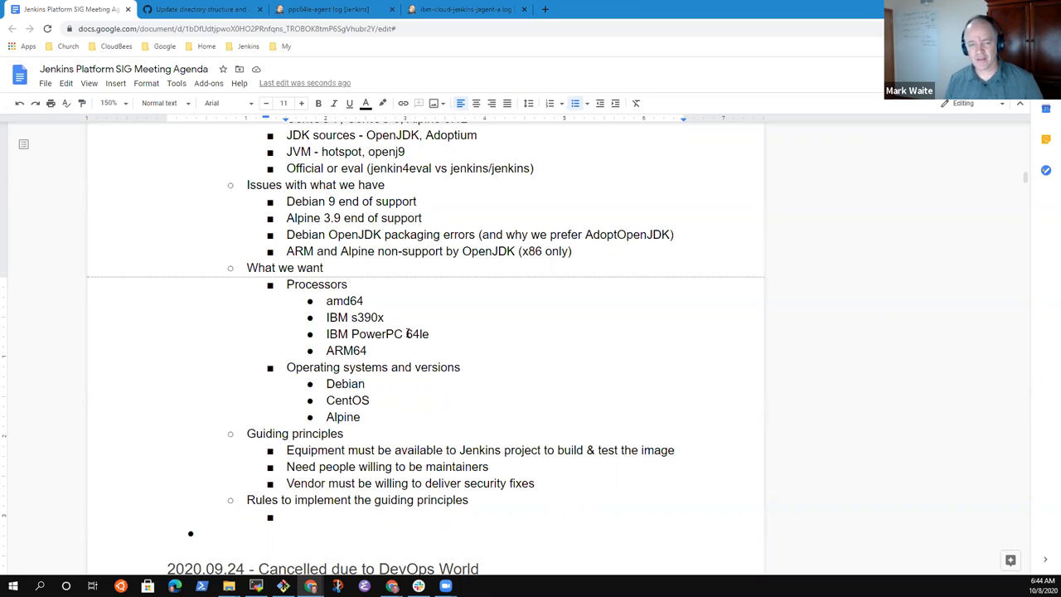
pyautogui.click(289, 517)
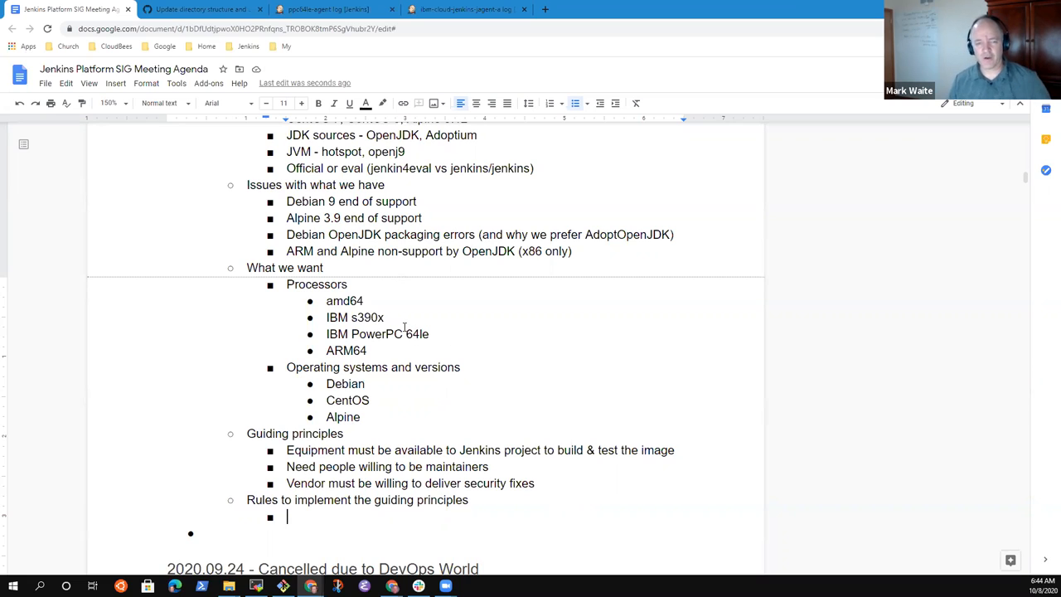